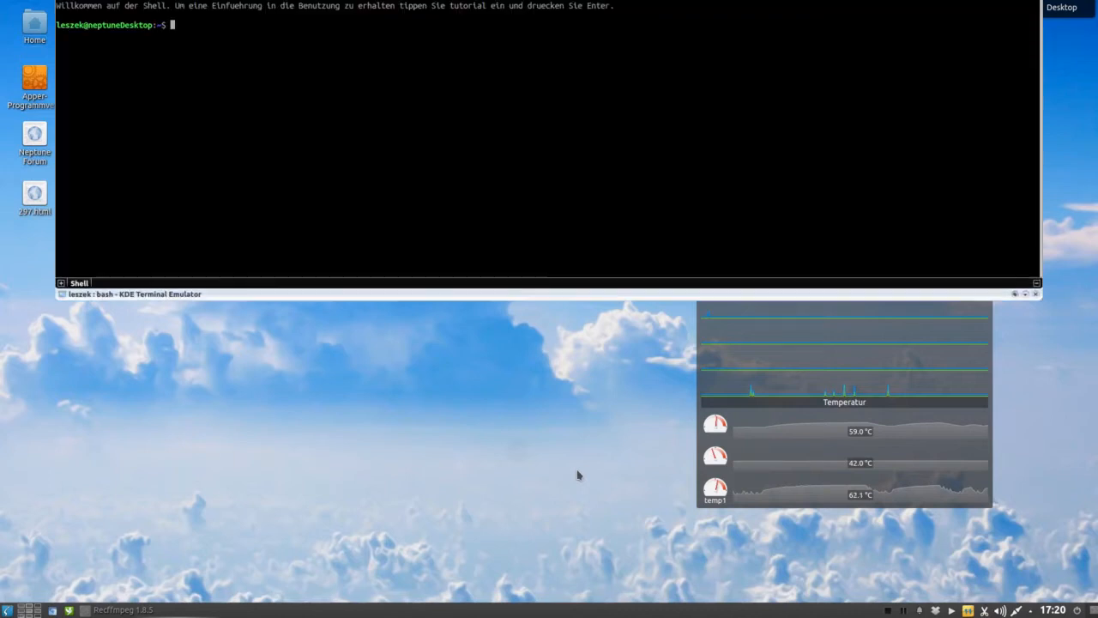
mouse_move(478, 464)
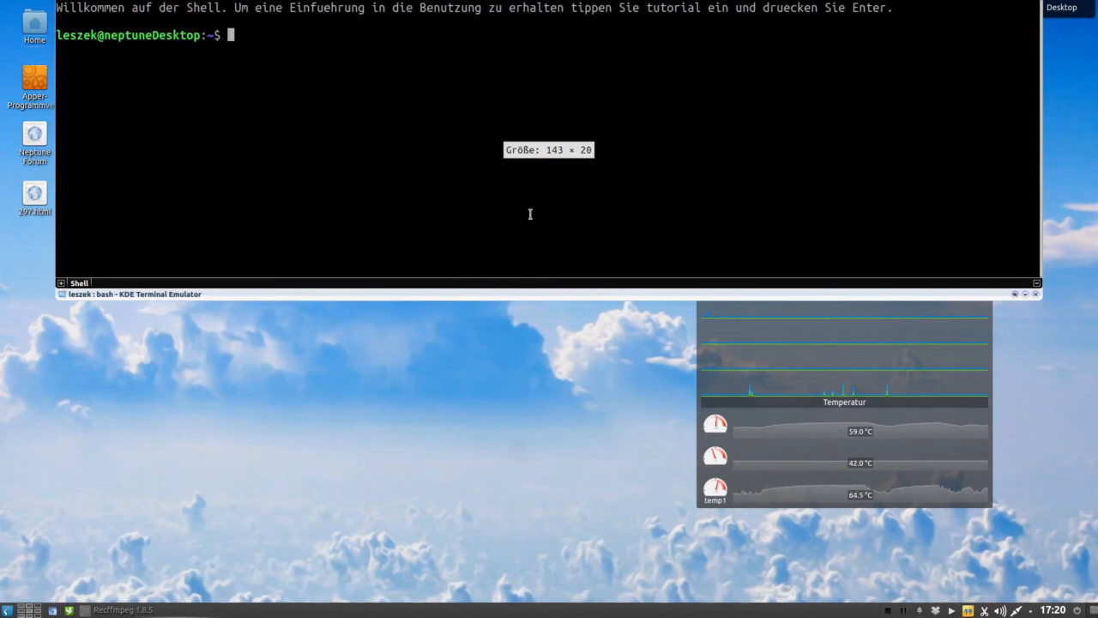
- Abandon the half-typed telnet and run /sbin/ifconfig, showing eth1 at 10.42.66.67
text(telnet 10.42.66.66)
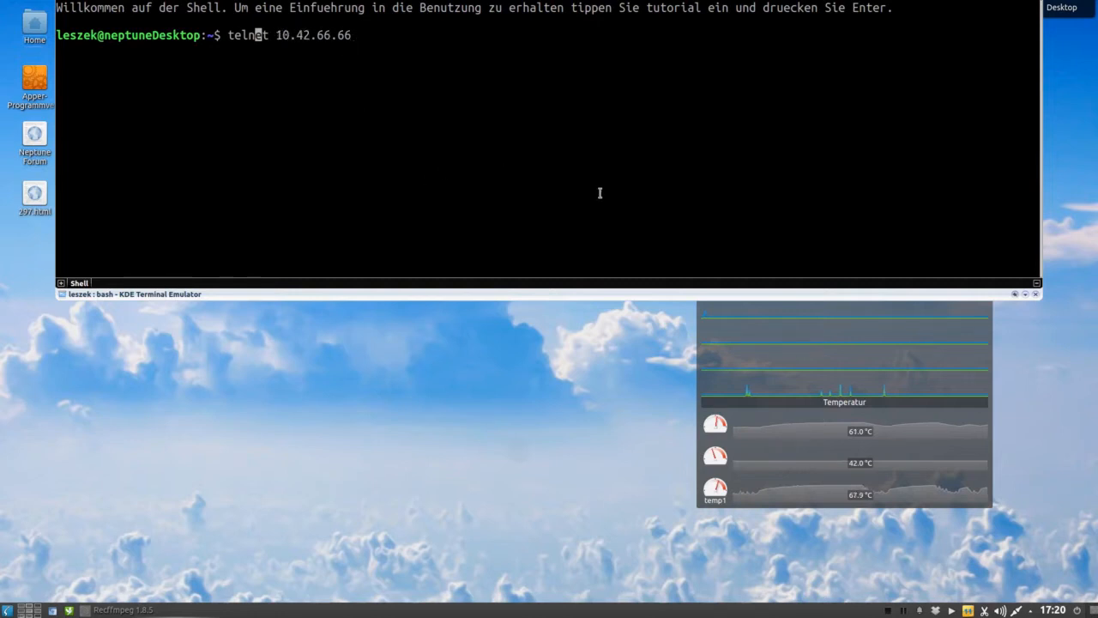
key(ctrl+c)
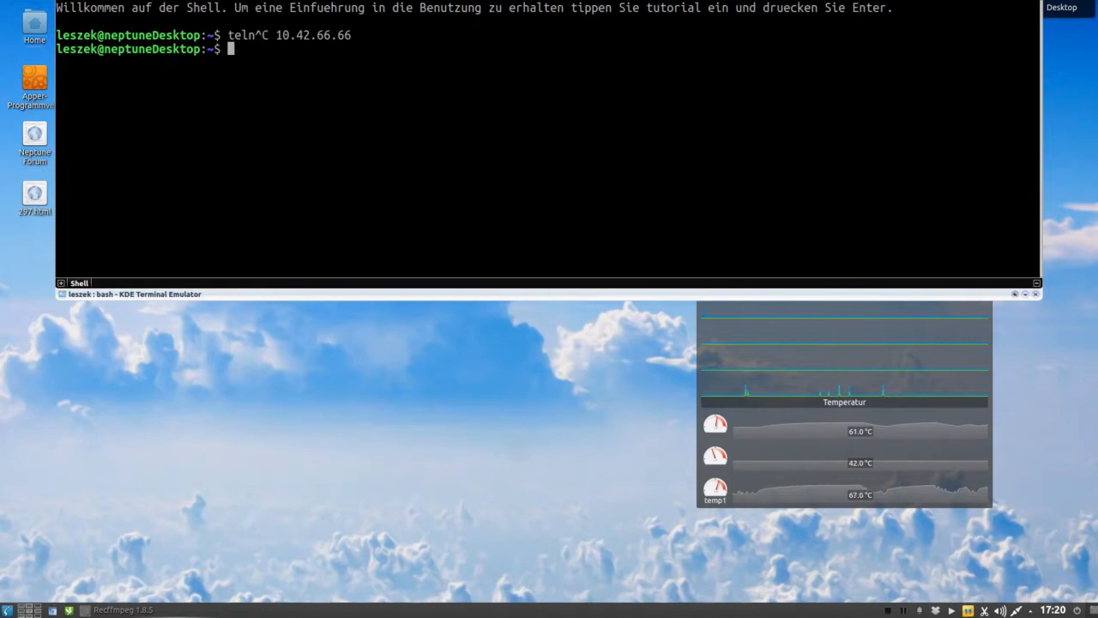
text(/sbin/)
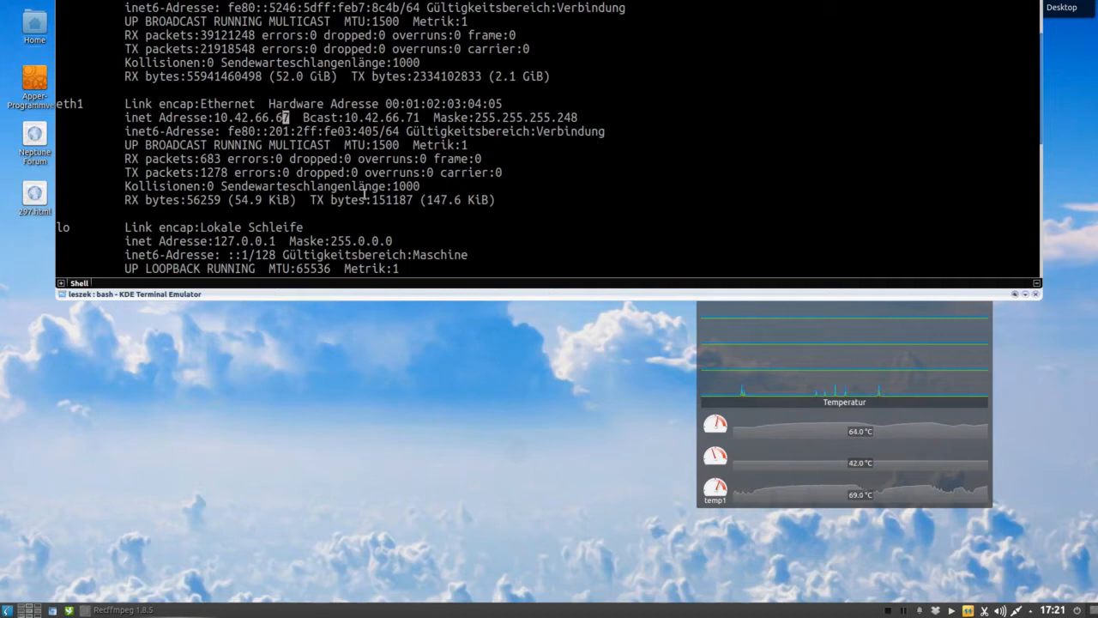
- Telnet to 10.42.66.66 to reach the Jolla Recovery v0.3.1 menu
text(telnet 10.42.66.66)
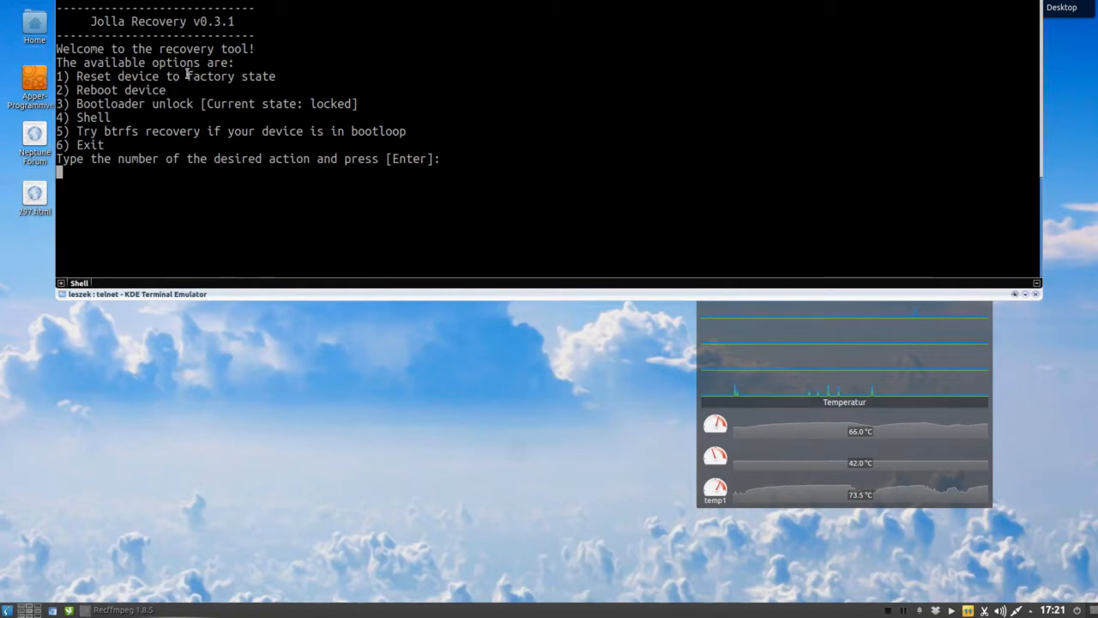
- Choose recovery option 4 and answer y to the warranty warning for a root shell
double_click(230, 77)
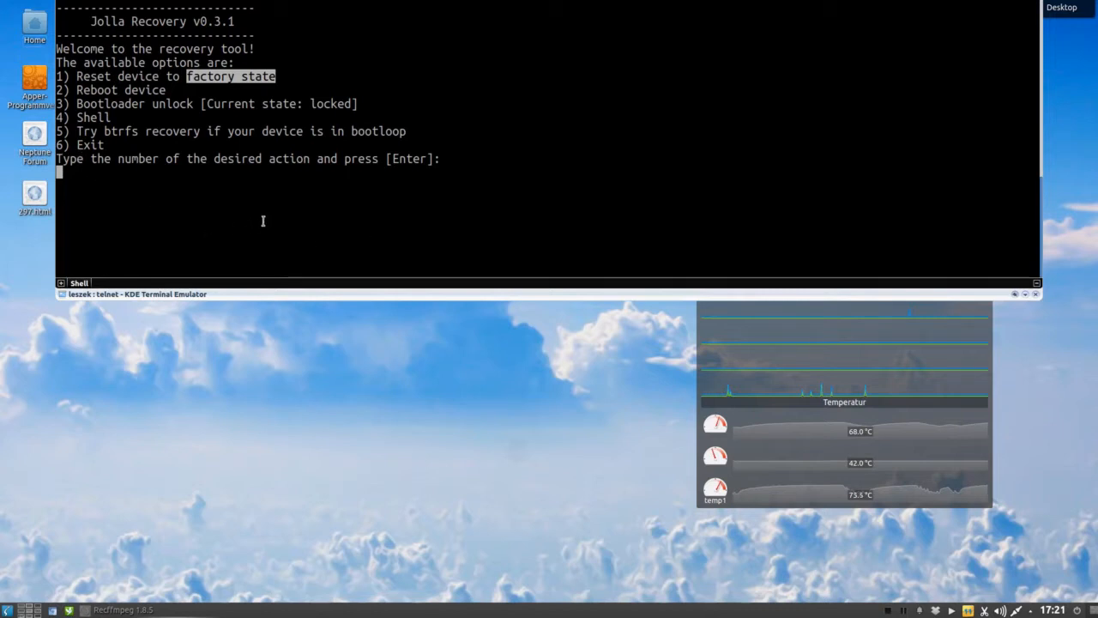
mouse_move(229, 214)
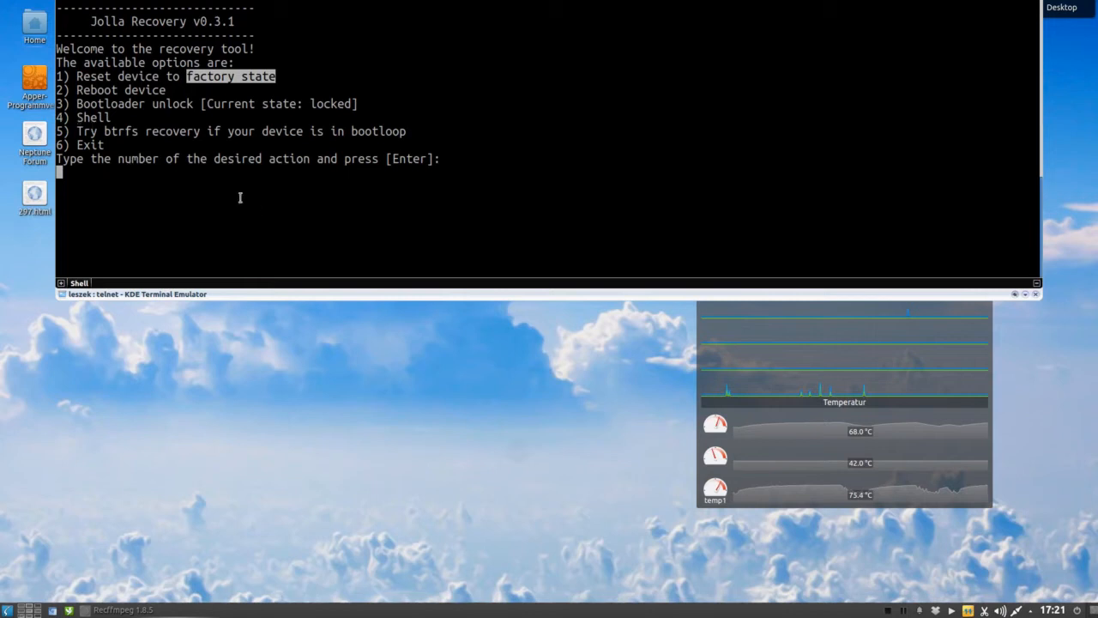
text(4)
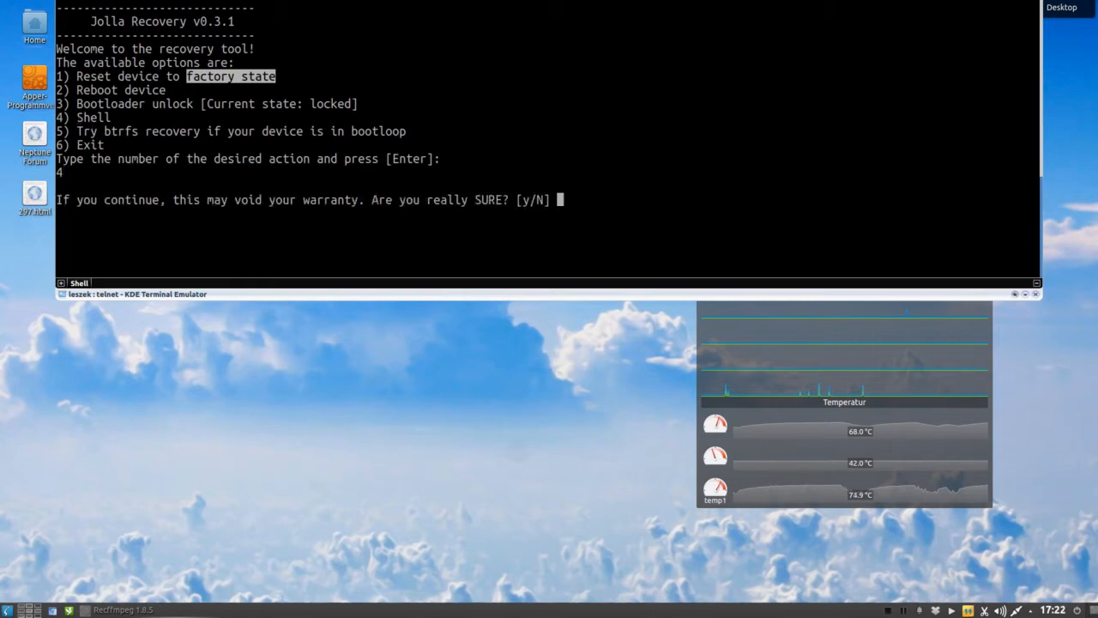
mouse_move(462, 239)
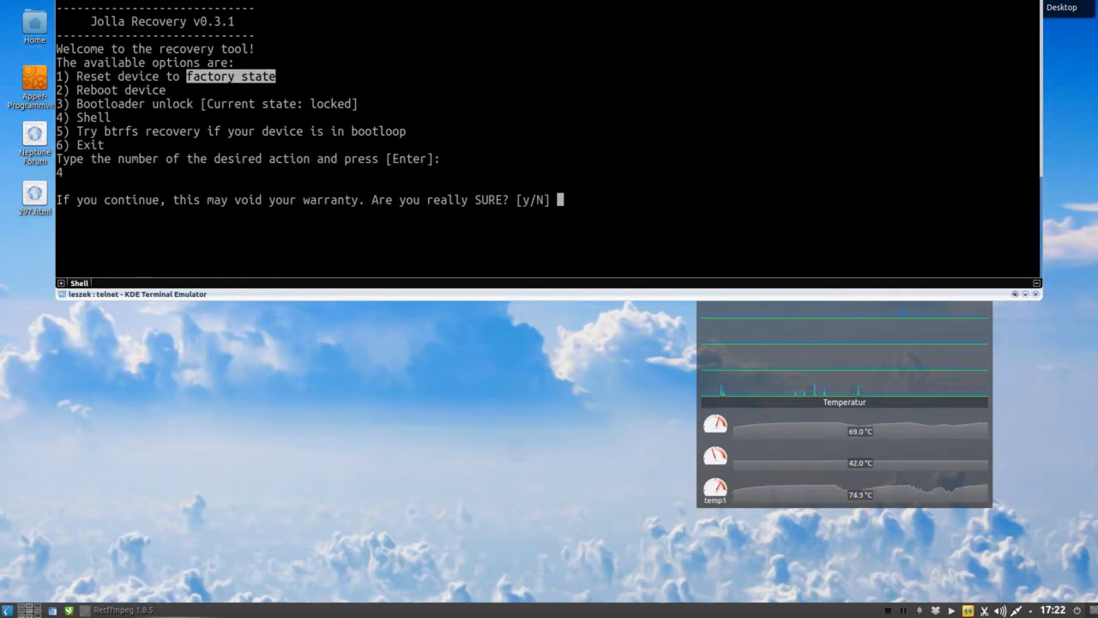
text(y)
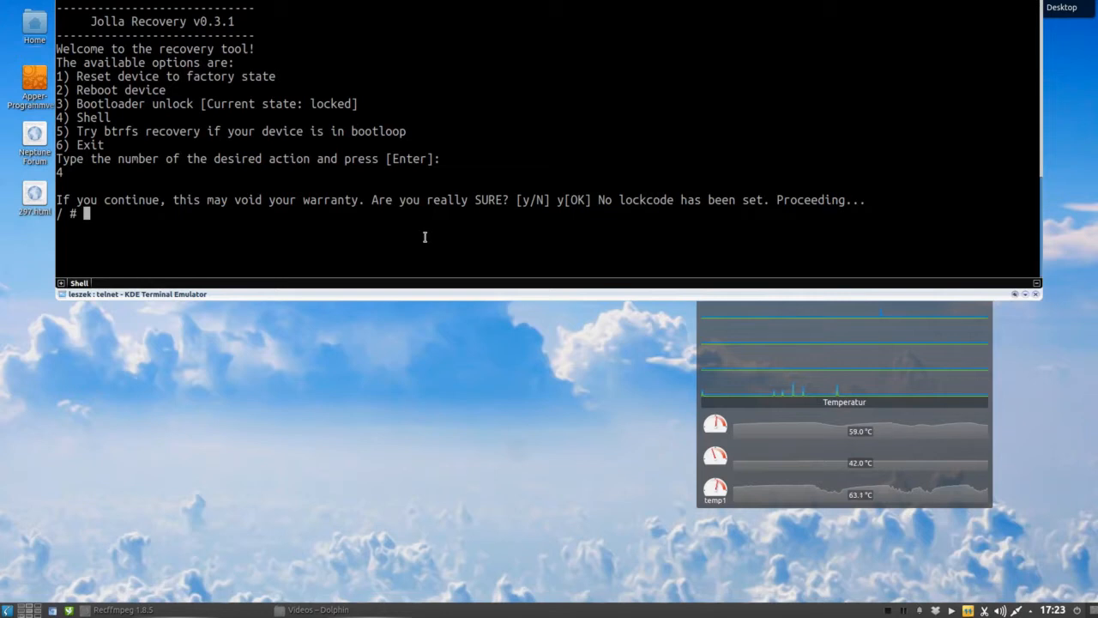
- Run ls -l and ls /dev/mmcblk*, highlighting partitions mmcblk0p1 and mmcblk0p28
text(ls -l)
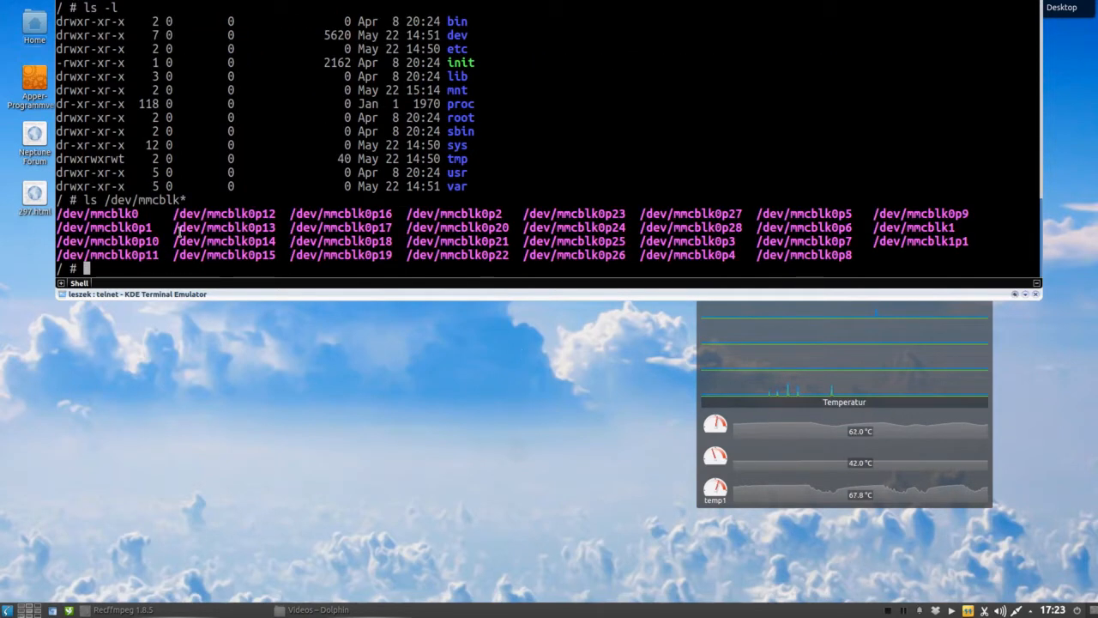
double_click(97, 213)
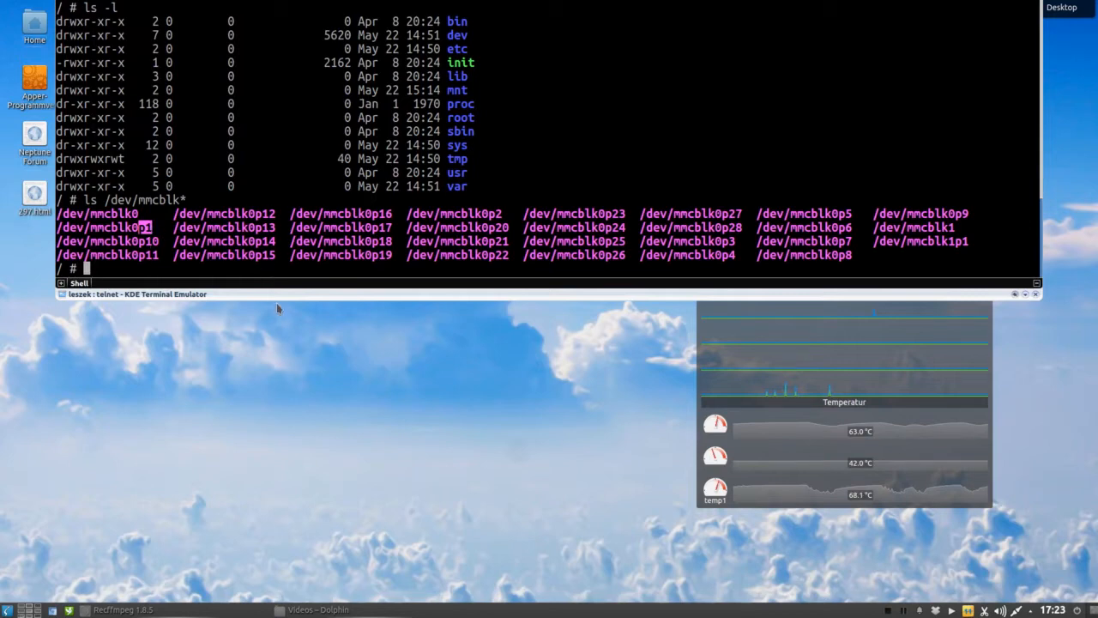
mouse_move(279, 335)
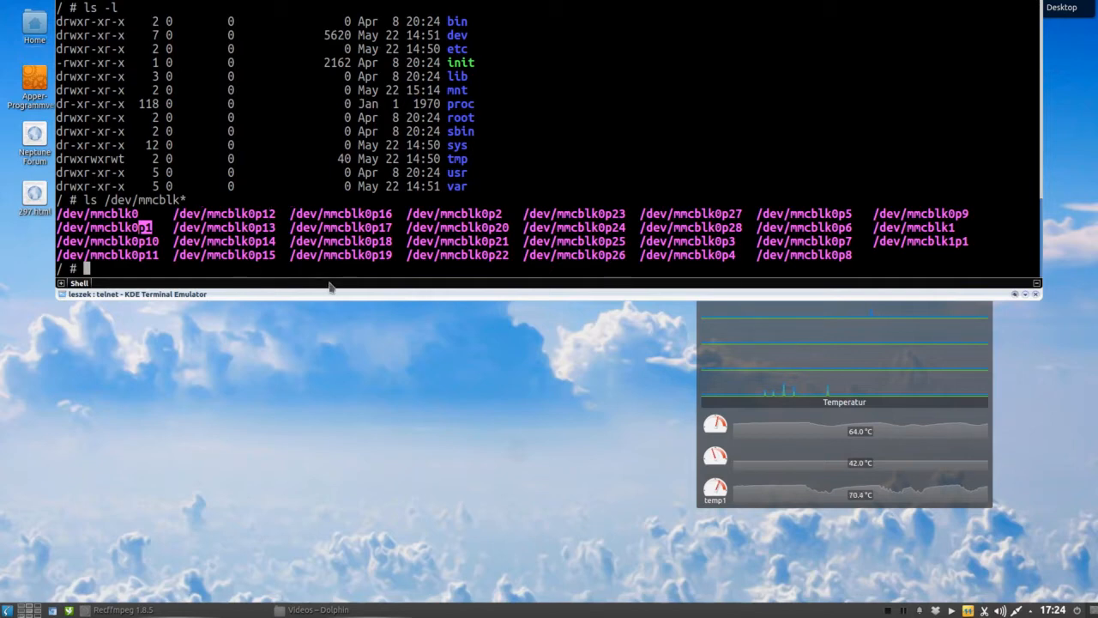
mouse_move(692, 225)
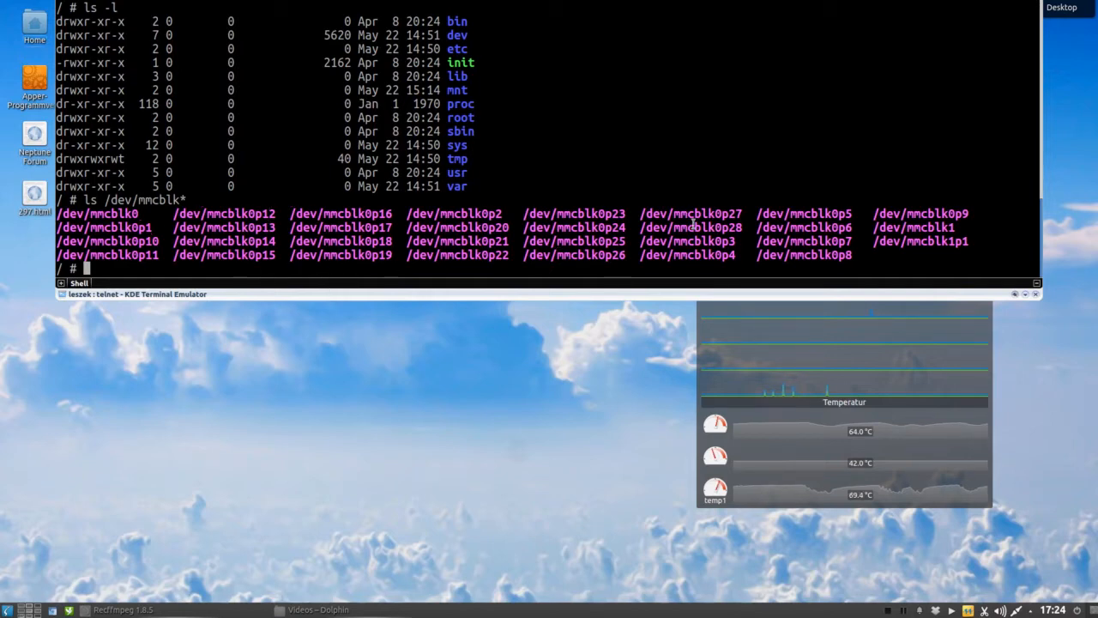
double_click(690, 228)
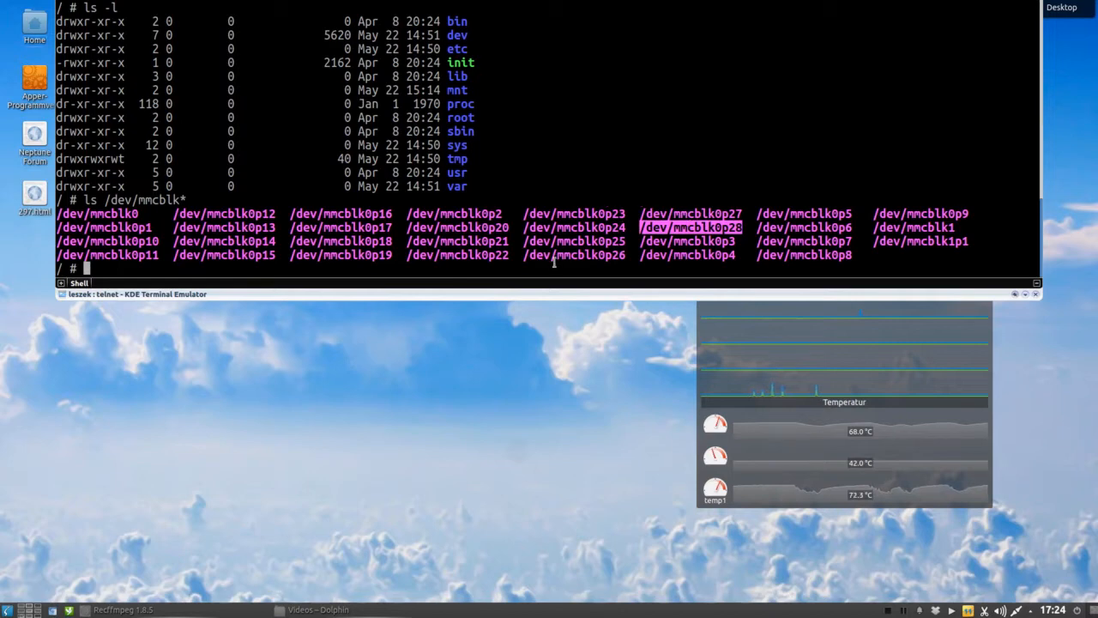
- Create /mnt/btrfshome, mount /dev/mmcblk0p28 on it, and list its contents
text(mkdir /)
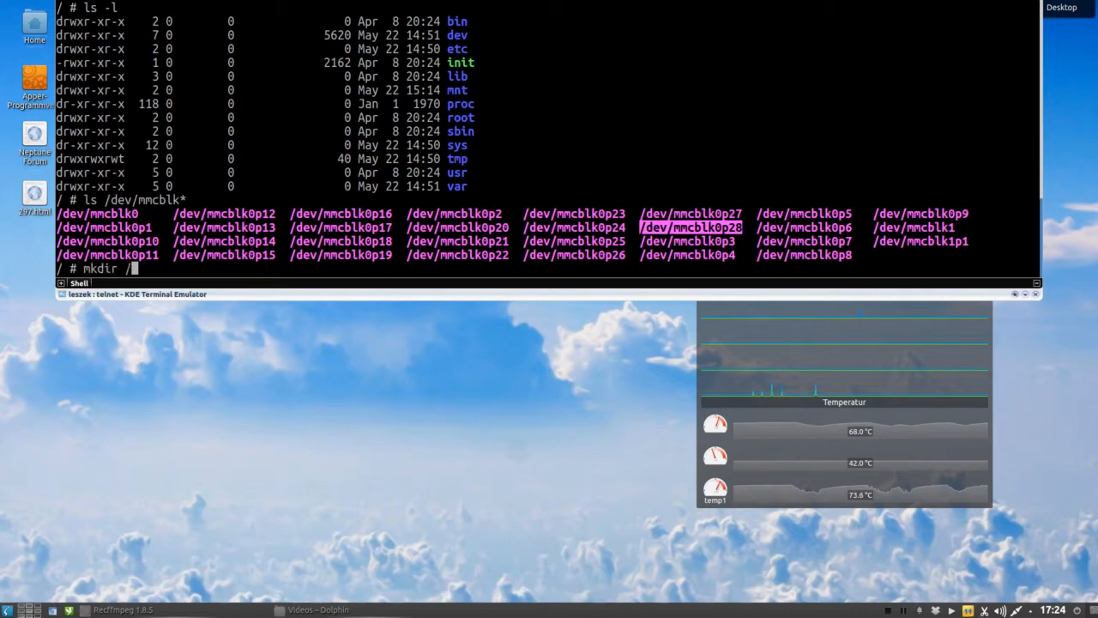
text(mnt/)
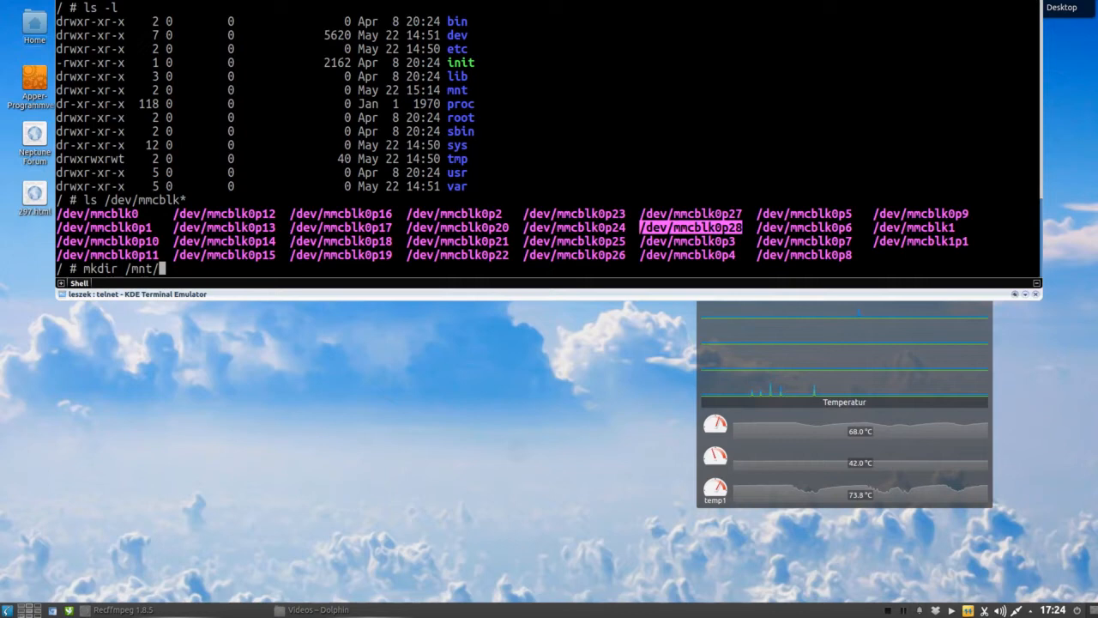
text(btrfshome)
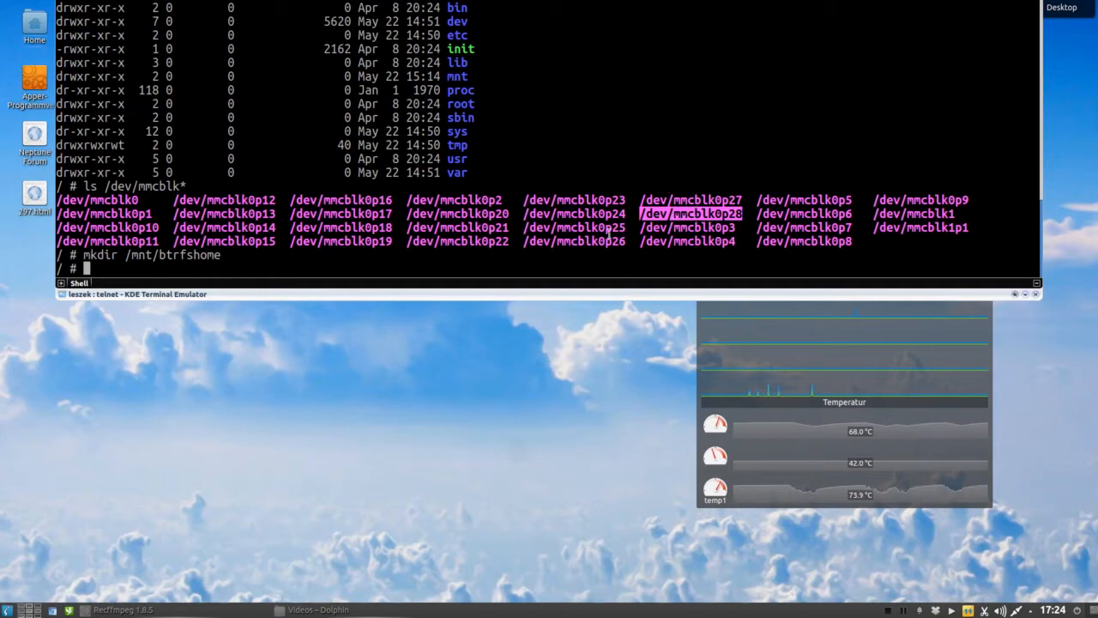
text(mount)
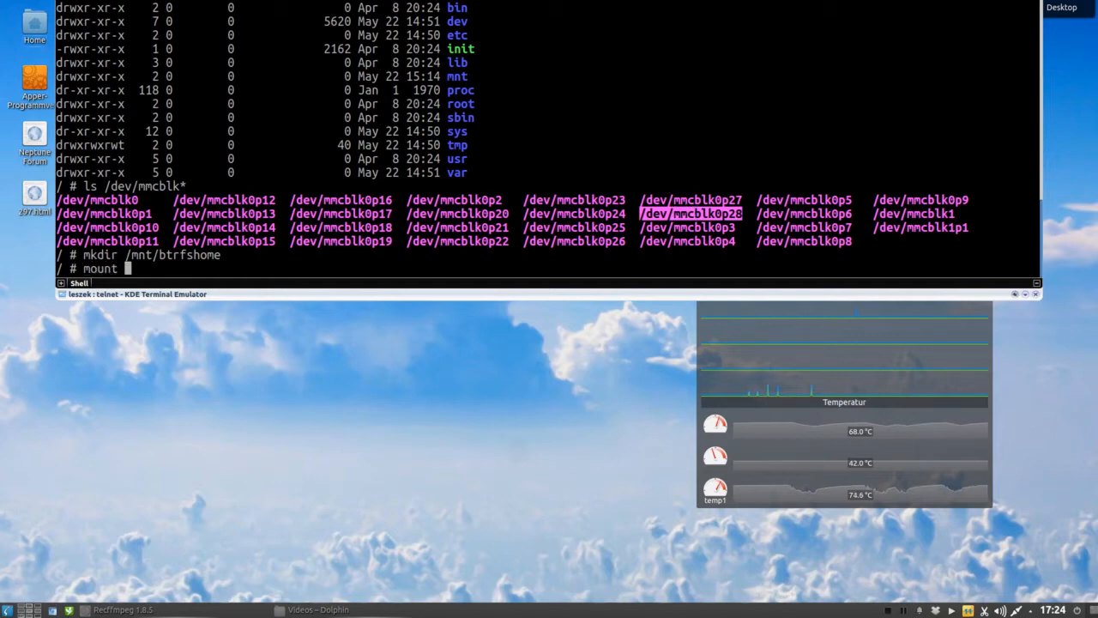
text(/dev/mmcblk0p28)
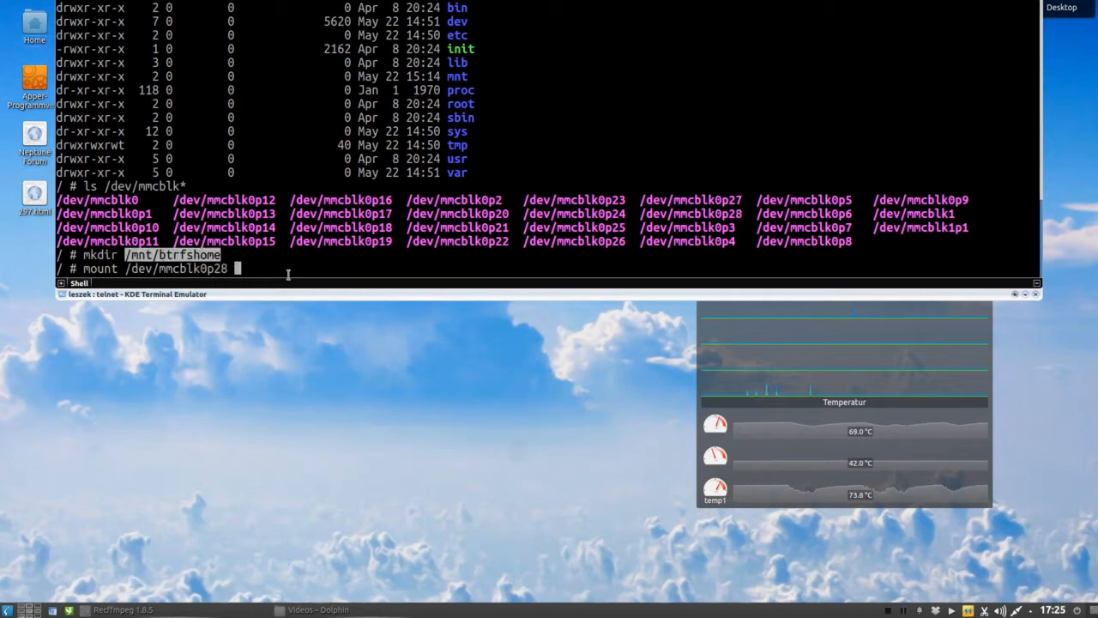
text(/mnt/btrfshome)
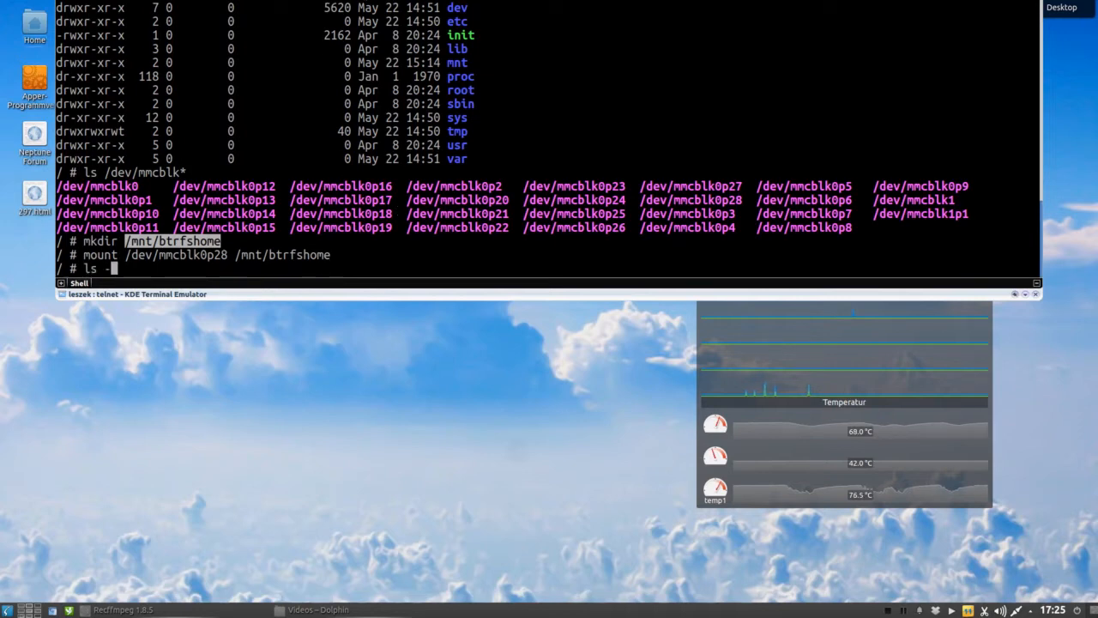
text(l /mnt/b)
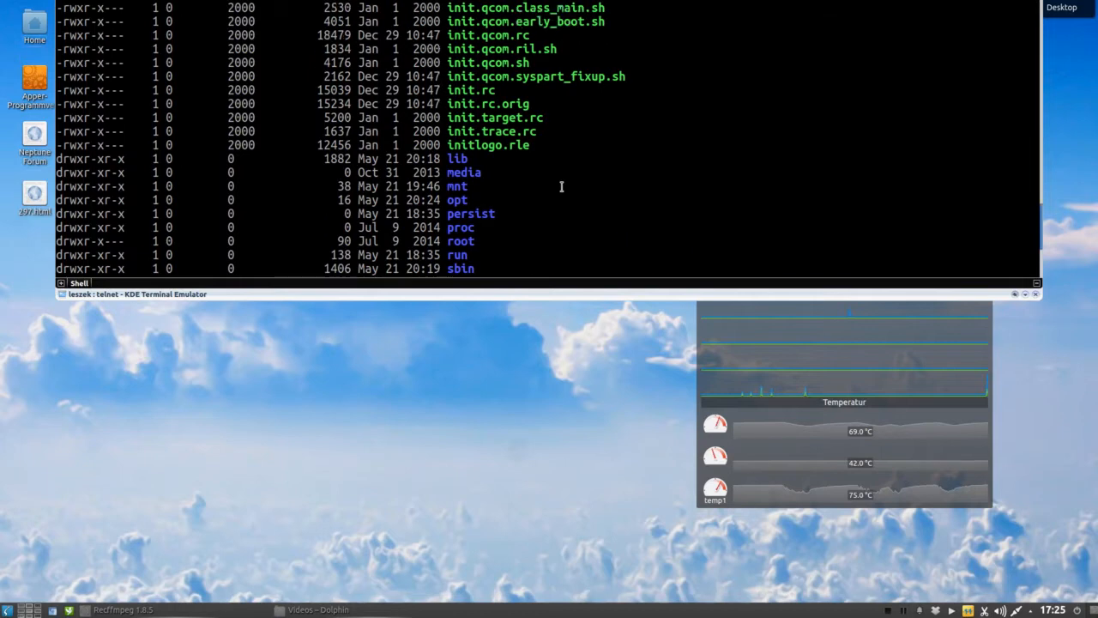
scroll(down, 3)
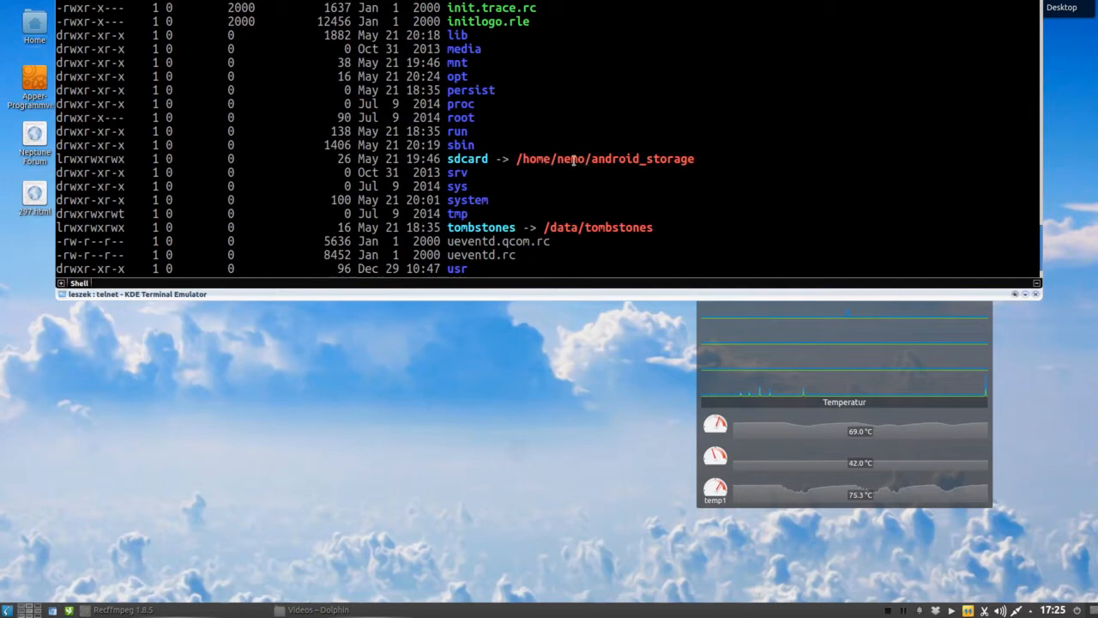
mouse_move(611, 216)
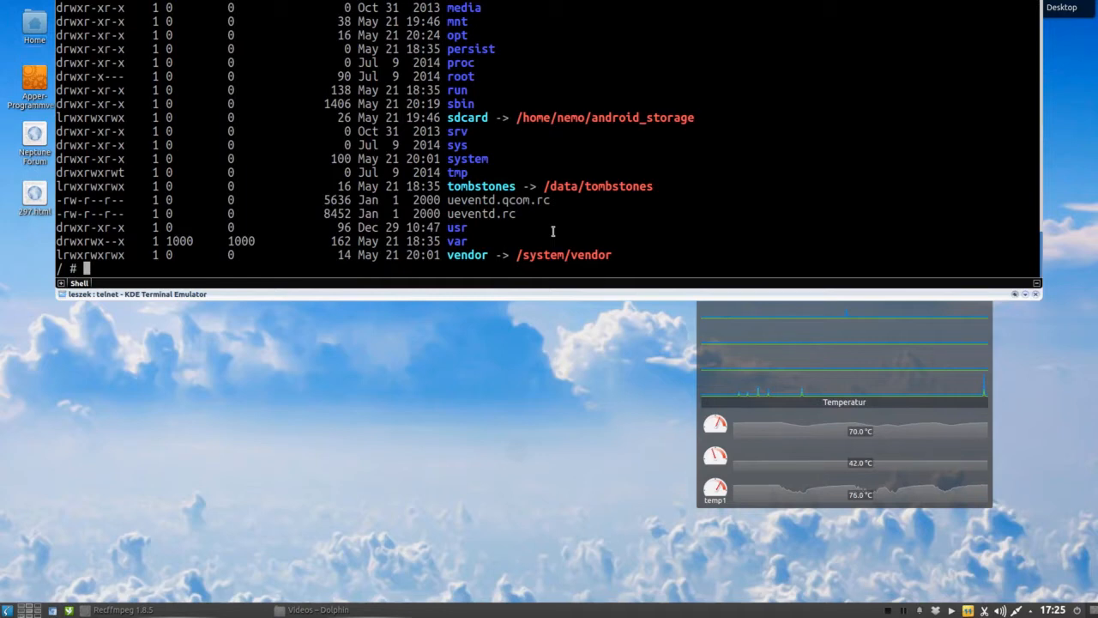
mouse_move(556, 224)
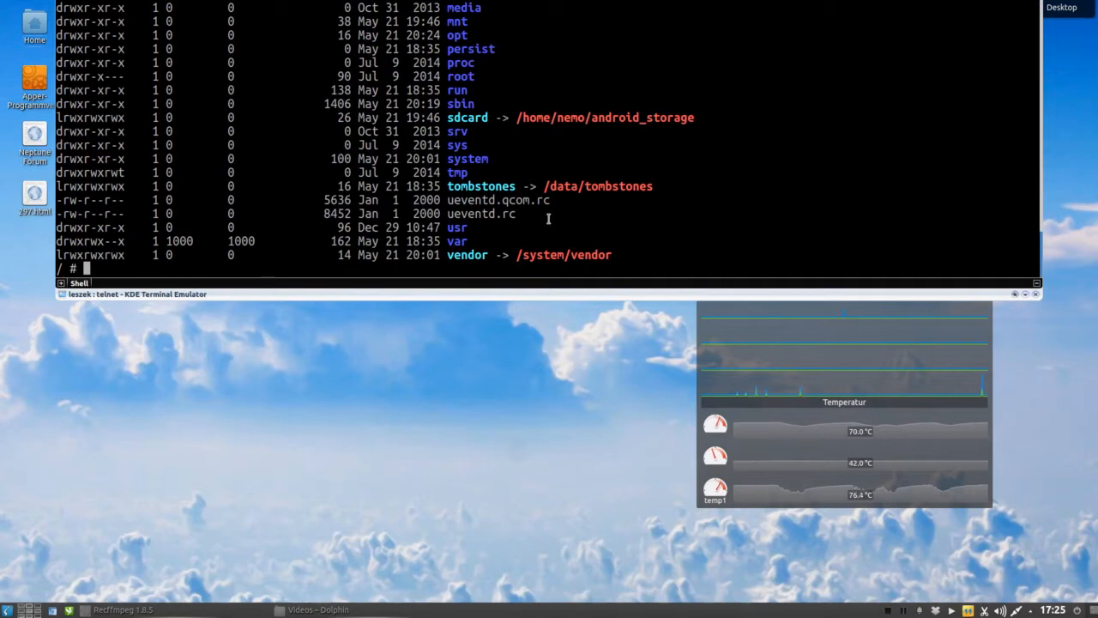
text(umount /mnt/btrfshome/)
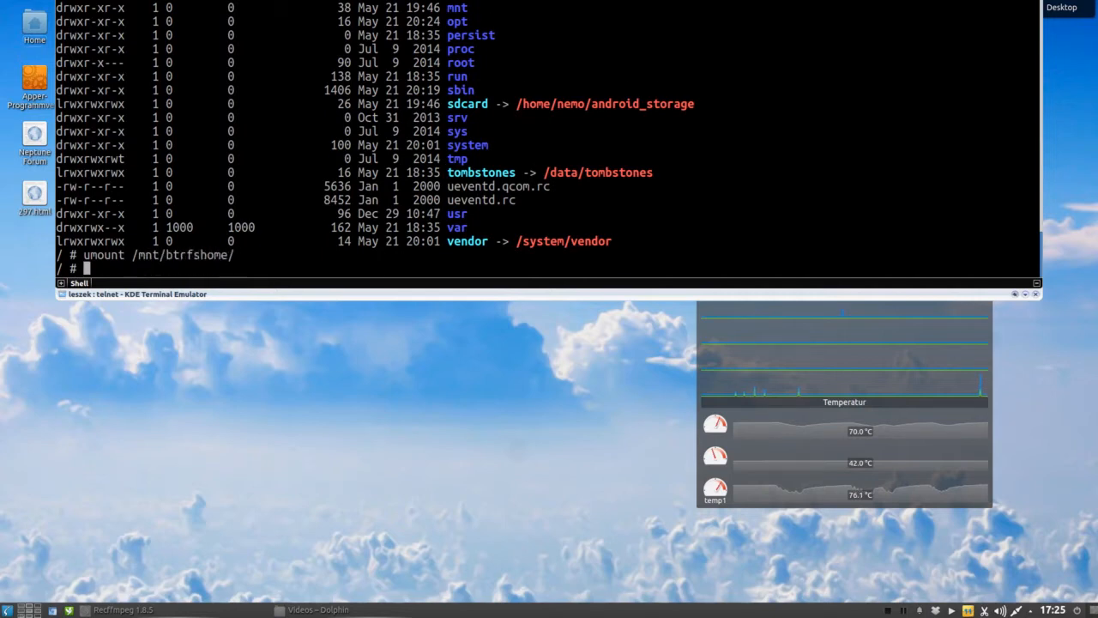
text(mount /dev/mmcblk0p28 /mnt/btrfshome)
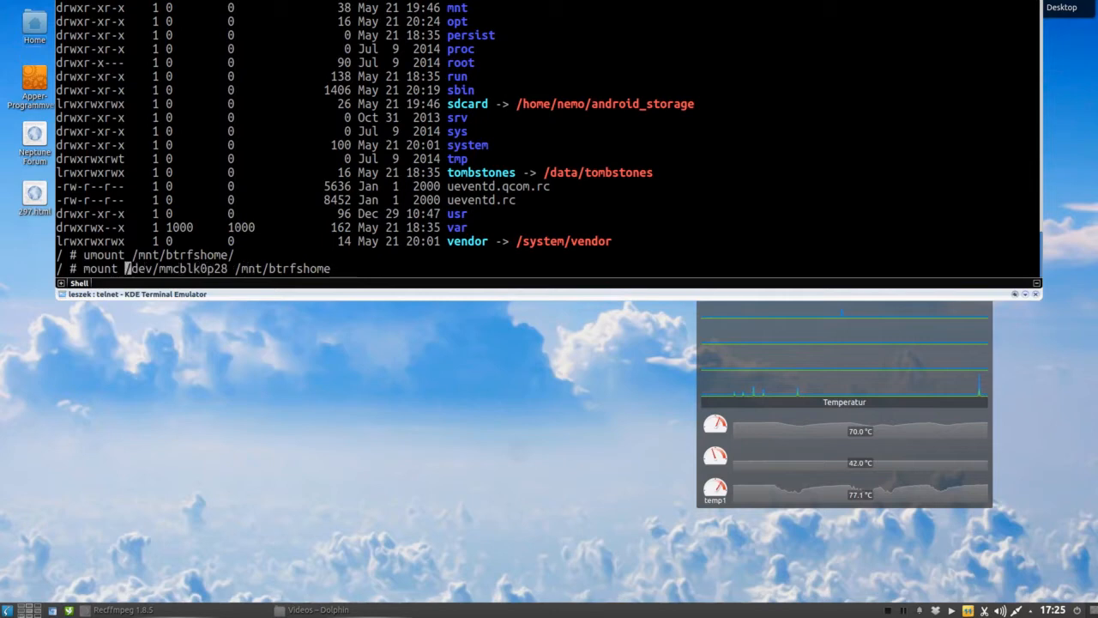
text(-o subvol=)
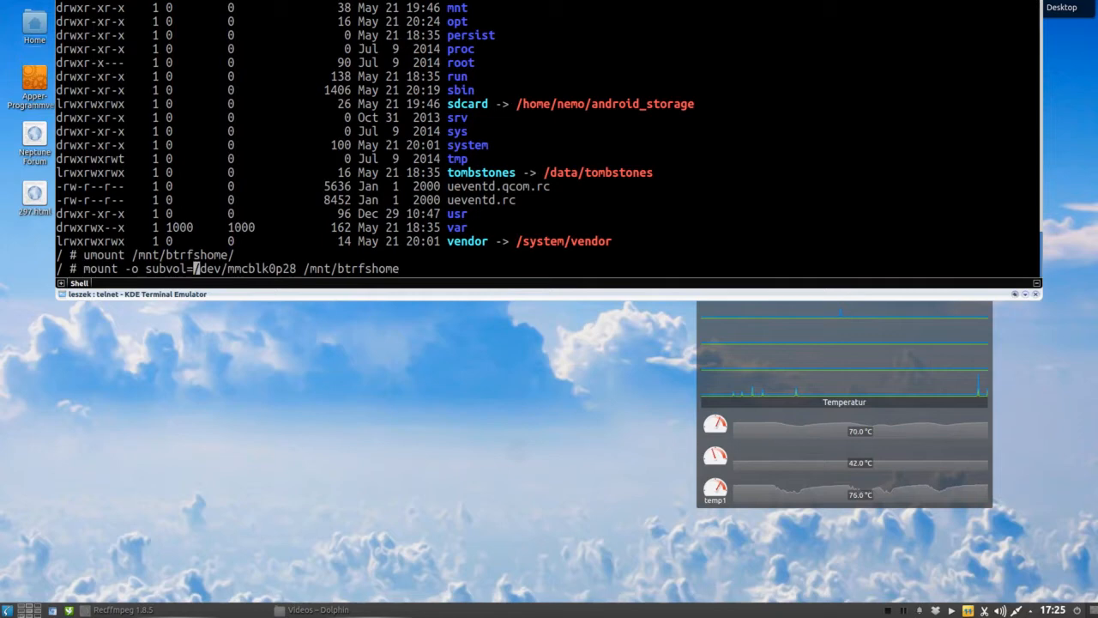
text(@home)
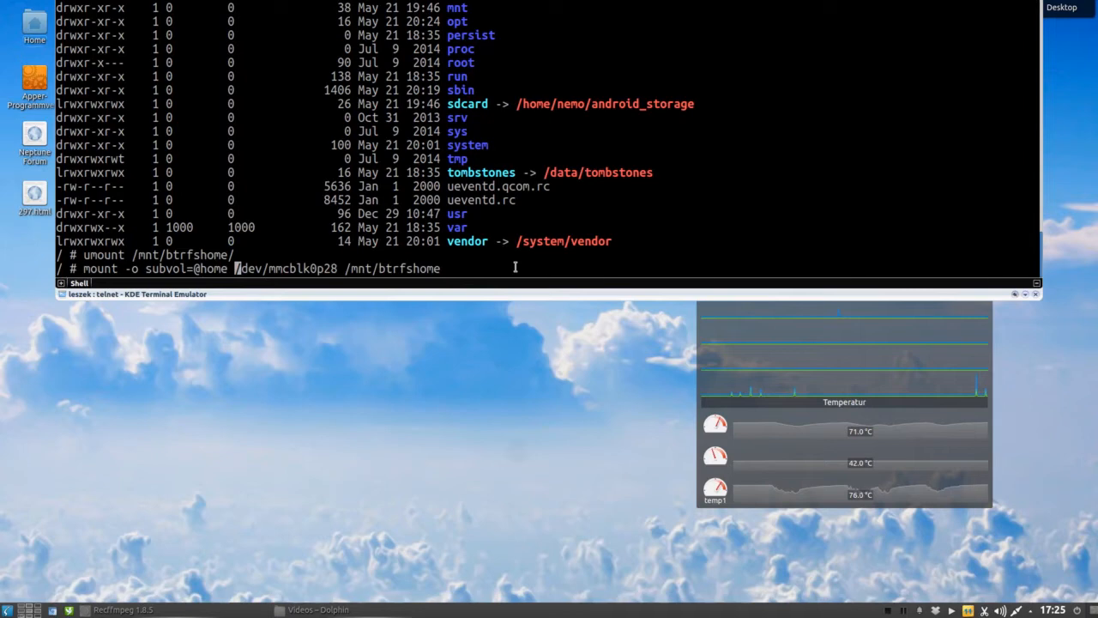
key(Return)
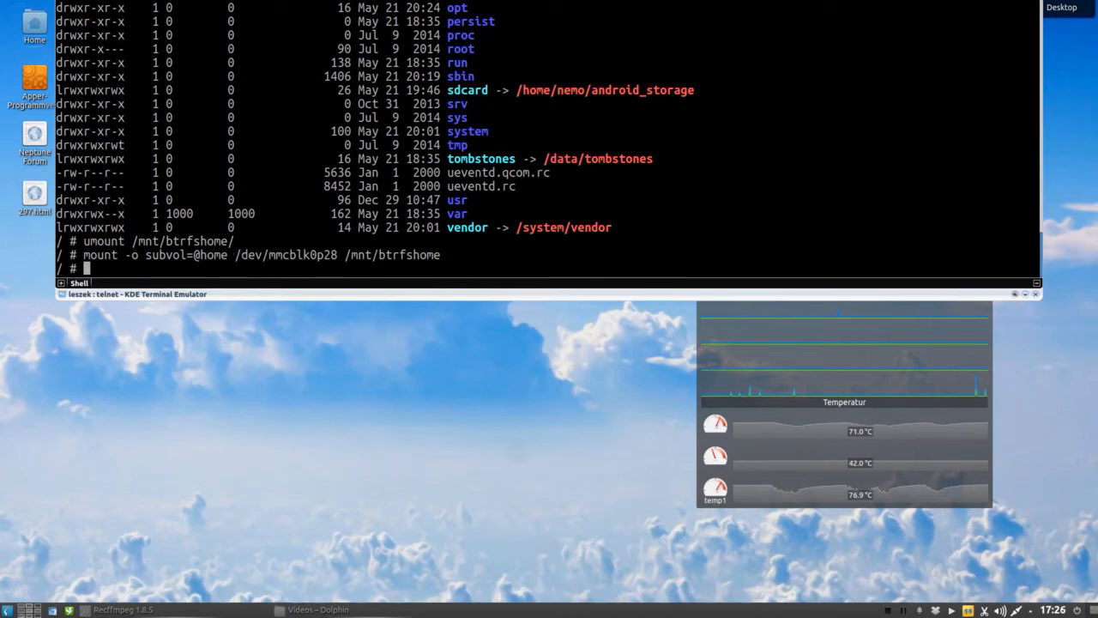
text(ls /mnt/btrfshome/nemo/)
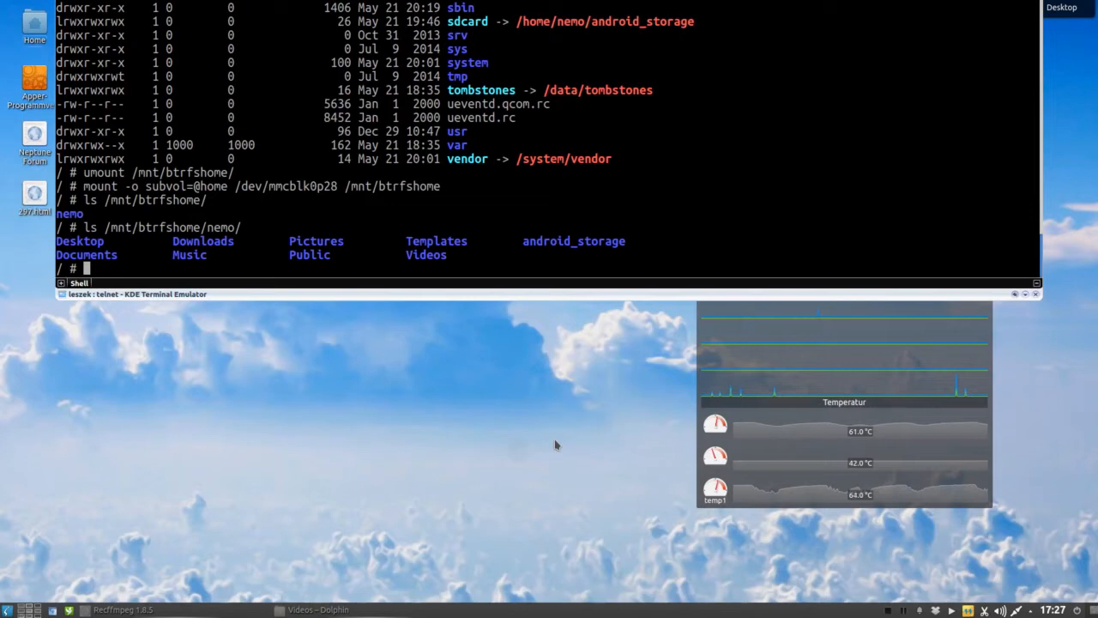
- List /dev/mmcblk1* and all mmcblk devices, selecting the SD card device mmcblk1
text(ls /dev/mmc)
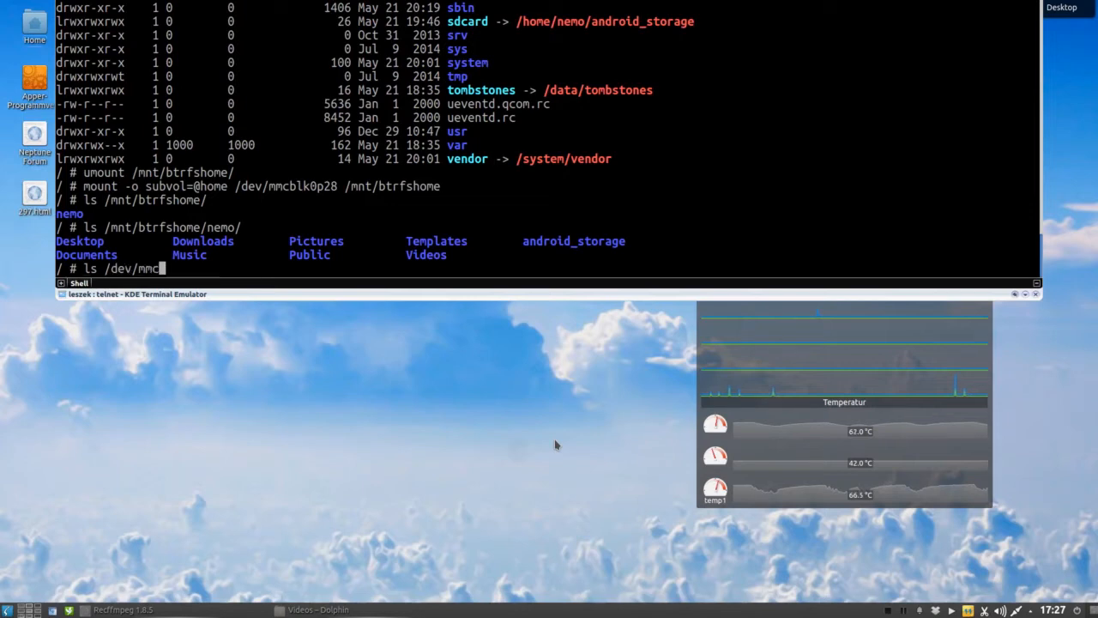
text(blk1*)
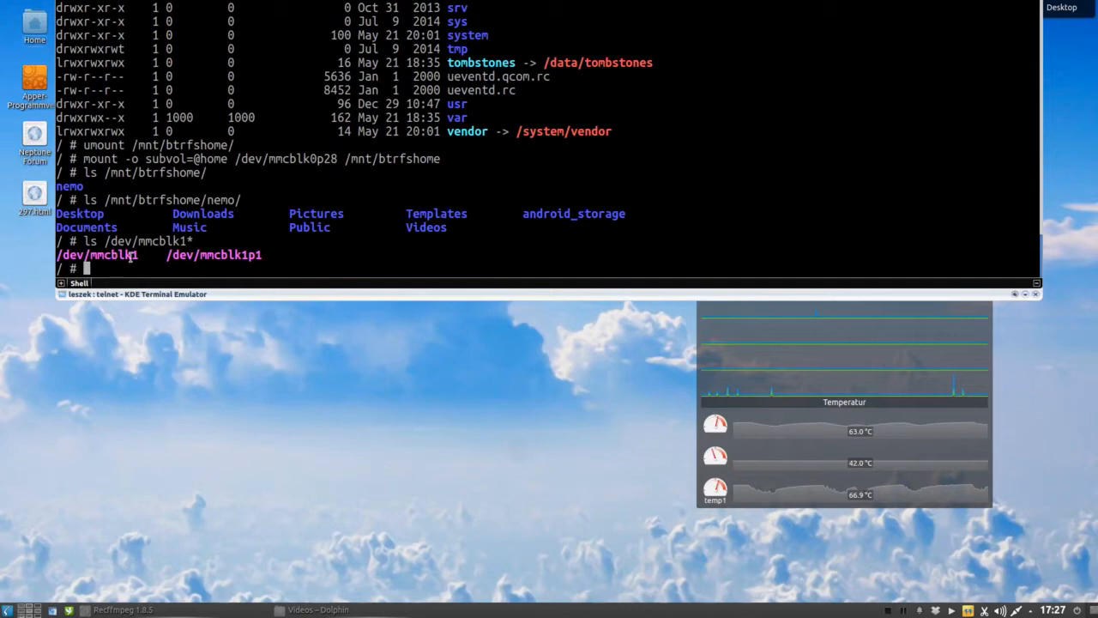
text(ls /dev/mmcblk1*)
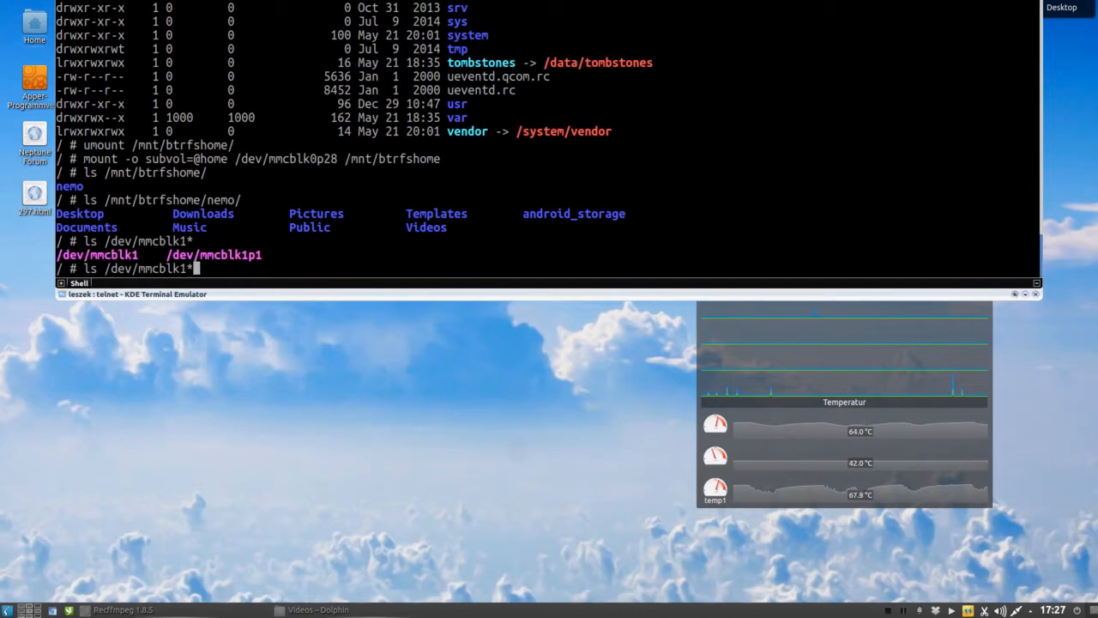
key(Return)
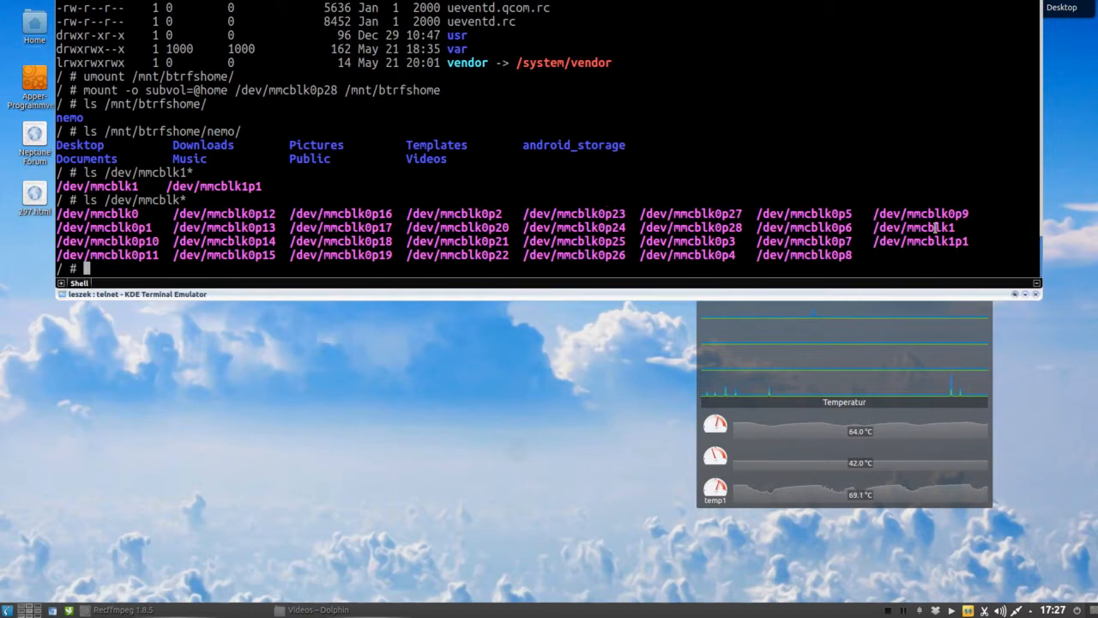
double_click(914, 226)
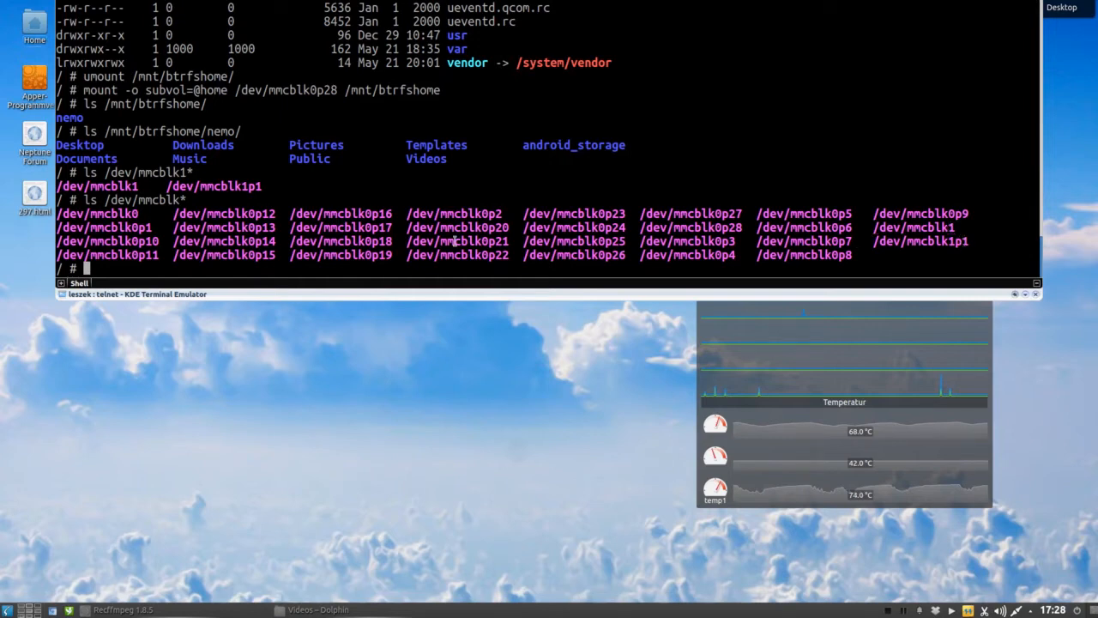
- Create the /mnt/sdcard folder, correcting a mistyped folder name
text(mk)
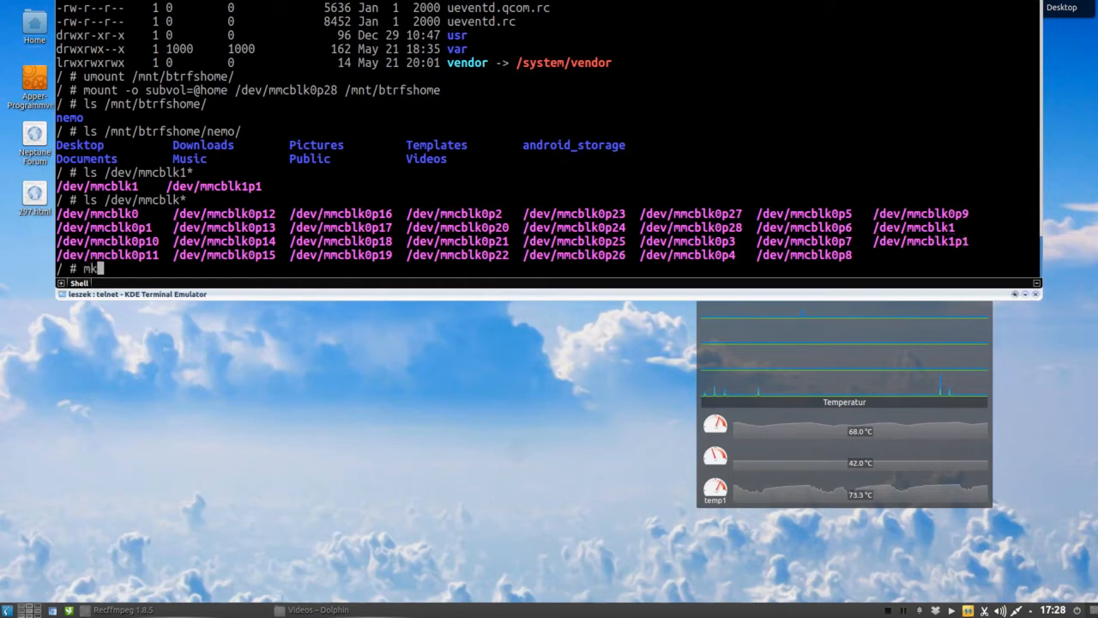
text(dir /mnt/)
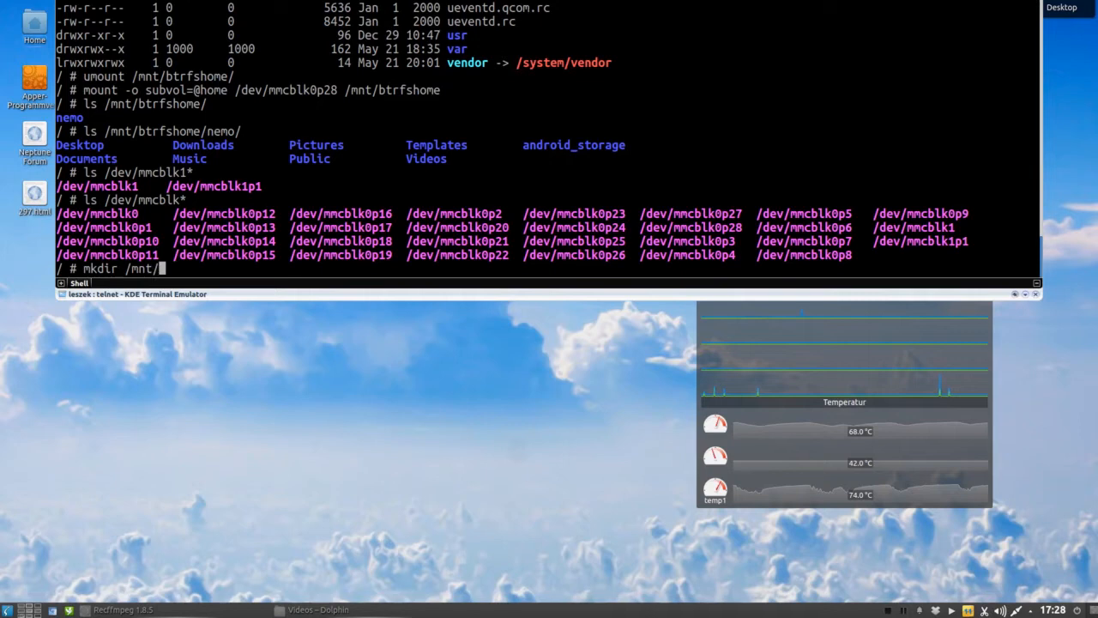
text(backuph)
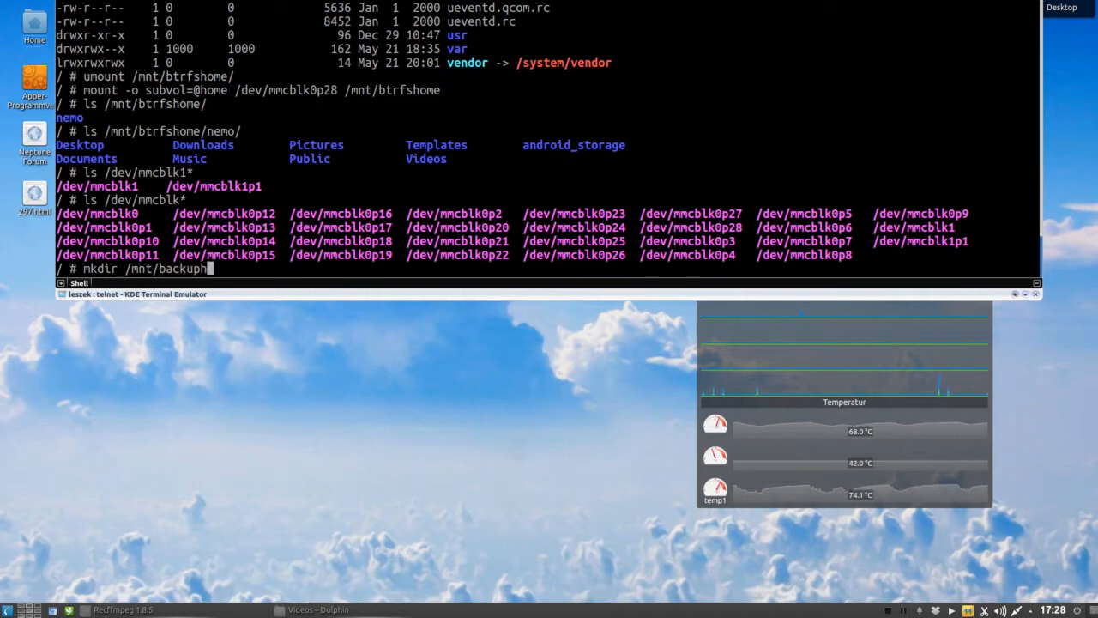
key(BackSpace)
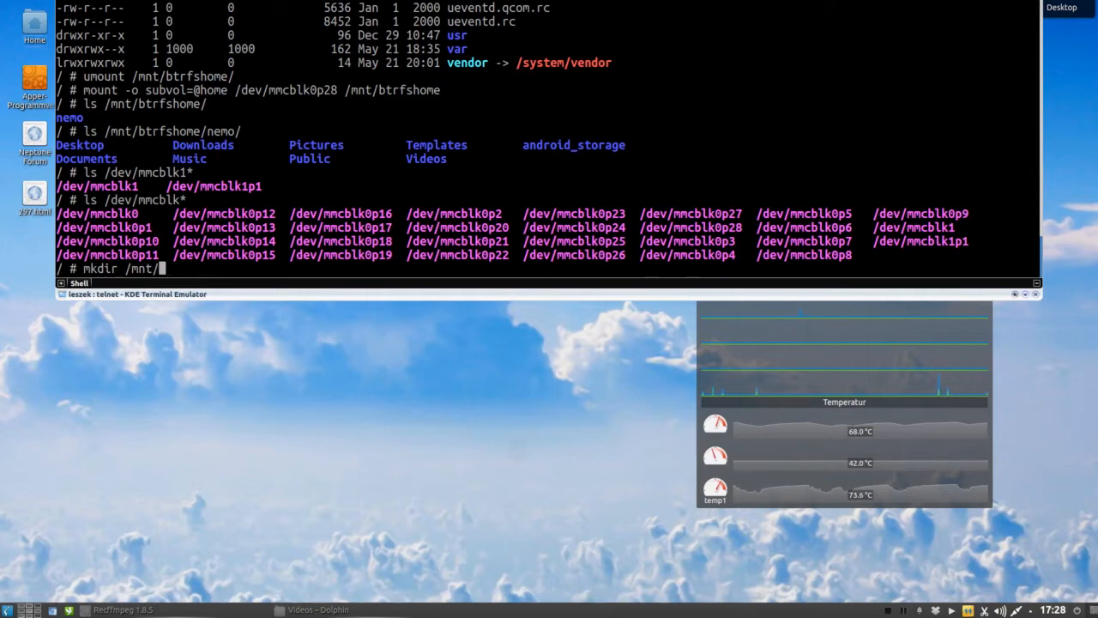
text(sdcard)
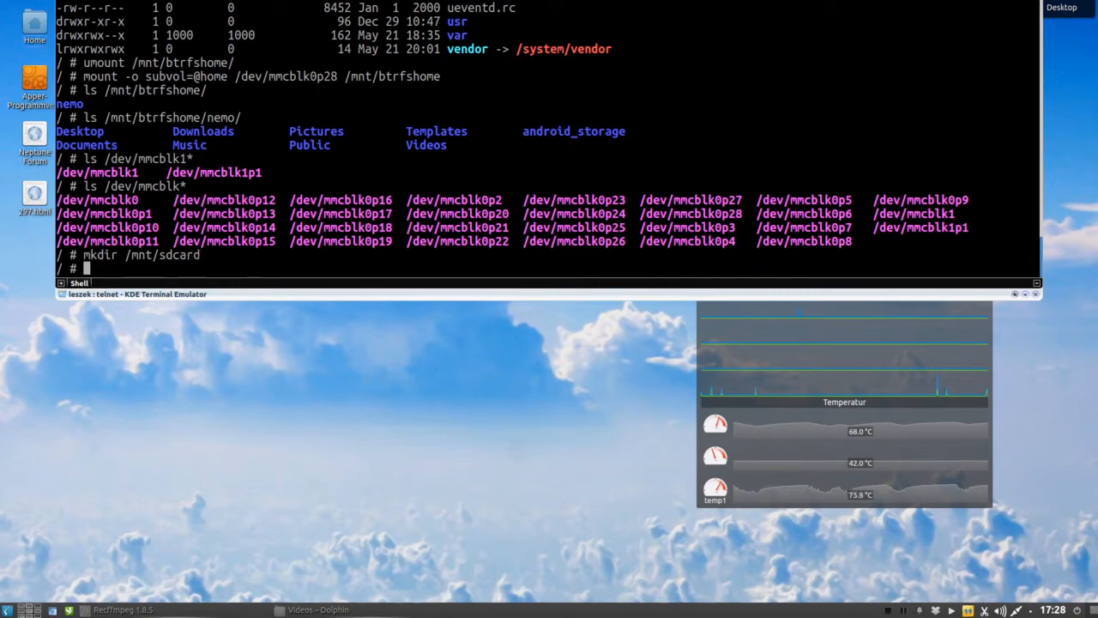
- Mount /dev/mmcblk1p1 on /mnt/sdcard and list its contents
text(mount)
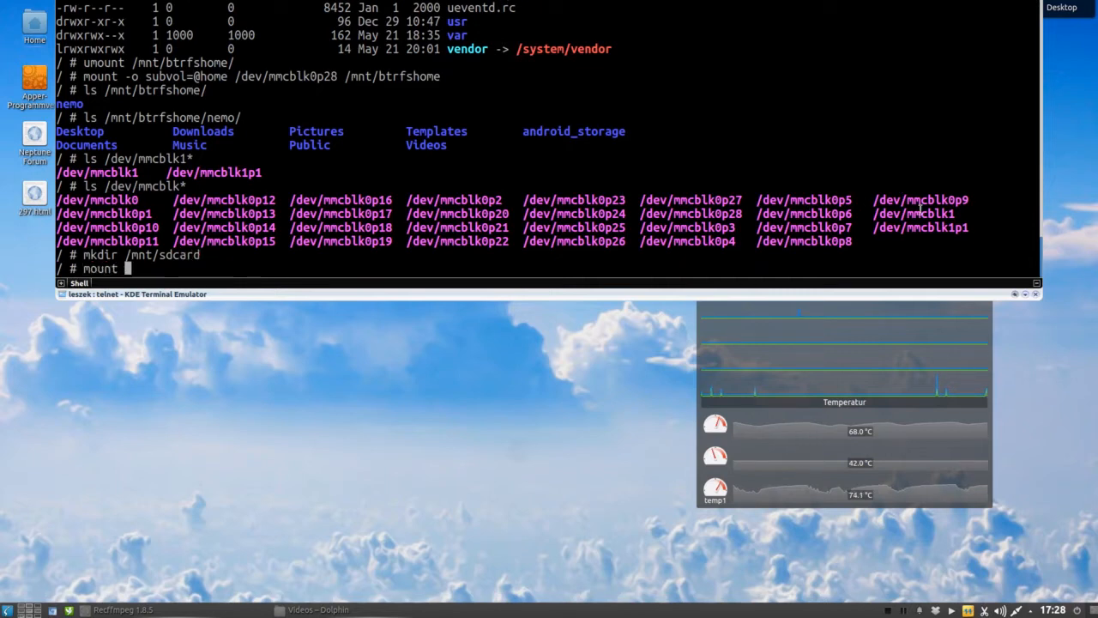
text(/dev/mmcblk1p1 /mnt/sdcard)
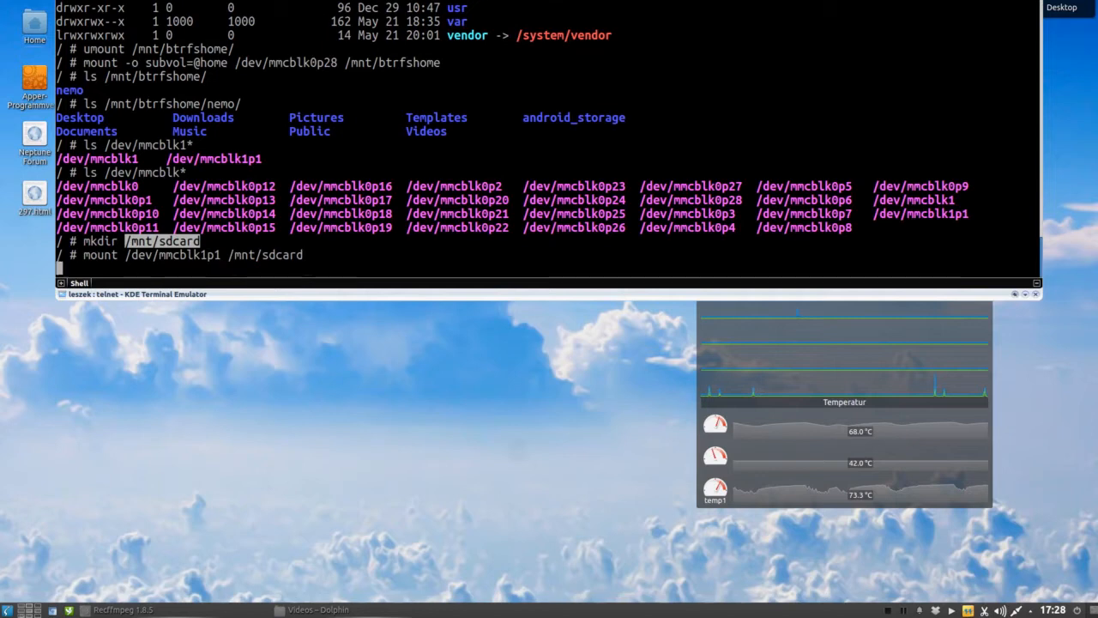
text(ls)
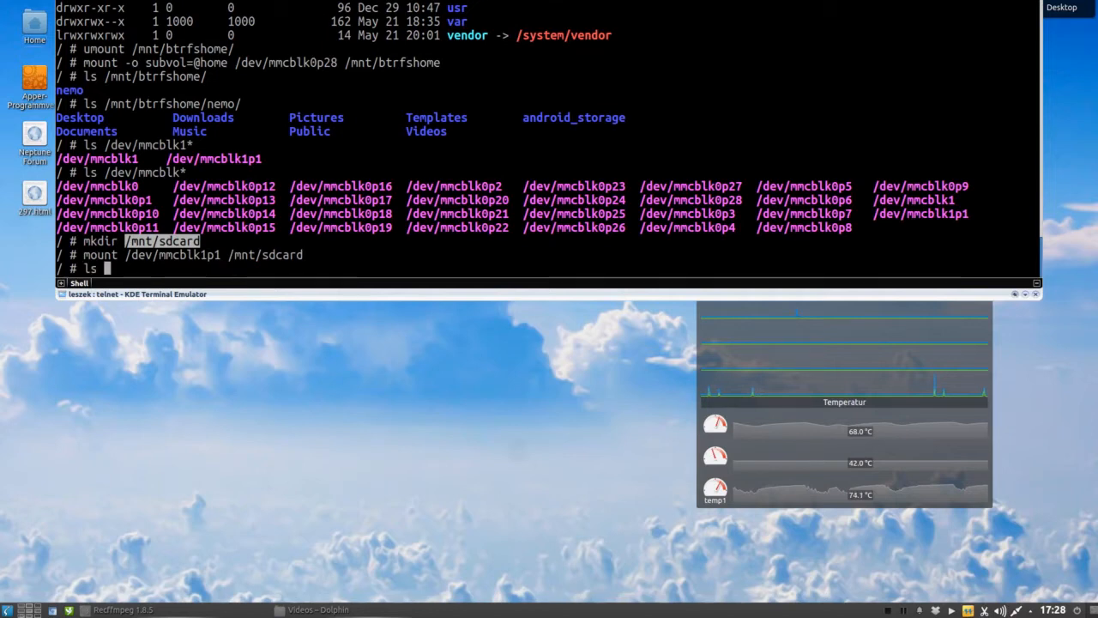
text(/mnt/sdcard/)
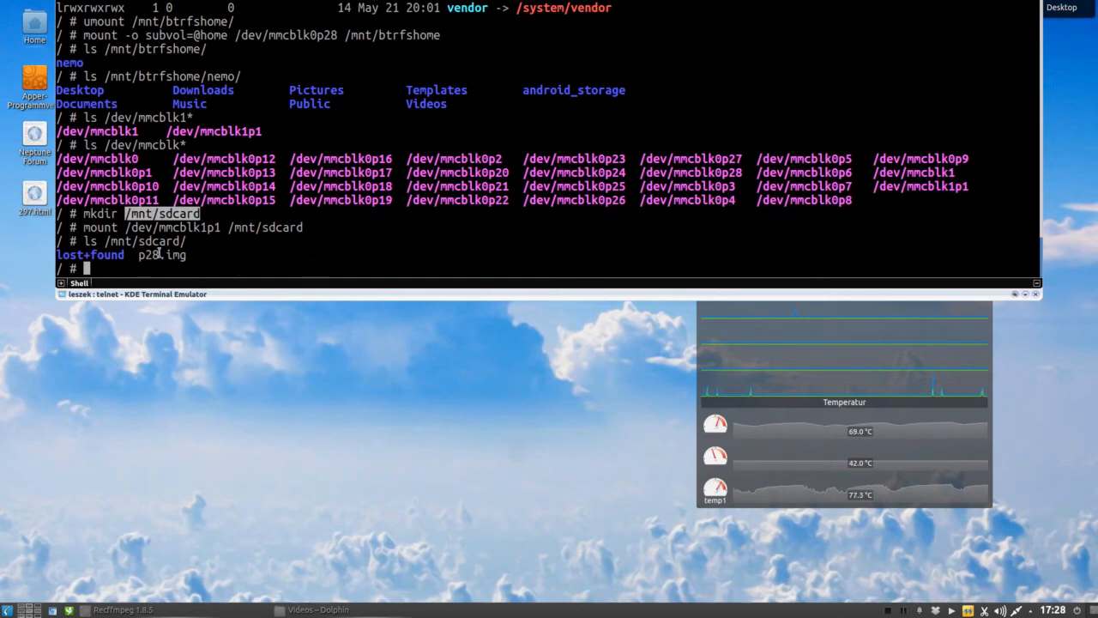
- Delete /mnt/sdcard/p28.img by full path after the relative rm fails
double_click(162, 255)
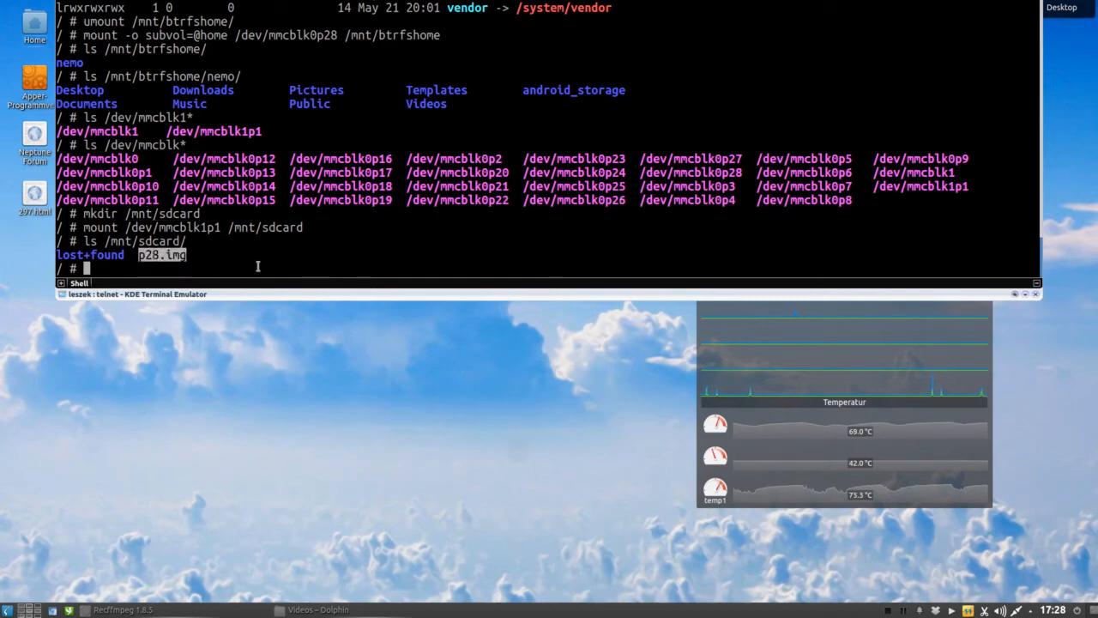
text(rm p28.img)
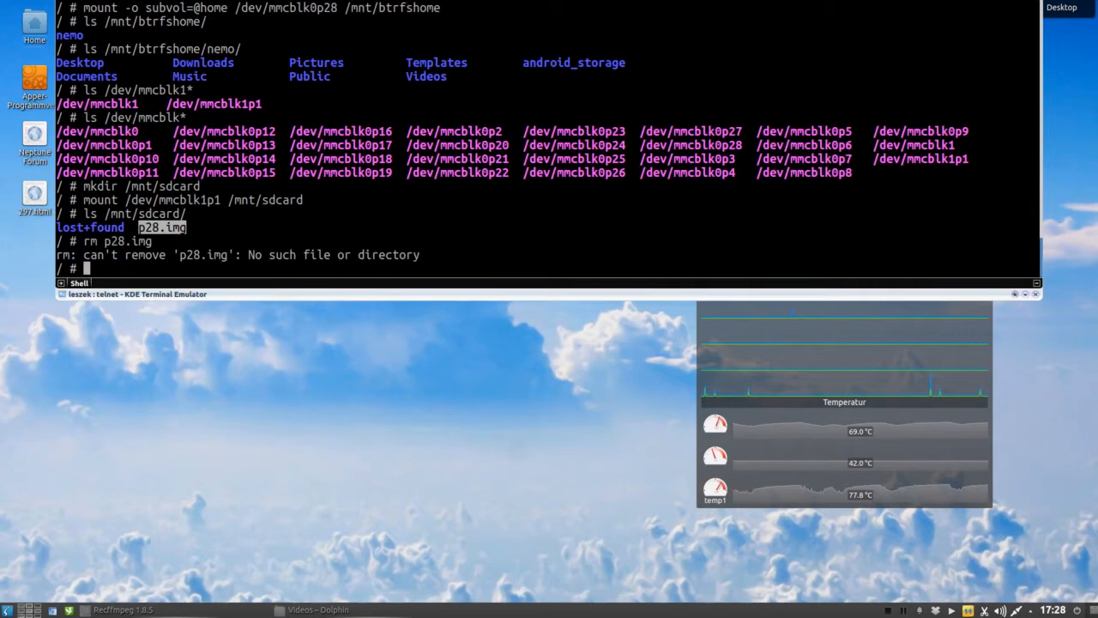
text(rm)
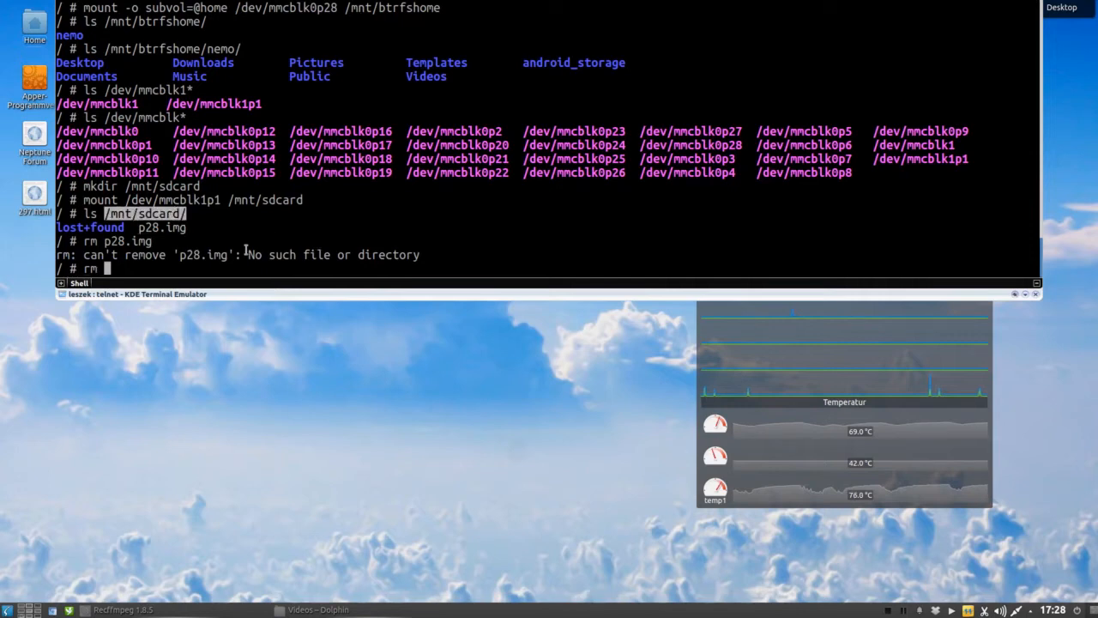
text(/mnt/sdcard/p28.img)
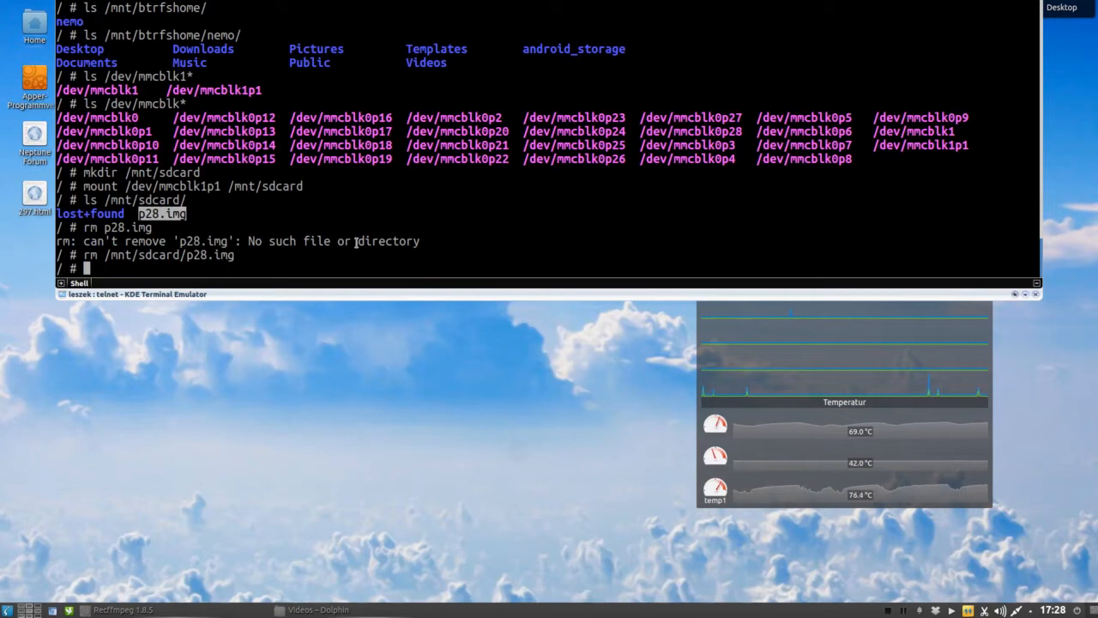
text(cp -)
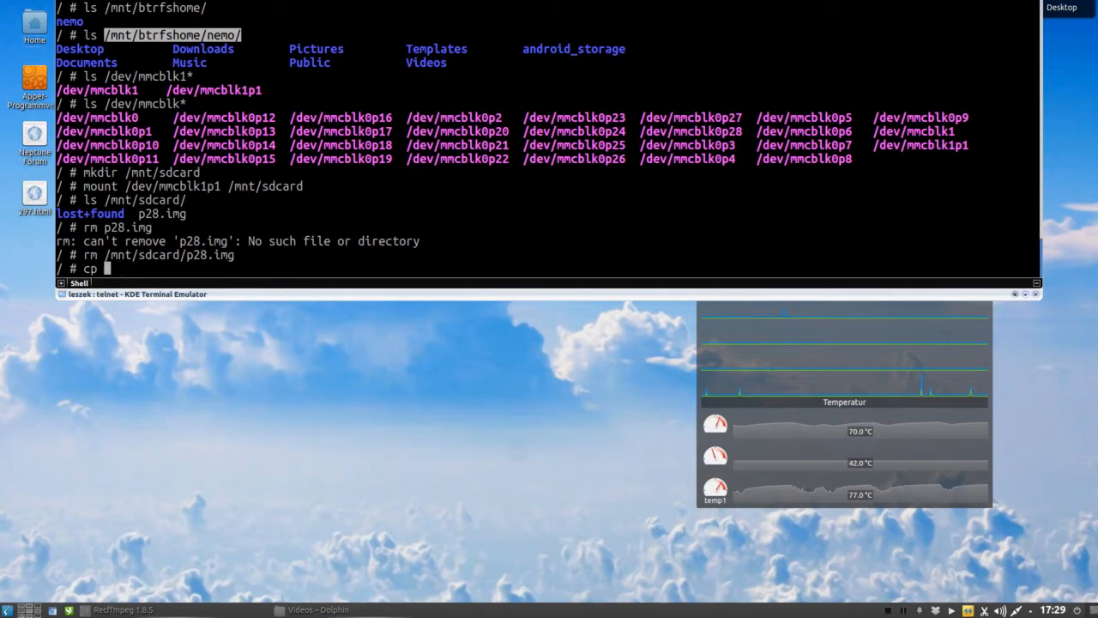
- List current mounts and unmount /mnt/btrfshome, leaving the SD card mounted
text(mount)
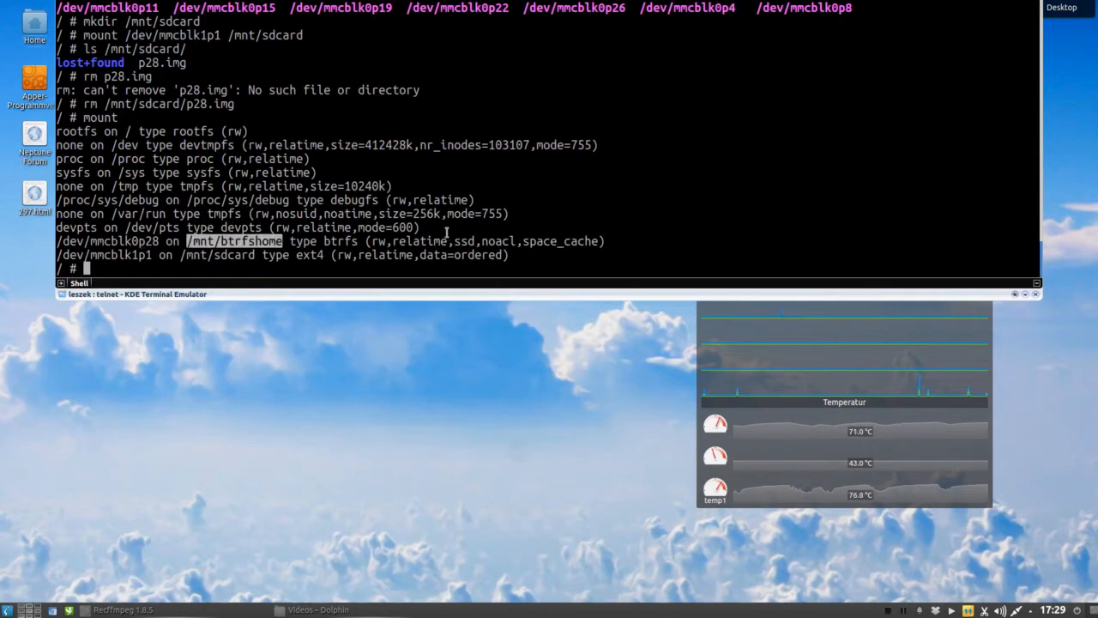
text(umount)
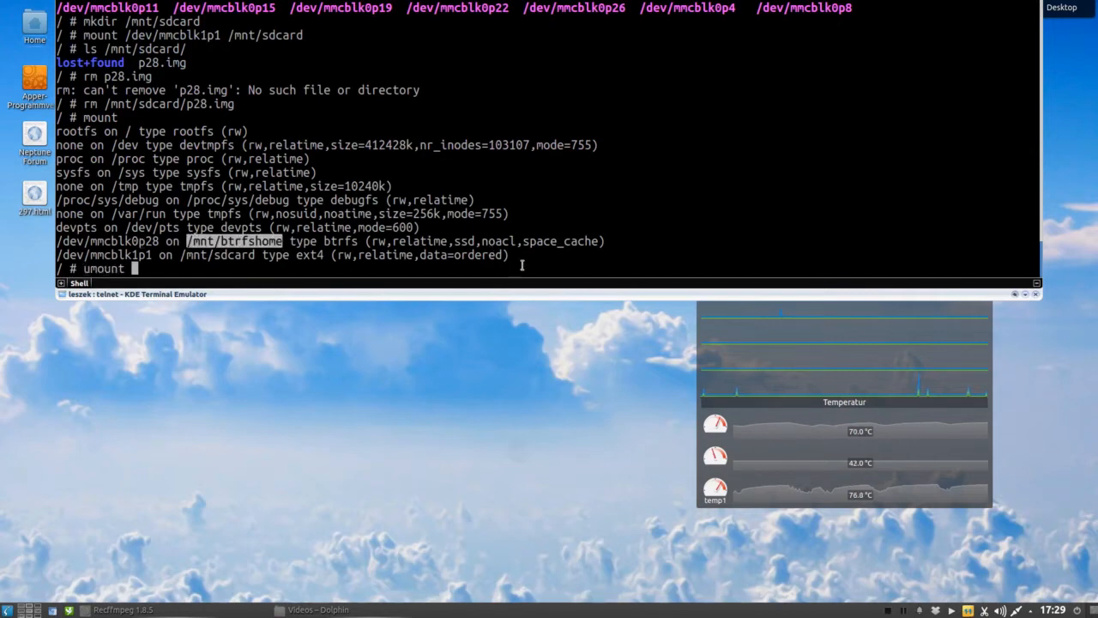
text(/mnt/btrfshome)
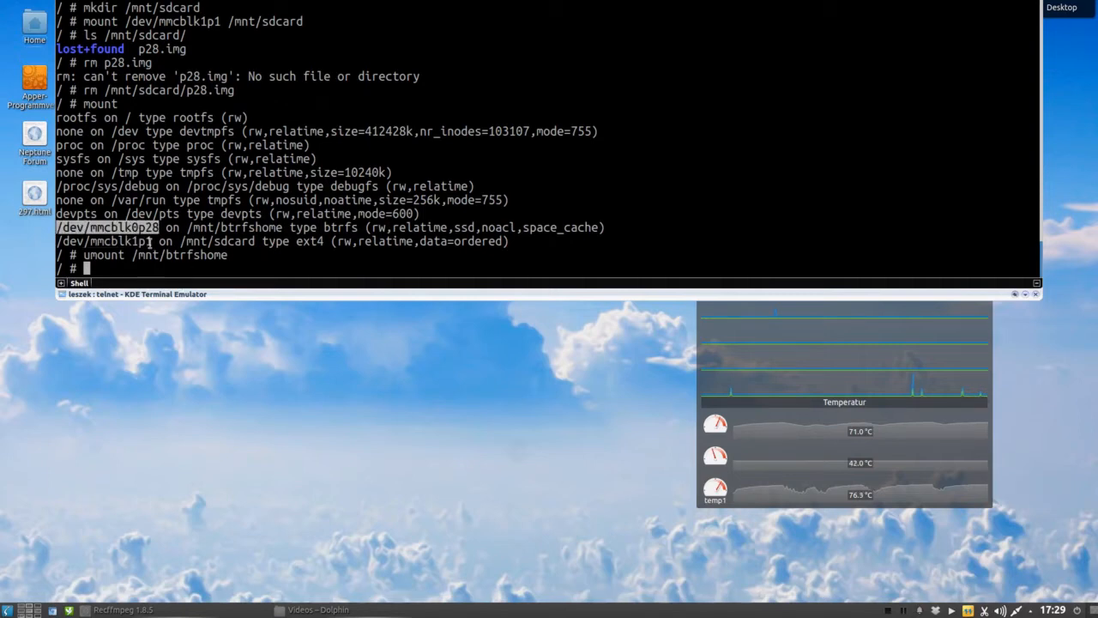
mouse_move(255, 255)
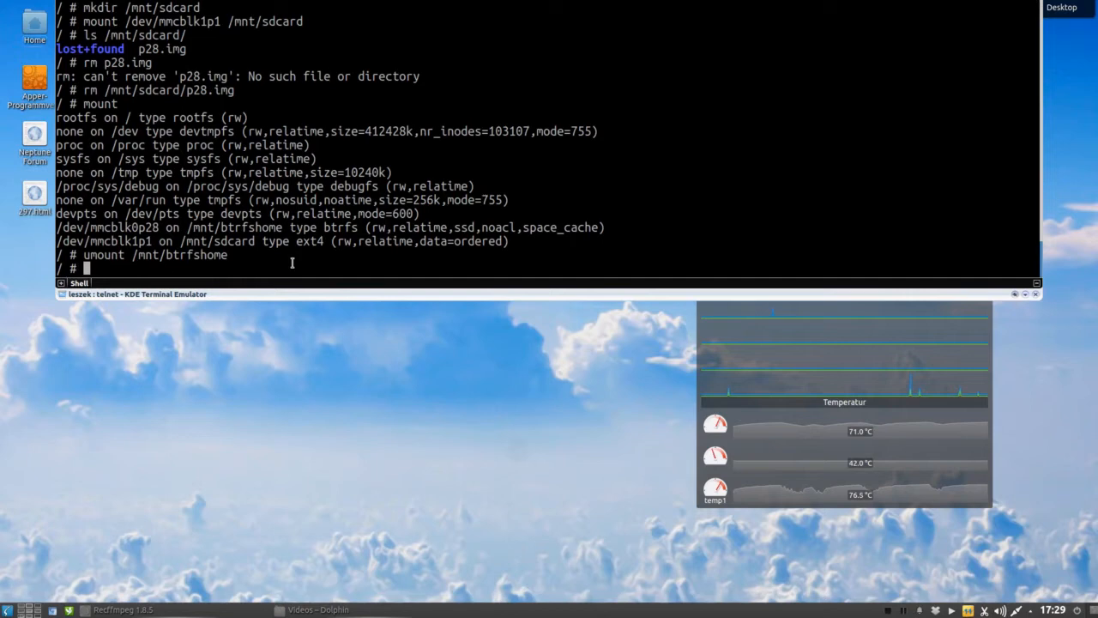
- Enter 'dd if=/dev/mmcblk0p28 of=/mnt/sdcard/sailfishos_backup.img' at the telnet prompt without running it
text(dd)
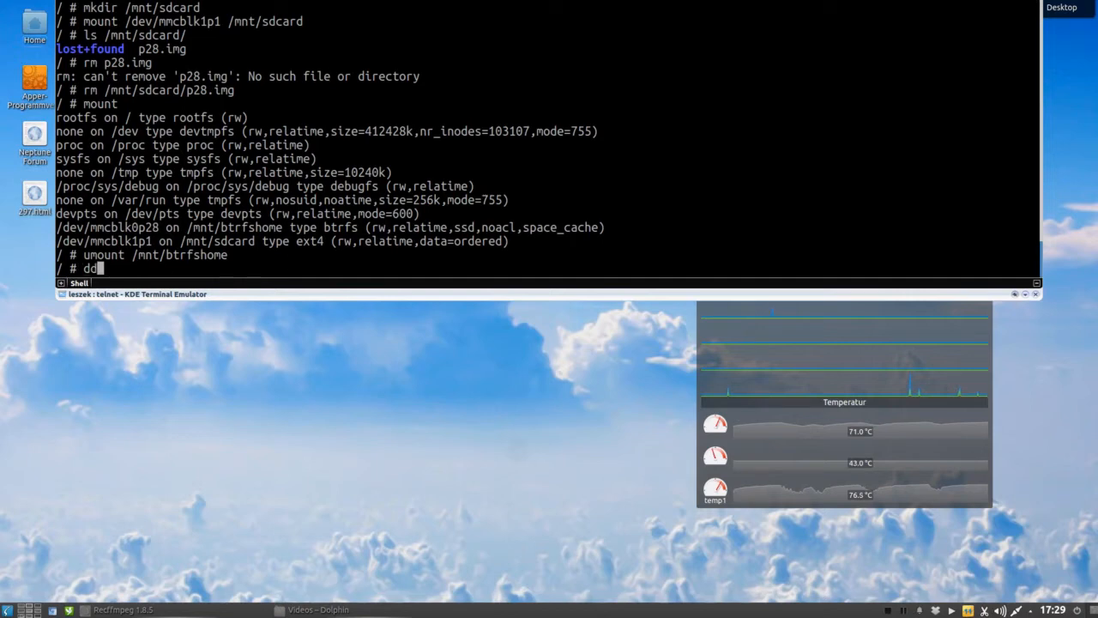
text(if)
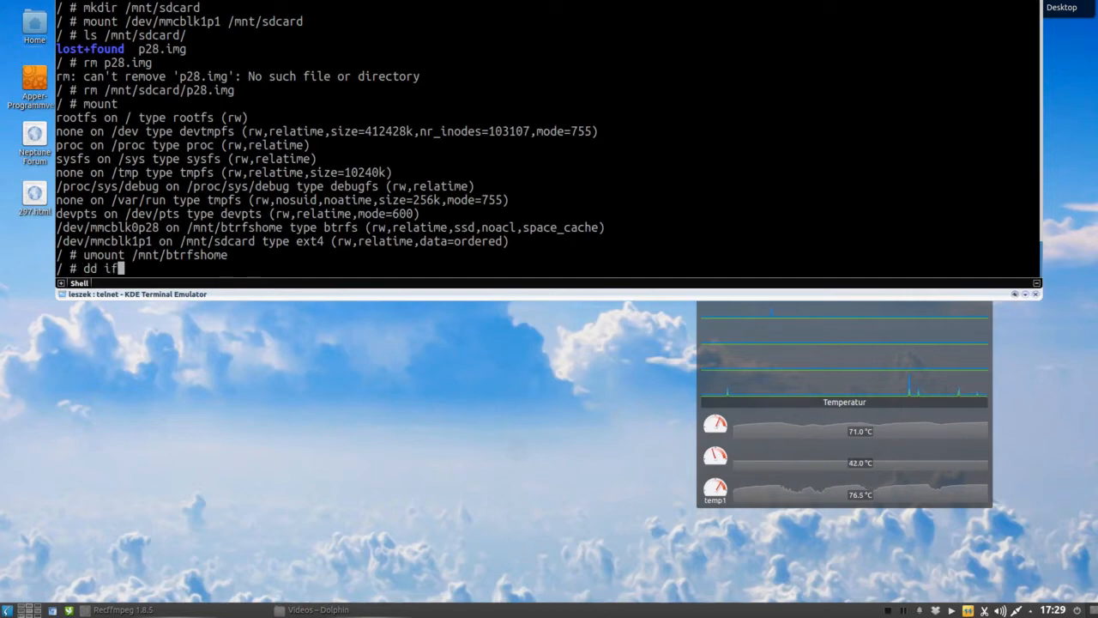
text(=)
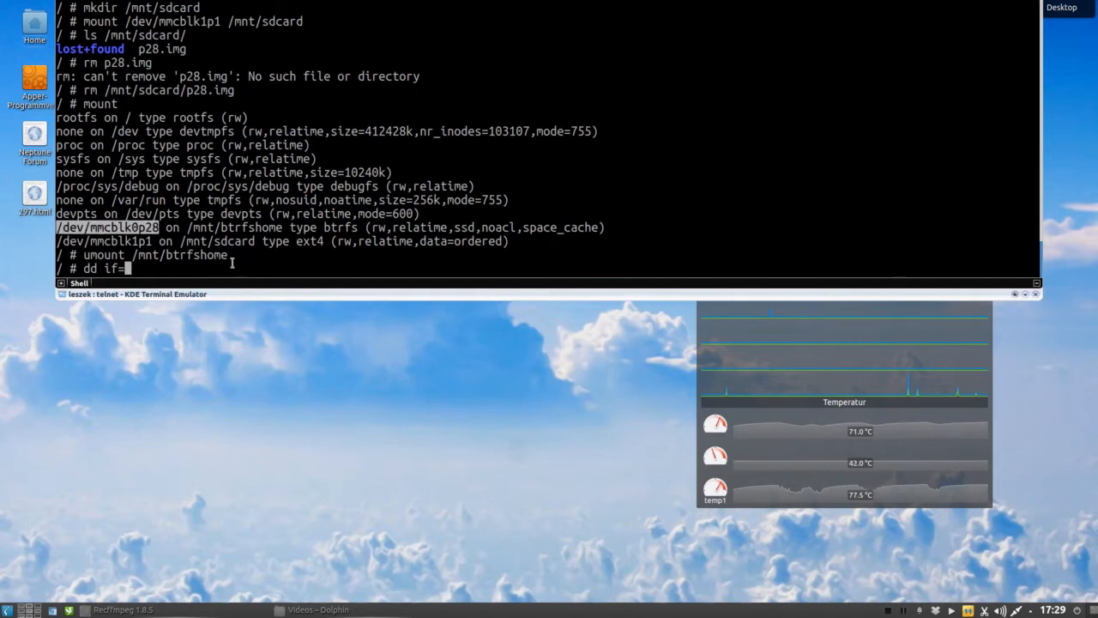
text(/dev/mmcblk0p28 of=)
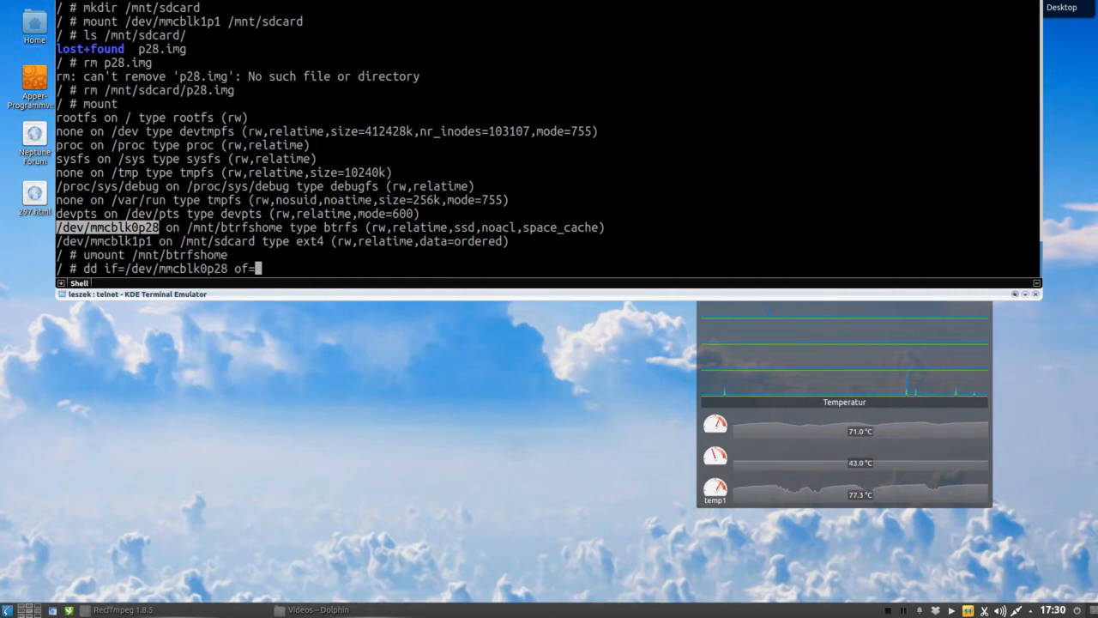
text(/mnt/sdcard)
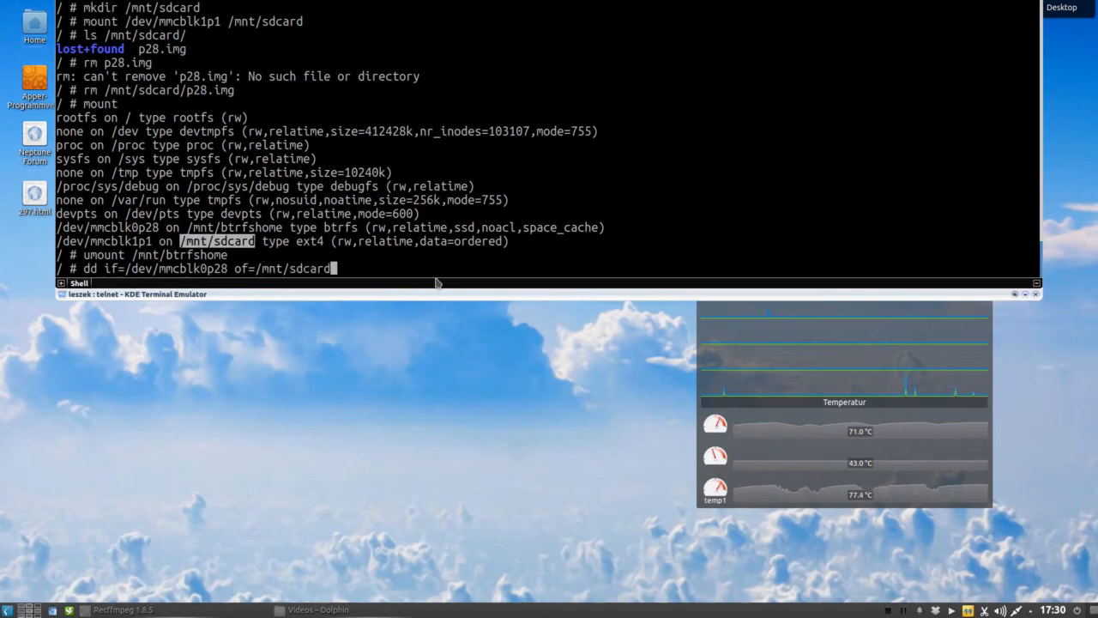
text(/)
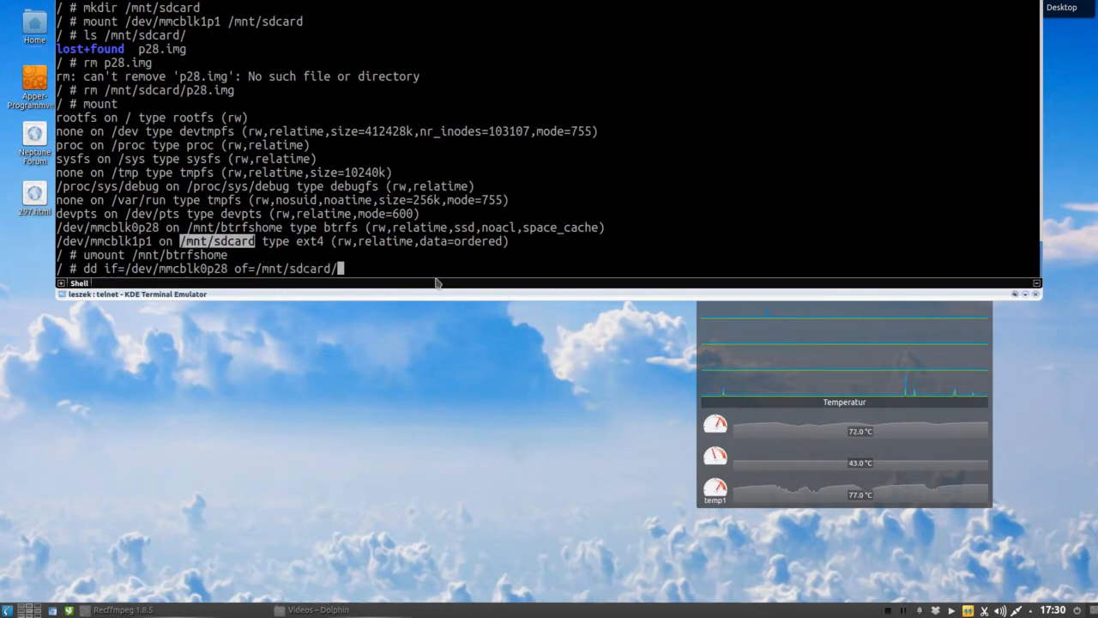
text(sailfis)
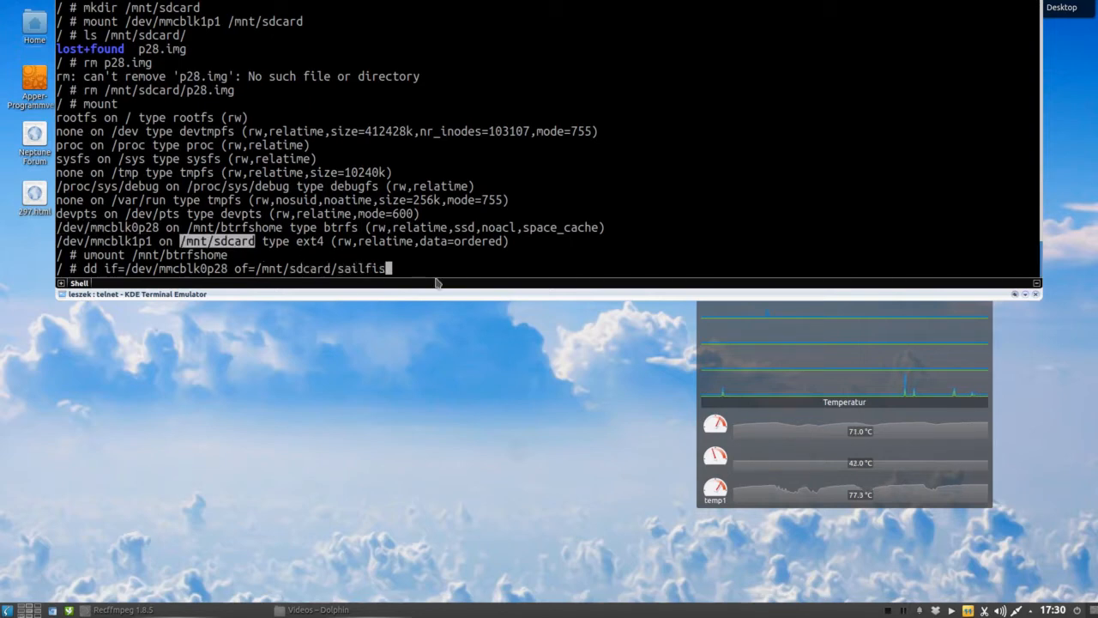
text(hos_backup)
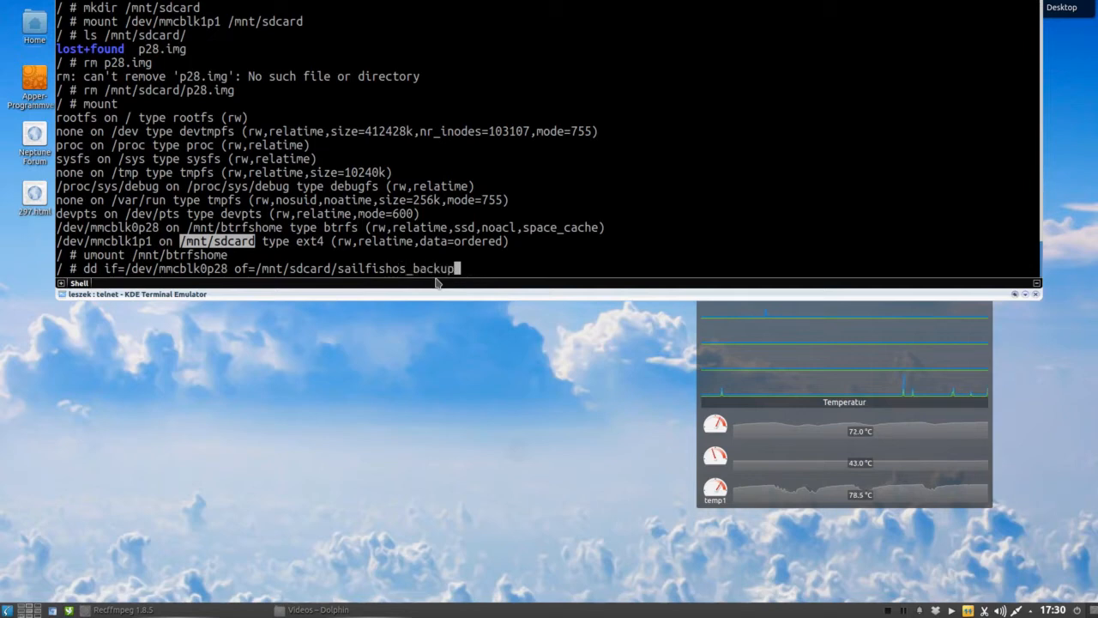
text(.img)
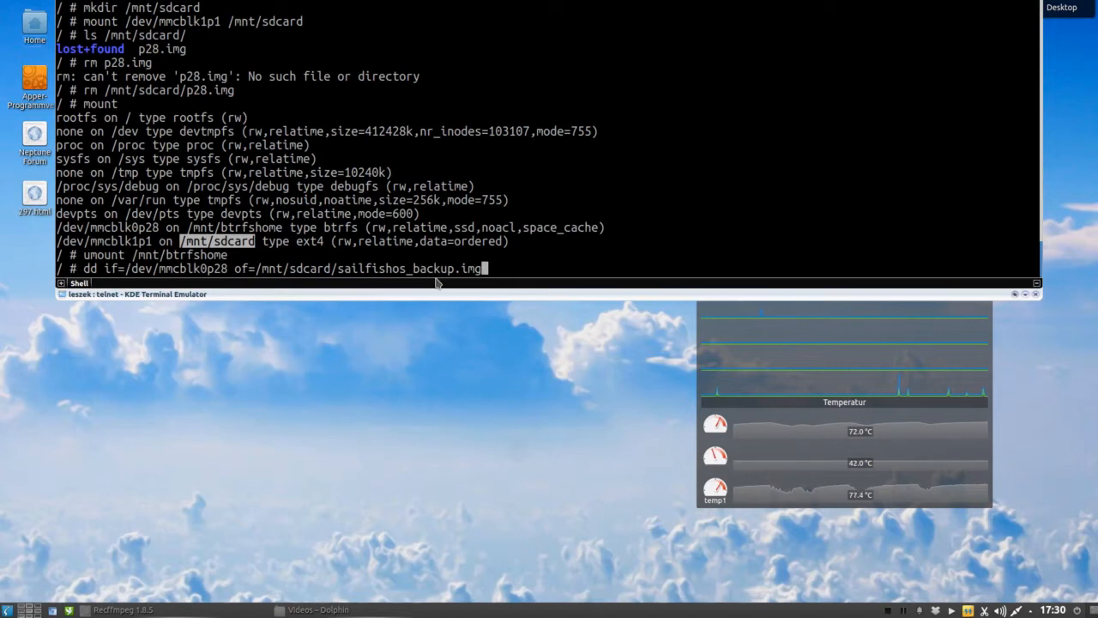
mouse_move(216, 269)
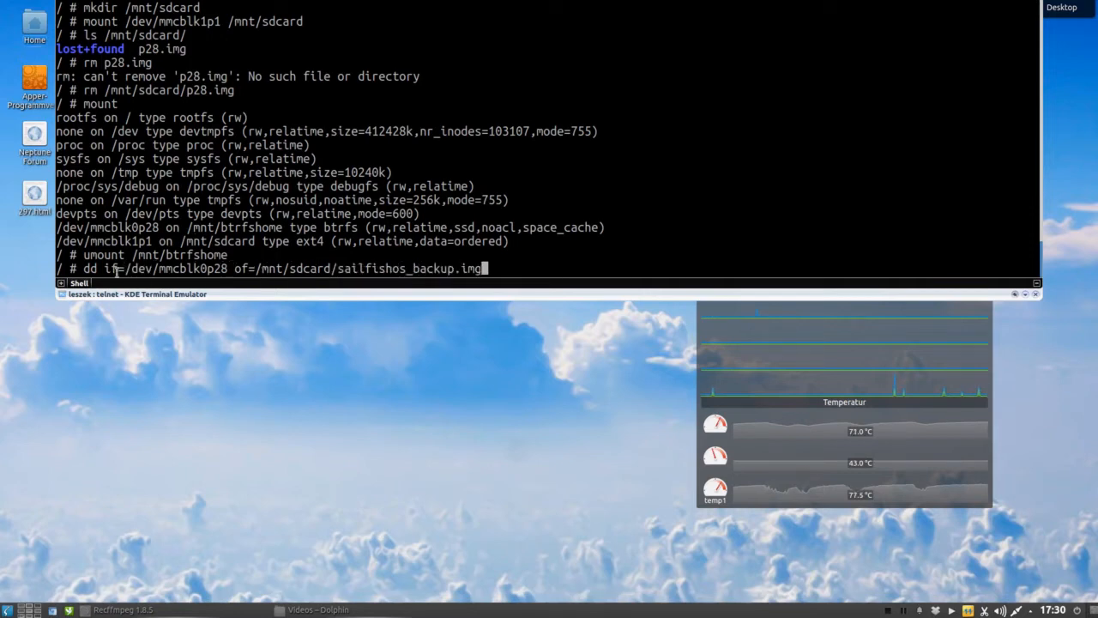
mouse_move(290, 314)
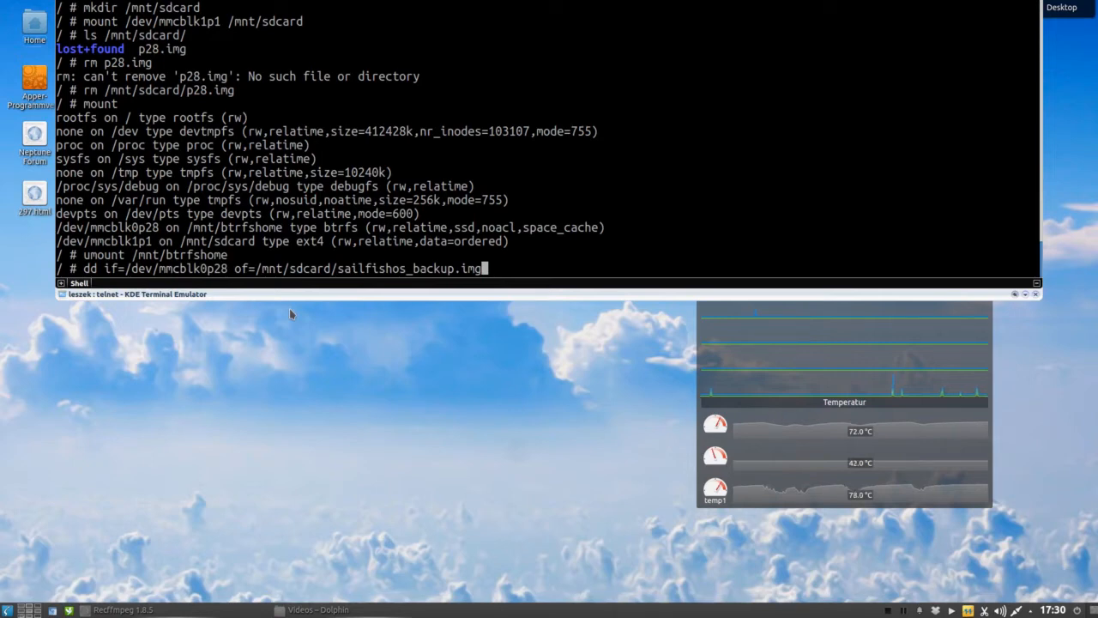
mouse_move(584, 252)
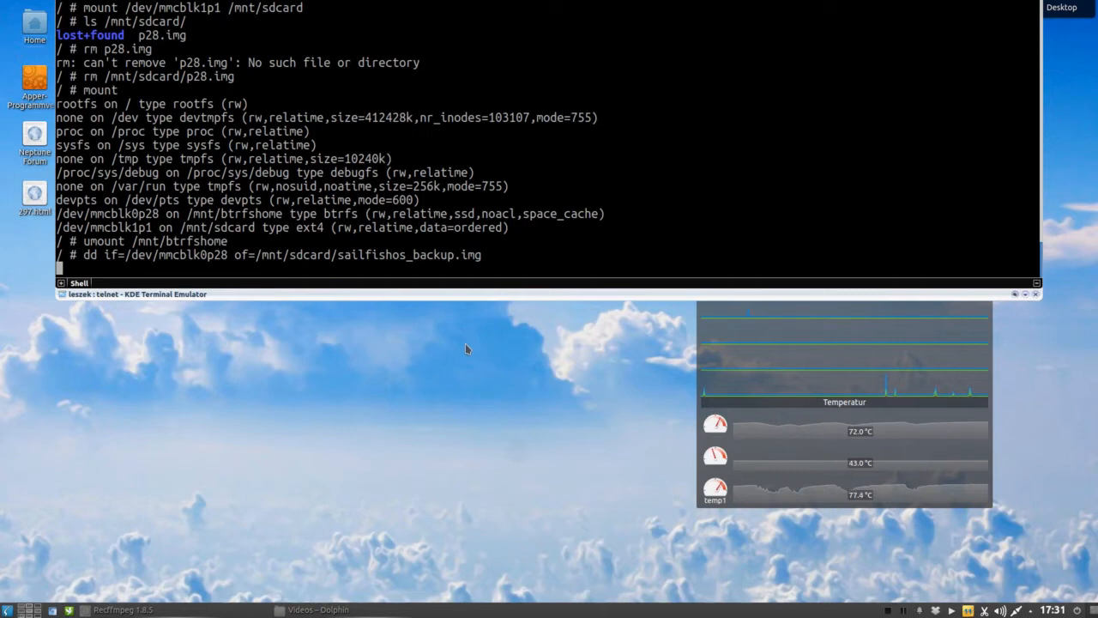
mouse_move(412, 371)
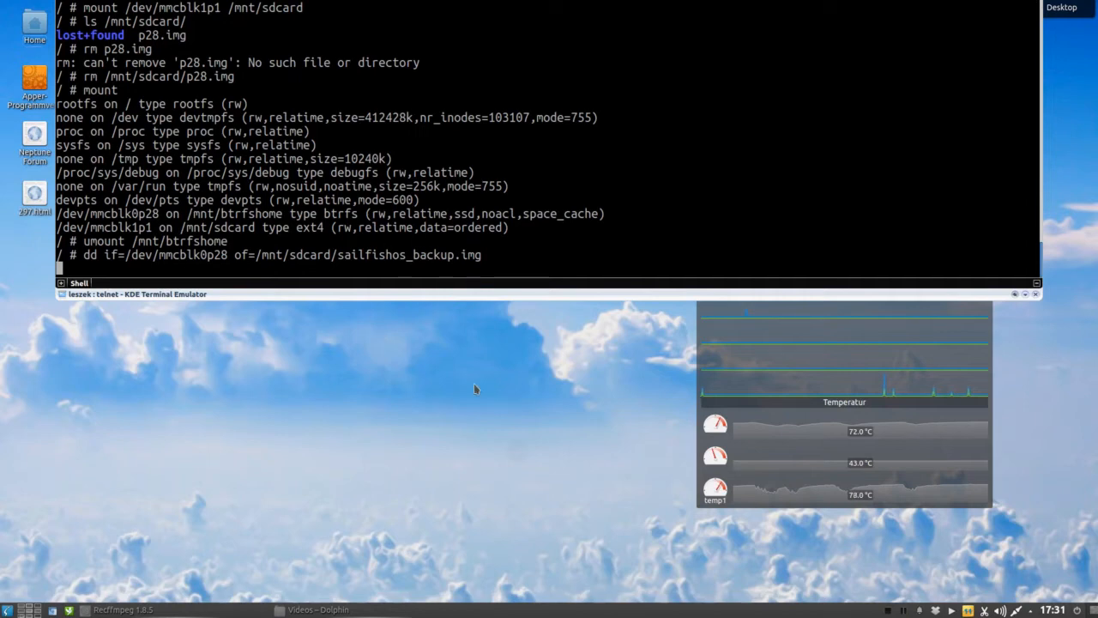
mouse_move(564, 361)
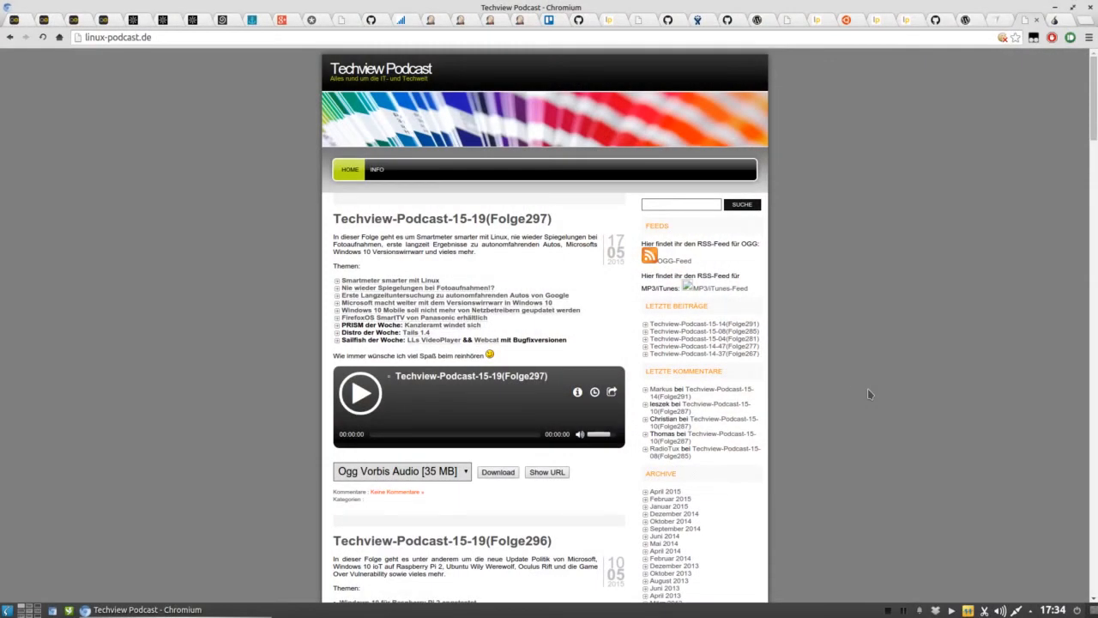
mouse_move(895, 255)
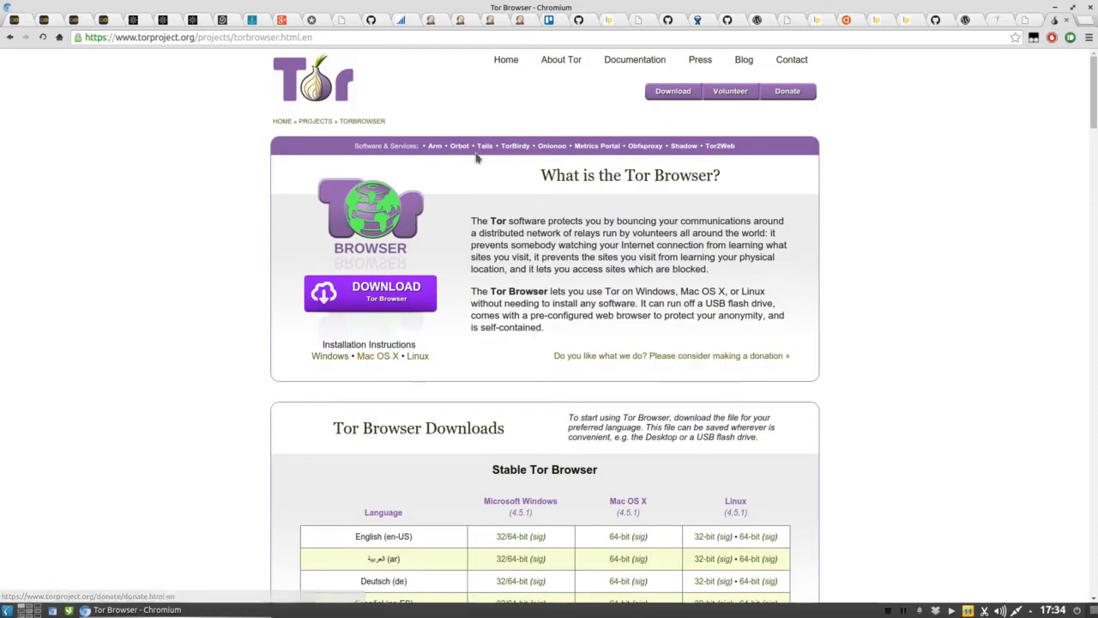
mouse_move(192, 217)
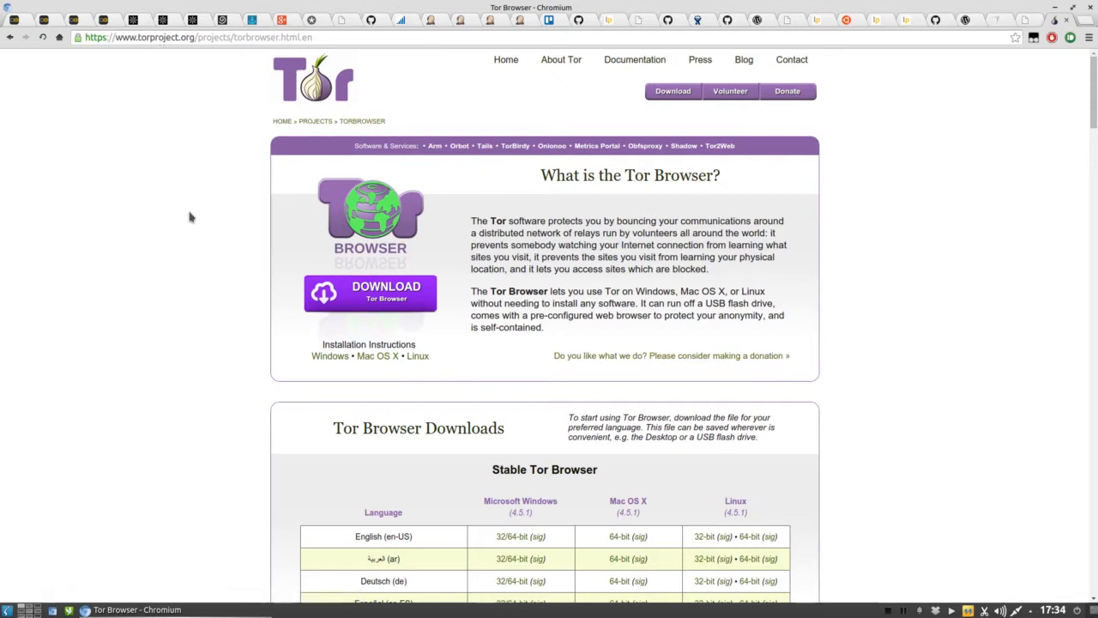
mouse_move(206, 155)
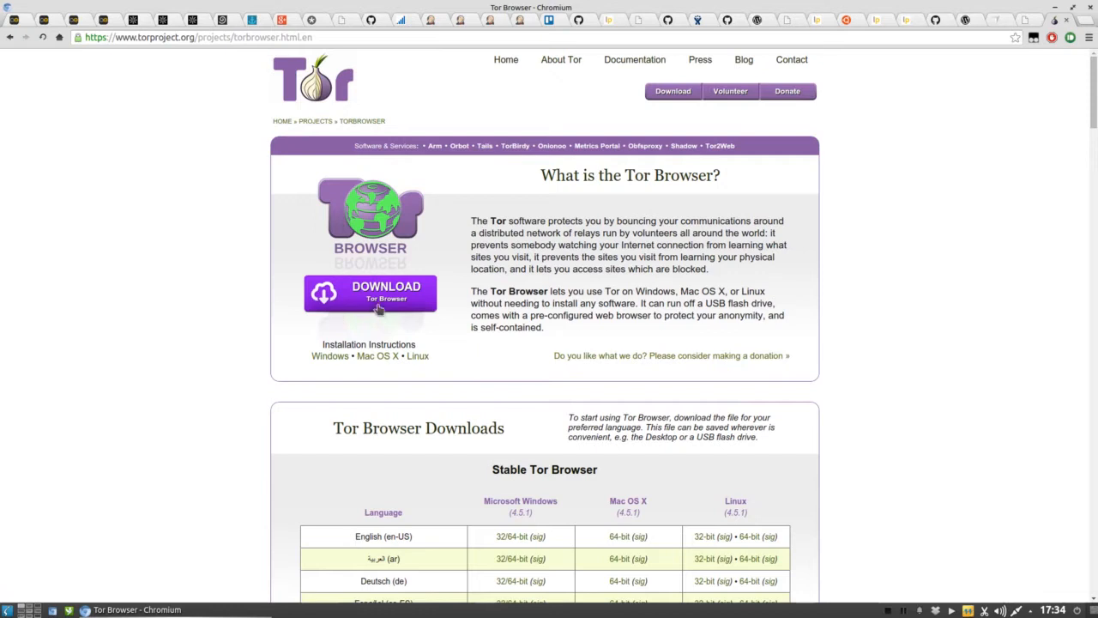
- Download the Deutsch (de) Linux 64-bit Tor Browser bundle from the torproject.org downloads table
click(369, 292)
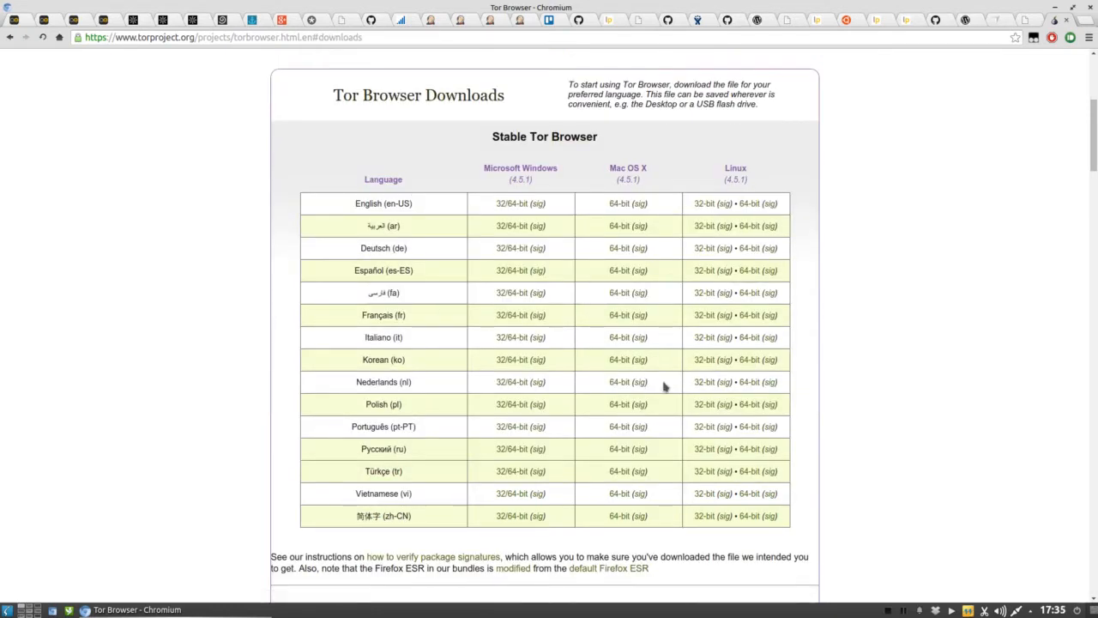
mouse_move(671, 175)
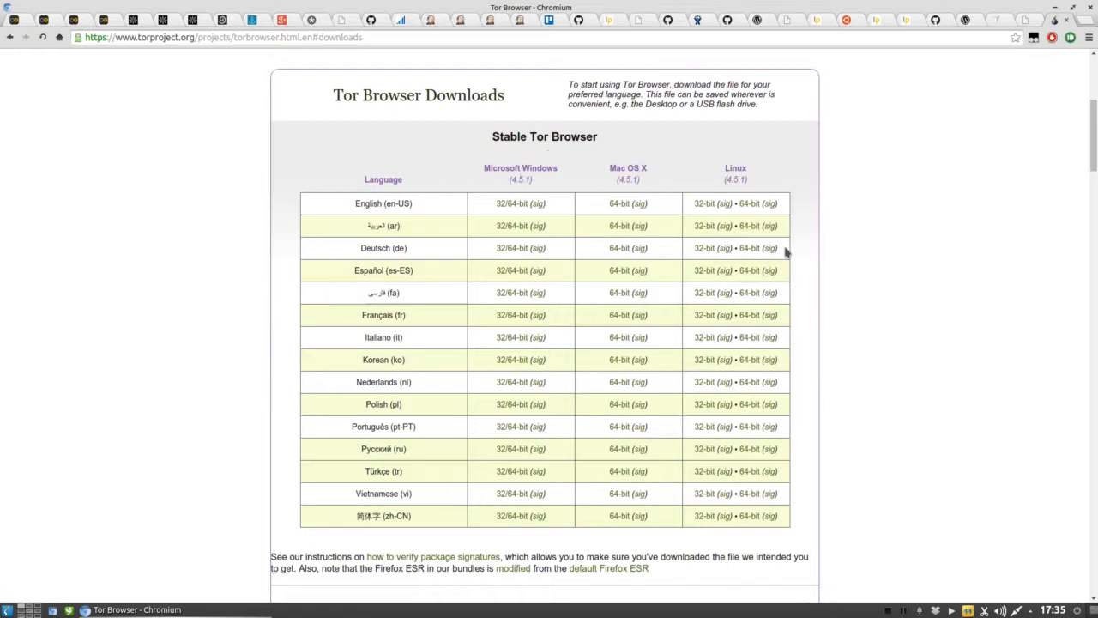
mouse_move(802, 352)
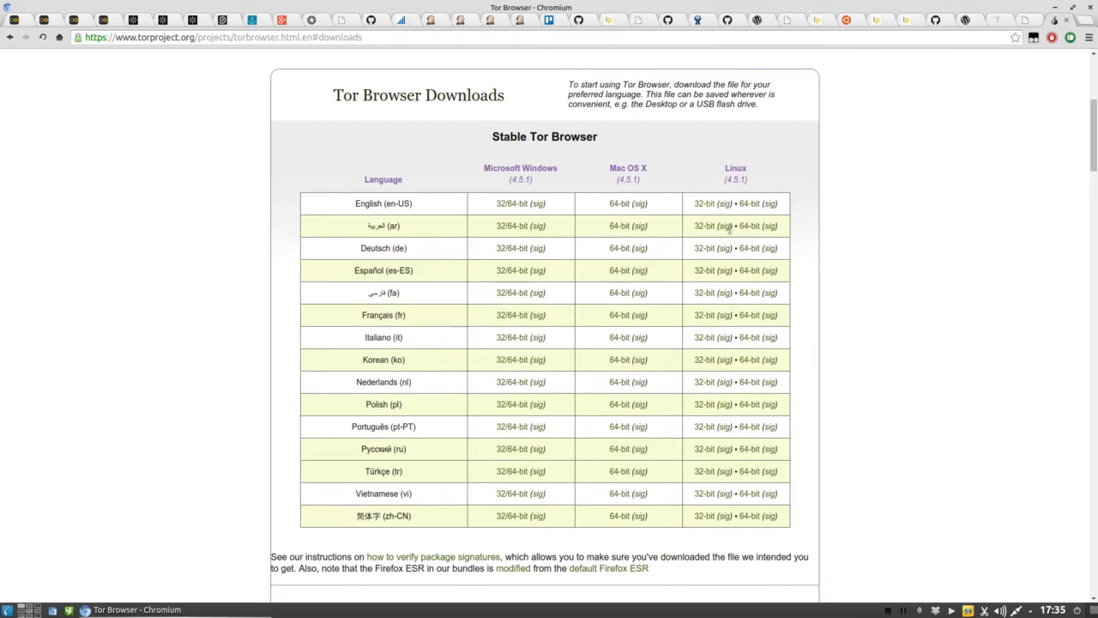
mouse_move(382, 248)
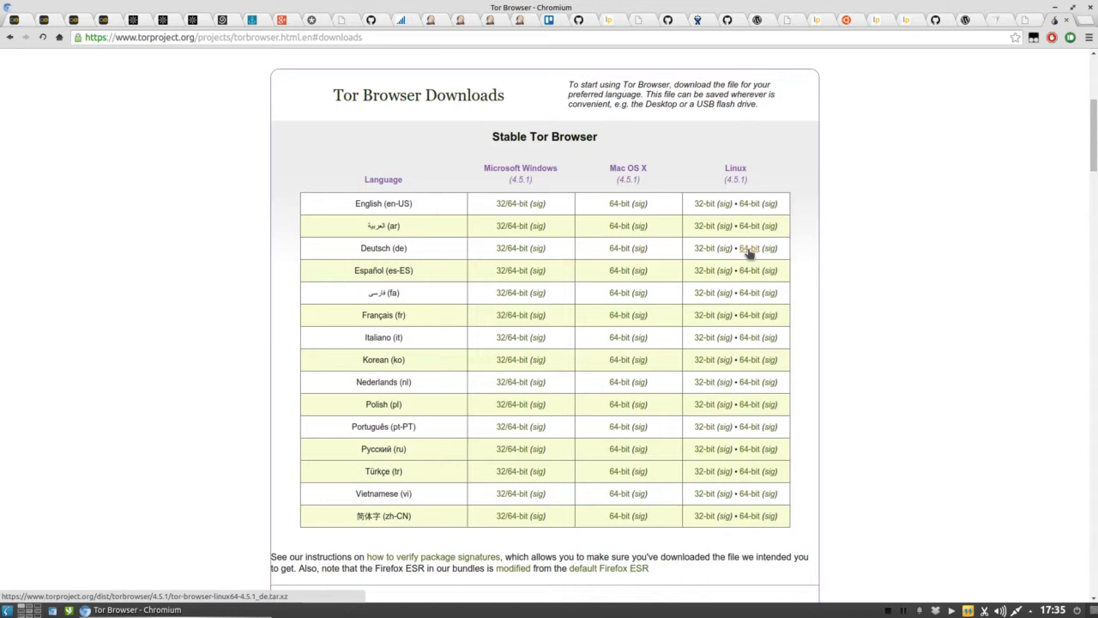
click(749, 248)
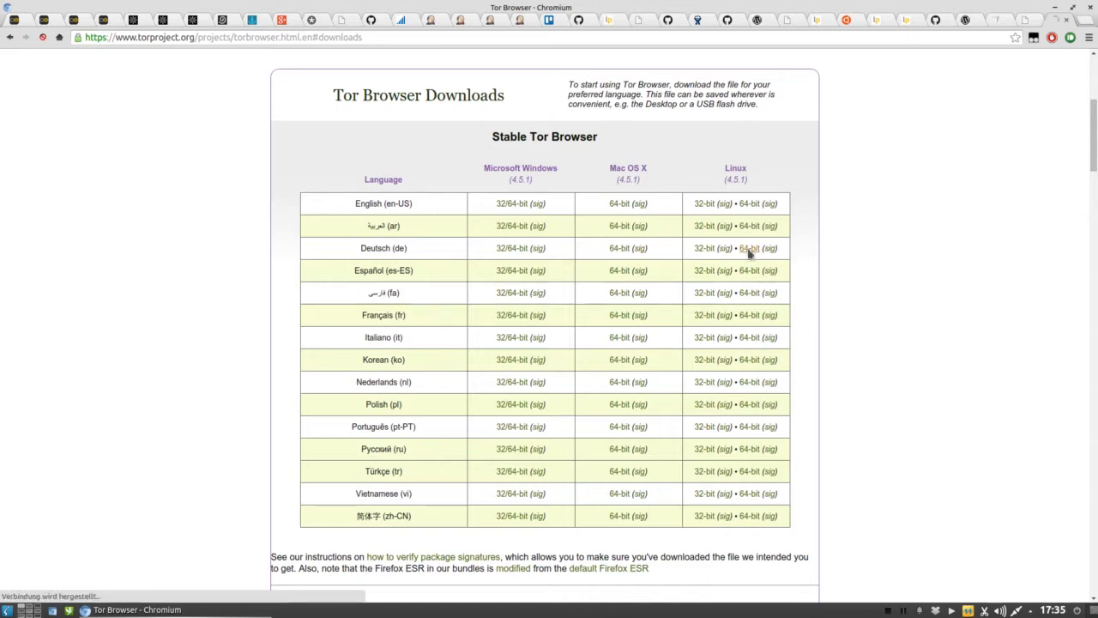
click(749, 248)
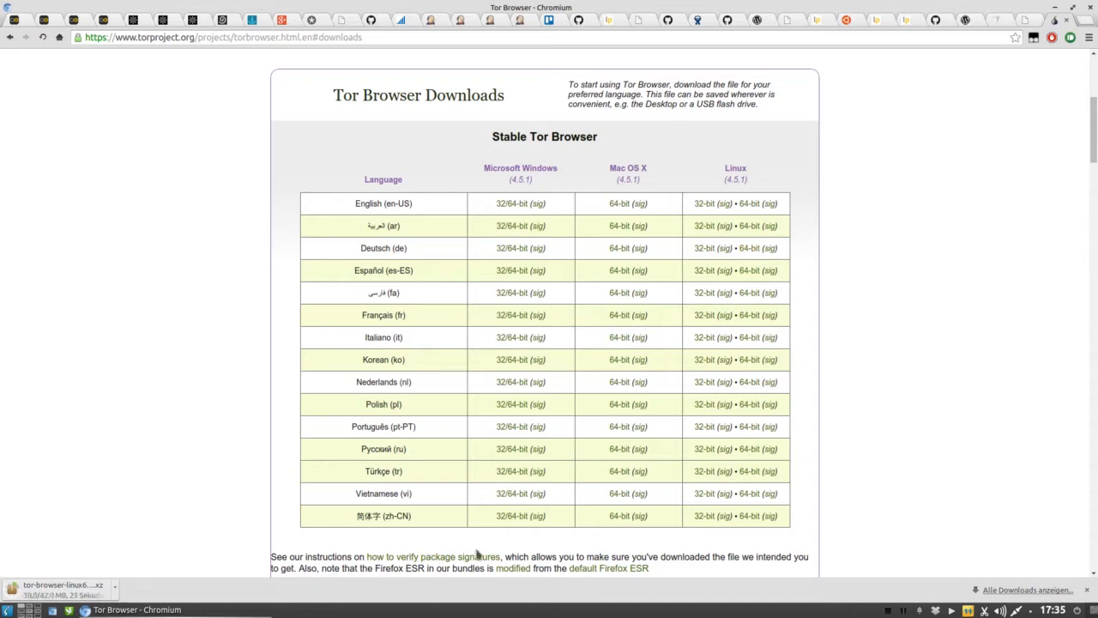
mouse_move(342, 538)
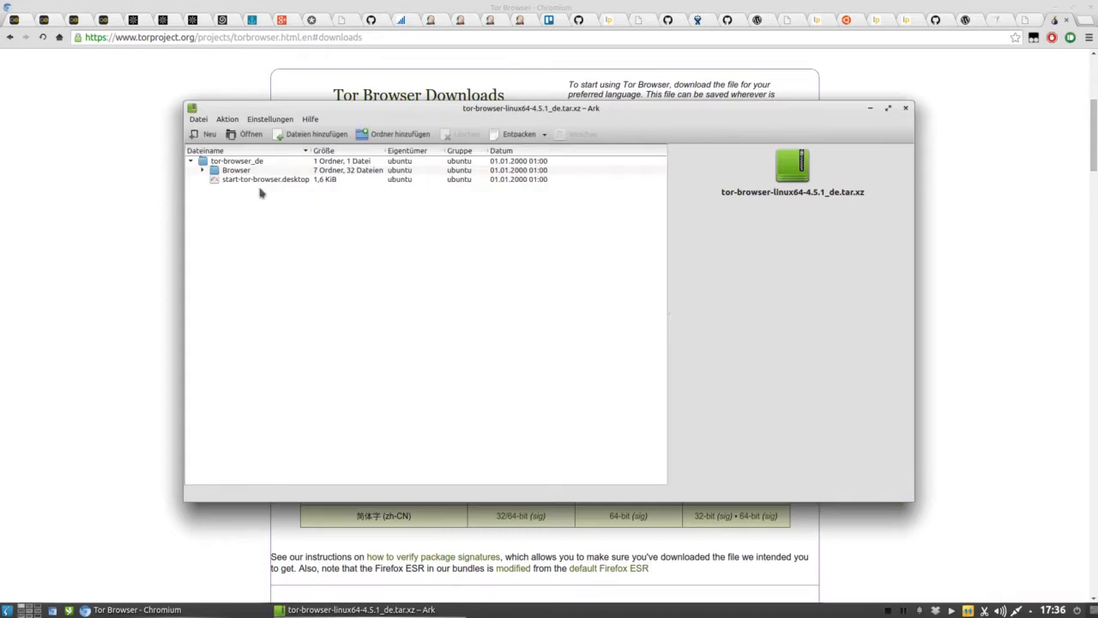
- Extract the tor-browser_de folder from the Tor Browser archive using Ark's Entpacken
click(237, 161)
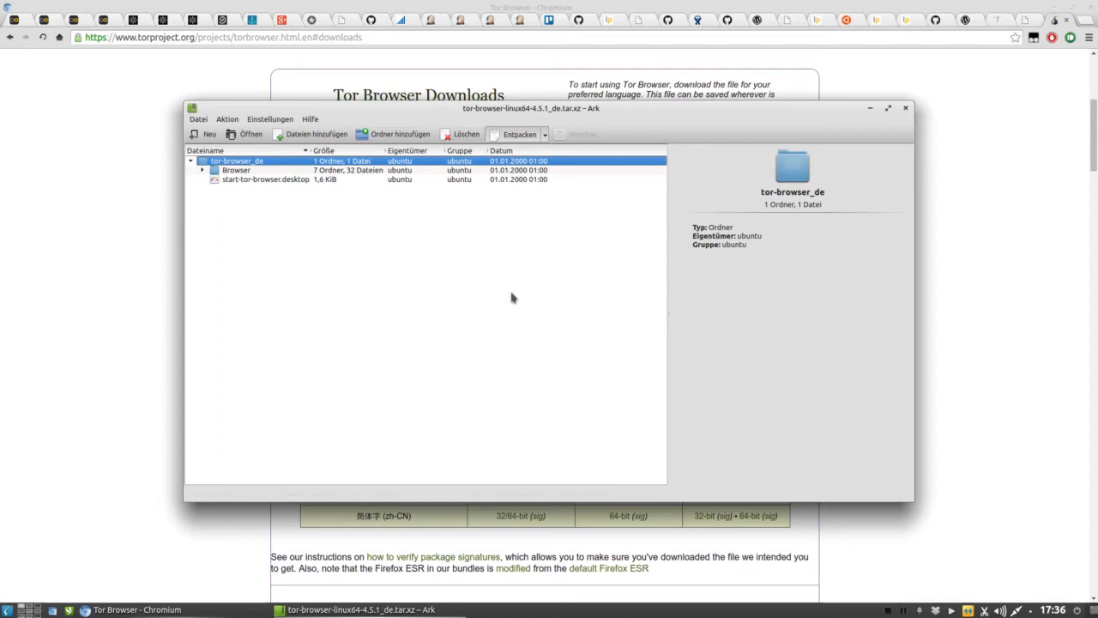
click(518, 134)
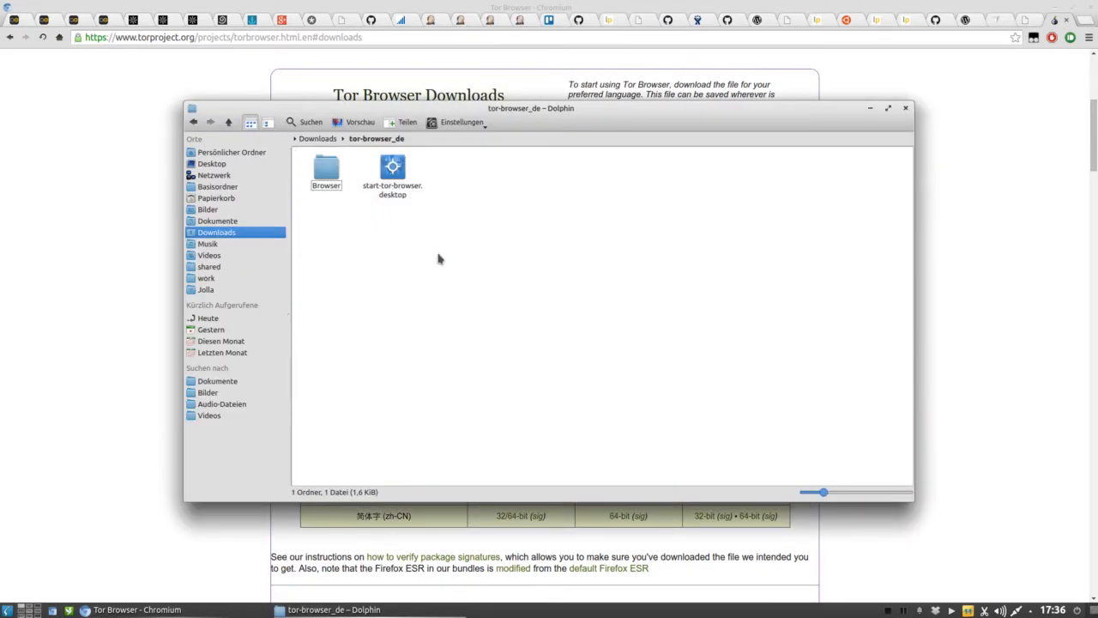
- Launch start-tor-browser.desktop from the tor-browser_de folder in Dolphin
click(392, 176)
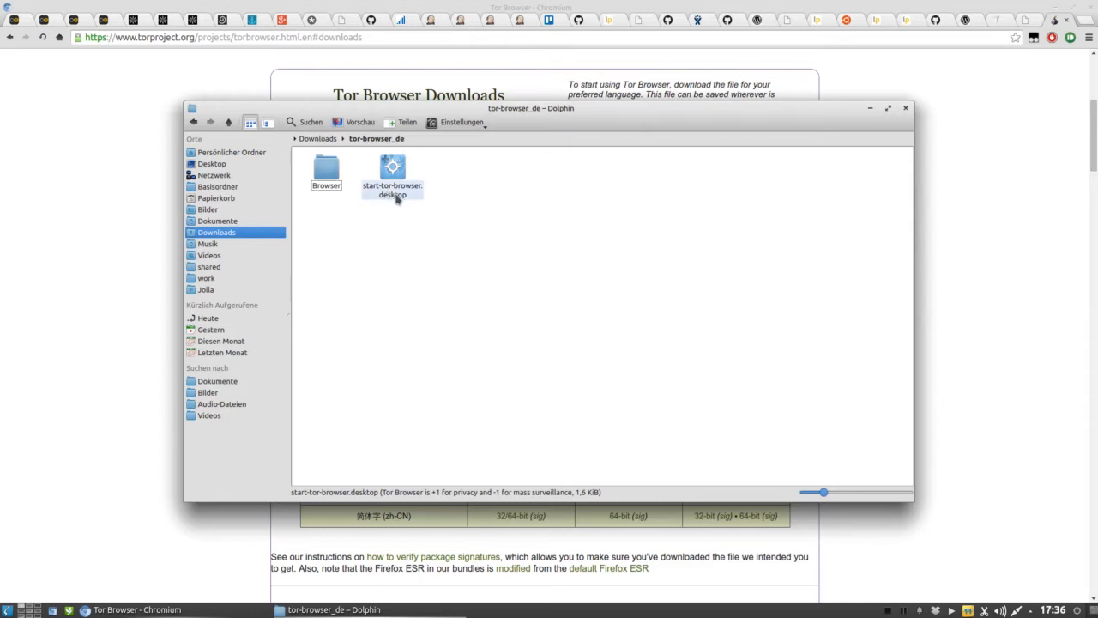
mouse_move(388, 200)
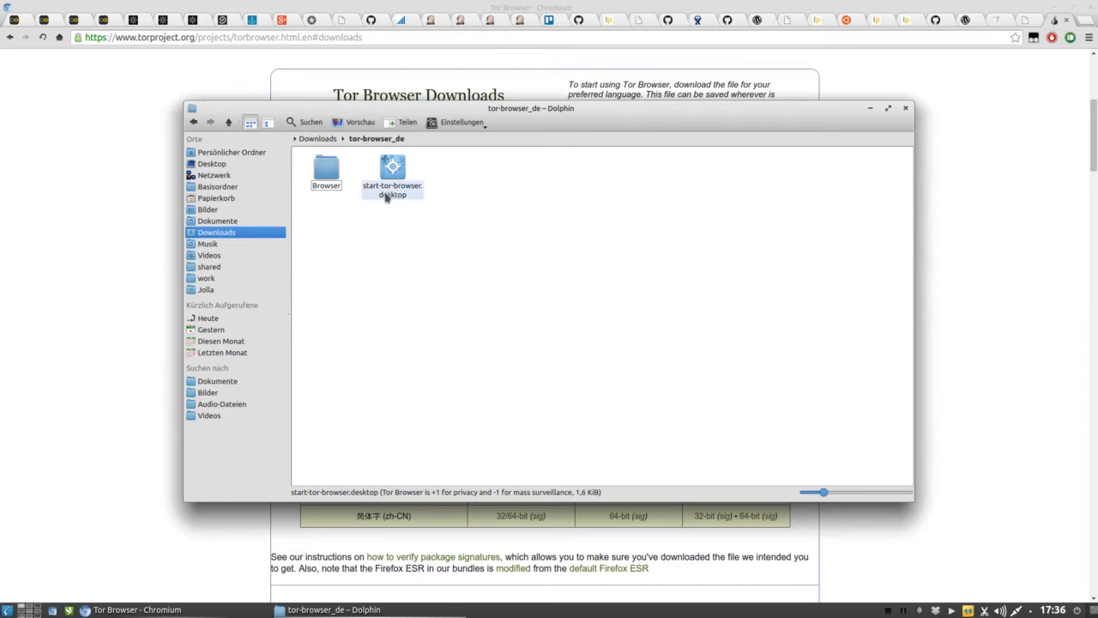
click(392, 176)
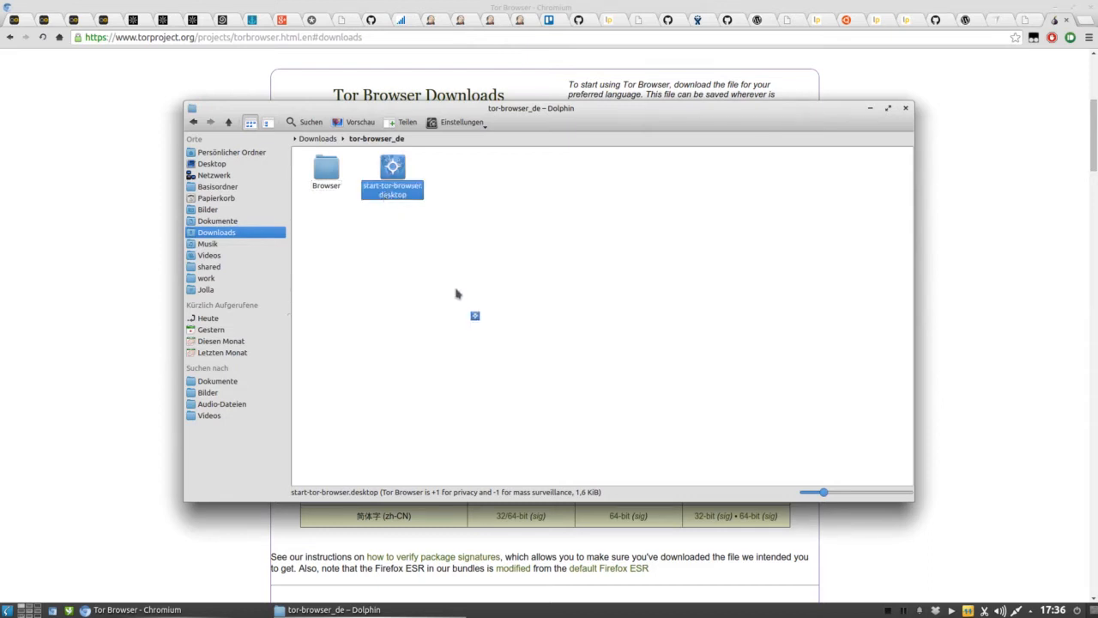
double_click(392, 171)
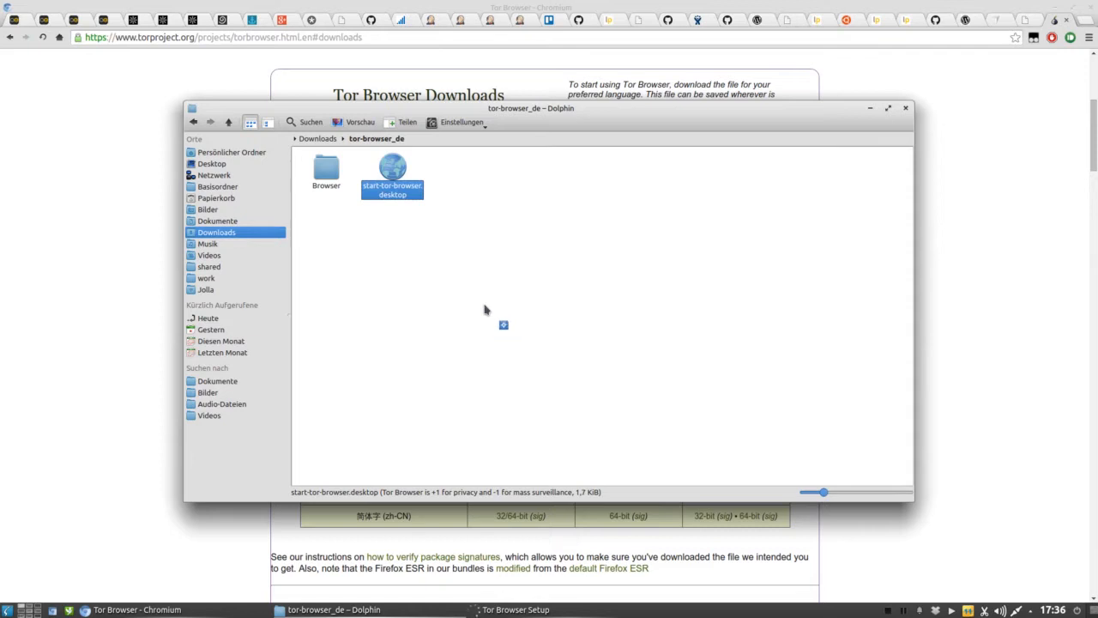
double_click(392, 171)
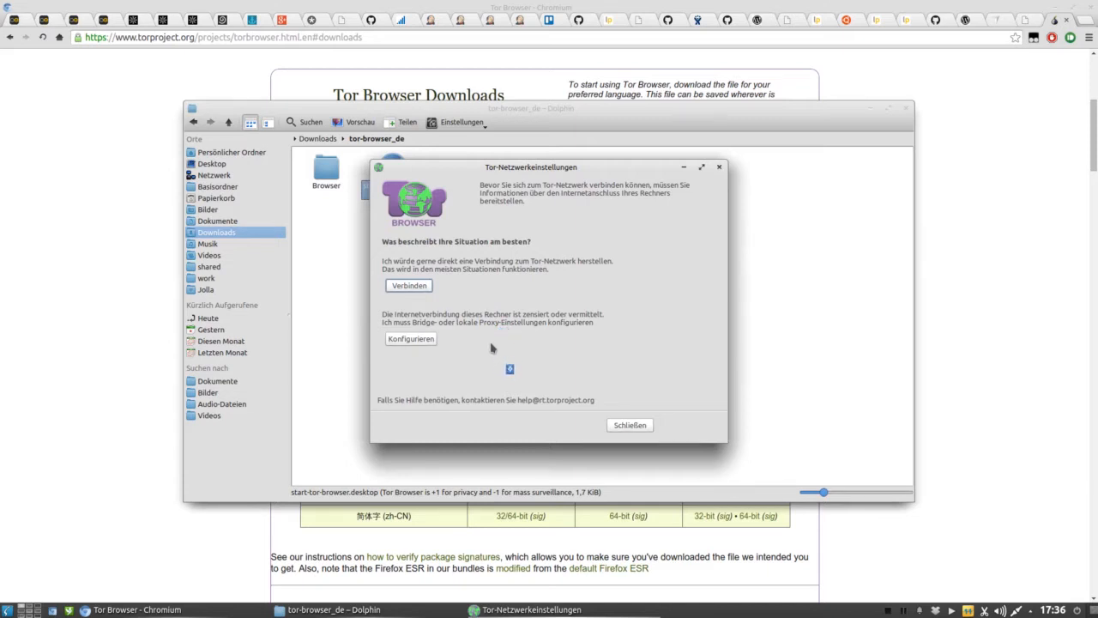
mouse_move(540, 335)
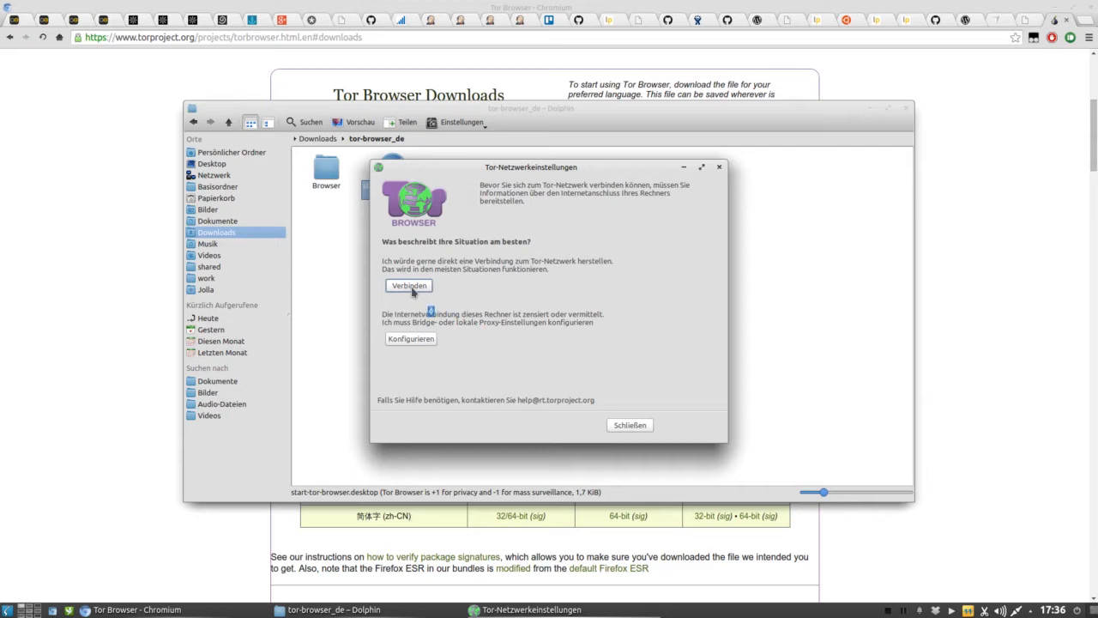
- Connect directly to the Tor network with Verbinden in Tor-Netzwerkeinstellungen
click(408, 285)
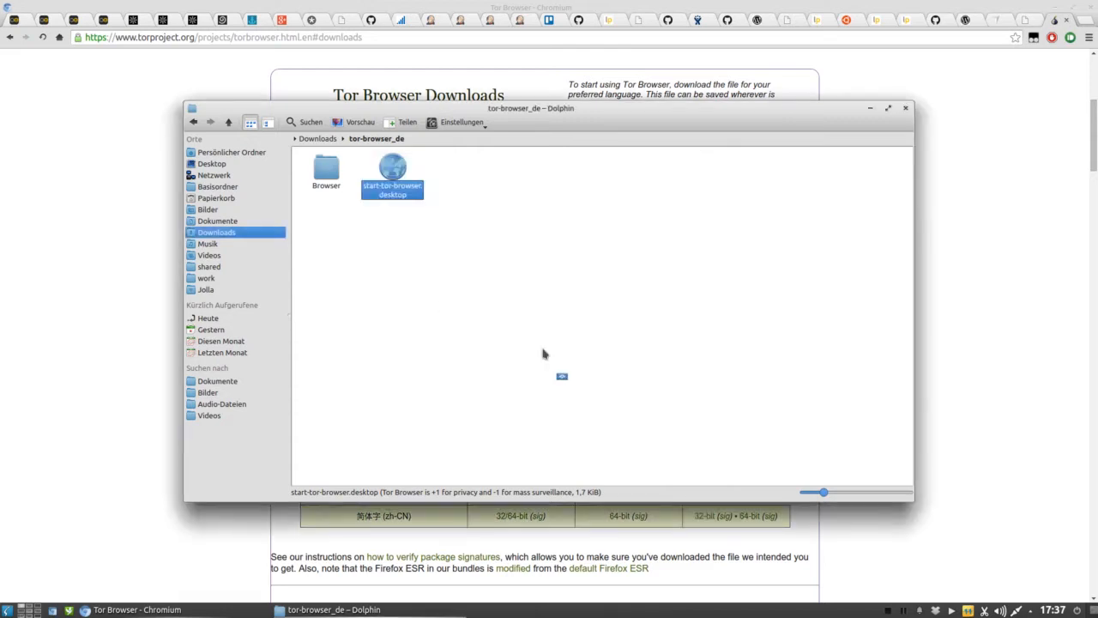
double_click(392, 171)
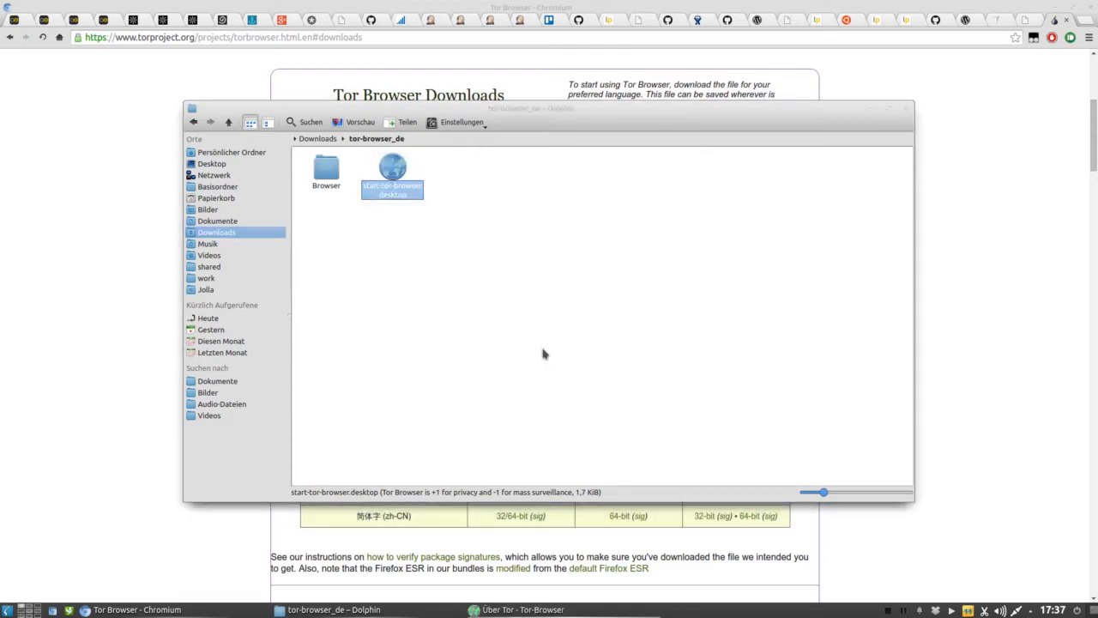
- Maximize the Tor Browser window and dismiss the warning about maximizing
double_click(392, 172)
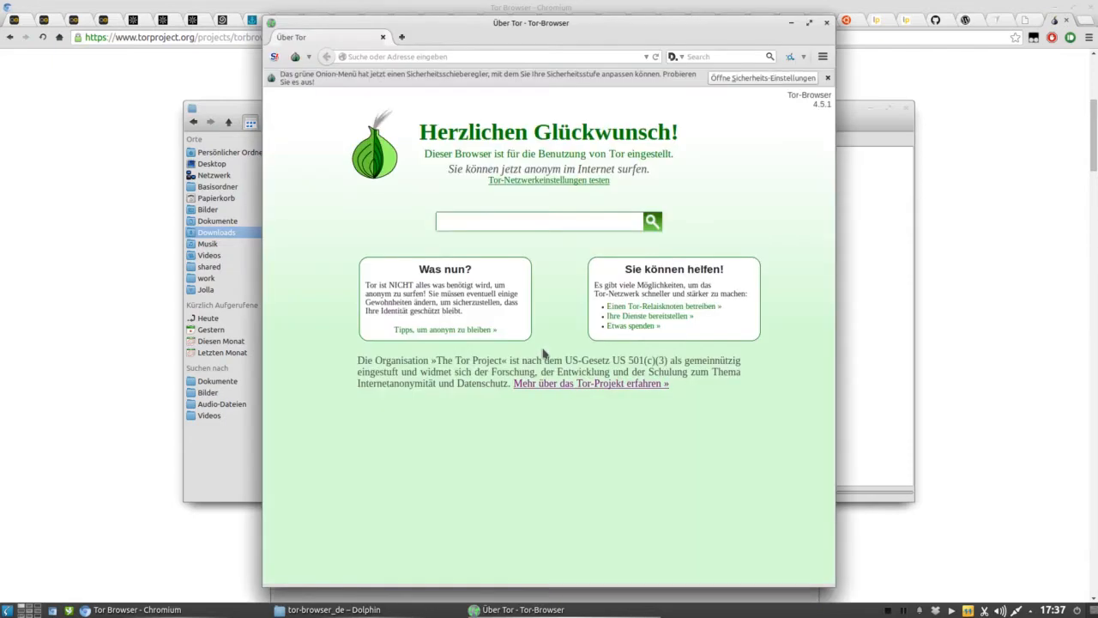
mouse_move(621, 213)
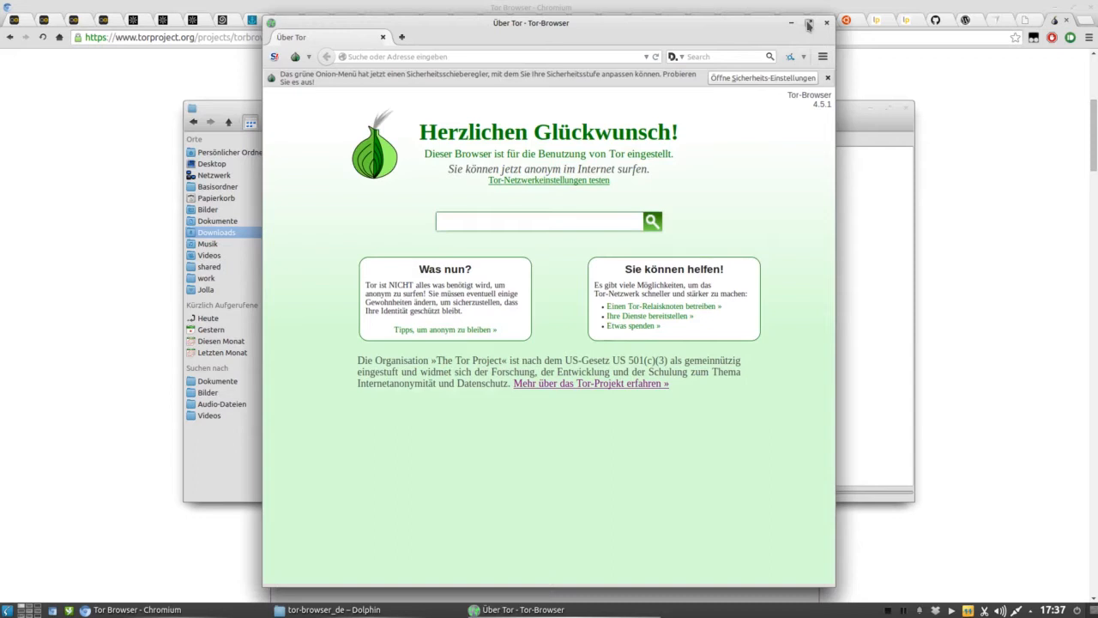
click(808, 23)
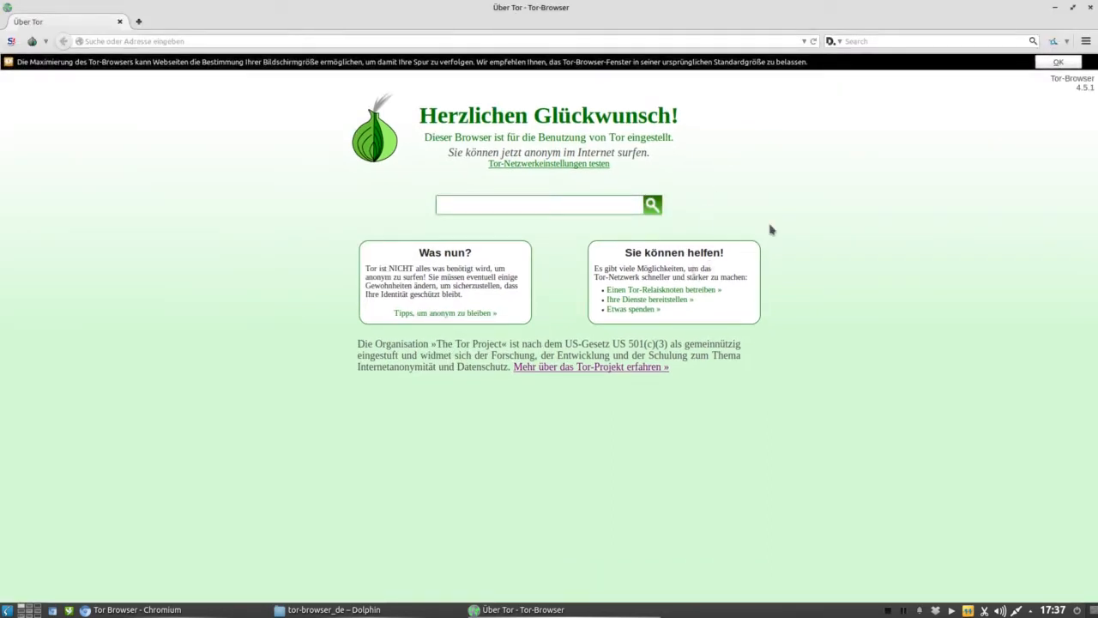
mouse_move(123, 96)
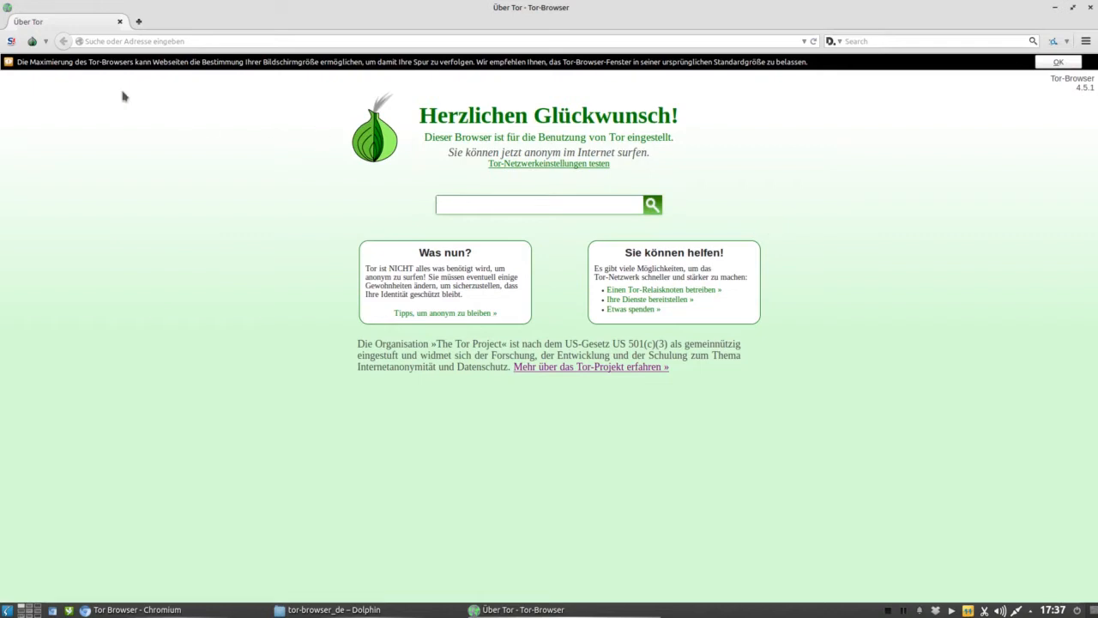
mouse_move(438, 61)
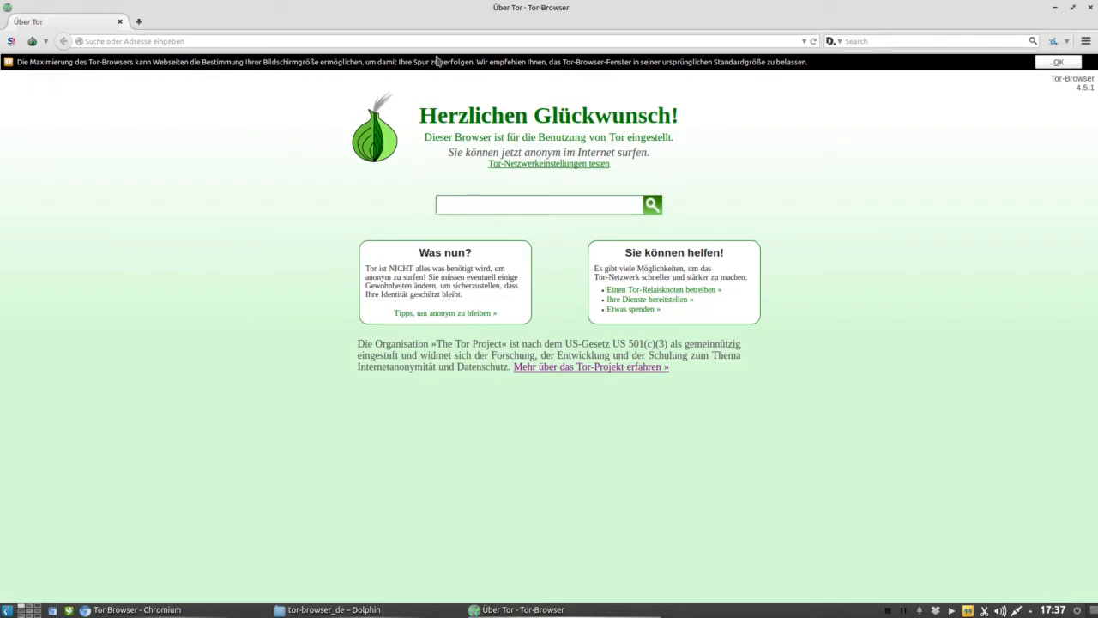
mouse_move(1017, 78)
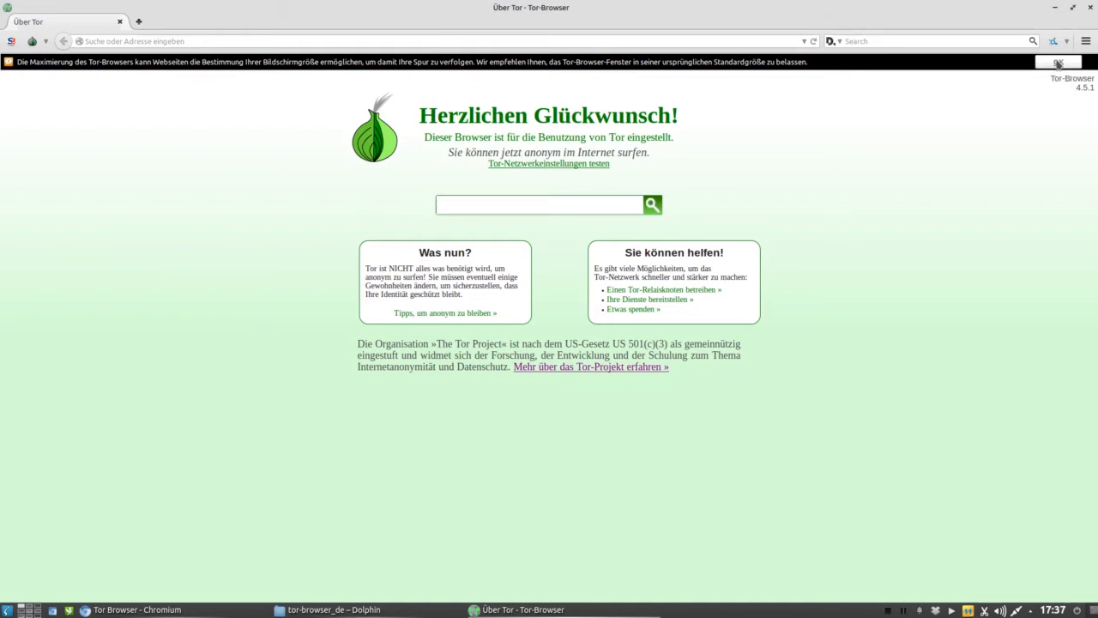
click(1069, 62)
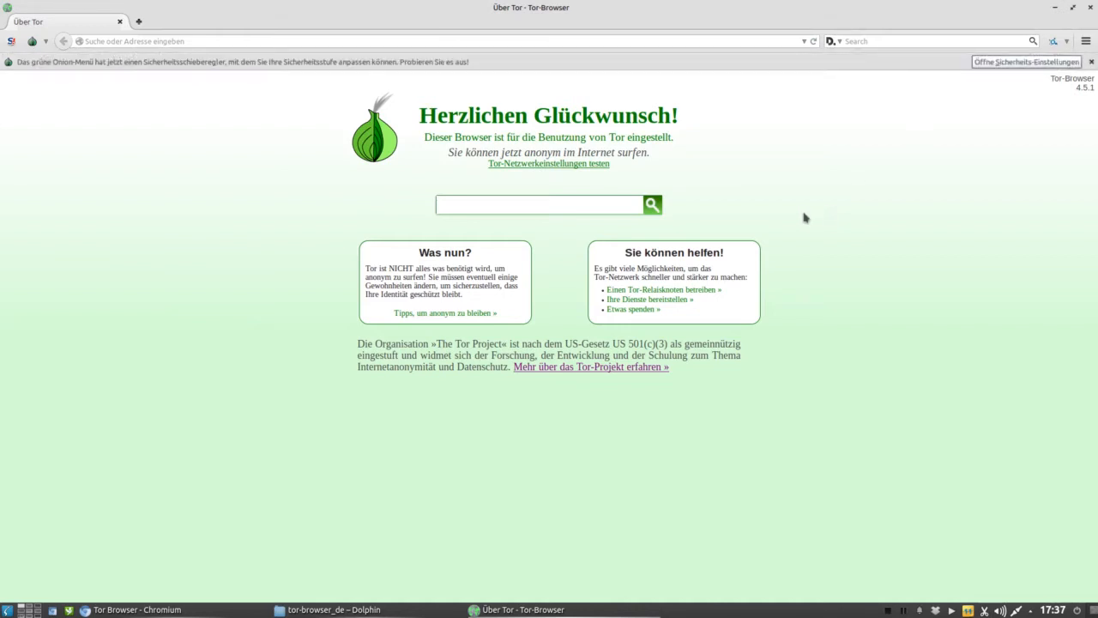
mouse_move(908, 155)
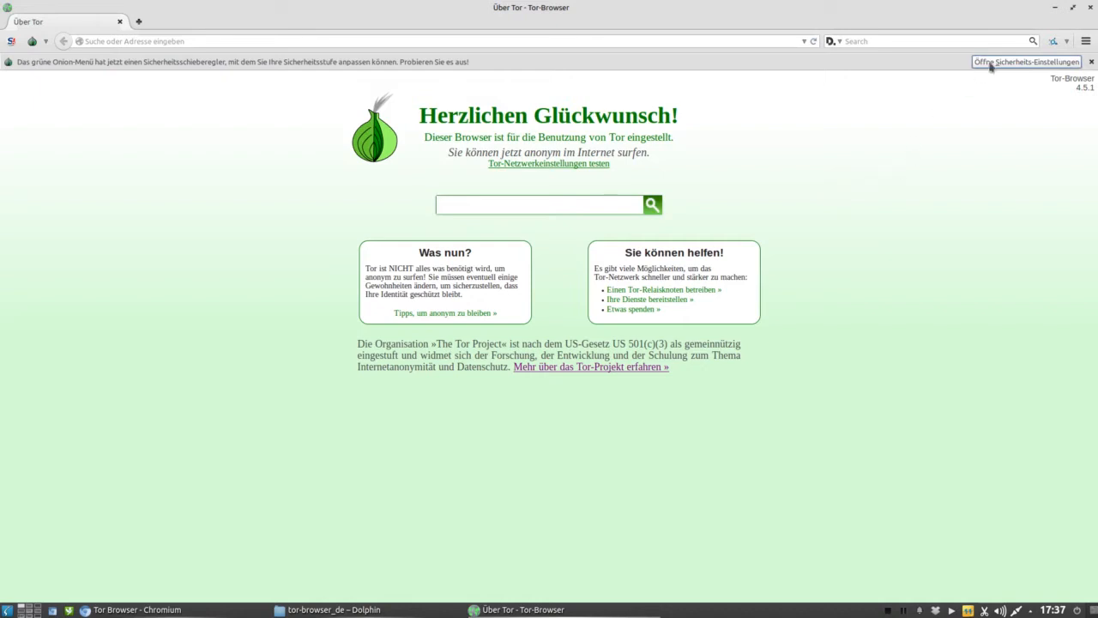
mouse_move(455, 163)
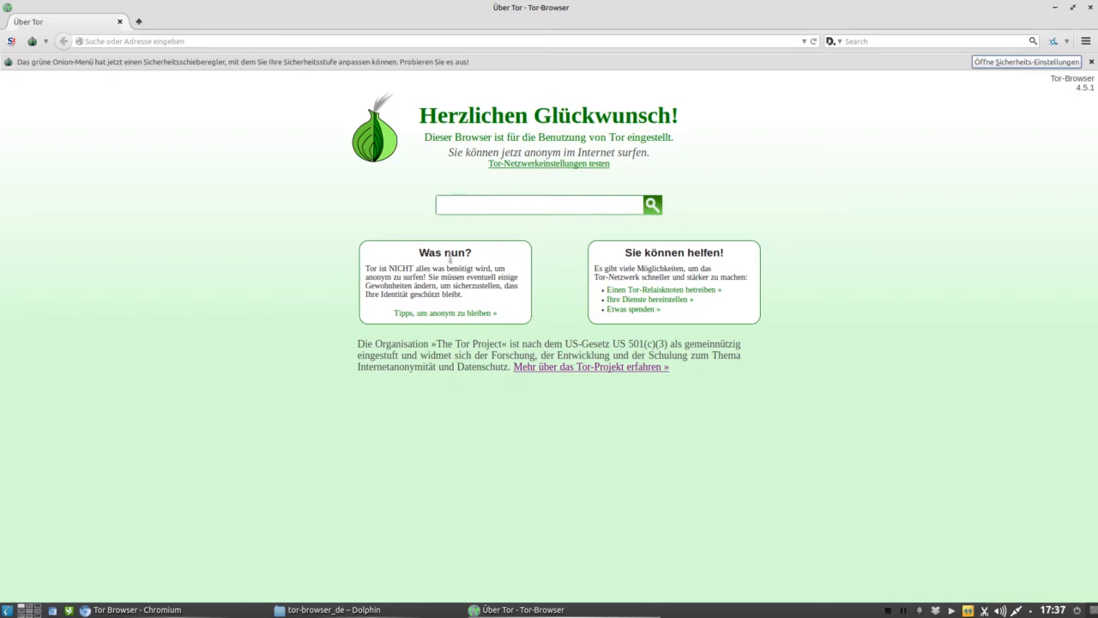
- Read the 'Tipps, um anonym zu bleiben' warnings page, then return to the welcome page
click(442, 312)
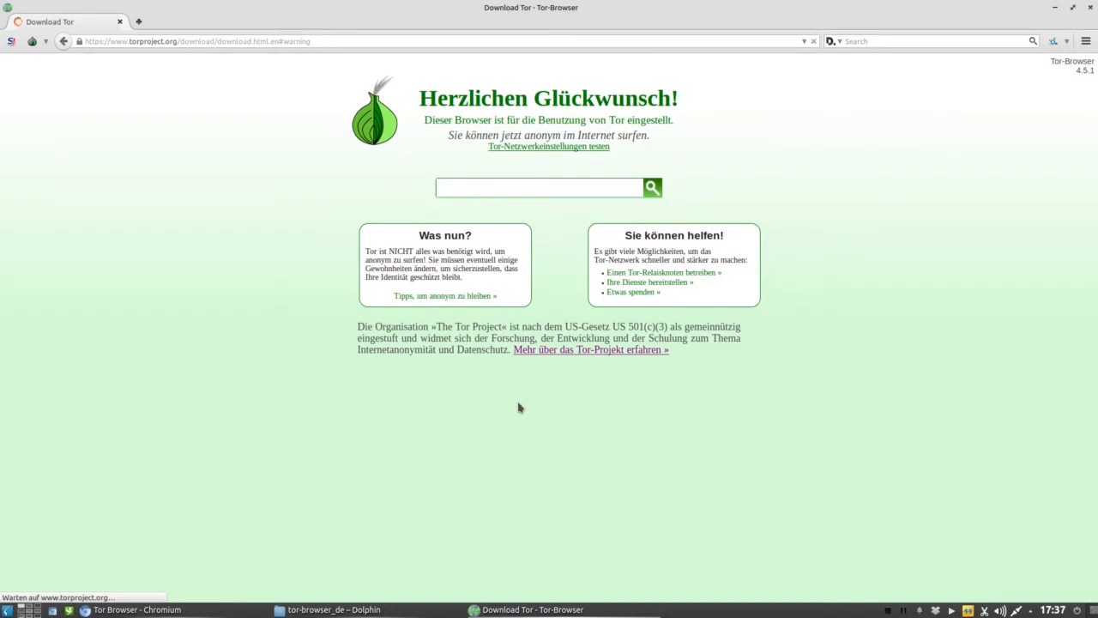
scroll(down, 3)
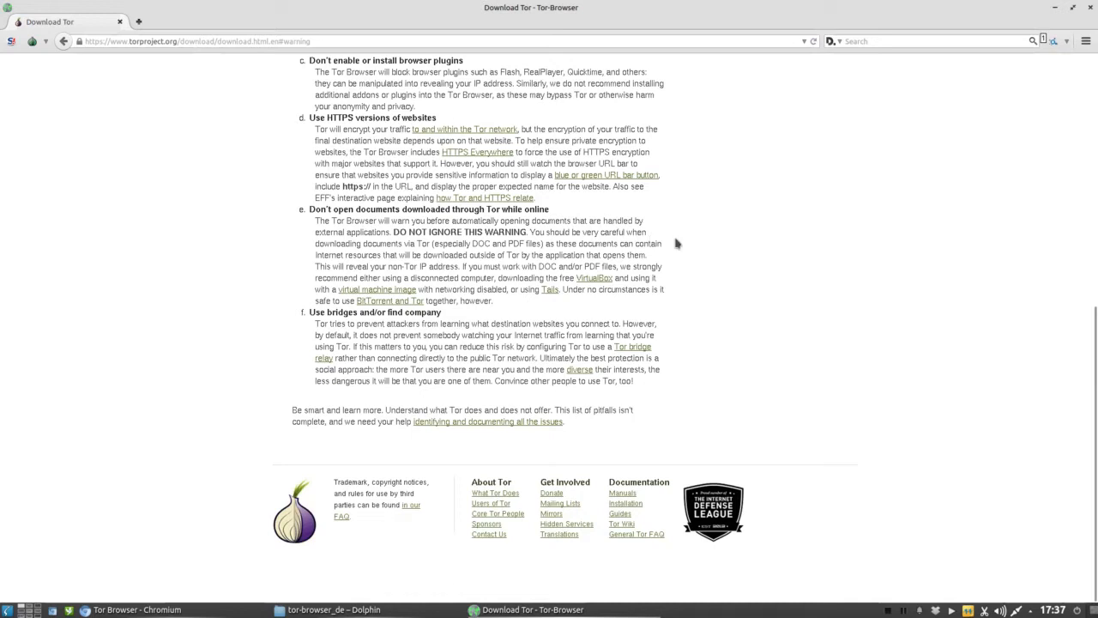
mouse_move(712, 244)
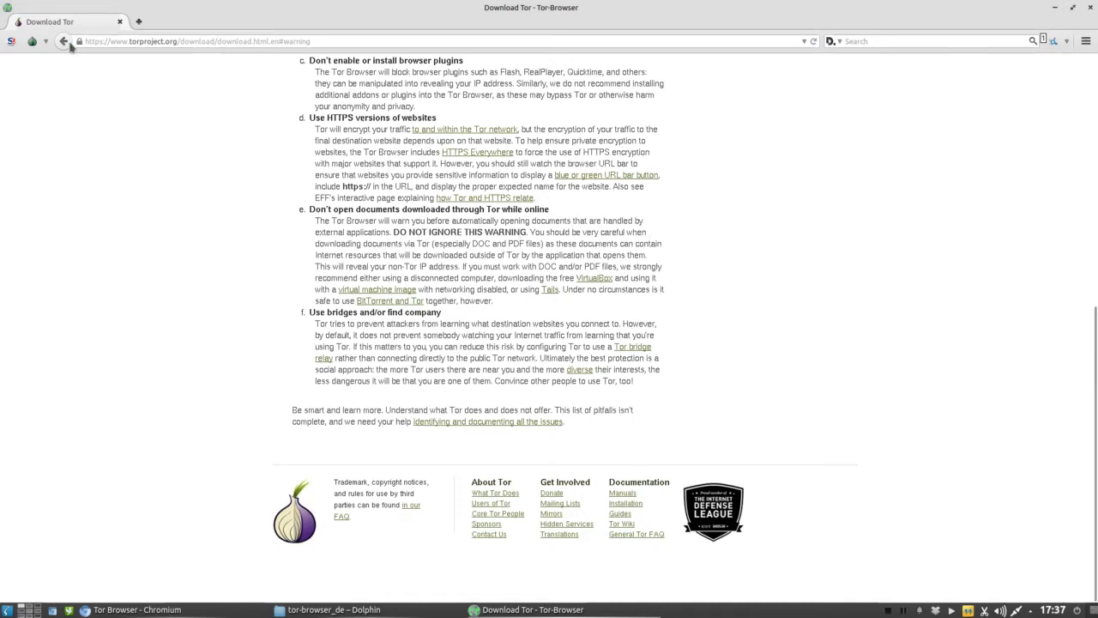
click(65, 41)
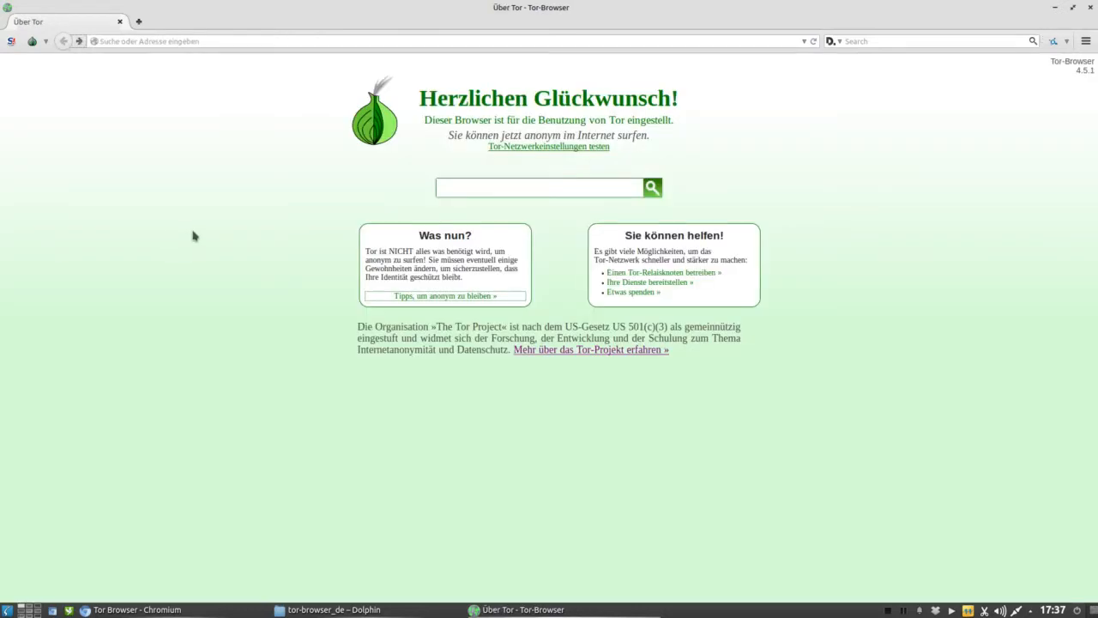
mouse_move(776, 153)
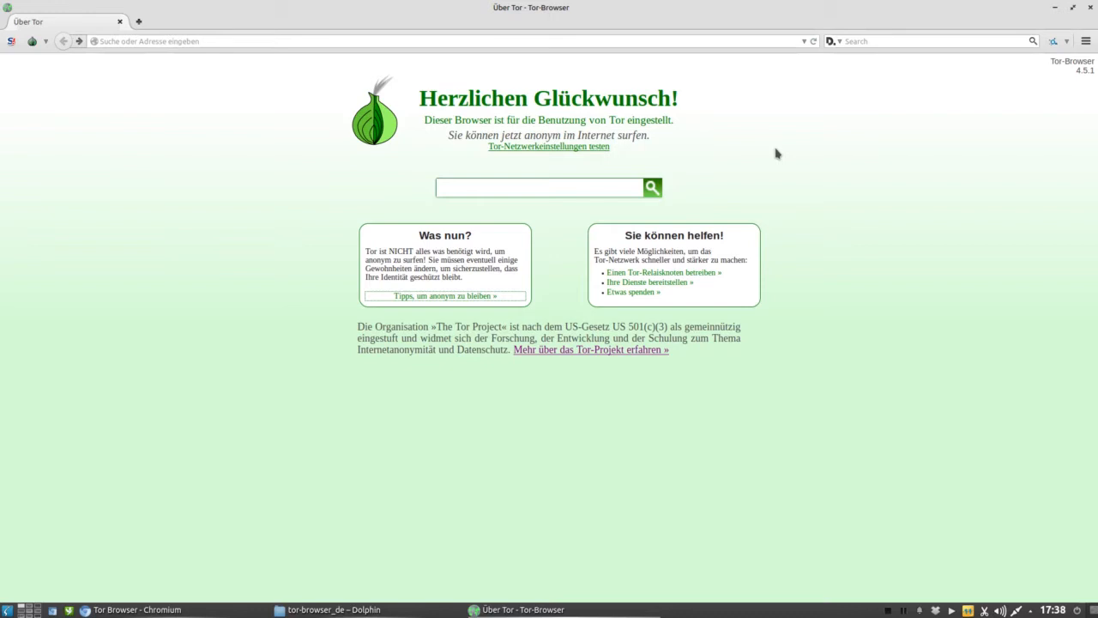
mouse_move(790, 316)
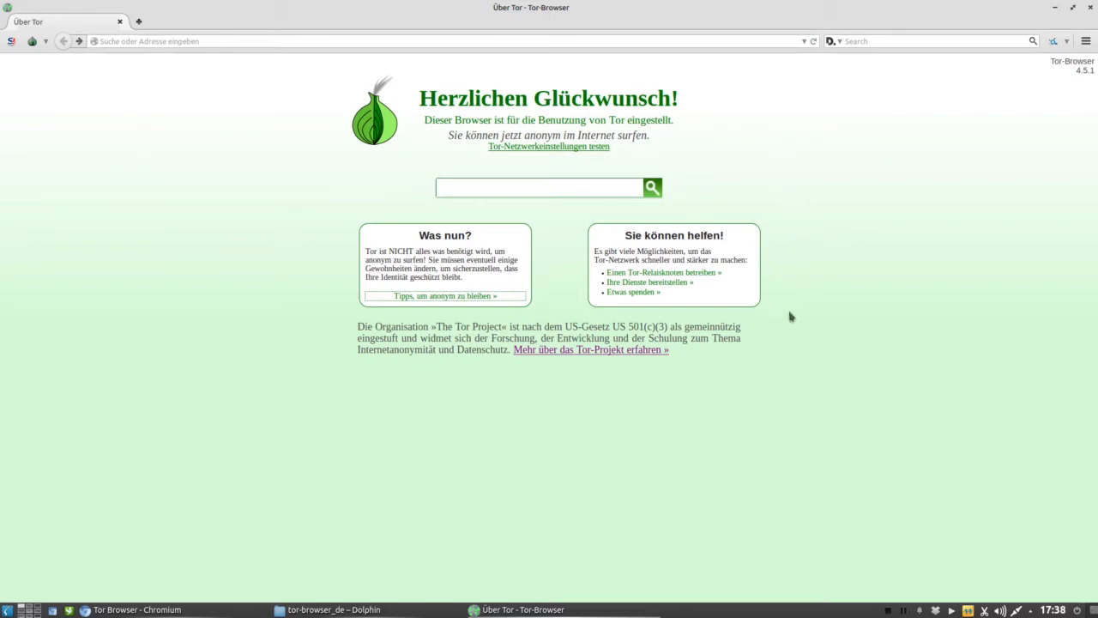
mouse_move(208, 97)
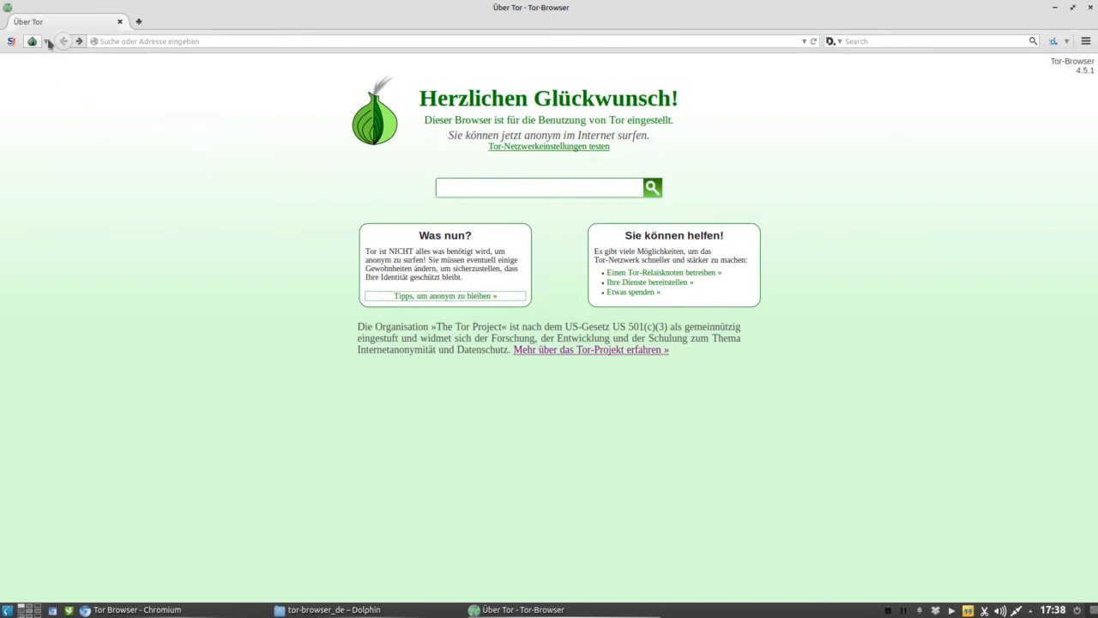
- Open Privatsphäre- und Sicherheits-Einstellungen from the green onion button's menu
click(33, 41)
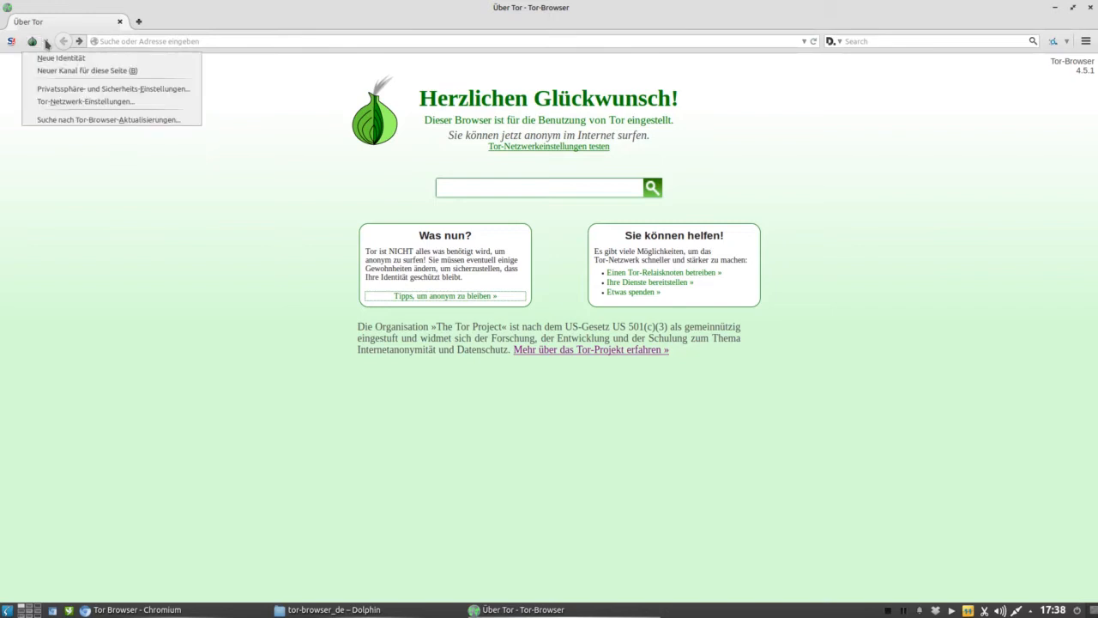
mouse_move(61, 57)
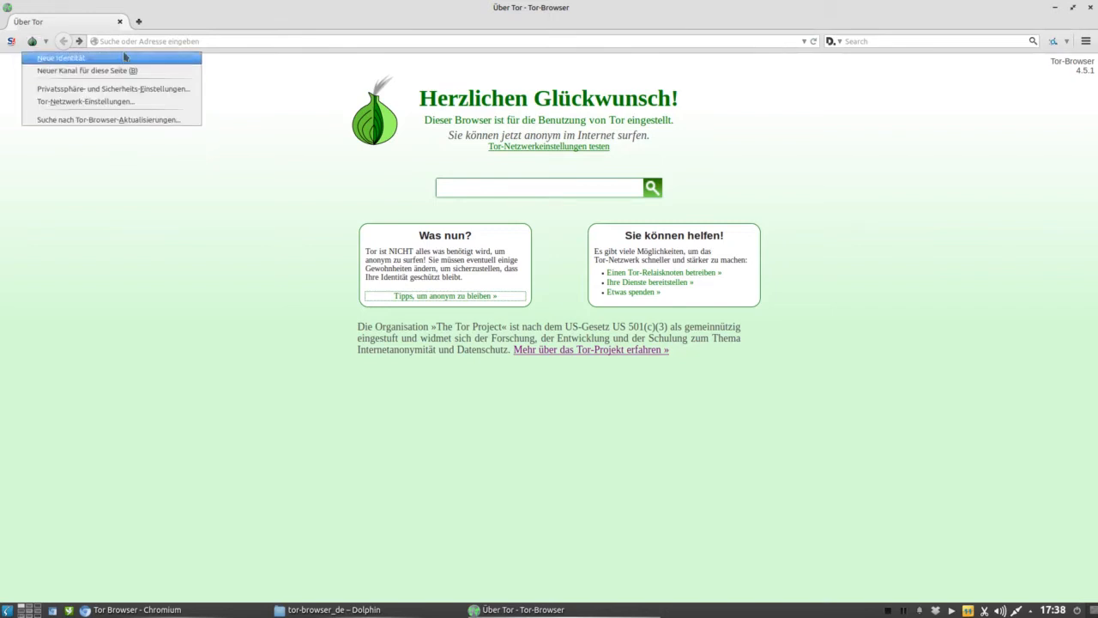
mouse_move(131, 60)
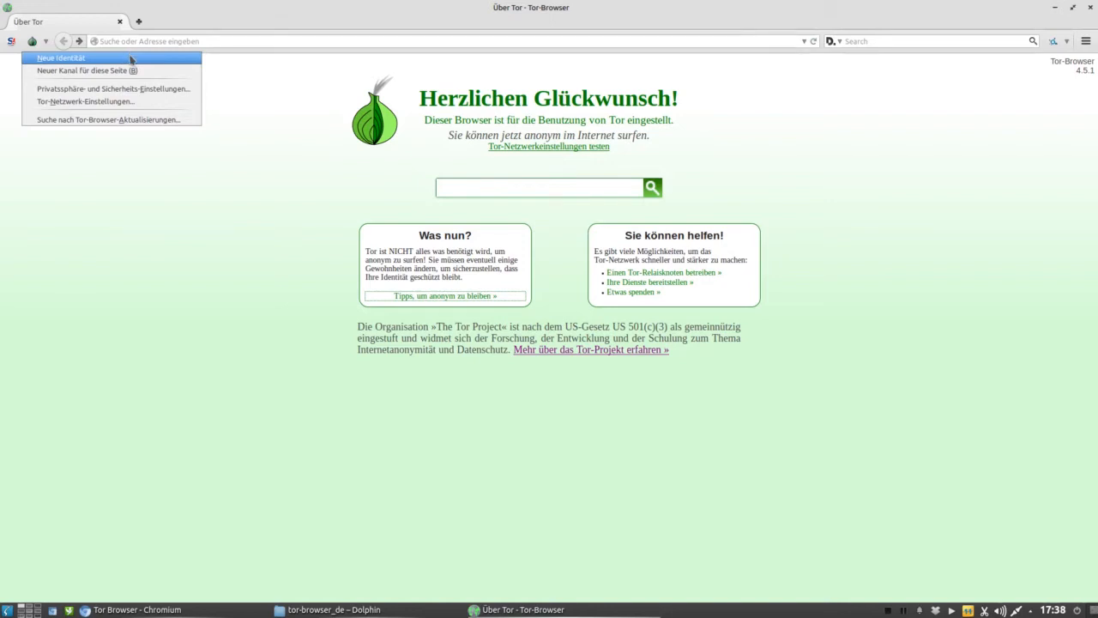
mouse_move(185, 96)
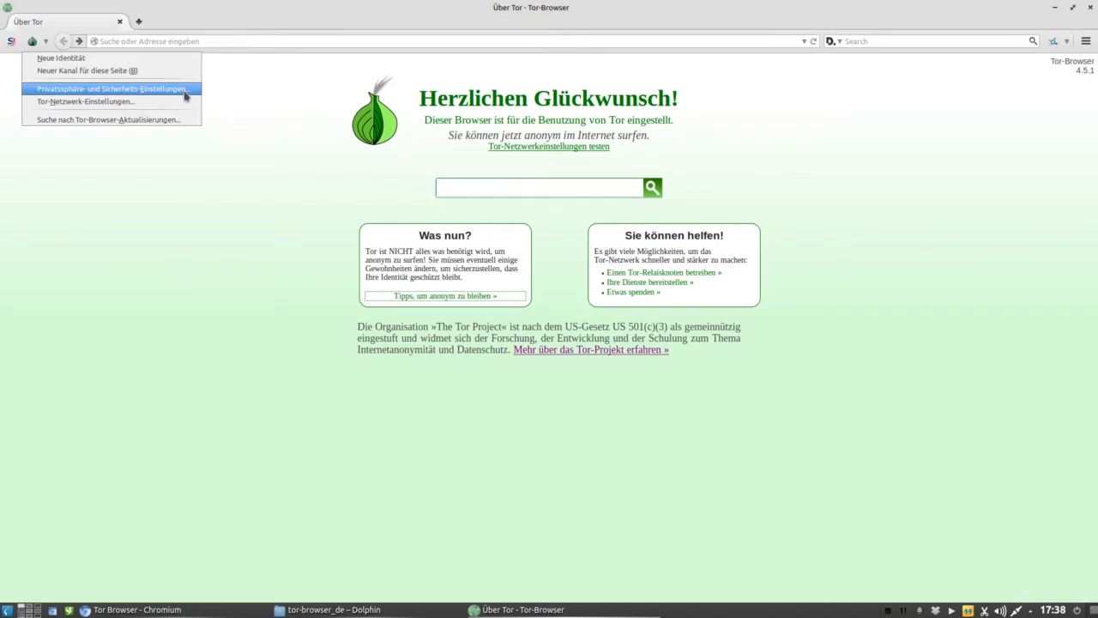
click(110, 89)
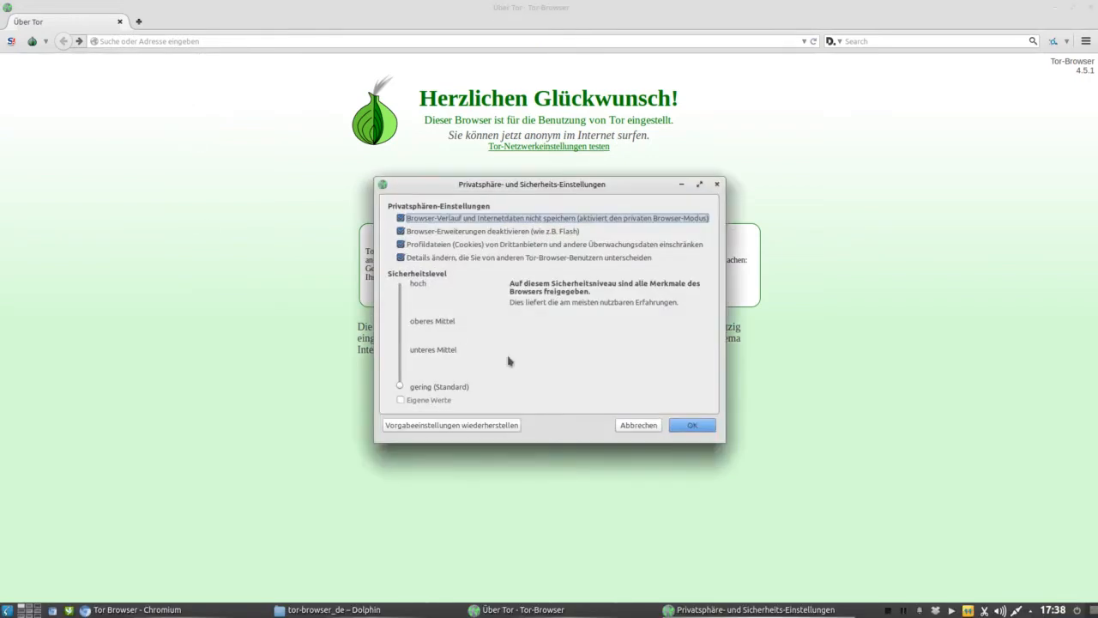
mouse_move(439, 369)
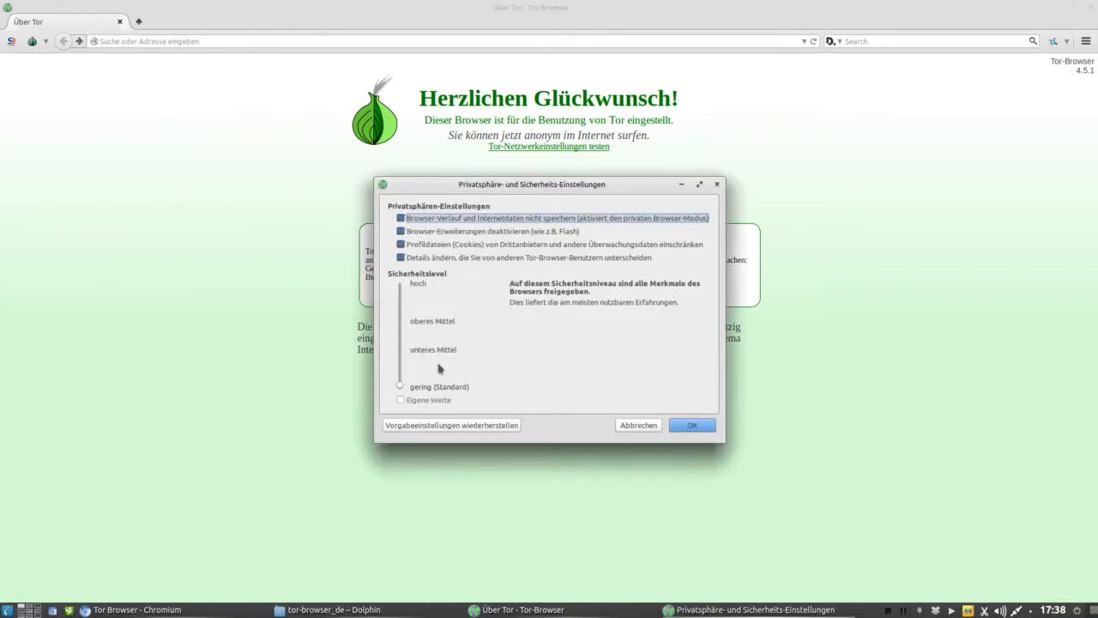
mouse_move(460, 372)
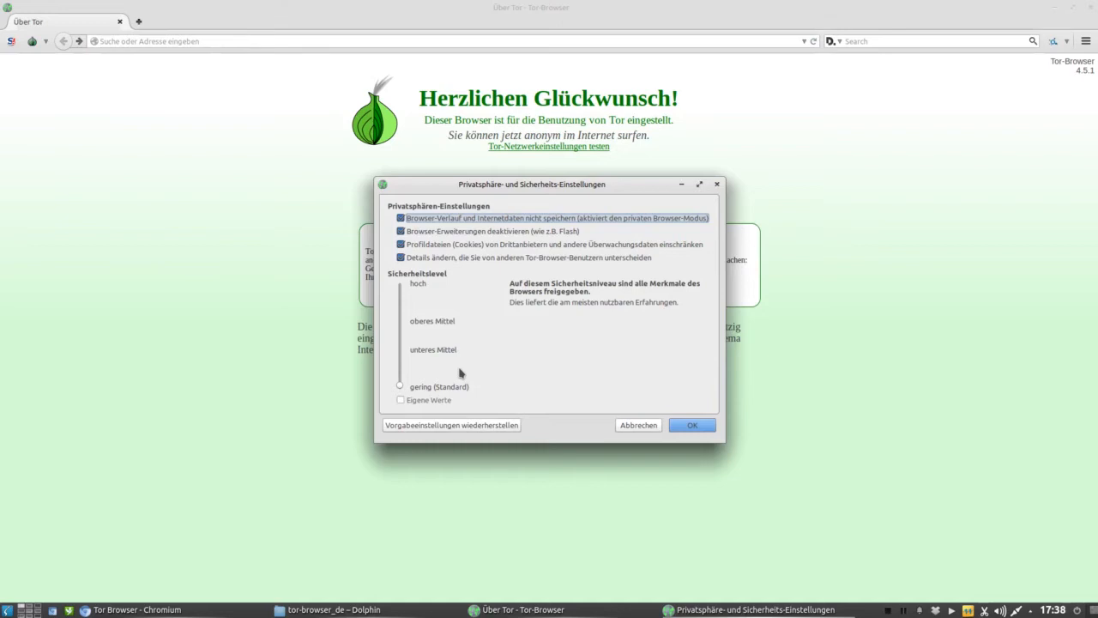
mouse_move(457, 393)
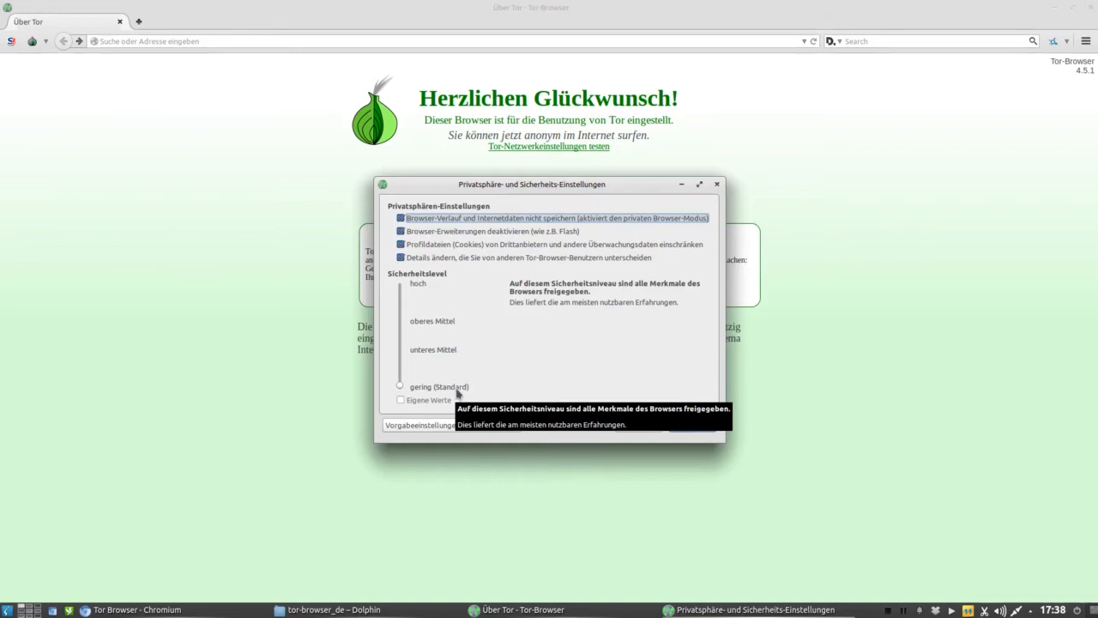
mouse_move(565, 373)
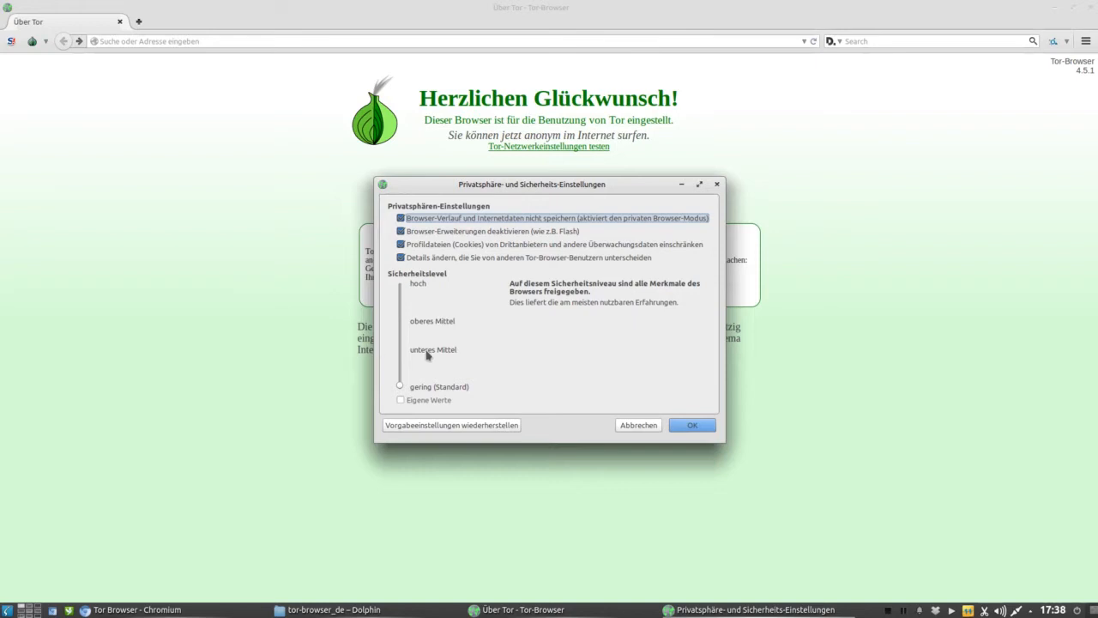
- Raise the Sicherheitslevel slider to 'unteres Mittel'
click(399, 352)
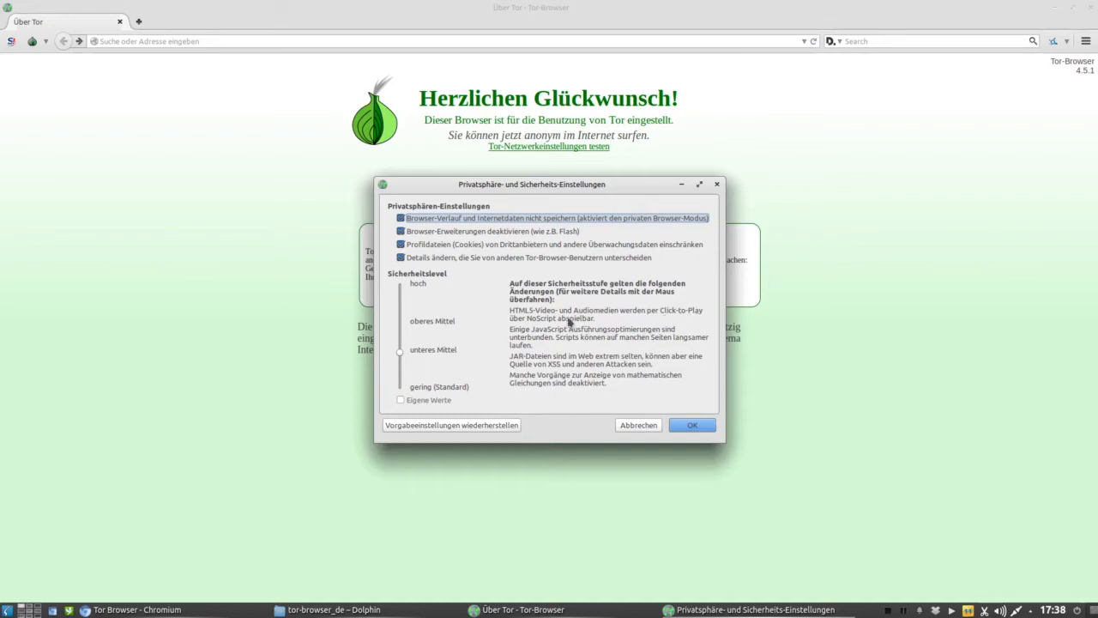
mouse_move(568, 324)
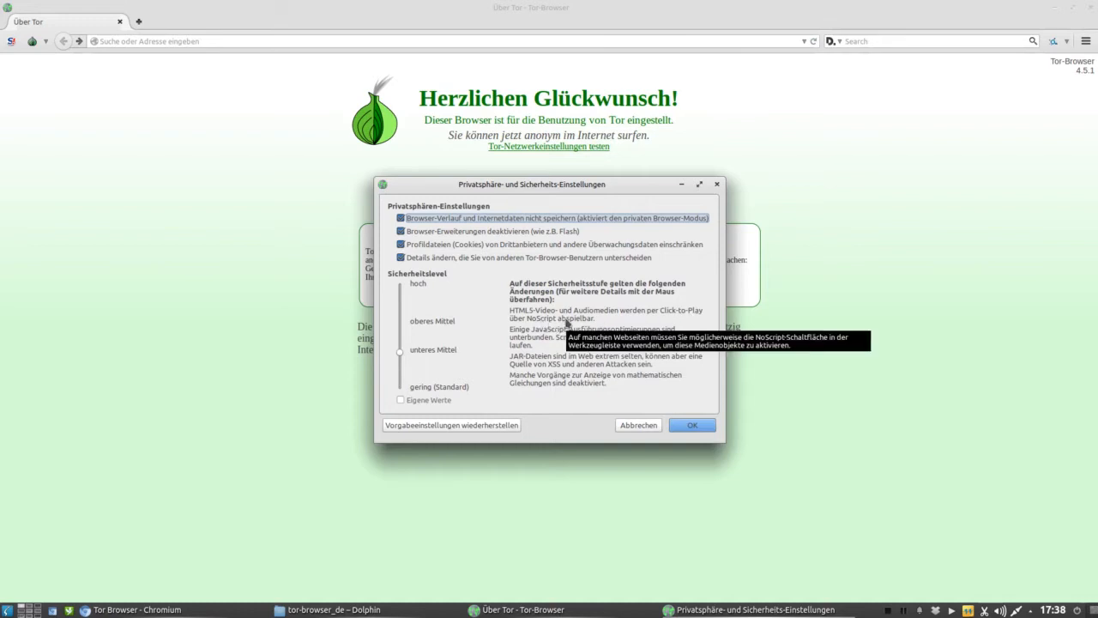
mouse_move(568, 399)
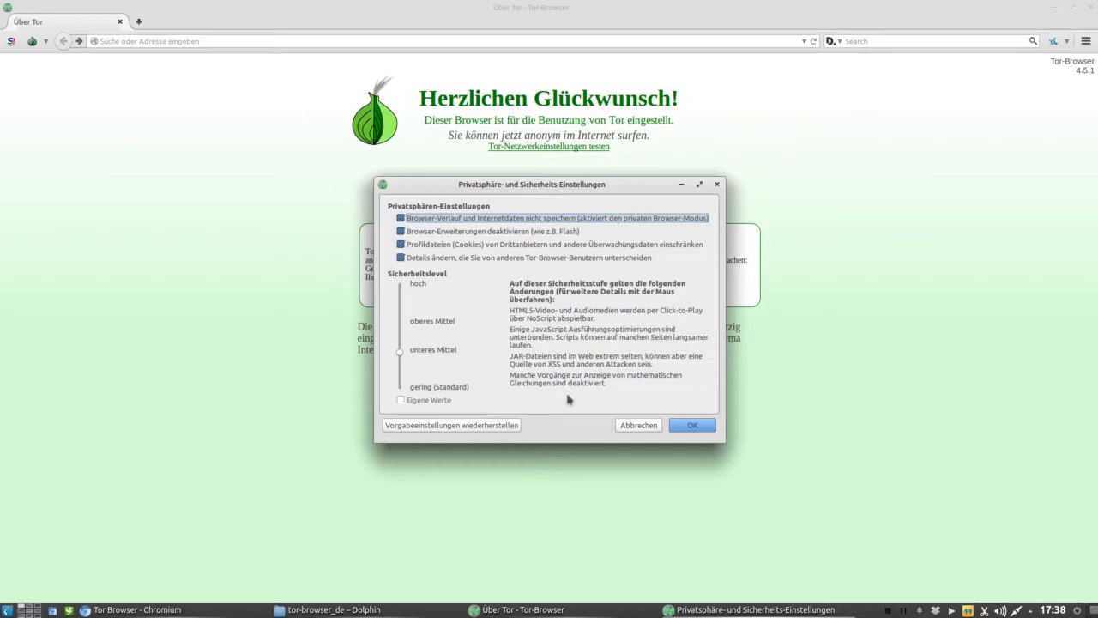
mouse_move(574, 398)
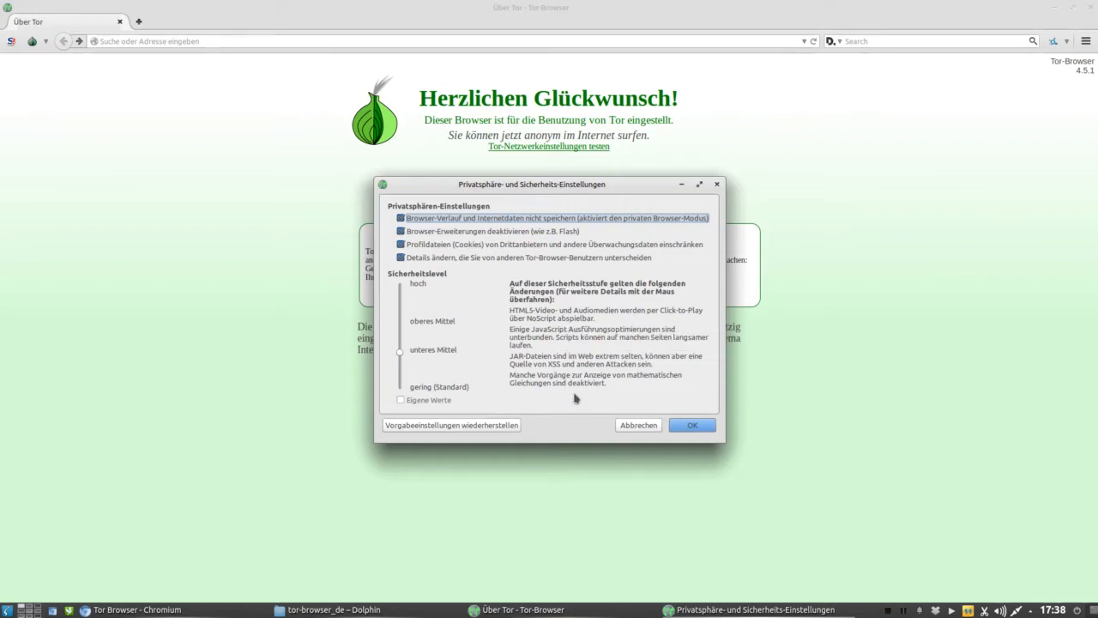
mouse_move(593, 337)
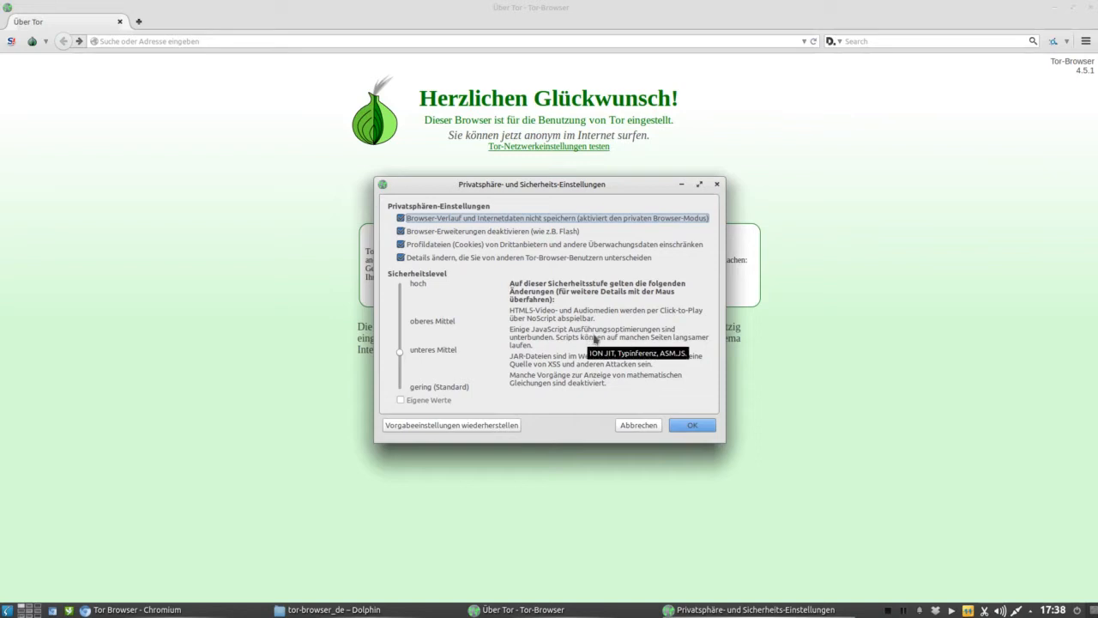
mouse_move(587, 351)
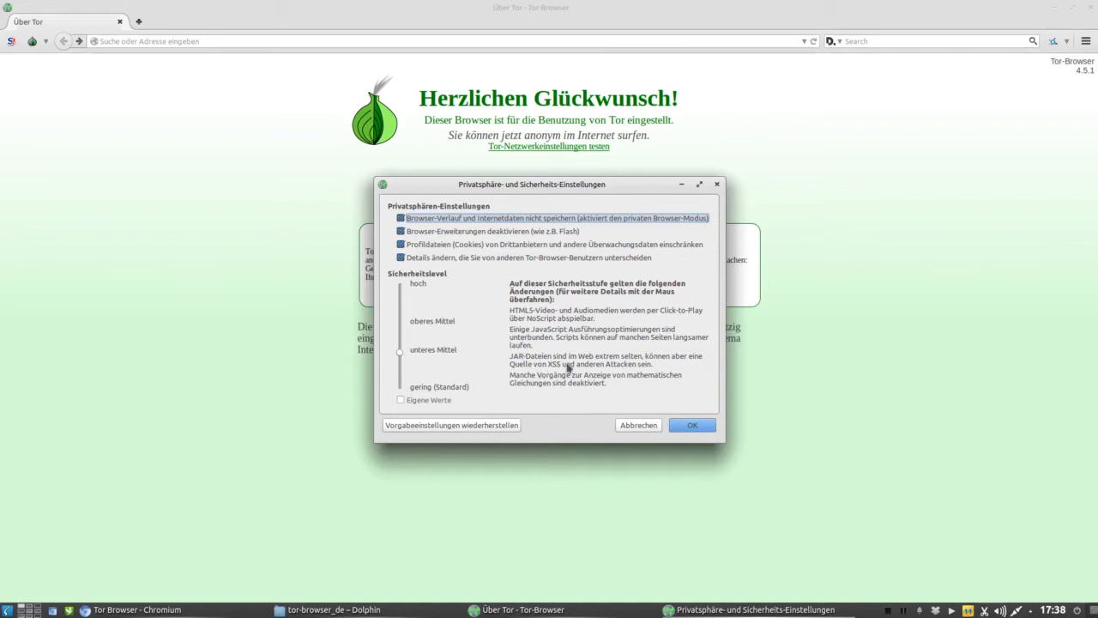
mouse_move(554, 369)
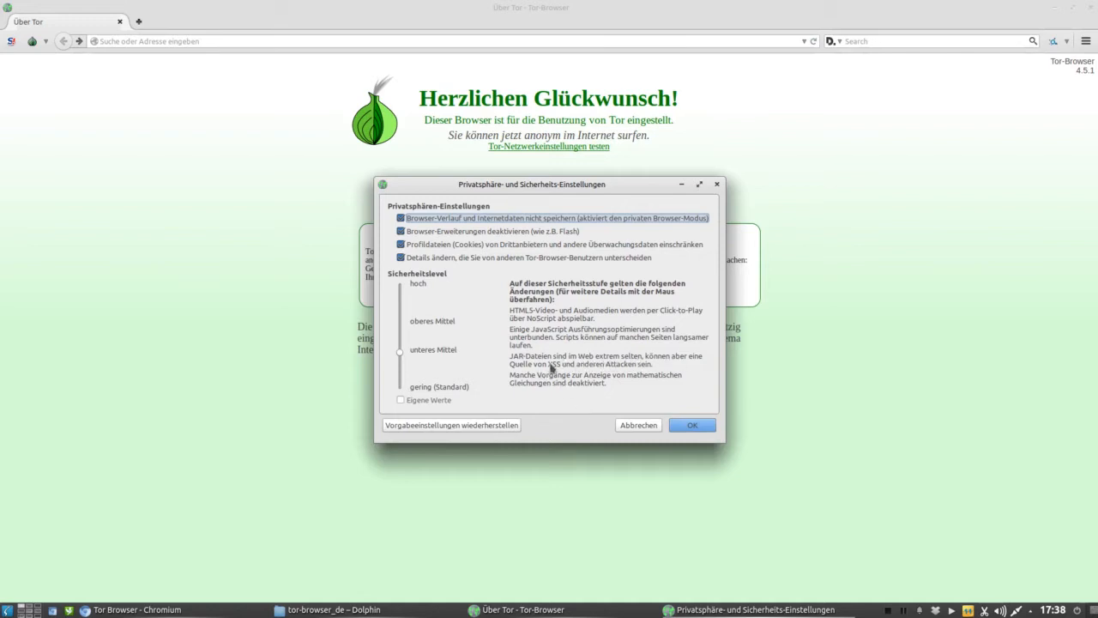
mouse_move(614, 369)
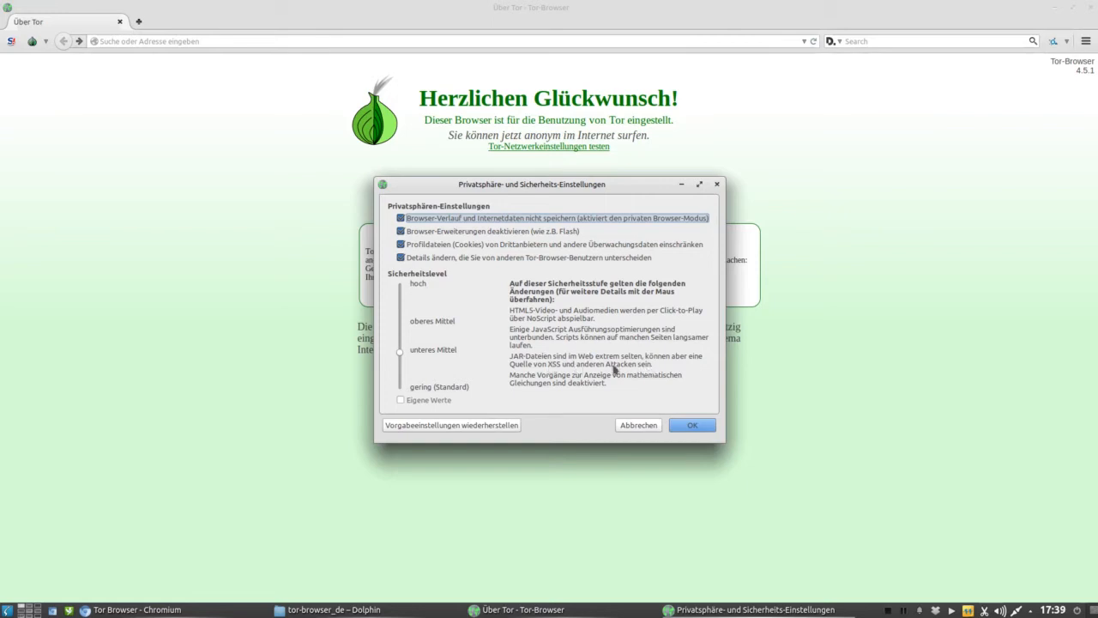
mouse_move(574, 404)
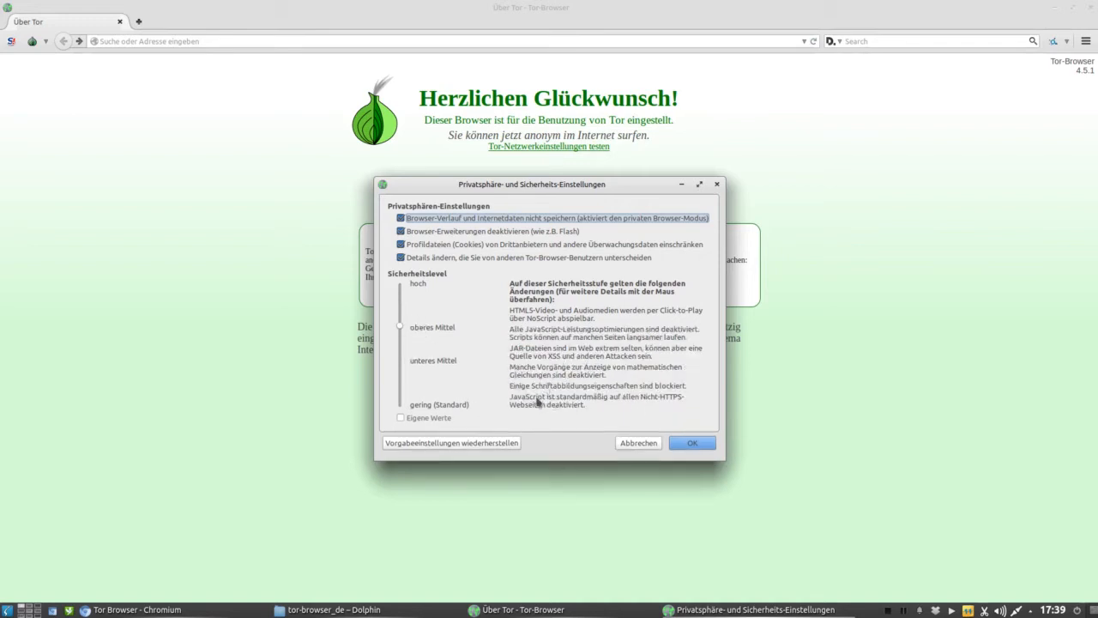
mouse_move(540, 405)
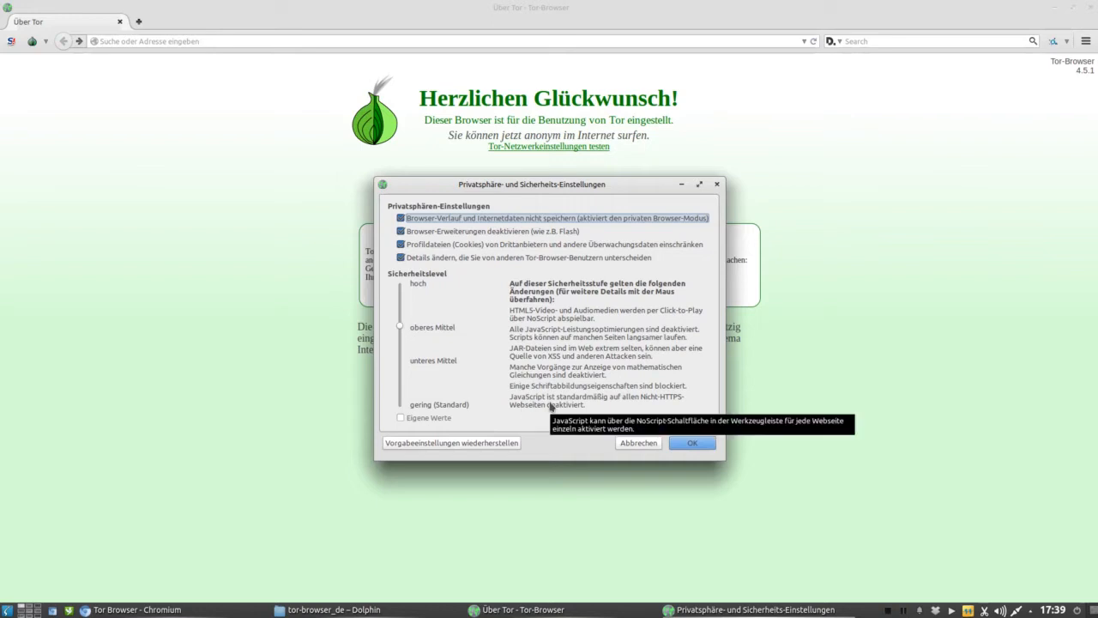
mouse_move(565, 418)
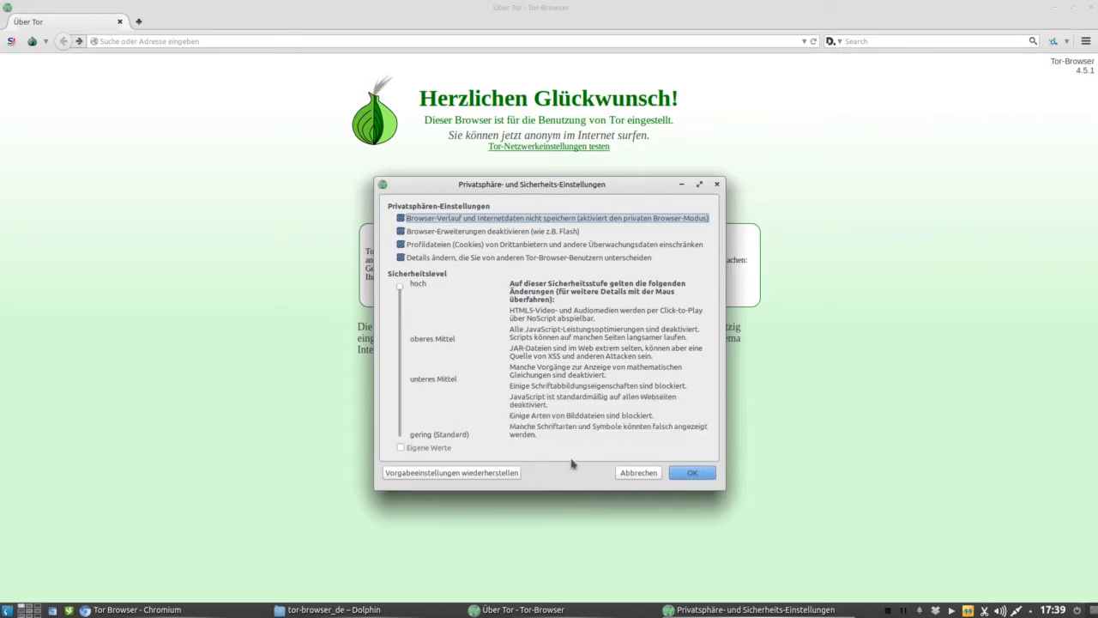
mouse_move(588, 436)
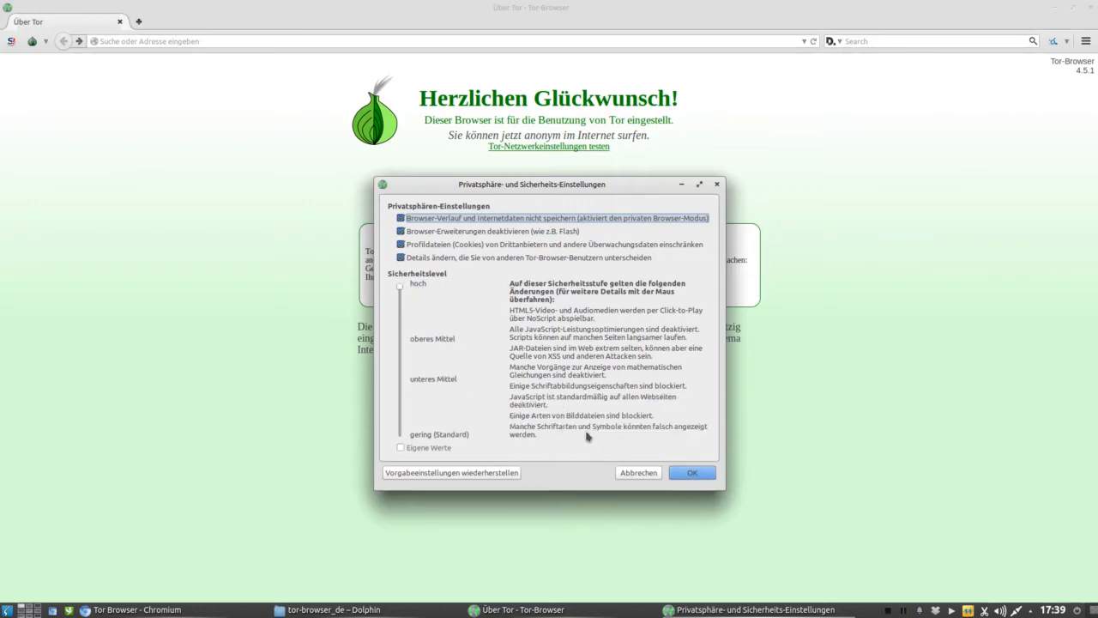
mouse_move(600, 452)
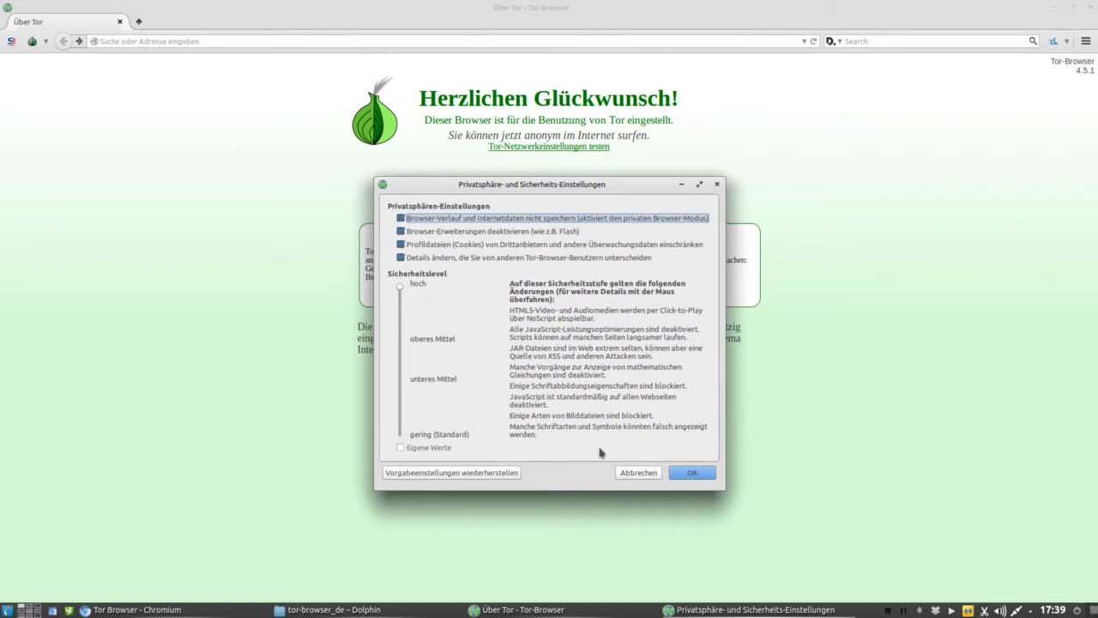
mouse_move(480, 443)
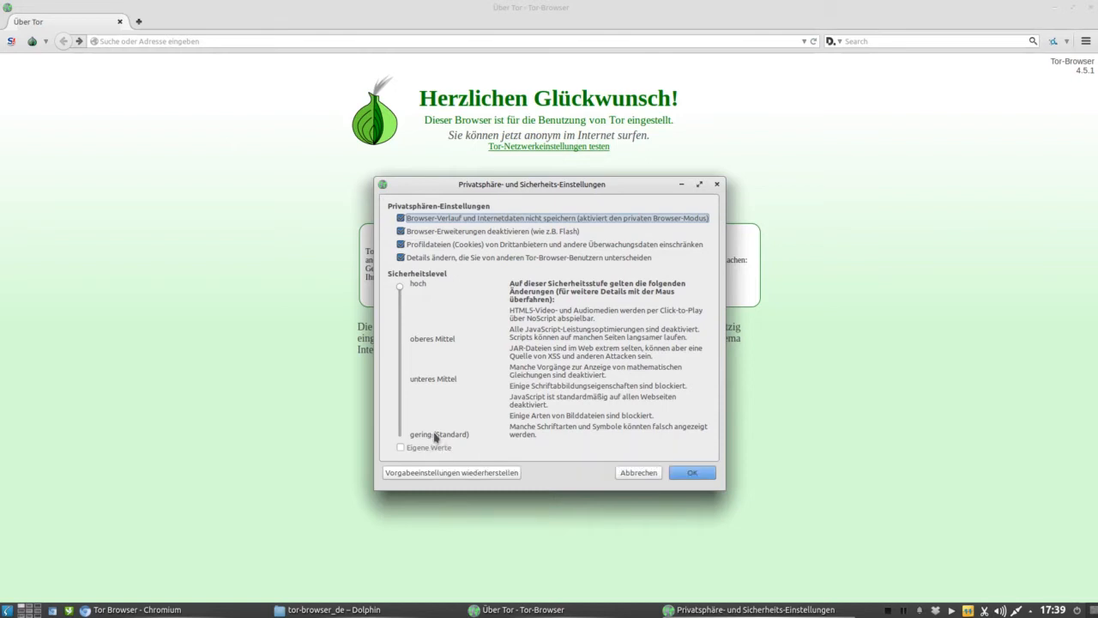
- Drag the security level slider back down to 'gering (Standard)'
drag(400, 433, 399, 287)
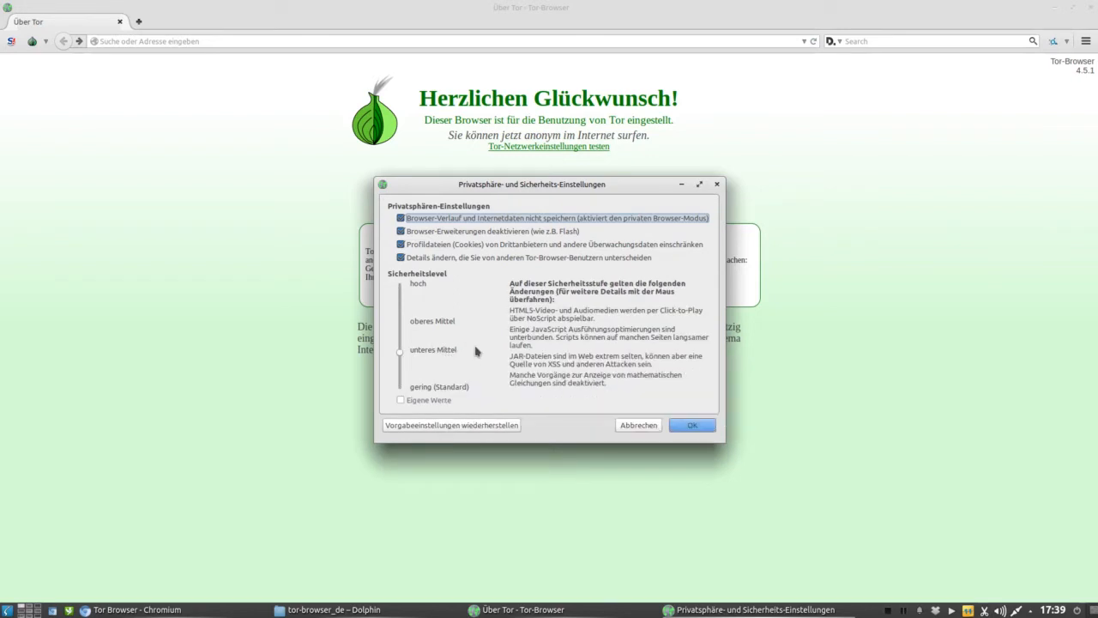
mouse_move(437, 342)
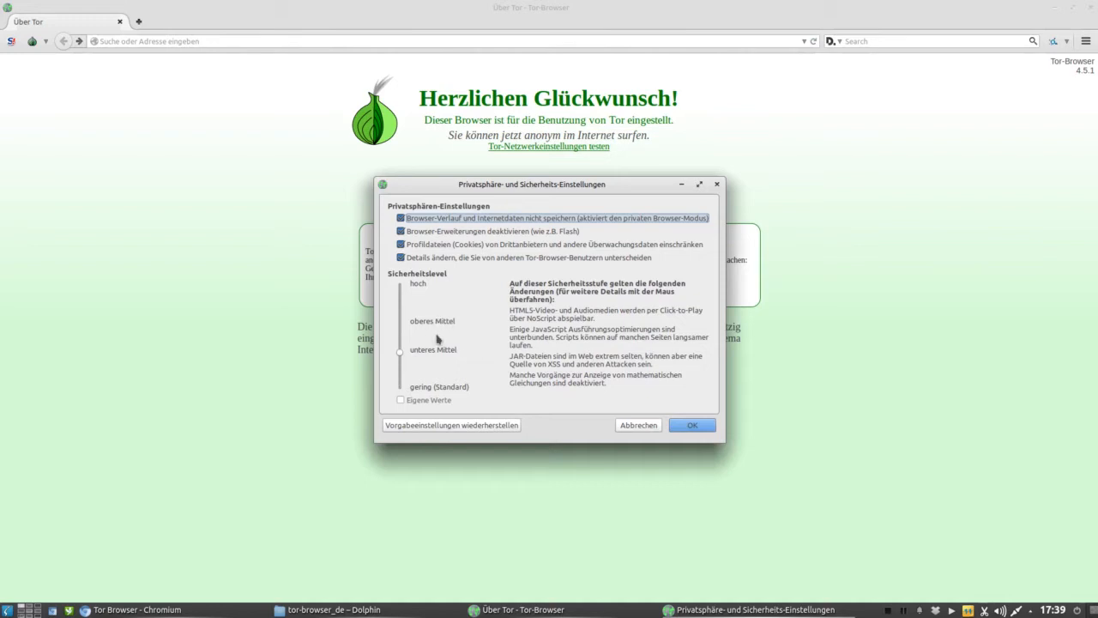
mouse_move(500, 391)
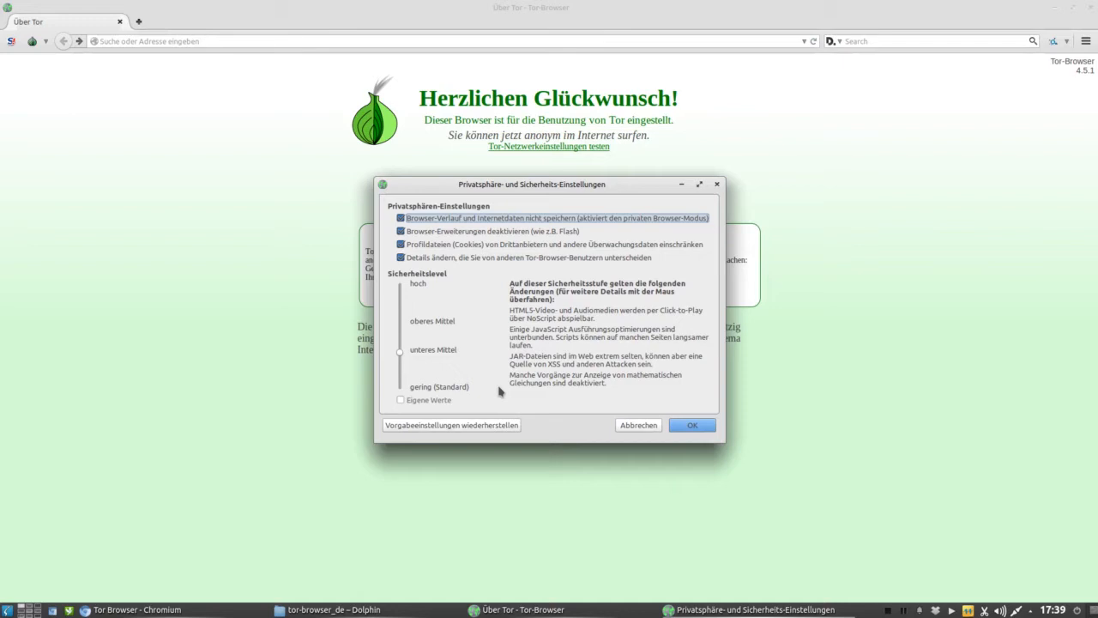
drag(400, 352, 400, 386)
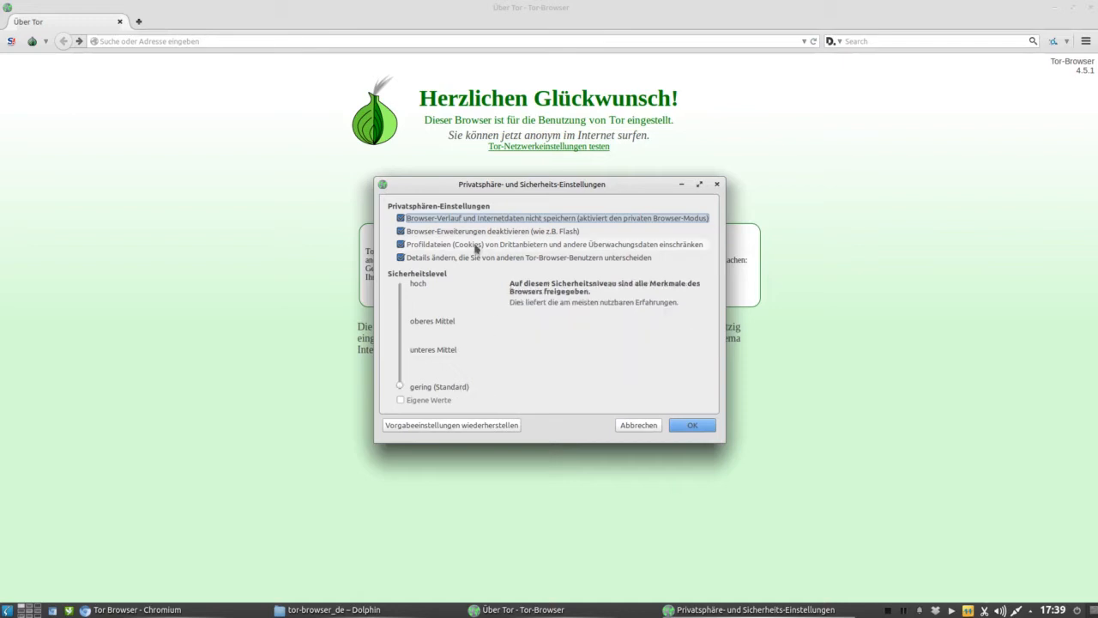
mouse_move(494, 286)
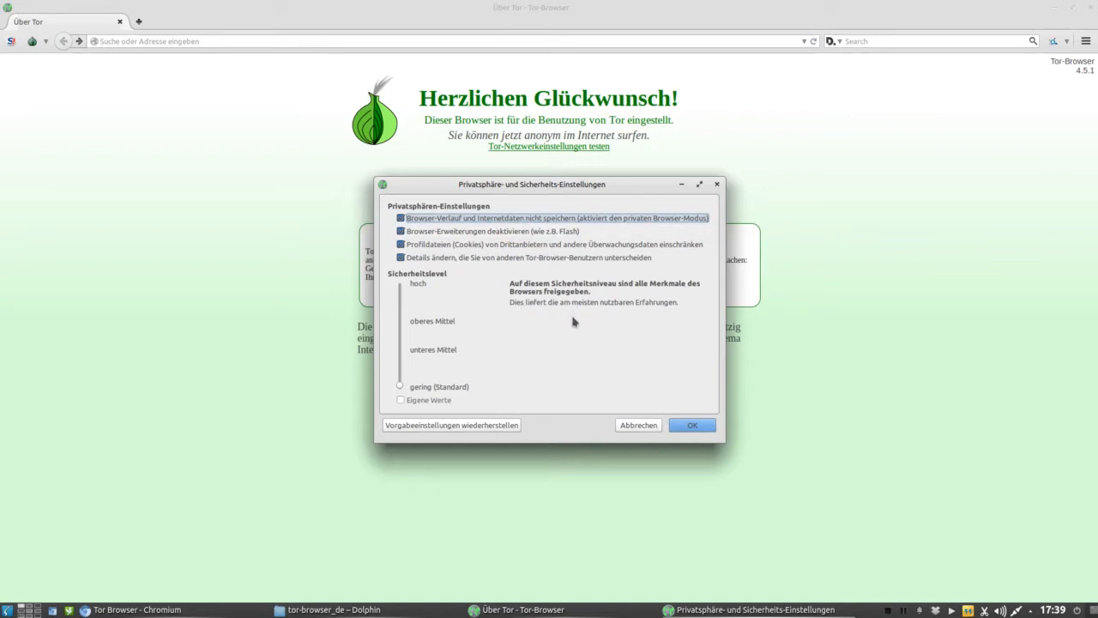
mouse_move(489, 268)
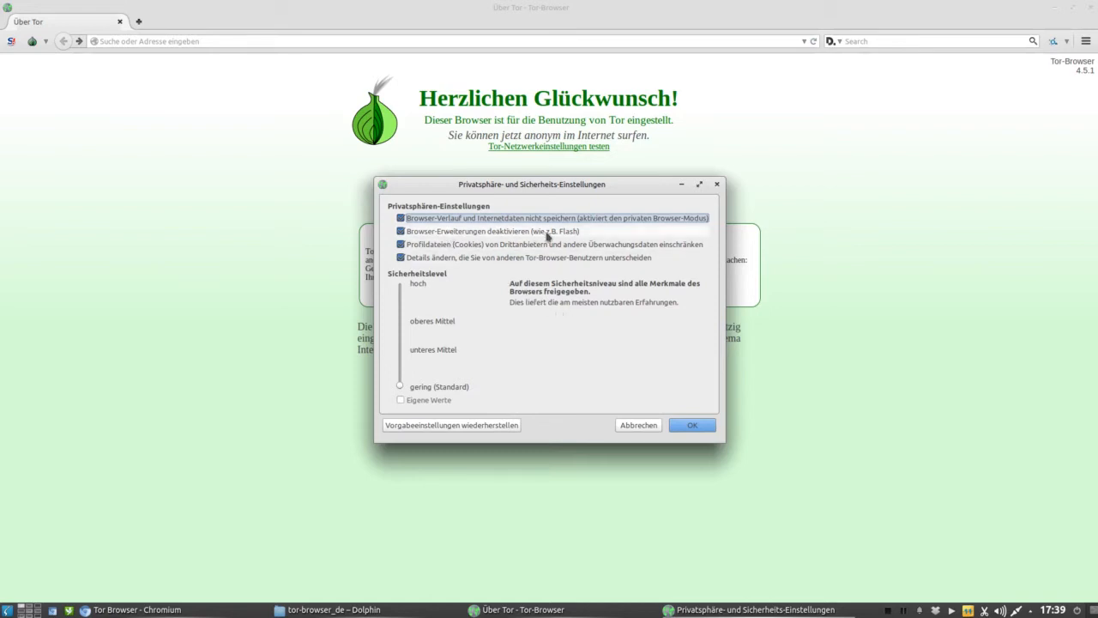
mouse_move(550, 329)
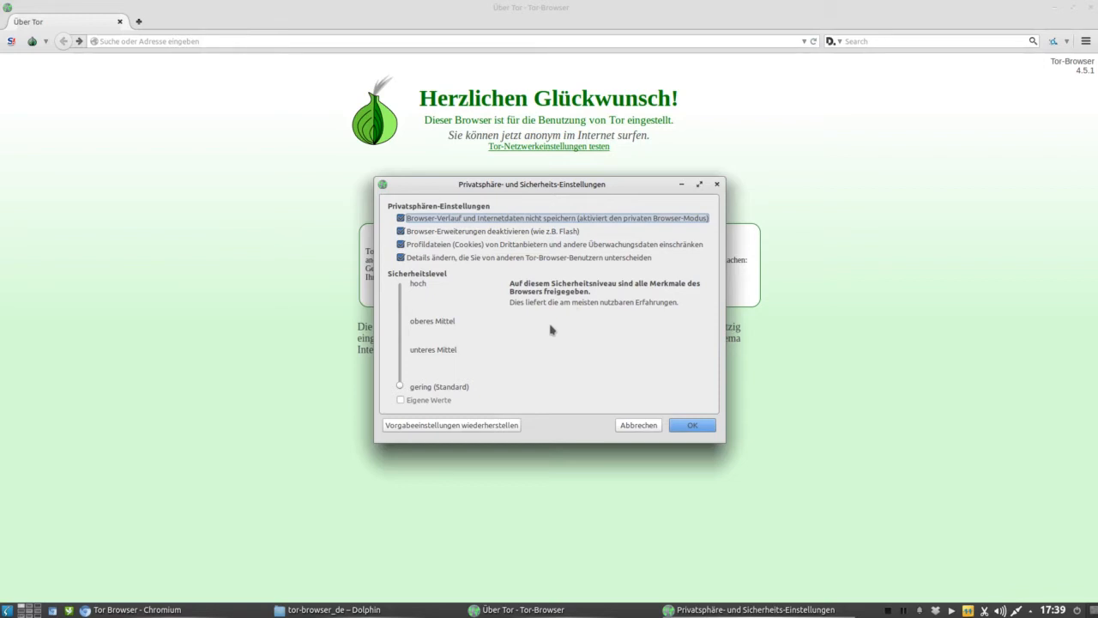
mouse_move(552, 339)
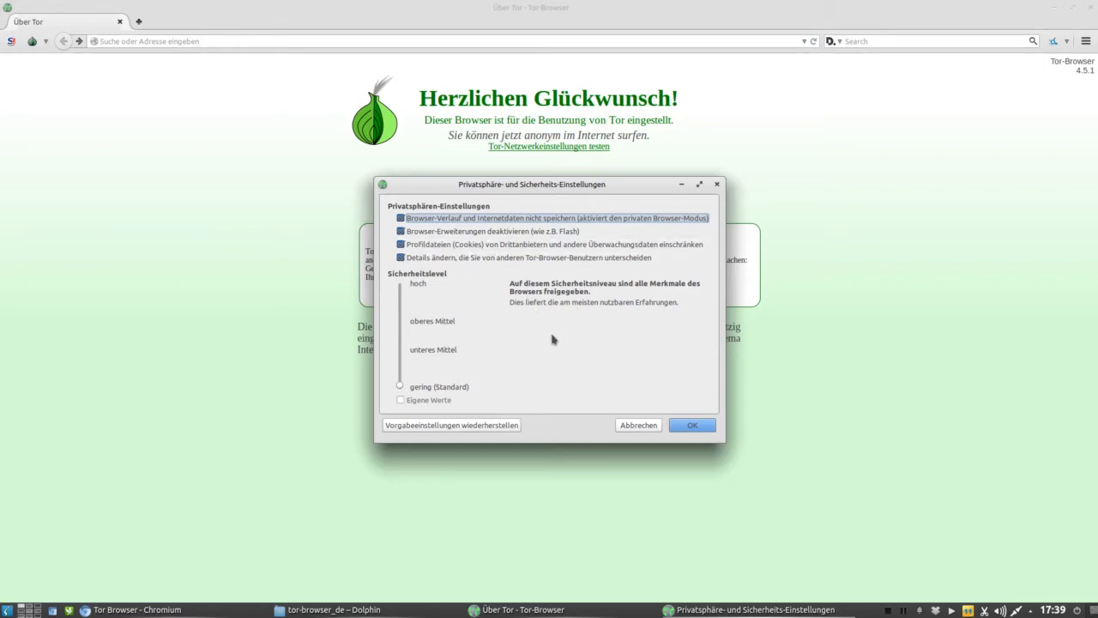
mouse_move(478, 270)
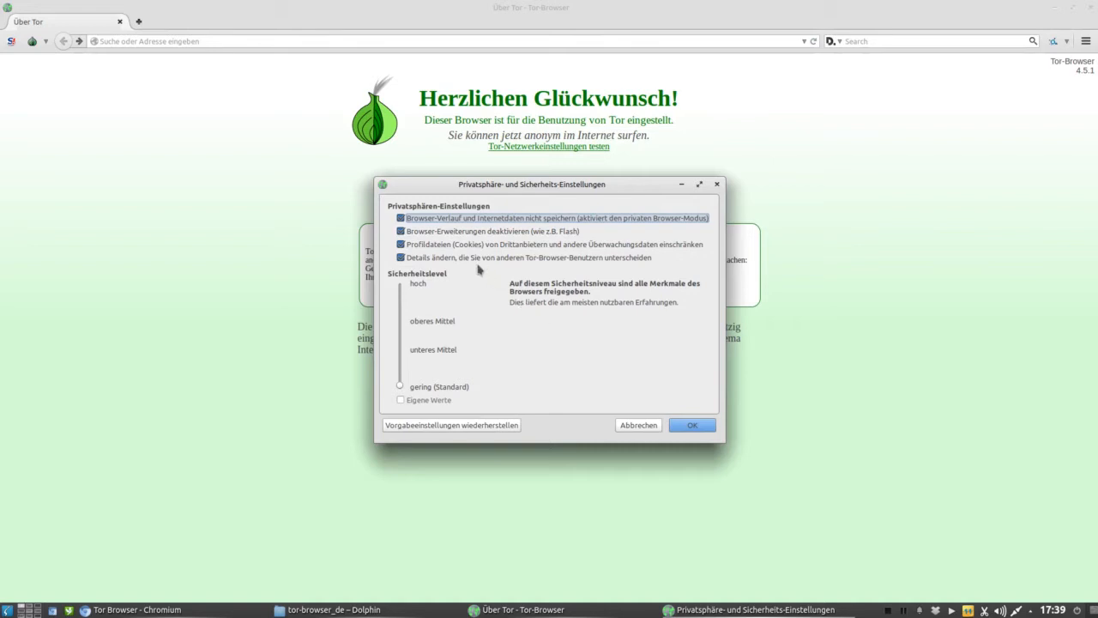
mouse_move(587, 325)
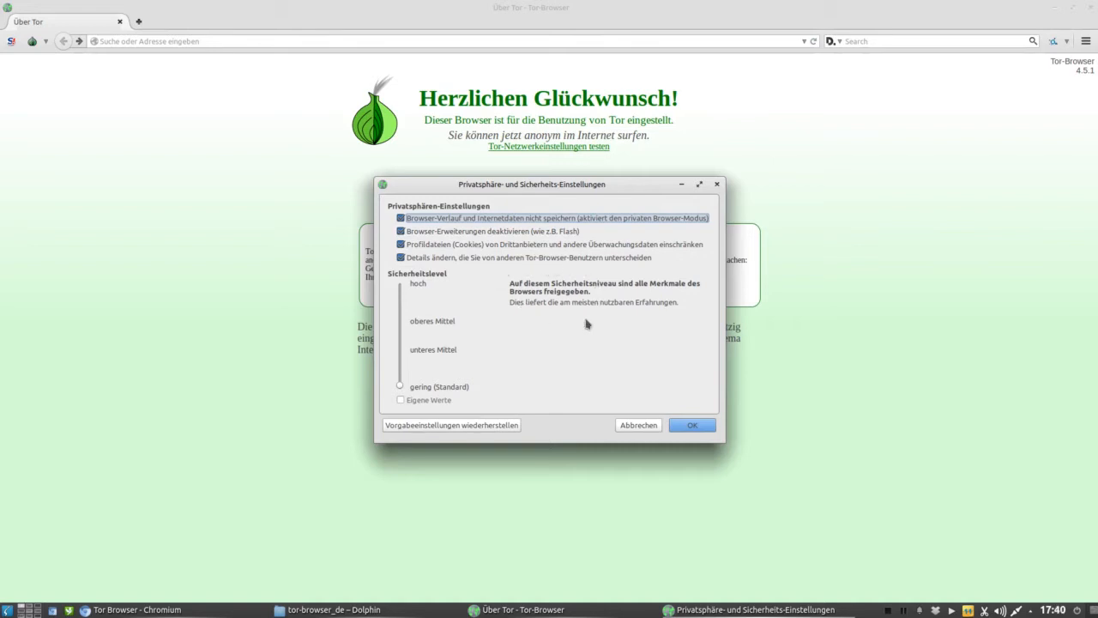
mouse_move(540, 274)
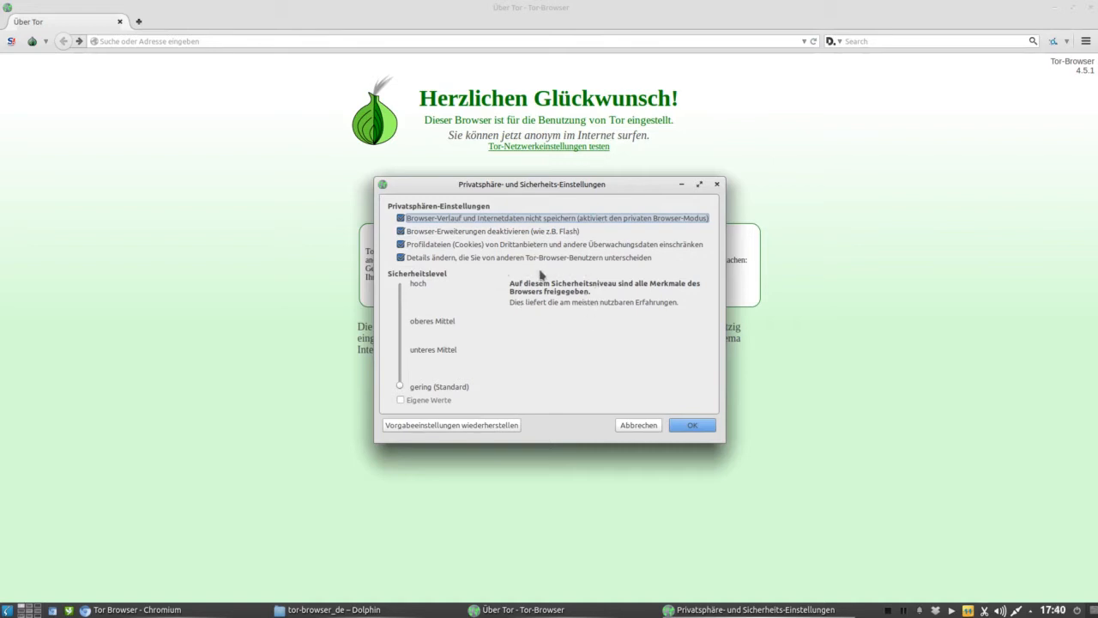
mouse_move(560, 334)
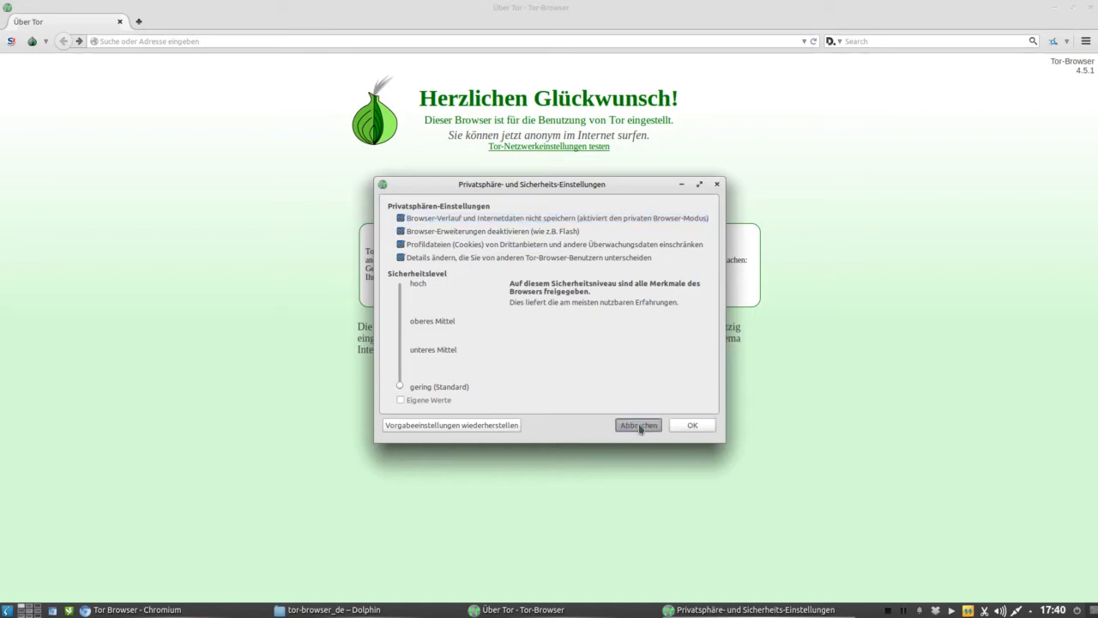
- Cancel the security settings, review and cancel the Tor network settings, then reopen the Tor menu
click(639, 425)
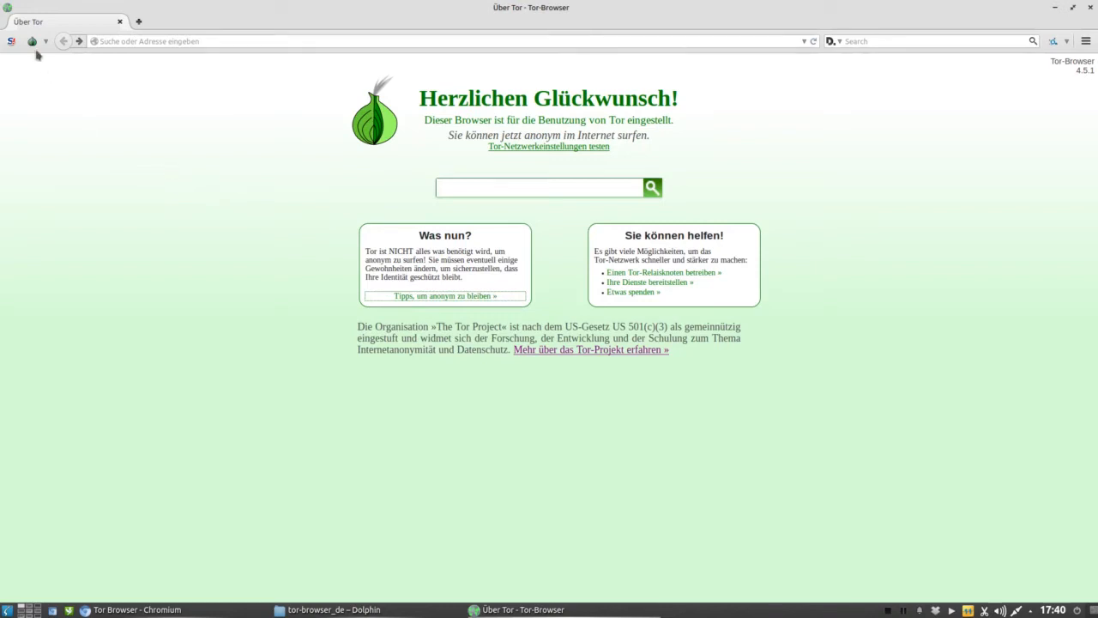
click(32, 41)
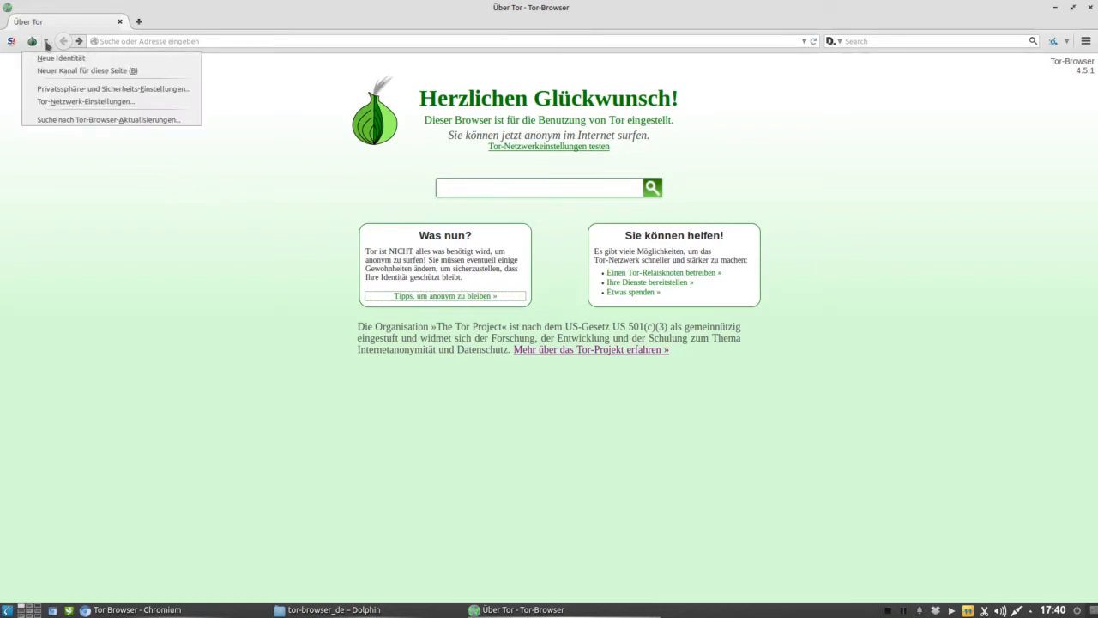
mouse_move(112, 101)
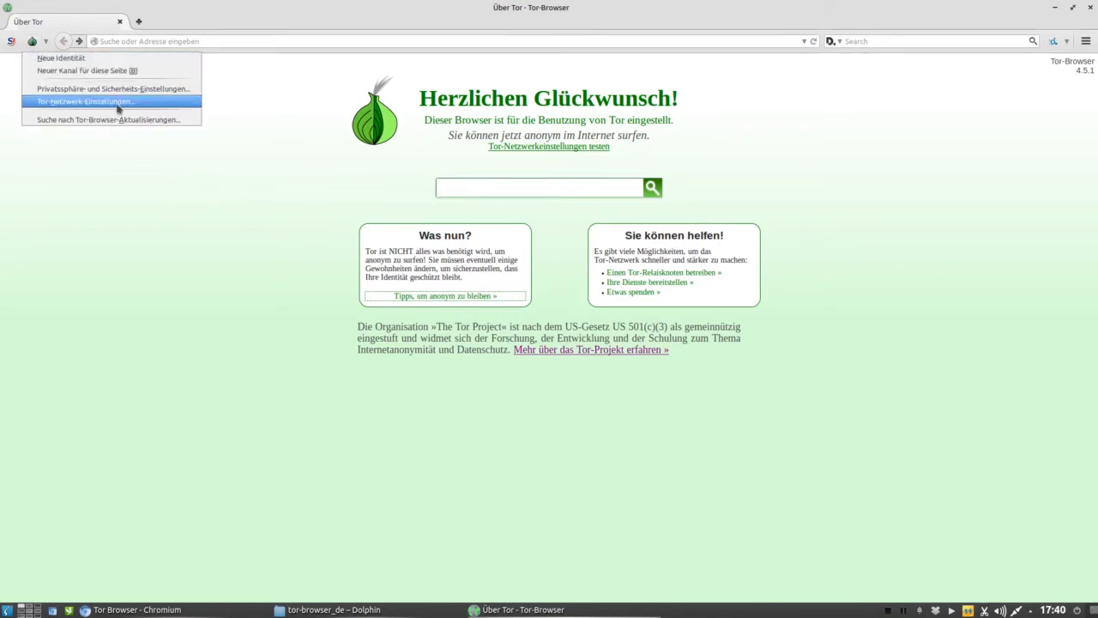
click(86, 101)
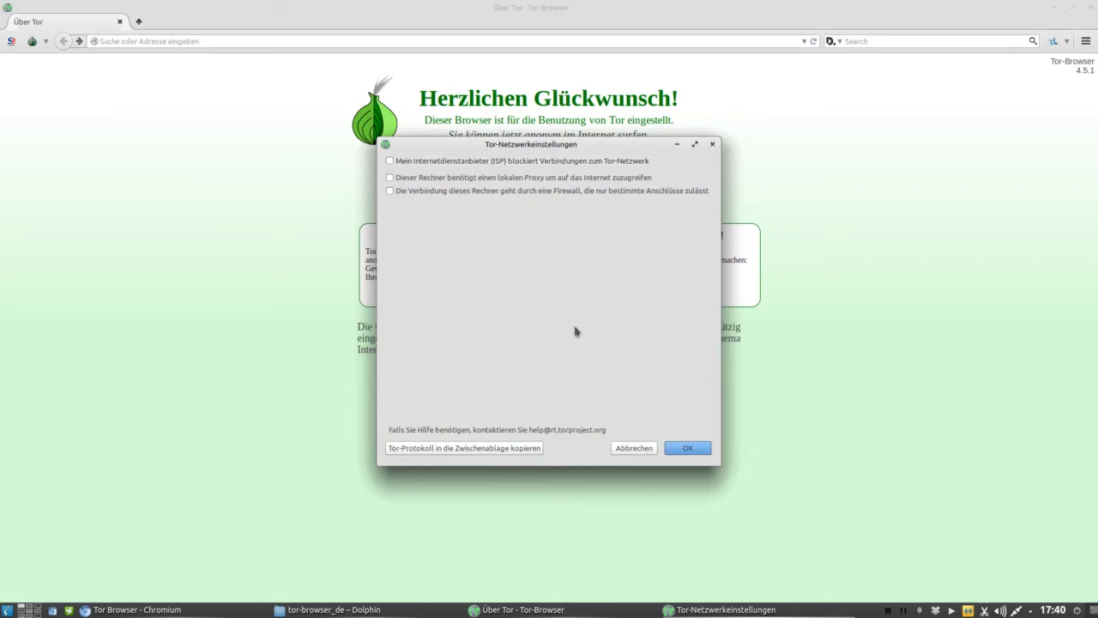
mouse_move(637, 454)
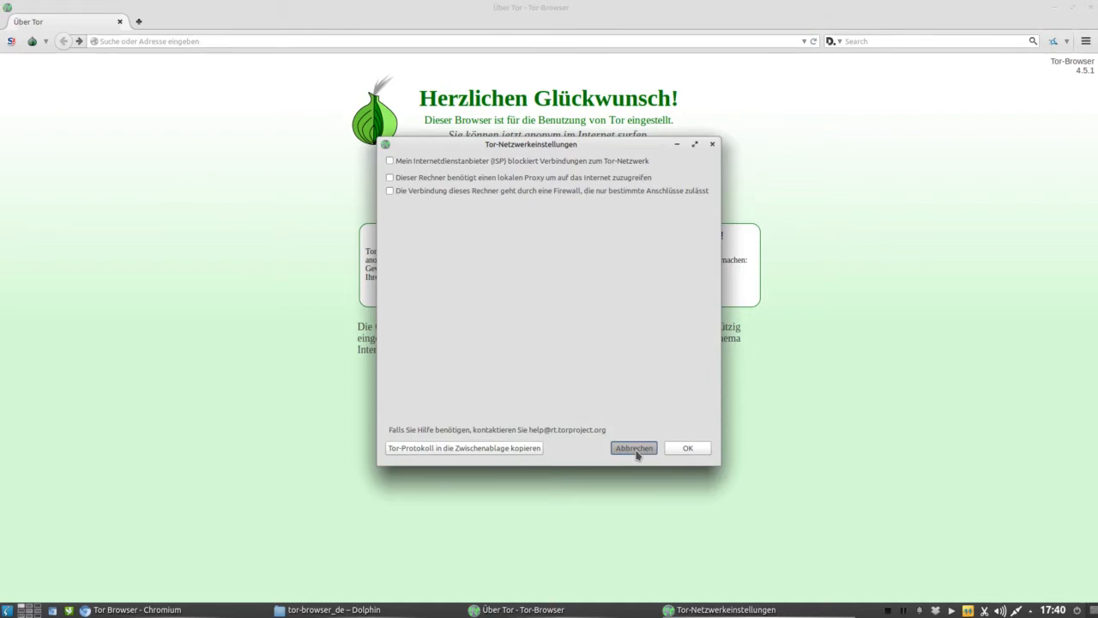
click(633, 447)
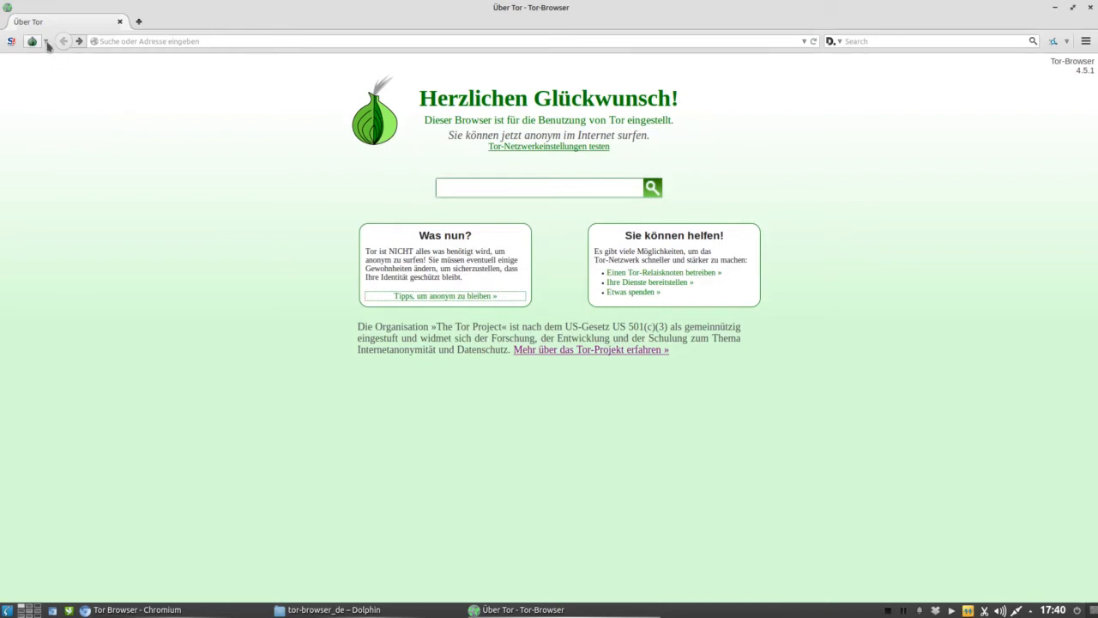
click(32, 41)
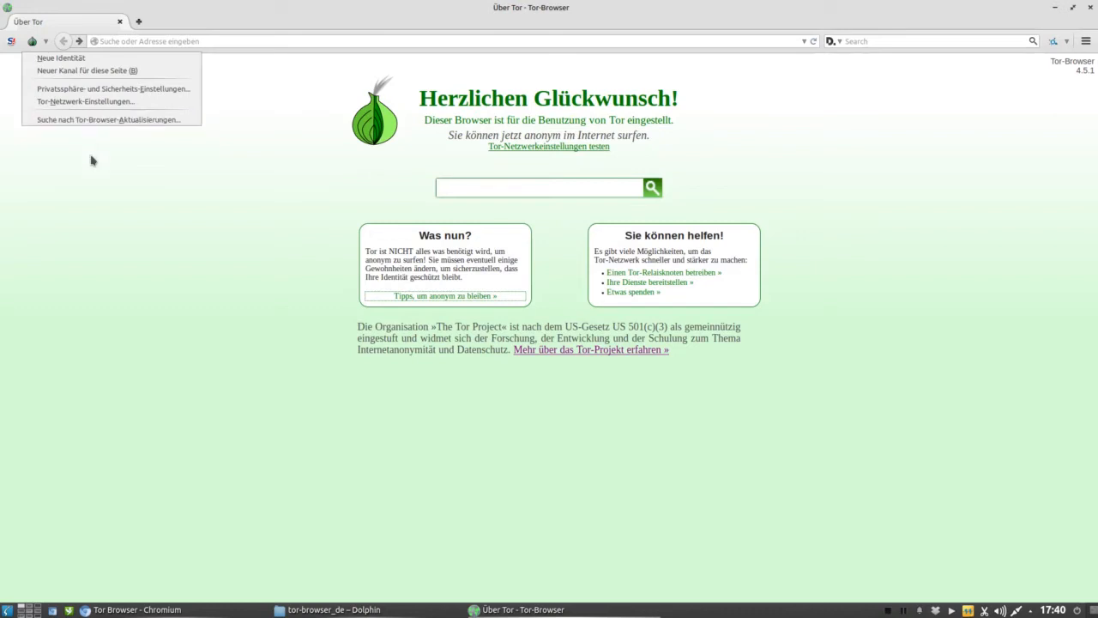
- Dismiss the Tor menu and check About Tor Browser for version 4.5.1 updates
click(223, 267)
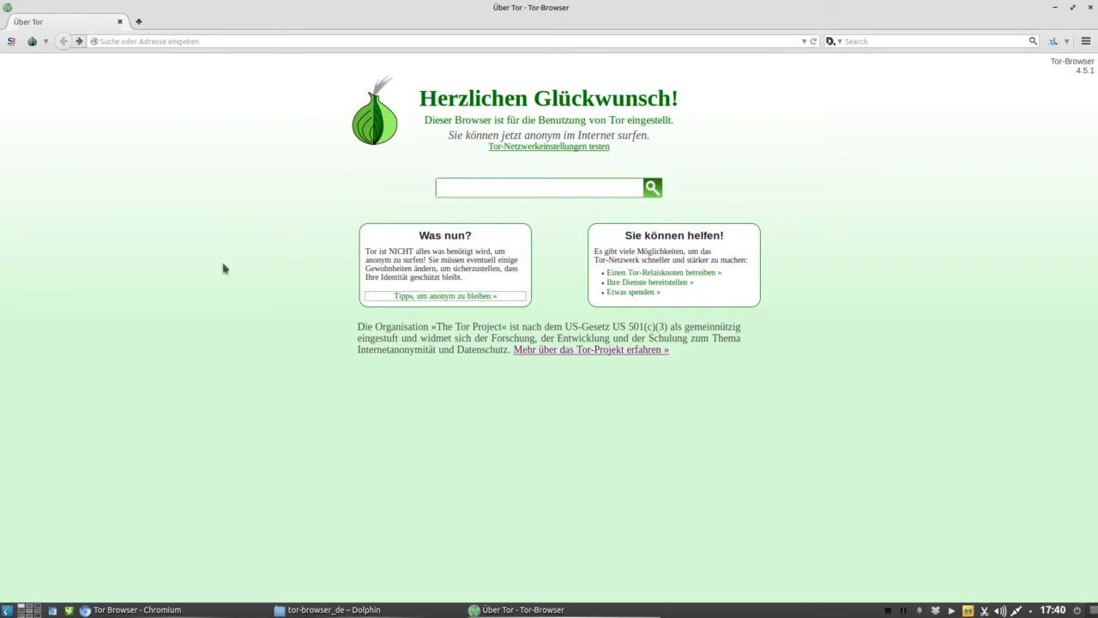
mouse_move(222, 264)
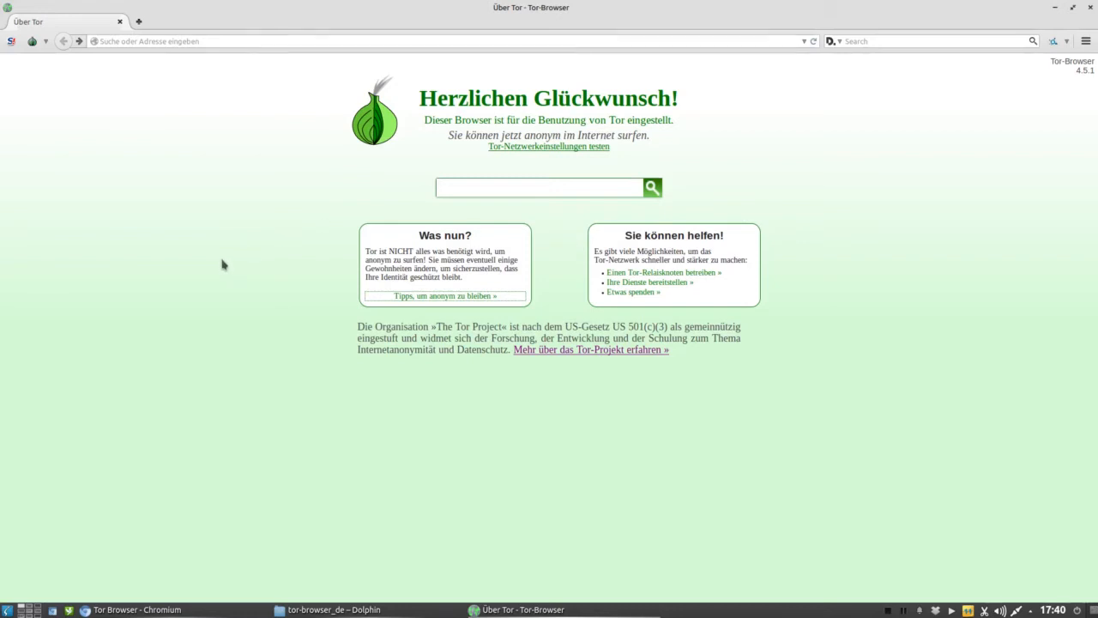
mouse_move(1059, 101)
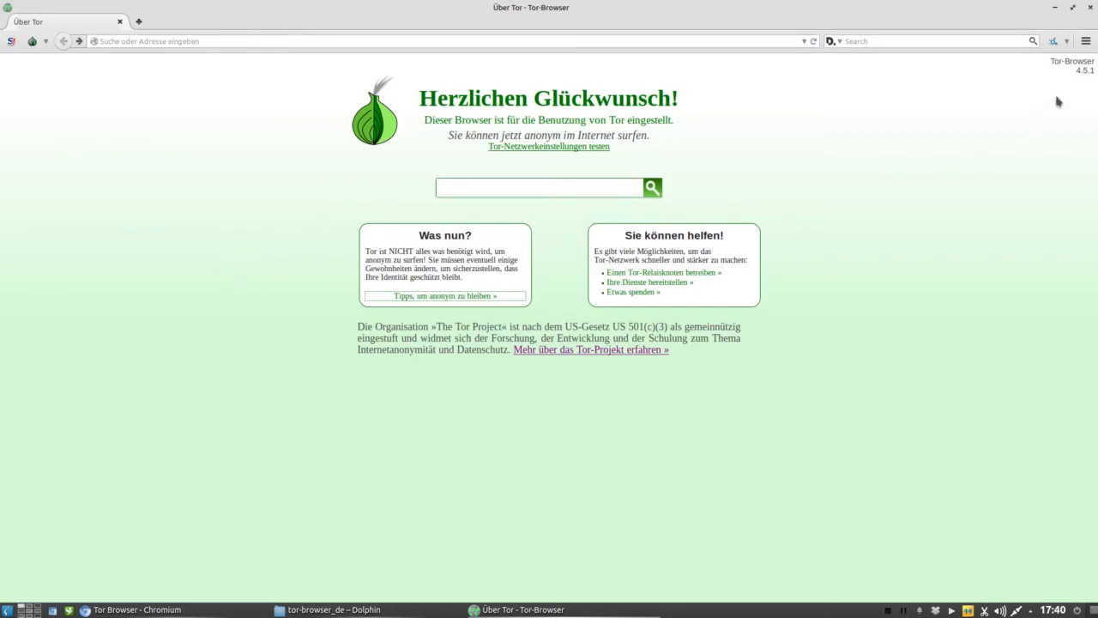
mouse_move(1067, 88)
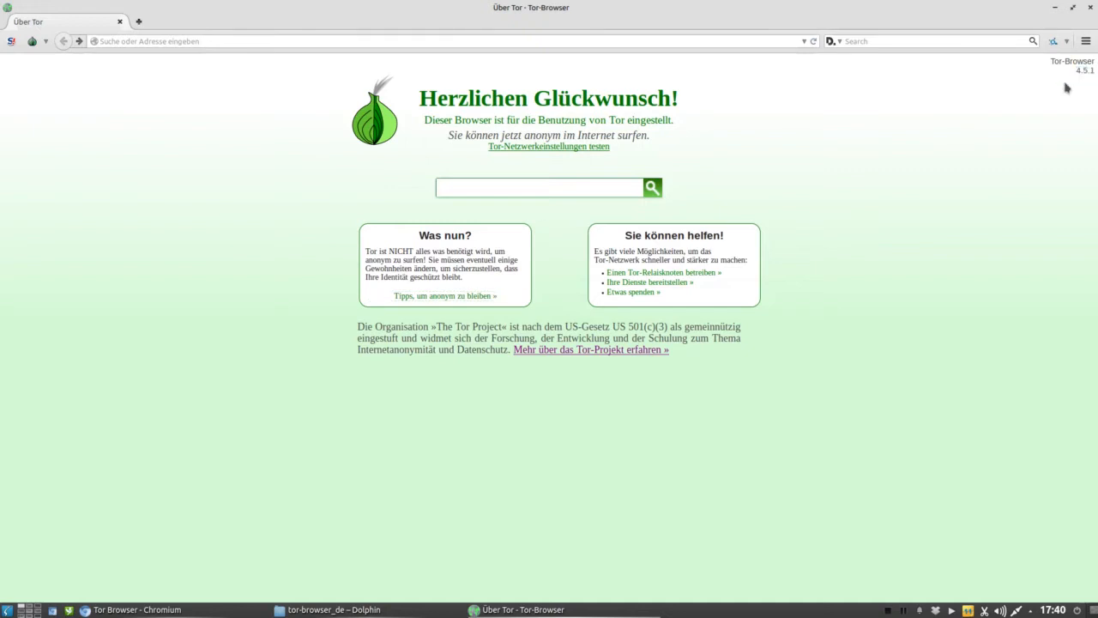
click(1085, 40)
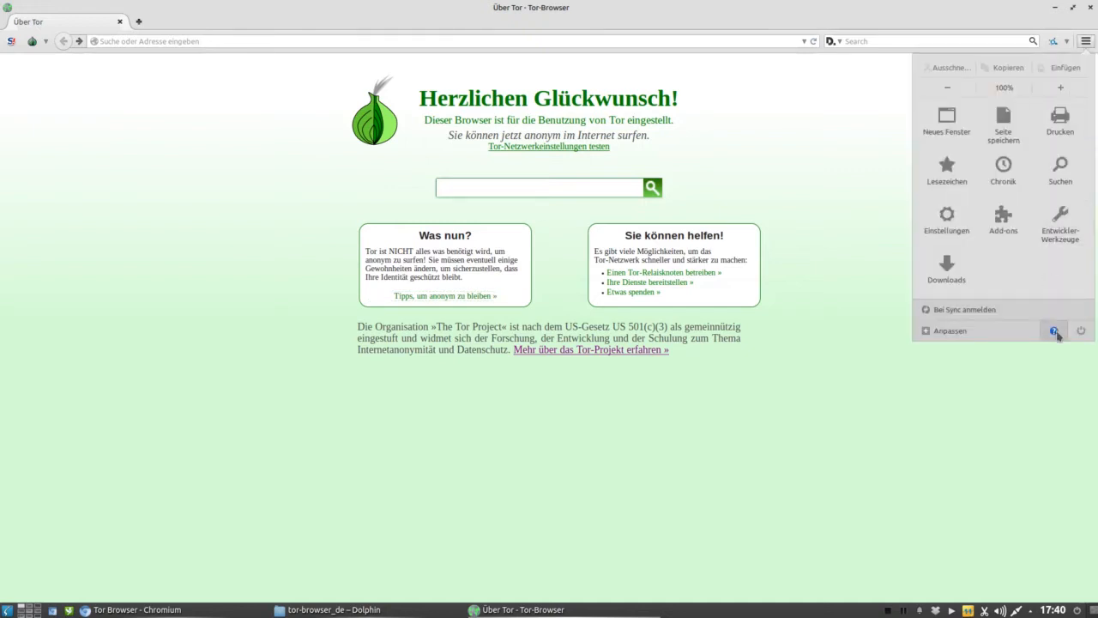
click(1055, 330)
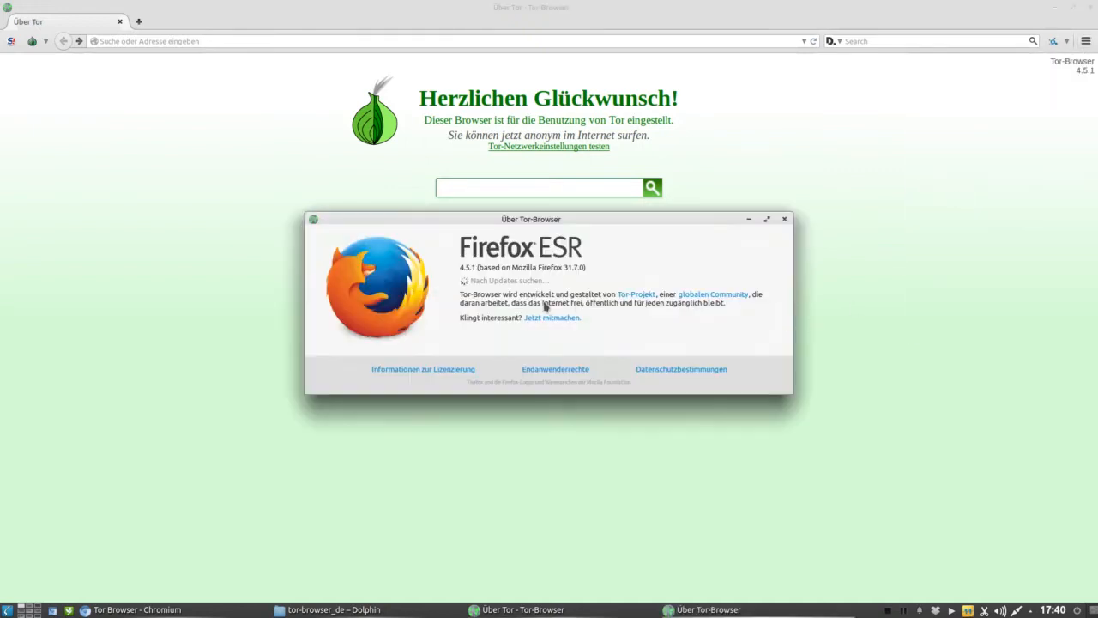
mouse_move(461, 270)
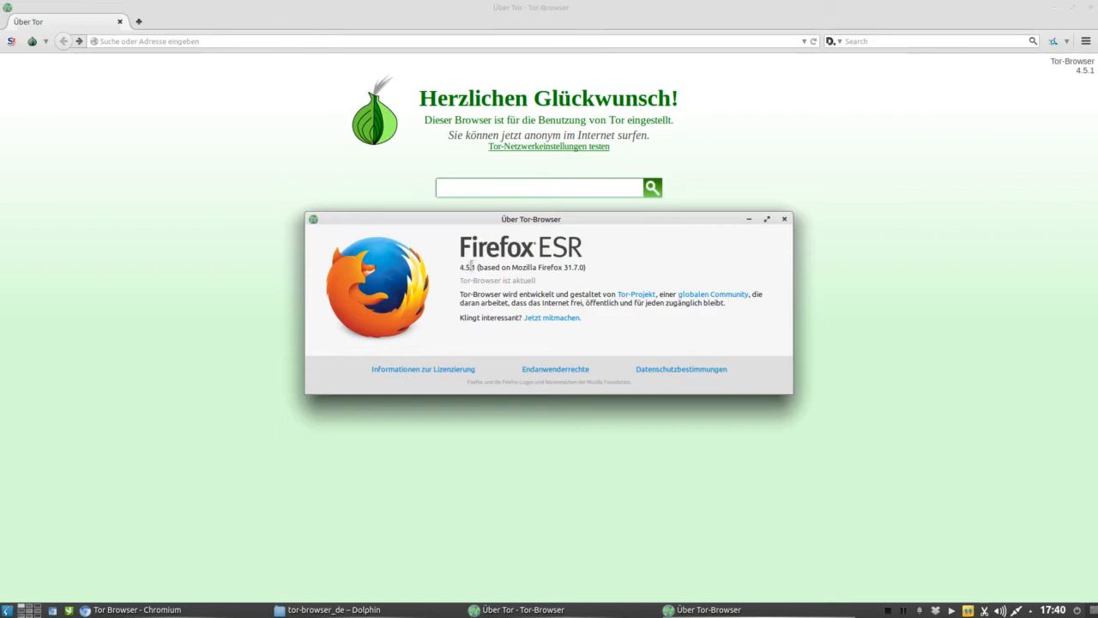
mouse_move(590, 335)
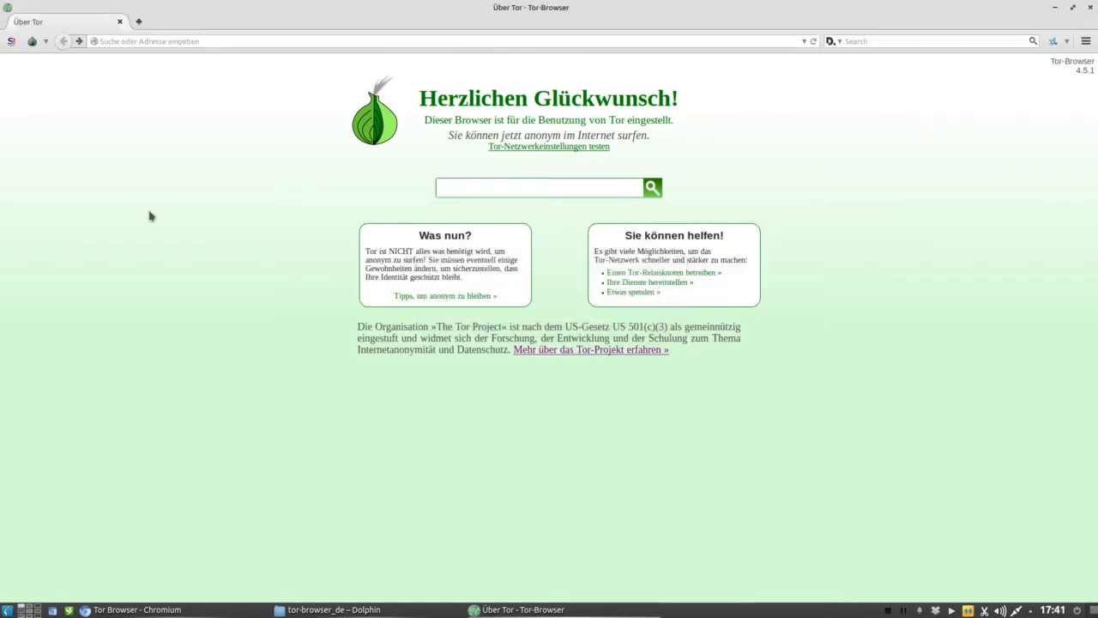
- Browse NoScript's Erweitert, Benachrichtigungen, Eingebettete Objekte, Positivliste and Allgemein settings tabs
click(11, 42)
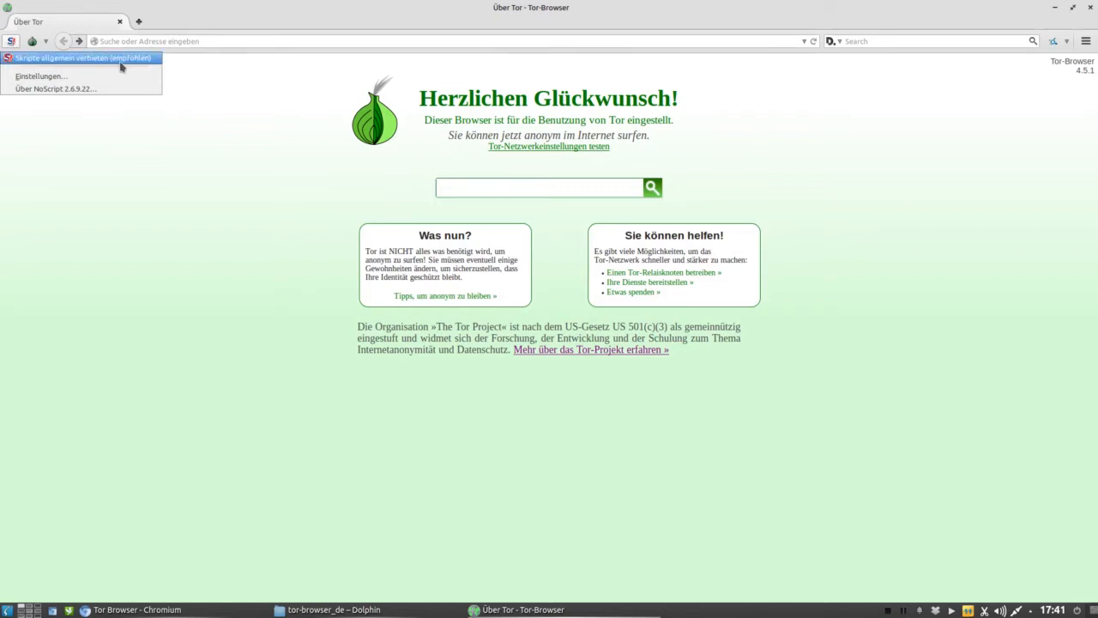
click(40, 76)
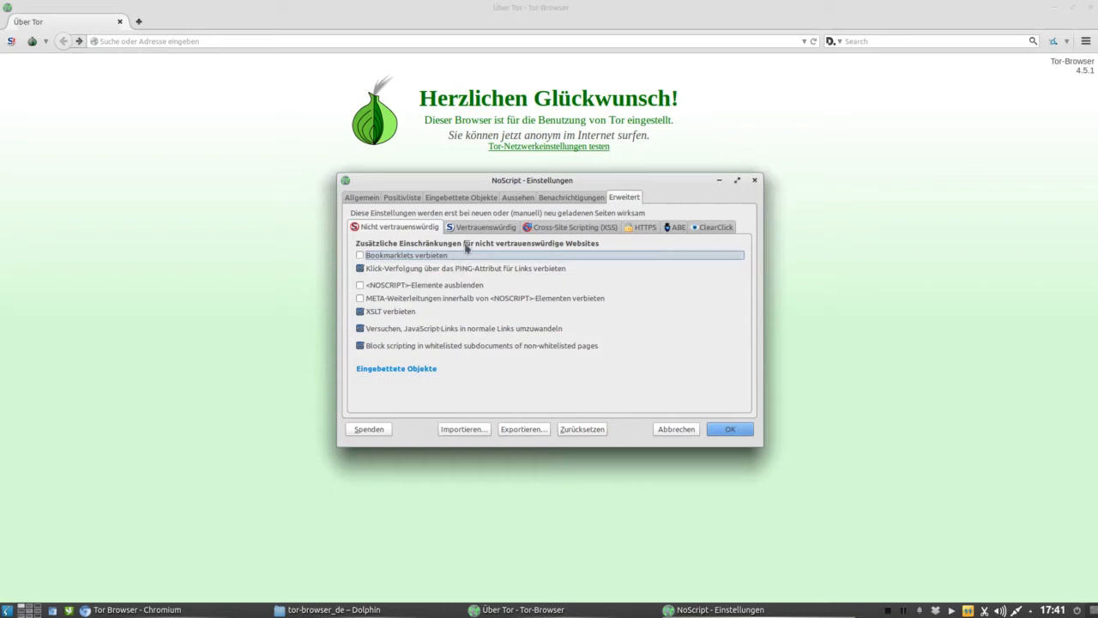
click(481, 227)
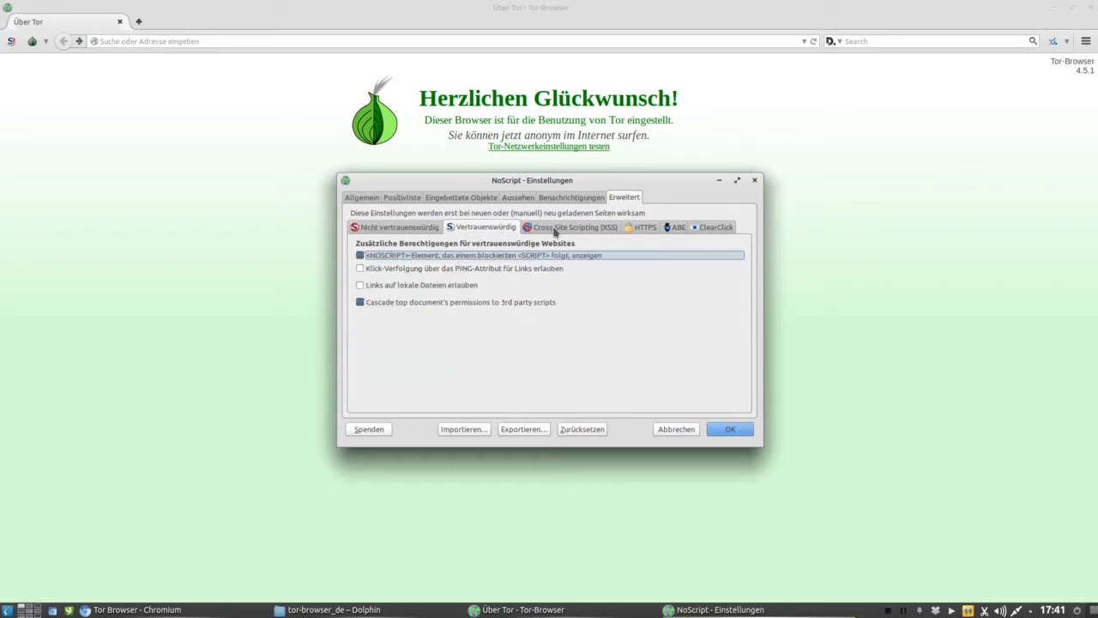
click(644, 226)
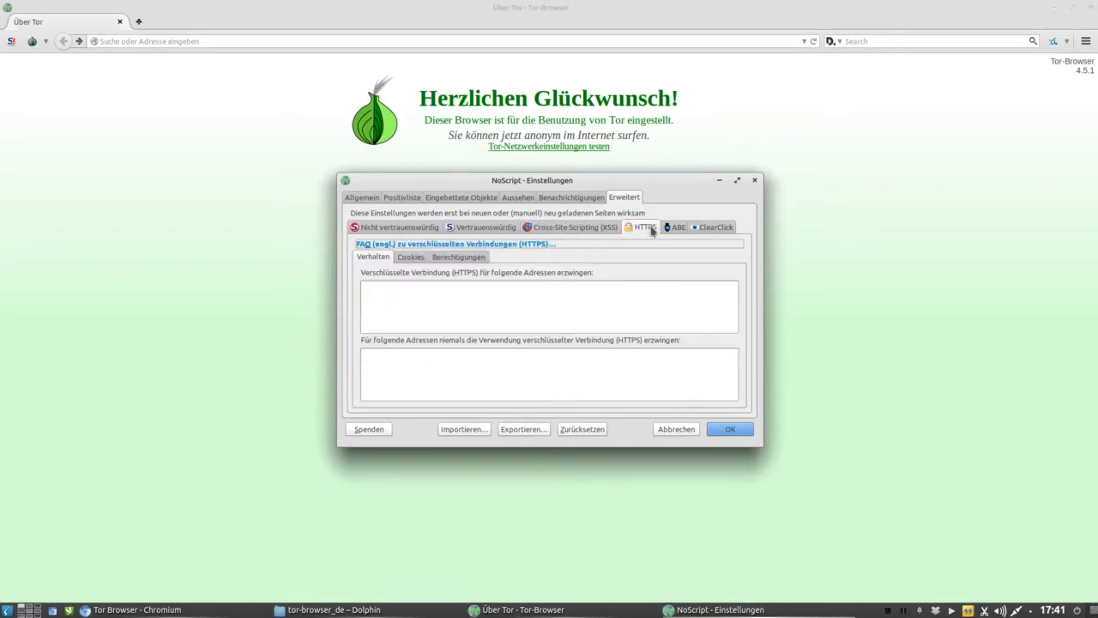
click(713, 226)
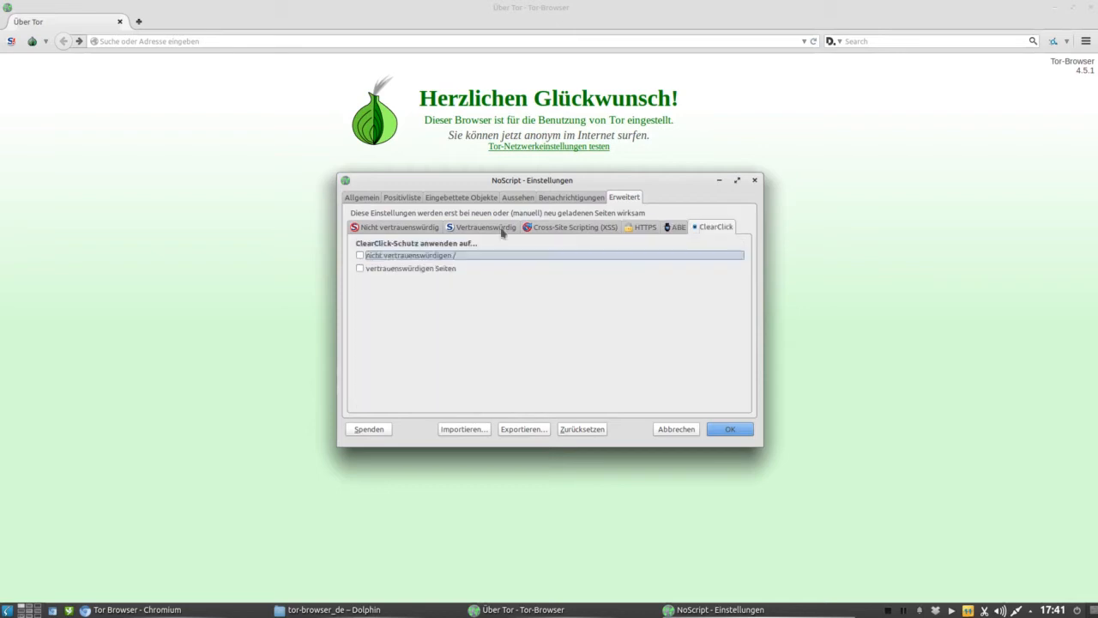
click(399, 227)
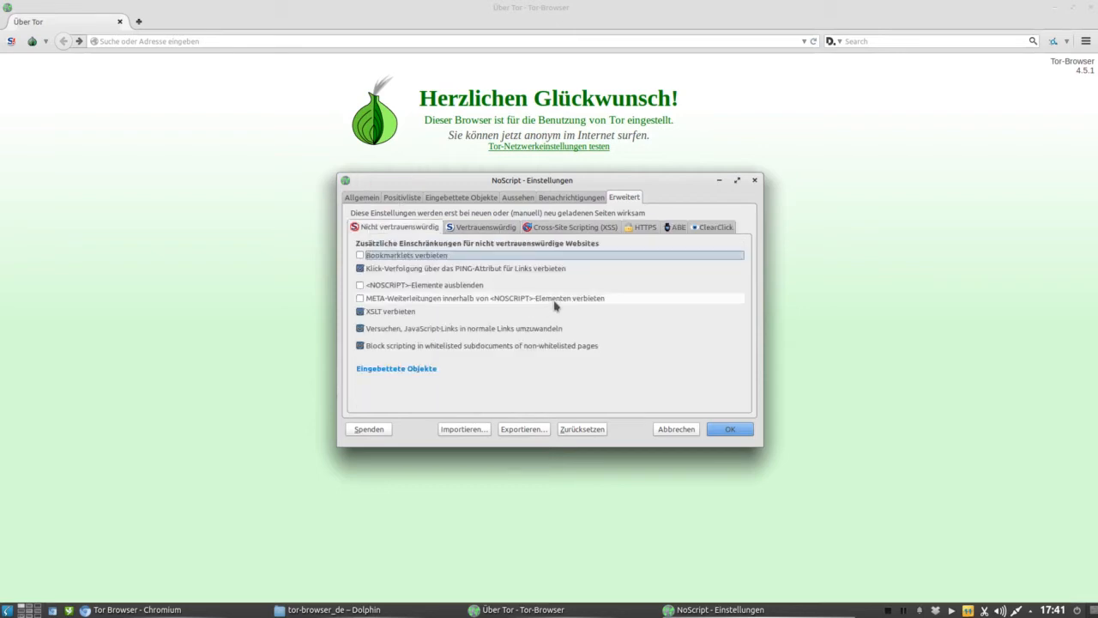
click(571, 197)
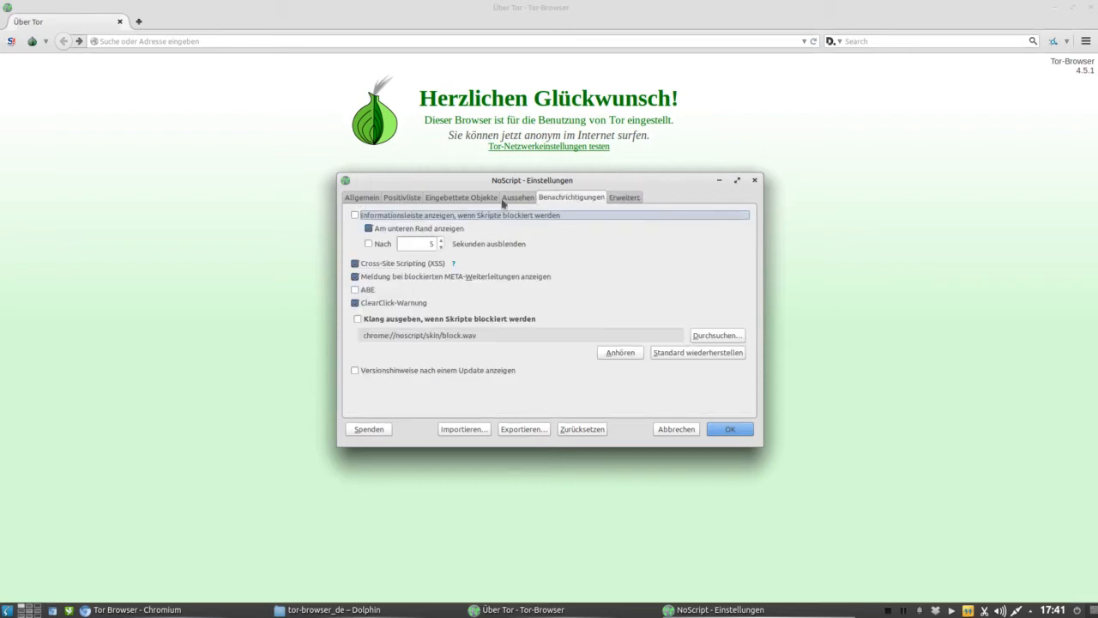
click(462, 197)
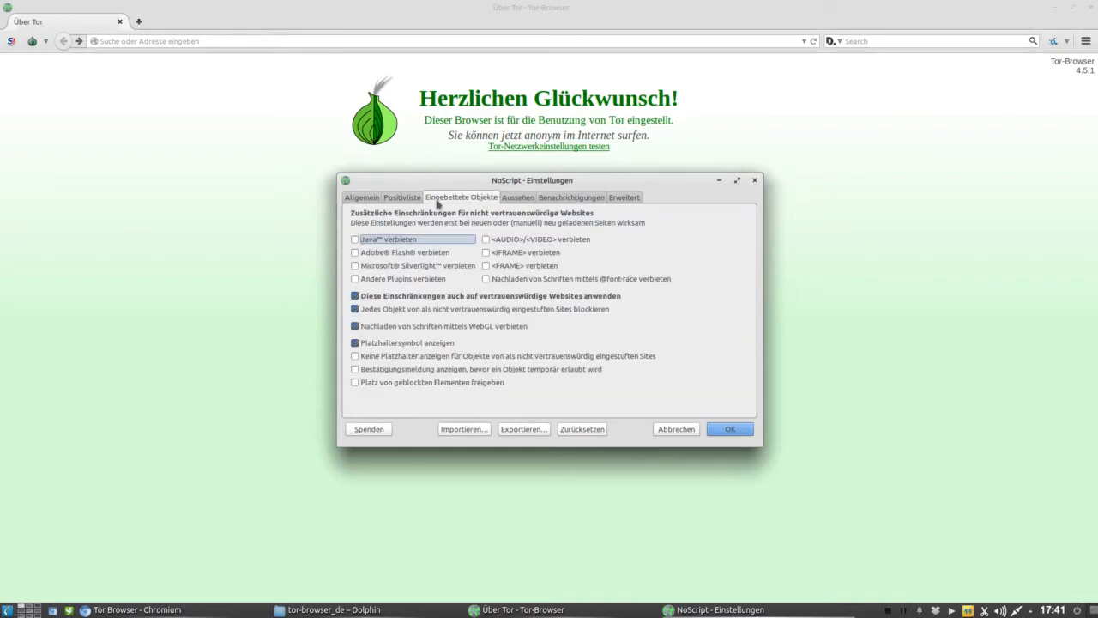
mouse_move(462, 210)
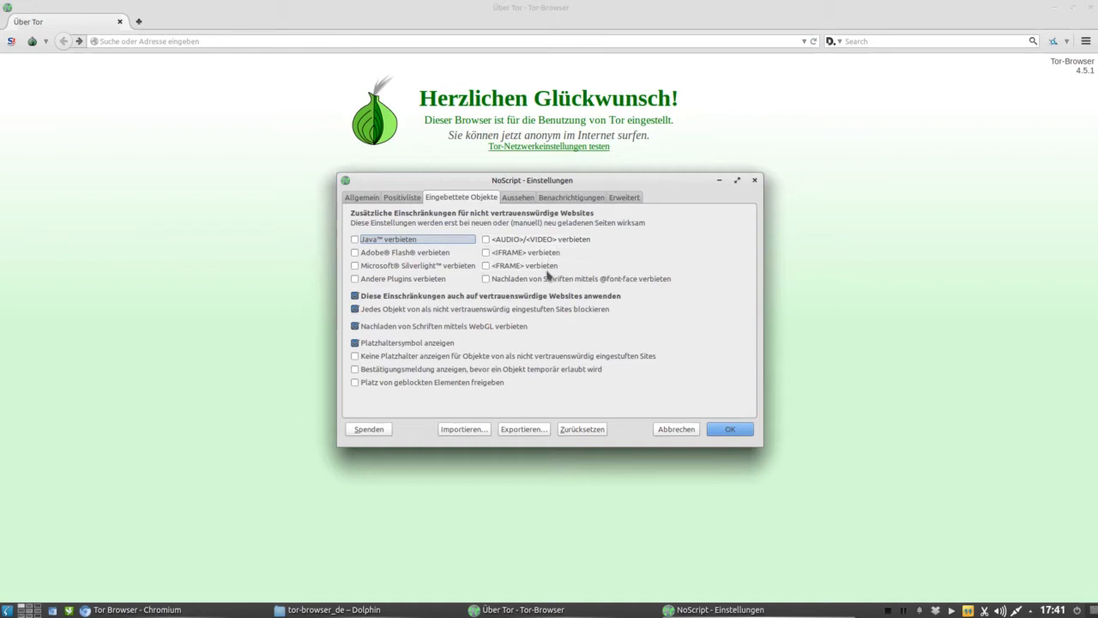
mouse_move(399, 270)
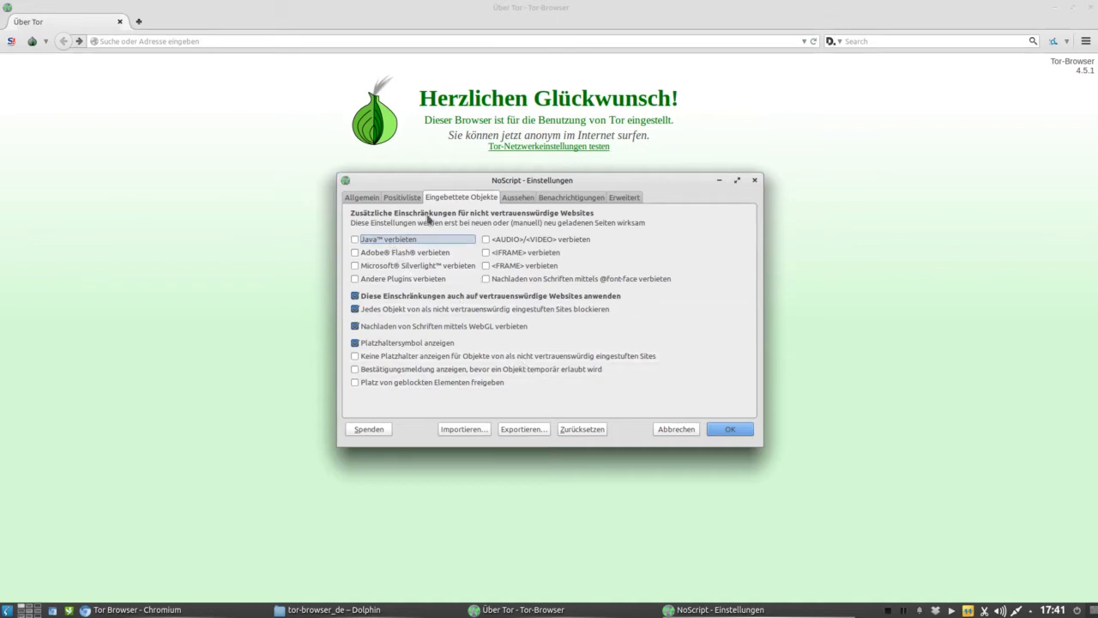
click(402, 197)
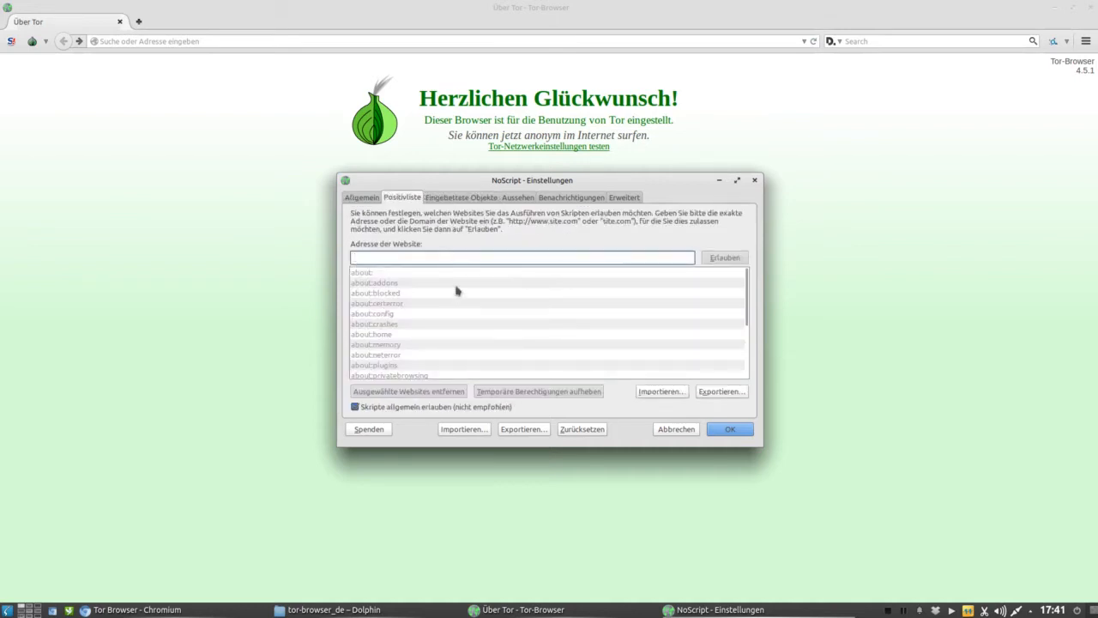
click(361, 197)
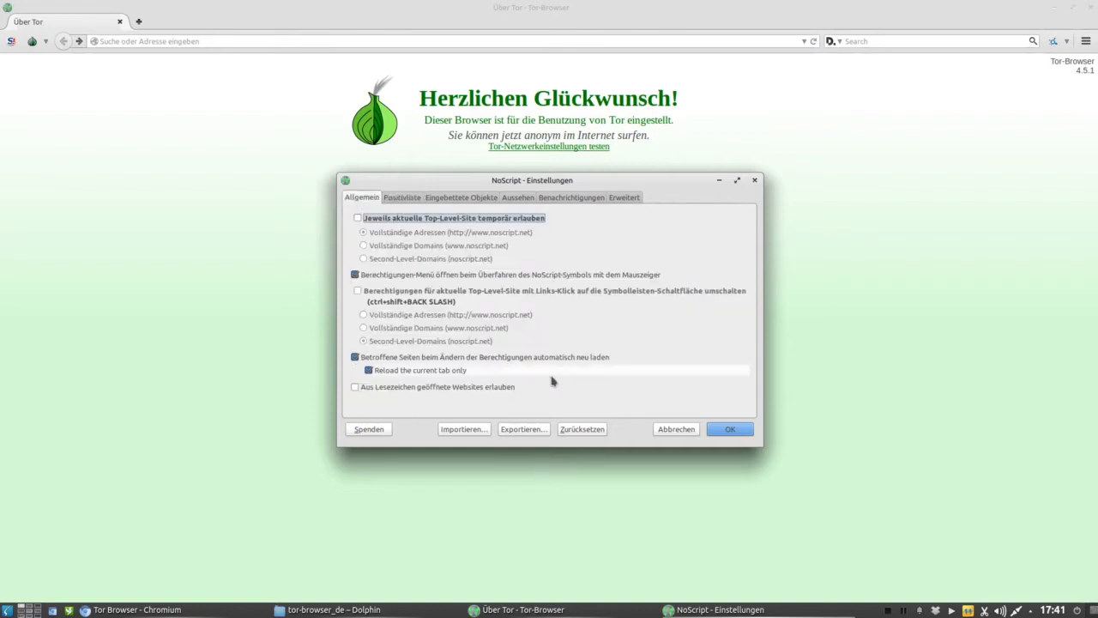
mouse_move(676, 433)
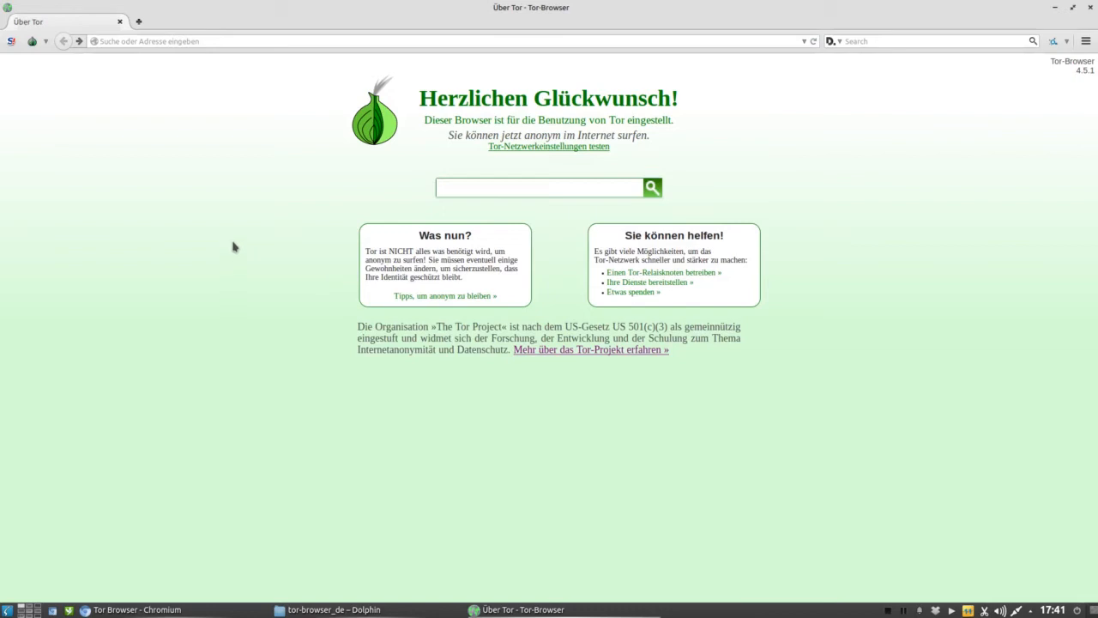
mouse_move(265, 228)
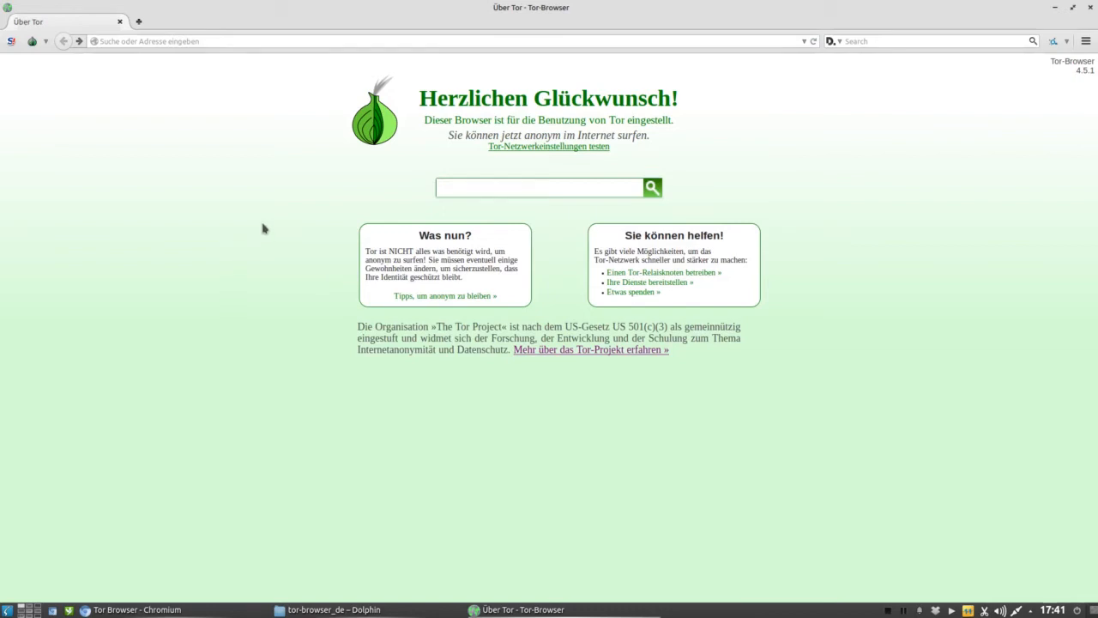
mouse_move(605, 213)
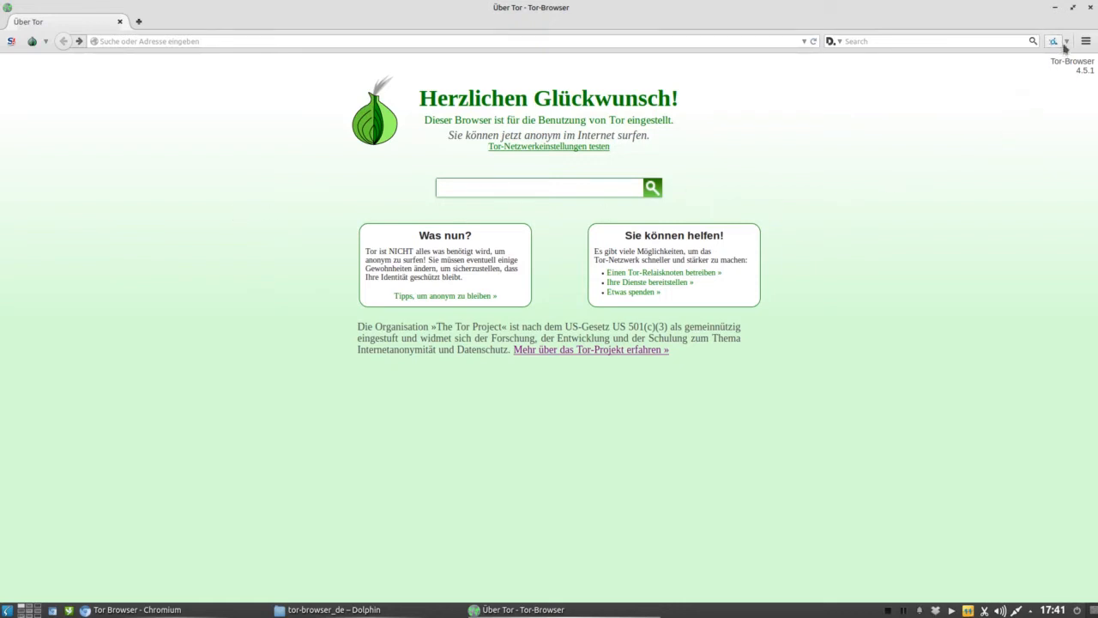
click(1067, 41)
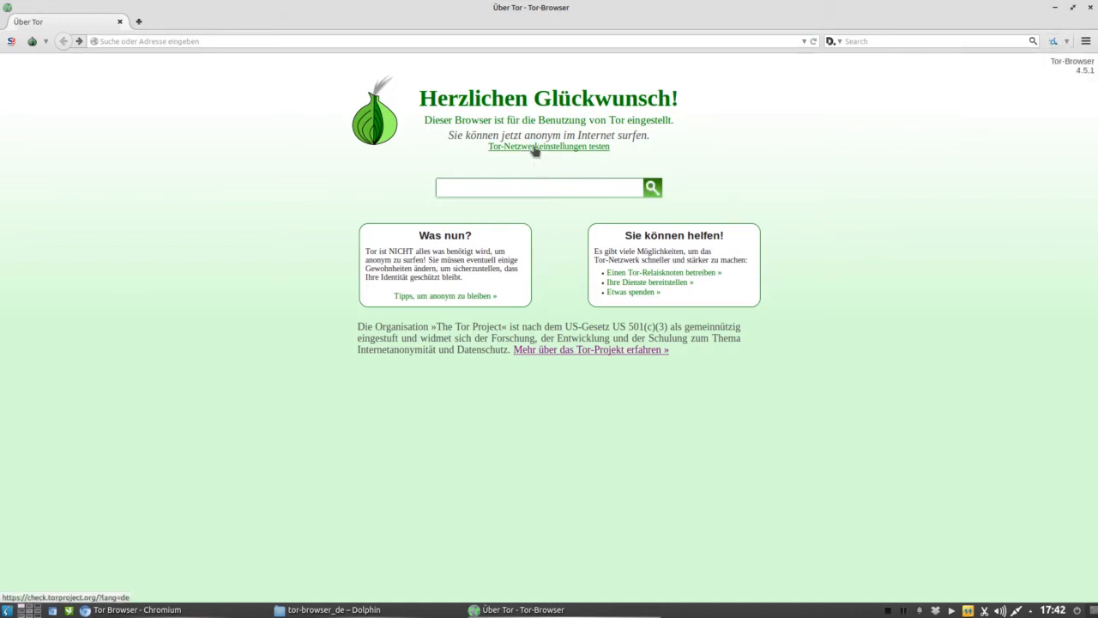
- Confirm Tor use on check.torproject.org, then open the 'Bleiben Sie anonym' tips
click(548, 145)
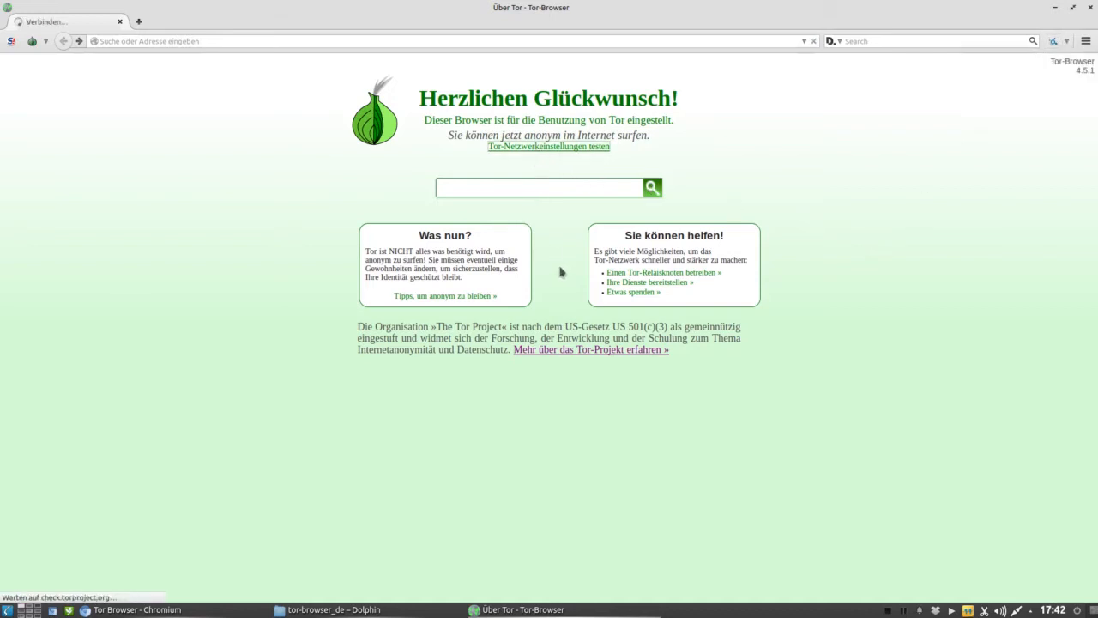
click(548, 146)
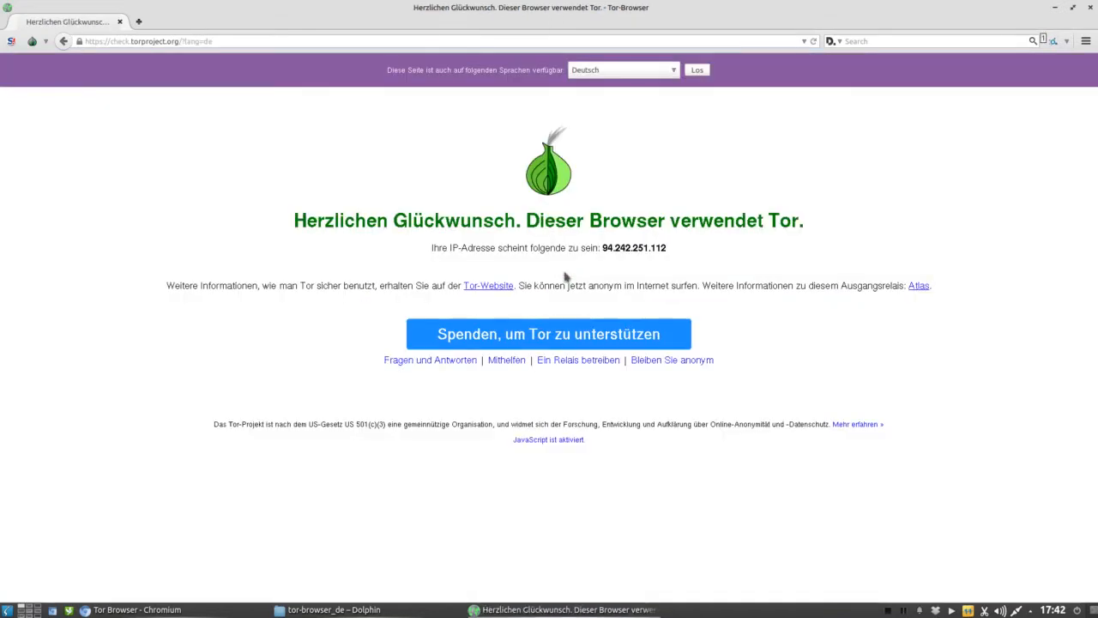
mouse_move(753, 344)
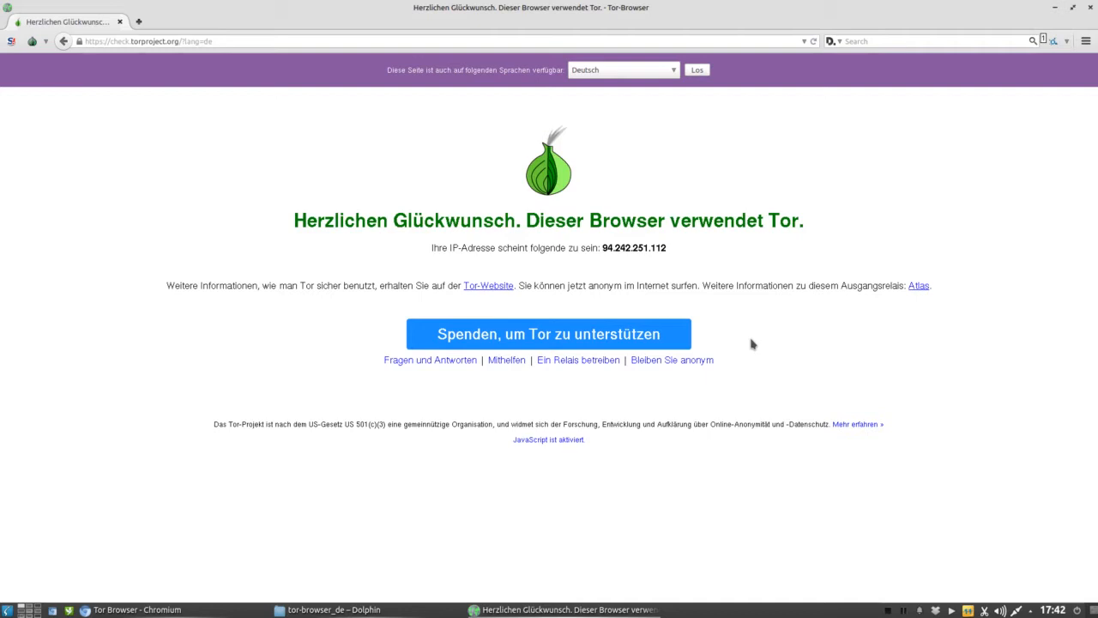
mouse_move(546, 204)
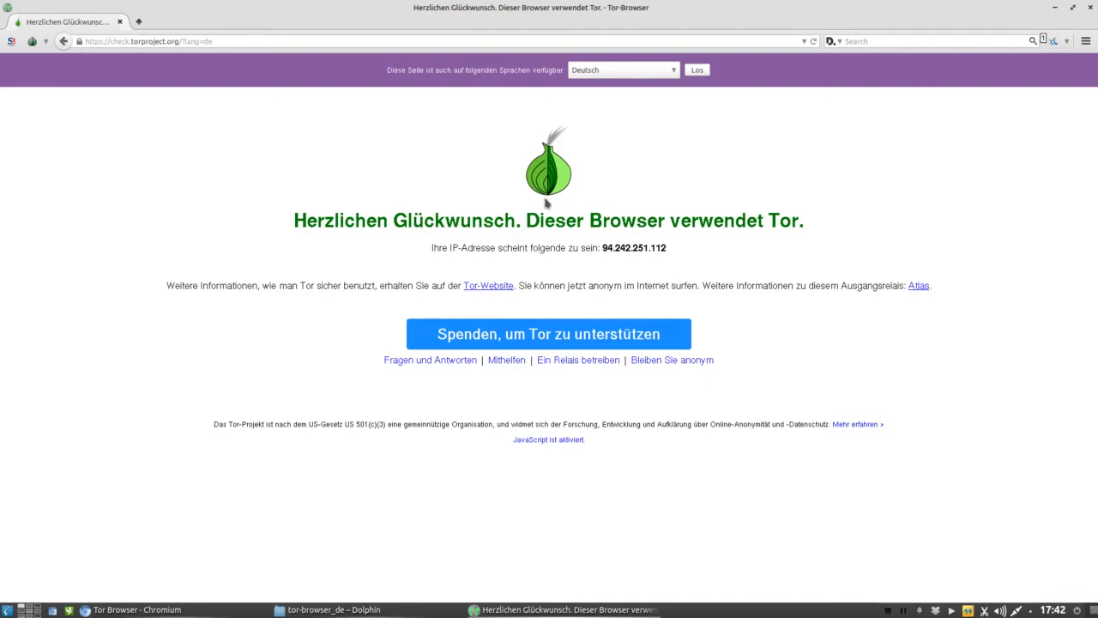
mouse_move(550, 209)
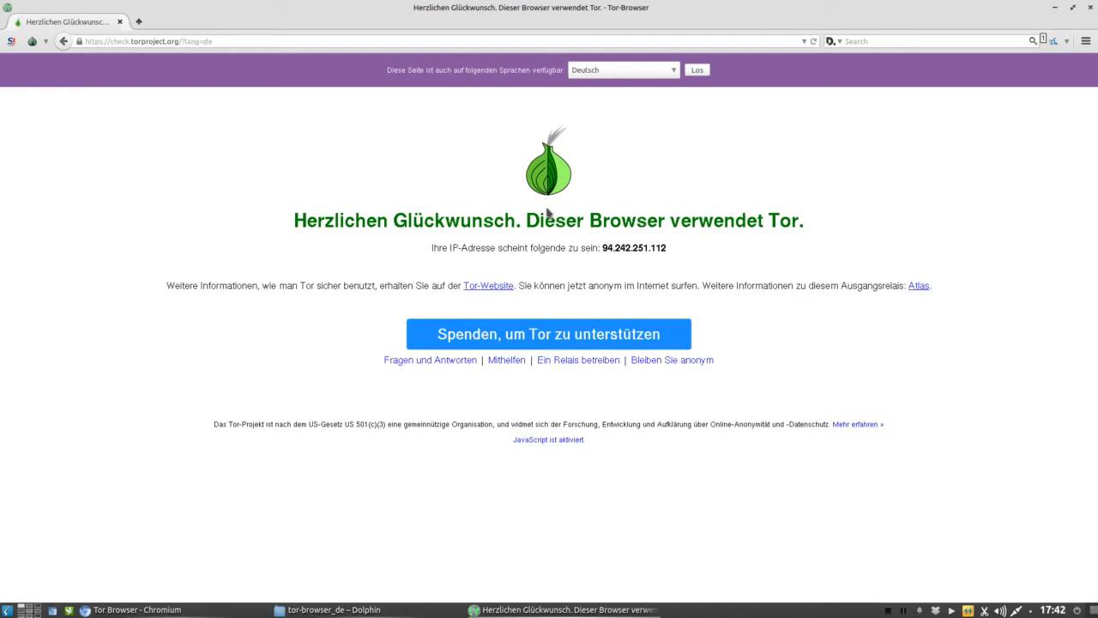
mouse_move(830, 96)
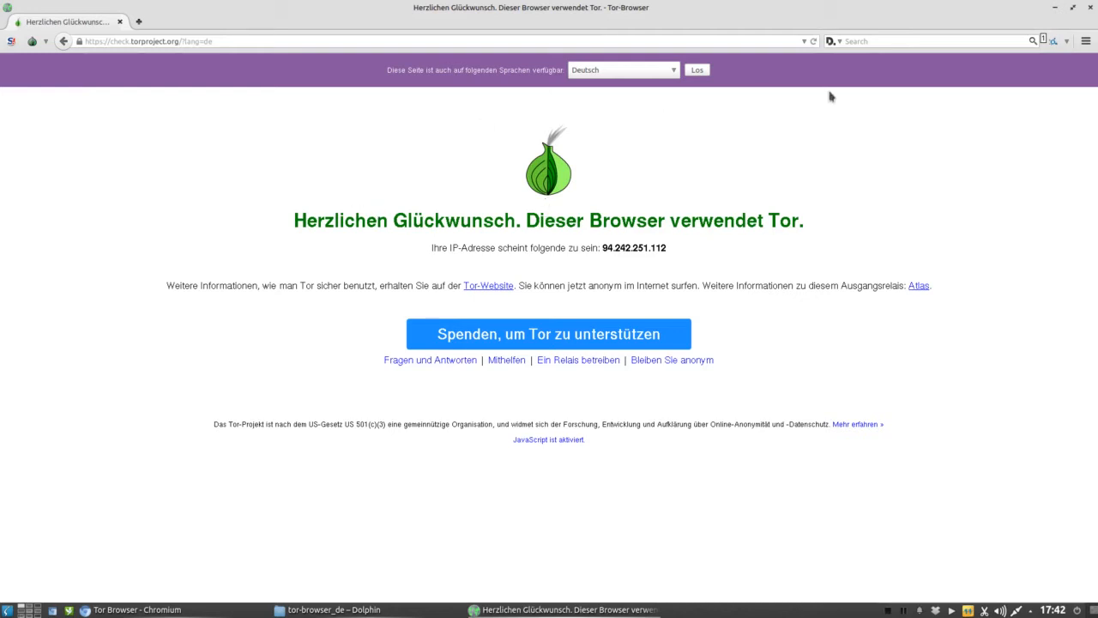
mouse_move(816, 151)
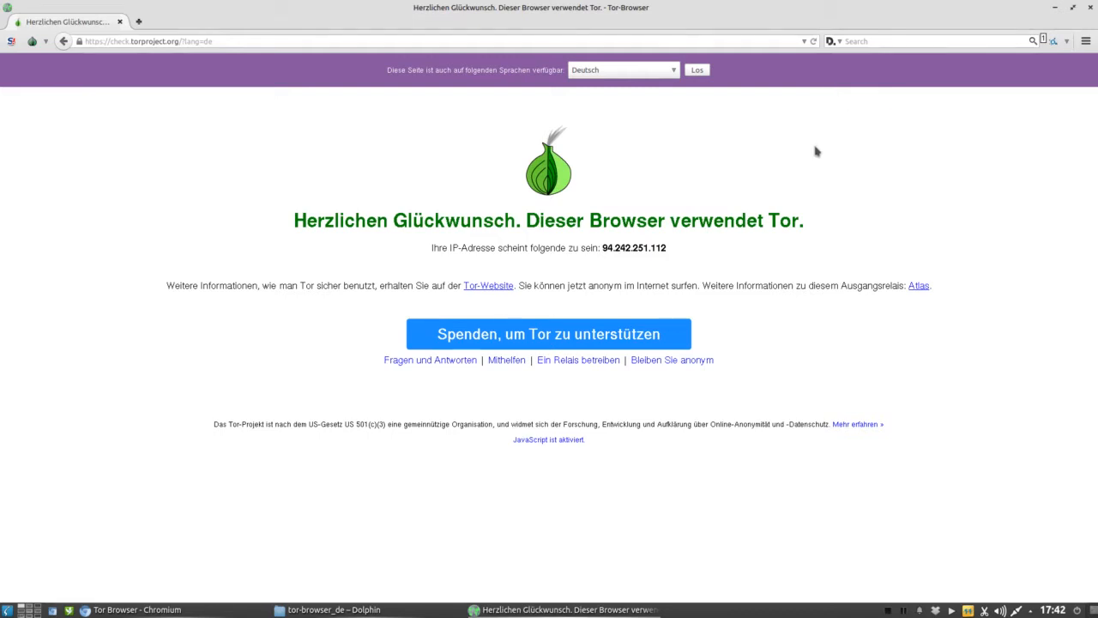
mouse_move(493, 206)
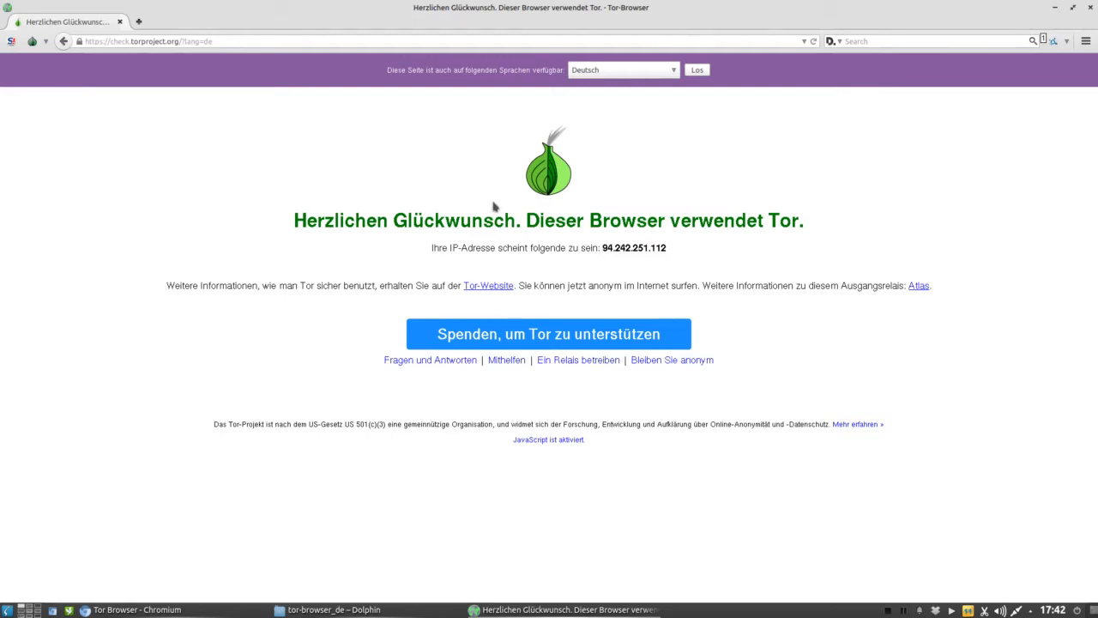
click(672, 360)
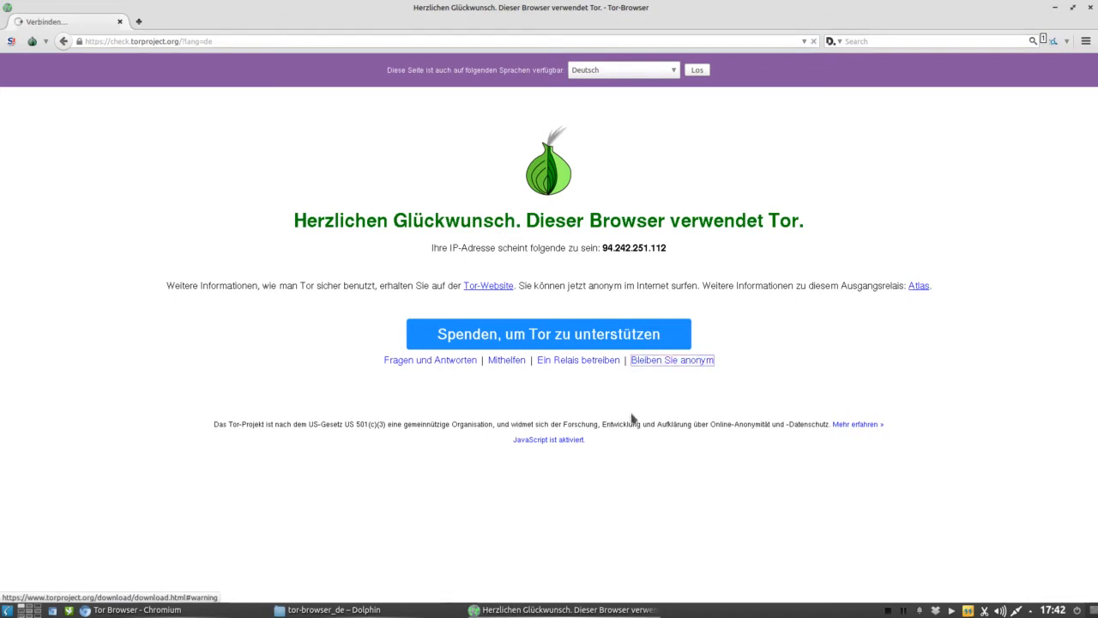
- Load linux-podcast.de and view its Tor circuit through France, Germany and the Netherlands
click(671, 359)
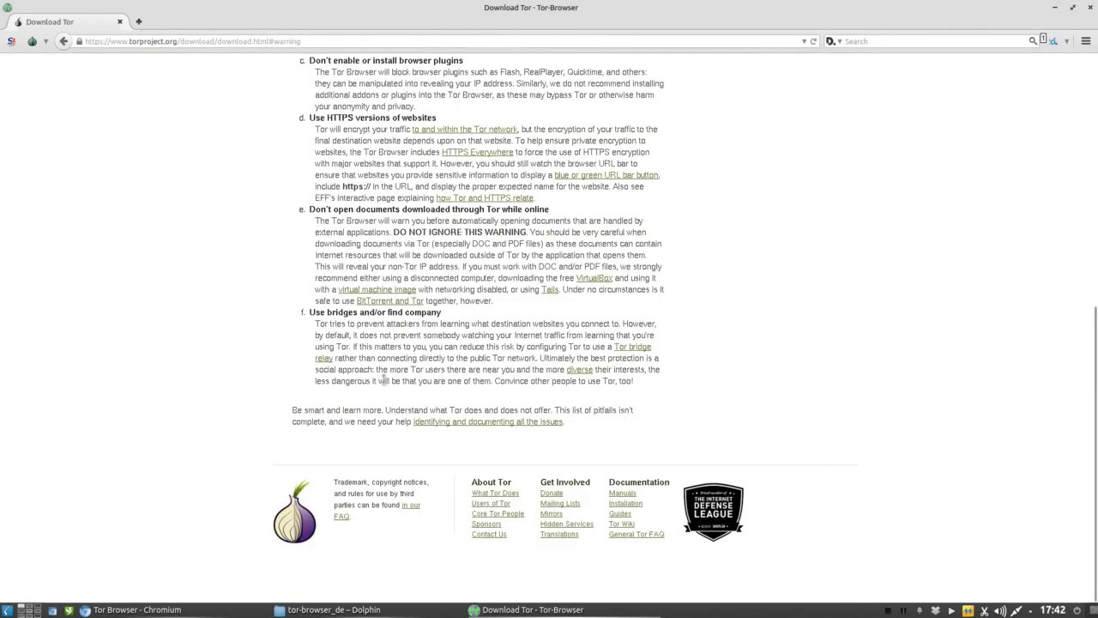
mouse_move(189, 318)
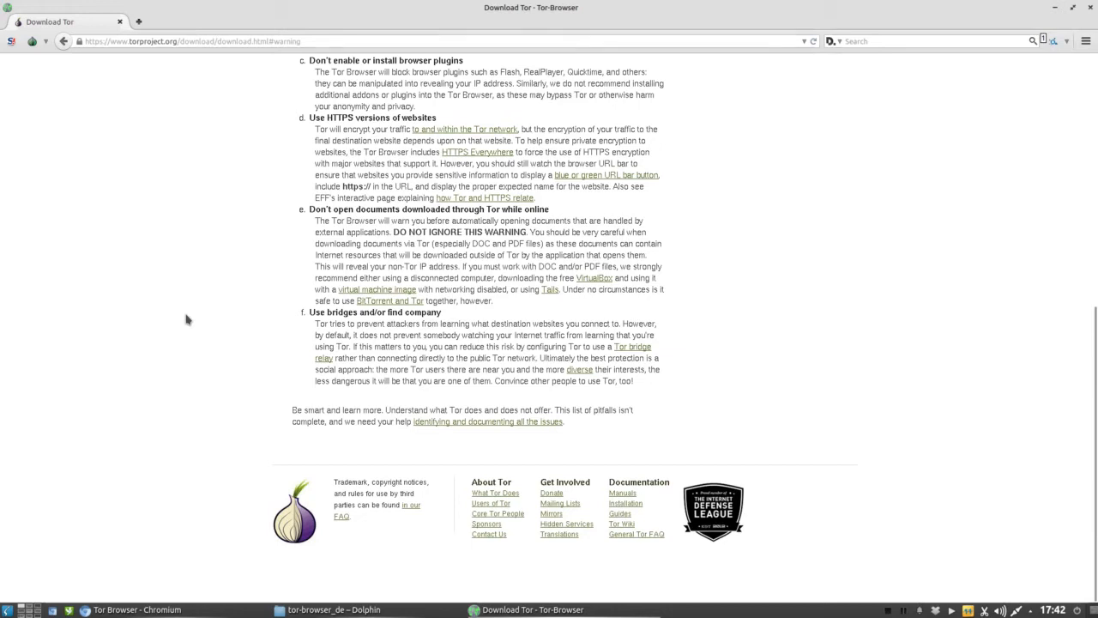
mouse_move(466, 320)
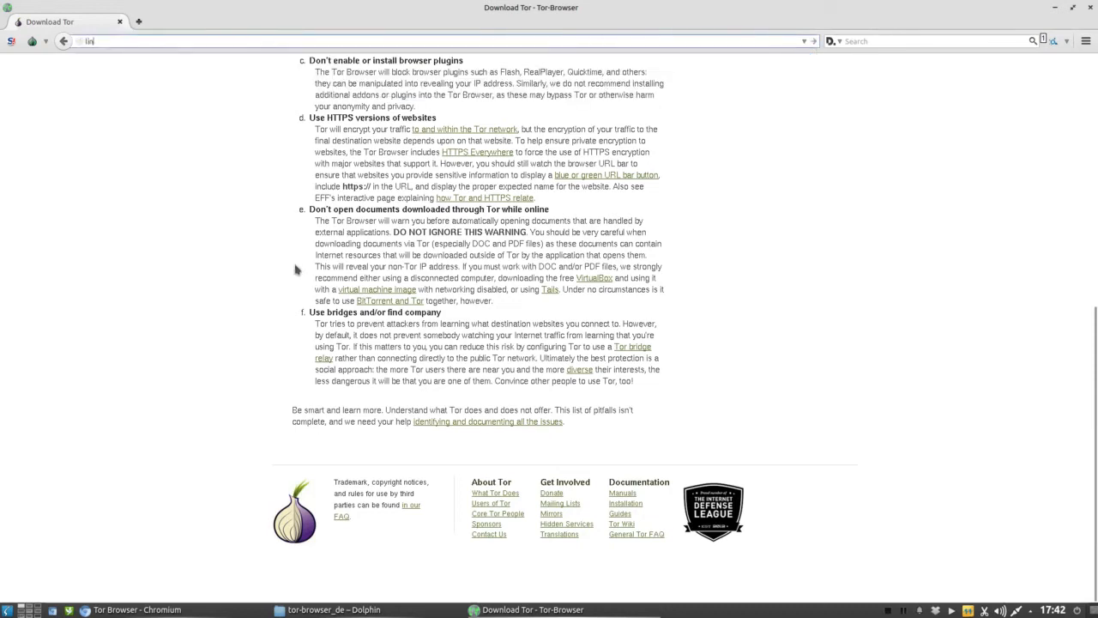
text(linux-podcast.de)
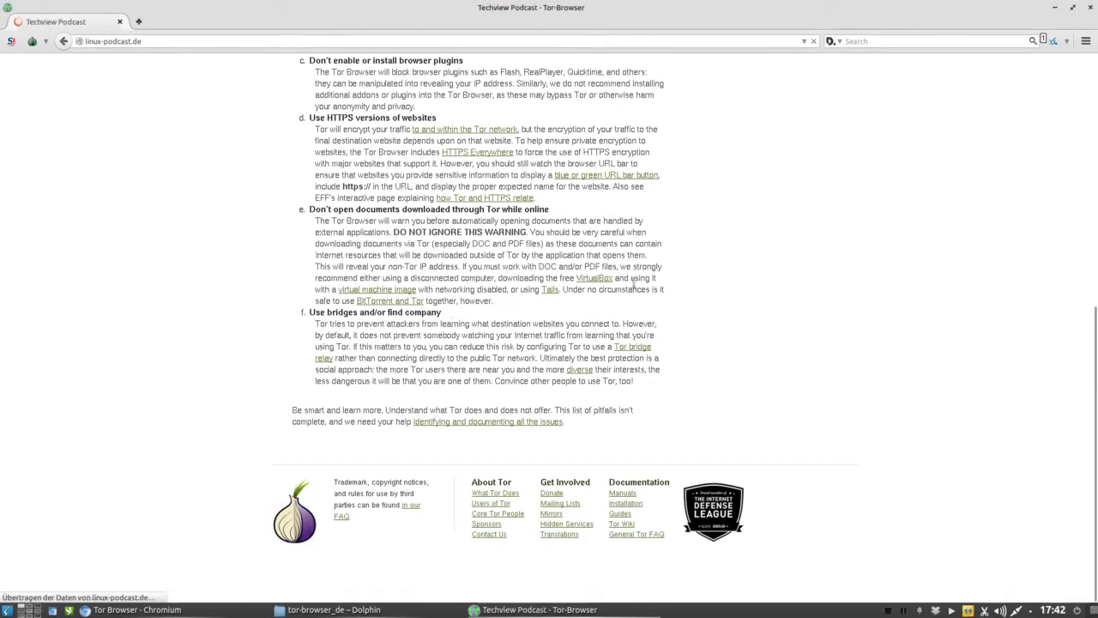
mouse_move(669, 300)
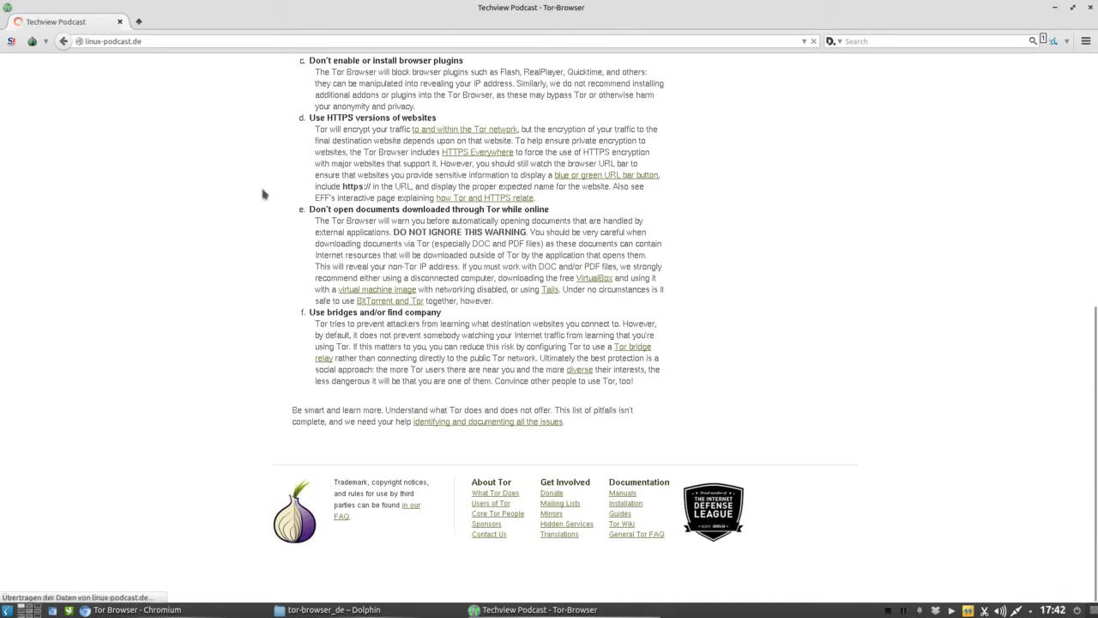
mouse_move(217, 200)
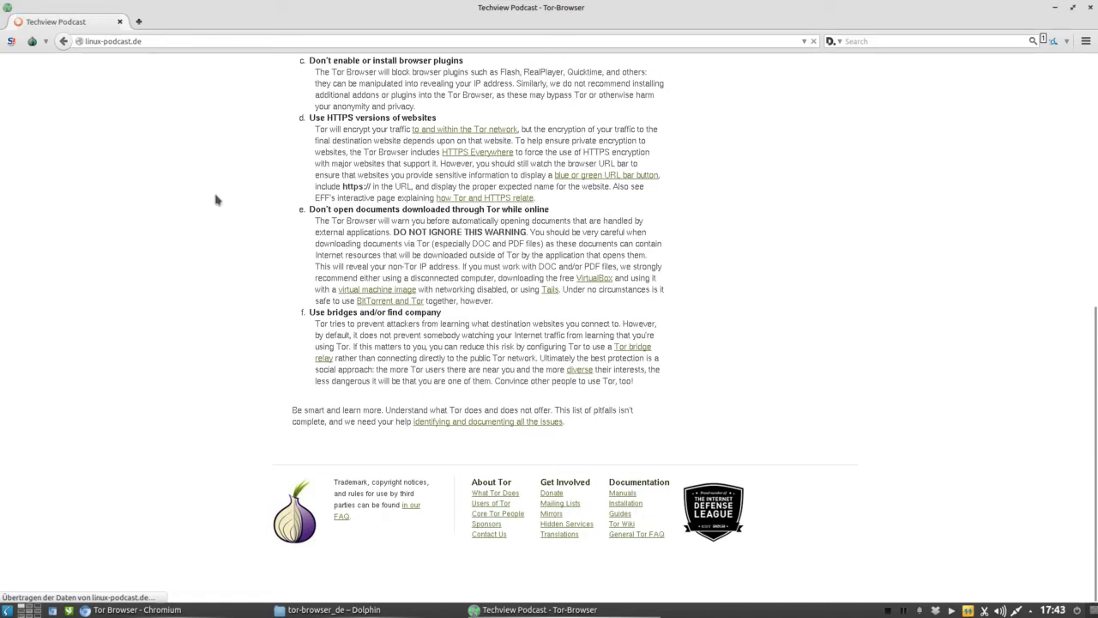
mouse_move(32, 41)
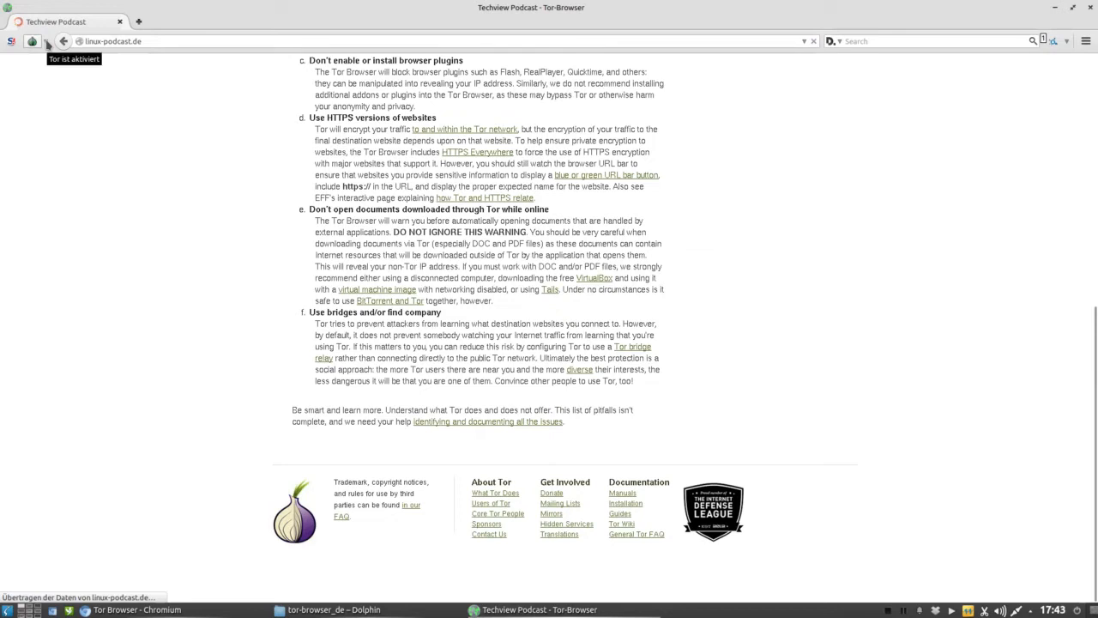
click(33, 41)
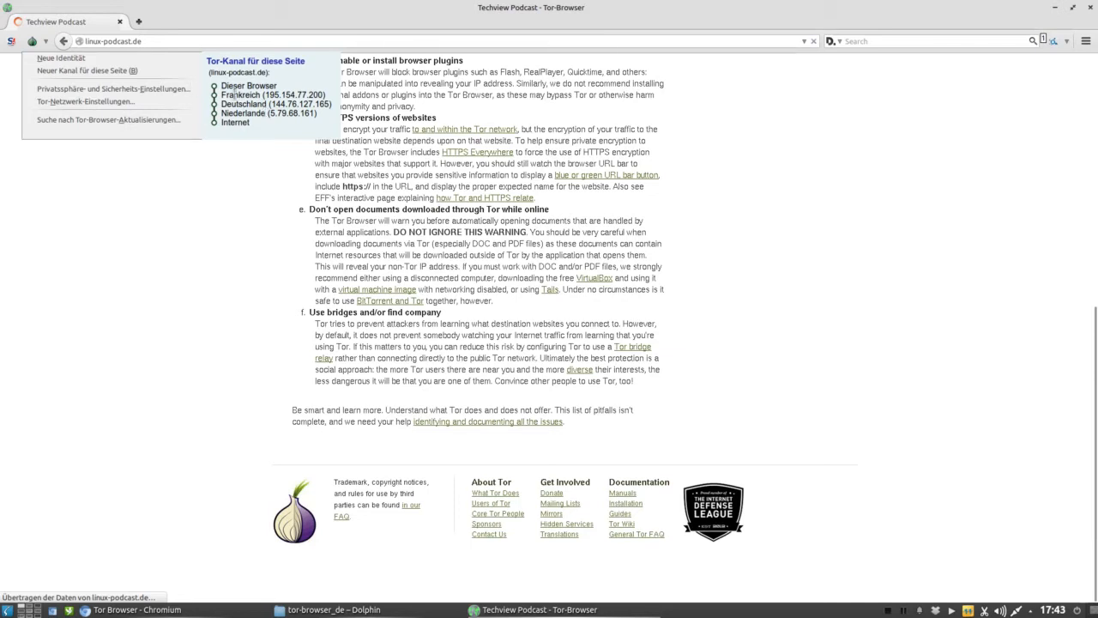
mouse_move(41, 50)
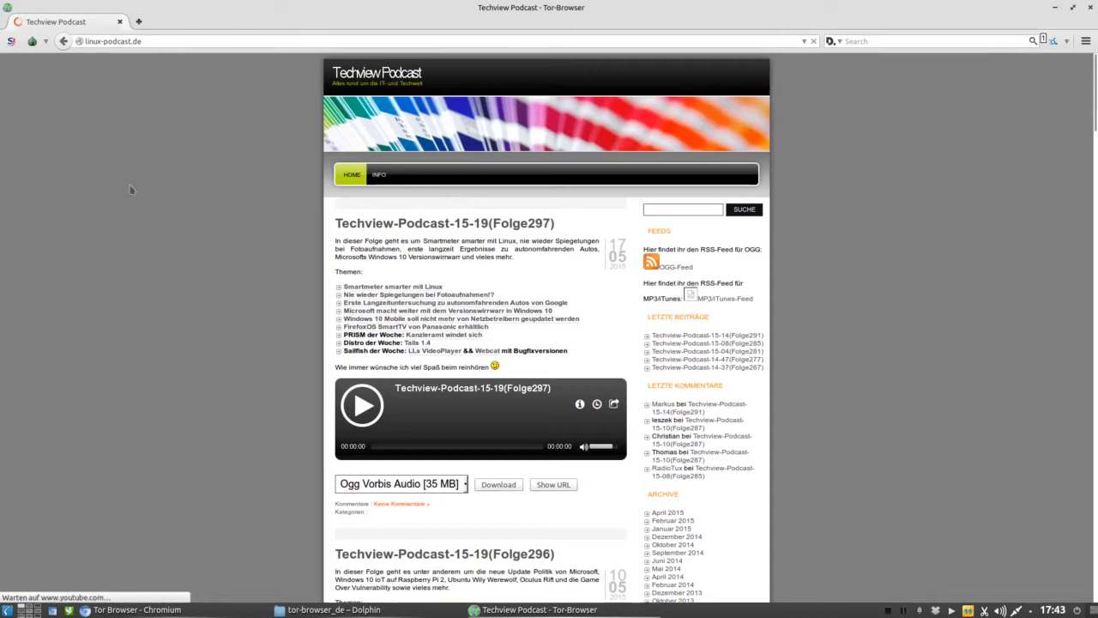
- View and close the Tor circuit overview for linux-podcast.de
click(32, 40)
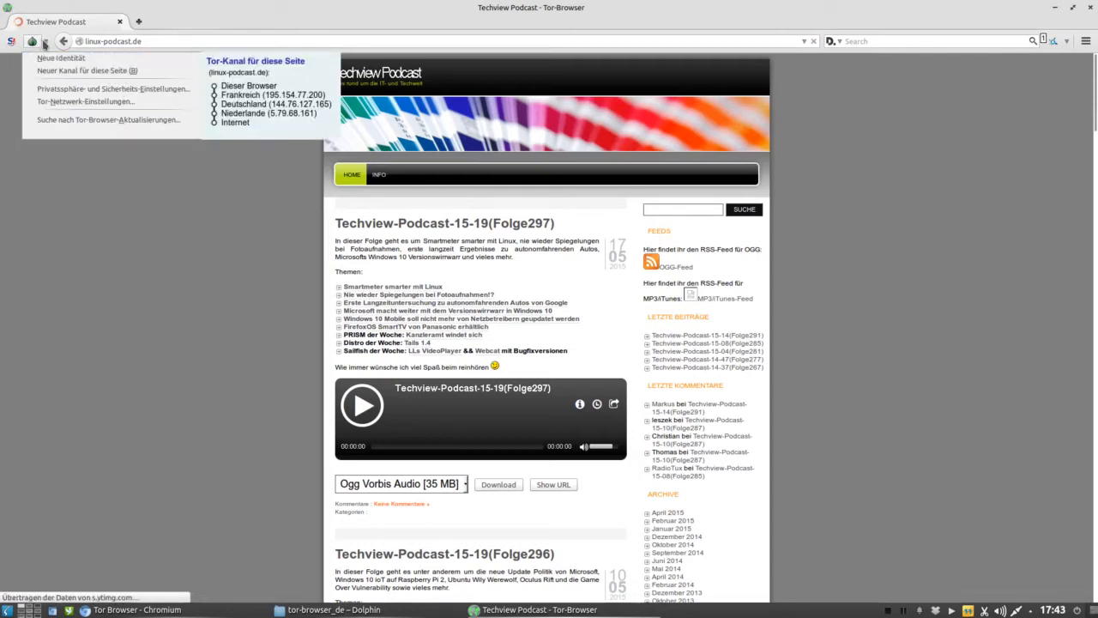
click(144, 173)
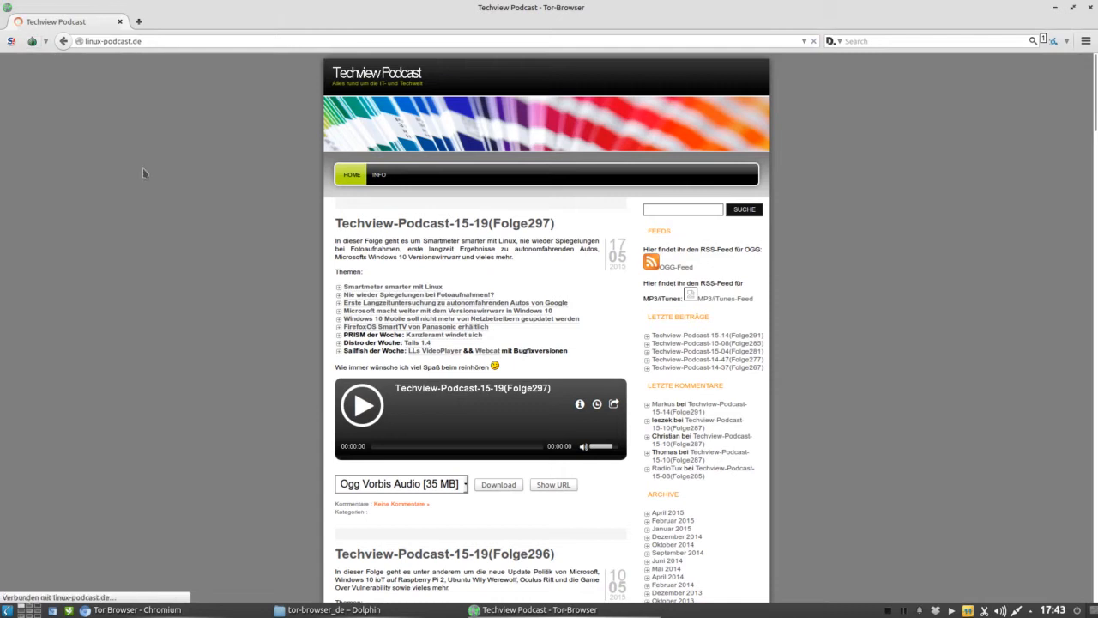
mouse_move(204, 287)
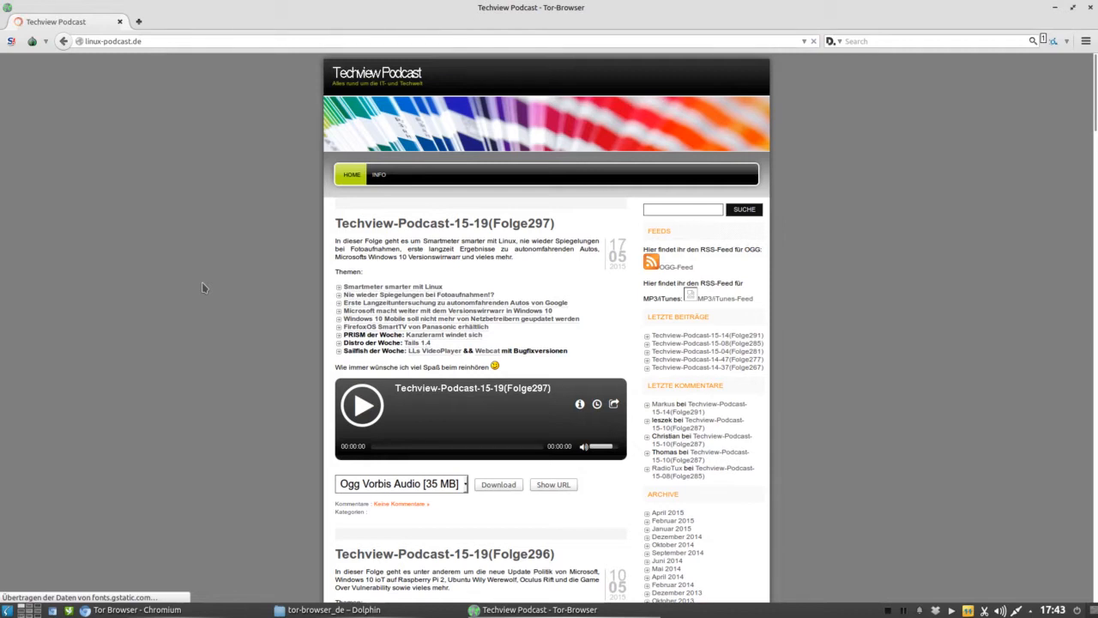
mouse_move(146, 111)
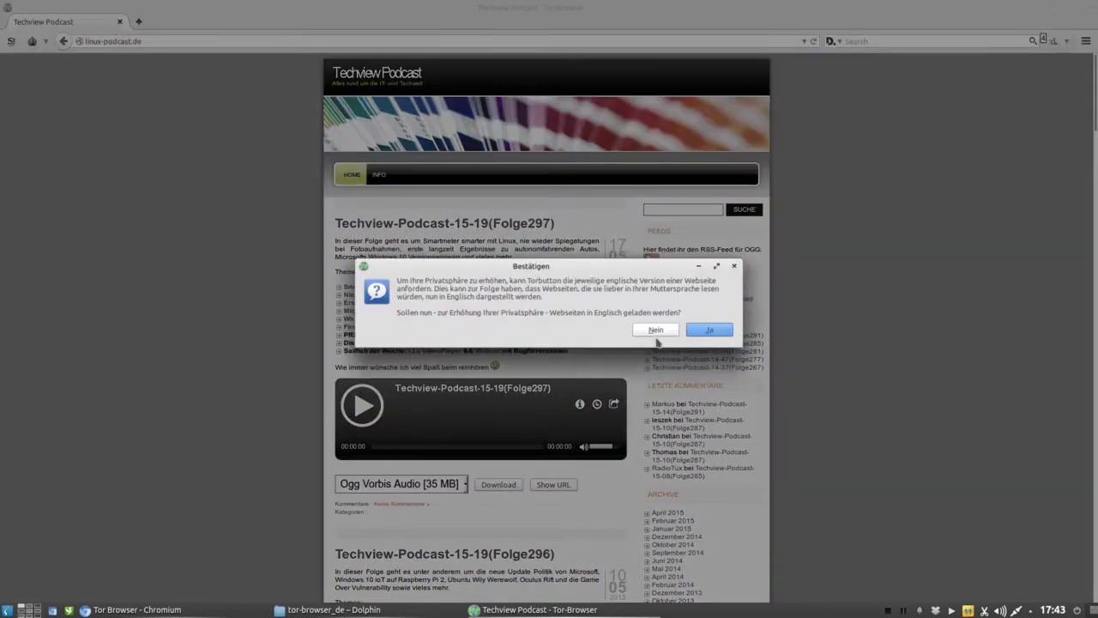
mouse_move(660, 339)
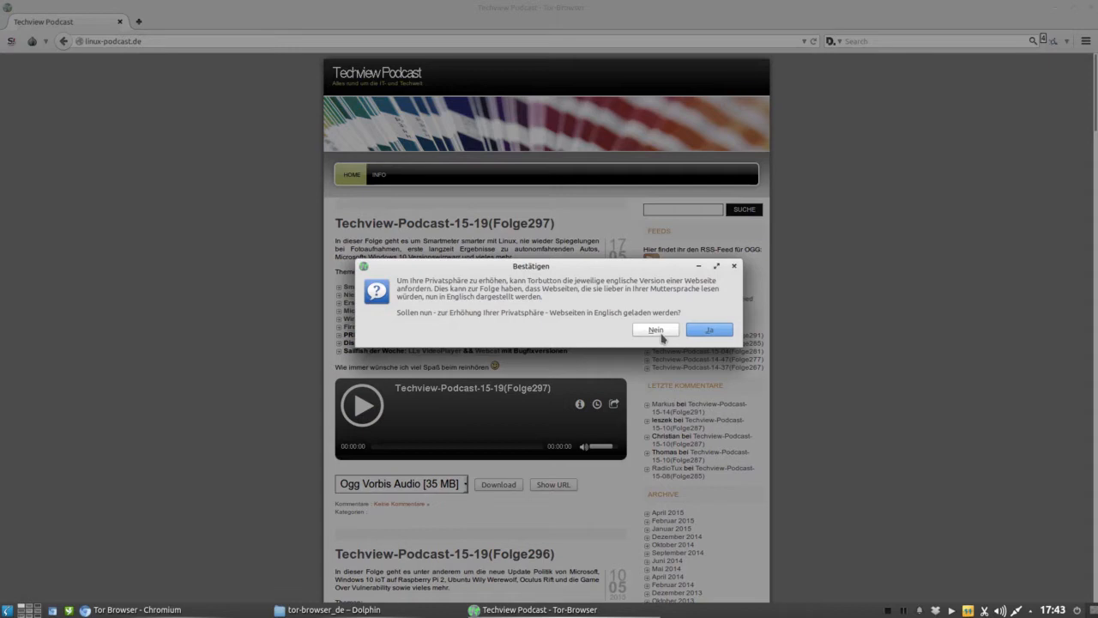
mouse_move(547, 340)
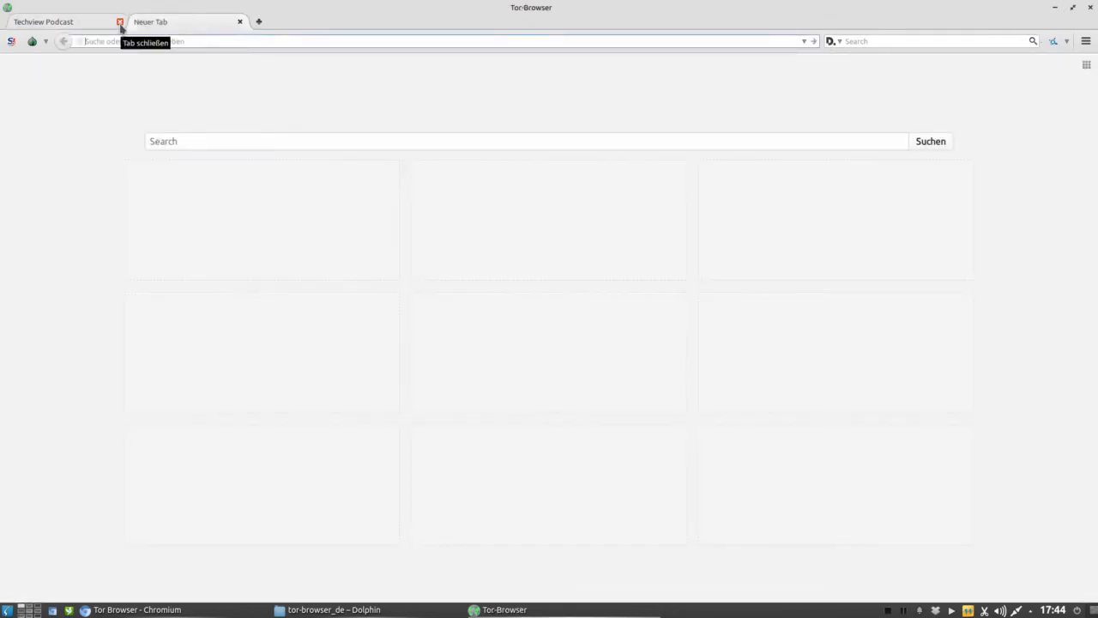
- Close the Techview Podcast tab, search 'hidden wiki' and open the .onion urls directories result
click(120, 22)
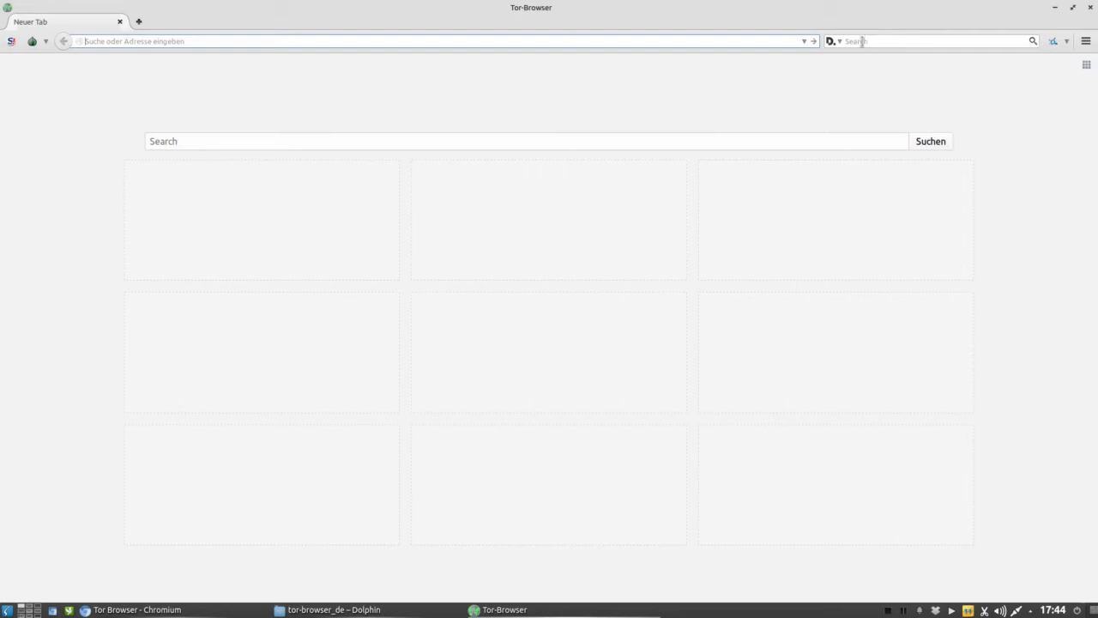
click(838, 41)
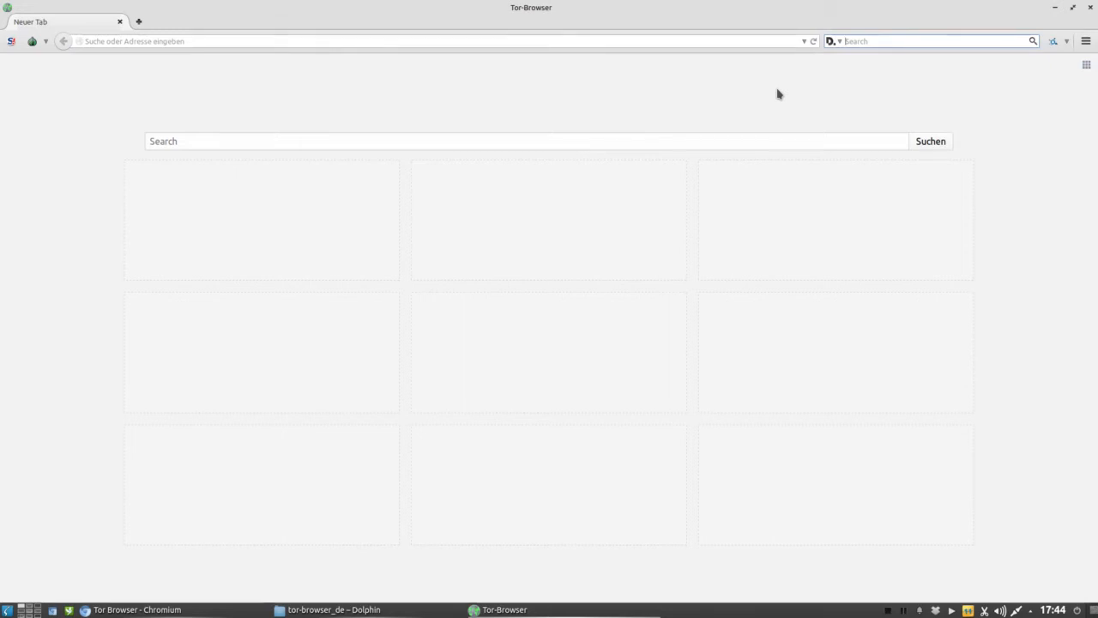
text(hidden wiki)
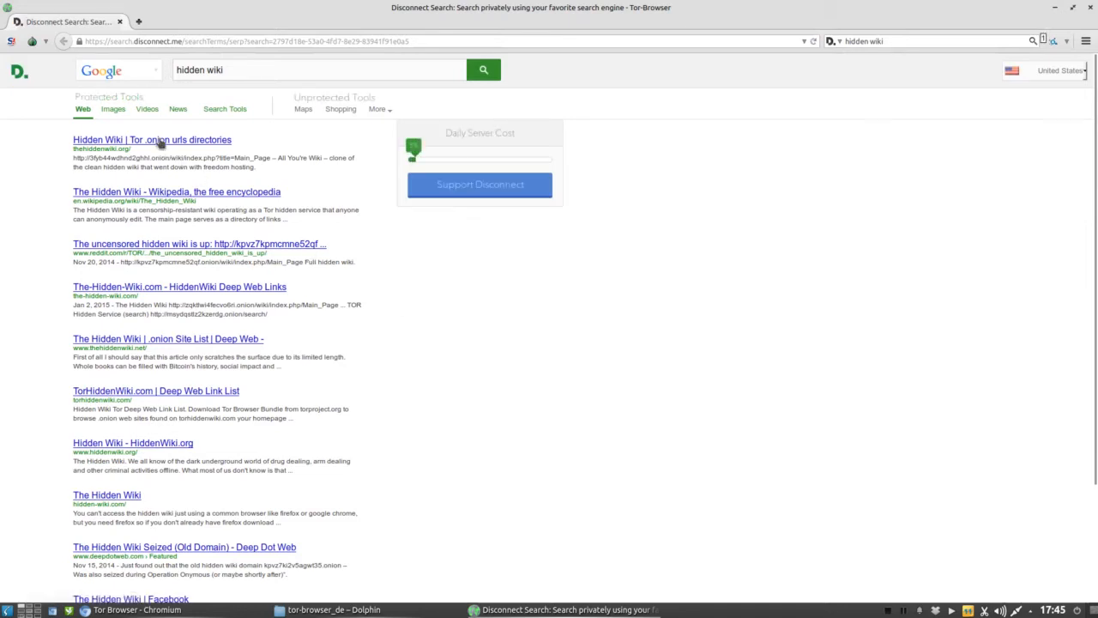
click(152, 139)
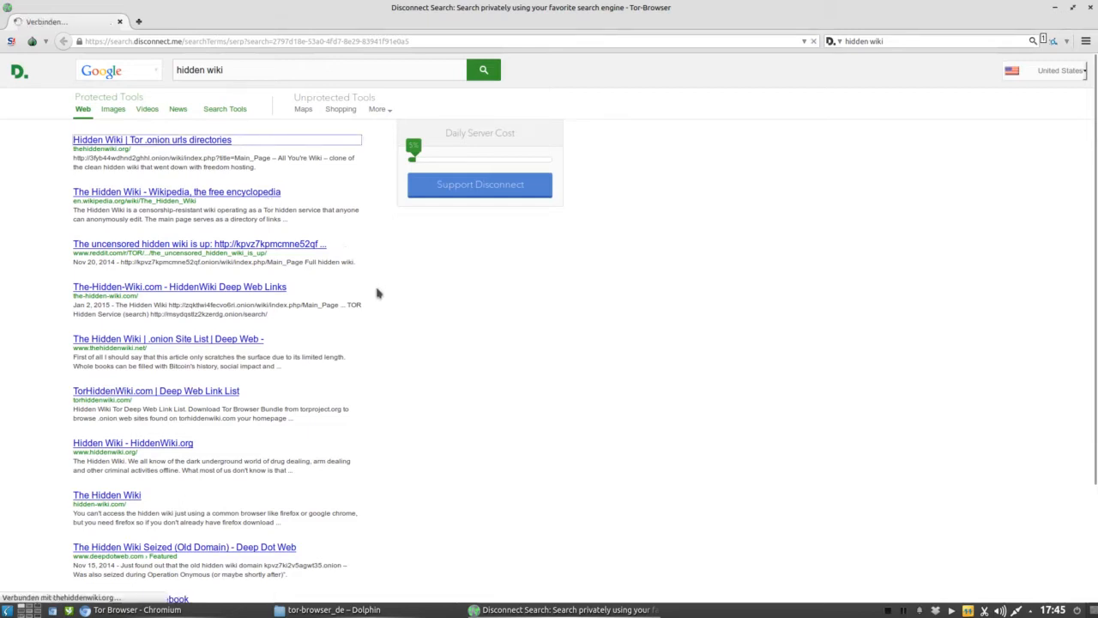
click(152, 139)
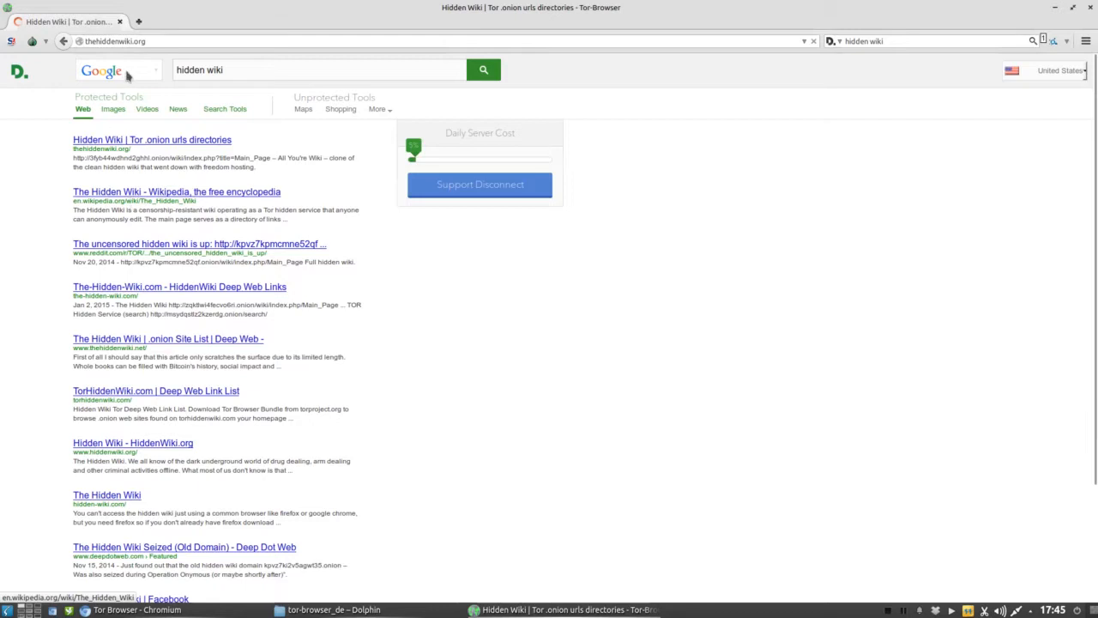
click(152, 139)
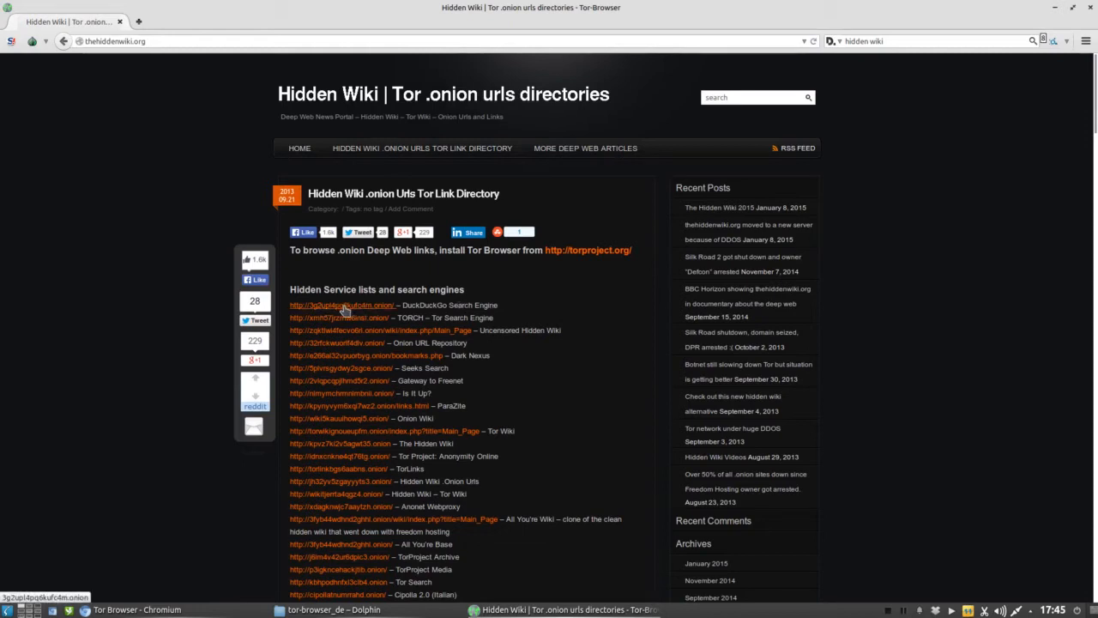
- Open the DuckDuckGo onion link from the Hidden Wiki list in a new tab
click(343, 305)
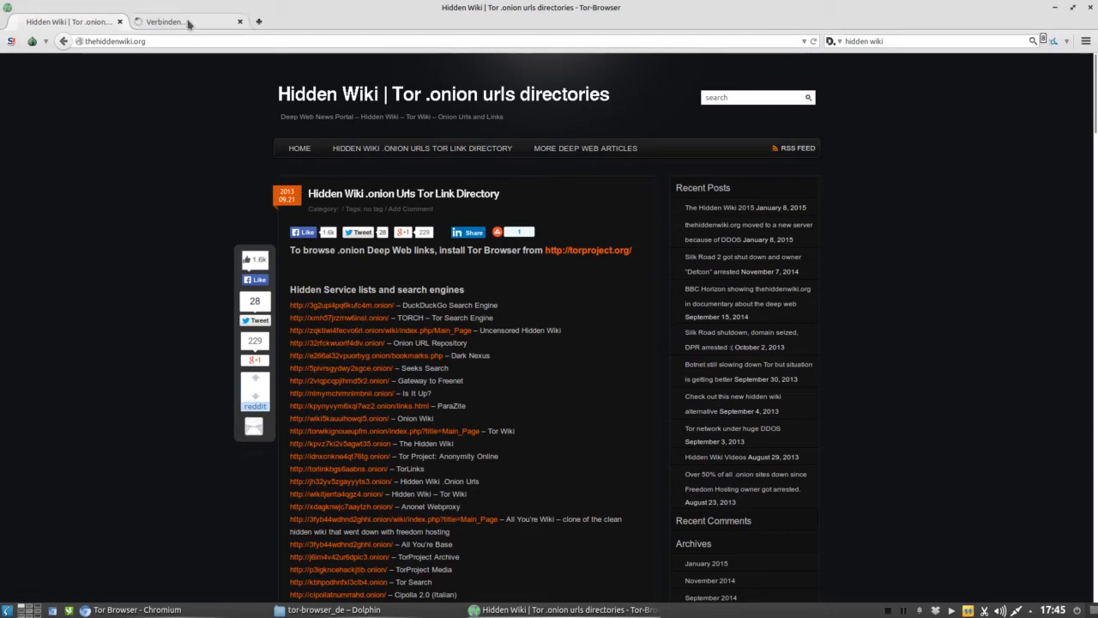
mouse_move(187, 21)
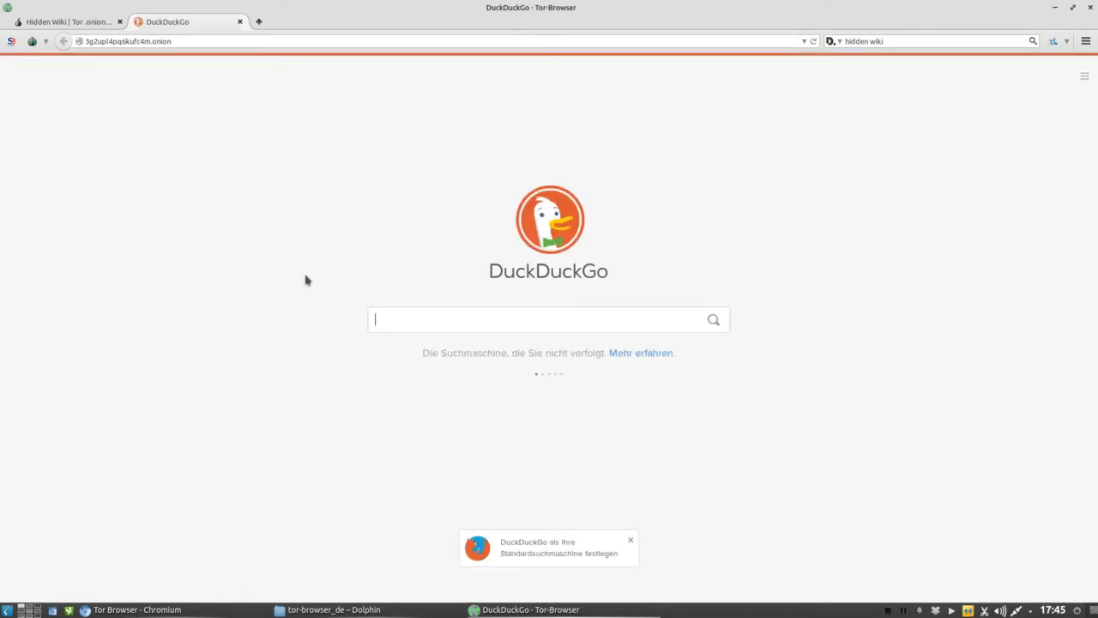
mouse_move(298, 286)
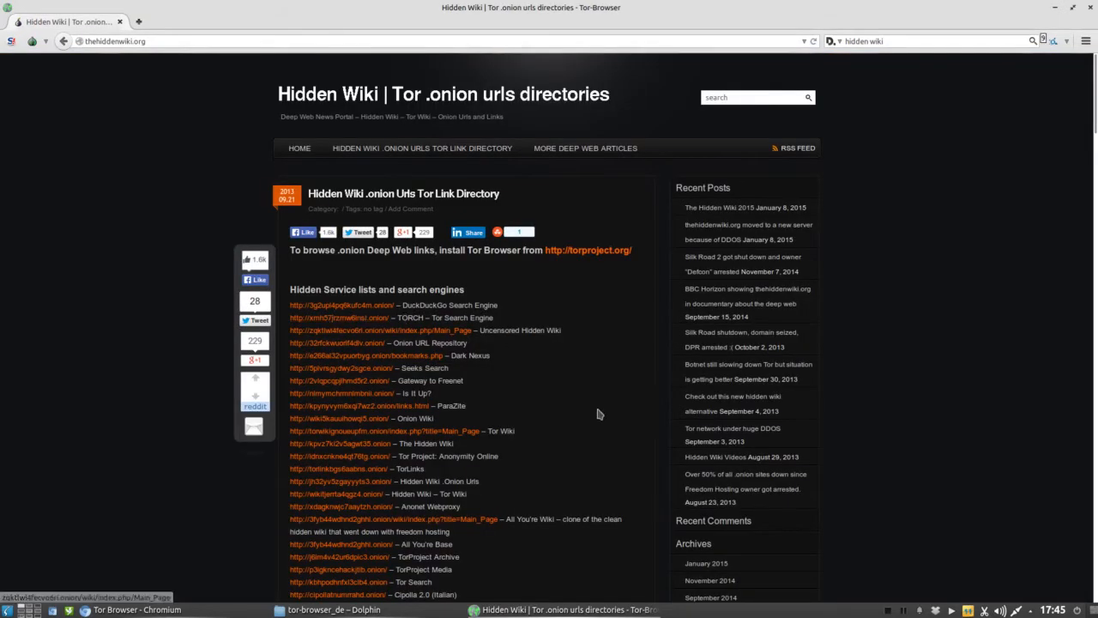
mouse_move(450, 319)
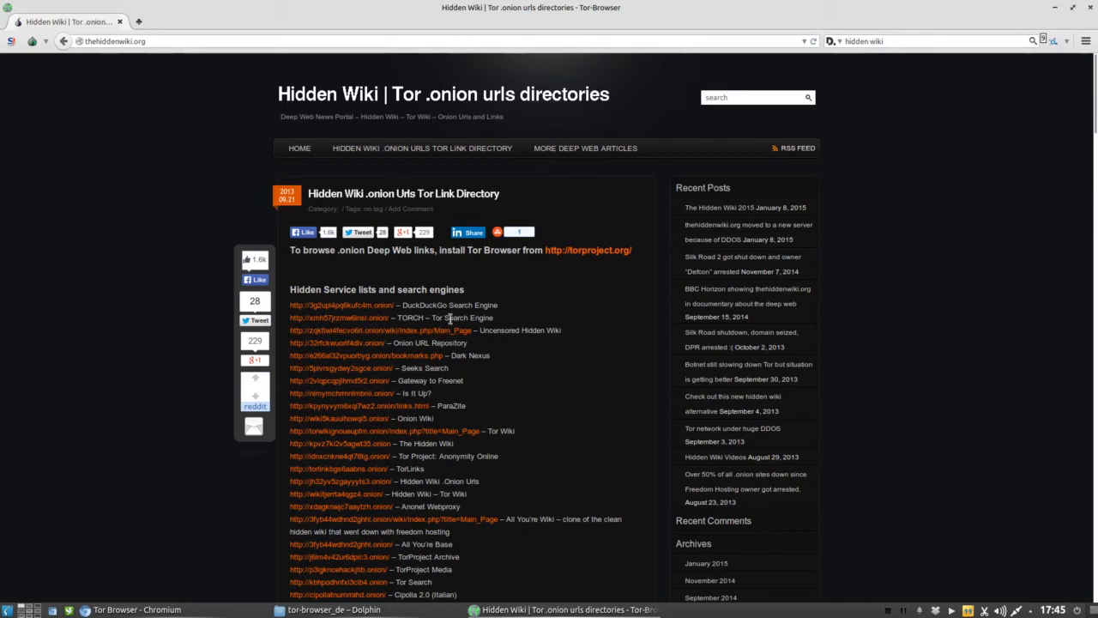
mouse_move(361, 317)
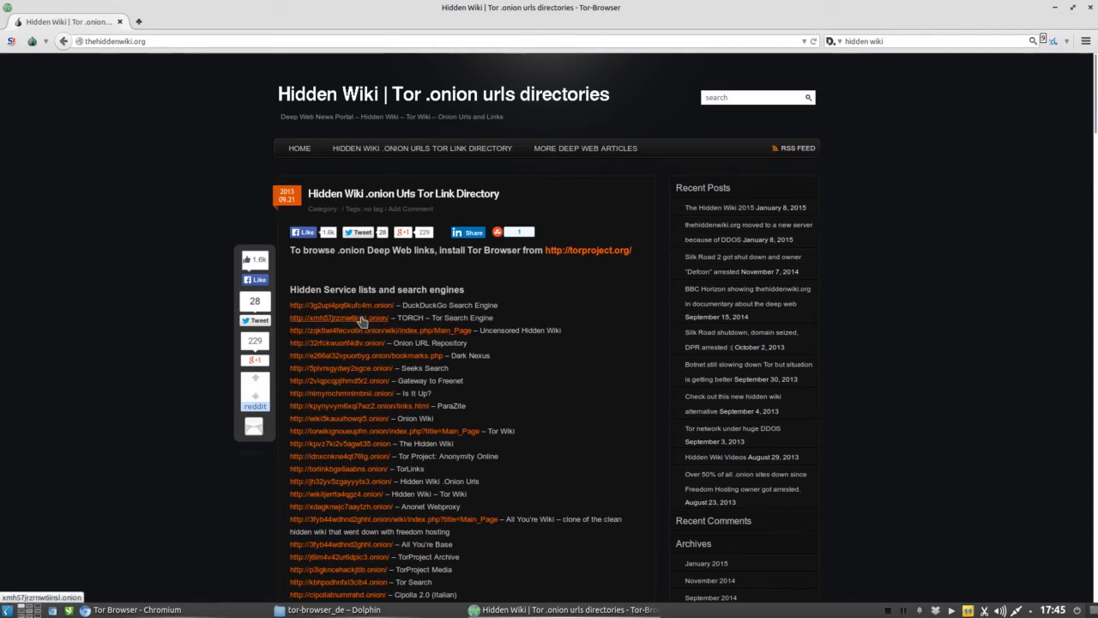
mouse_move(360, 319)
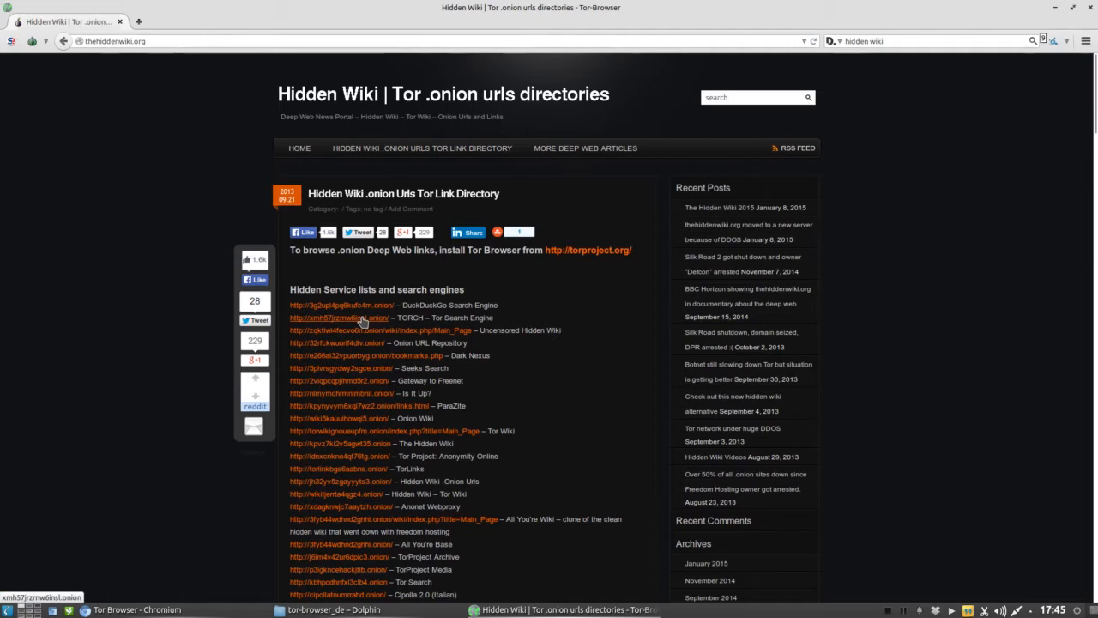
mouse_move(514, 392)
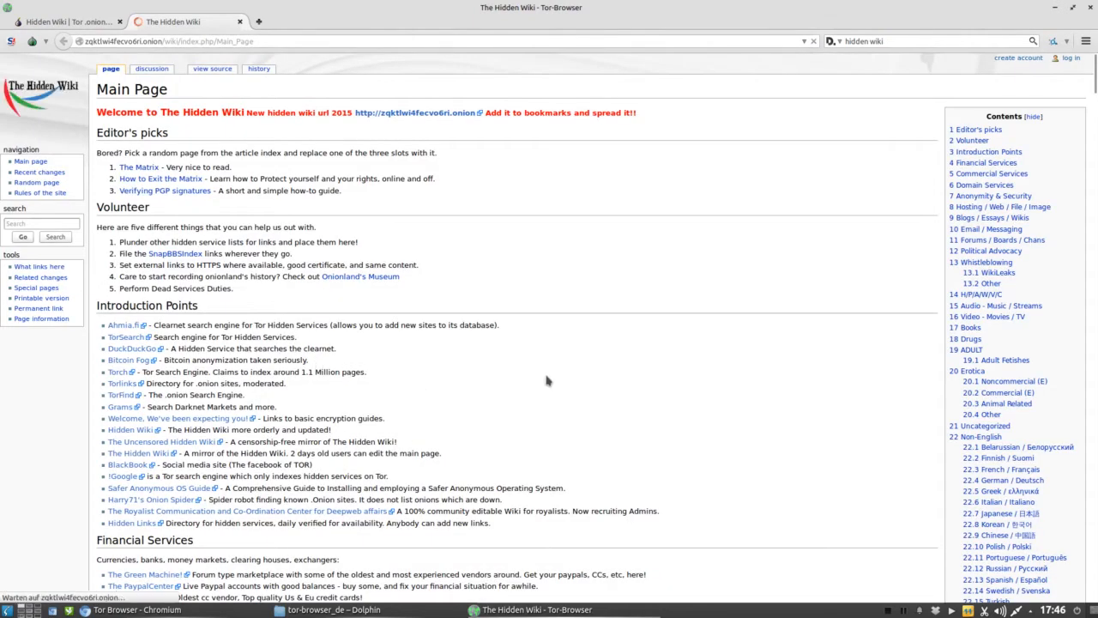
- Scroll through the link sections of The Hidden Wiki Main Page
scroll(down, 3)
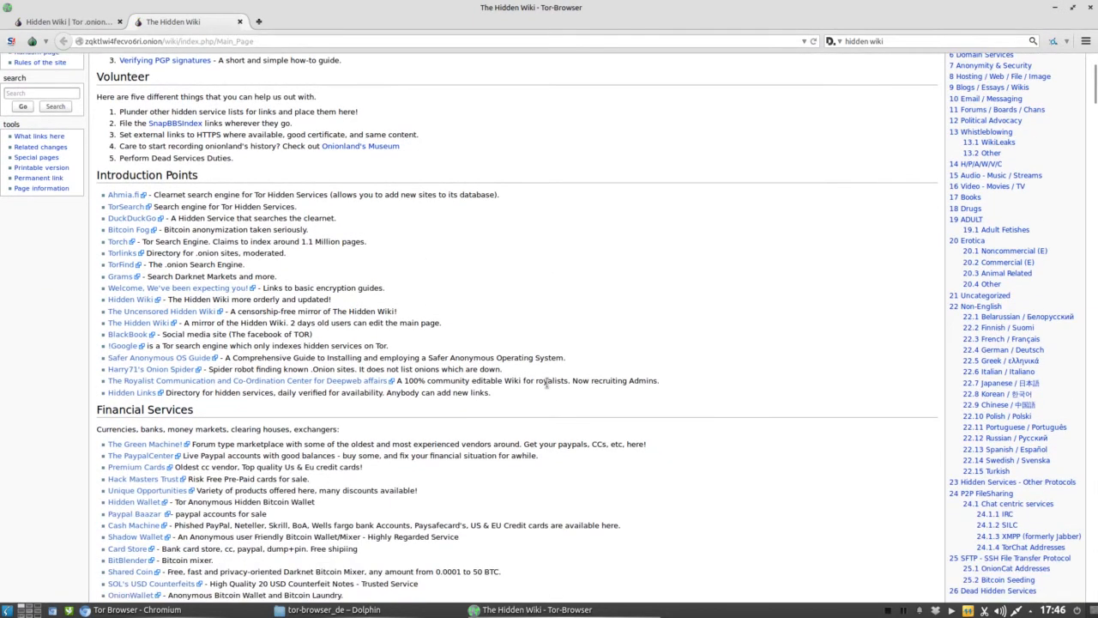
mouse_move(408, 317)
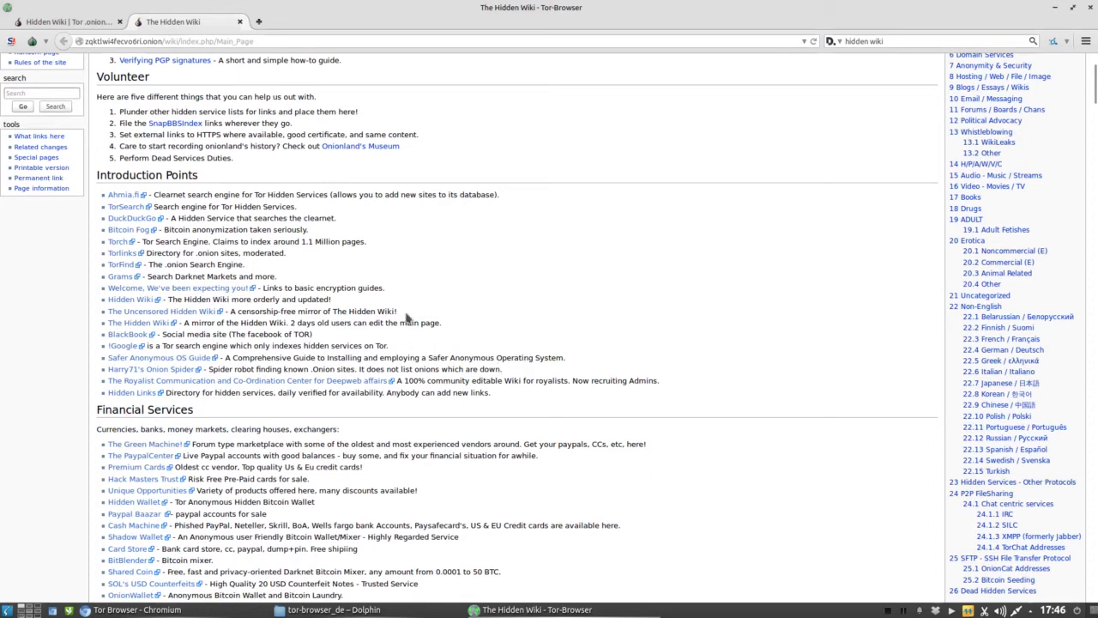
scroll(down, 3)
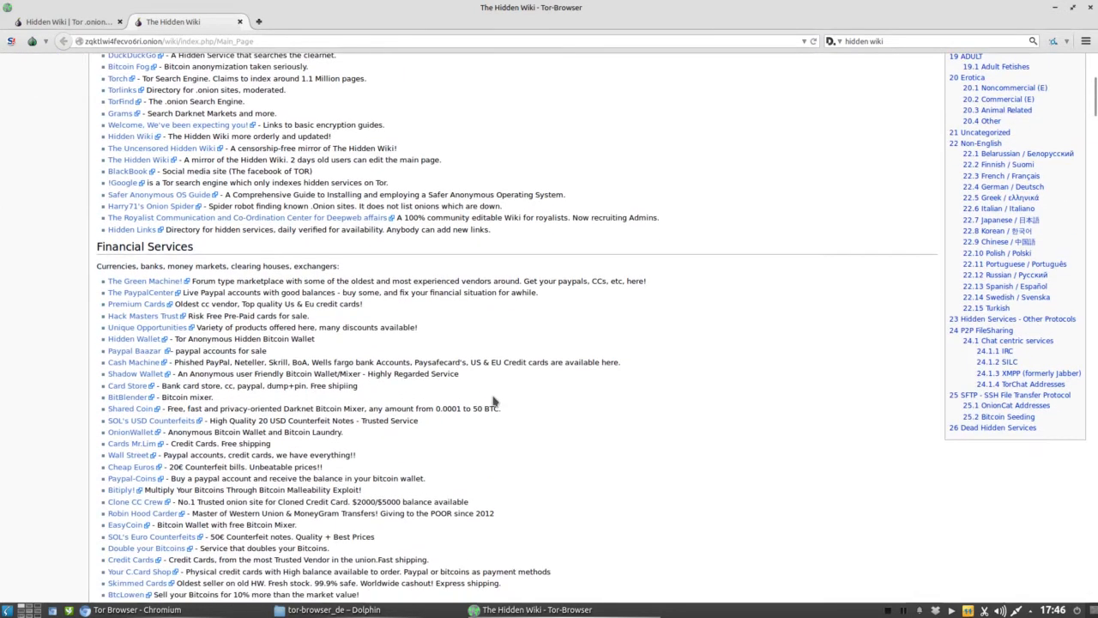
scroll(down, 3)
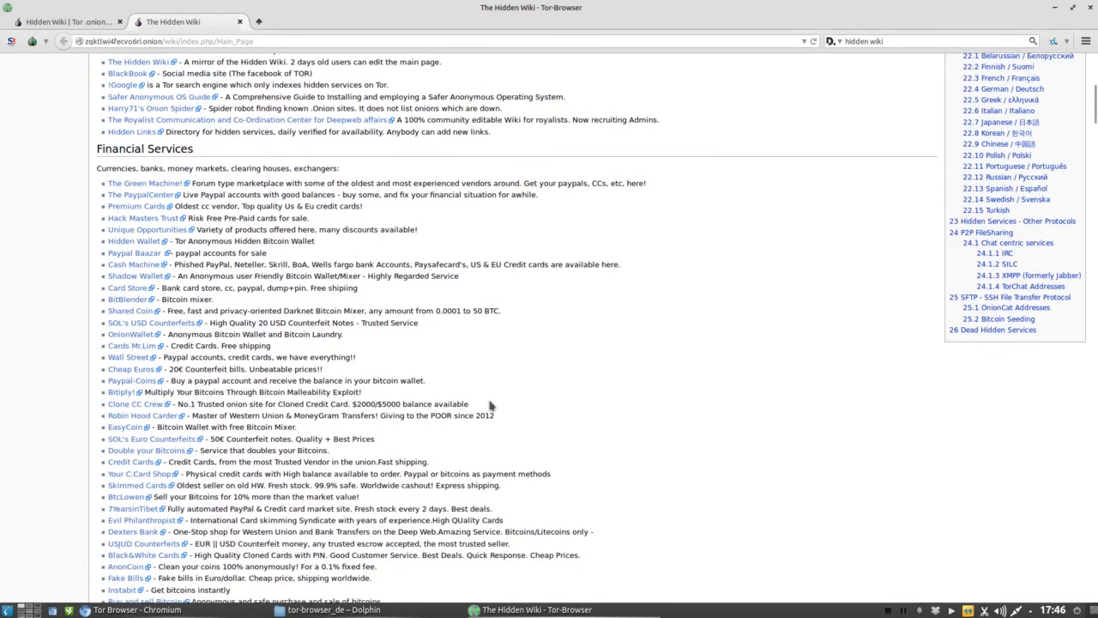
scroll(down, 3)
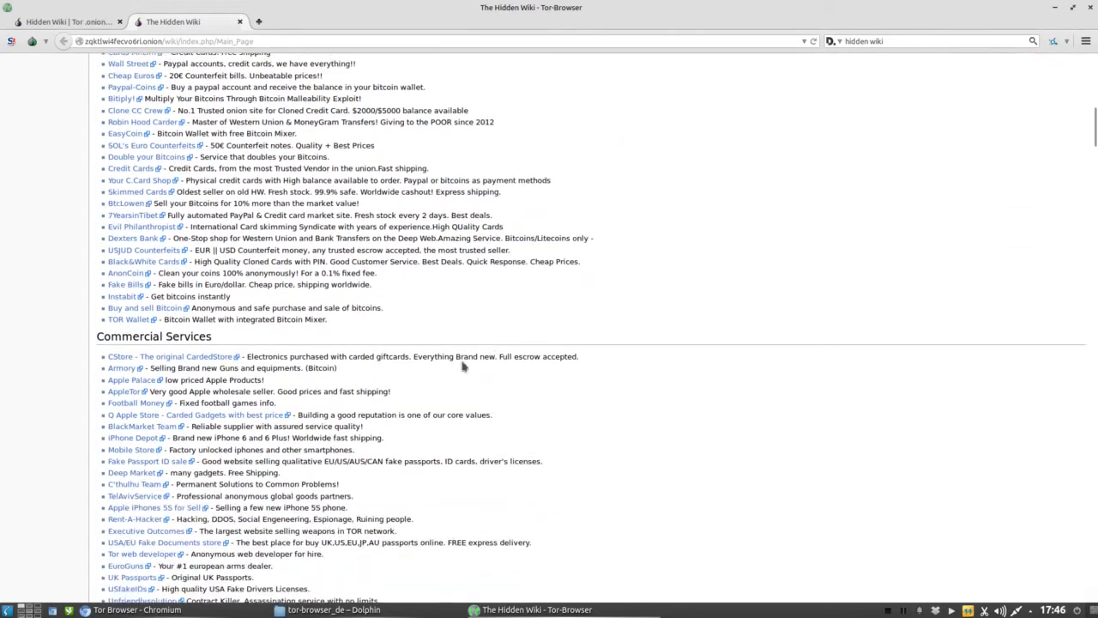
scroll(down, 3)
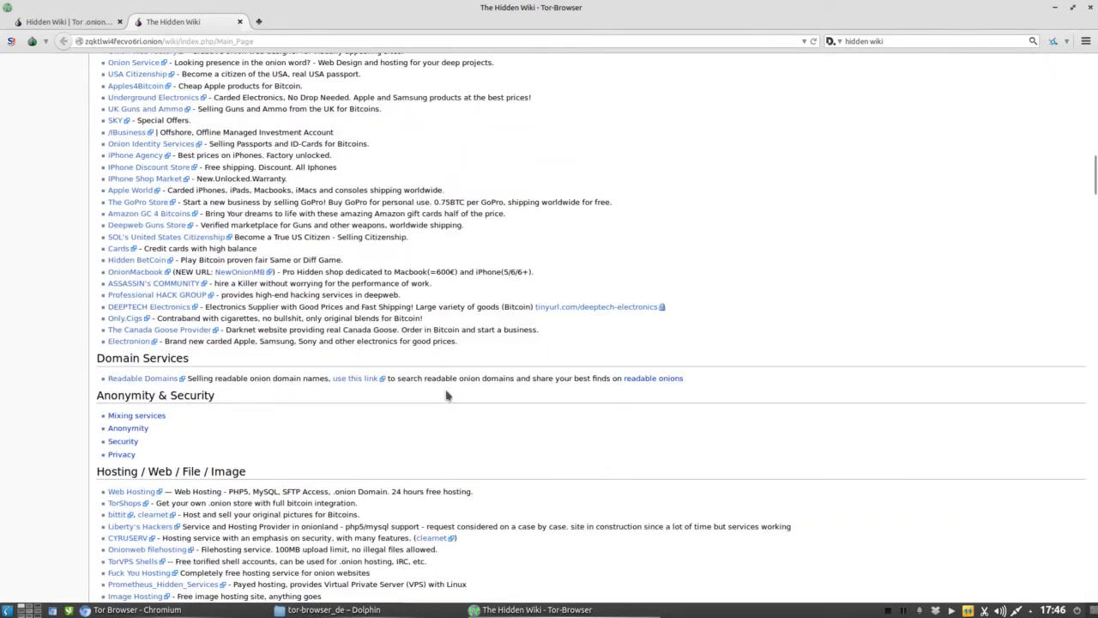
scroll(down, 3)
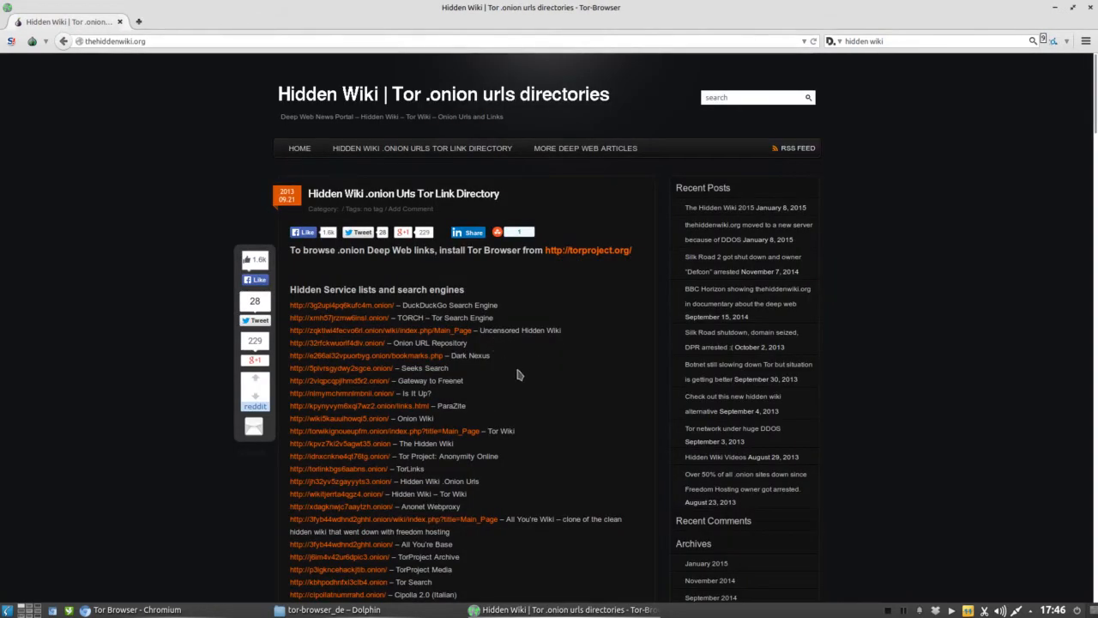
- Open the Onion URL Repository and TORCH Tor Search Engine links in new tabs
click(338, 342)
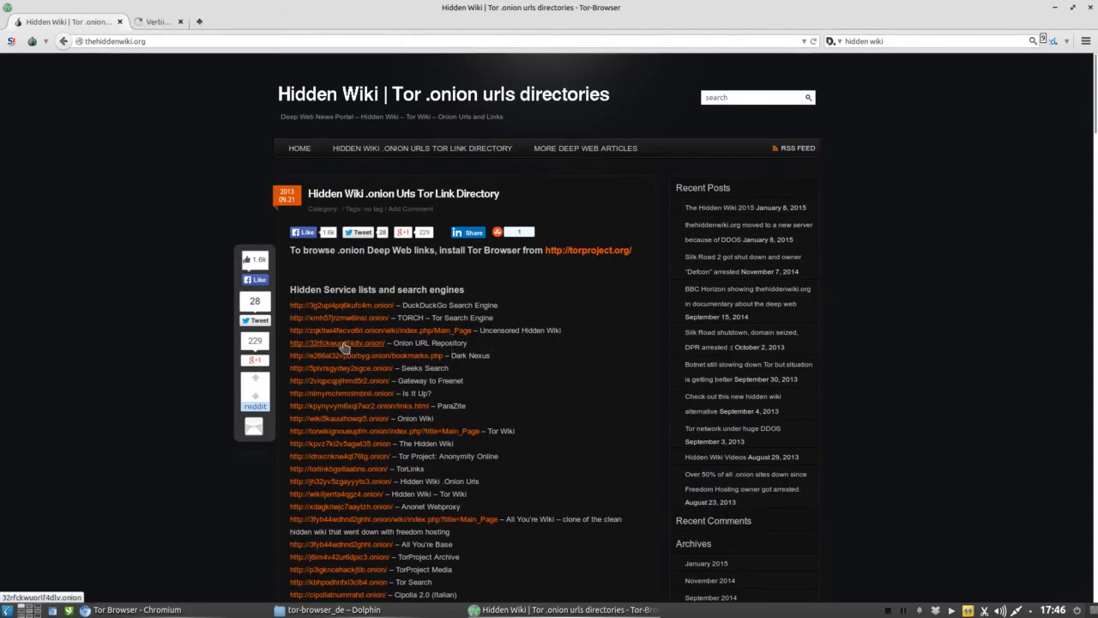
click(337, 343)
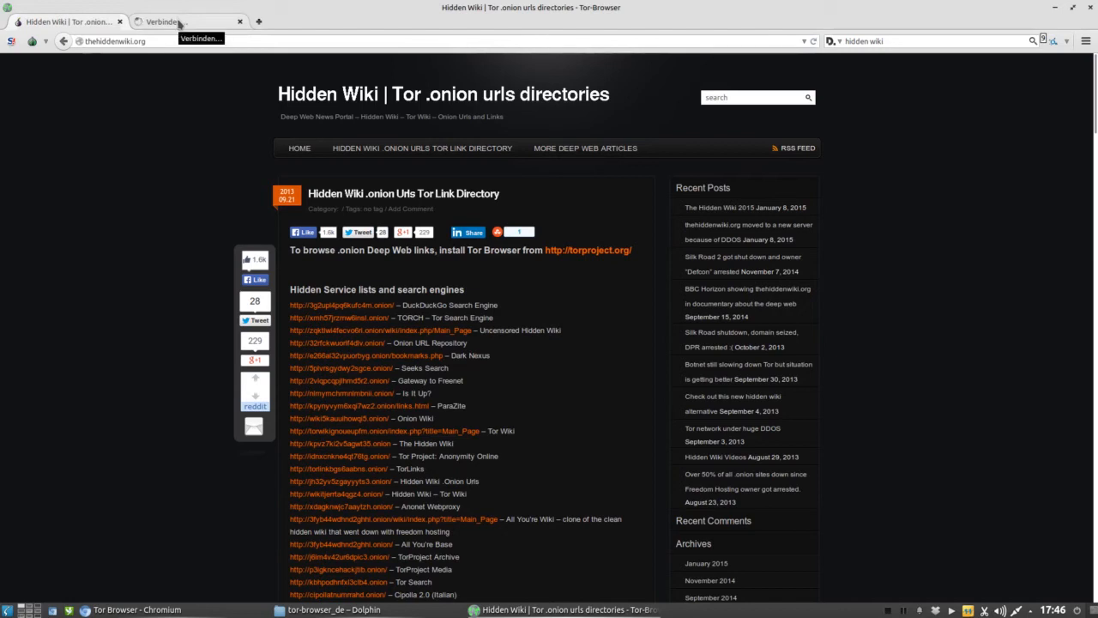
scroll(down, 3)
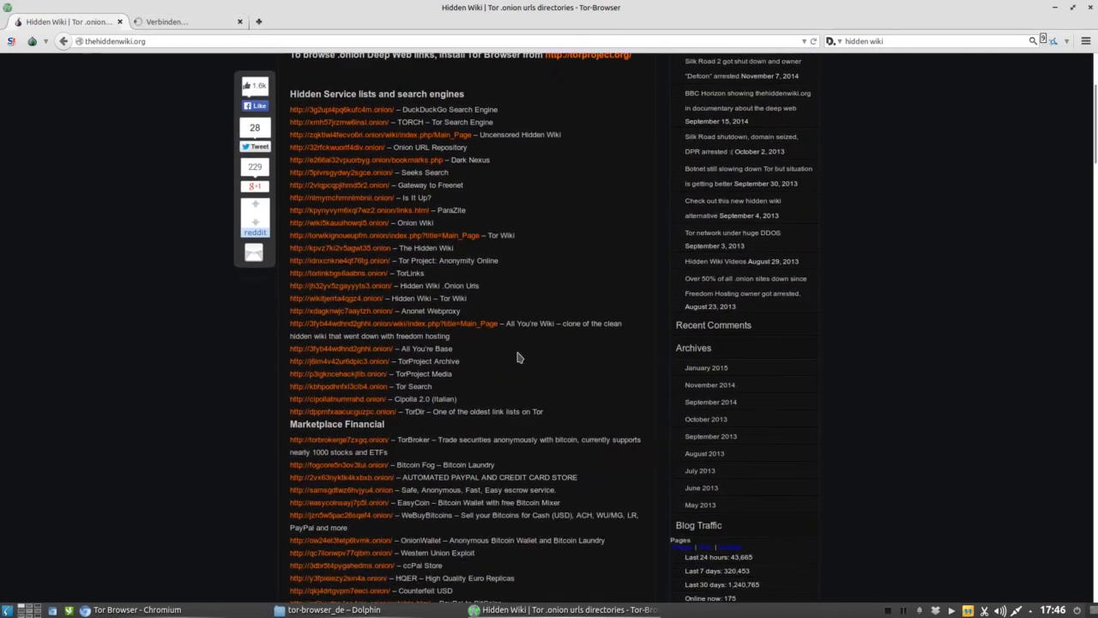
mouse_move(515, 389)
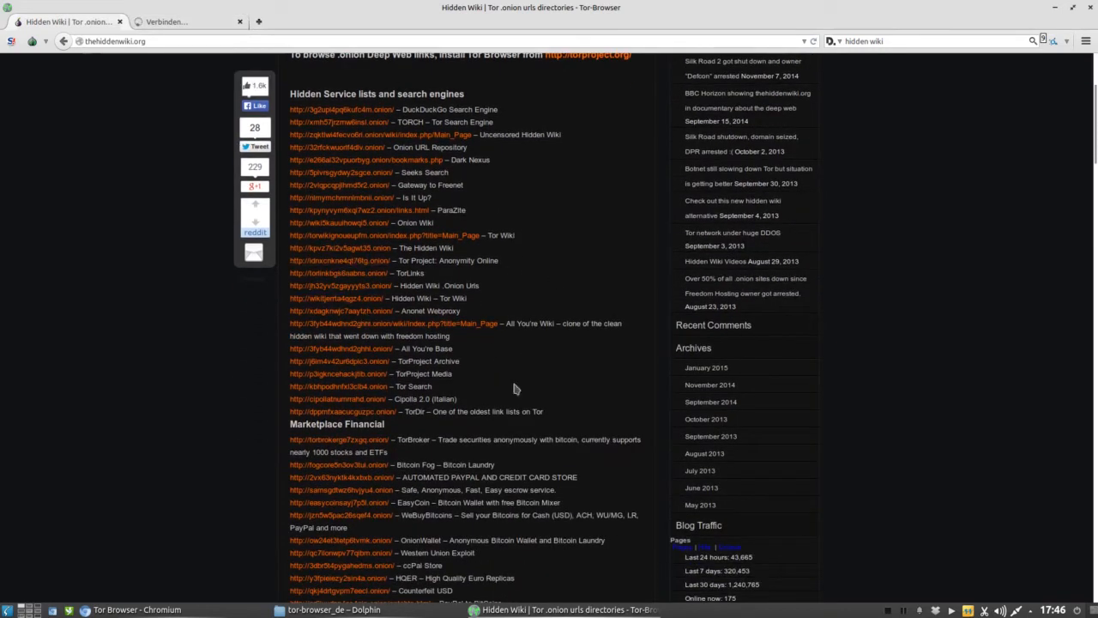
mouse_move(434, 311)
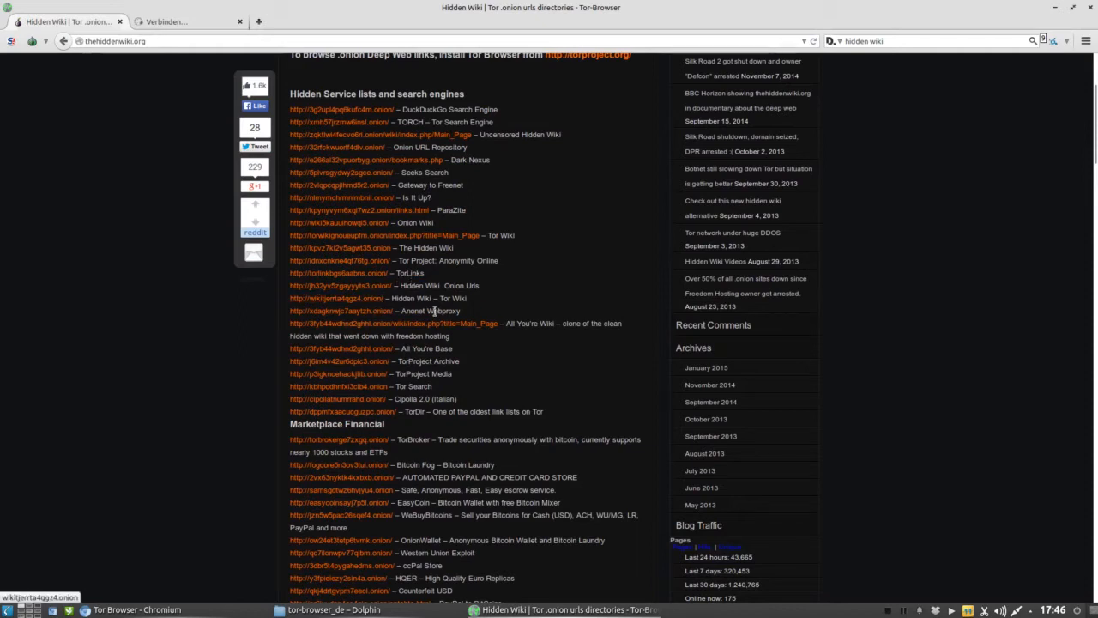
mouse_move(600, 418)
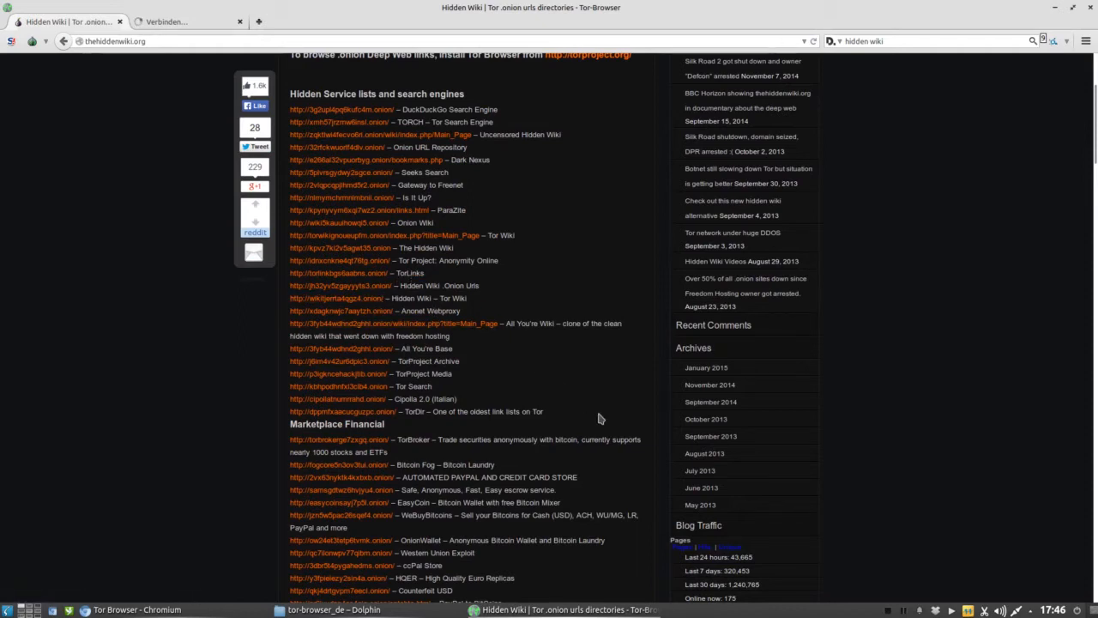
mouse_move(590, 416)
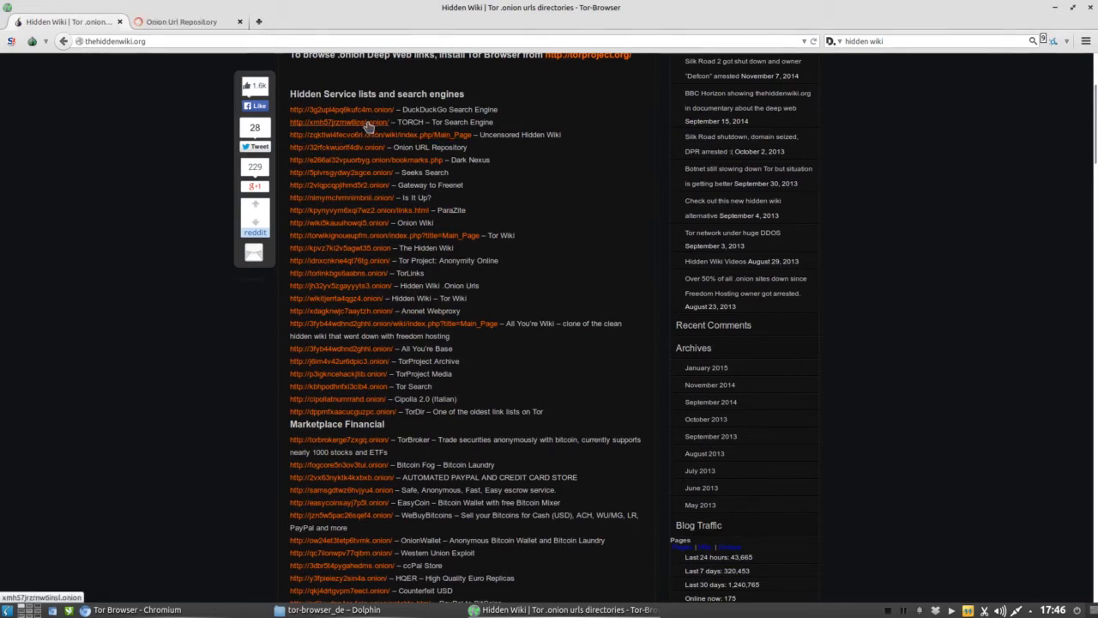
click(336, 121)
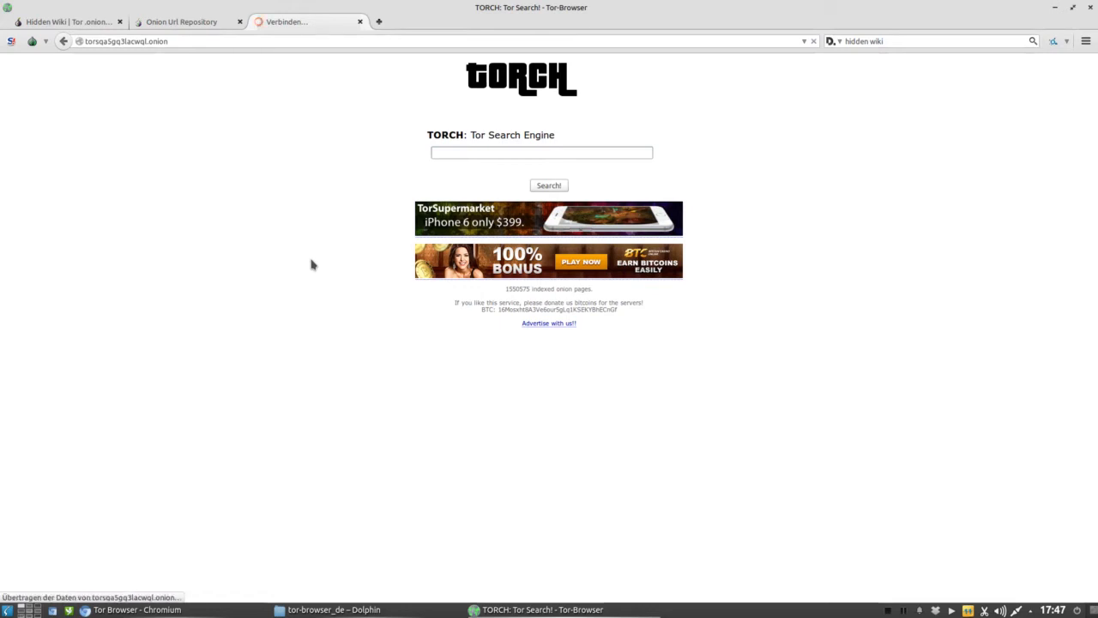
- Open the TorSupermarket iPhone ad and scroll through its About us FAQ
click(548, 218)
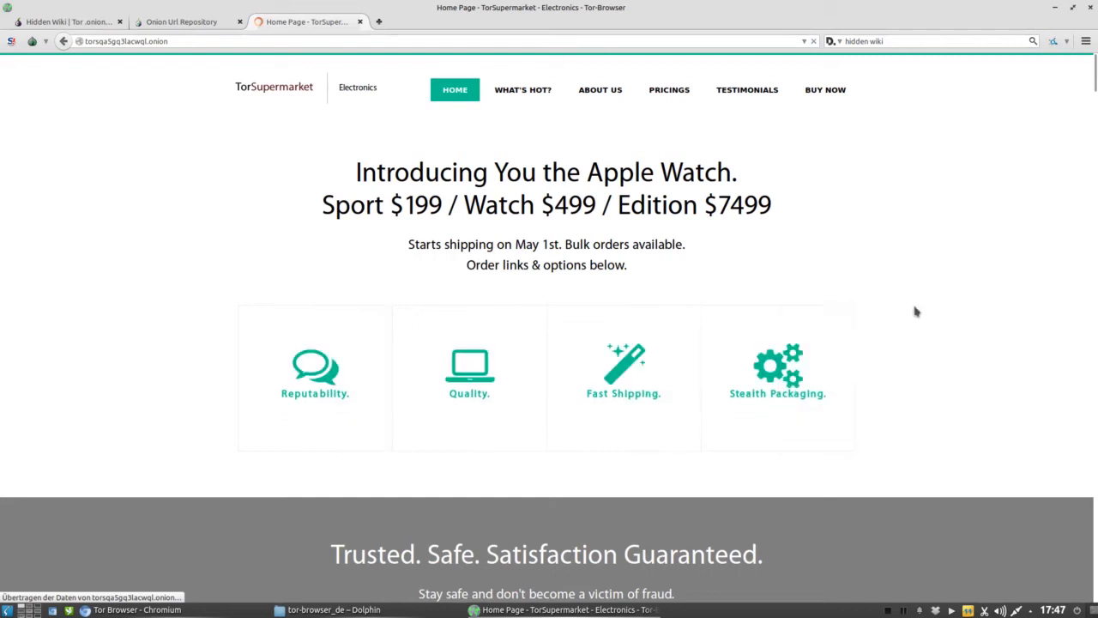
mouse_move(753, 230)
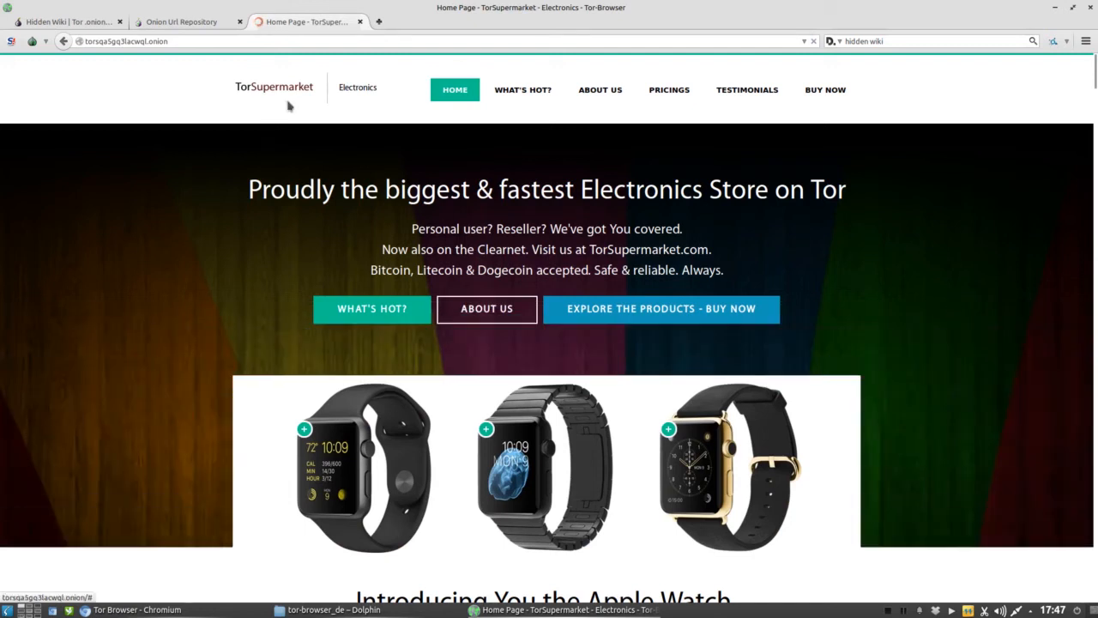
scroll(down, 3)
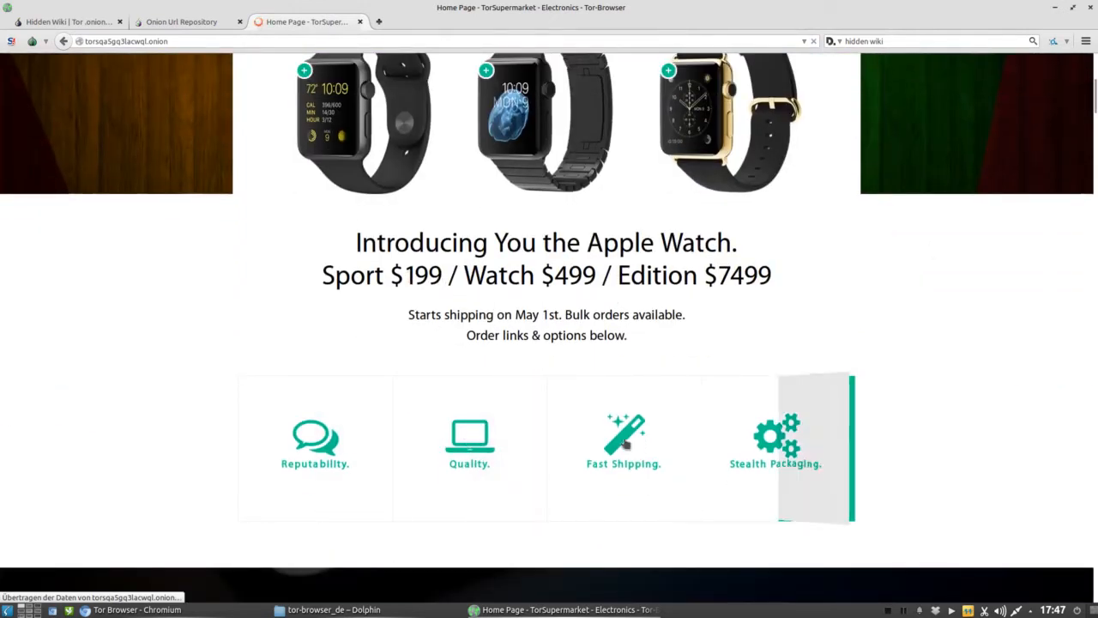
scroll(down, 3)
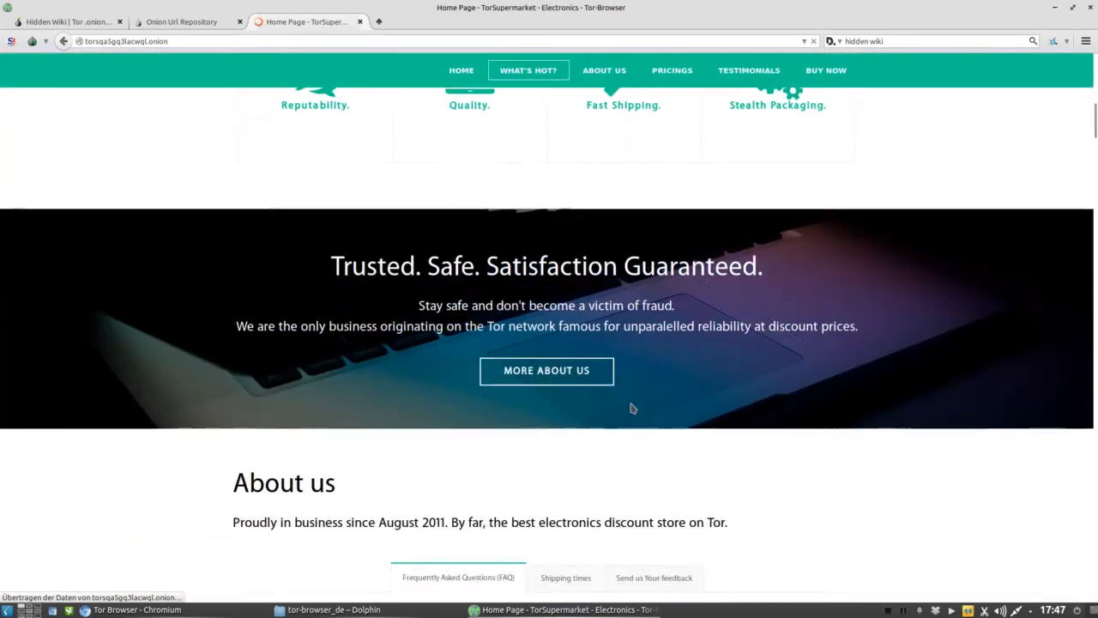
scroll(down, 3)
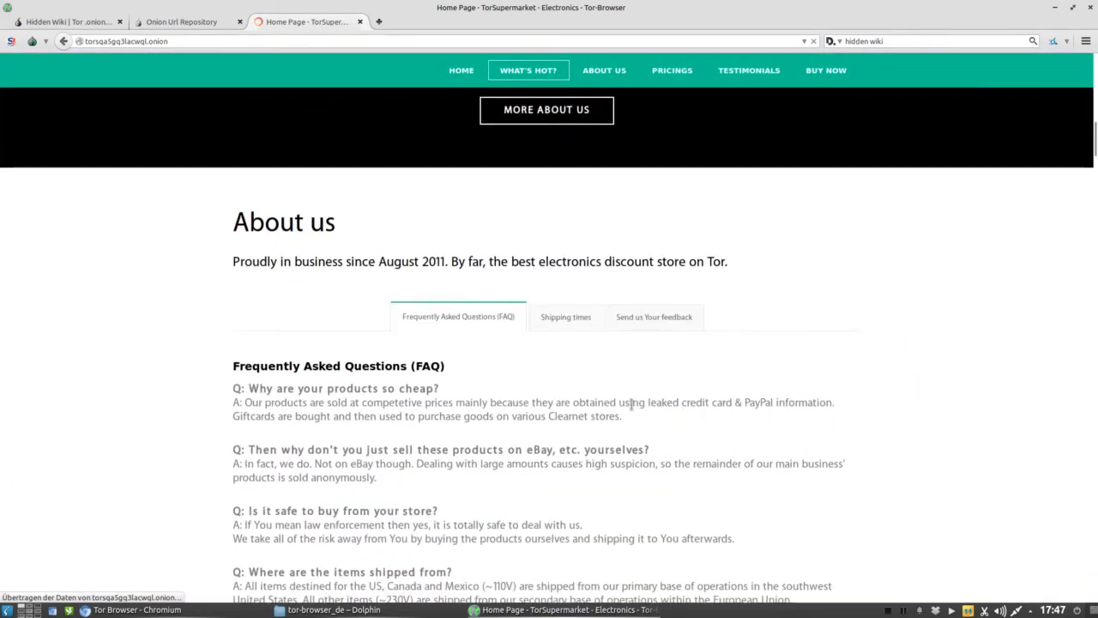
scroll(down, 3)
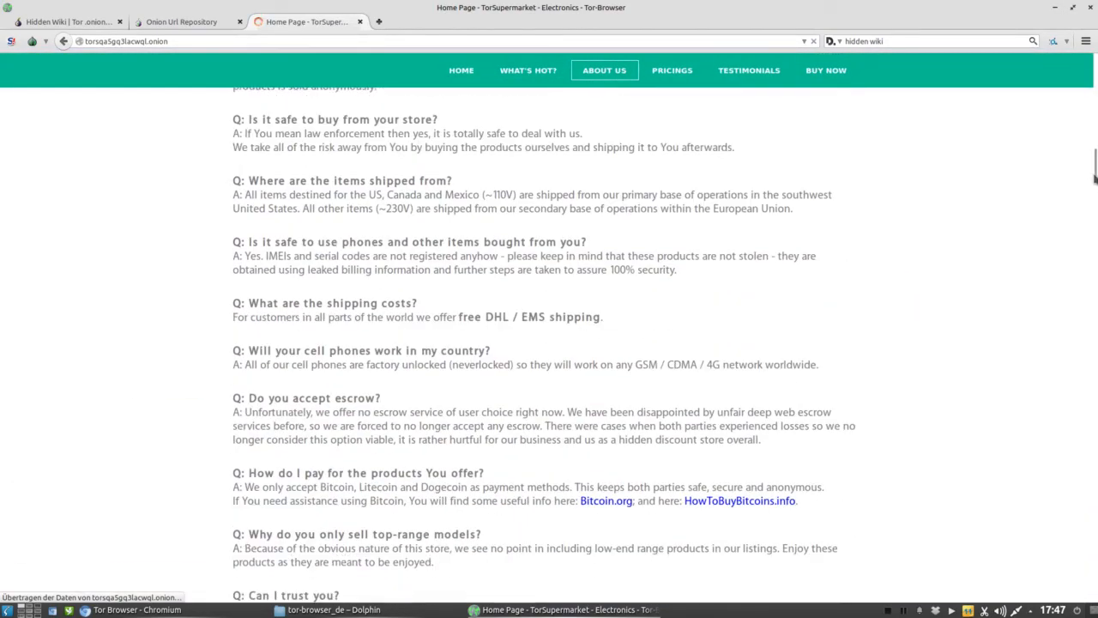
scroll(down, 3)
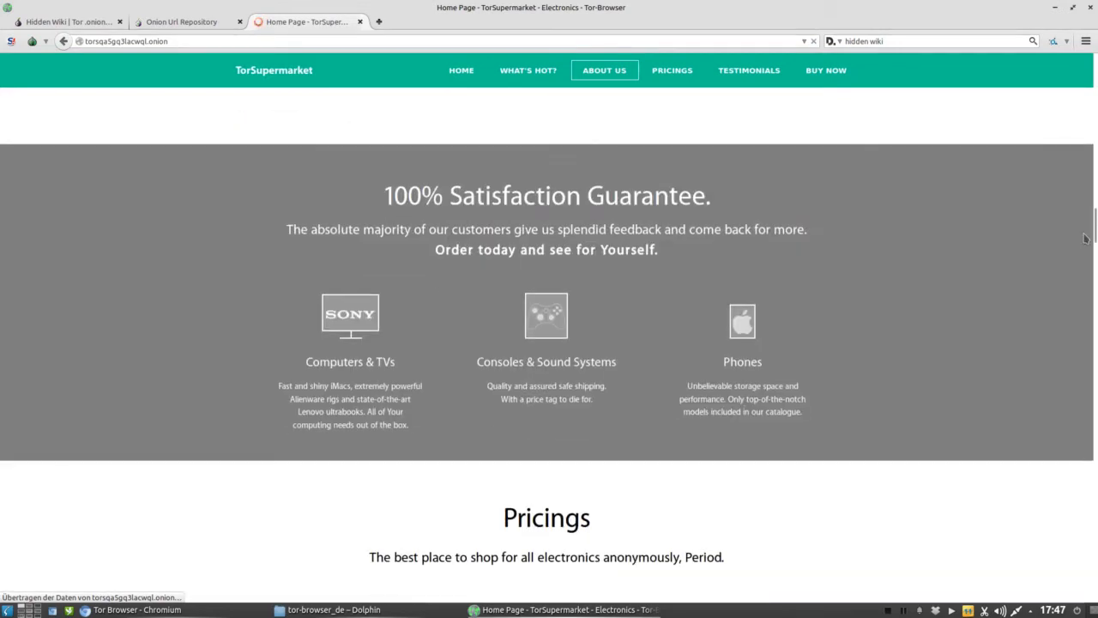
- Scroll the price lists and open the Samsung Galaxy S6 Edge order page
scroll(down, 3)
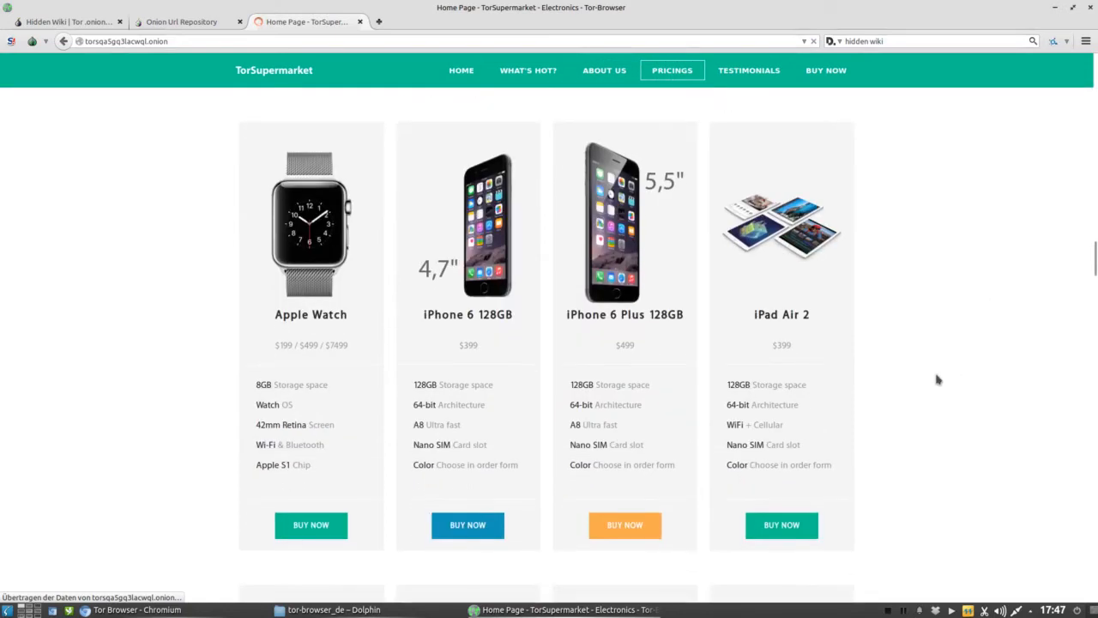
scroll(down, 3)
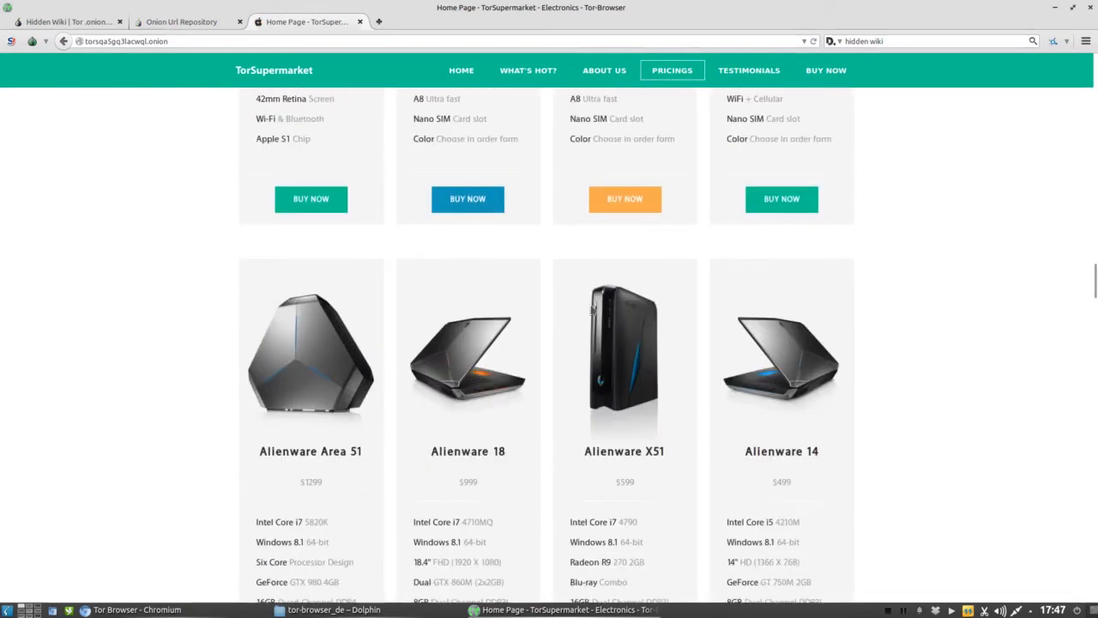
scroll(down, 3)
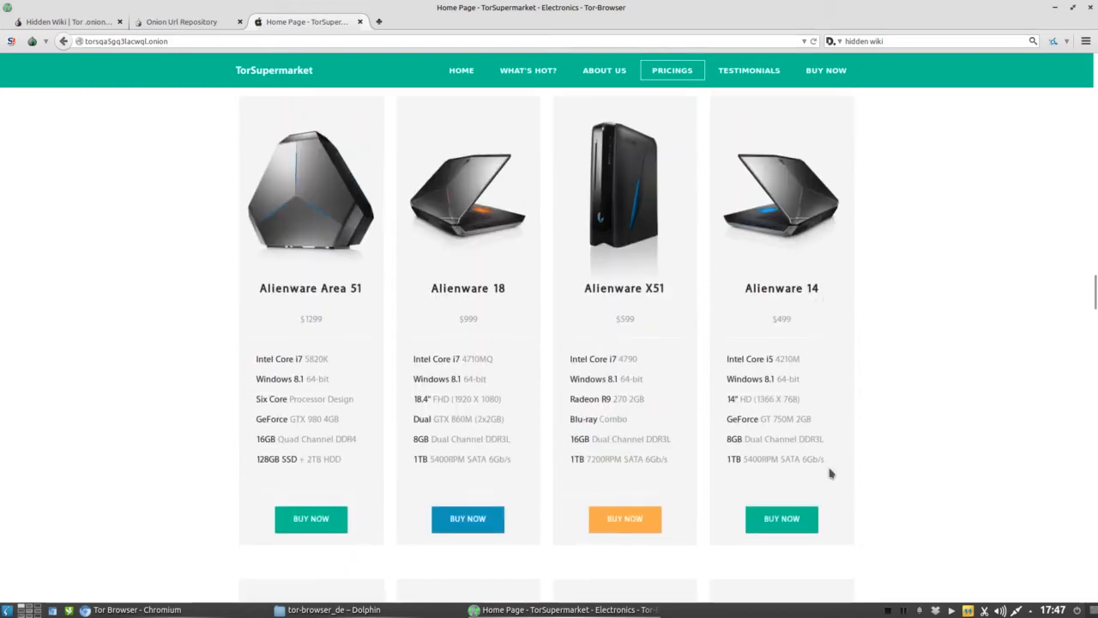
scroll(down, 3)
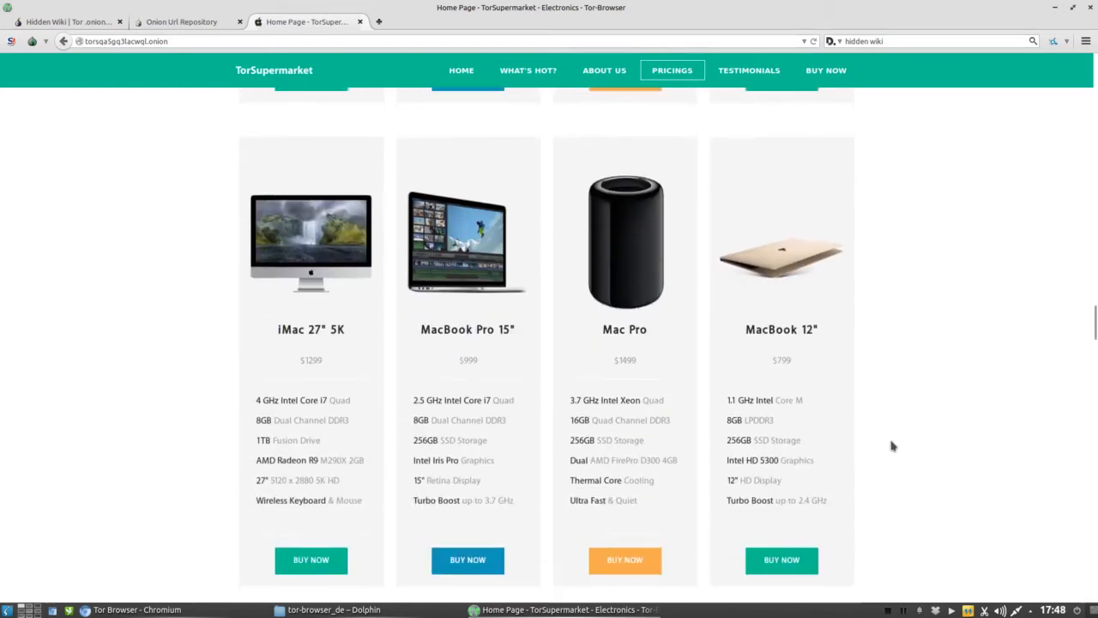
scroll(down, 3)
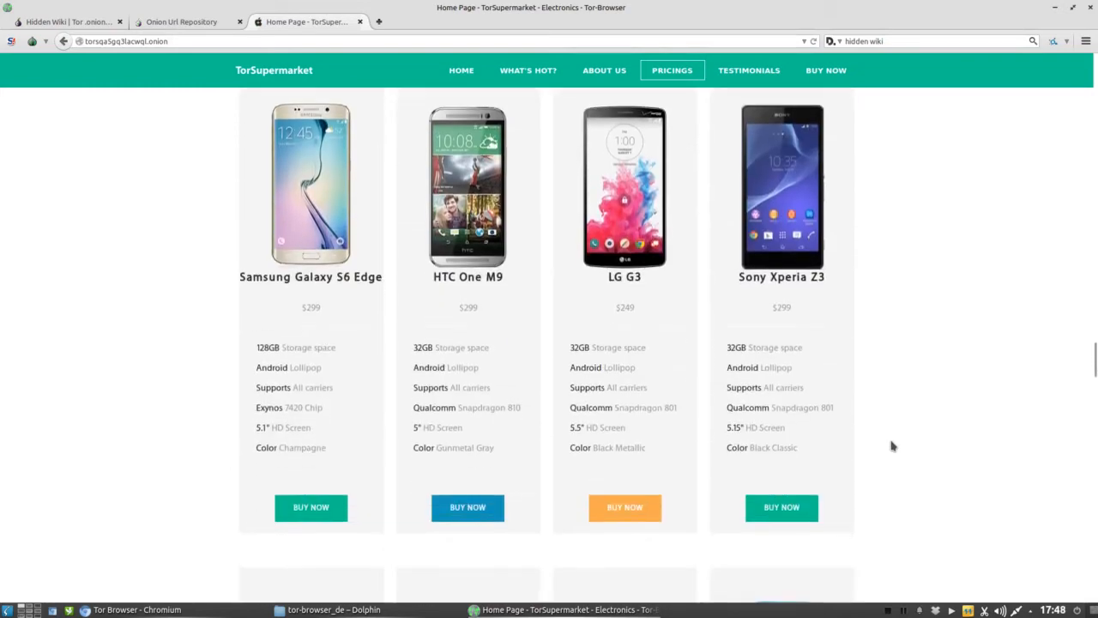
mouse_move(851, 494)
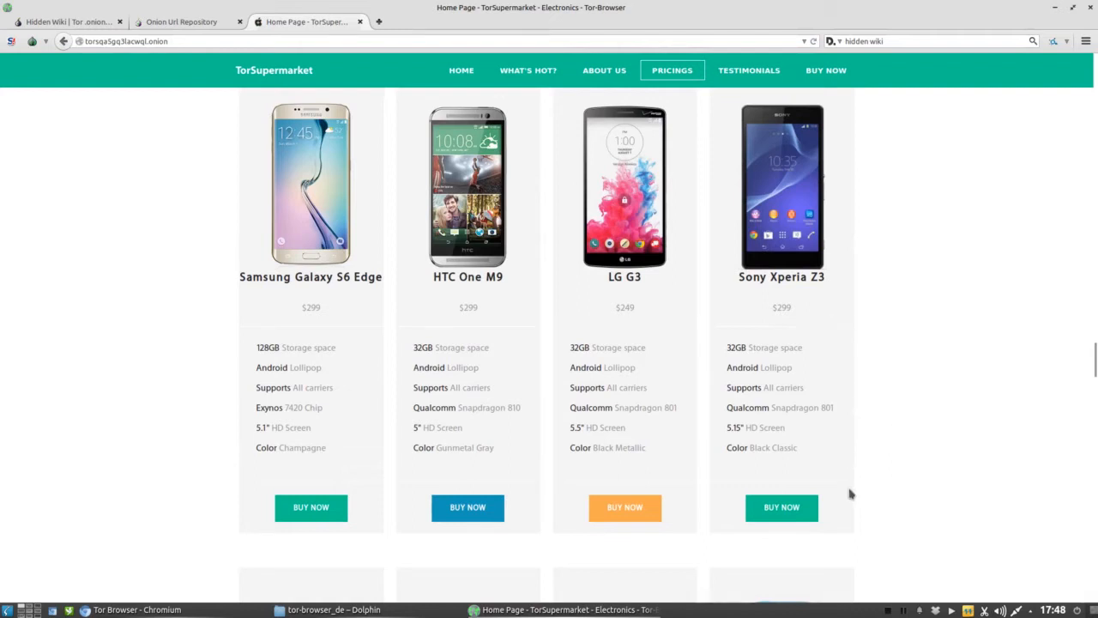
mouse_move(828, 509)
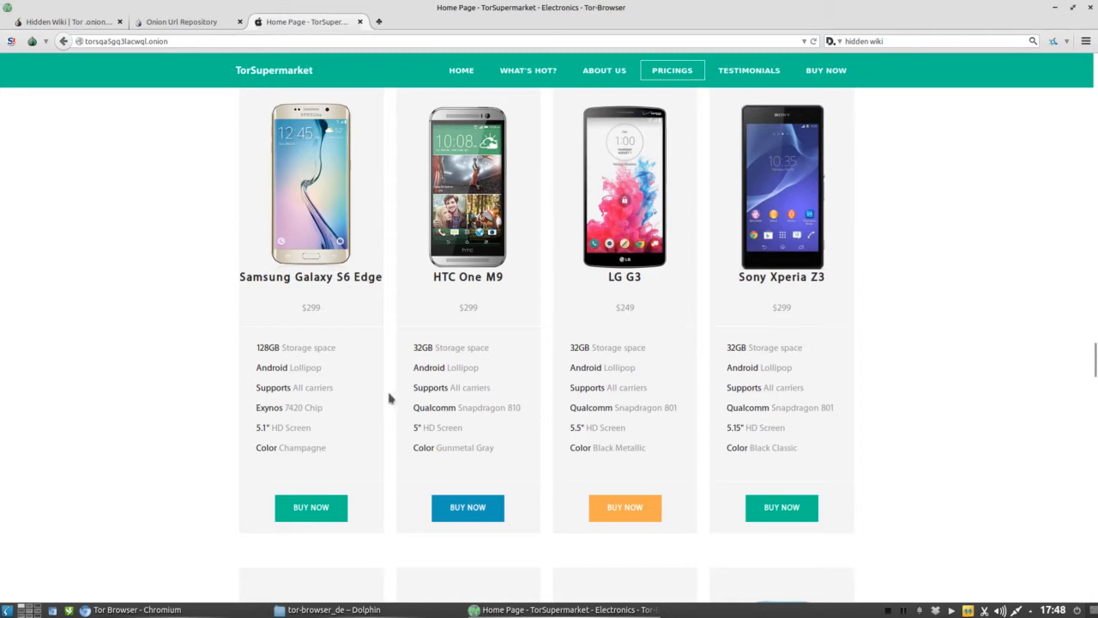
mouse_move(344, 468)
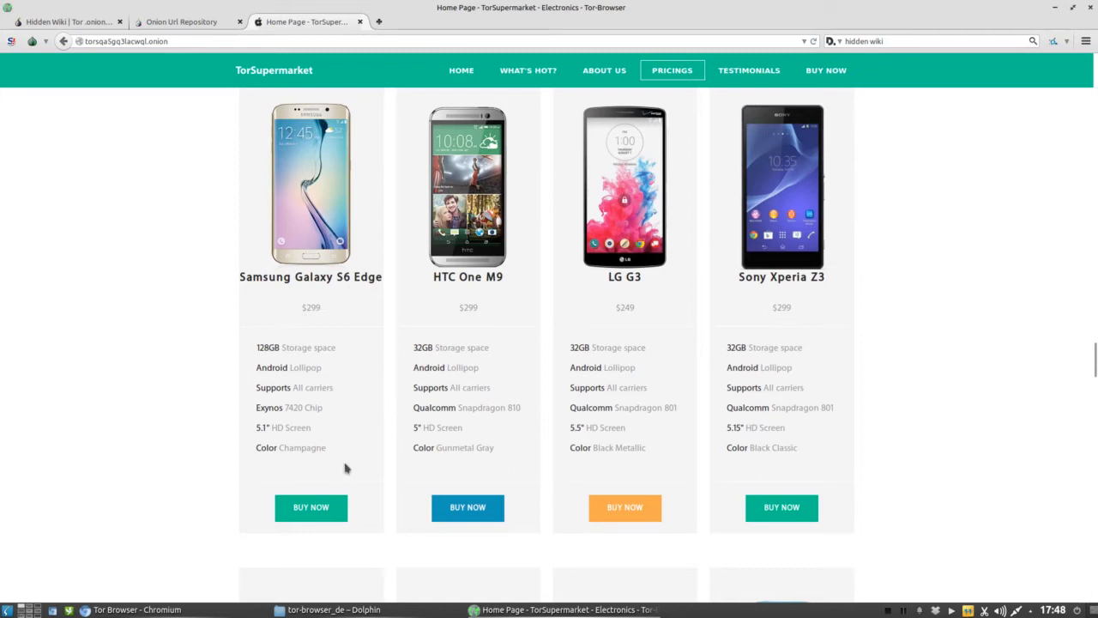
click(311, 507)
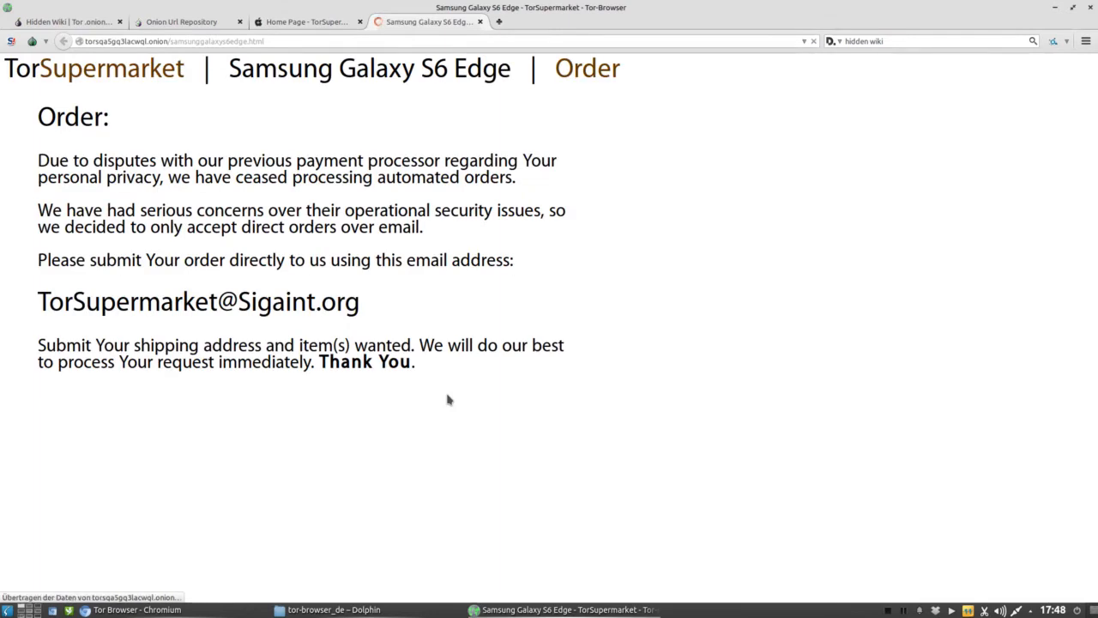
mouse_move(248, 251)
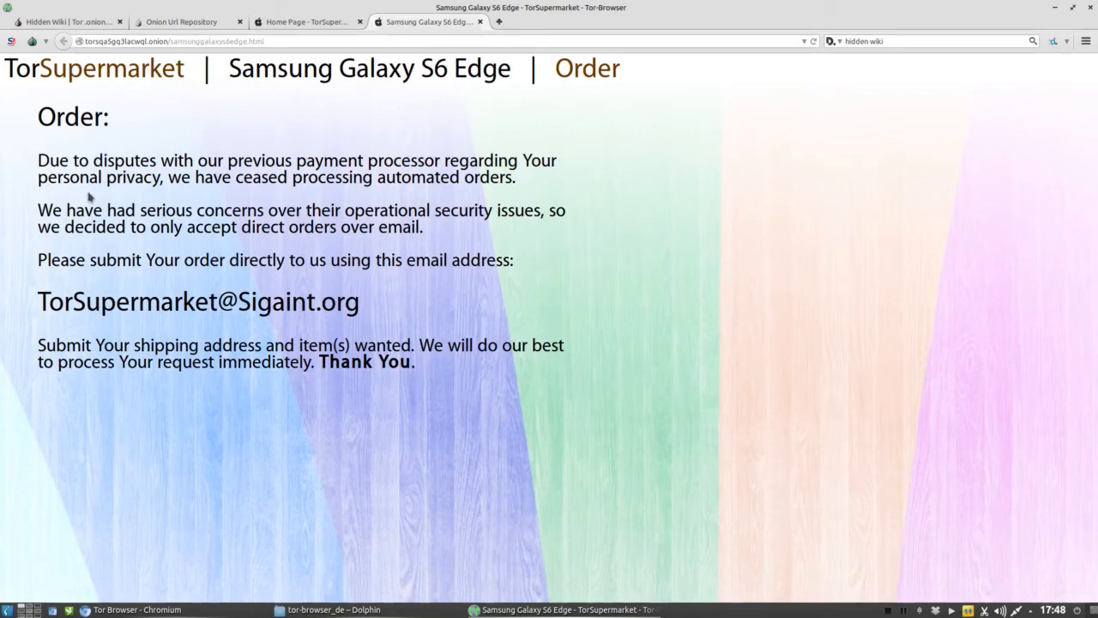
mouse_move(128, 280)
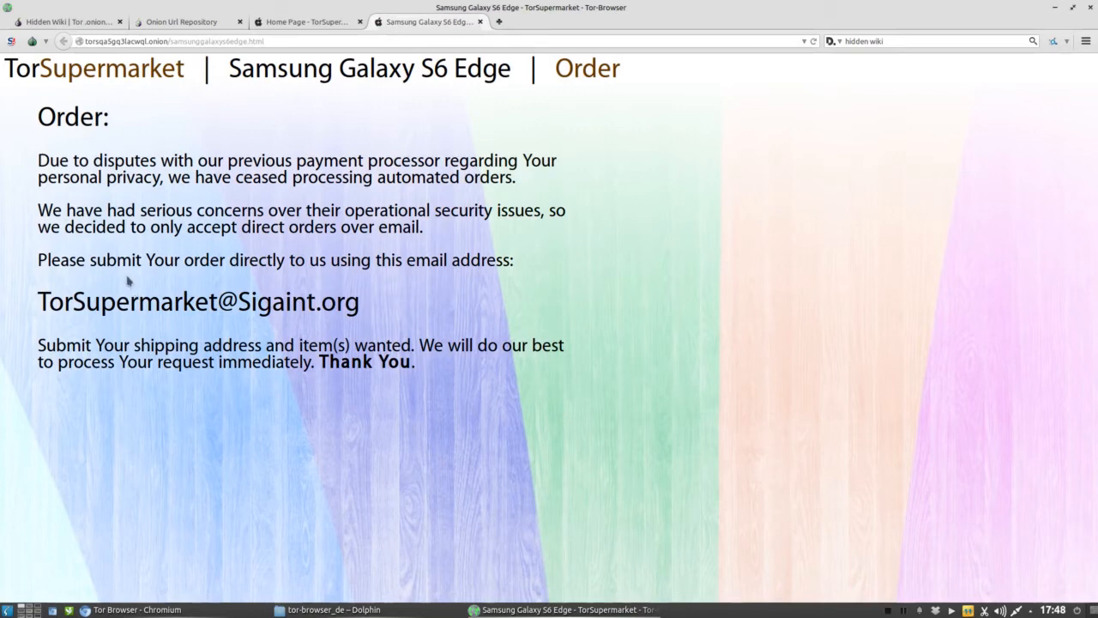
mouse_move(470, 32)
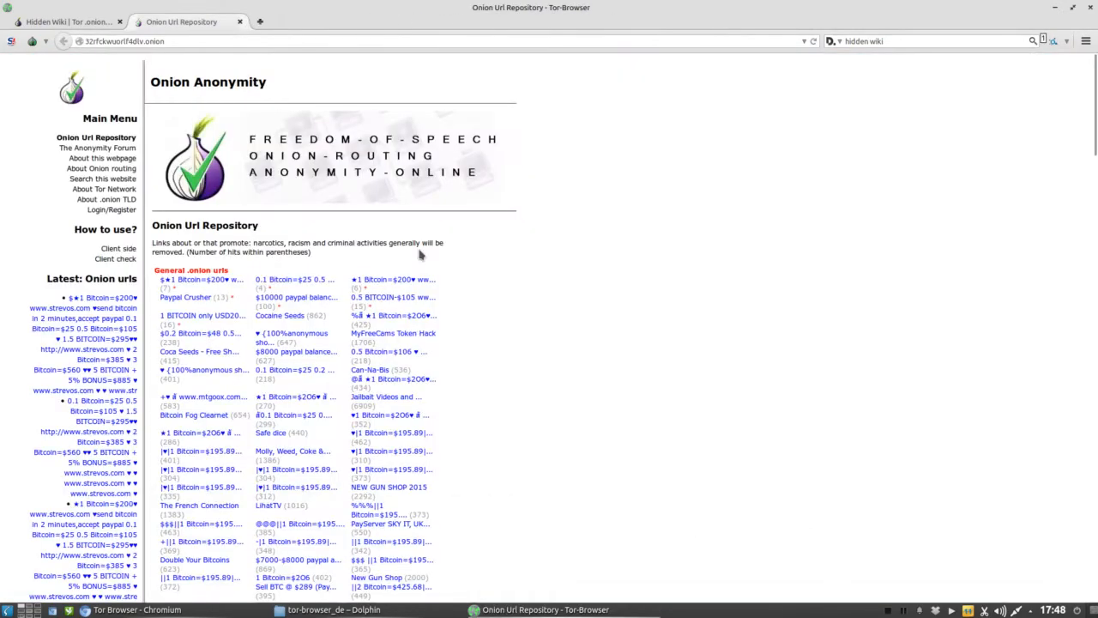
mouse_move(540, 341)
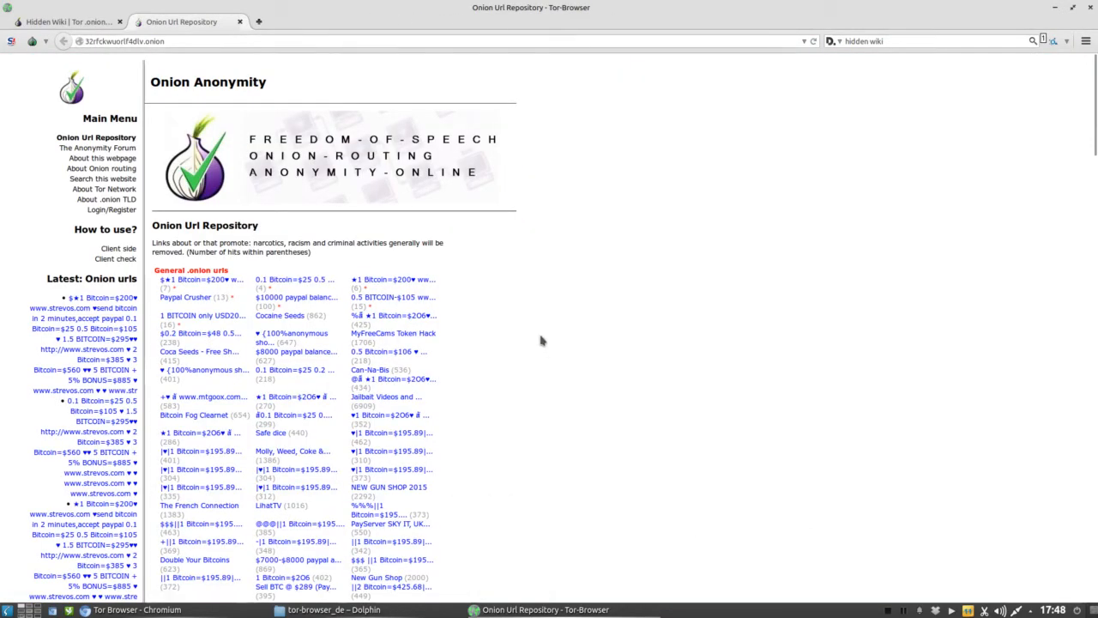
- Scroll the Onion Url Repository list and open Tor Super Store in a new tab
scroll(down, 3)
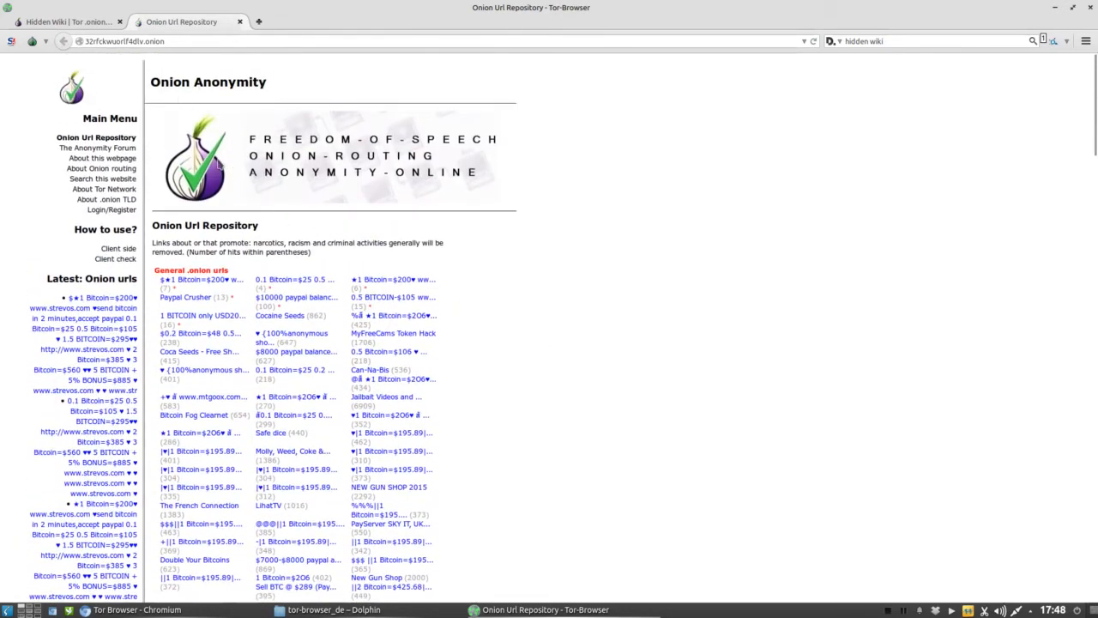
mouse_move(552, 375)
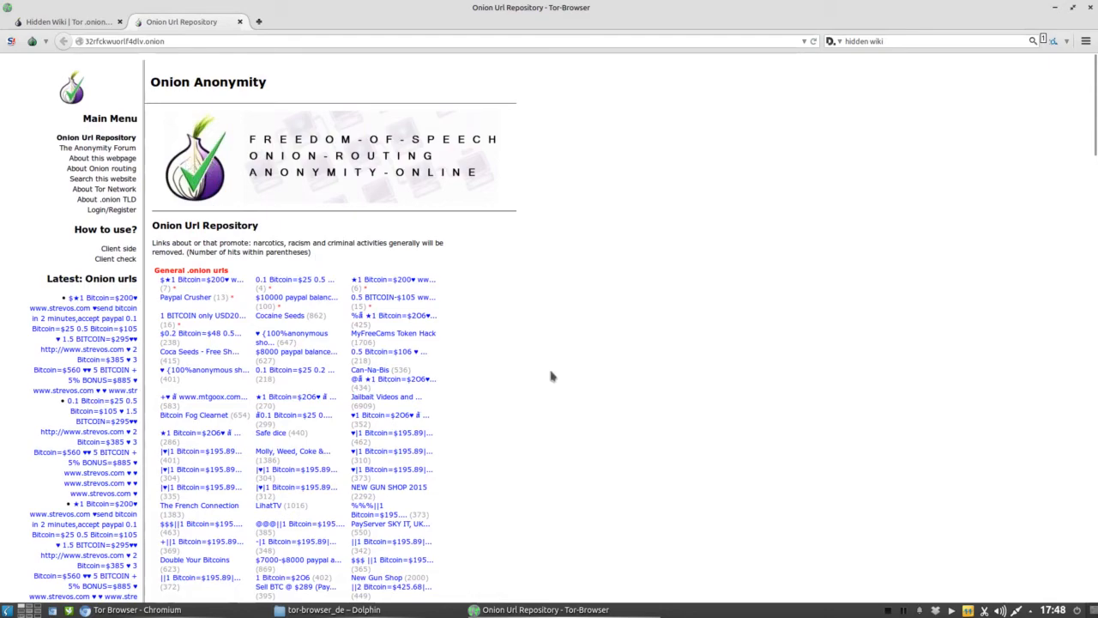
scroll(down, 3)
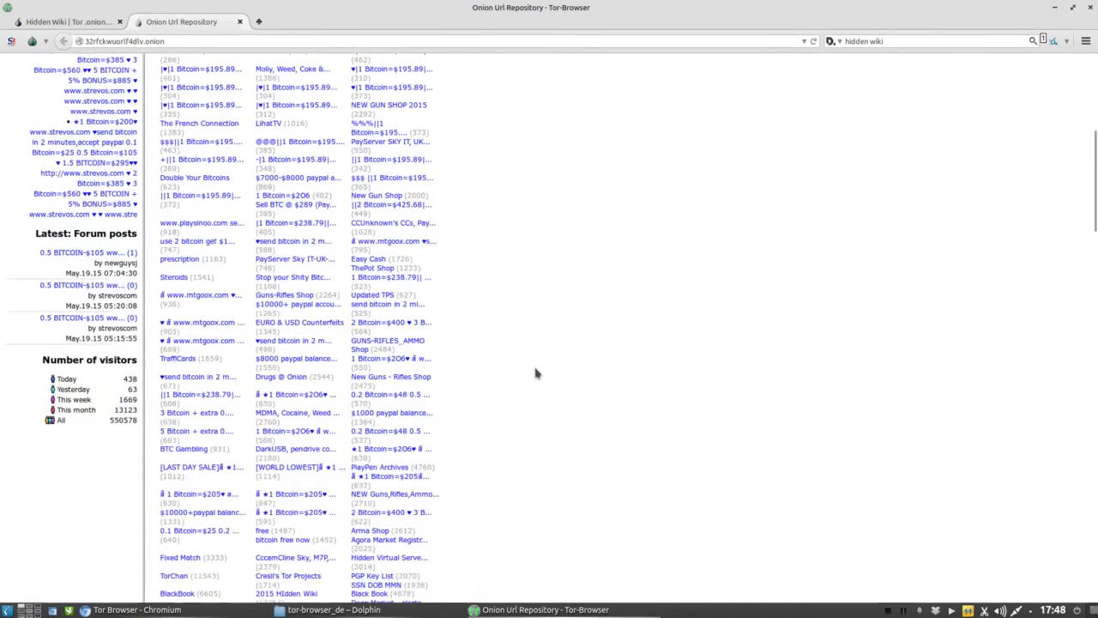
scroll(down, 3)
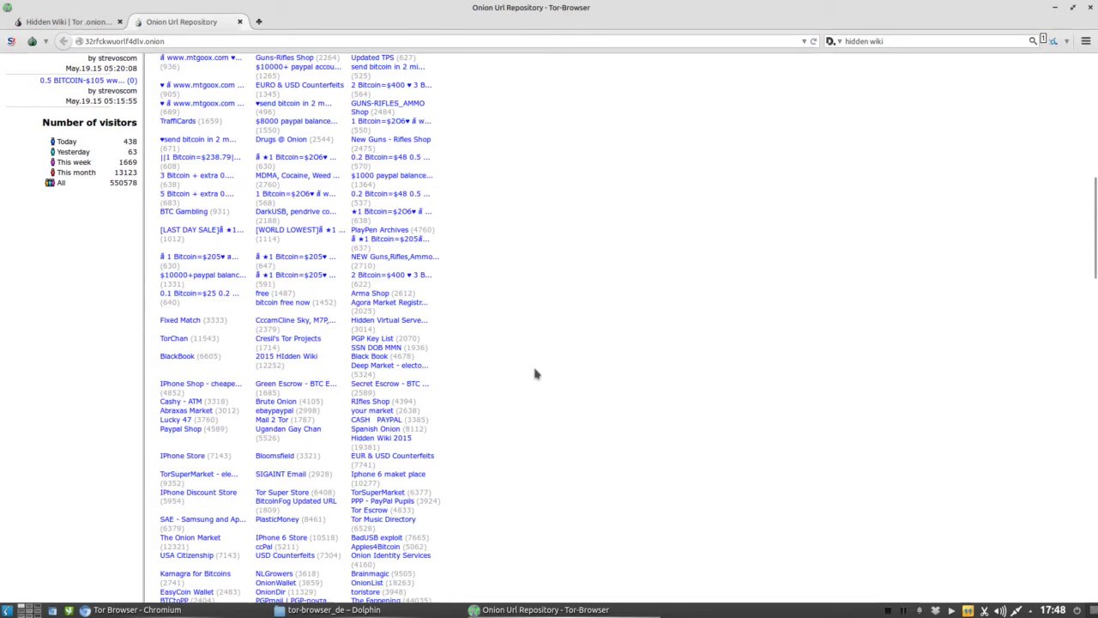
mouse_move(546, 371)
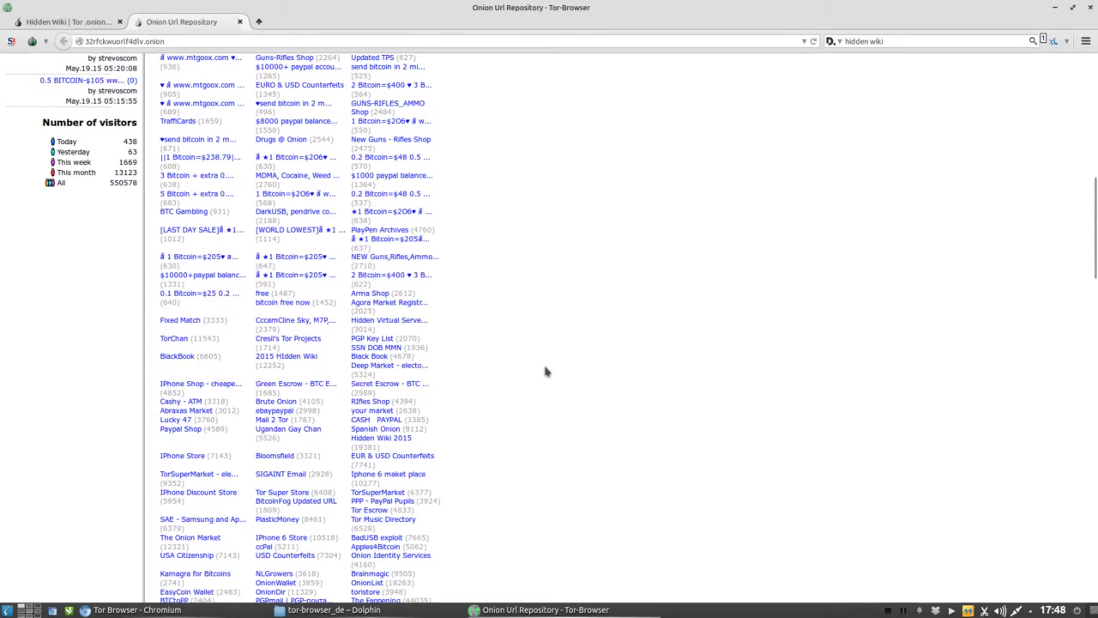
mouse_move(530, 371)
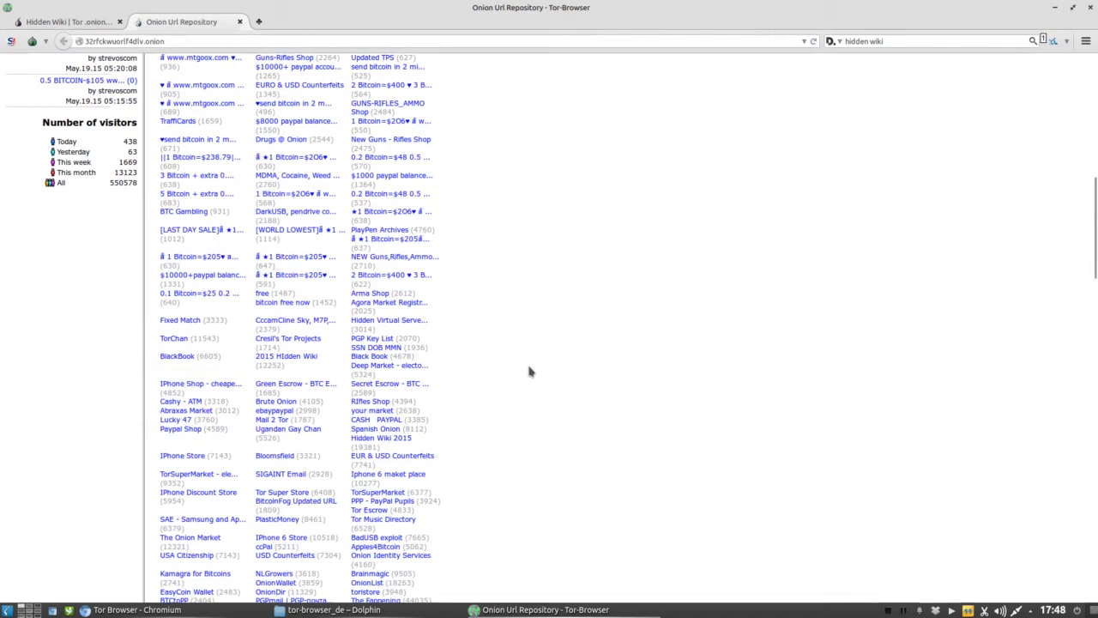
mouse_move(519, 397)
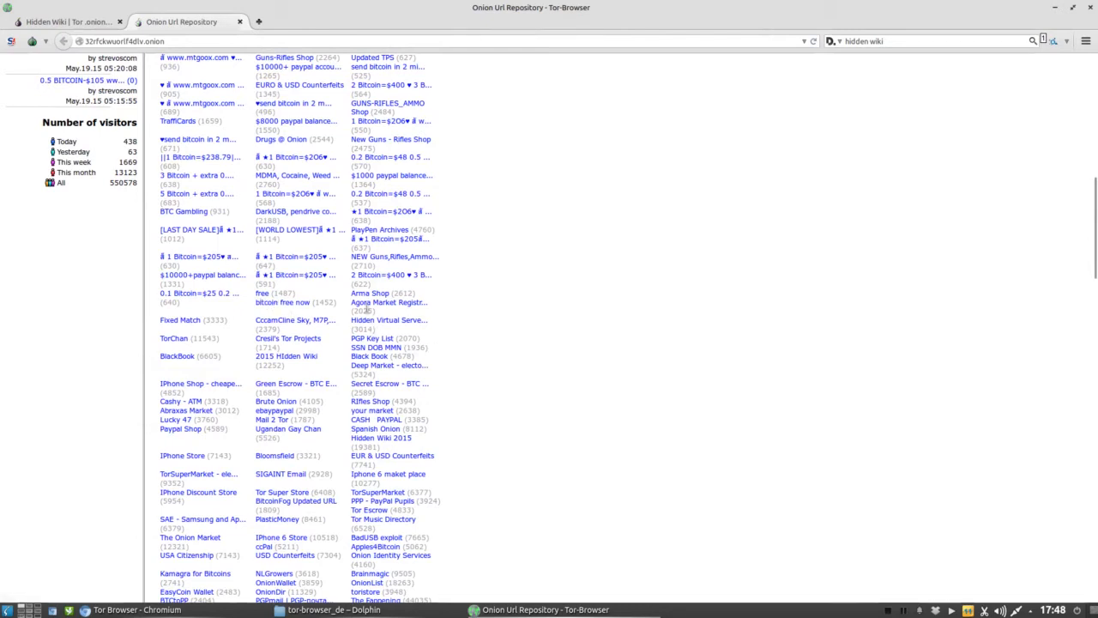
scroll(down, 3)
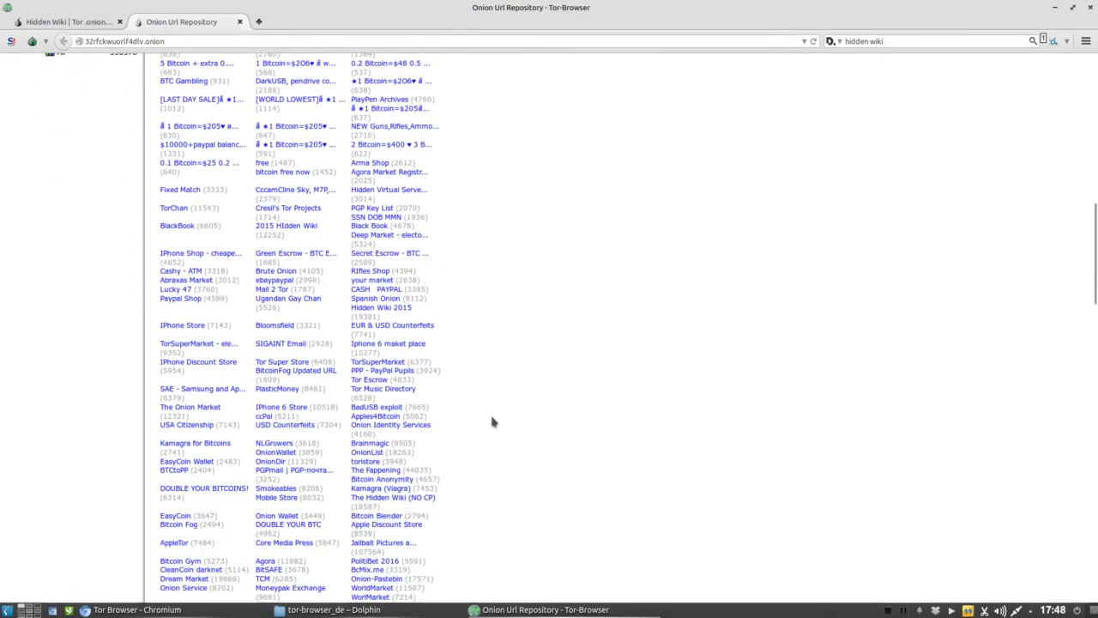
mouse_move(282, 361)
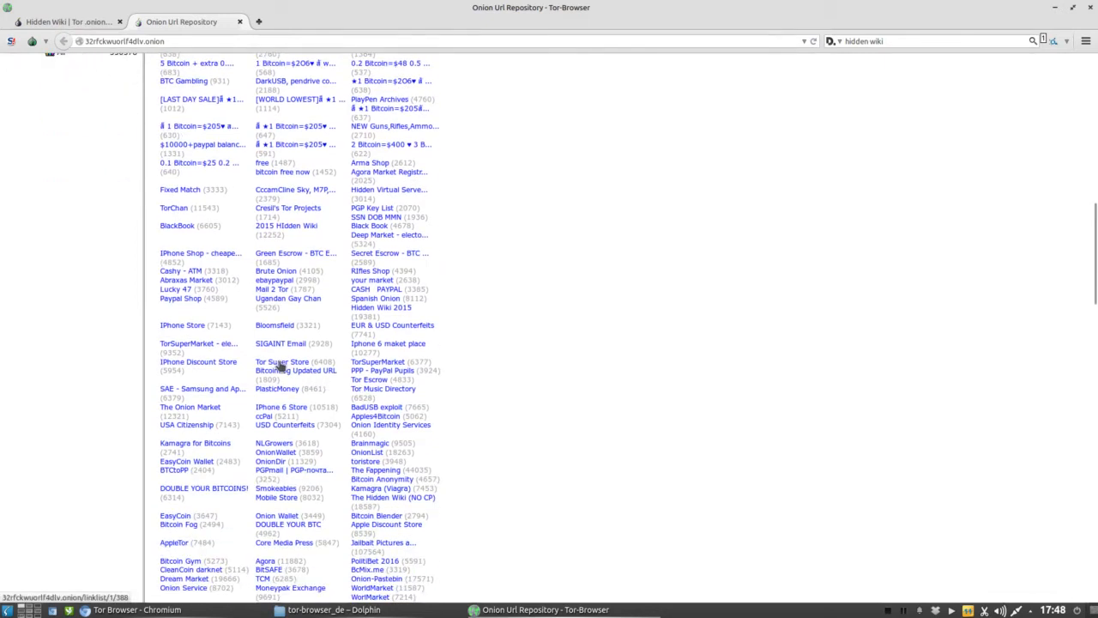
click(282, 362)
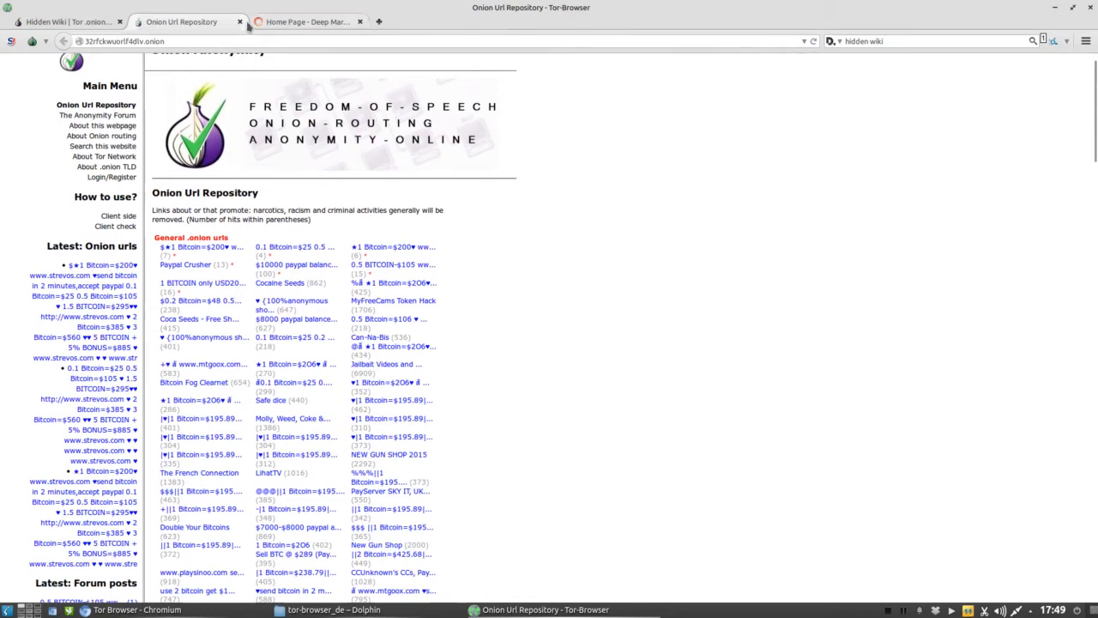
mouse_move(241, 22)
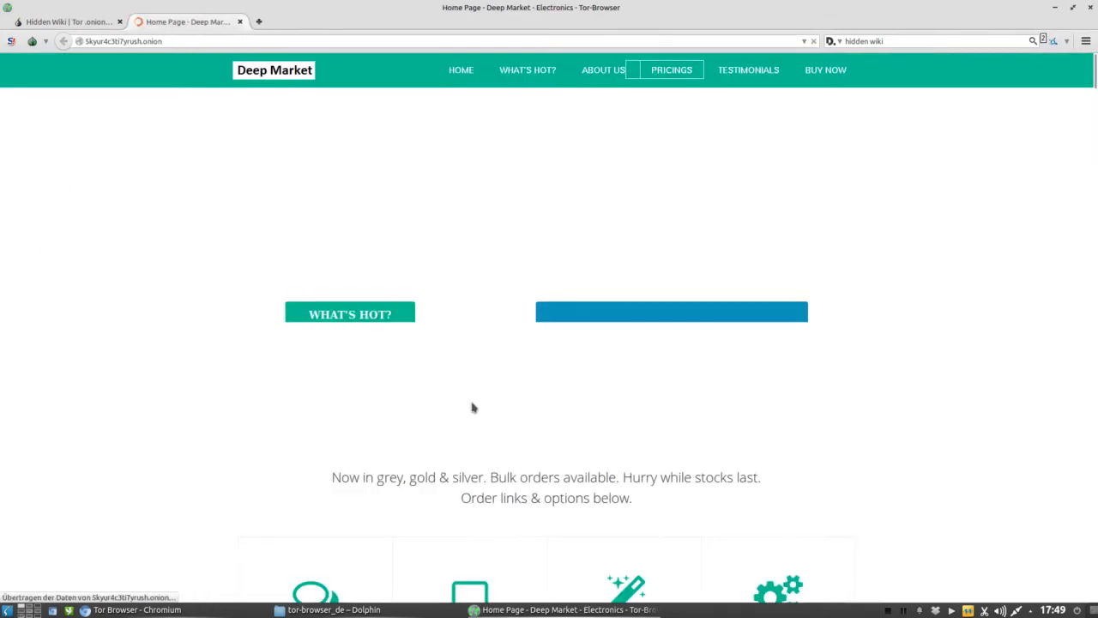
- Browse Deep Market's About Us and Pricings sections, then return to the Hidden Wiki tab
scroll(down, 3)
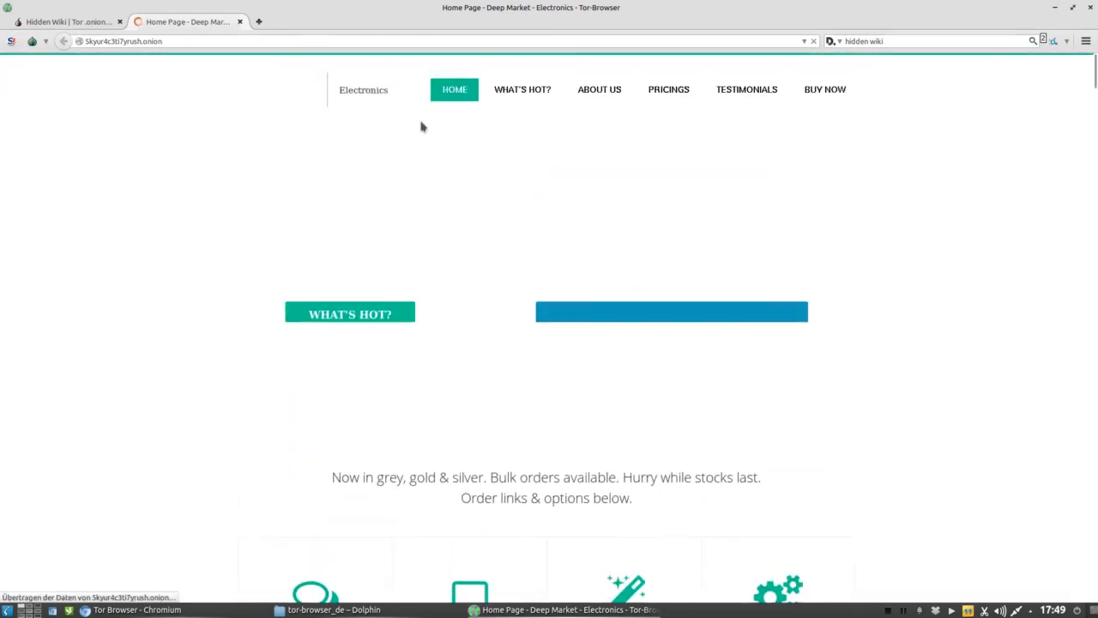
scroll(down, 3)
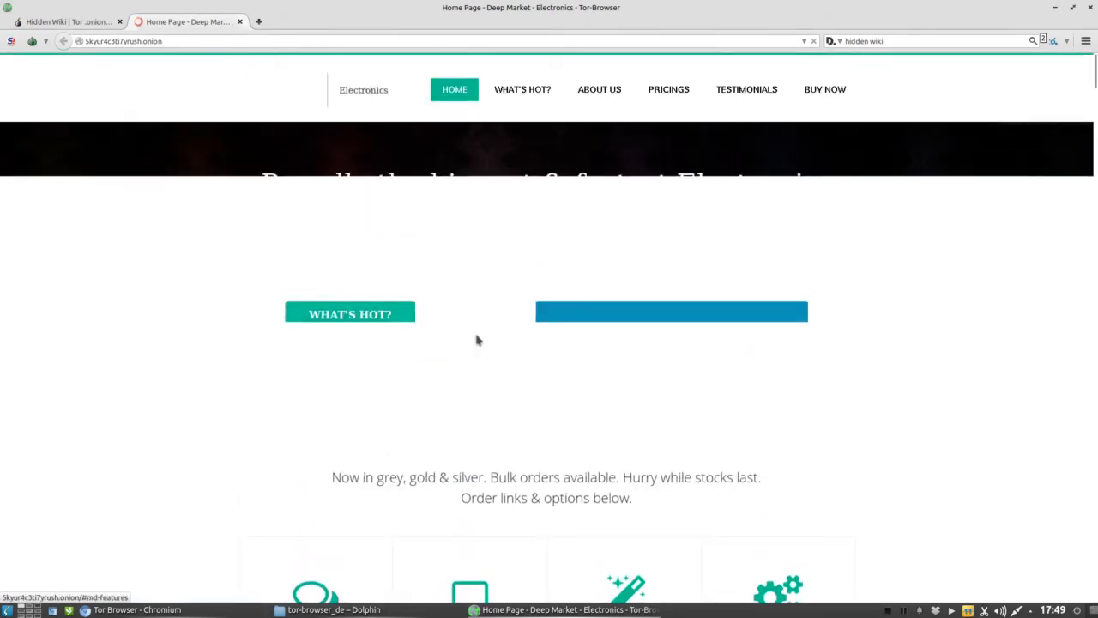
scroll(down, 3)
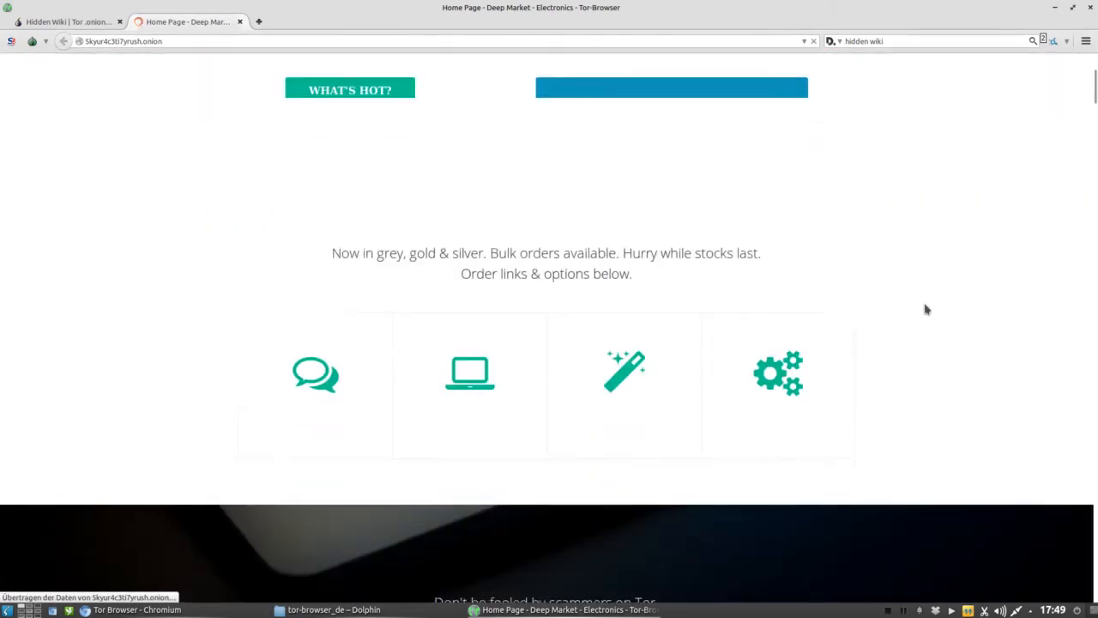
click(603, 69)
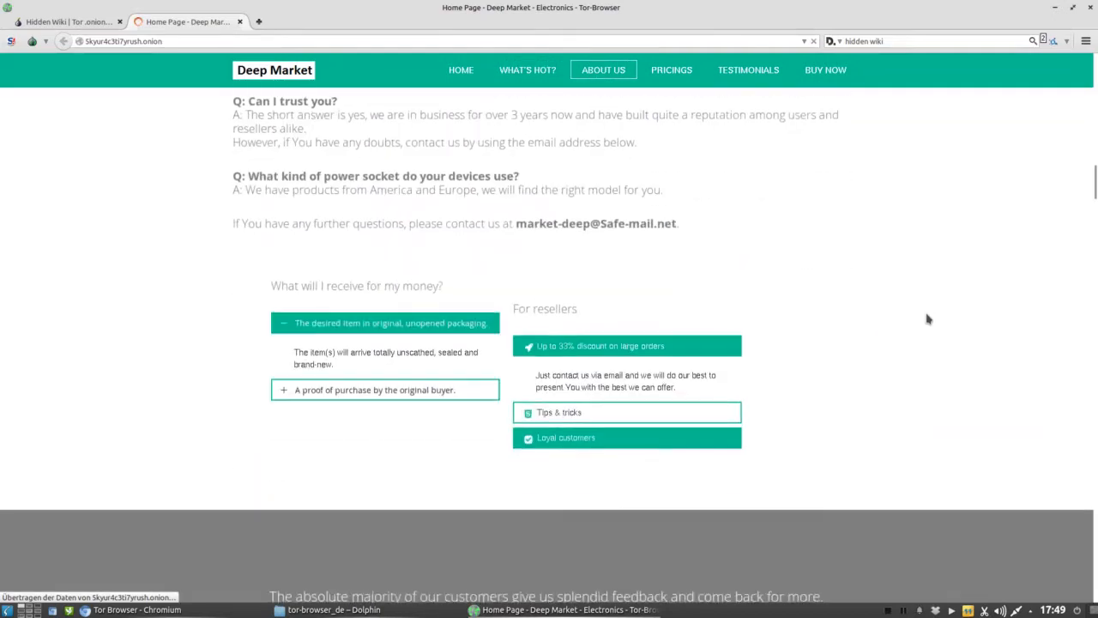
click(671, 69)
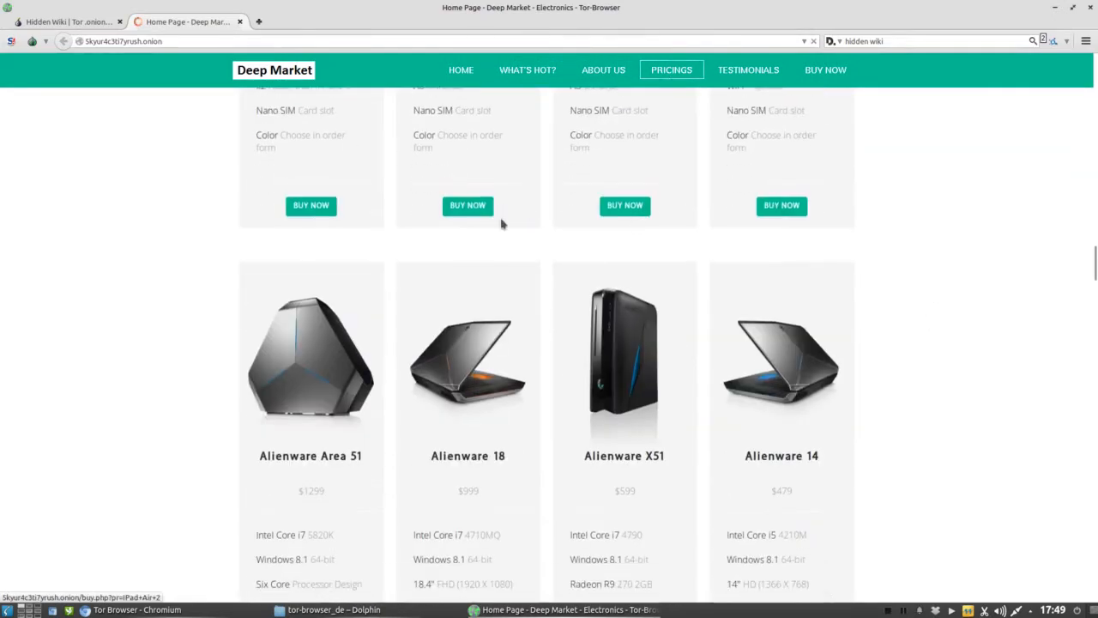
scroll(down, 3)
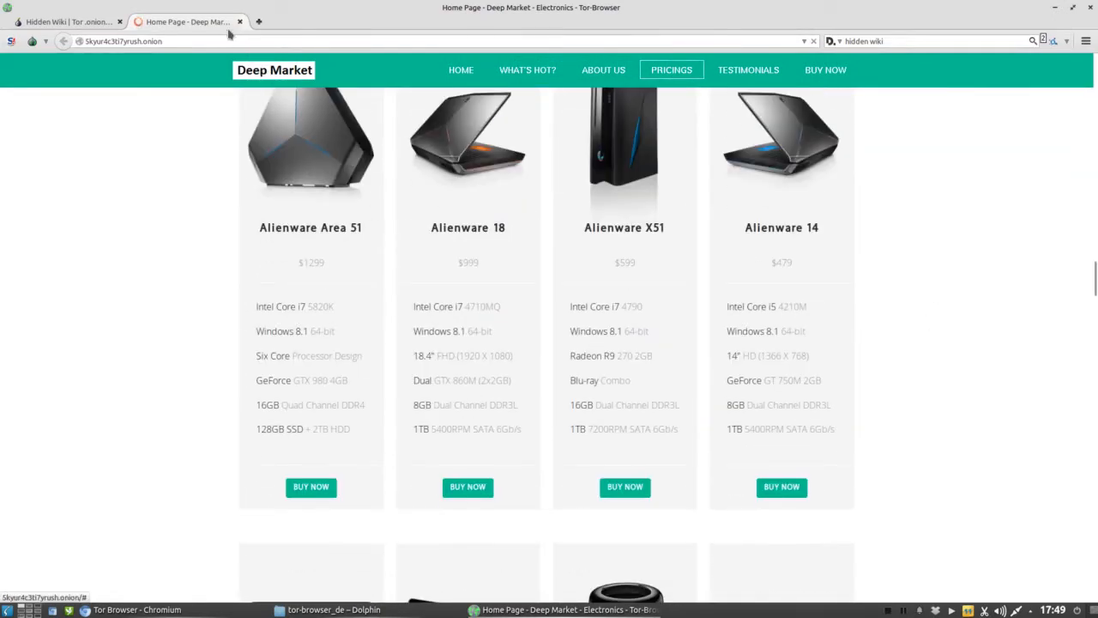
click(64, 21)
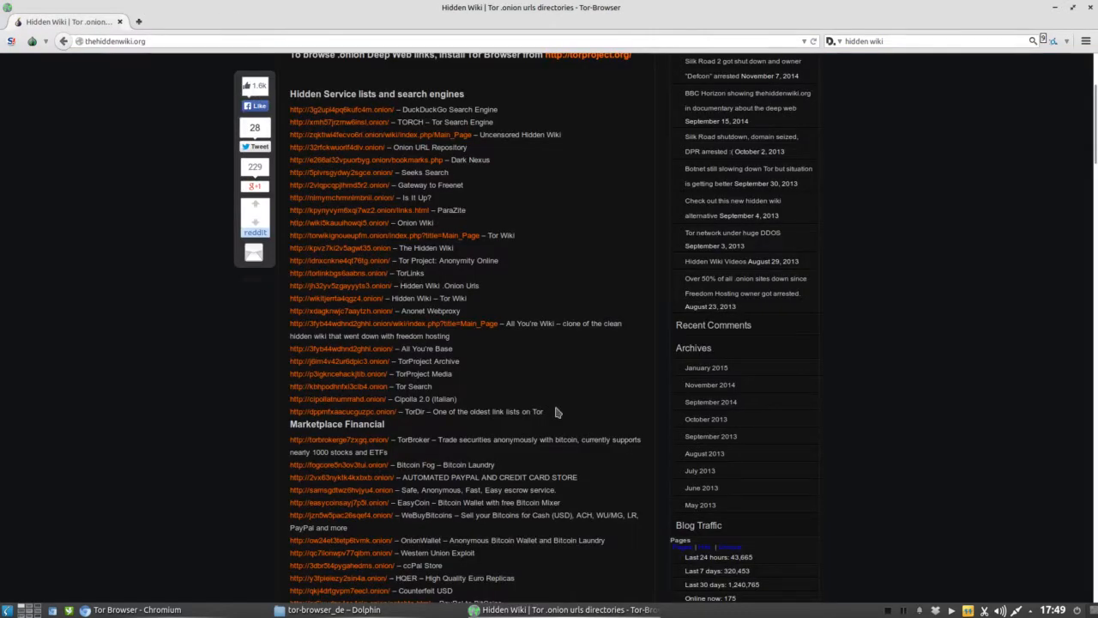
- Scroll the Hidden Wiki directory down to its main page screenshot and comment area
scroll(down, 3)
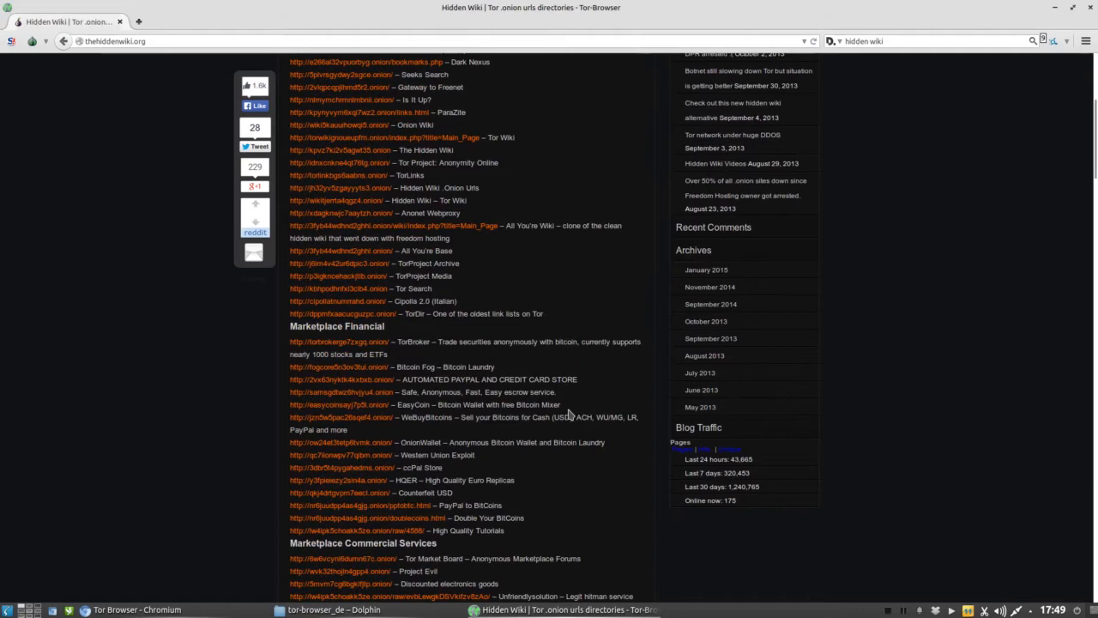
scroll(up, 3)
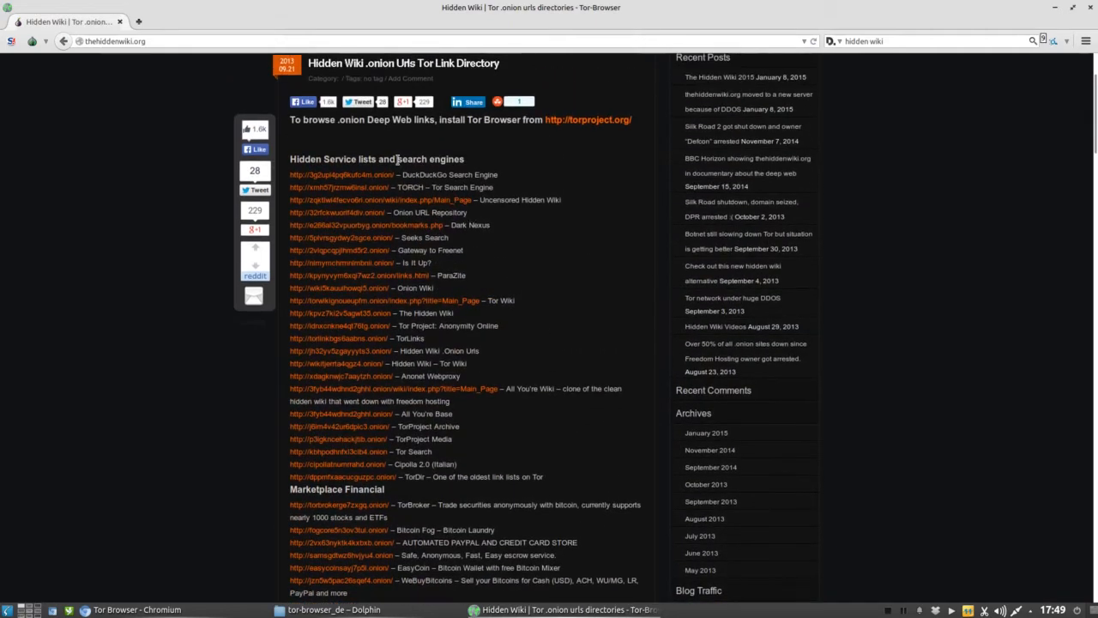
mouse_move(518, 346)
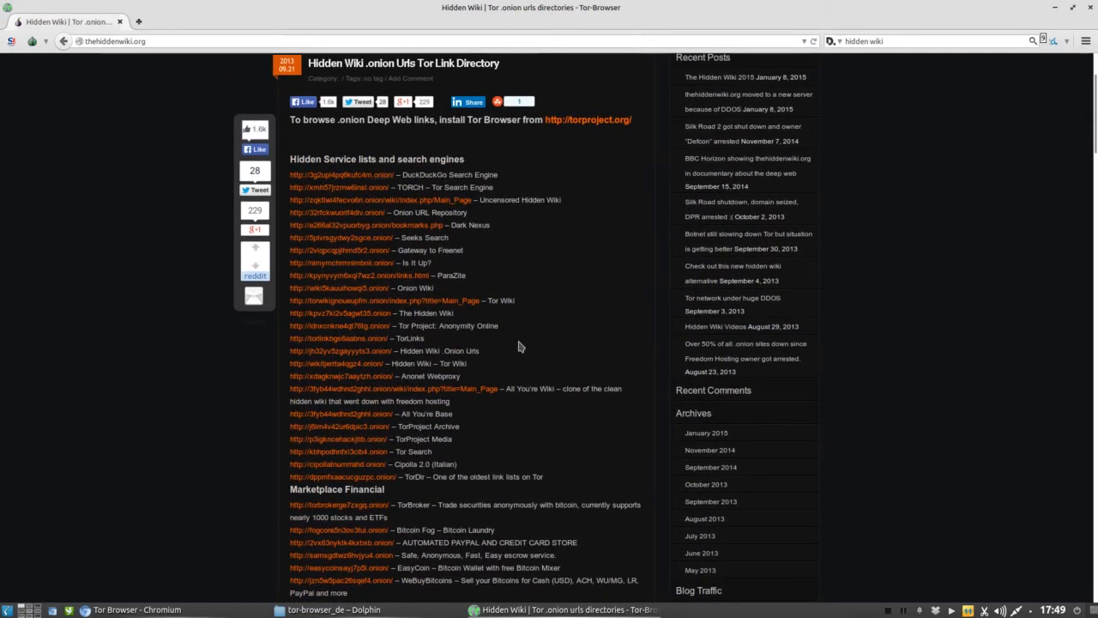
scroll(down, 3)
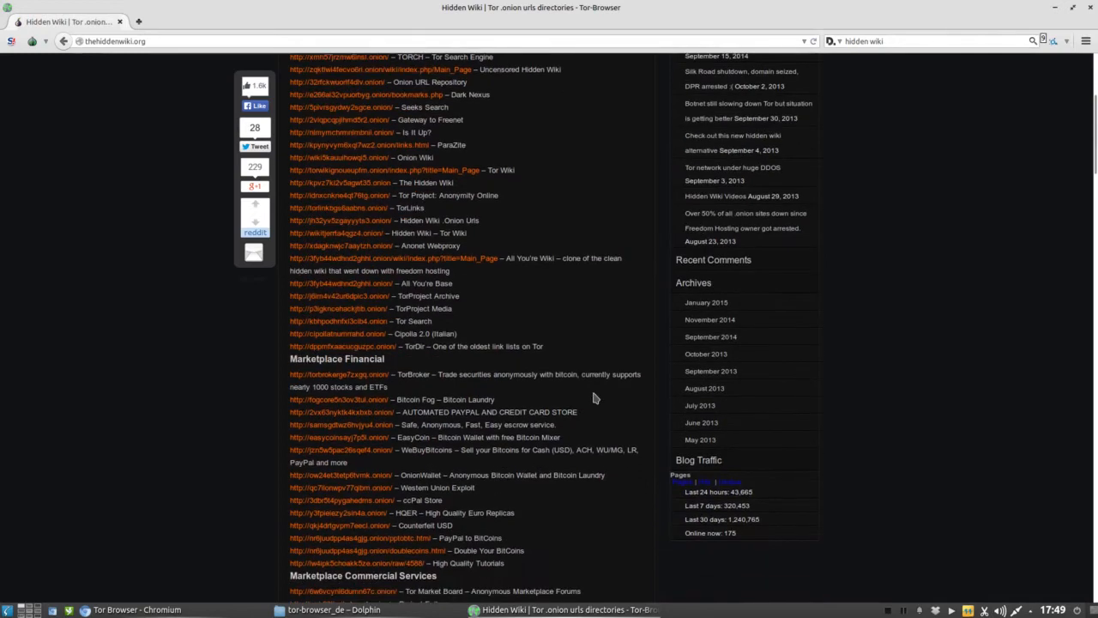
scroll(down, 3)
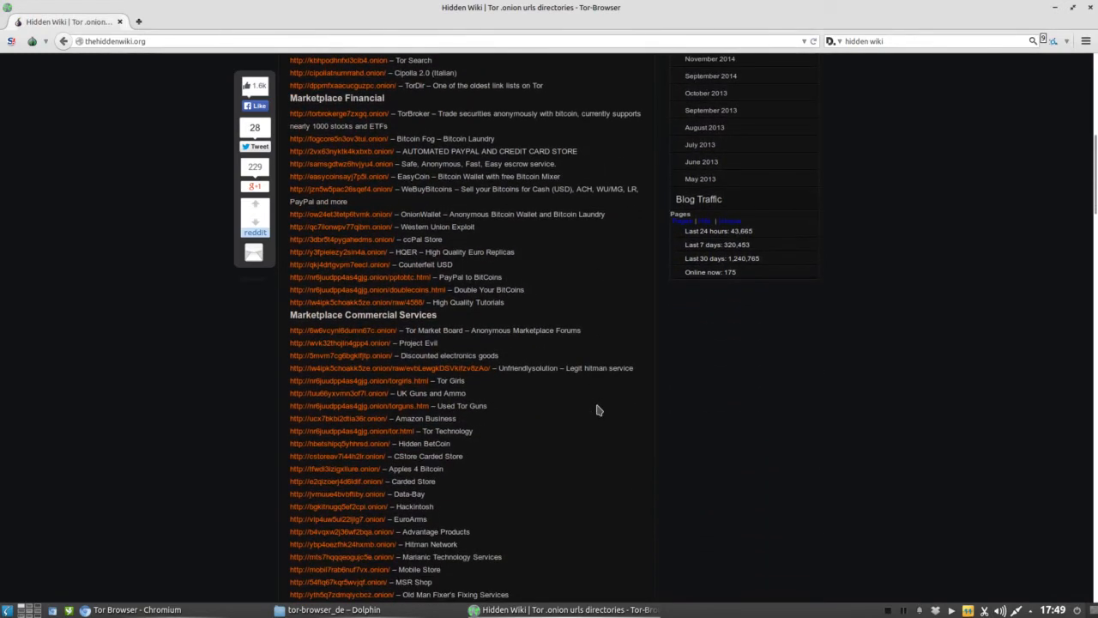
mouse_move(544, 290)
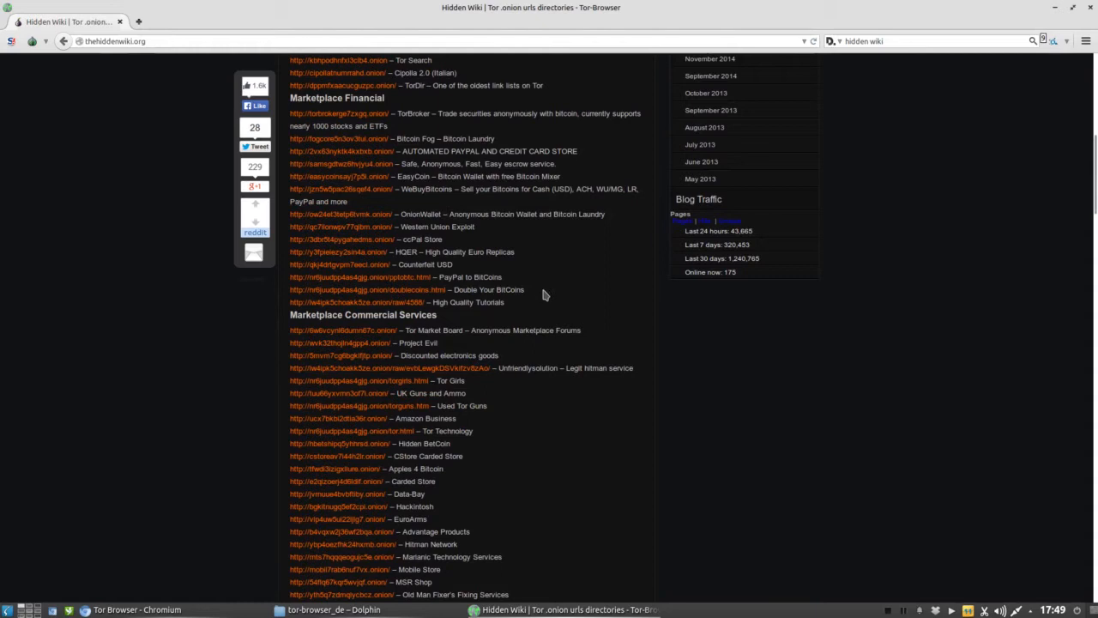
mouse_move(533, 281)
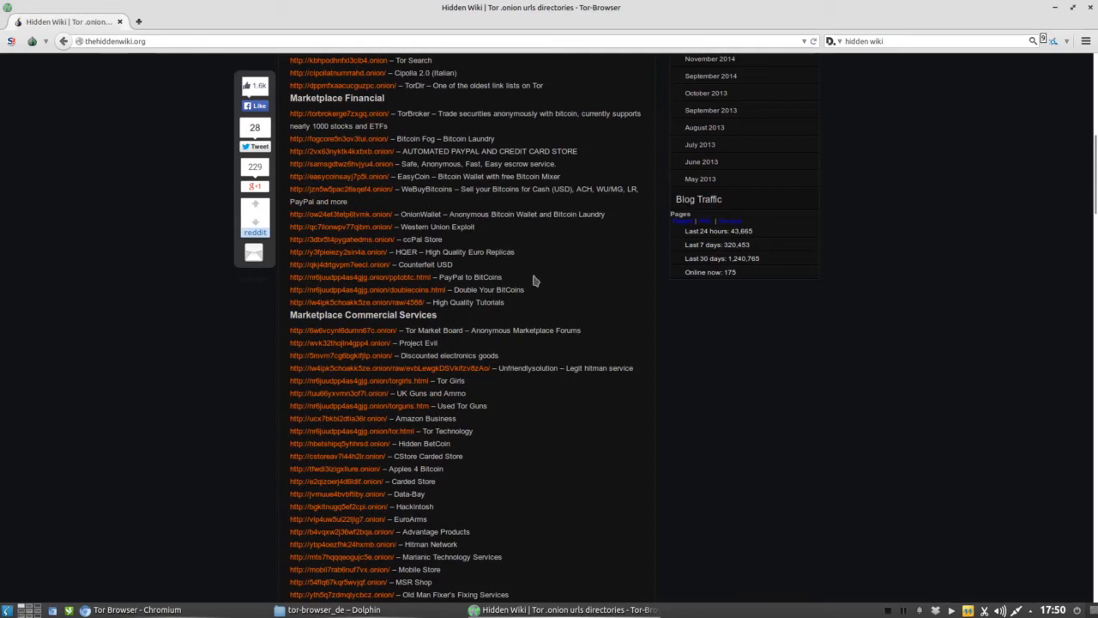
mouse_move(568, 324)
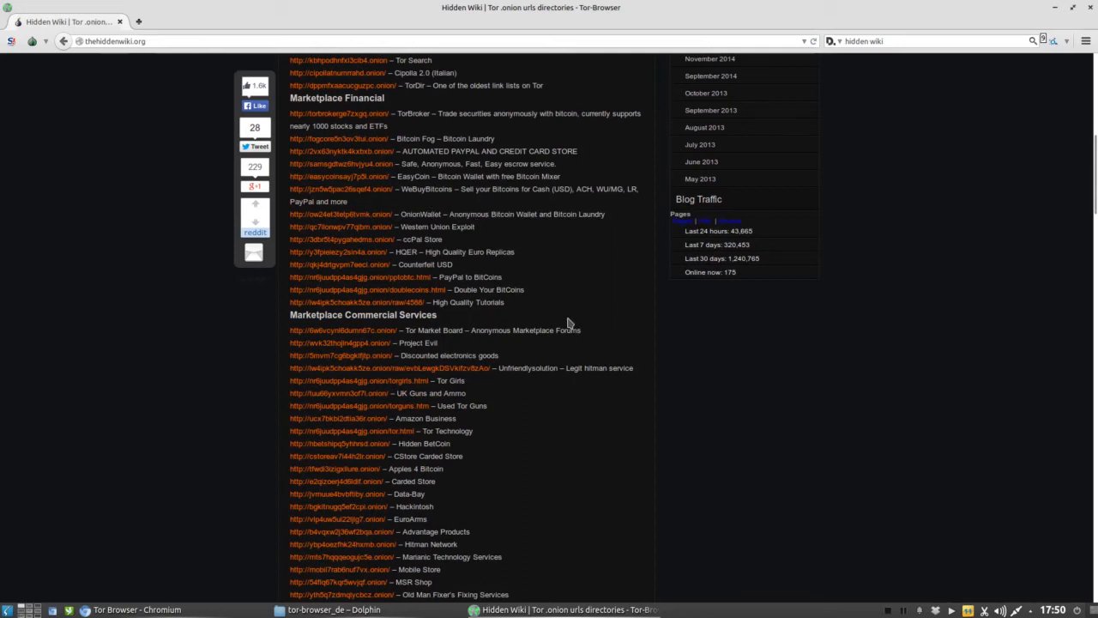
mouse_move(380, 251)
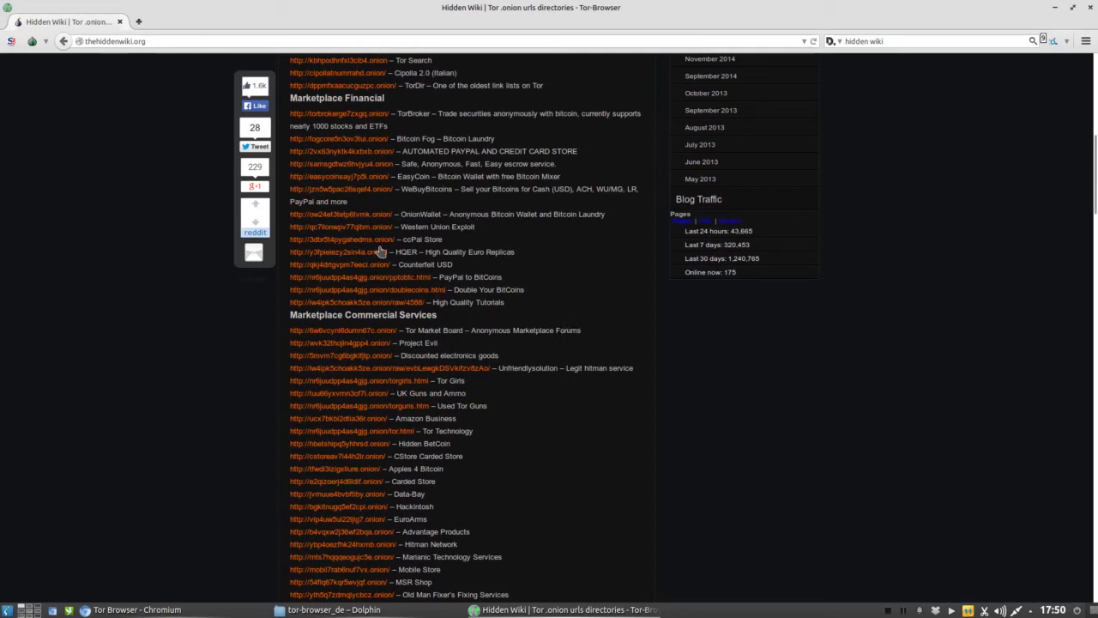
scroll(down, 3)
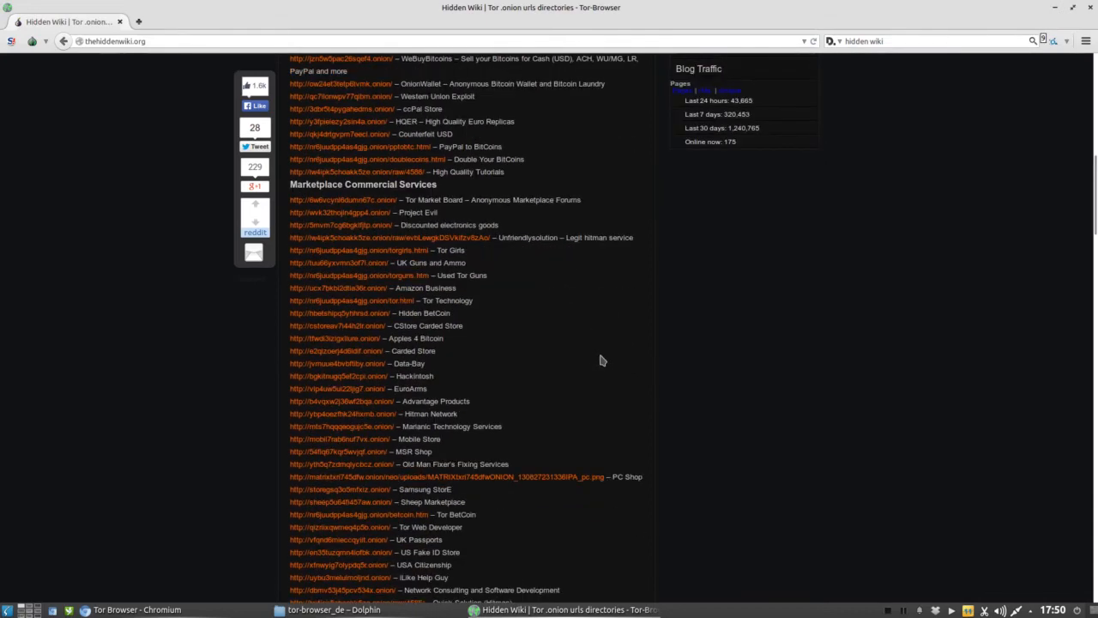
scroll(down, 3)
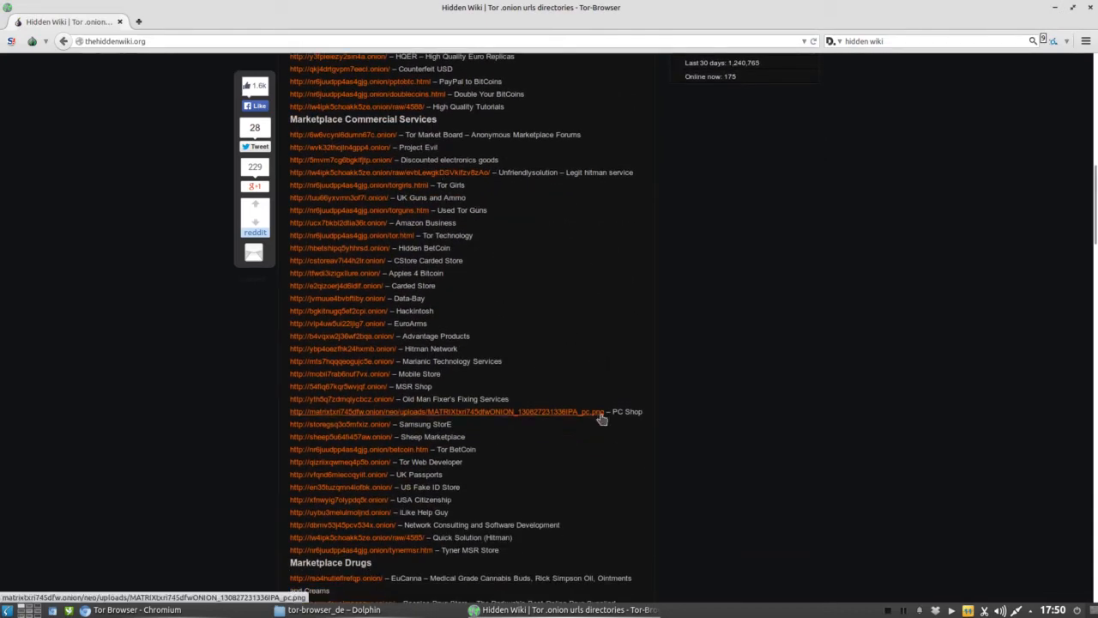
scroll(down, 3)
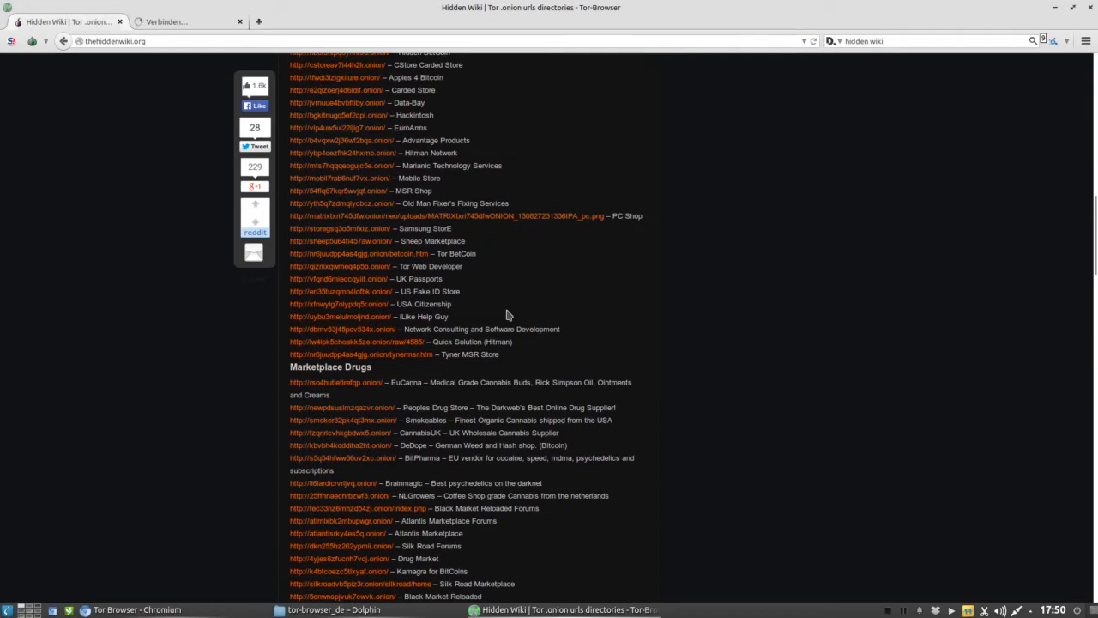
mouse_move(666, 407)
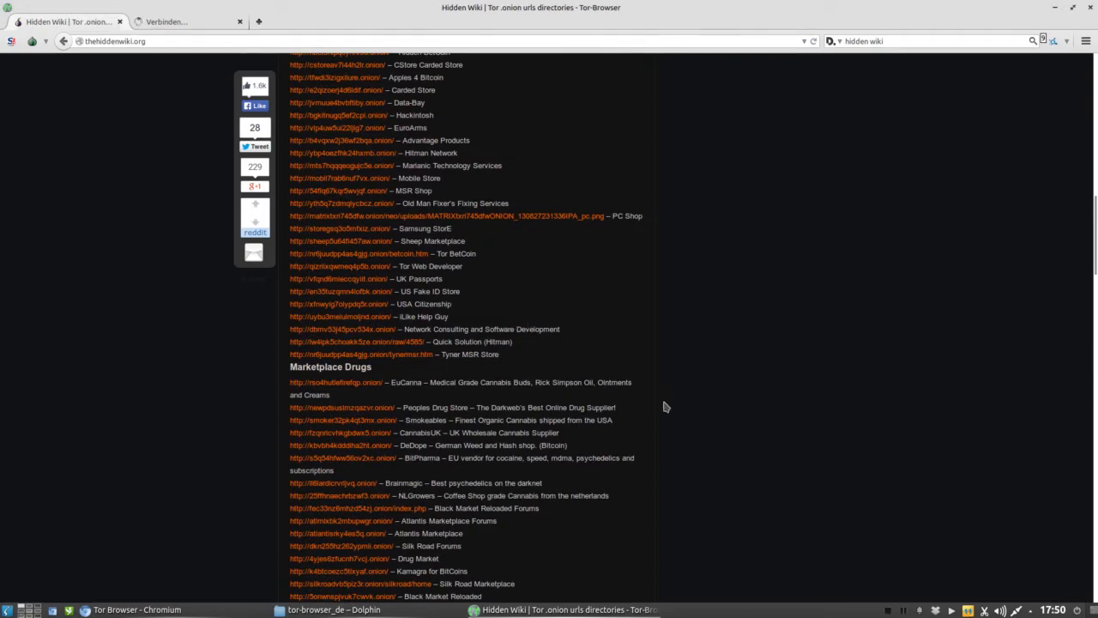
scroll(down, 3)
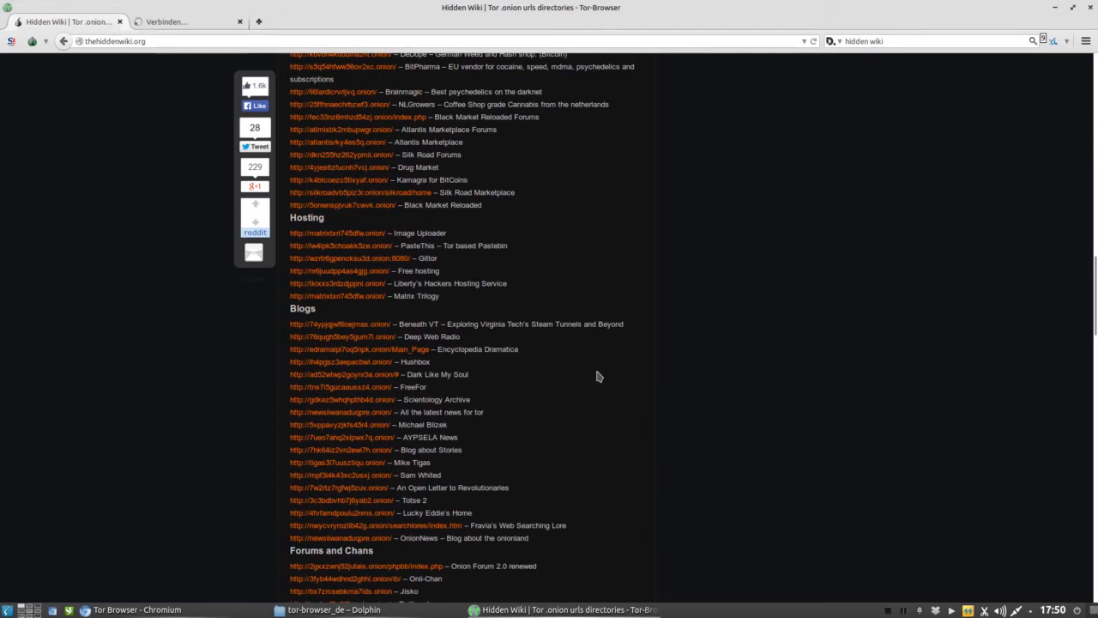
mouse_move(584, 374)
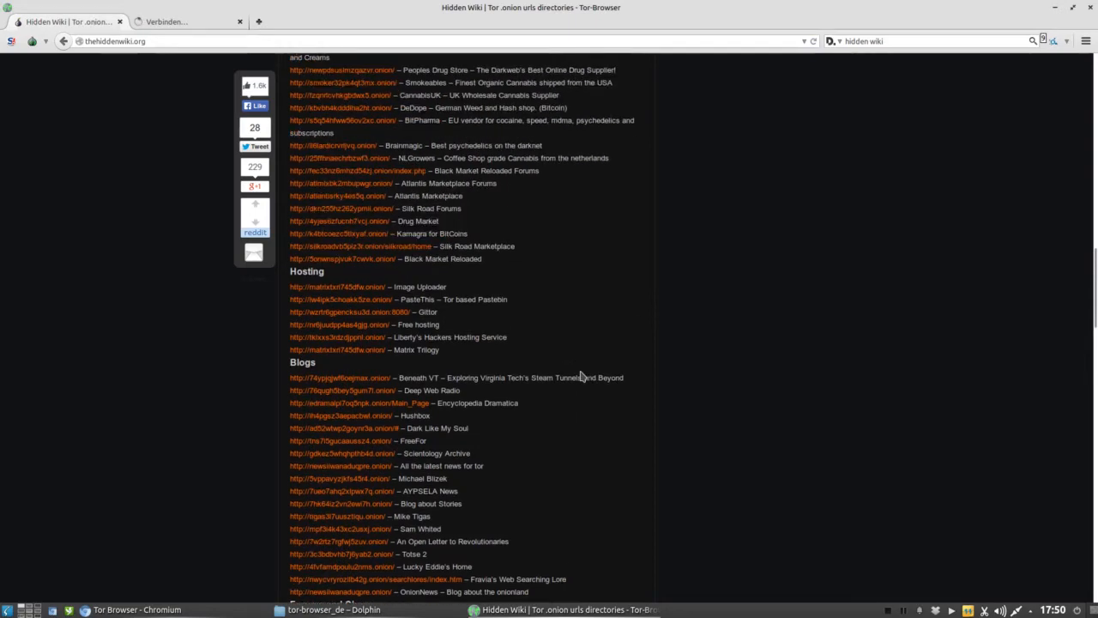
scroll(down, 3)
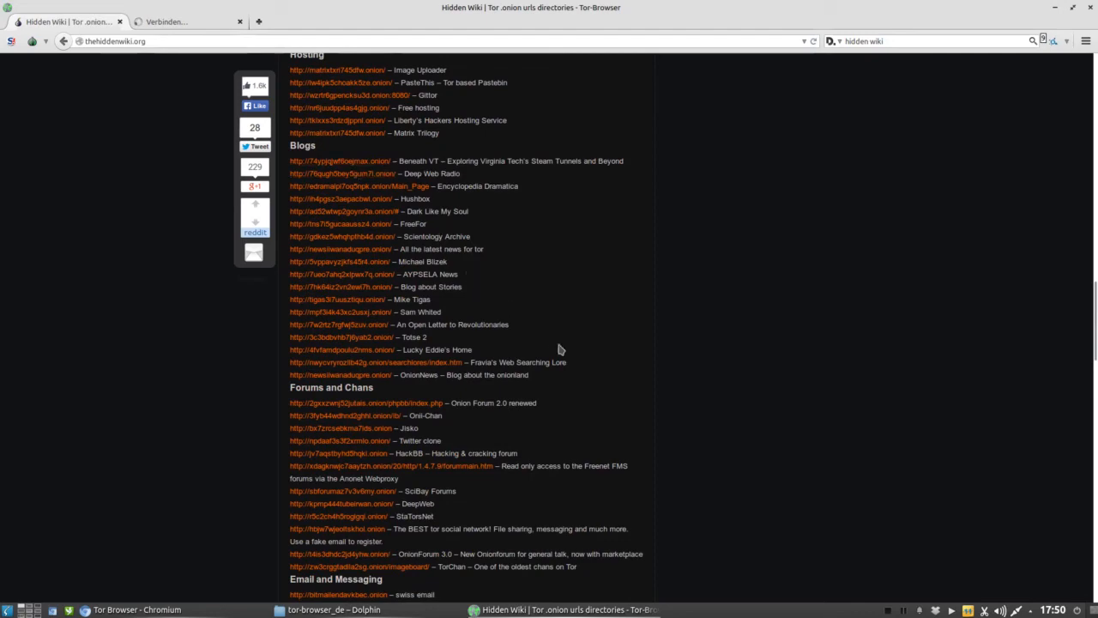
mouse_move(594, 364)
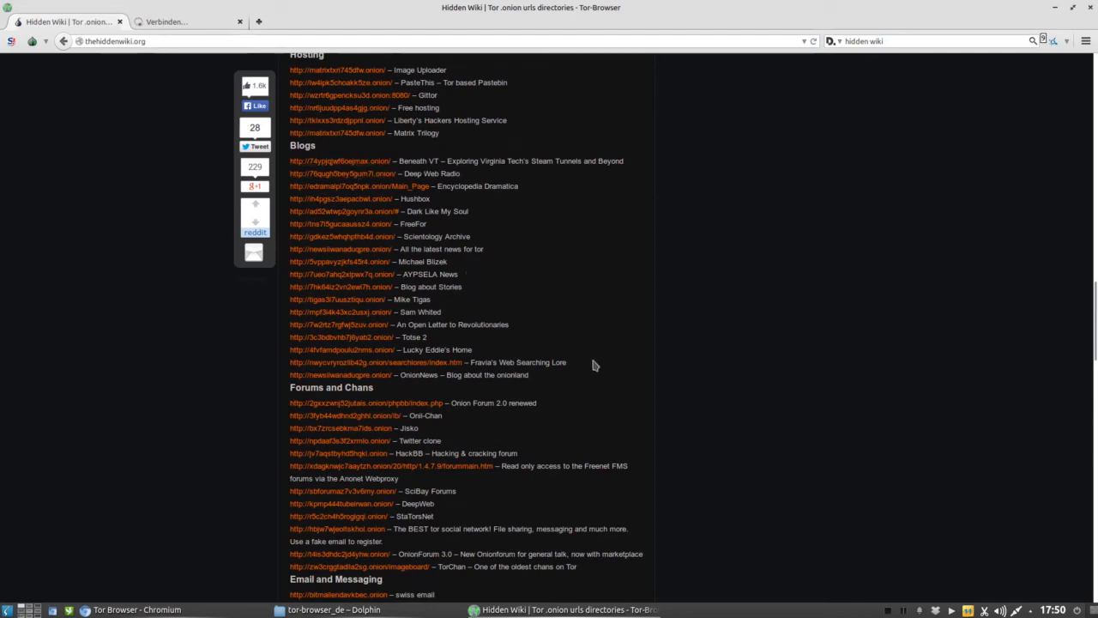
scroll(down, 3)
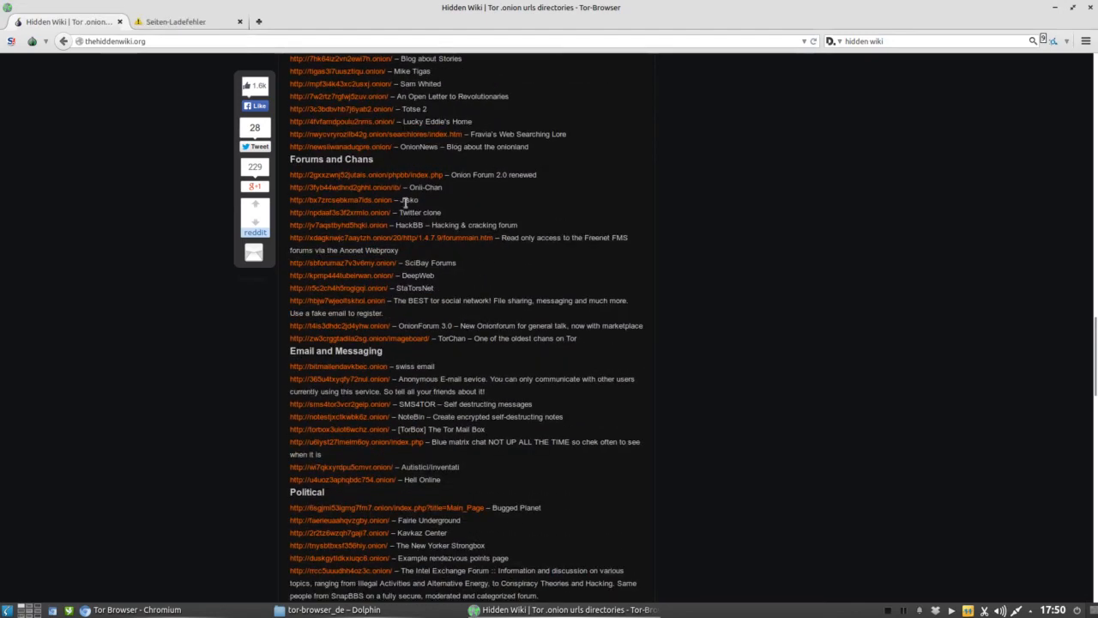
mouse_move(608, 356)
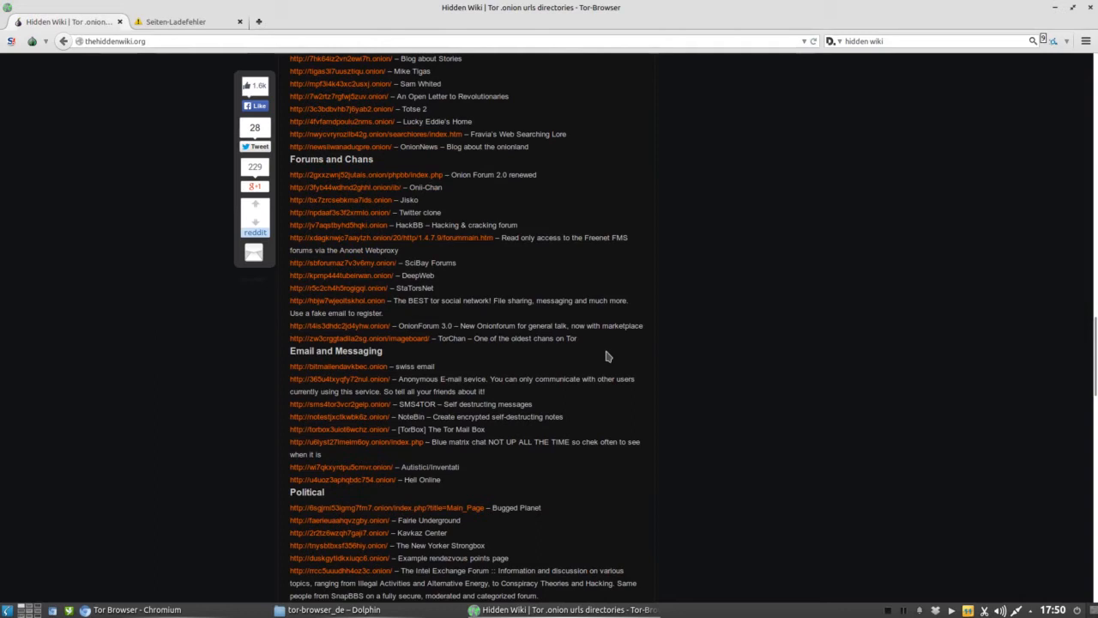
mouse_move(682, 363)
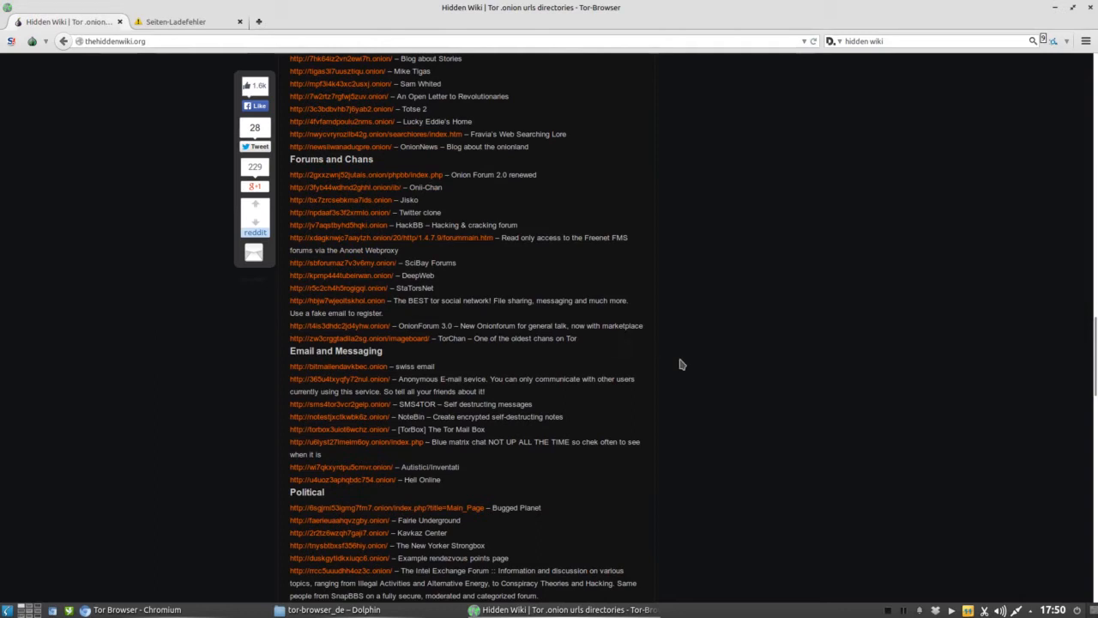
mouse_move(700, 398)
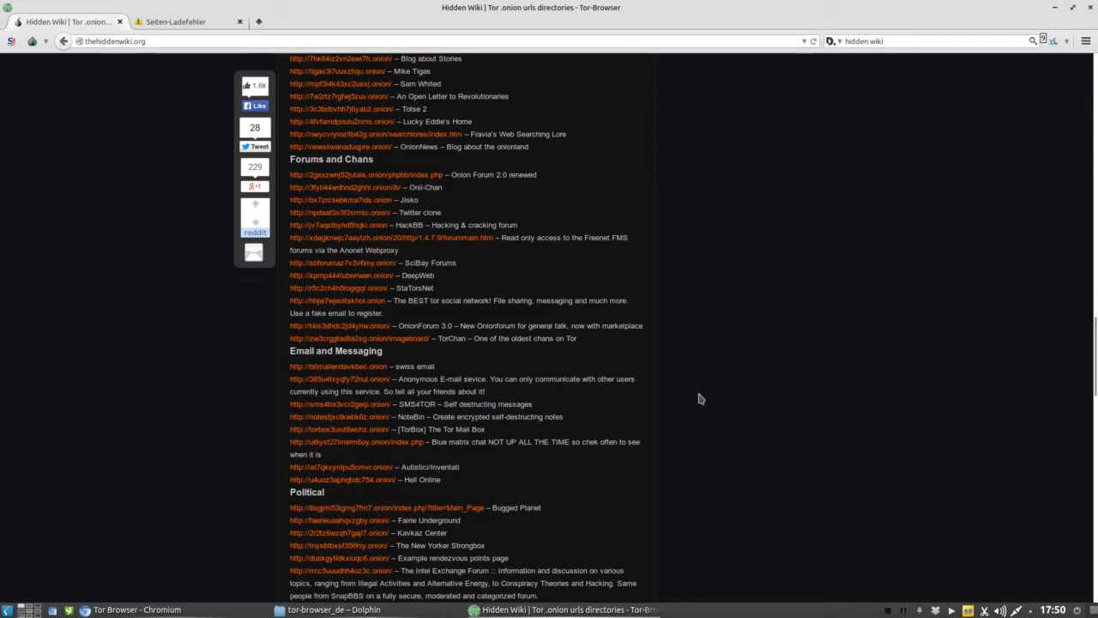
mouse_move(708, 411)
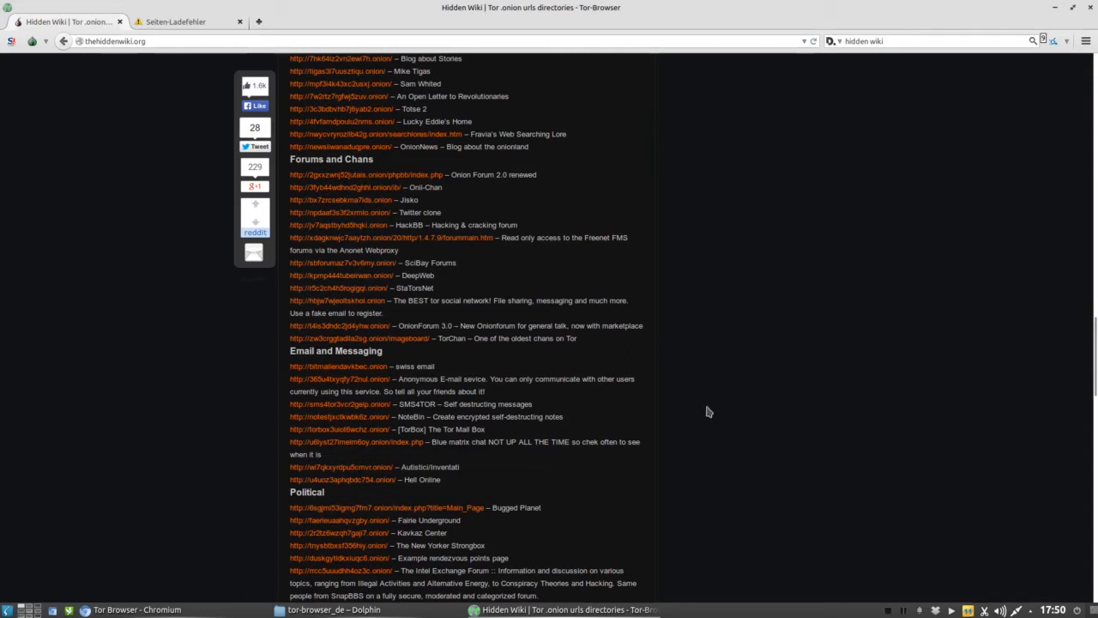
scroll(down, 3)
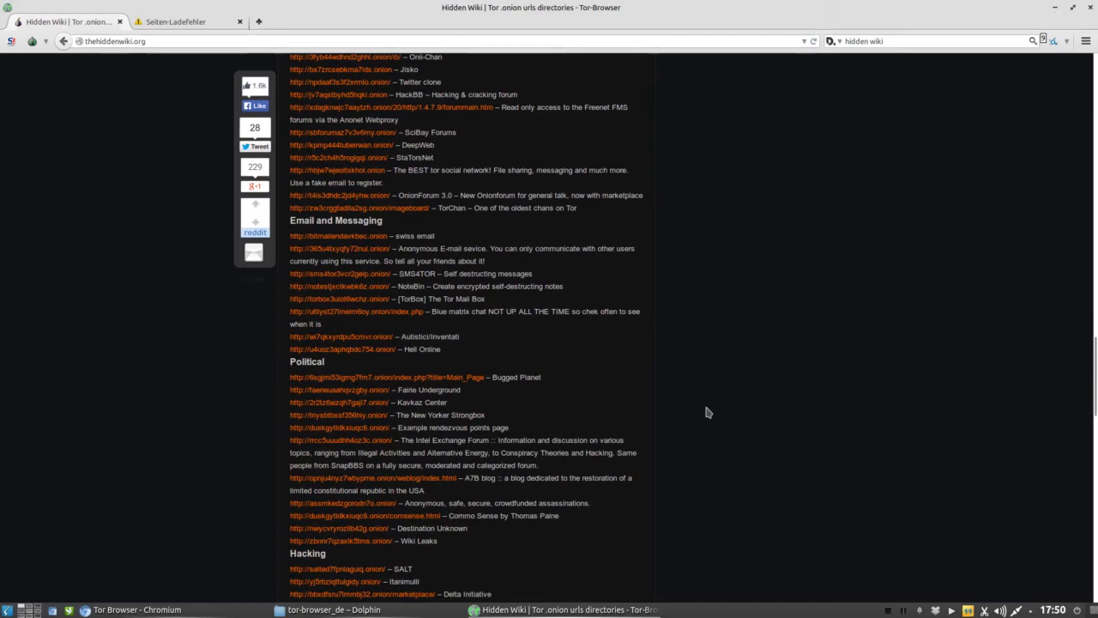
scroll(down, 3)
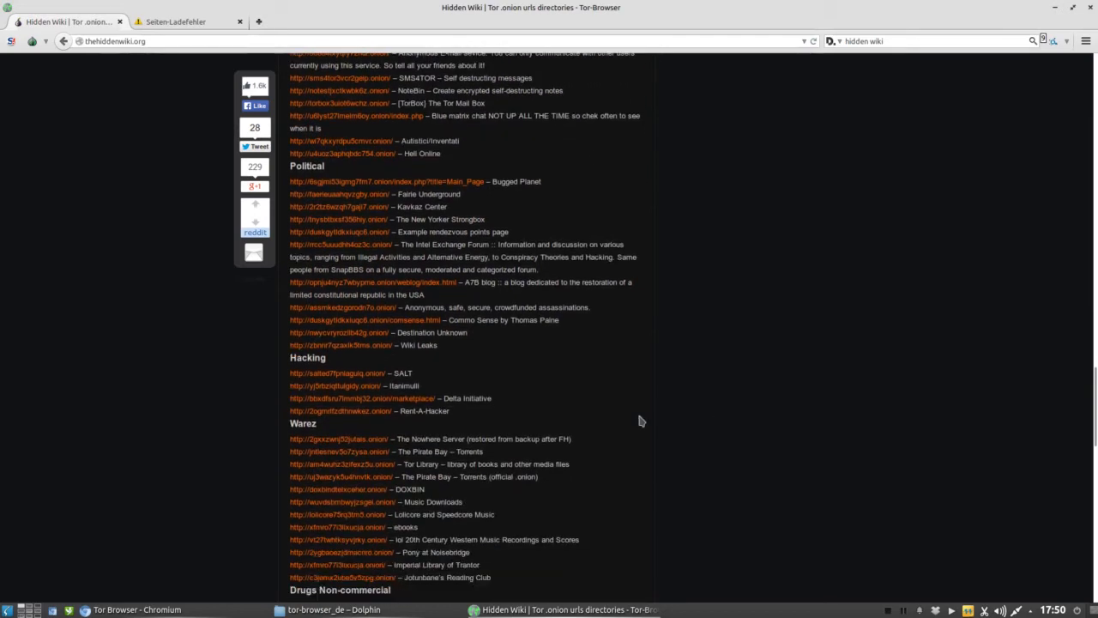
scroll(down, 3)
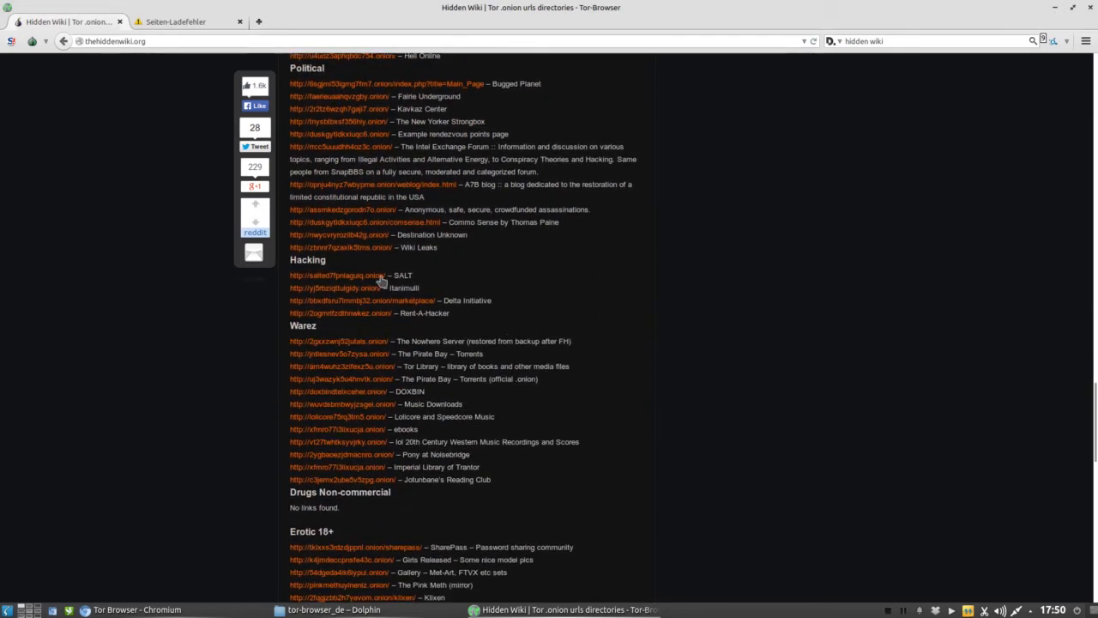
mouse_move(655, 416)
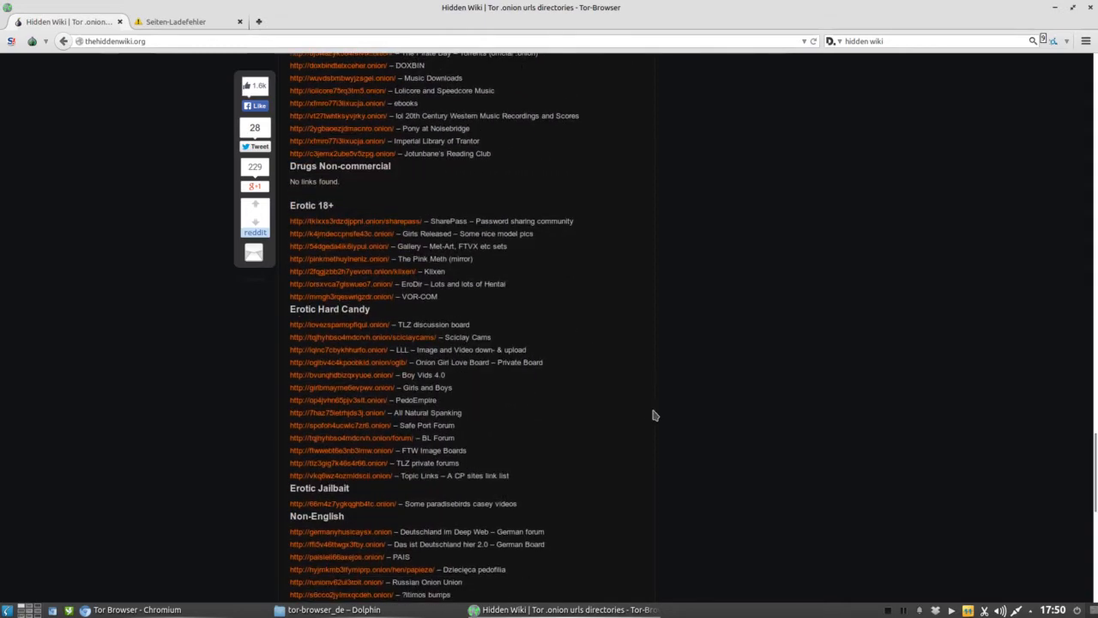
scroll(down, 3)
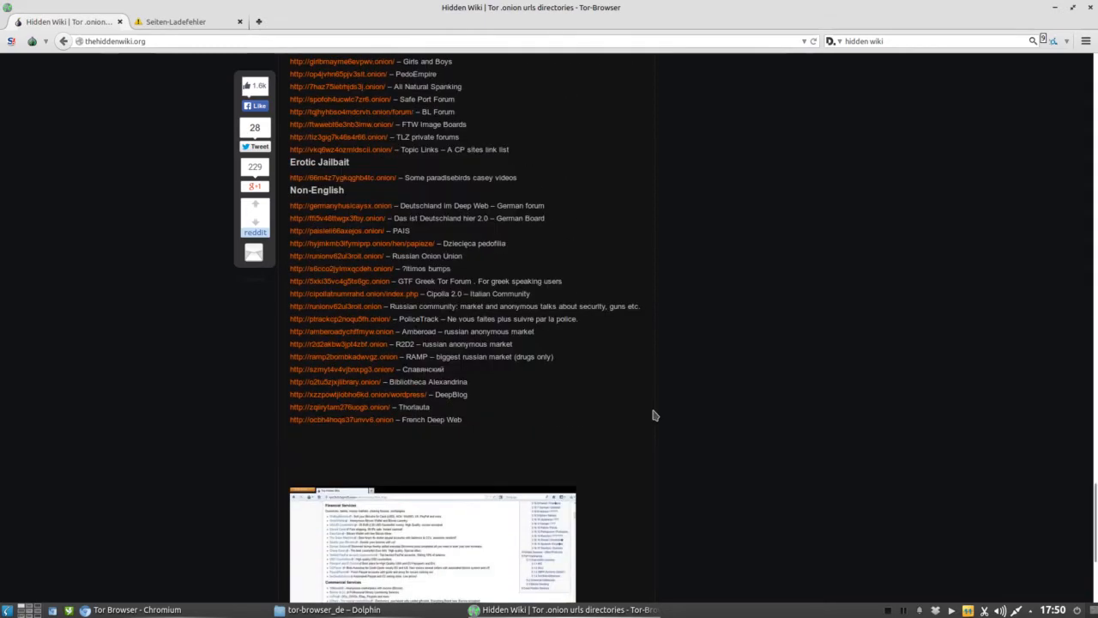
scroll(down, 3)
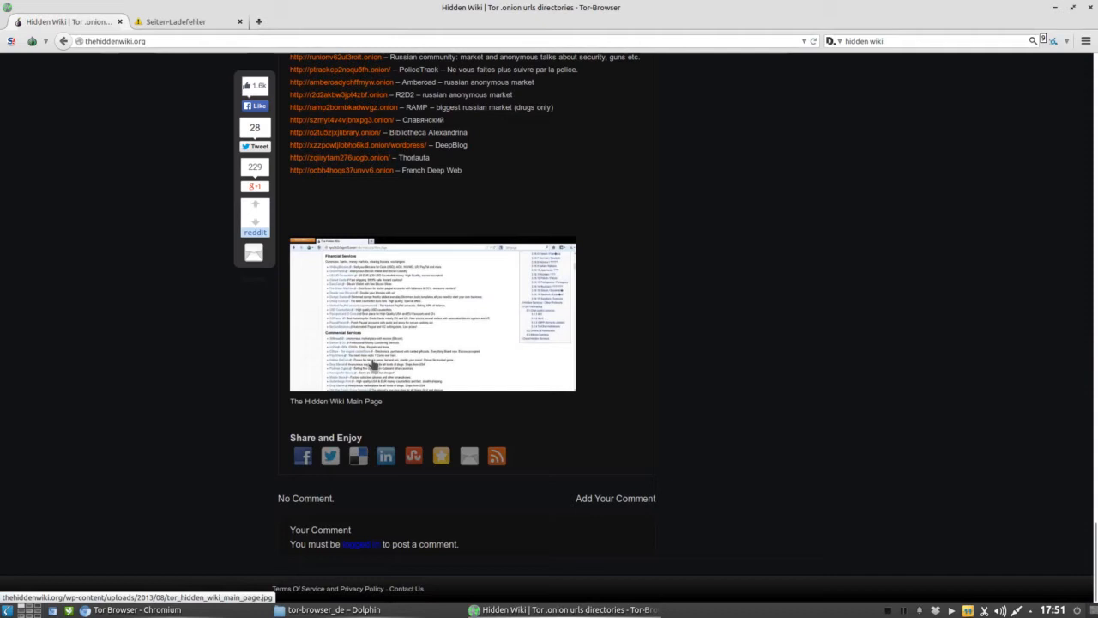
- Close the Seiten-Ladefehler connection-error tab and scroll the Hidden Wiki link listings
click(432, 313)
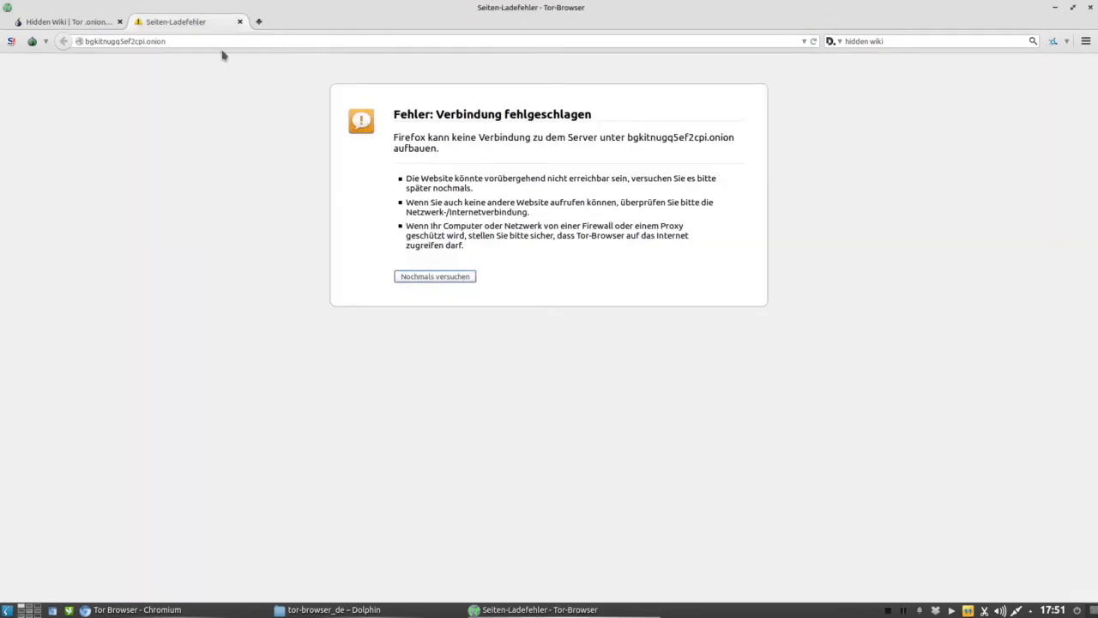
click(60, 22)
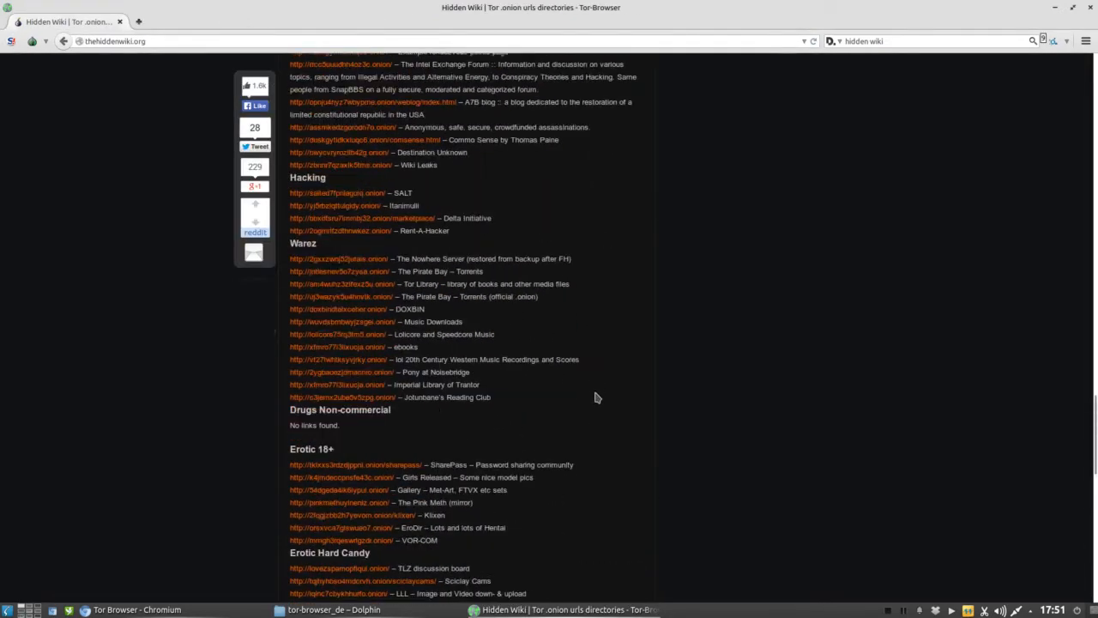
scroll(down, 3)
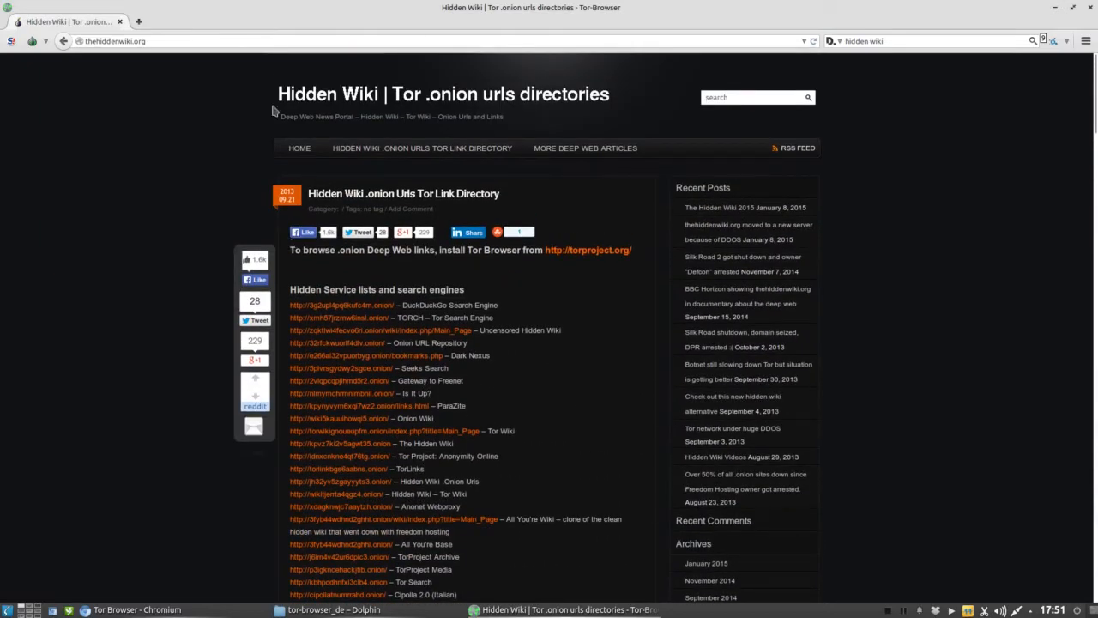
mouse_move(236, 192)
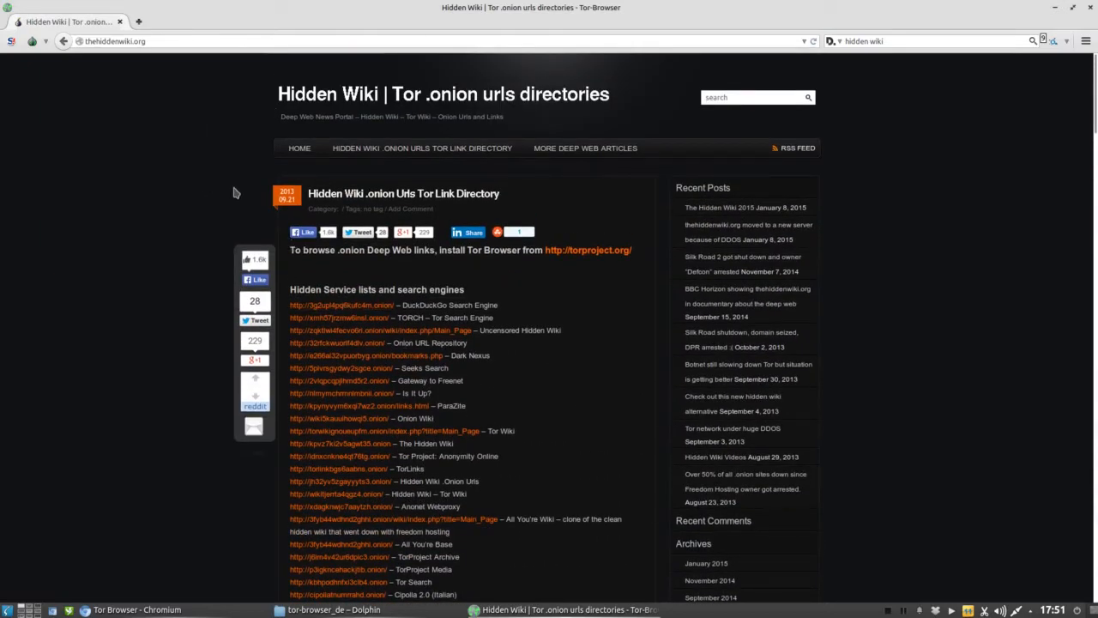
scroll(down, 3)
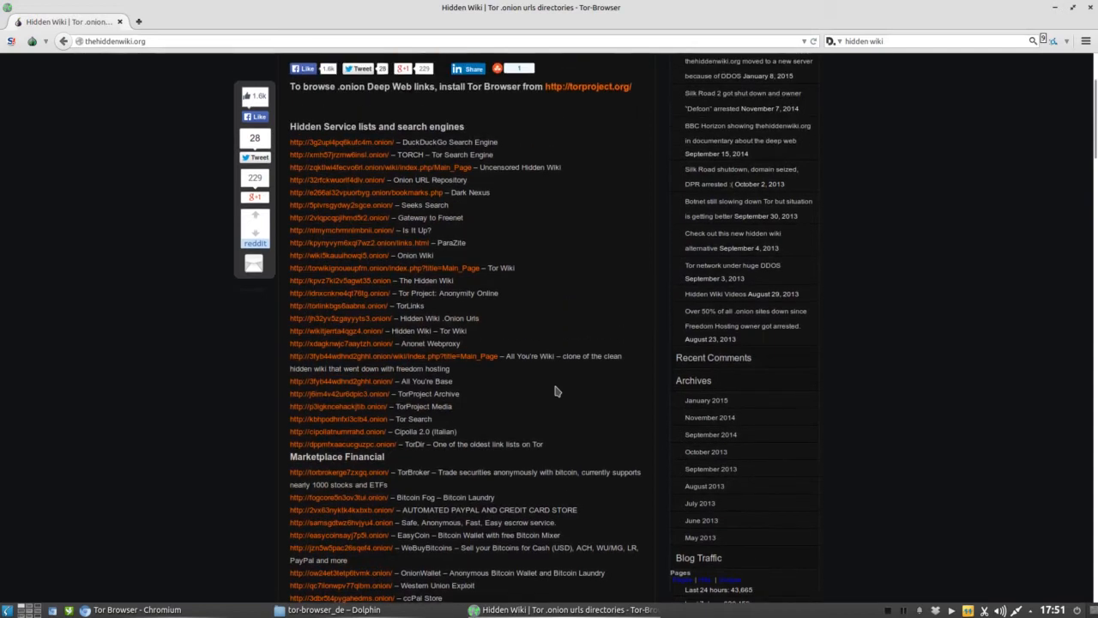
mouse_move(552, 410)
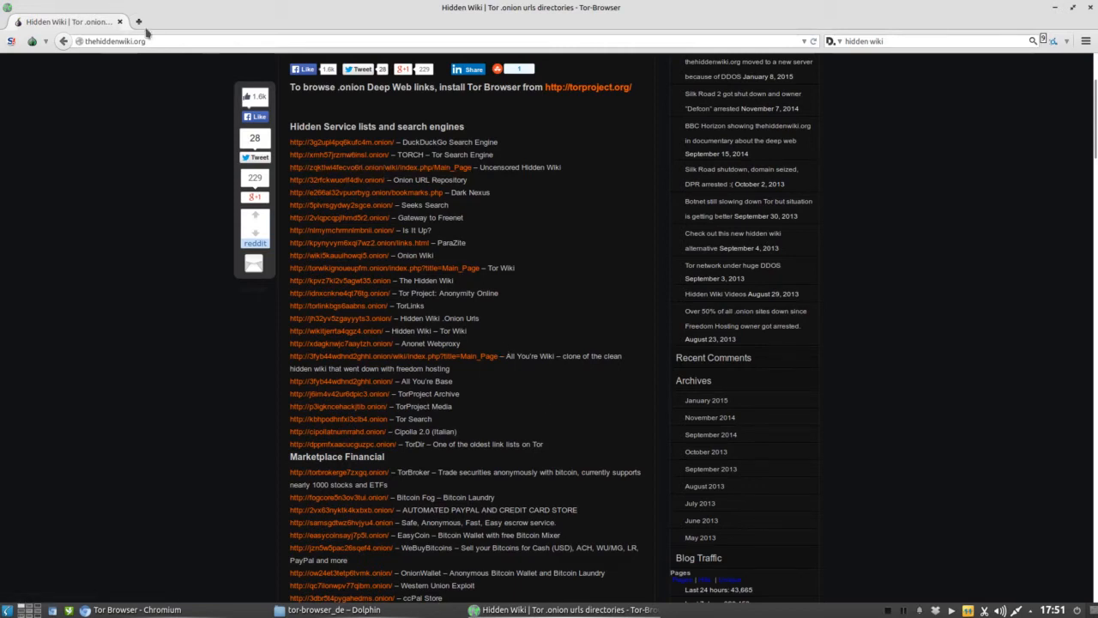
- Close the Hidden Wiki tab and switch the search engine to YouTube
click(139, 21)
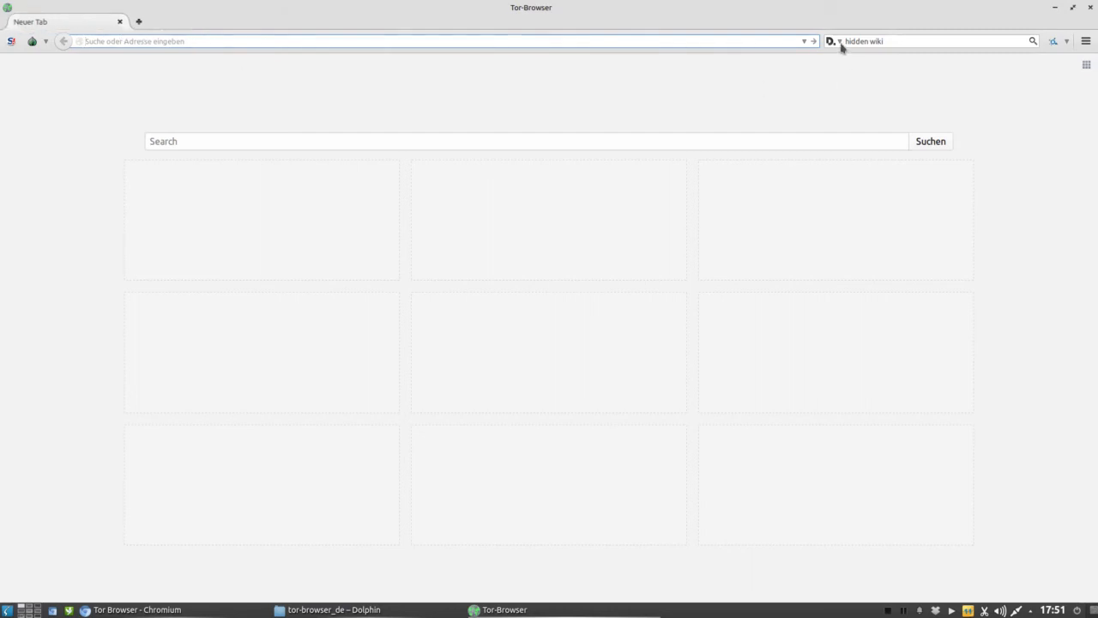
click(838, 41)
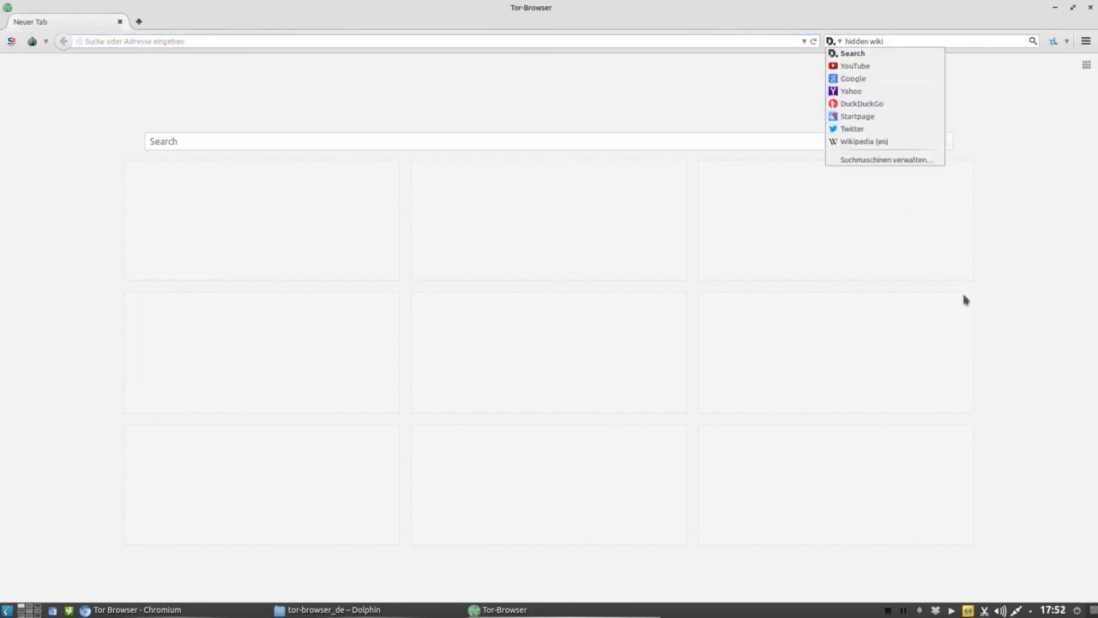
click(832, 42)
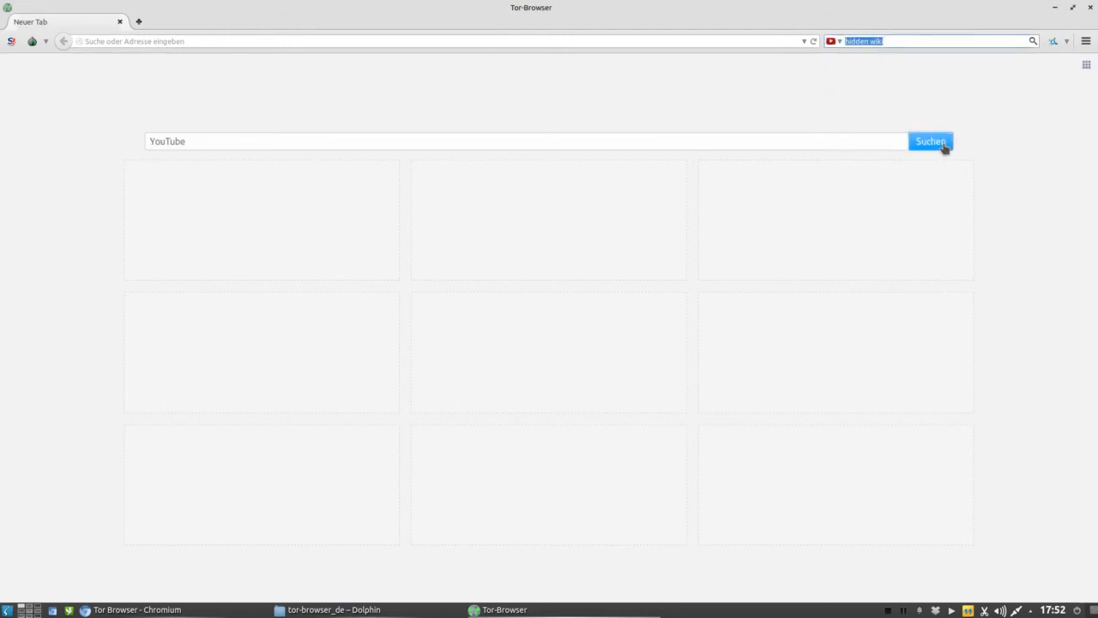
click(931, 140)
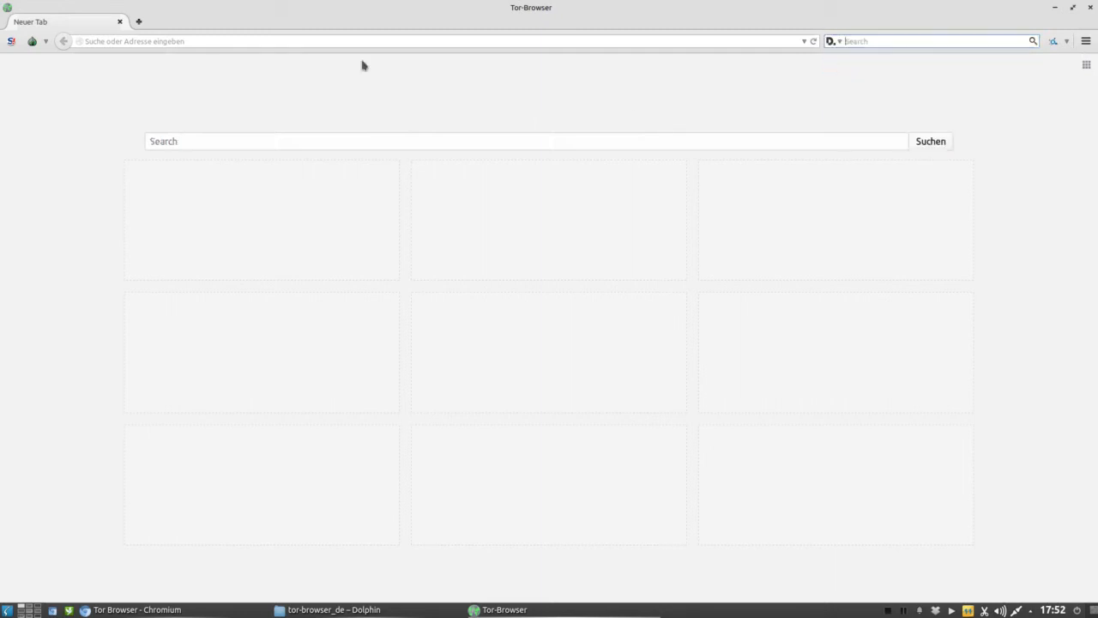
- Bring up the Tor onion button's privacy and identity options menu
click(31, 41)
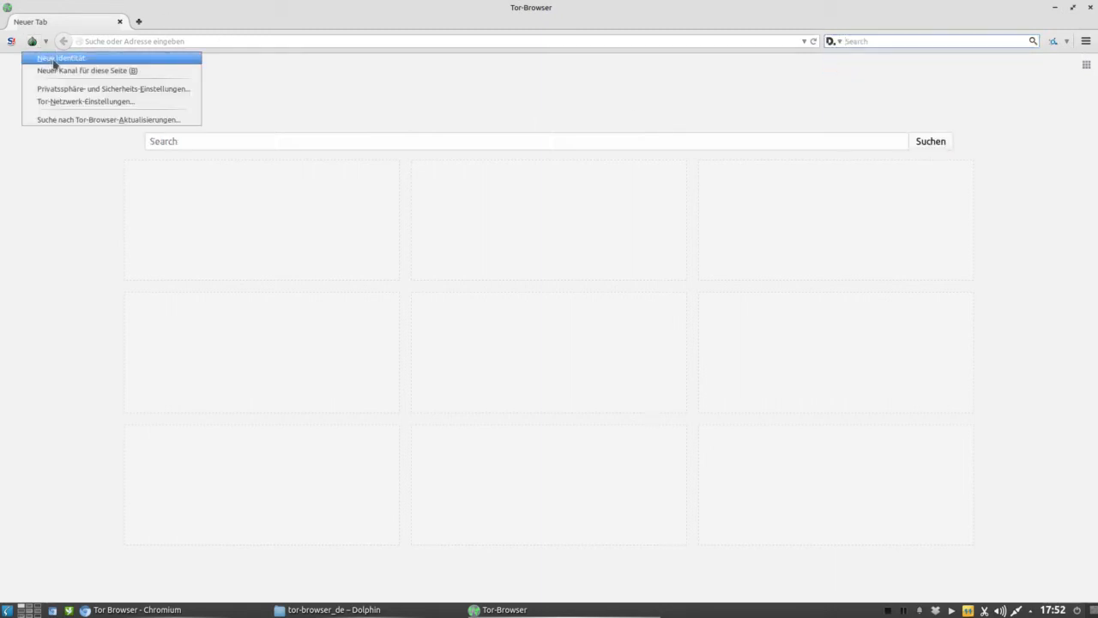
mouse_move(244, 83)
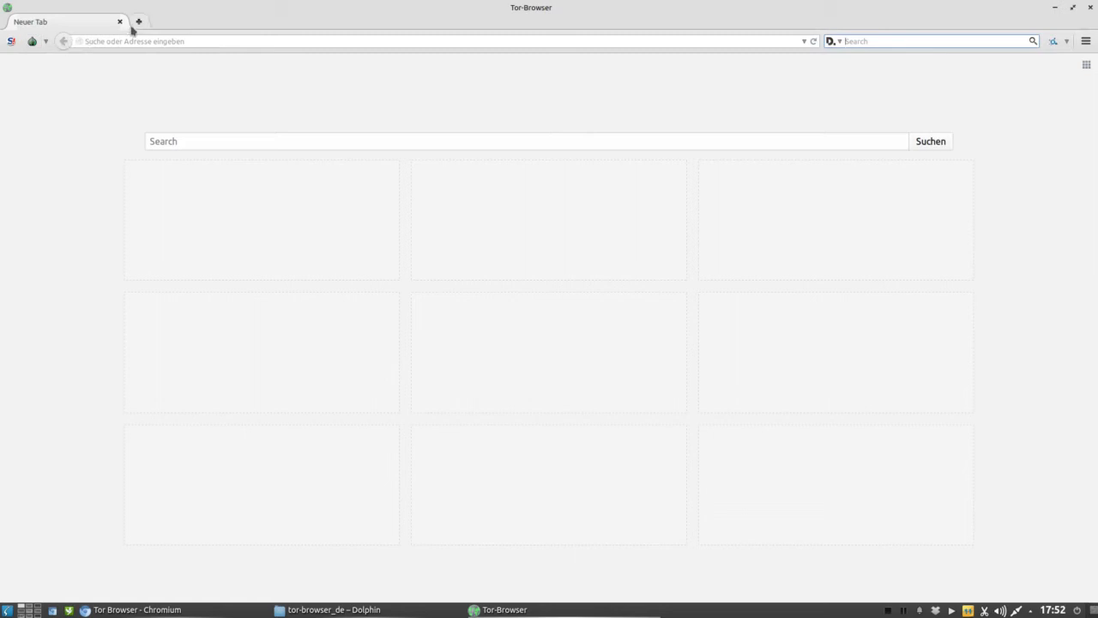
mouse_move(513, 101)
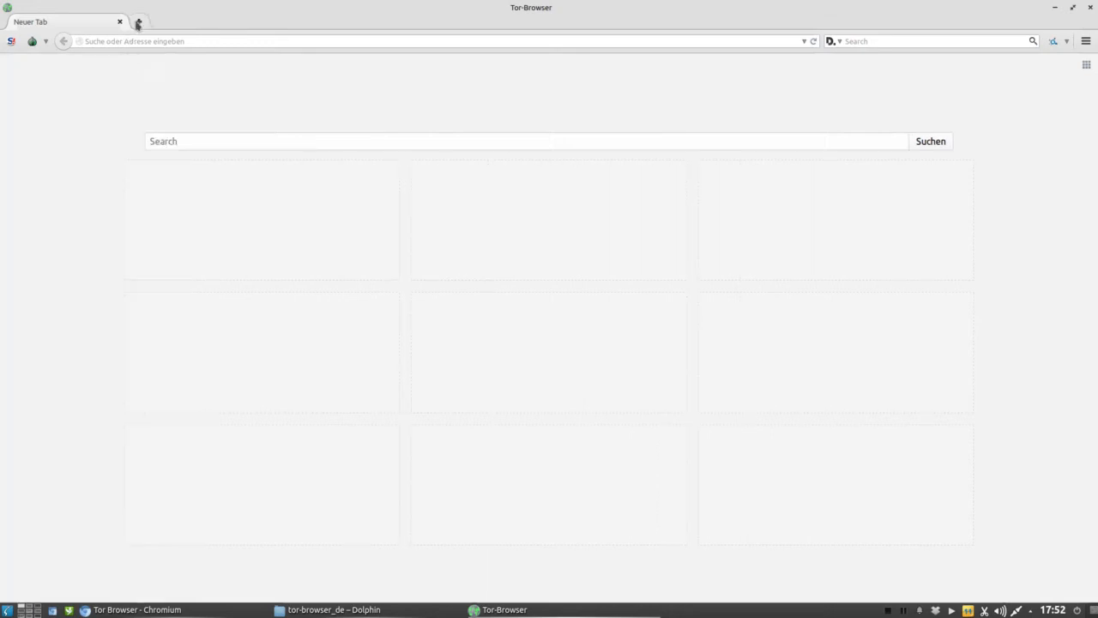
click(1085, 40)
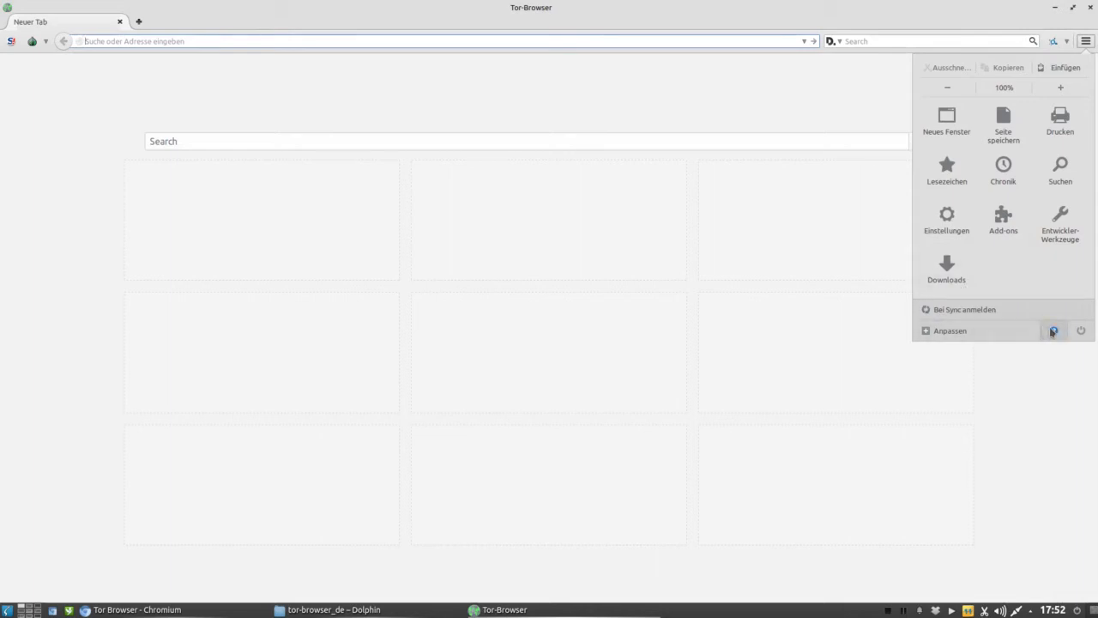
mouse_move(946, 221)
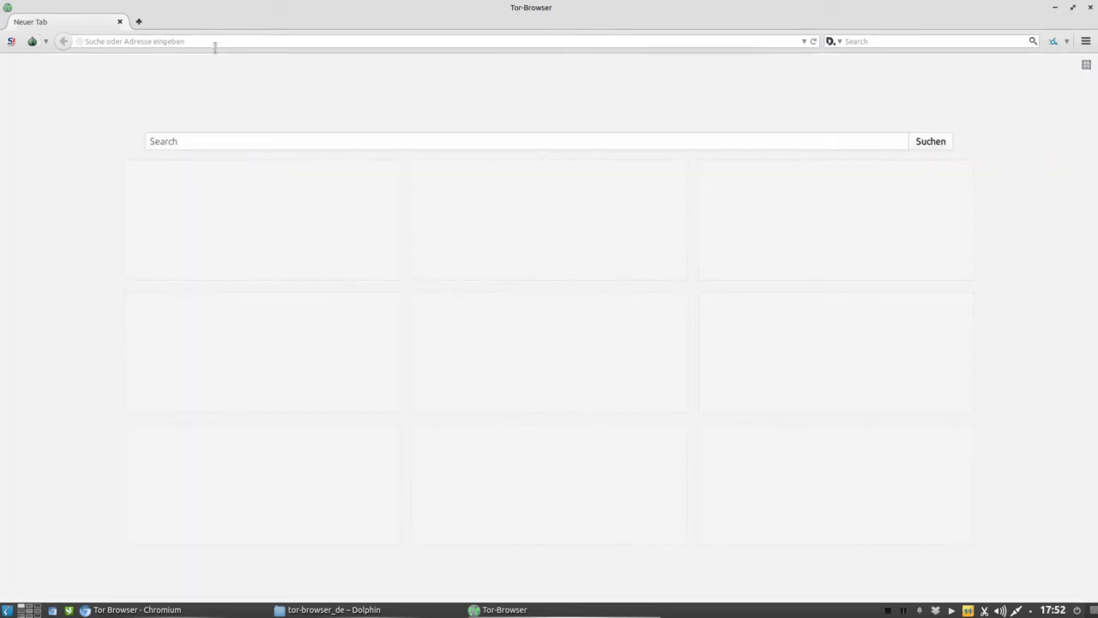
click(32, 41)
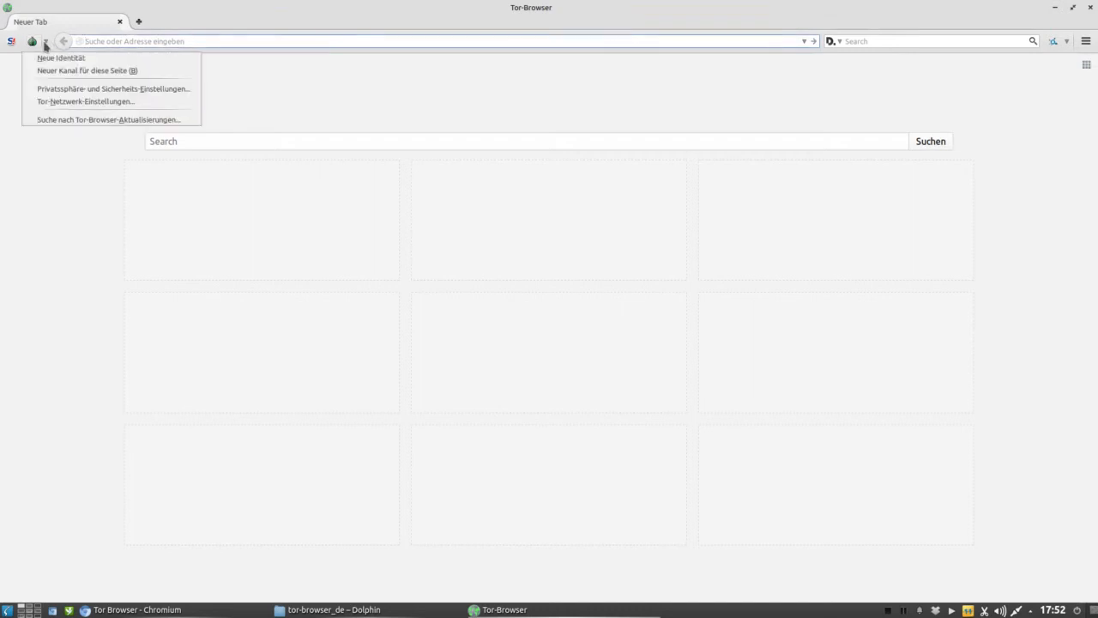
mouse_move(109, 119)
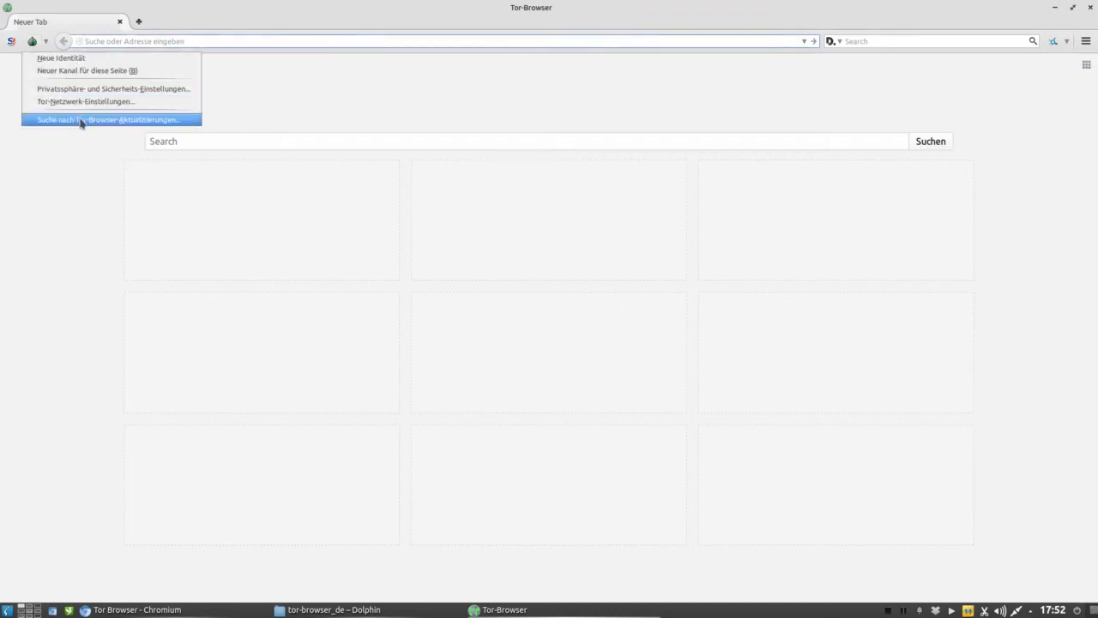
mouse_move(111, 88)
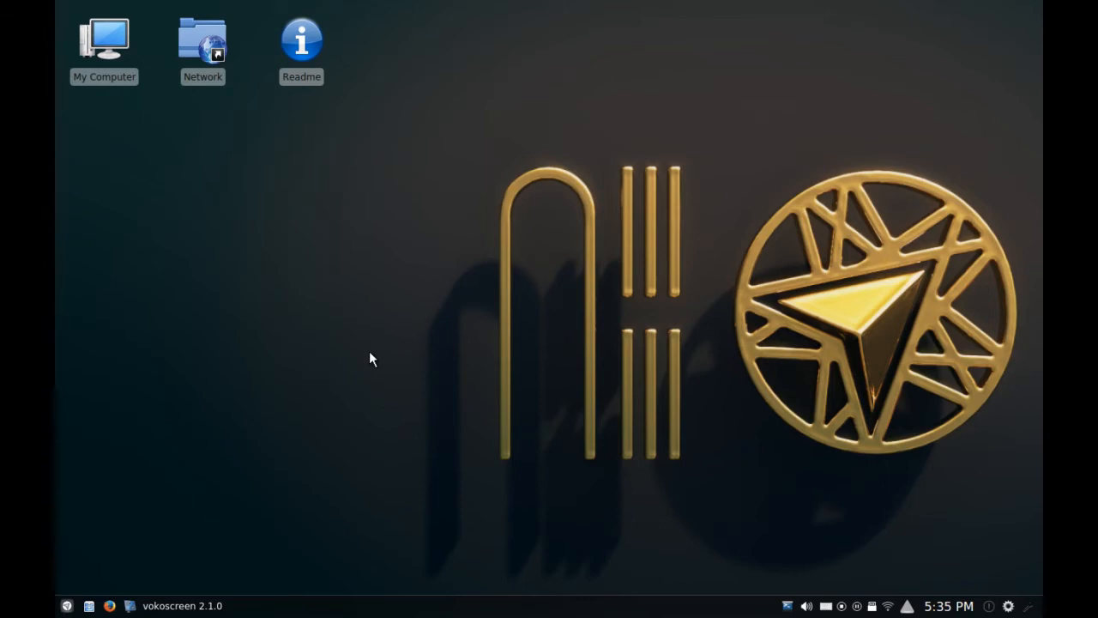
mouse_move(419, 355)
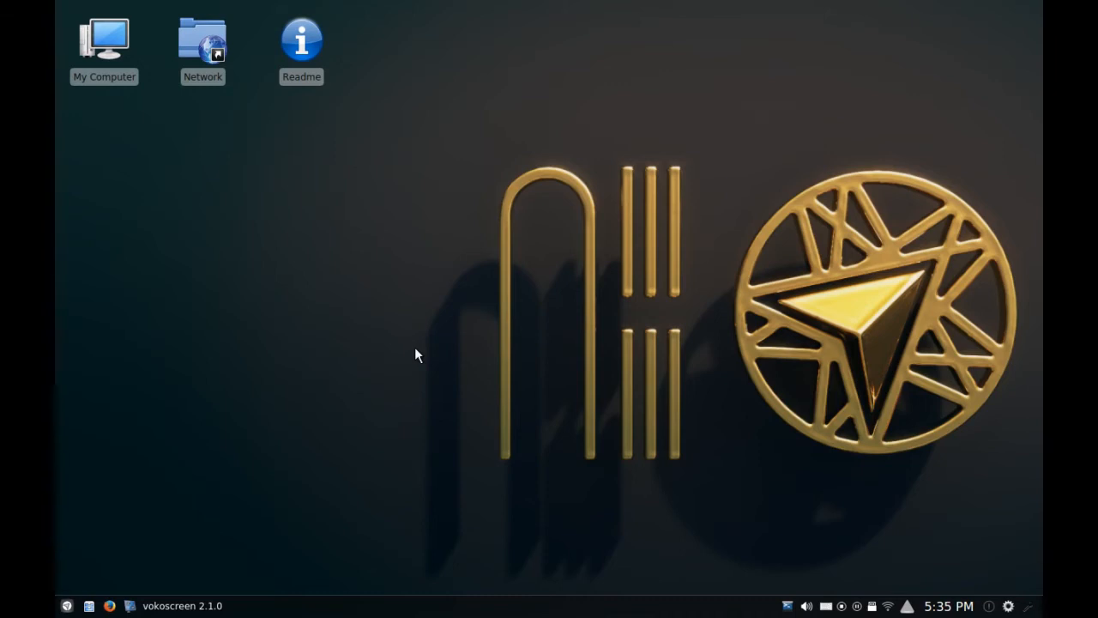
mouse_move(429, 205)
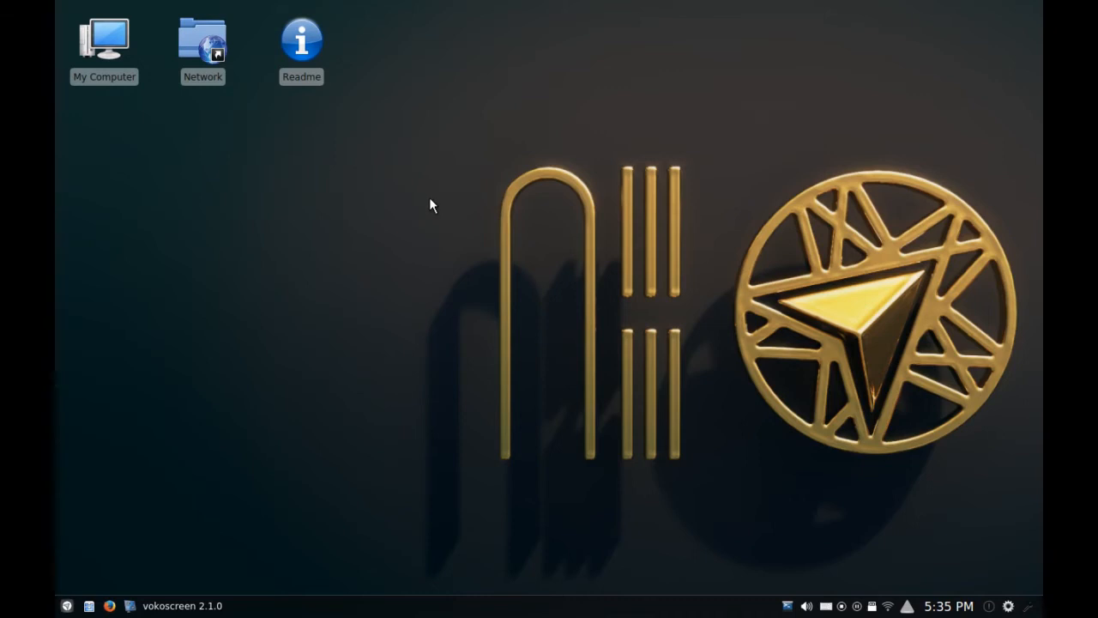
- Open Desktop Settings, try the Ozymandias images, and apply the dark gold Netrunner wallpaper
right_click(431, 204)
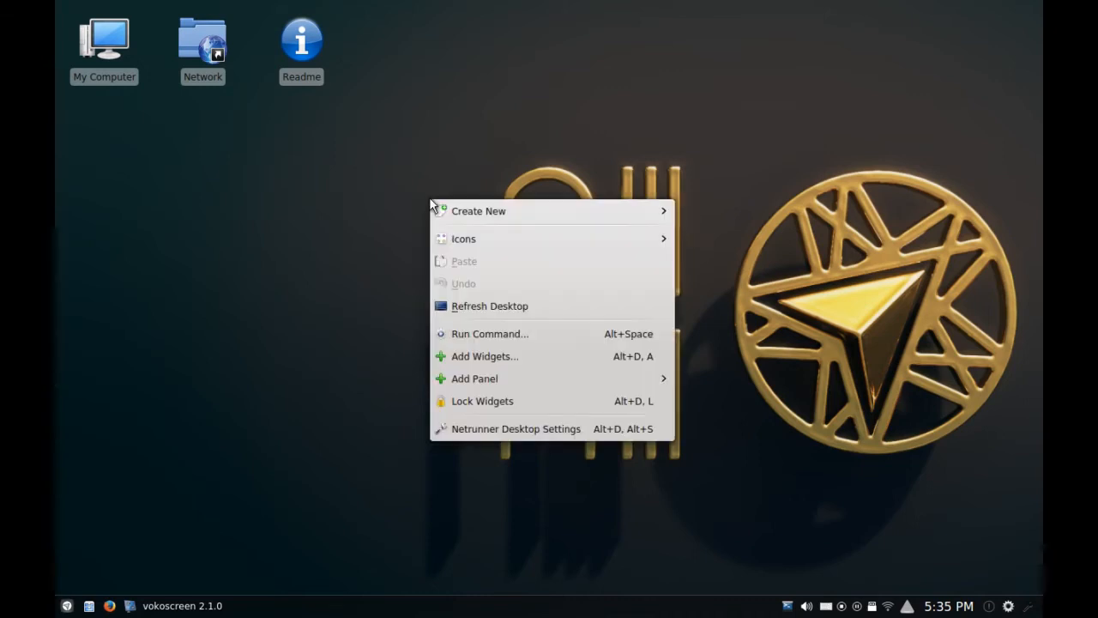
mouse_move(480, 429)
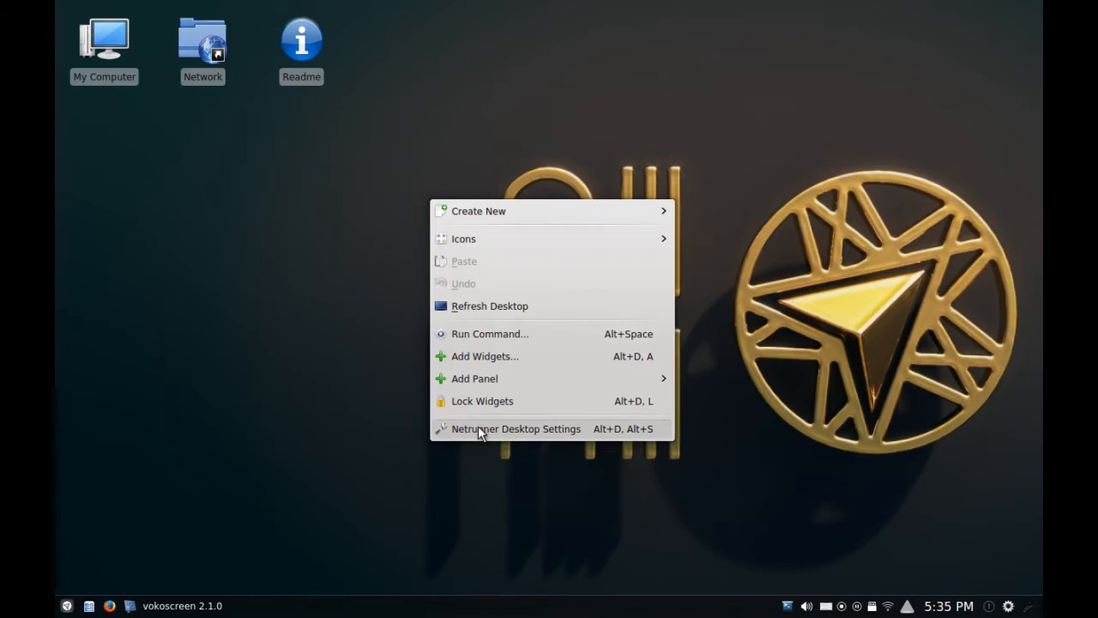
click(515, 429)
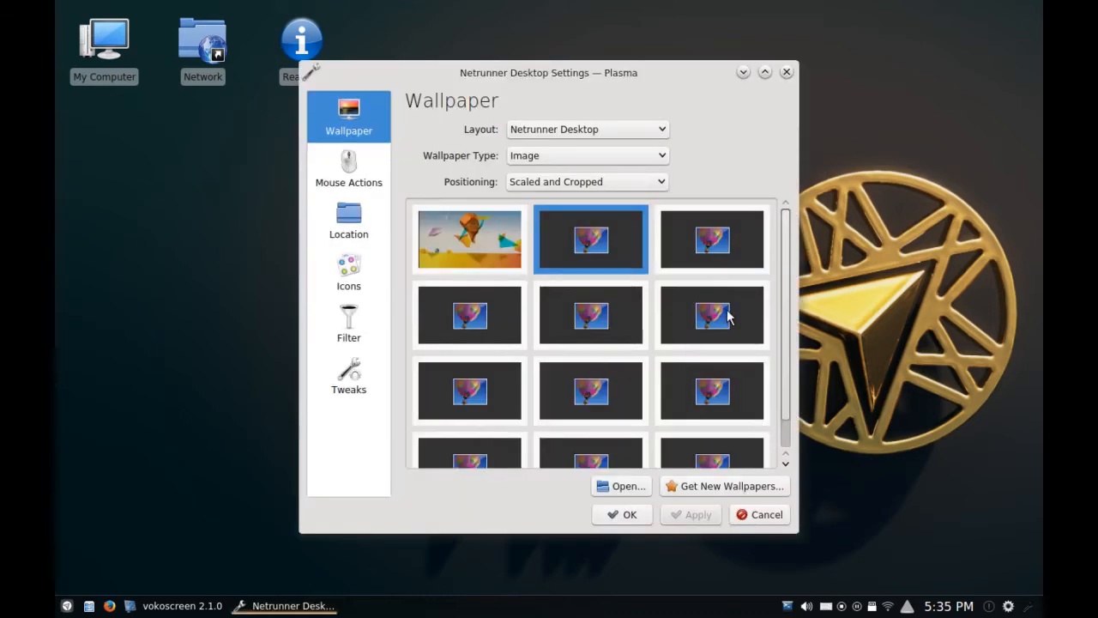
scroll(down, 3)
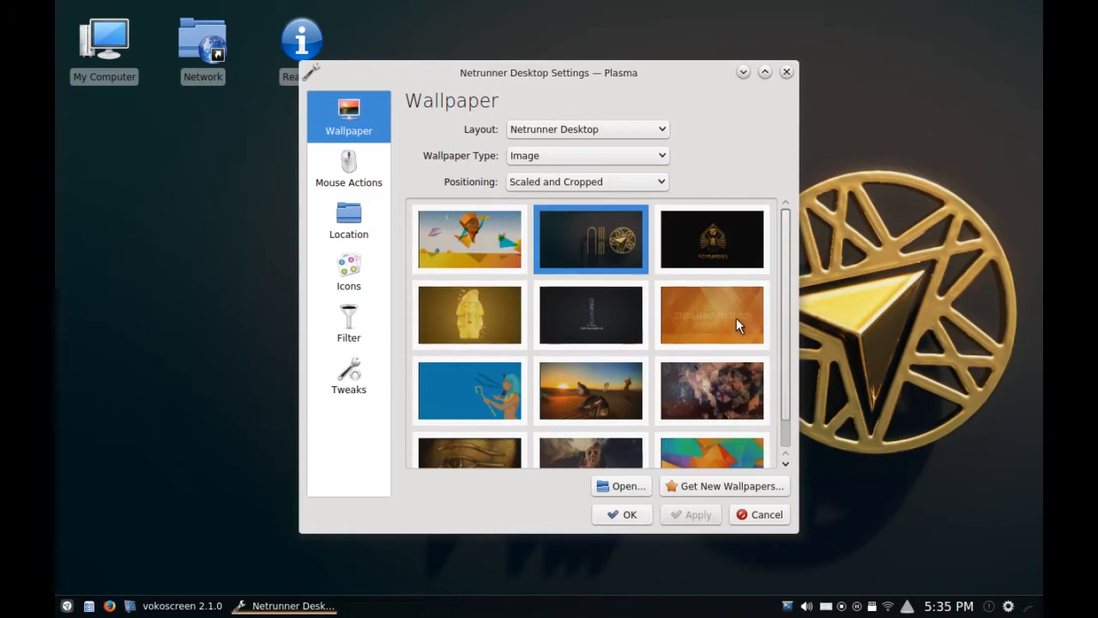
click(712, 315)
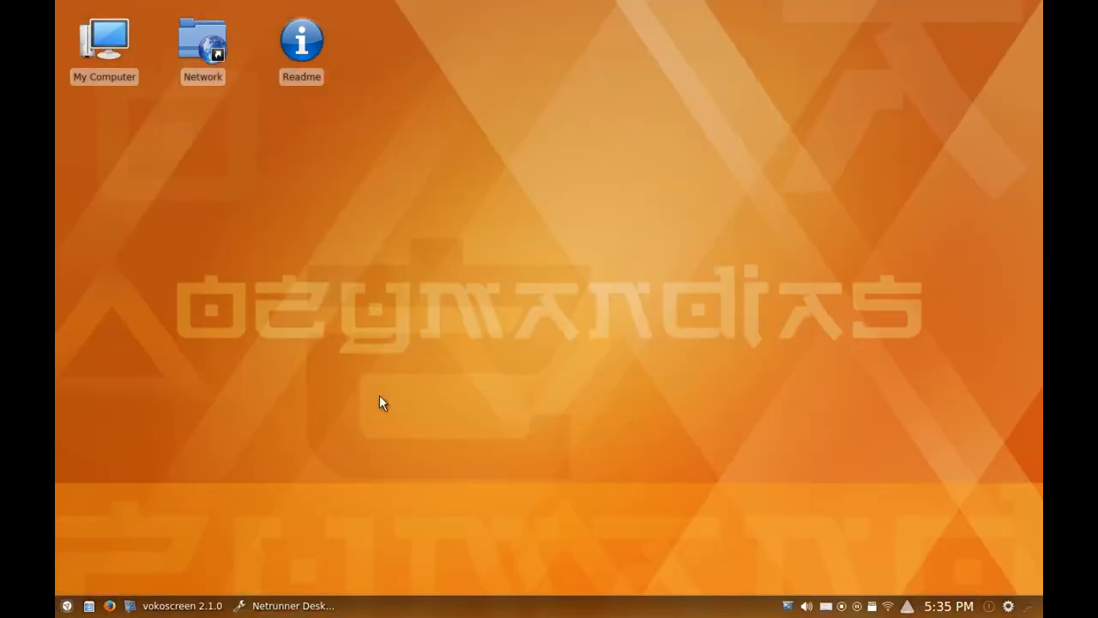
mouse_move(249, 350)
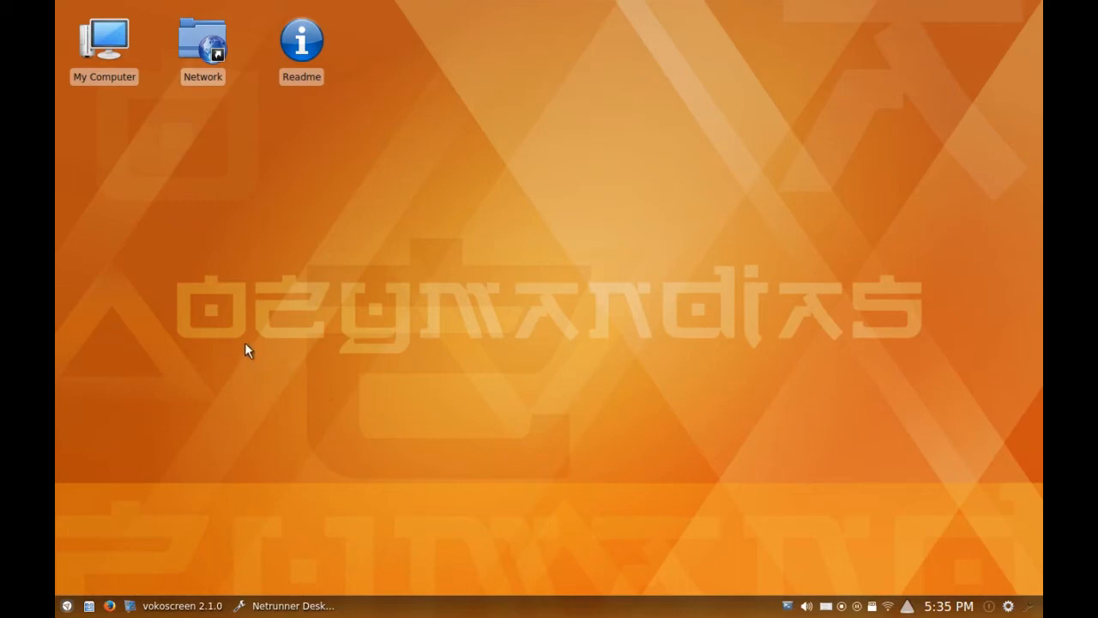
mouse_move(622, 364)
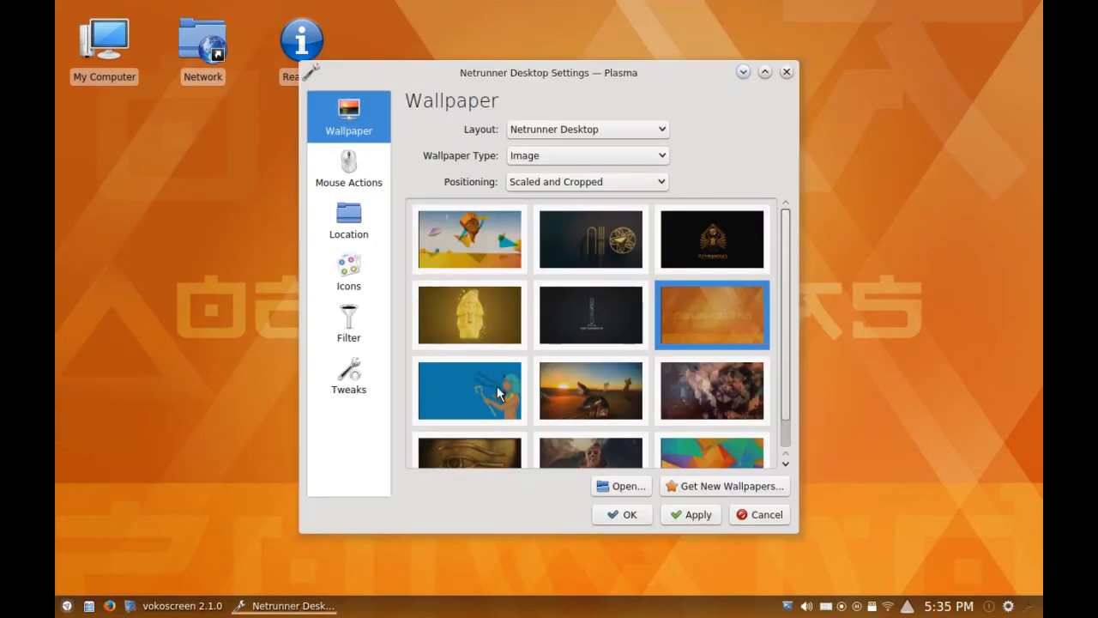
click(470, 390)
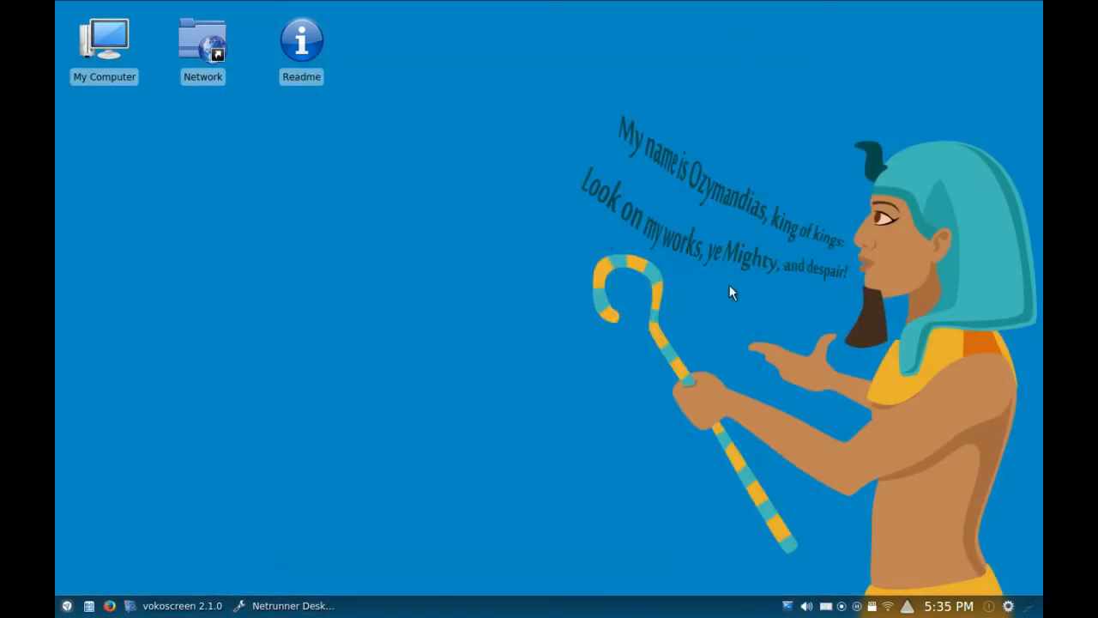
mouse_move(501, 444)
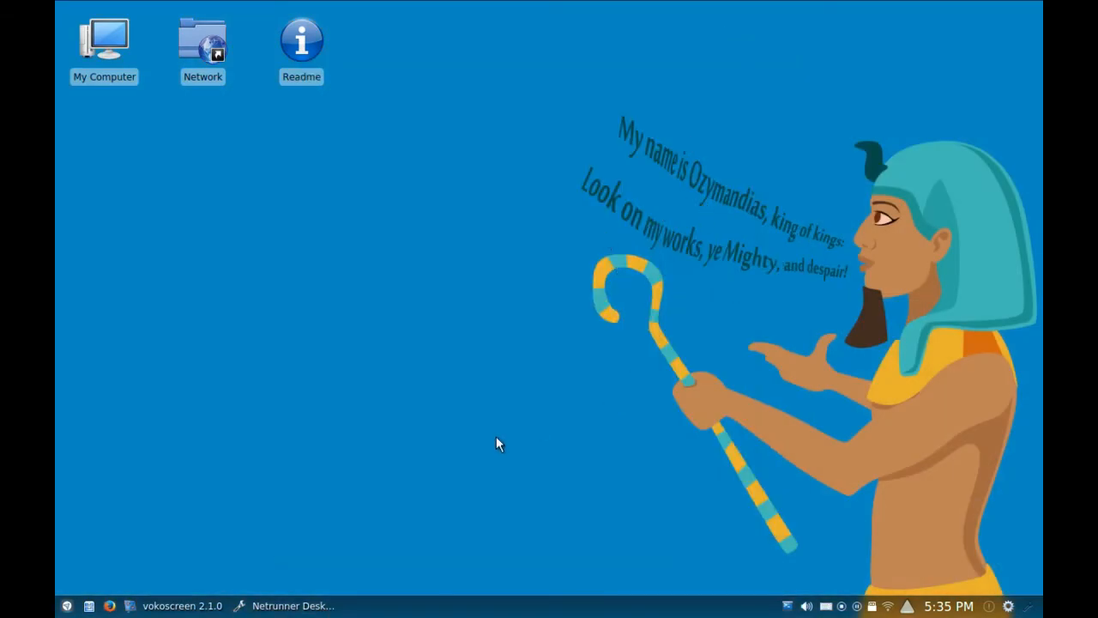
mouse_move(410, 472)
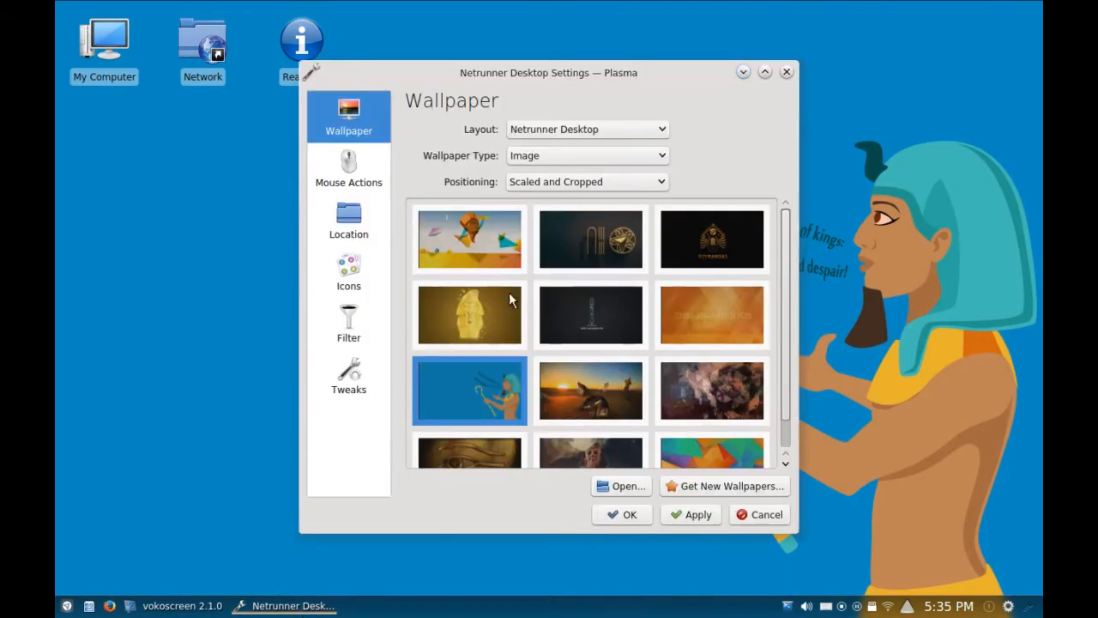
click(590, 239)
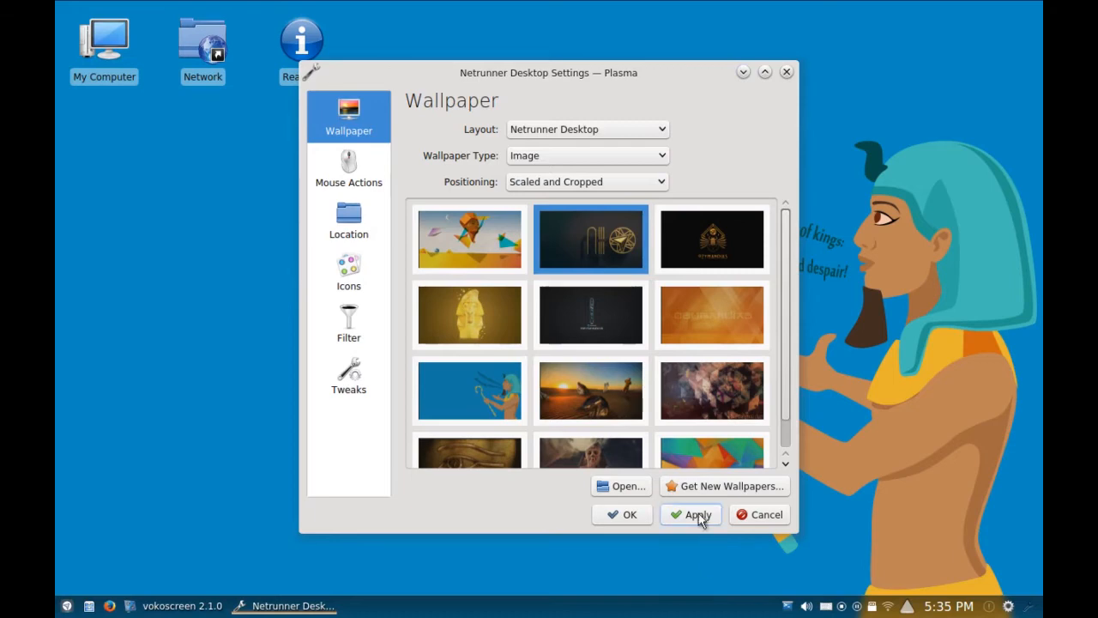
click(698, 514)
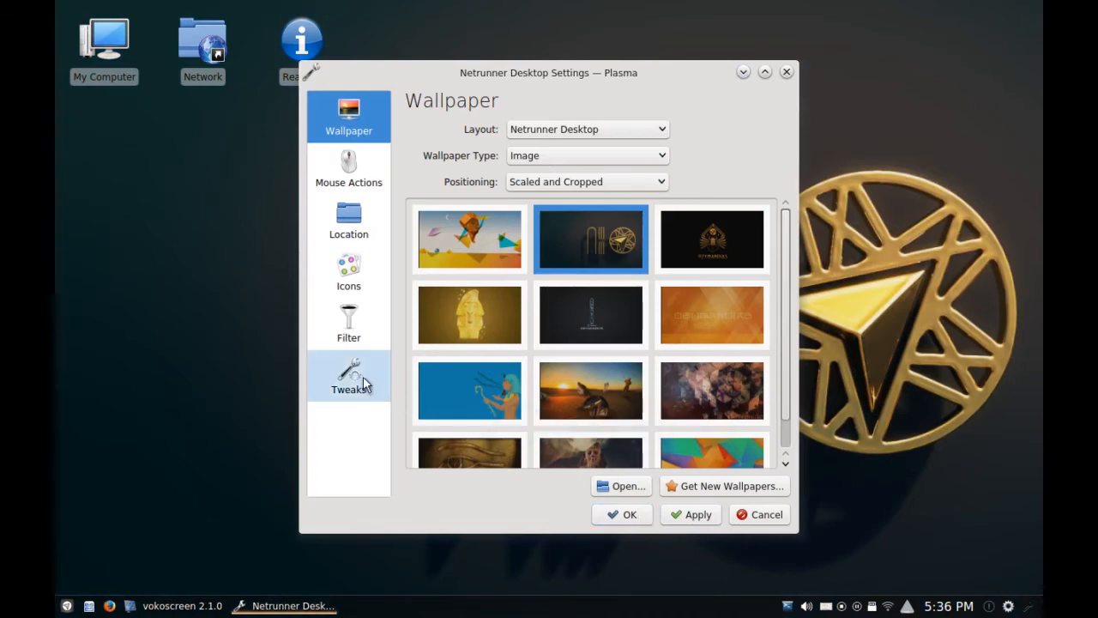
- Show the Tweaks page: desktop toolbox off, press-and-hold widget handling on
click(348, 376)
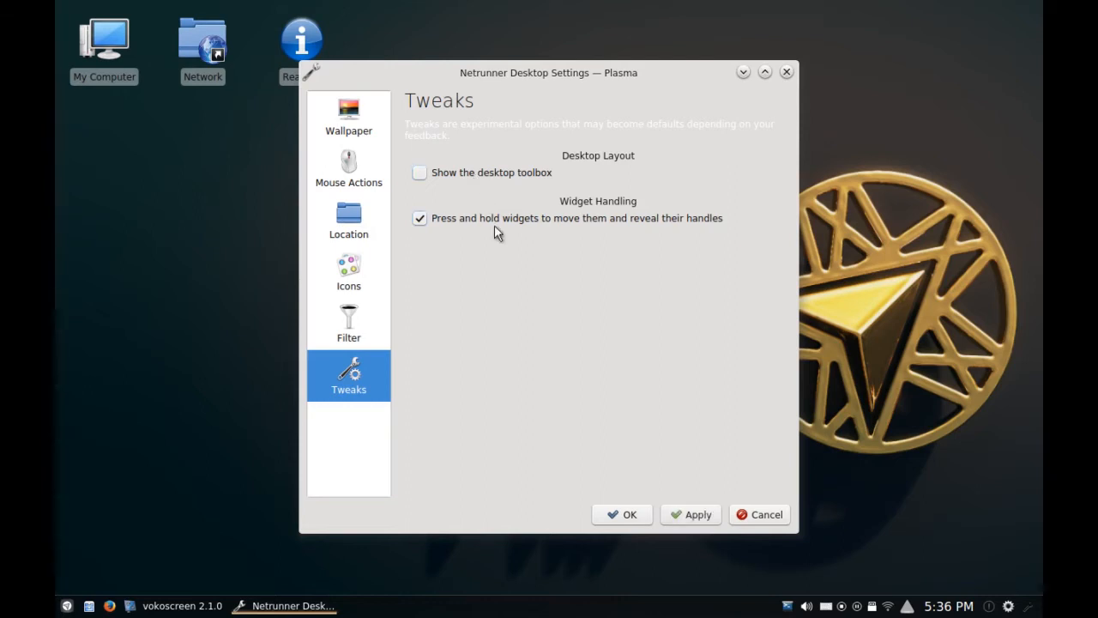
mouse_move(1025, 9)
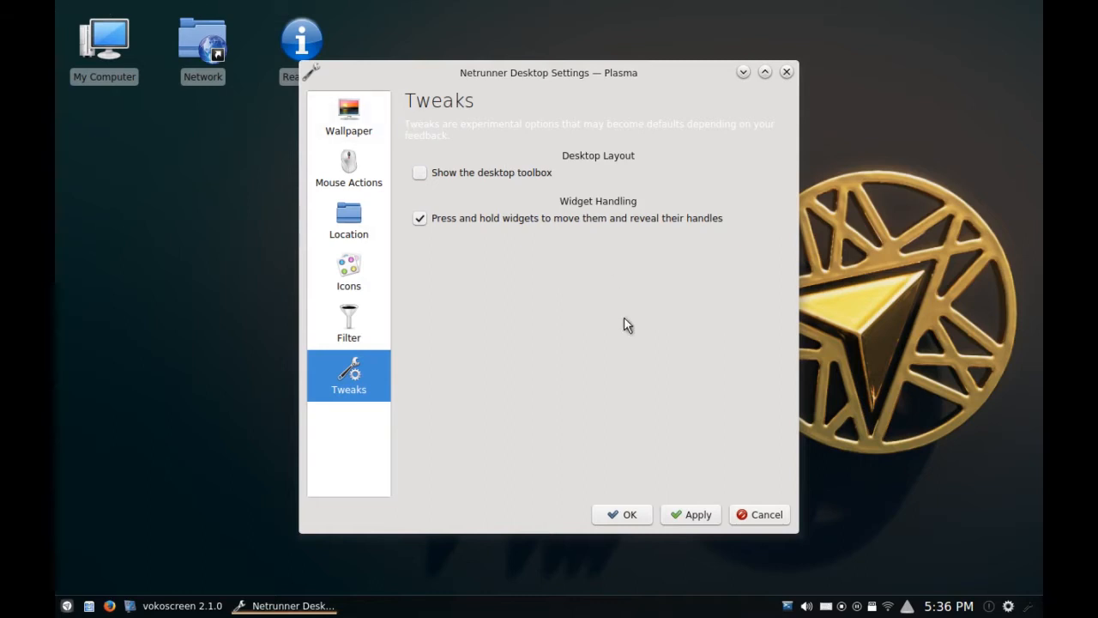
mouse_move(628, 345)
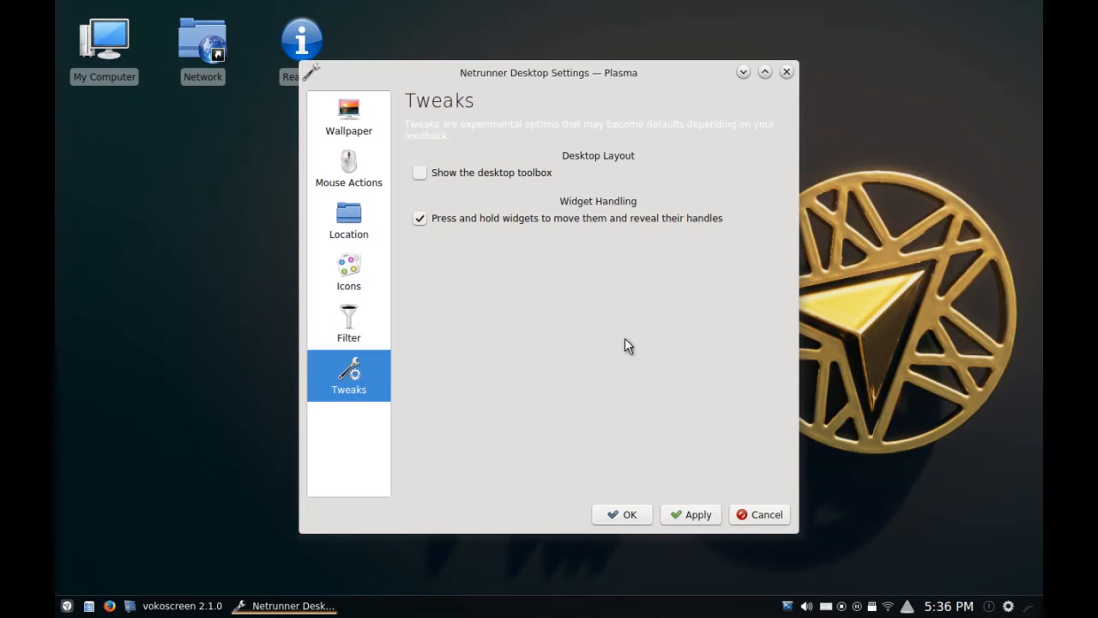
mouse_move(875, 219)
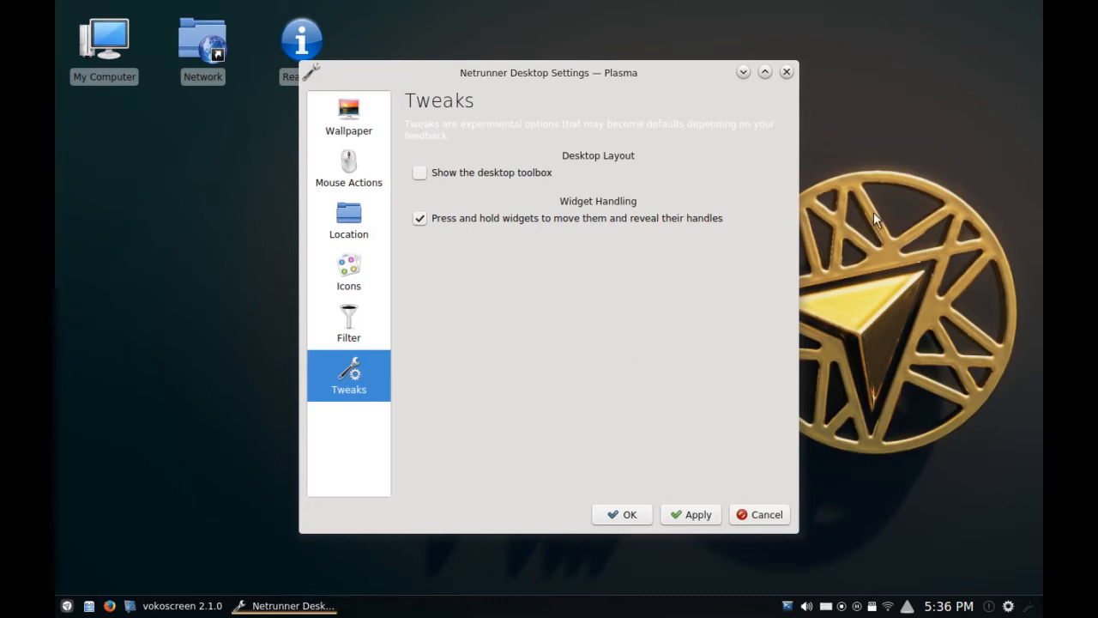
mouse_move(598, 288)
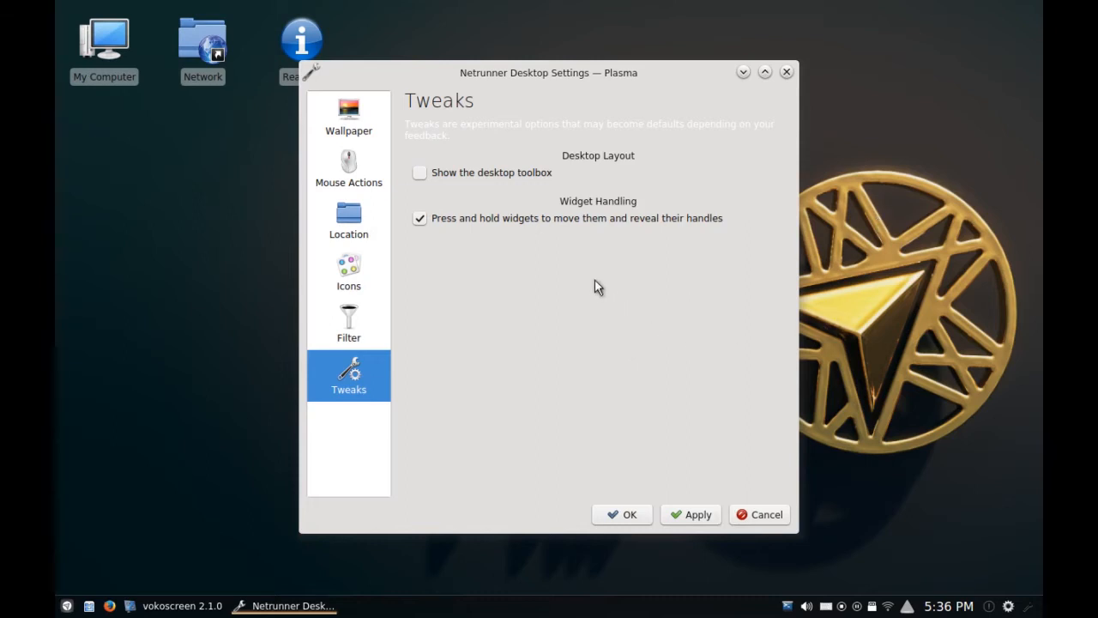
mouse_move(592, 229)
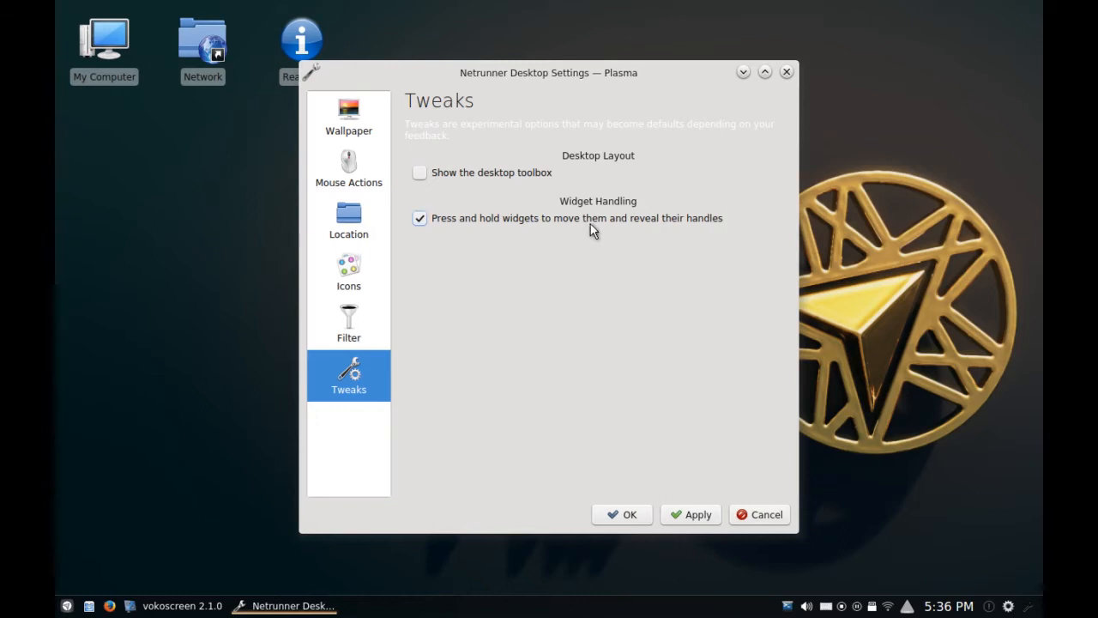
mouse_move(588, 246)
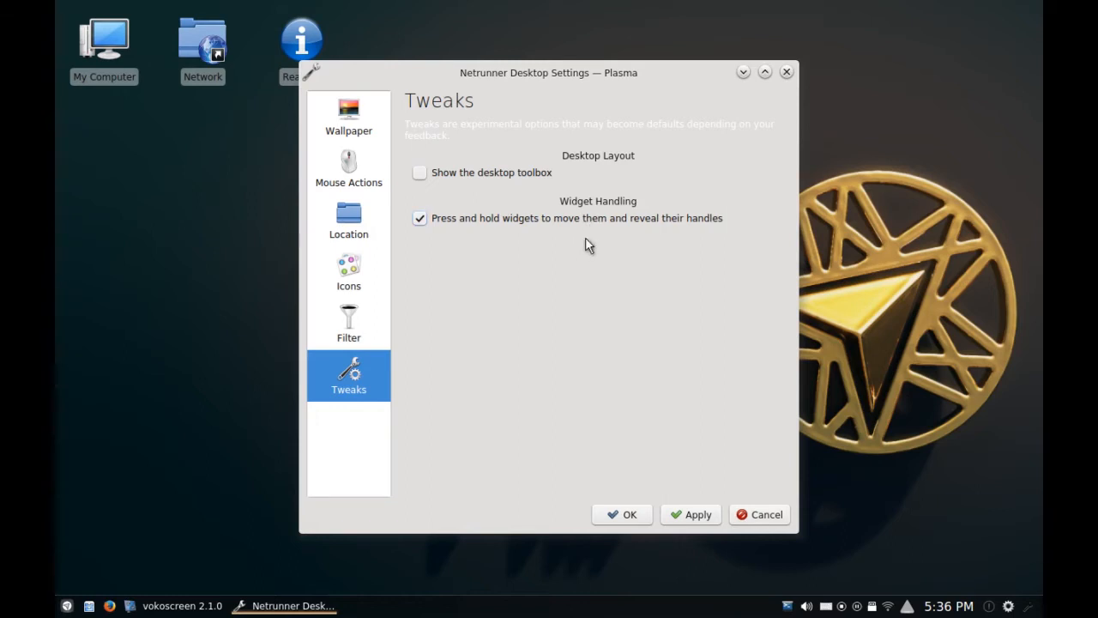
mouse_move(579, 285)
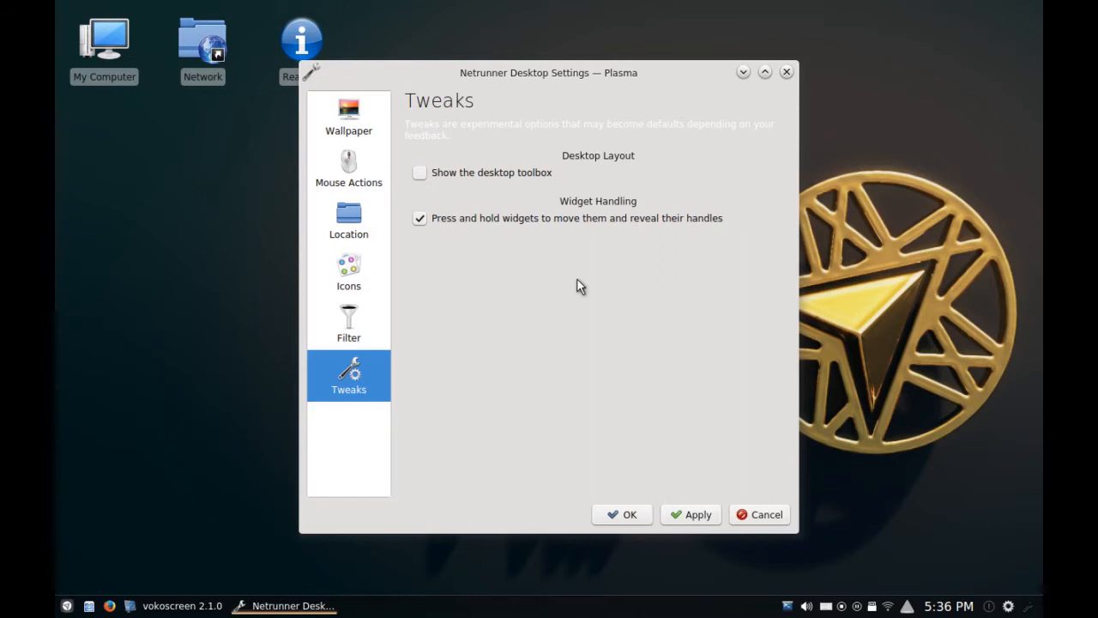
mouse_move(550, 251)
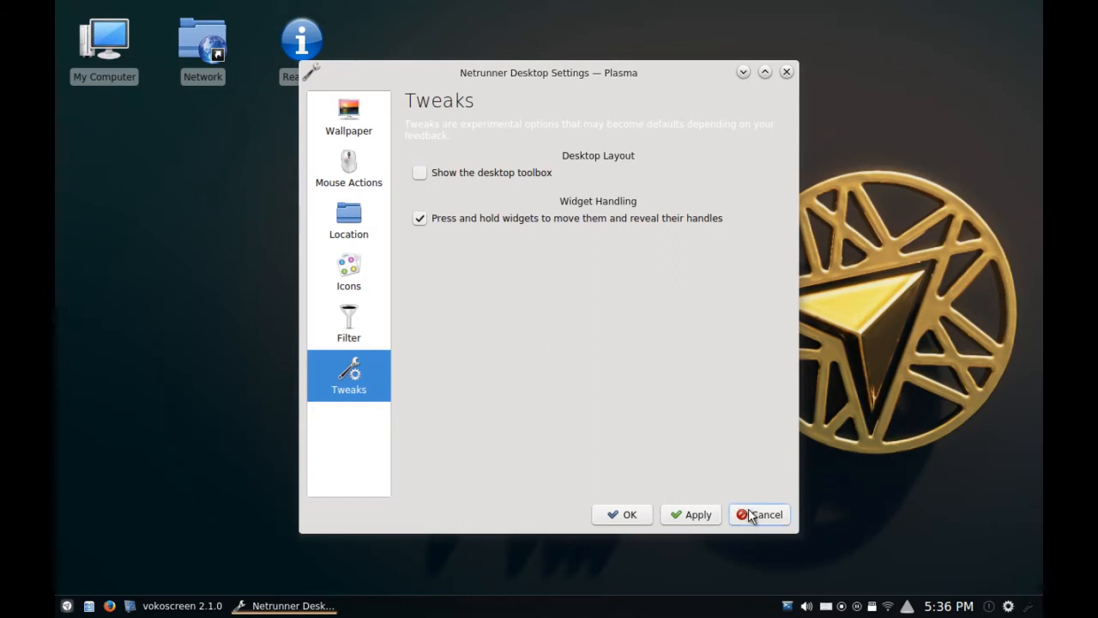
- Cancel Desktop Settings, restore the removed Analog Clock, and drag it to the desktop top
click(759, 514)
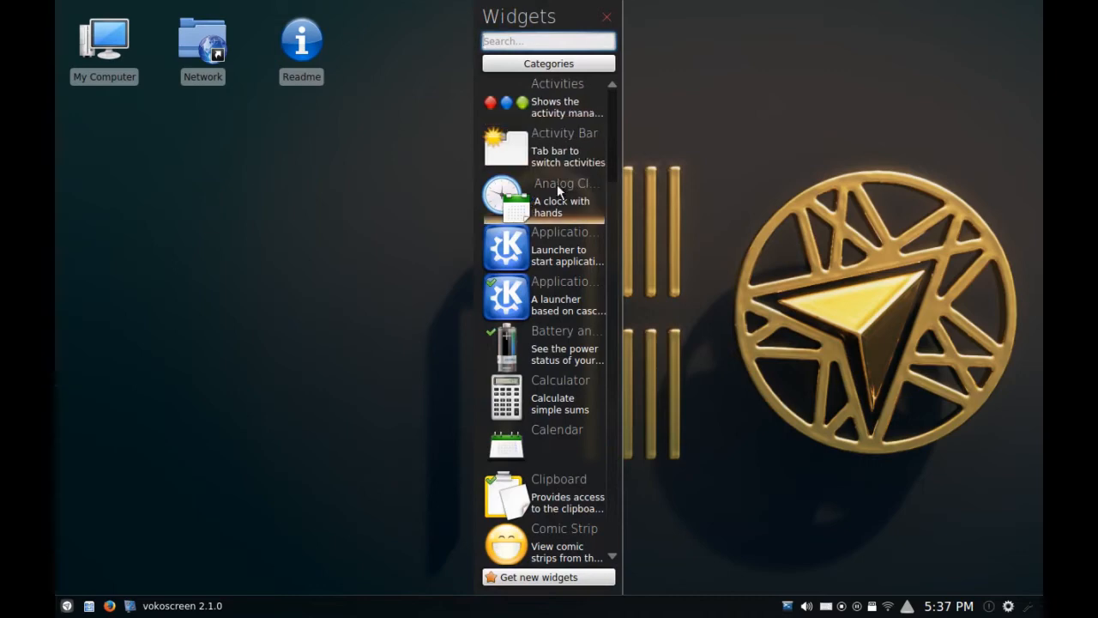
mouse_move(726, 170)
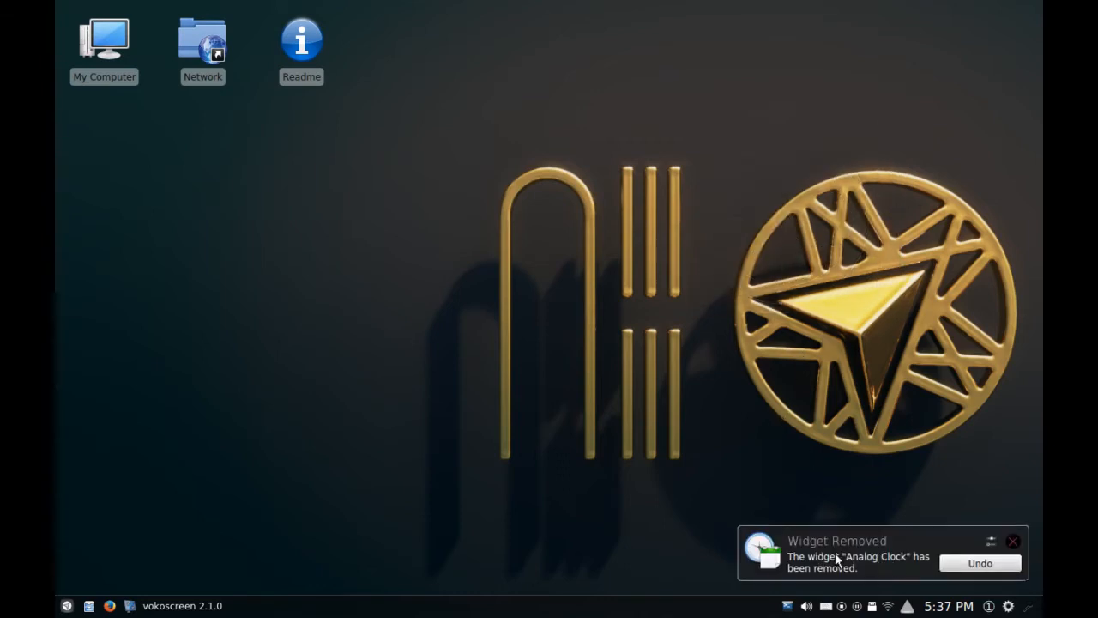
click(978, 563)
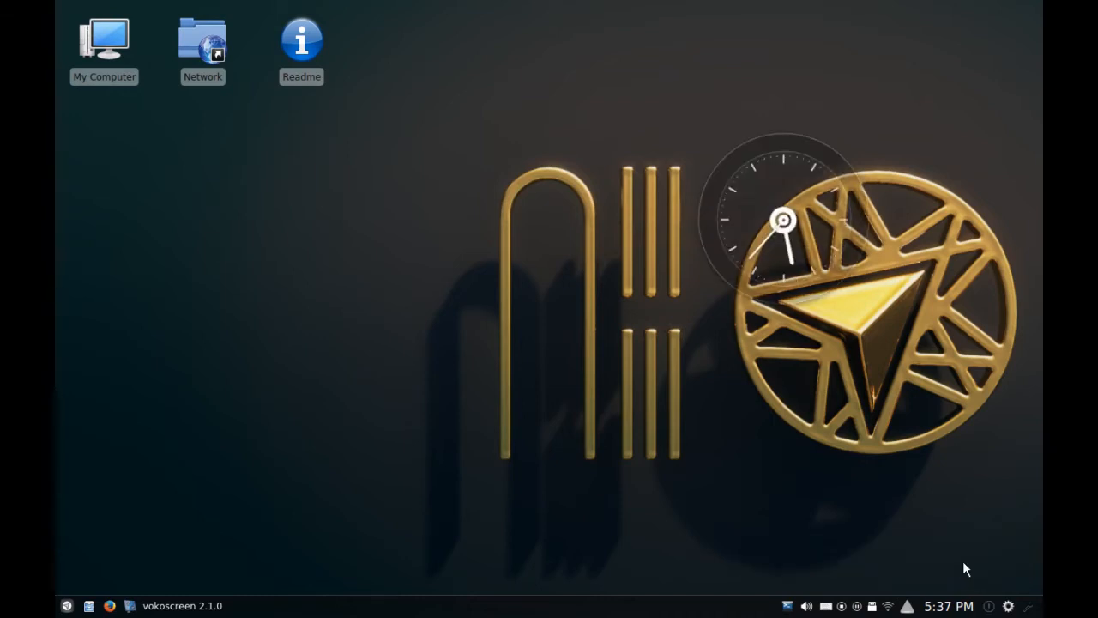
mouse_move(723, 144)
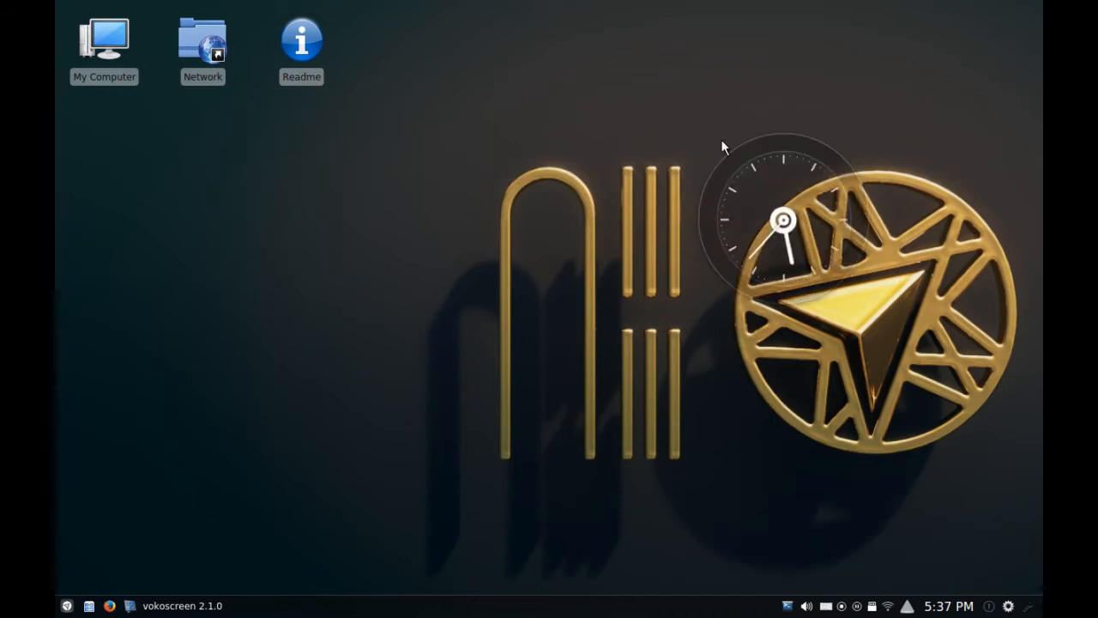
mouse_move(755, 222)
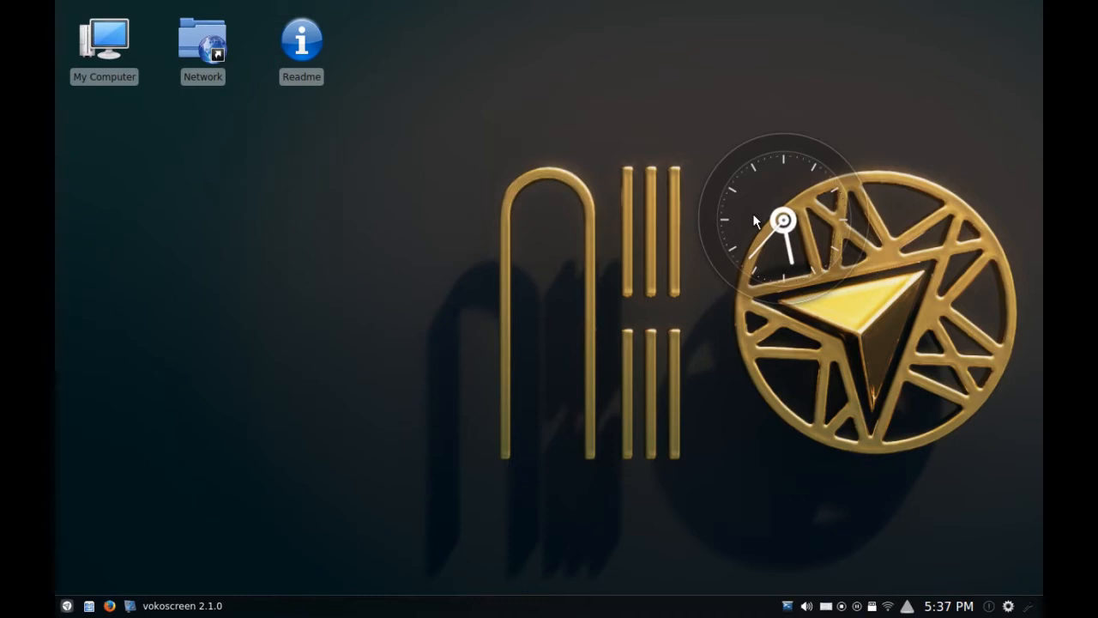
drag(781, 221, 720, 99)
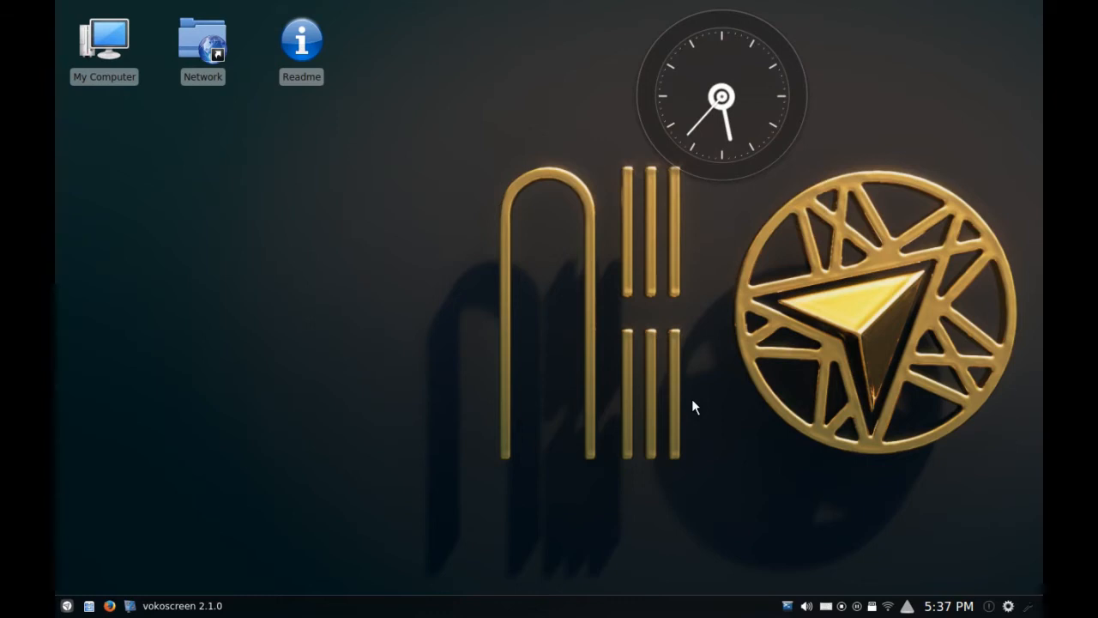
mouse_move(811, 580)
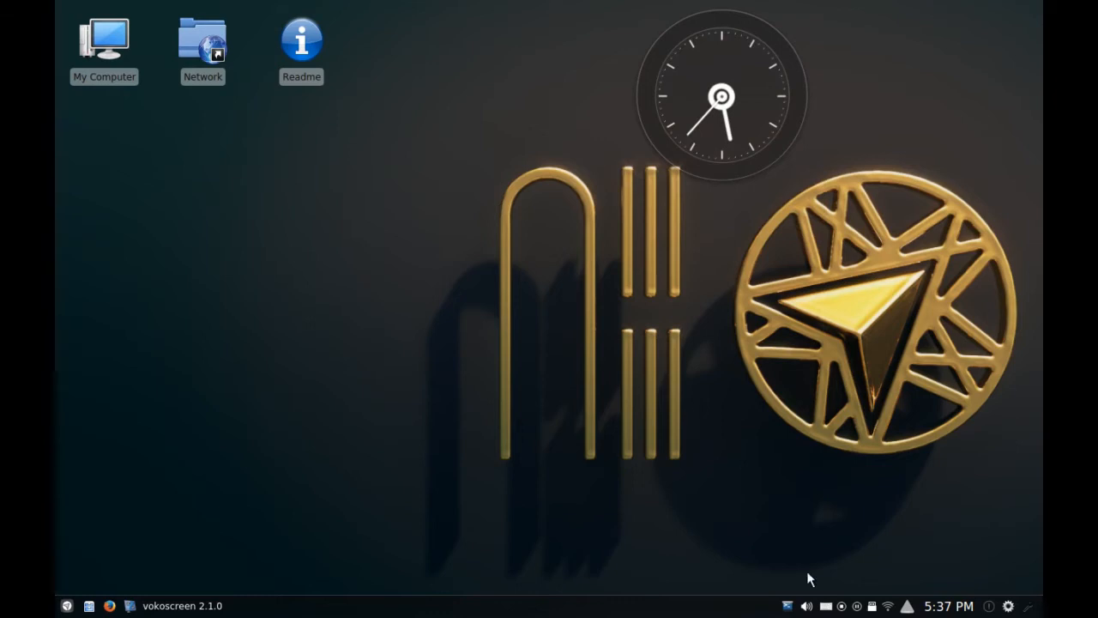
- Open the system tray popup, view Instant Messaging status, then the empty Clipboard history
click(907, 606)
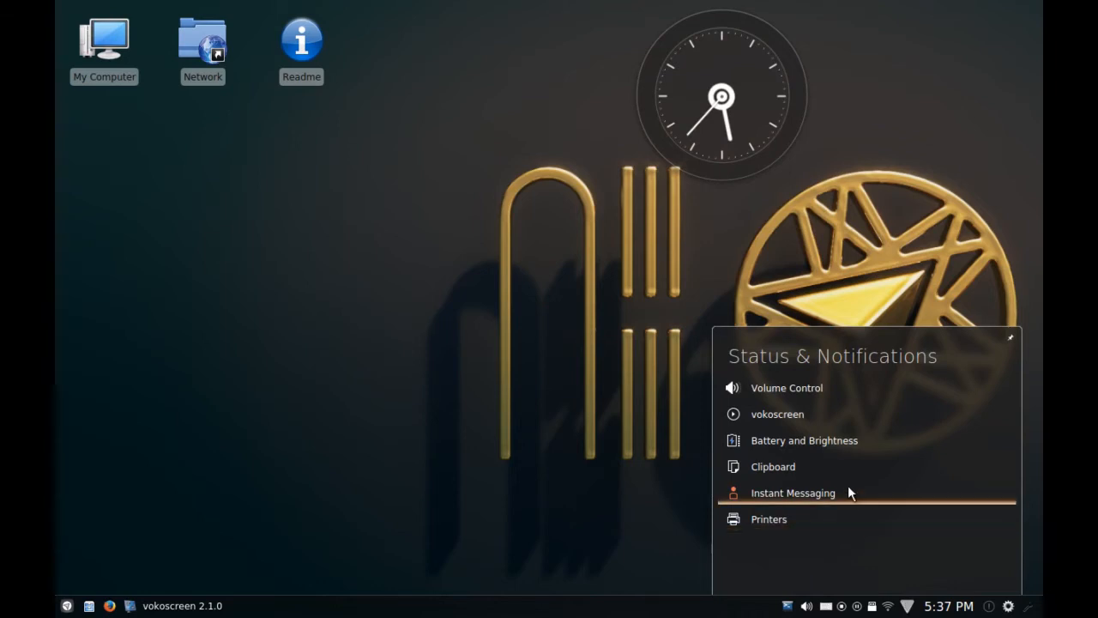
click(793, 492)
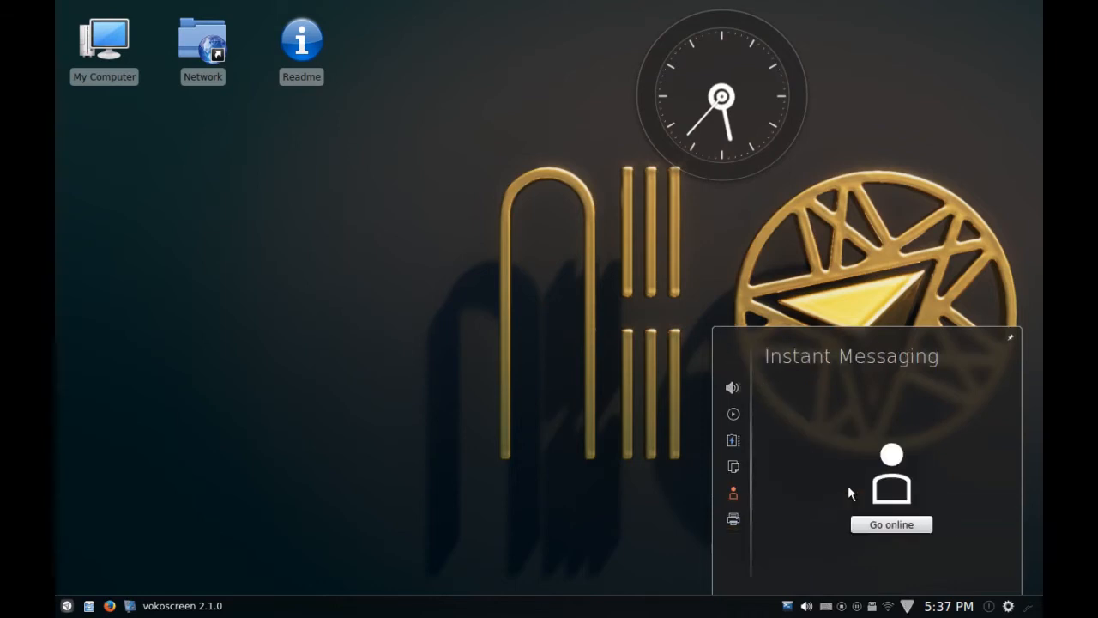
mouse_move(828, 498)
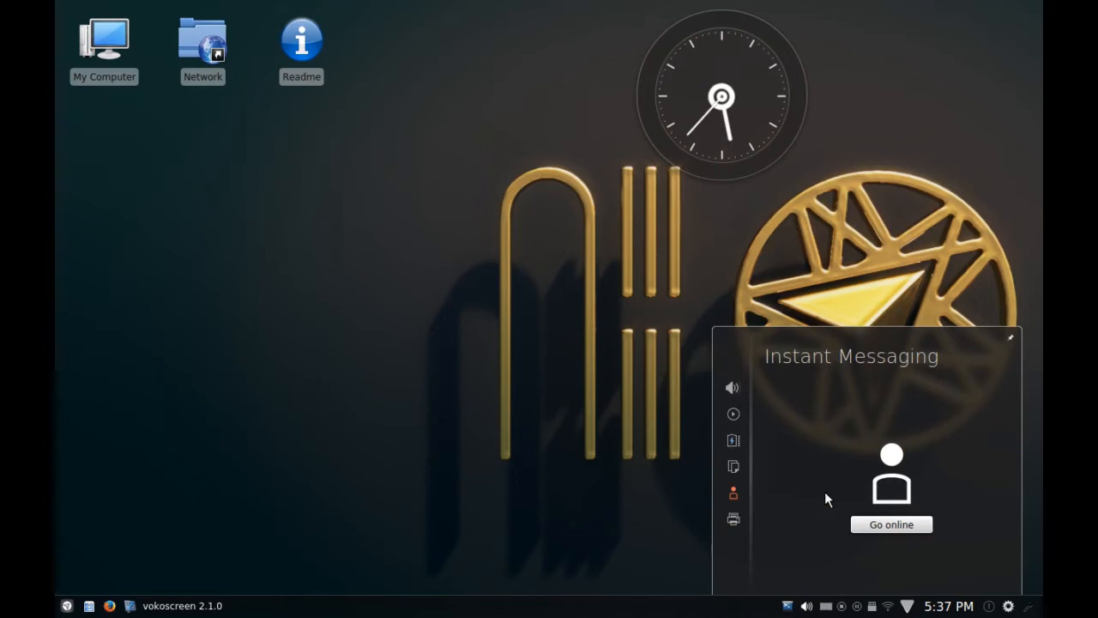
mouse_move(815, 477)
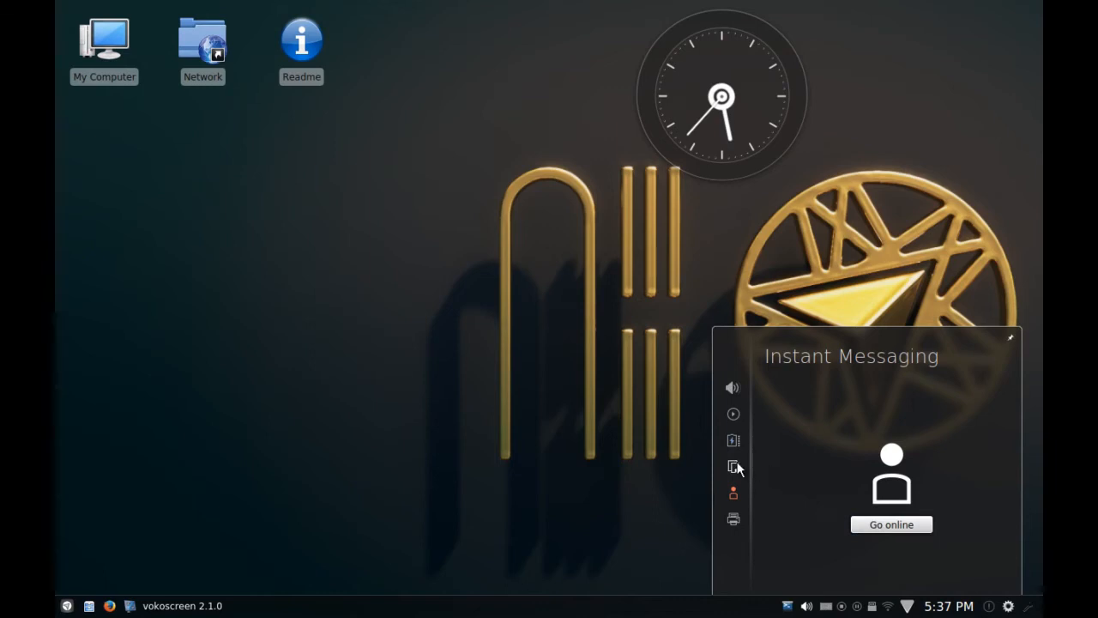
click(732, 466)
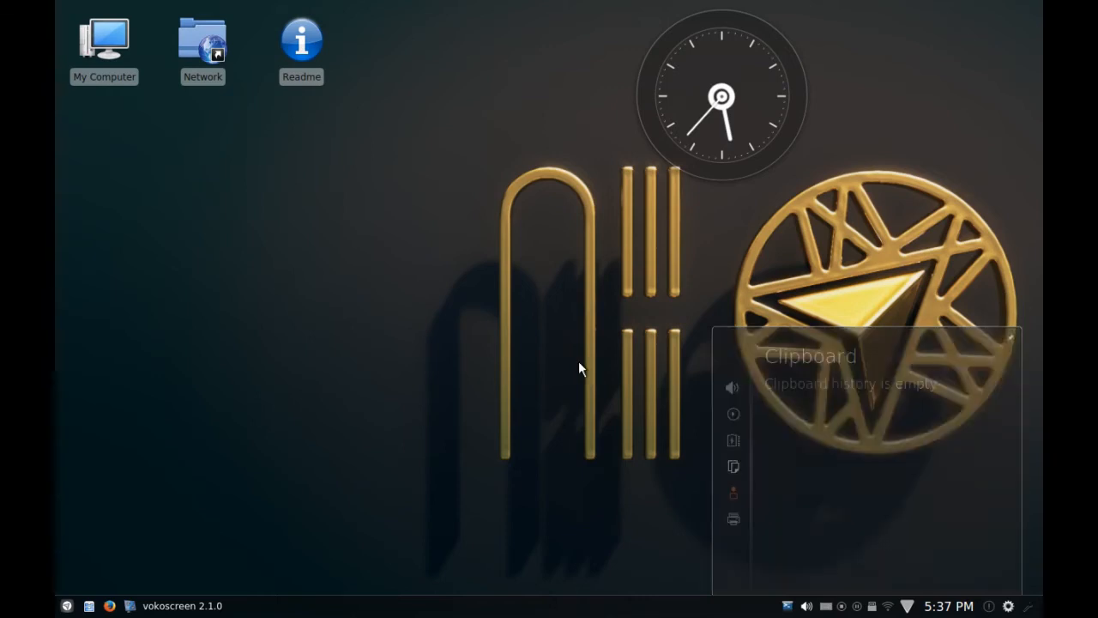
- Copy the Readme icon and act on its 'welco…' entry in Plasma's Clipboard history
right_click(301, 41)
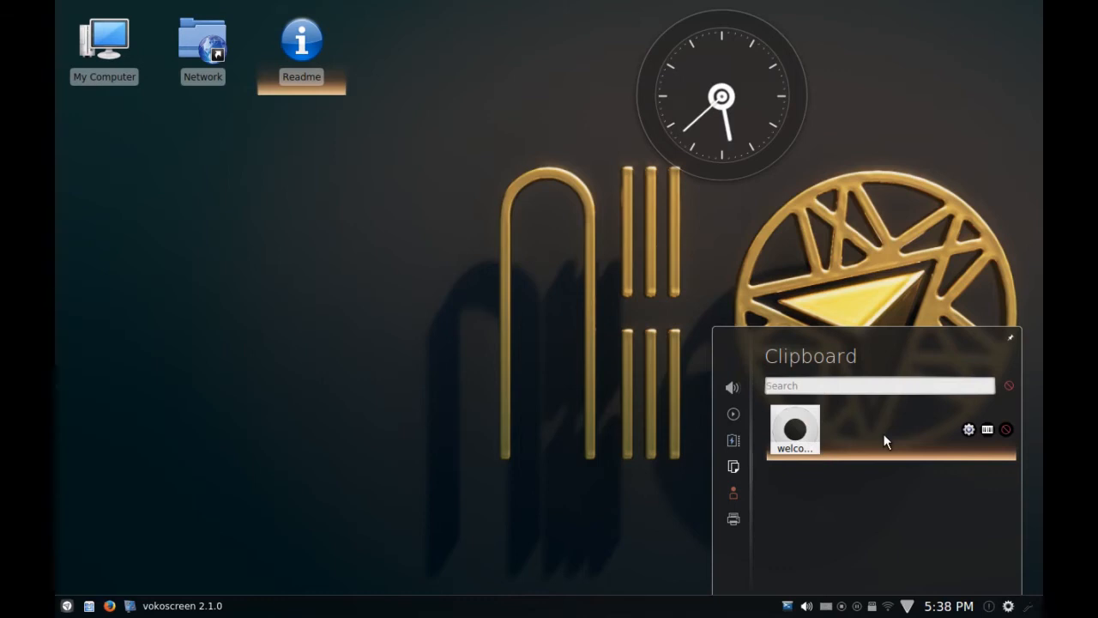
mouse_move(987, 440)
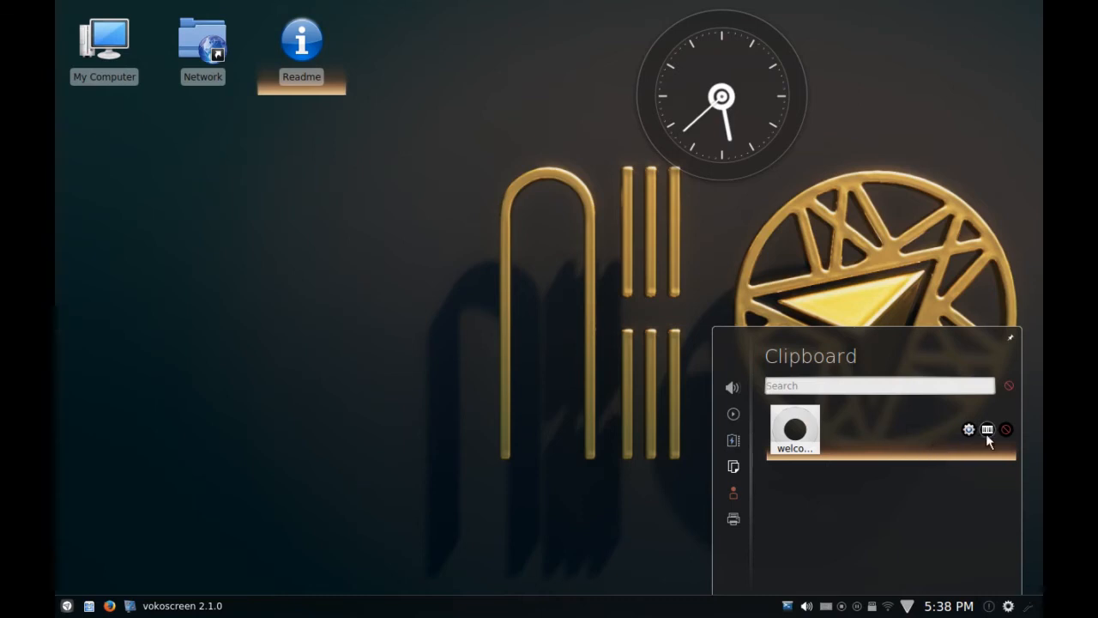
click(987, 429)
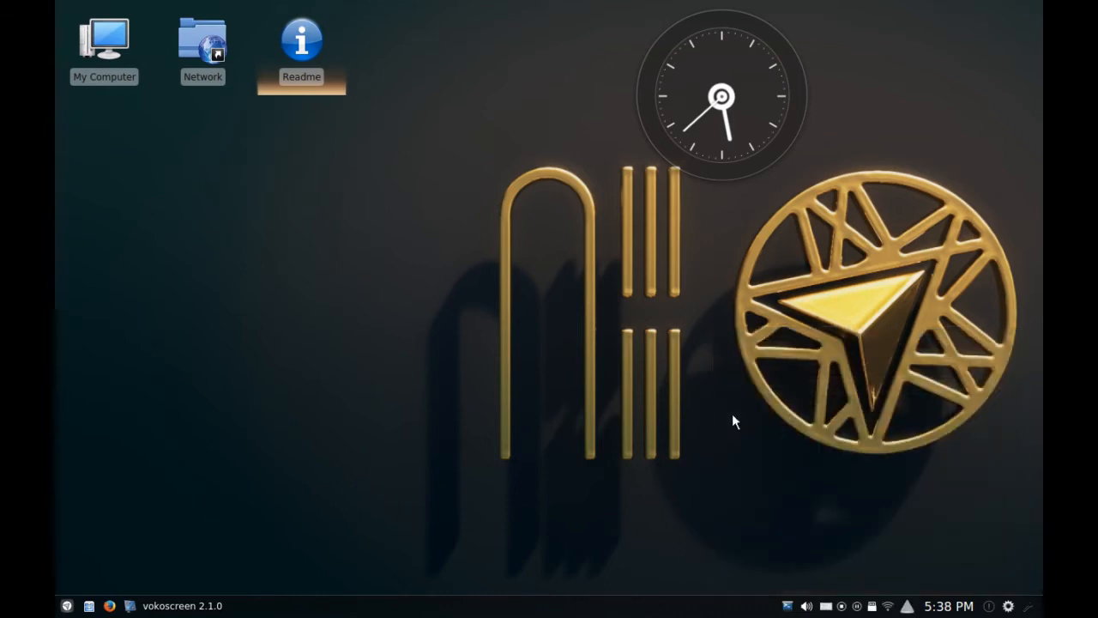
- Reopen Status & Notifications and view the Printers and Battery and Brightness panels
click(906, 606)
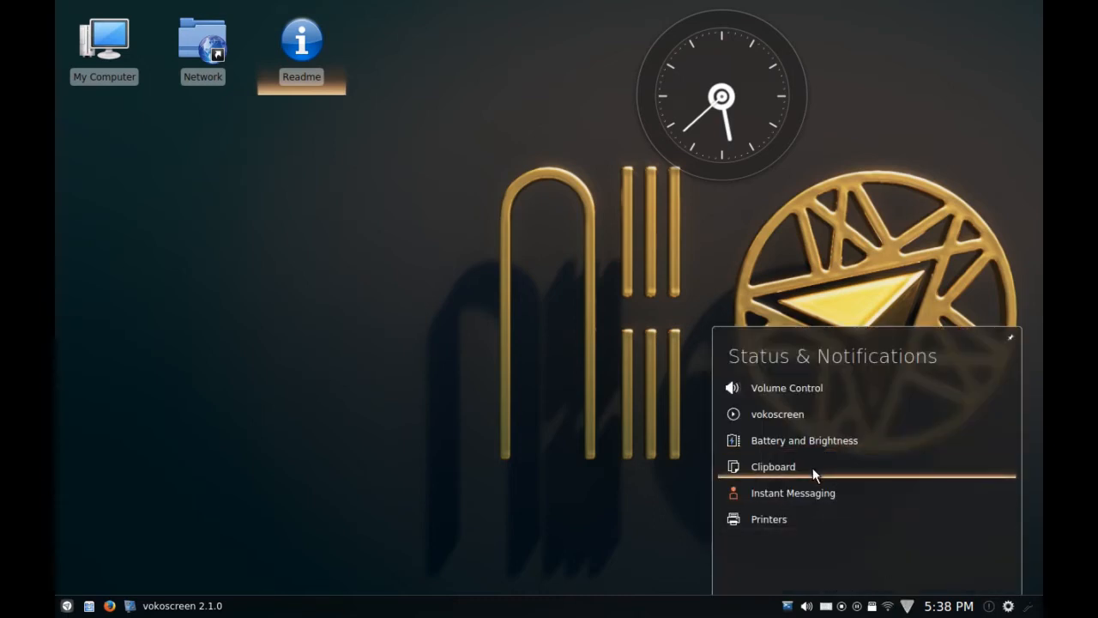
click(768, 519)
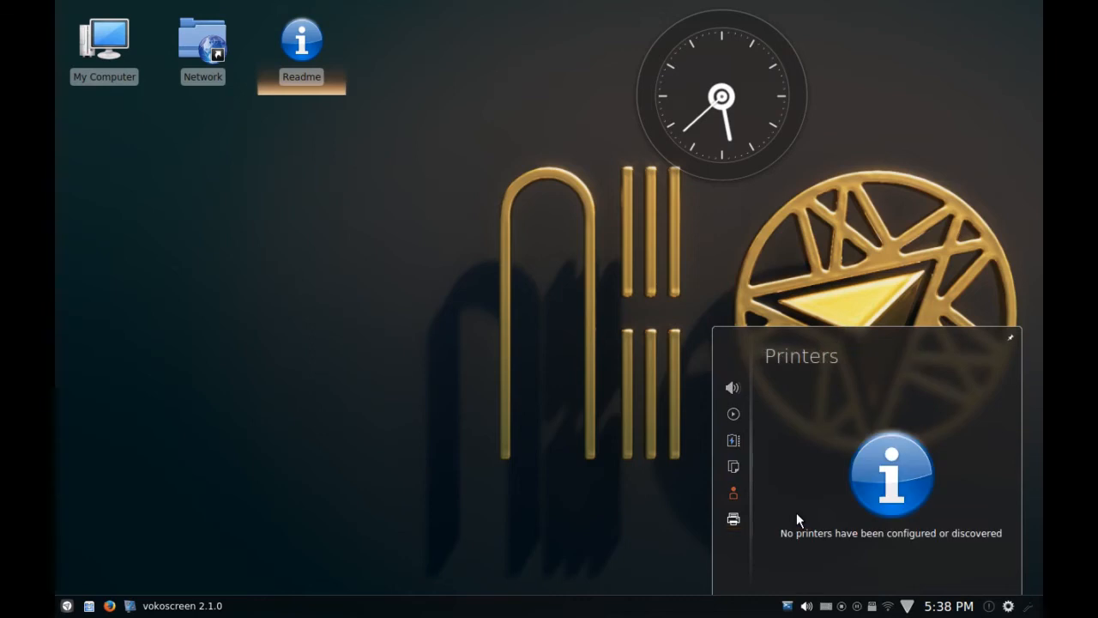
mouse_move(758, 415)
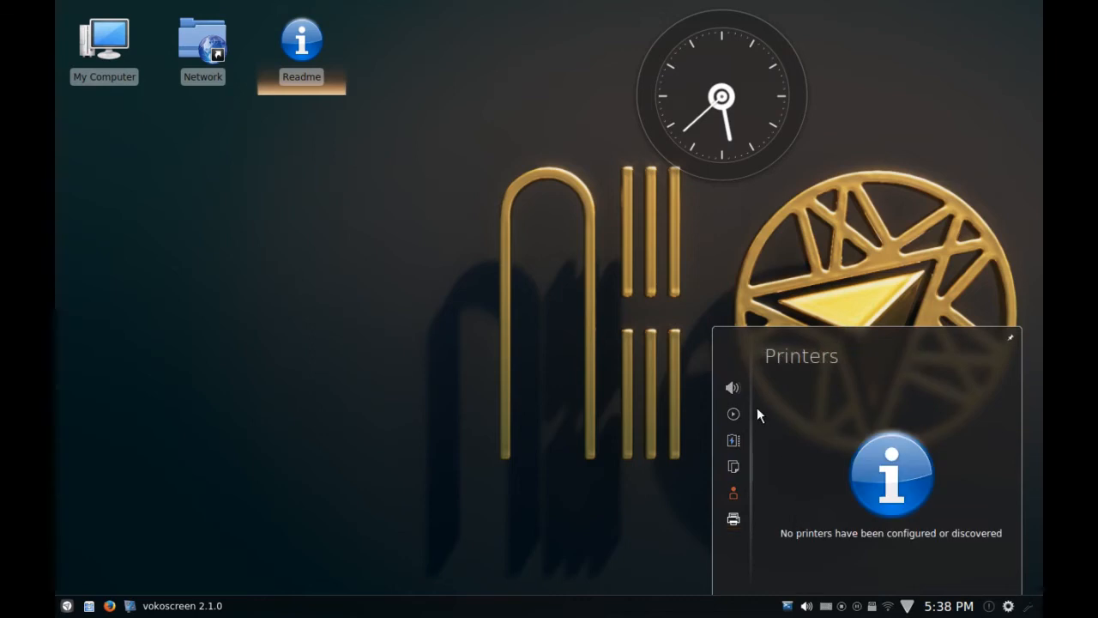
click(733, 461)
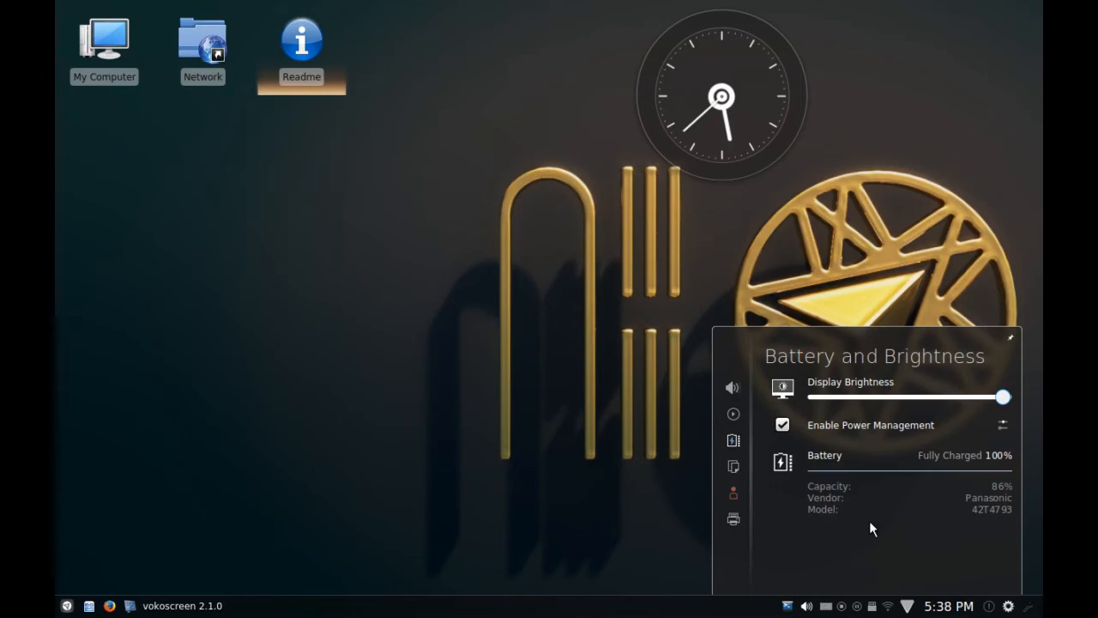
mouse_move(995, 442)
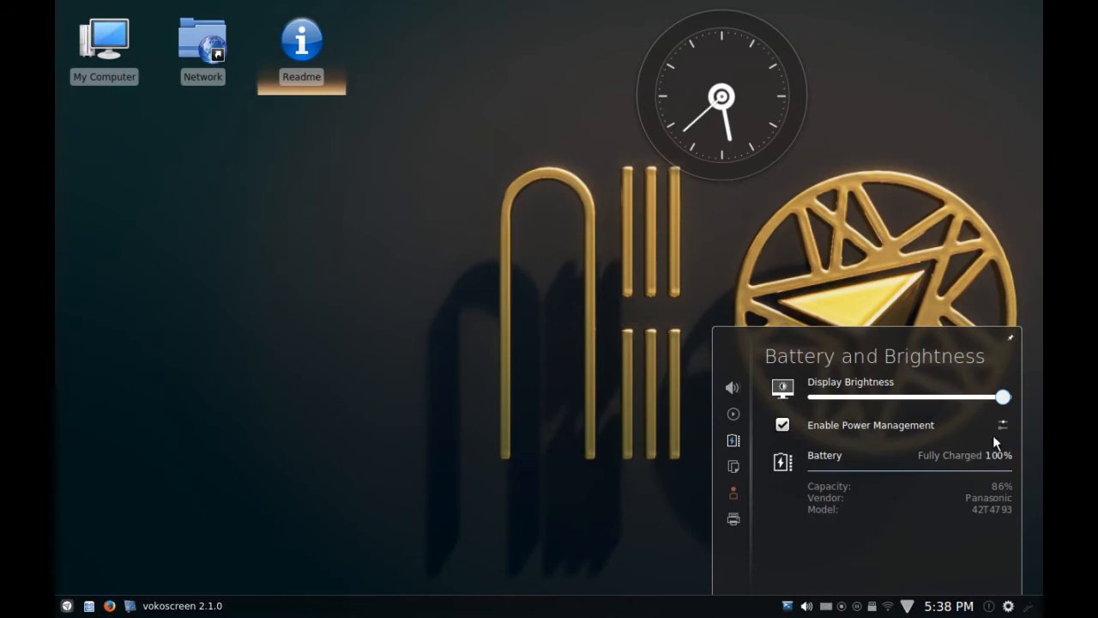
mouse_move(549, 432)
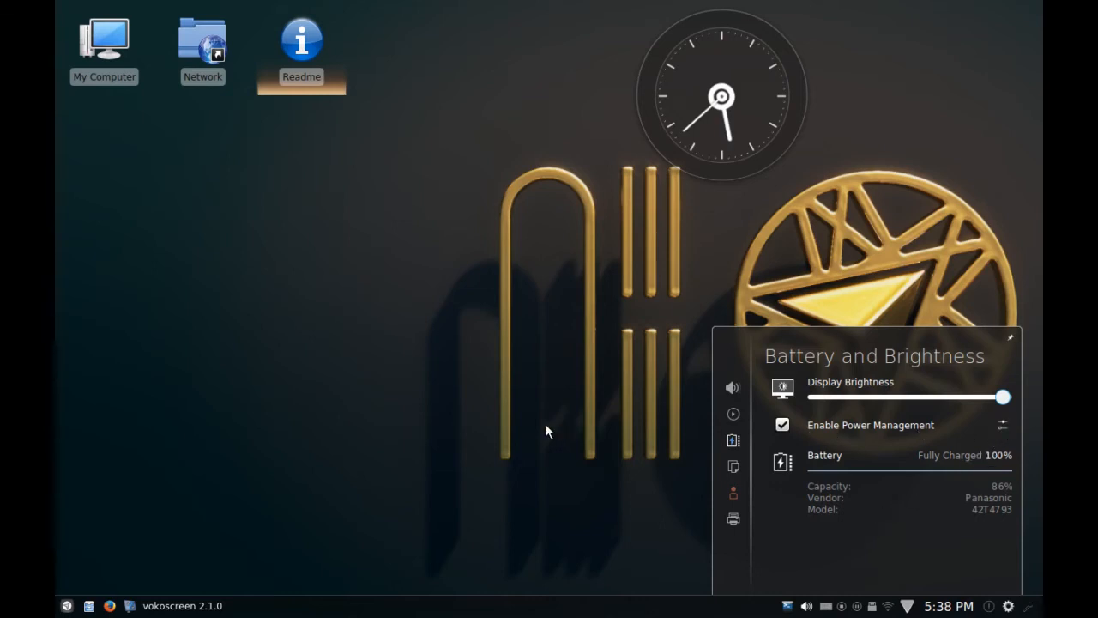
- Open power management settings, view Activity Settings, and cancel without saving
click(1002, 424)
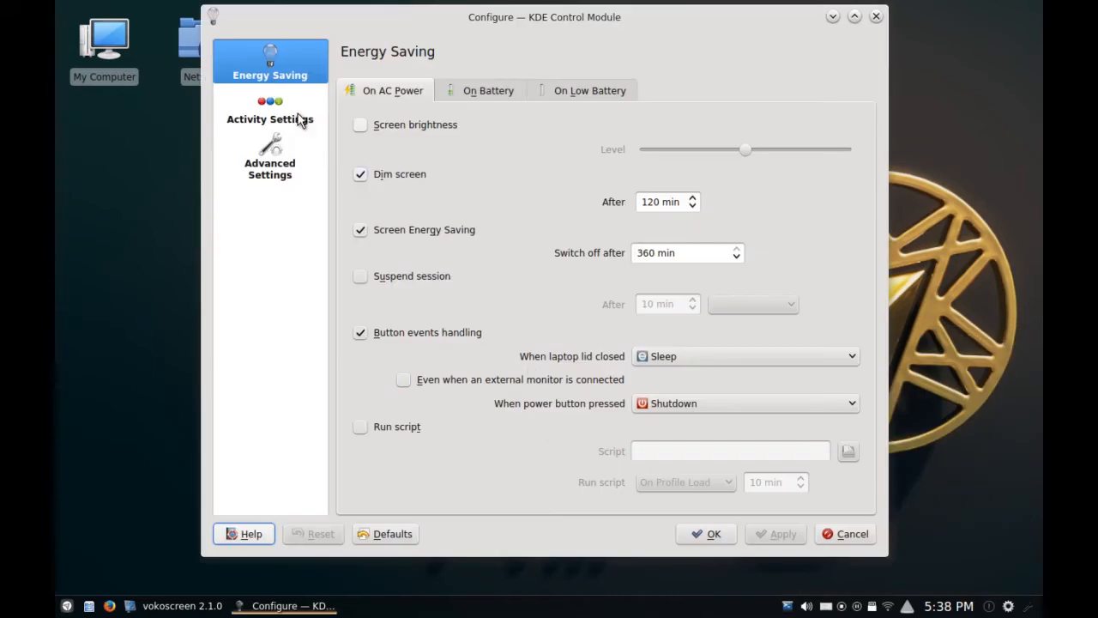
click(269, 118)
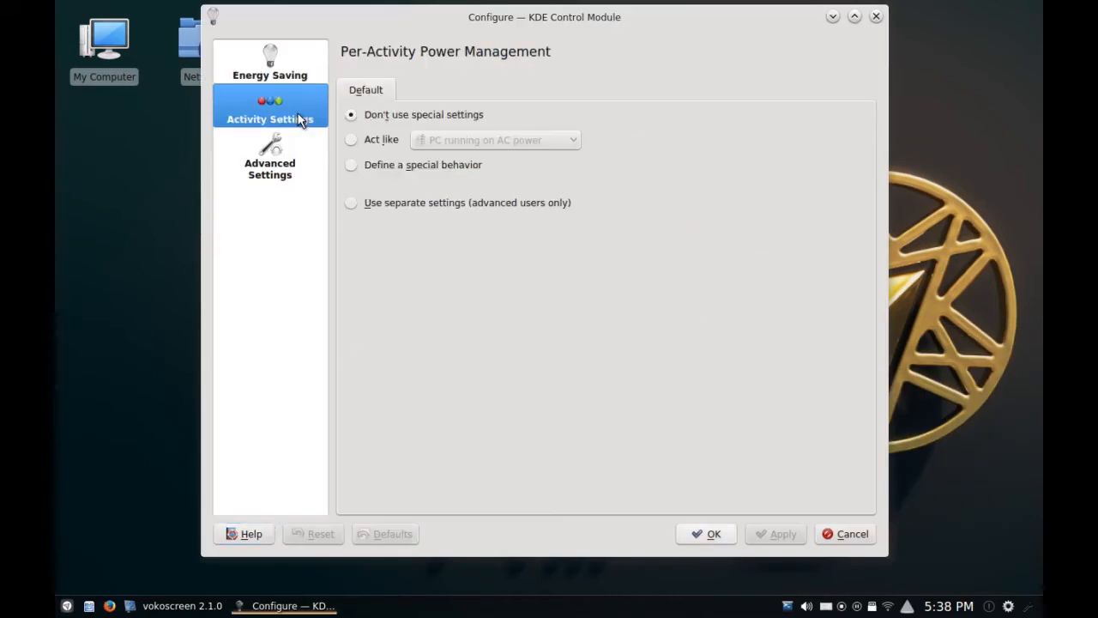
mouse_move(695, 416)
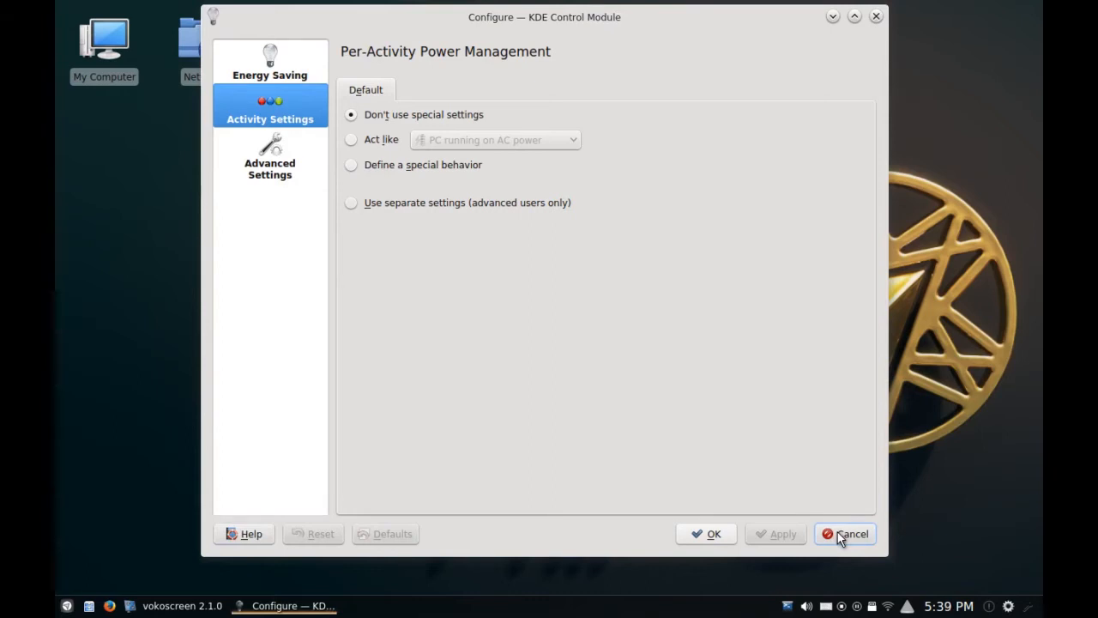
click(845, 534)
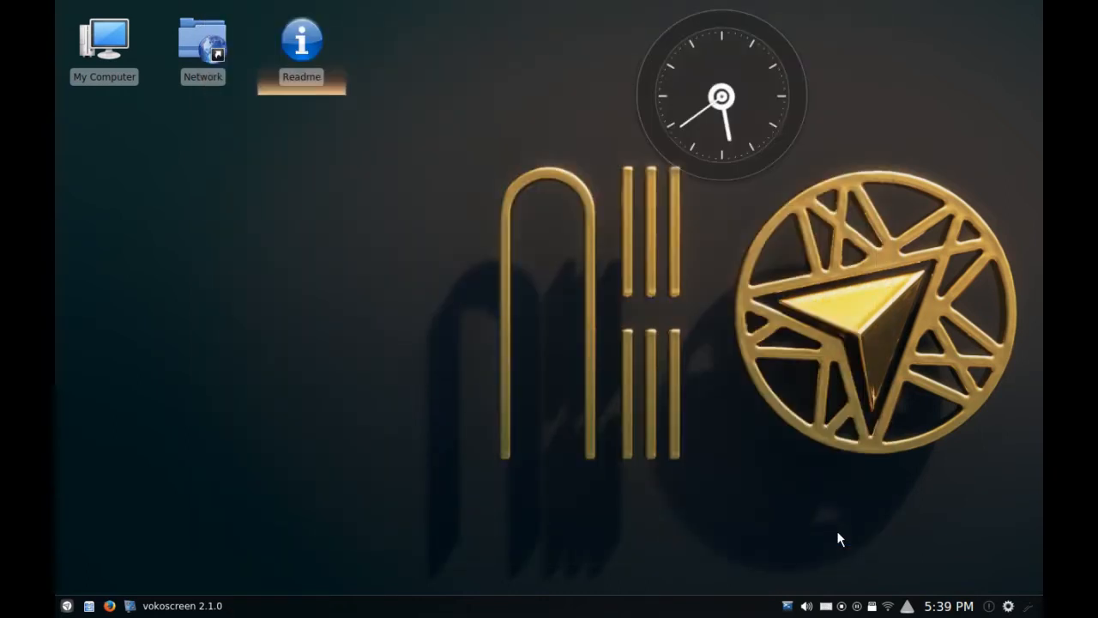
mouse_move(666, 541)
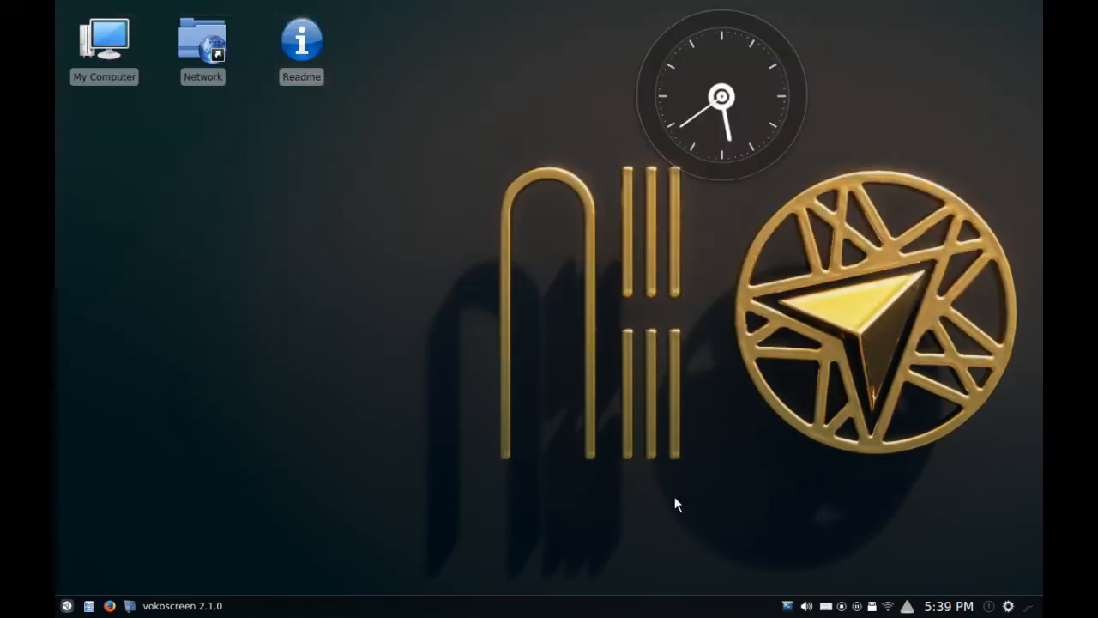
mouse_move(313, 522)
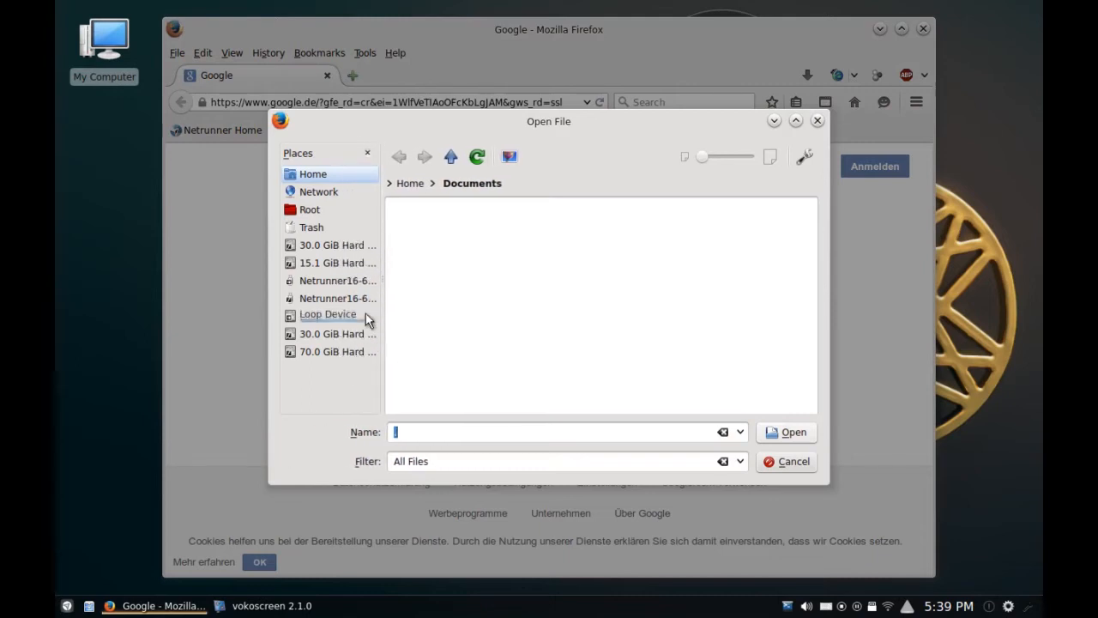
mouse_move(455, 372)
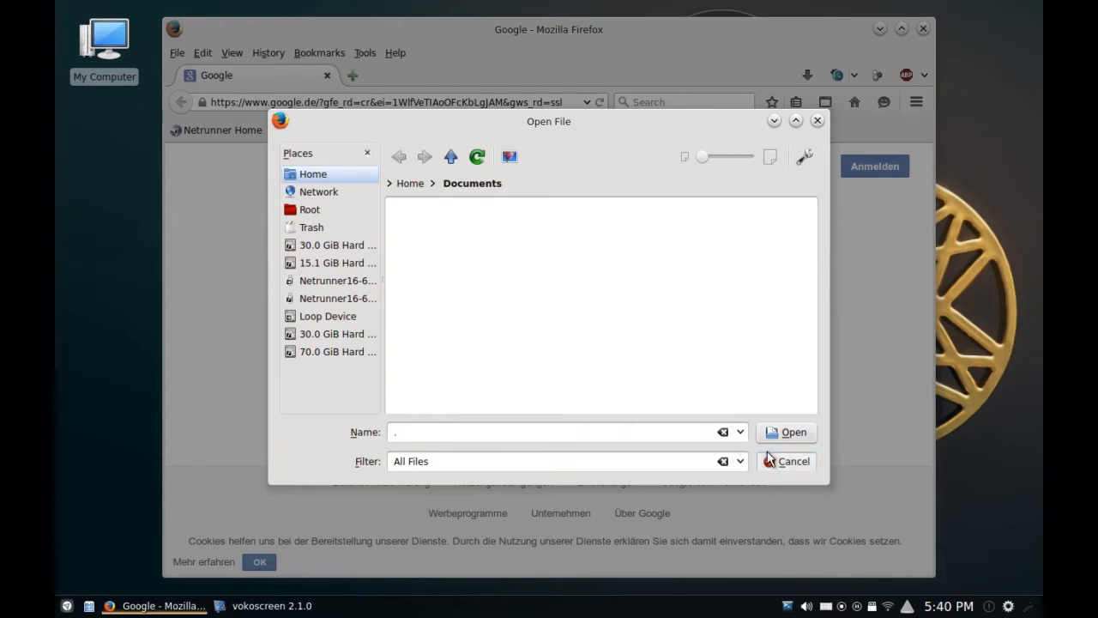
- Cancel the Open File dialog to return to Google Deutschland
click(785, 460)
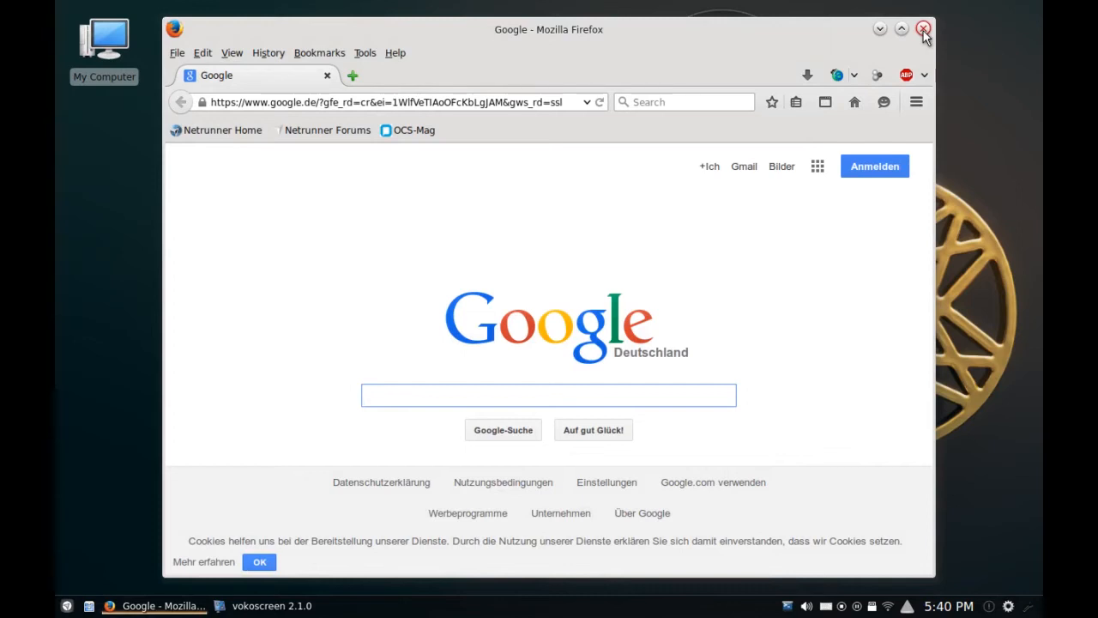
- Close the Firefox window and open the Plasma application launcher
click(923, 28)
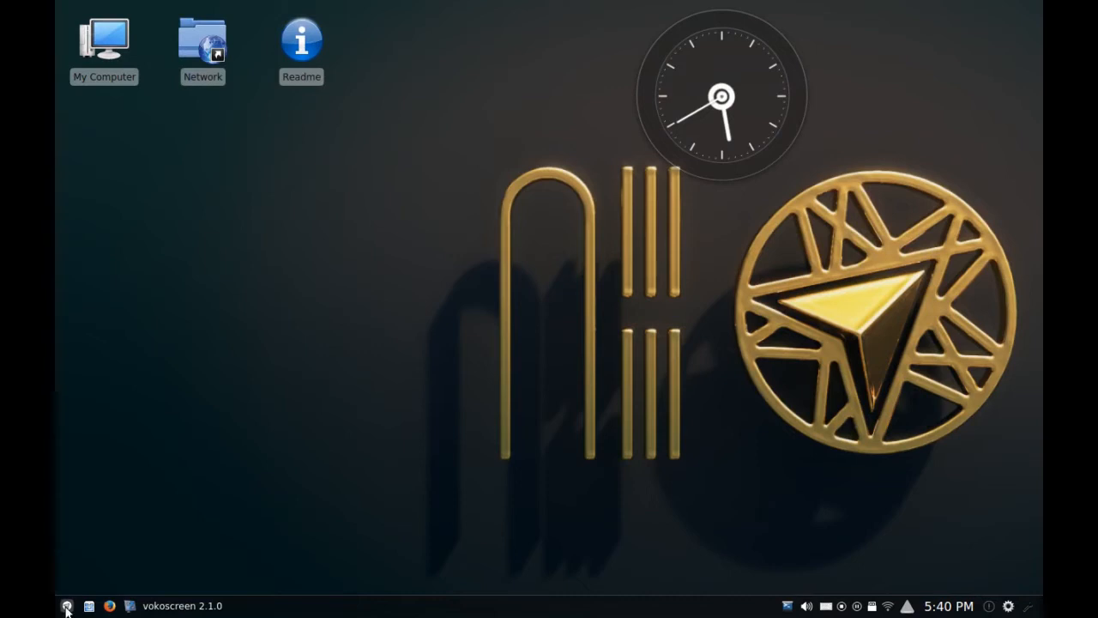
click(67, 606)
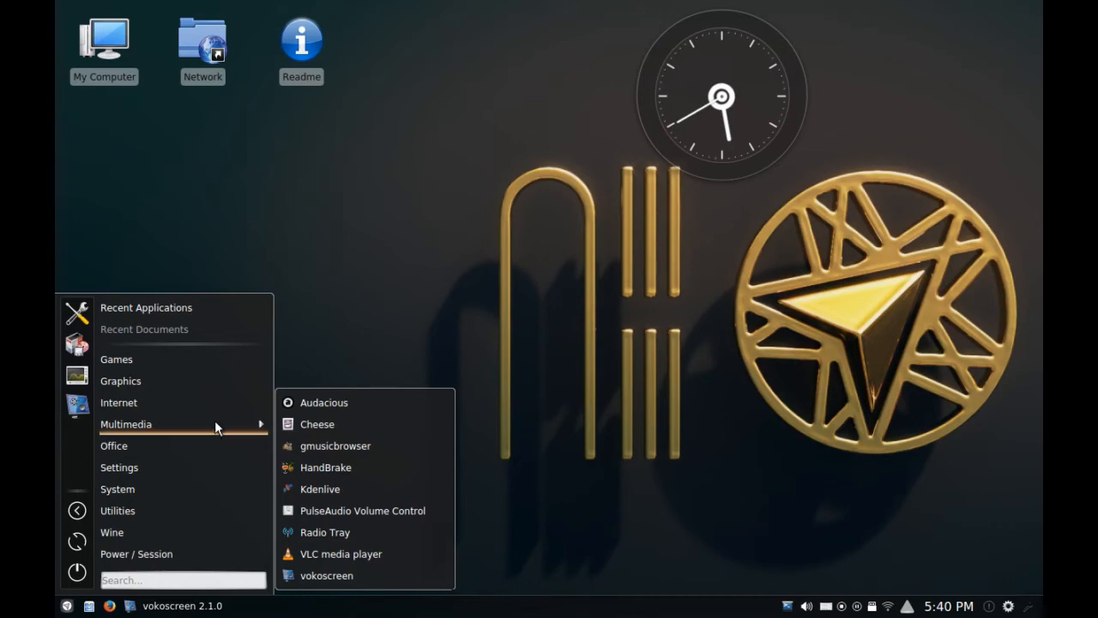
mouse_move(317, 424)
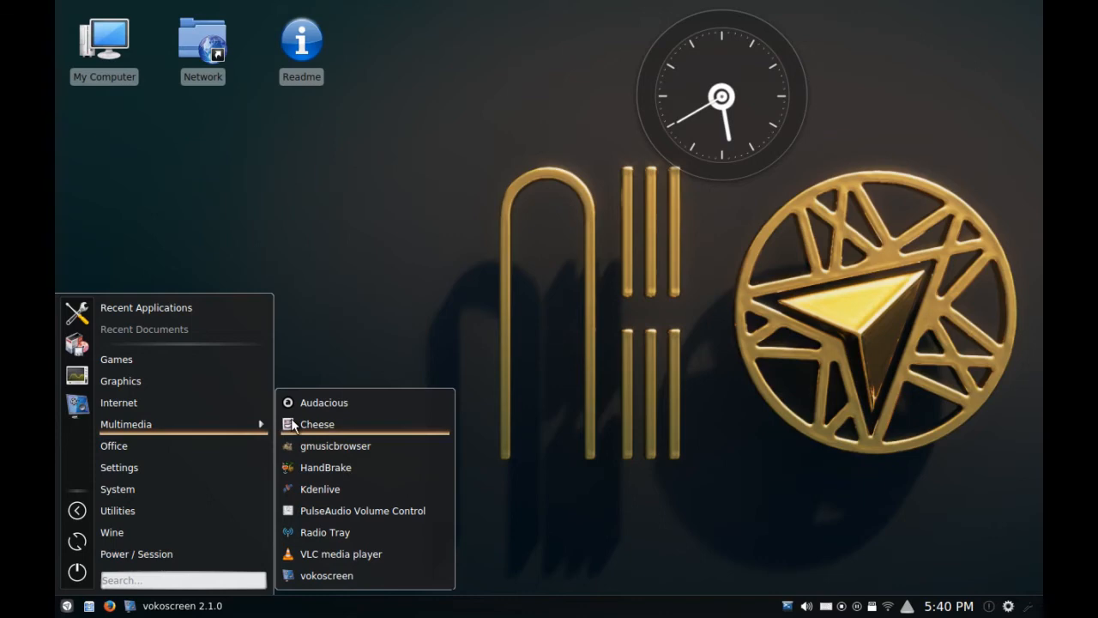
mouse_move(119, 402)
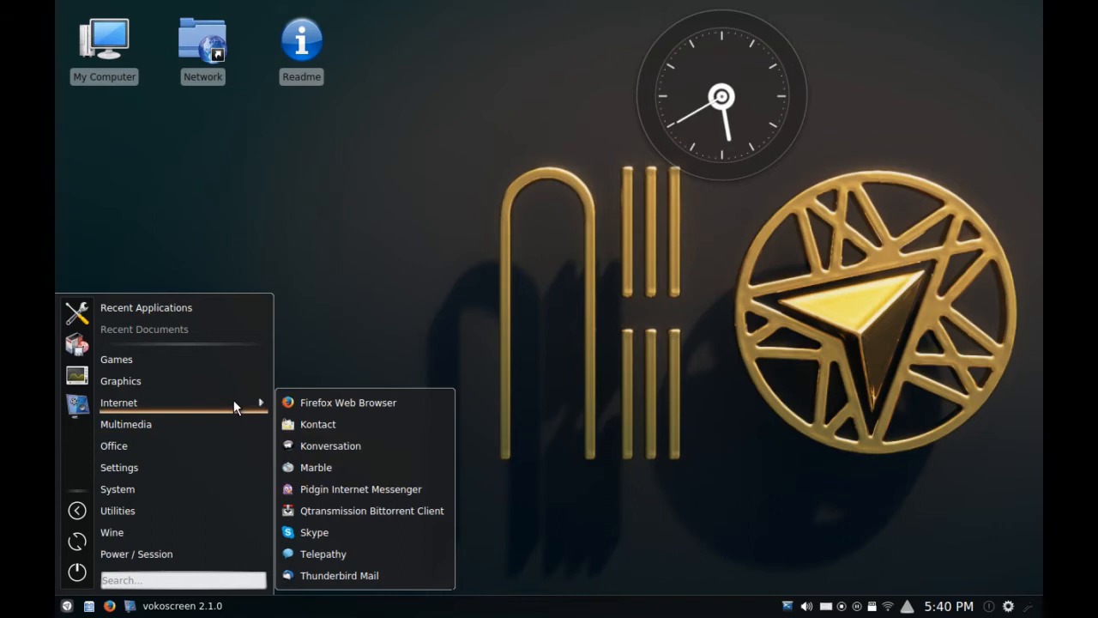
- Launch Marble, keep the Car (fastest) routing mode, then close Marble
click(316, 467)
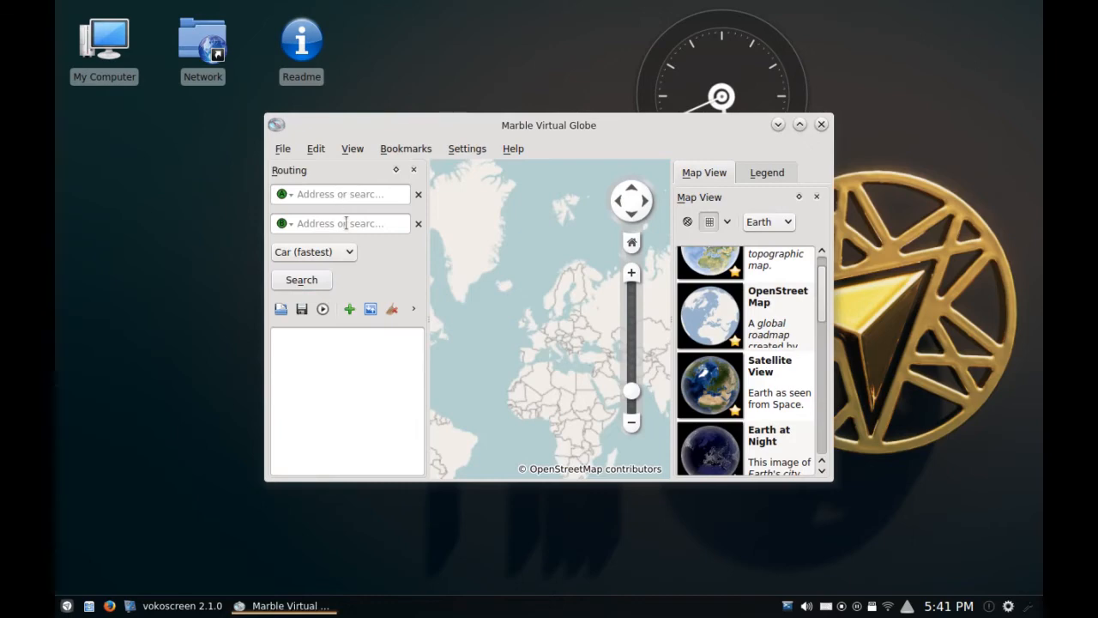
click(313, 251)
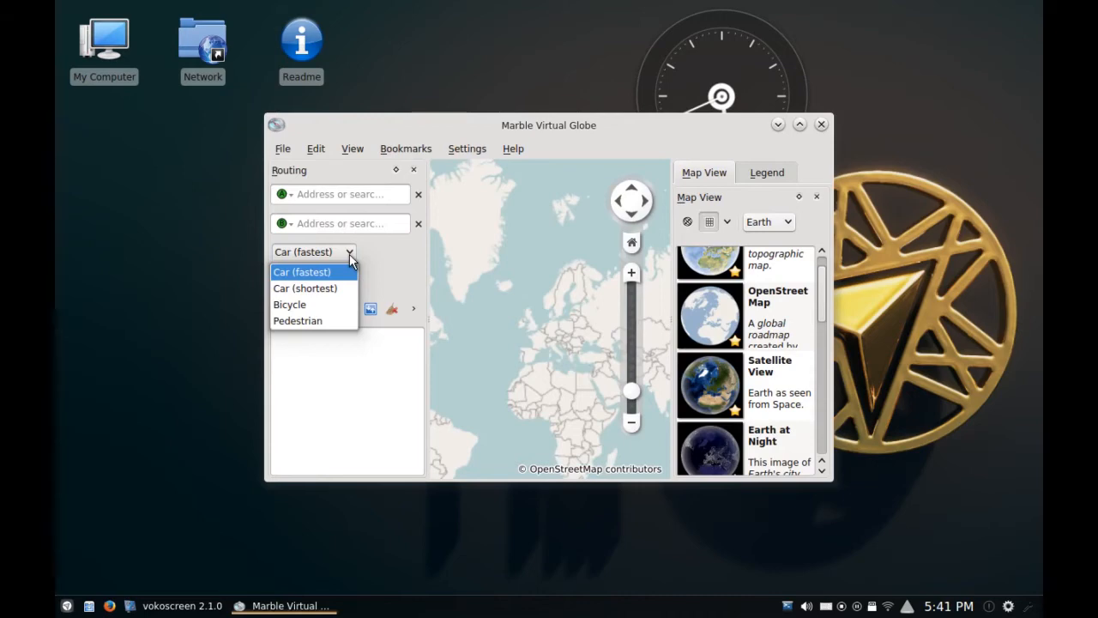
click(303, 272)
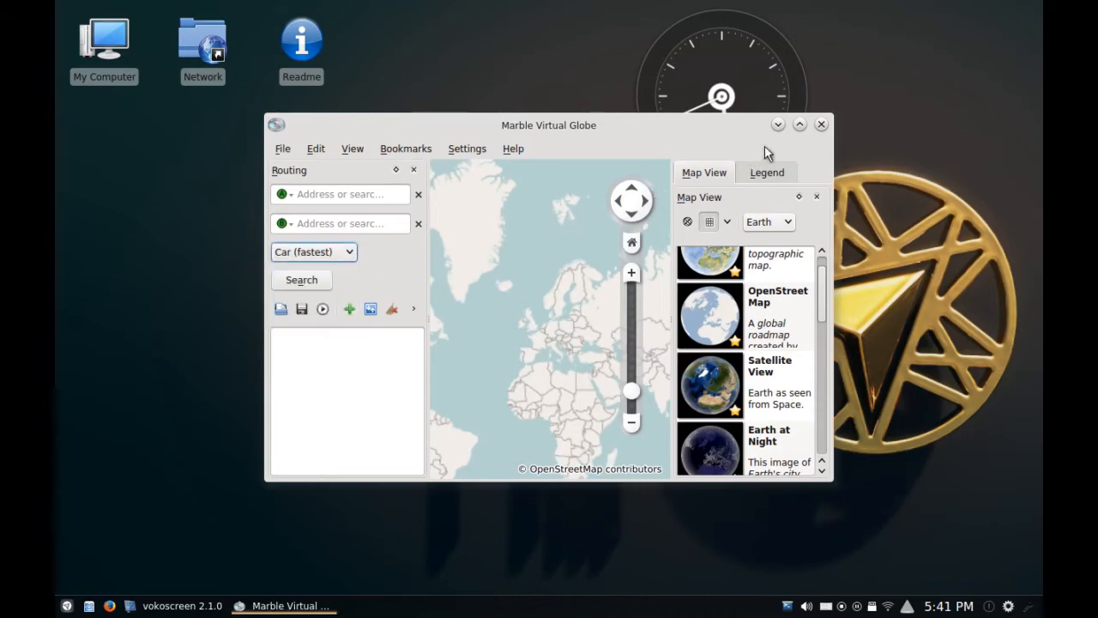
mouse_move(820, 125)
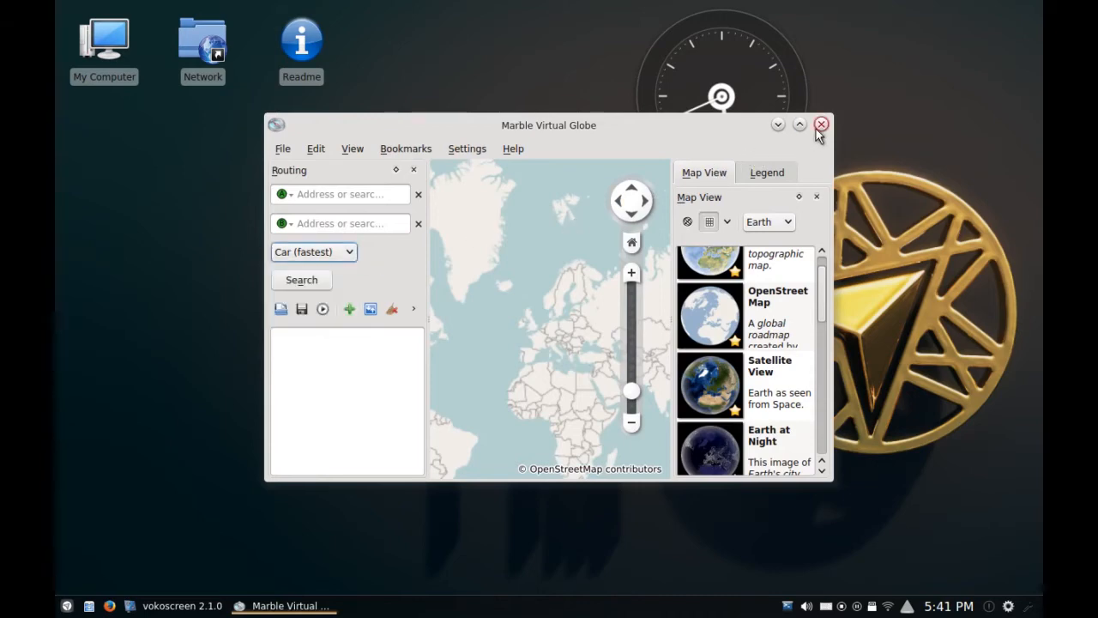
click(820, 124)
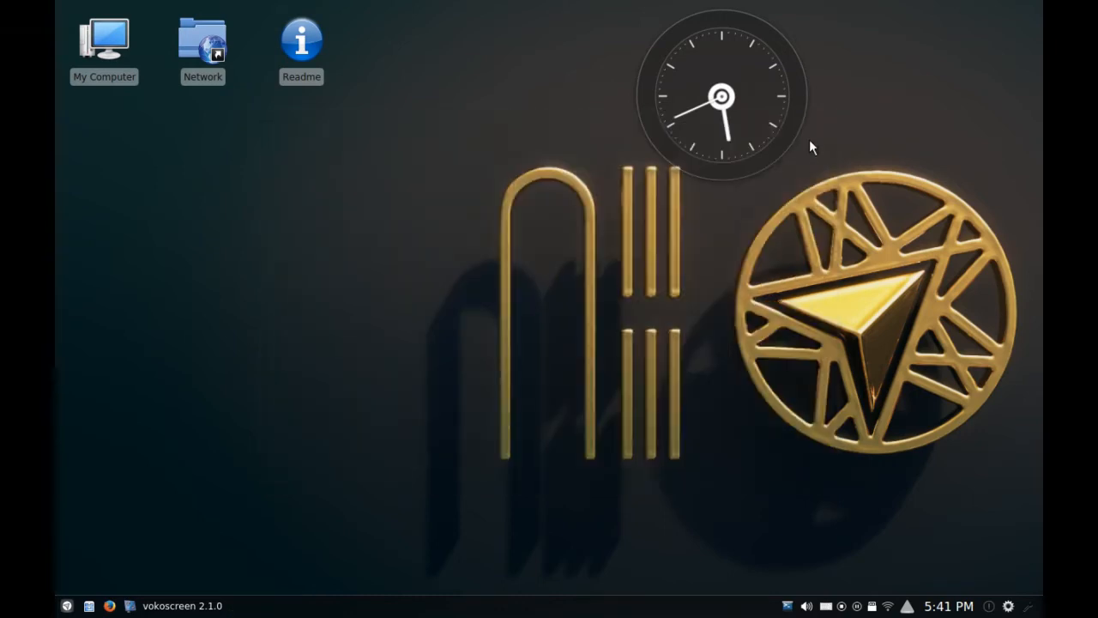
- Open the Plasma application launcher again
click(67, 606)
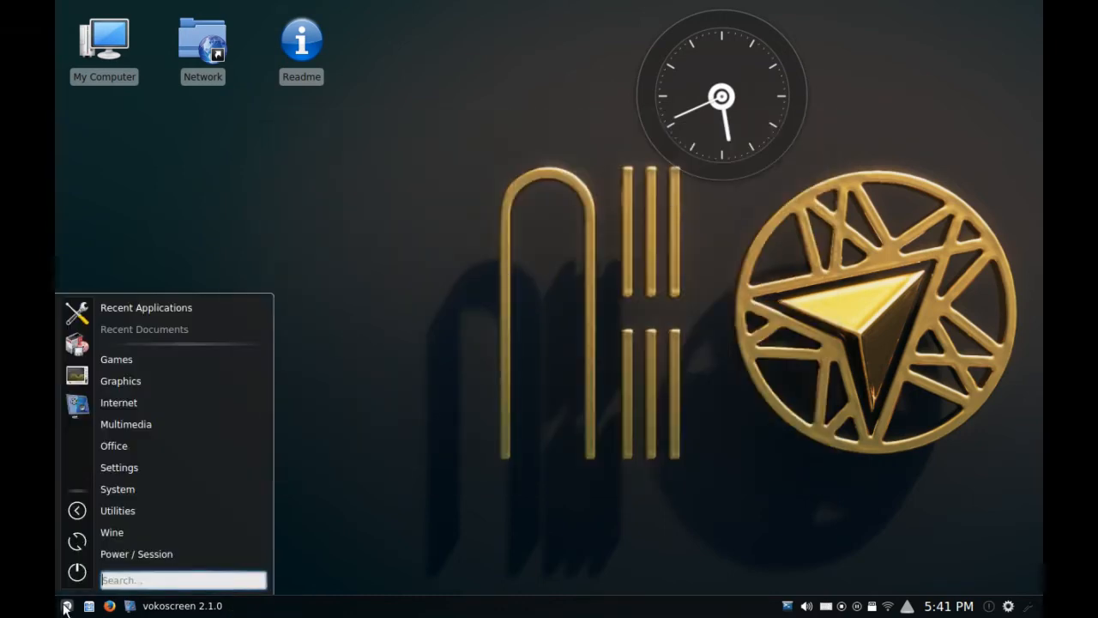
mouse_move(120, 380)
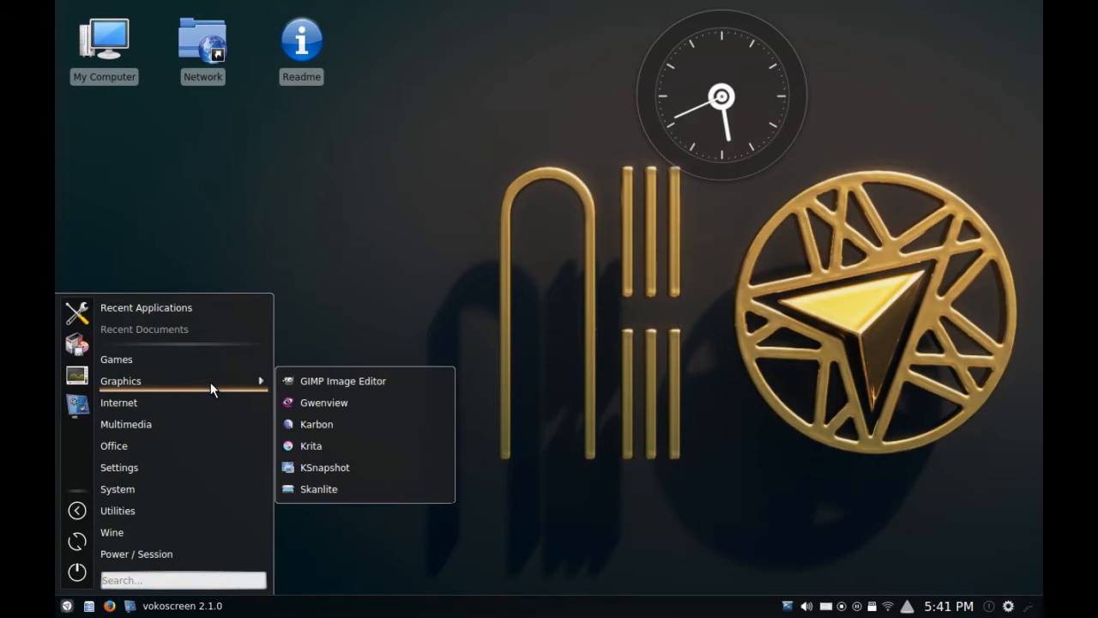
mouse_move(116, 359)
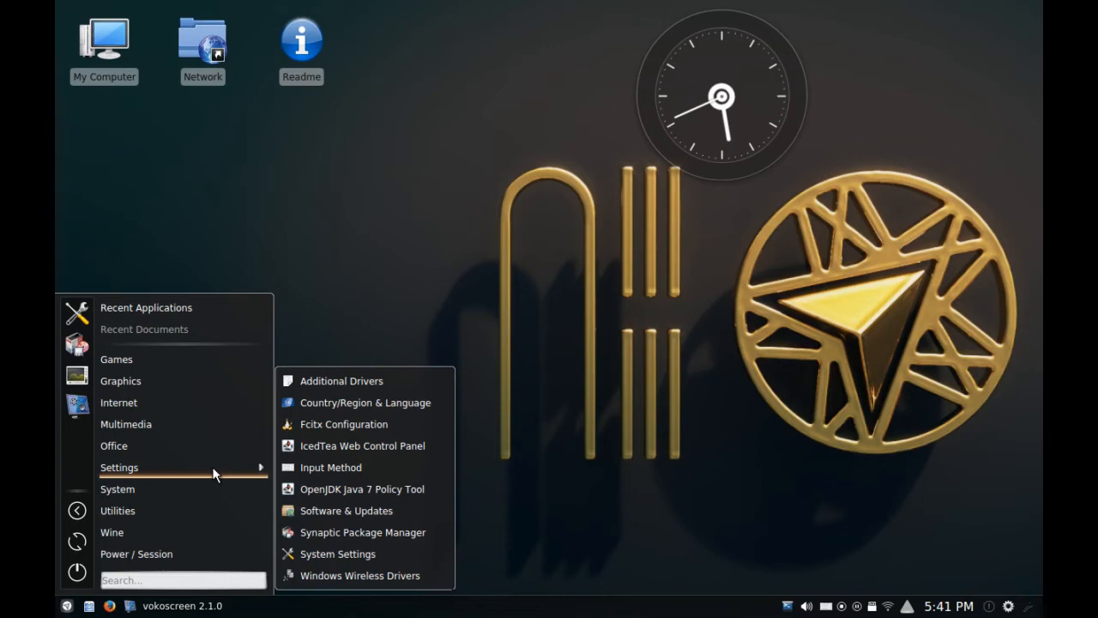
mouse_move(111, 532)
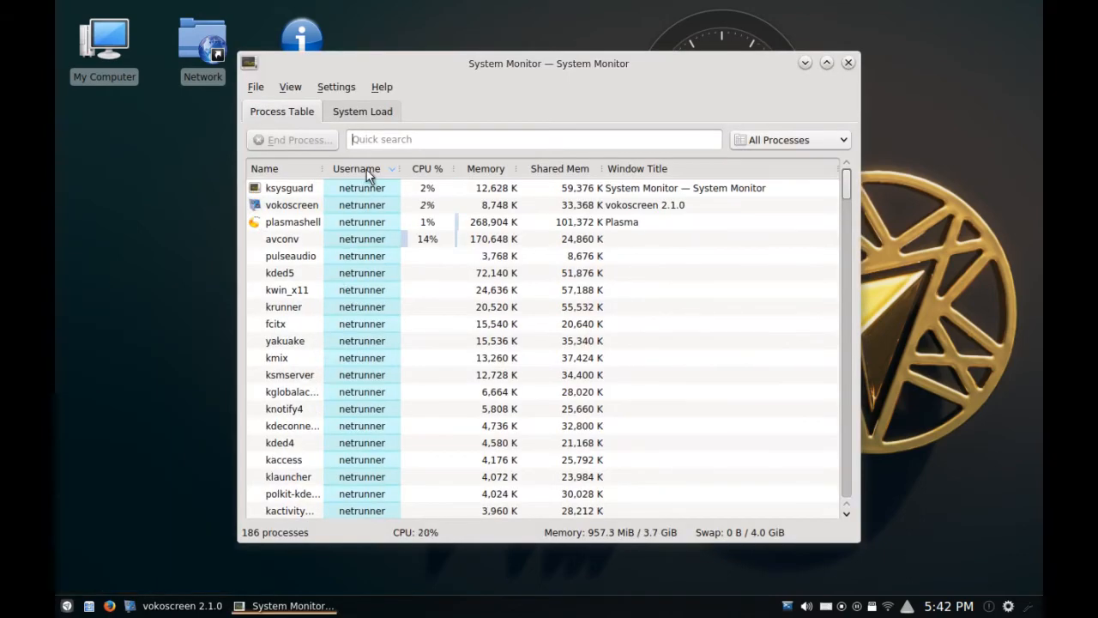
- View the System Load graphs, return to Process Table, then close System Monitor
click(362, 111)
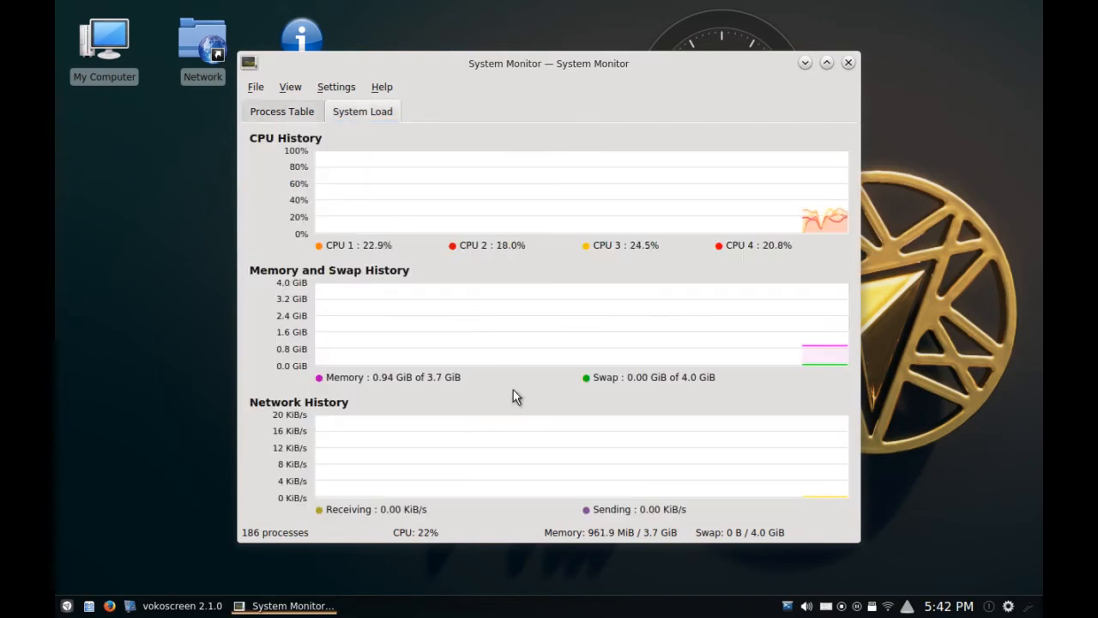
mouse_move(466, 399)
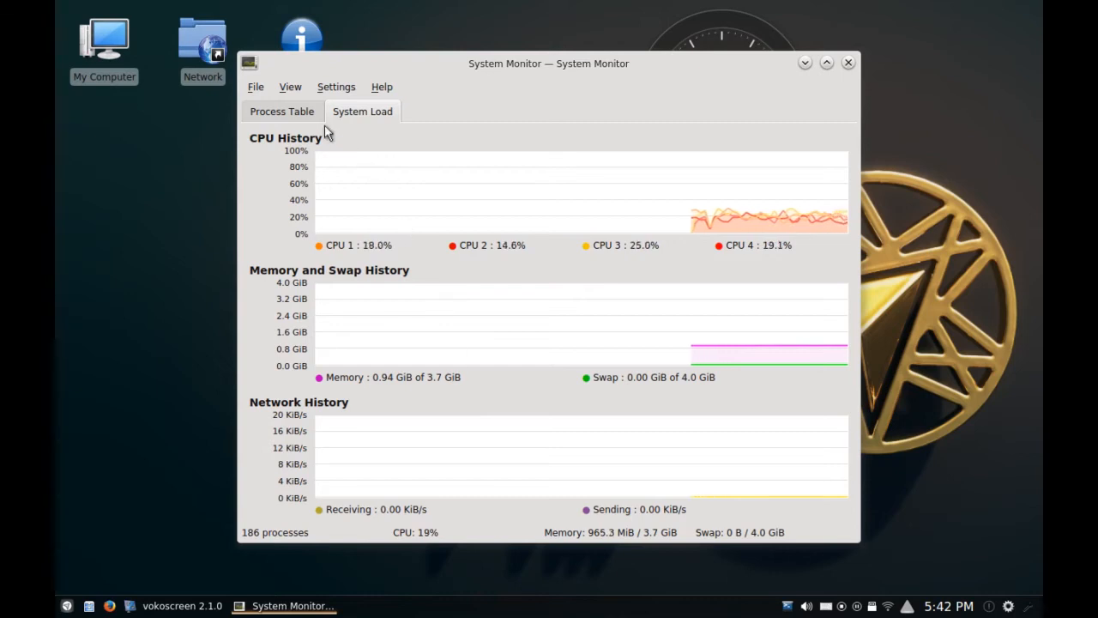
click(281, 110)
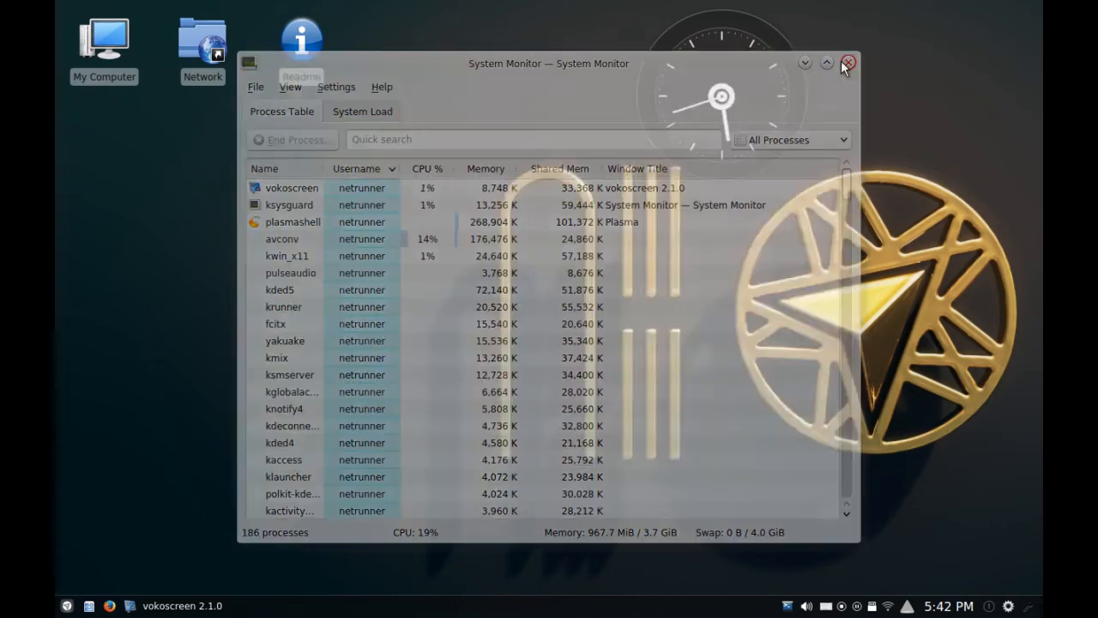
click(848, 63)
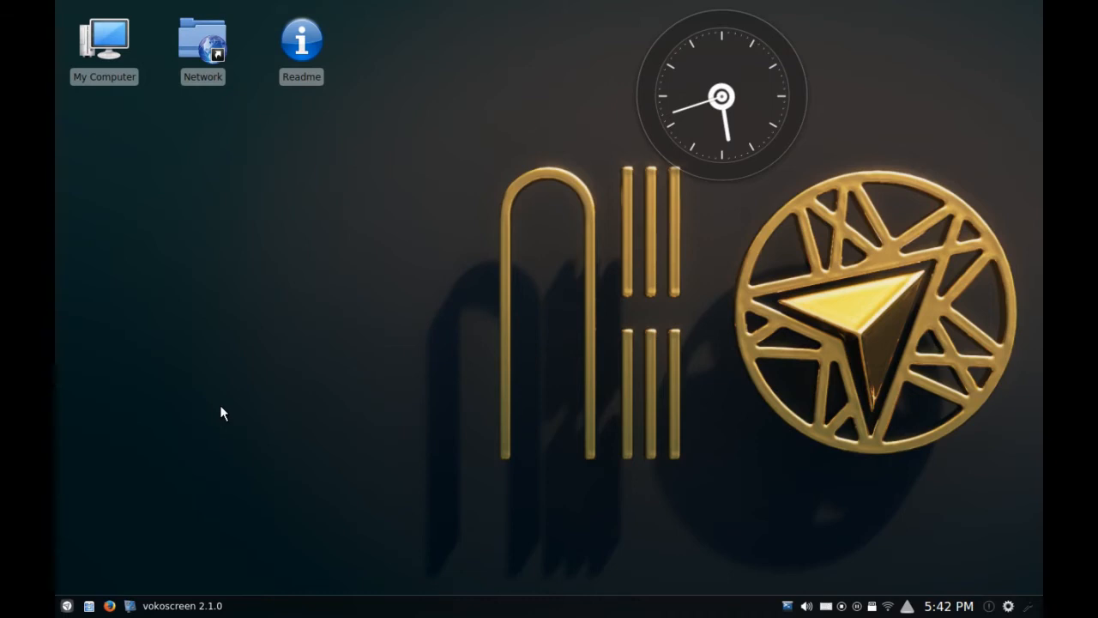
- Launch System Settings from the launcher sidebar and drag its window higher
click(67, 605)
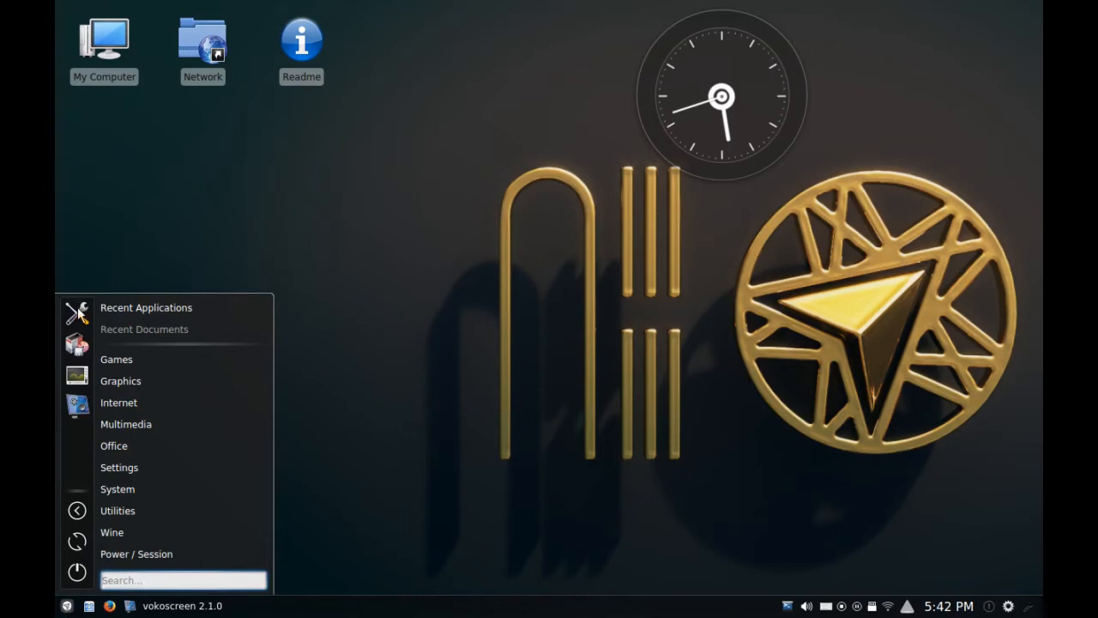
click(119, 467)
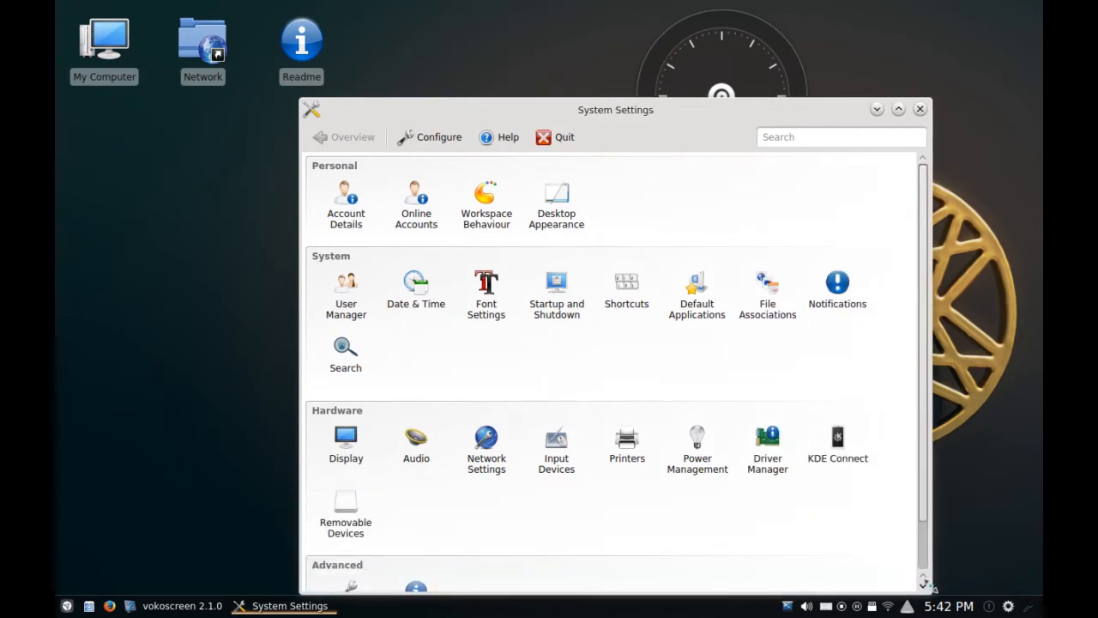
drag(615, 110, 569, 45)
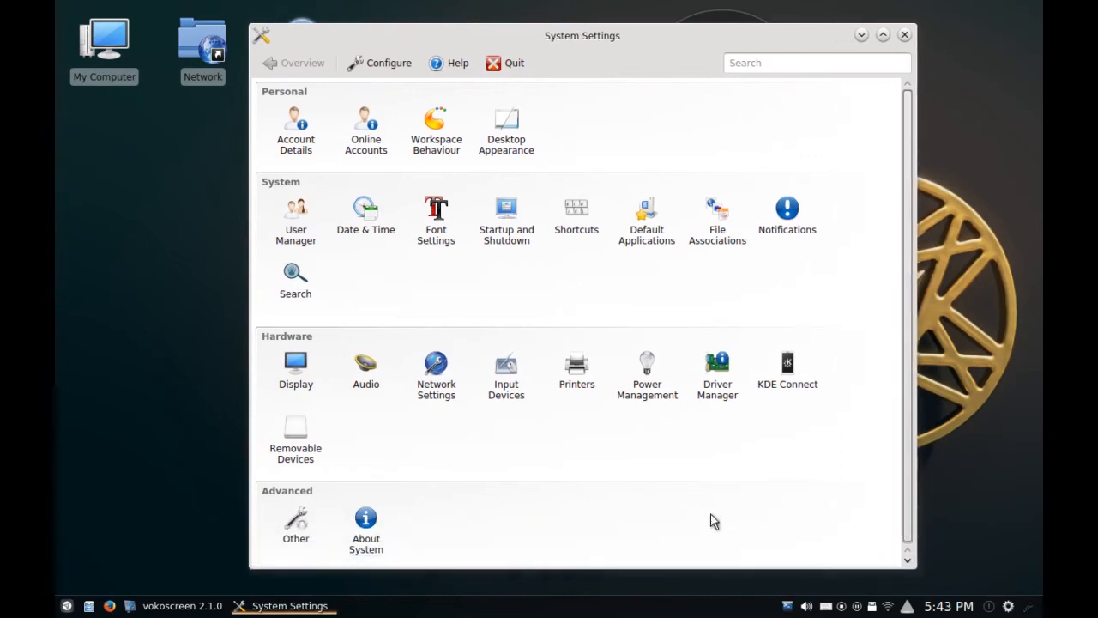
mouse_move(916, 564)
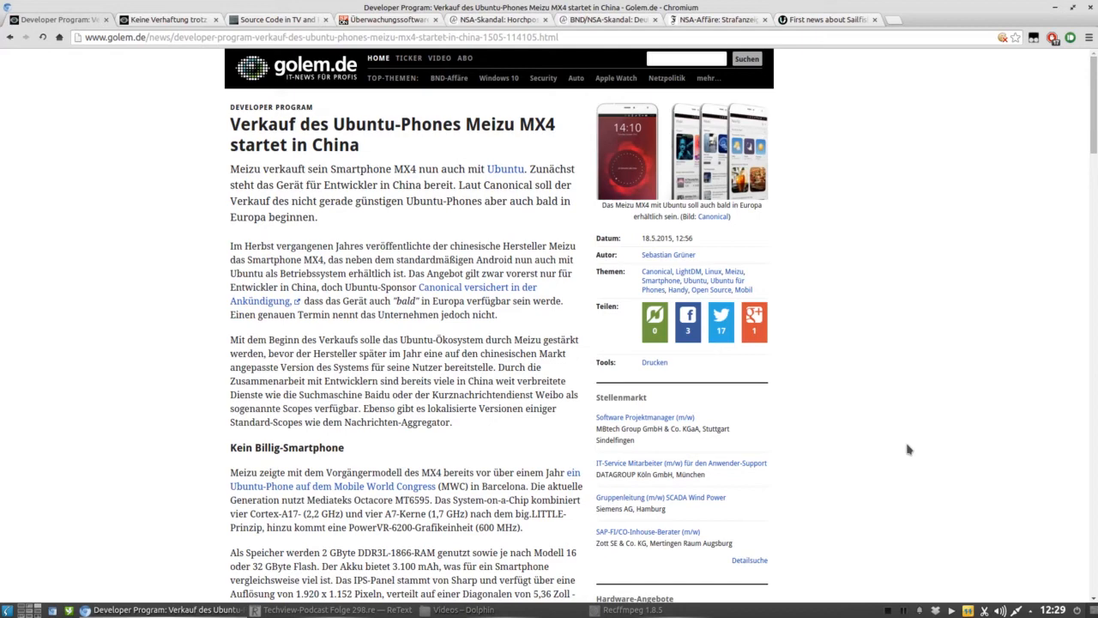
mouse_move(901, 455)
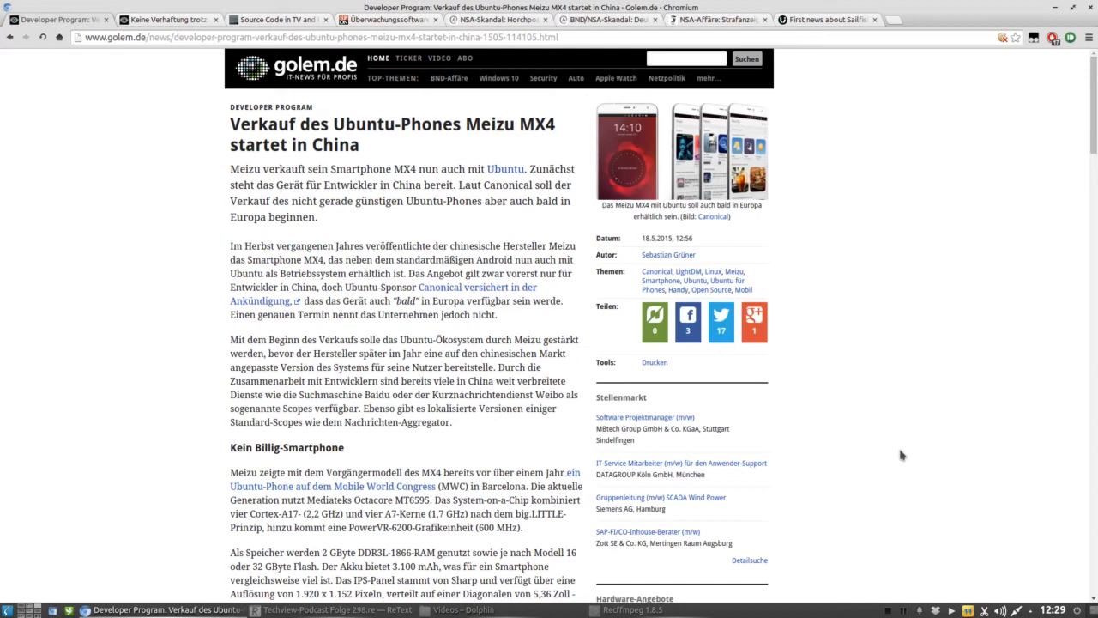
mouse_move(891, 444)
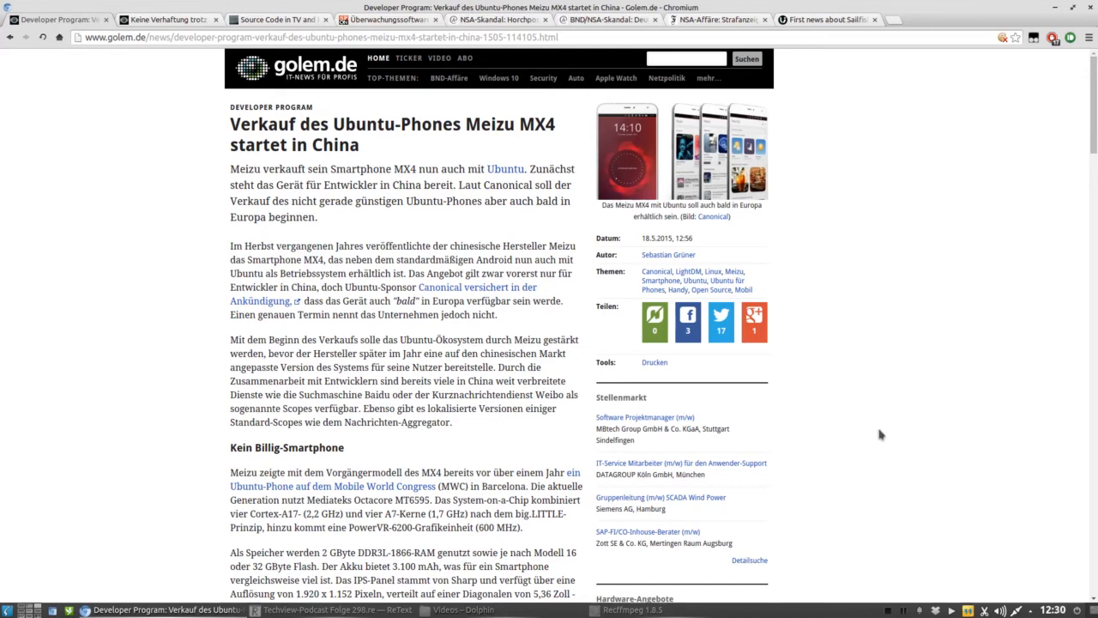
mouse_move(871, 421)
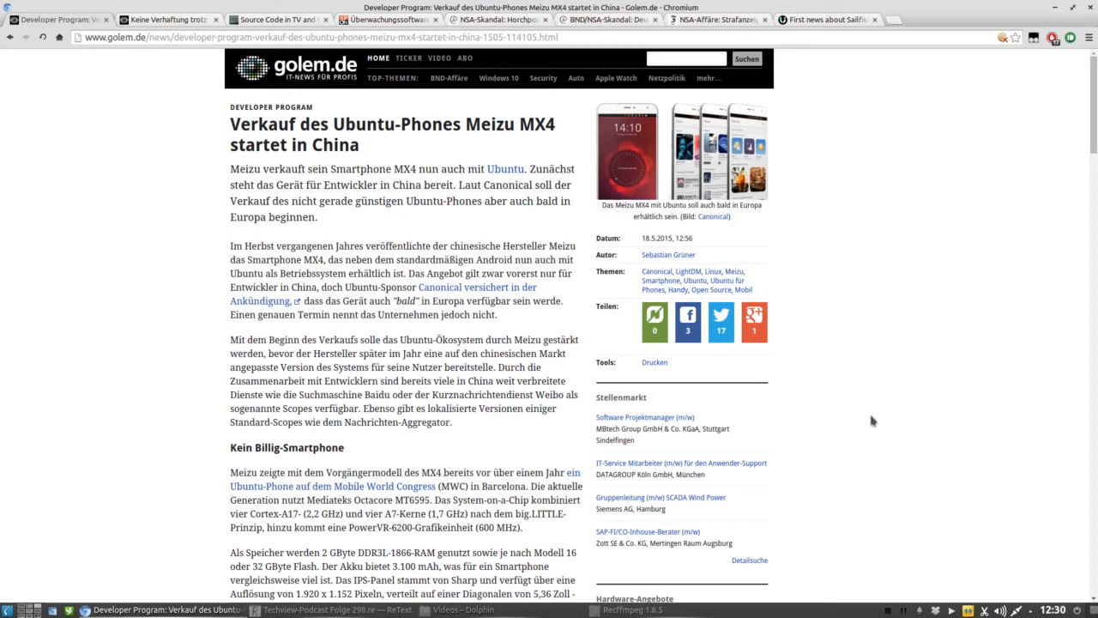
- Scroll the golem.de Meizu MX4 article down to its pricing paragraph
scroll(down, 3)
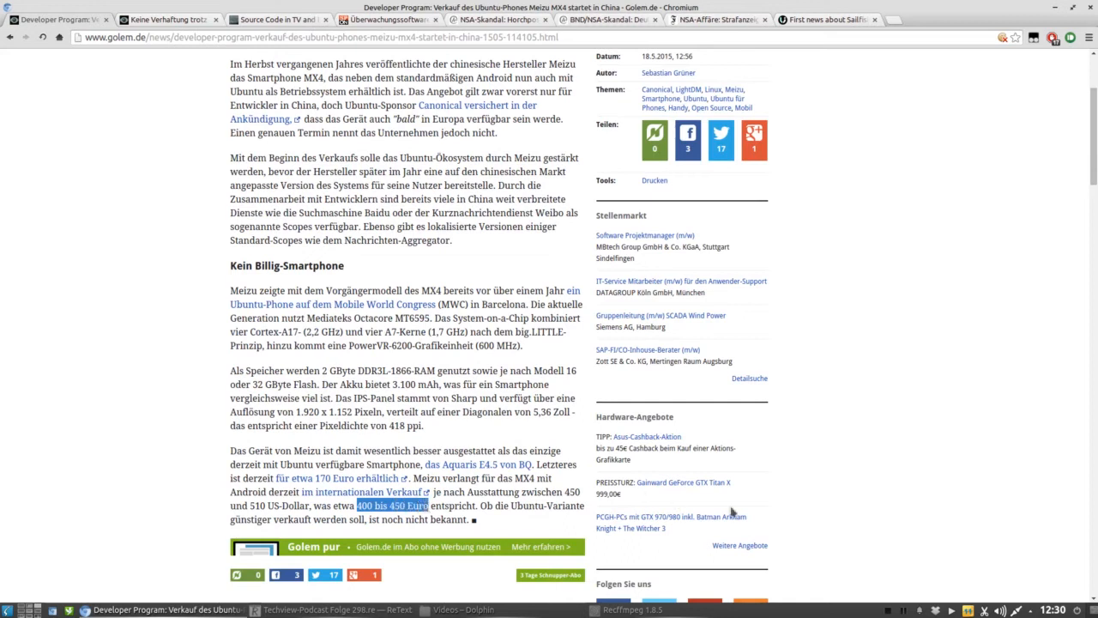
mouse_move(858, 483)
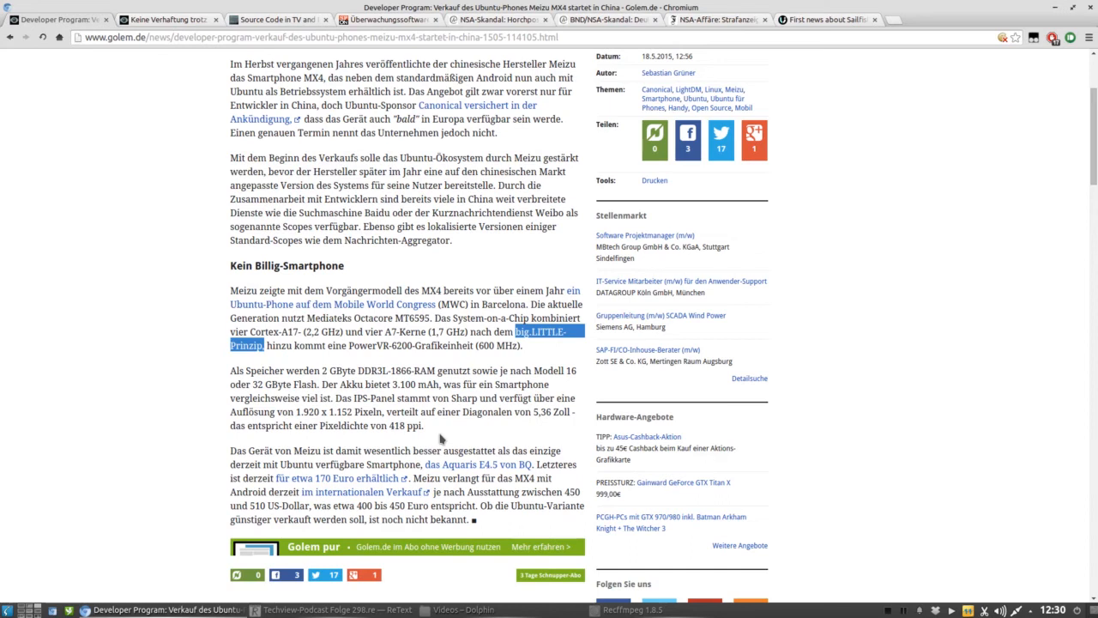
mouse_move(345, 354)
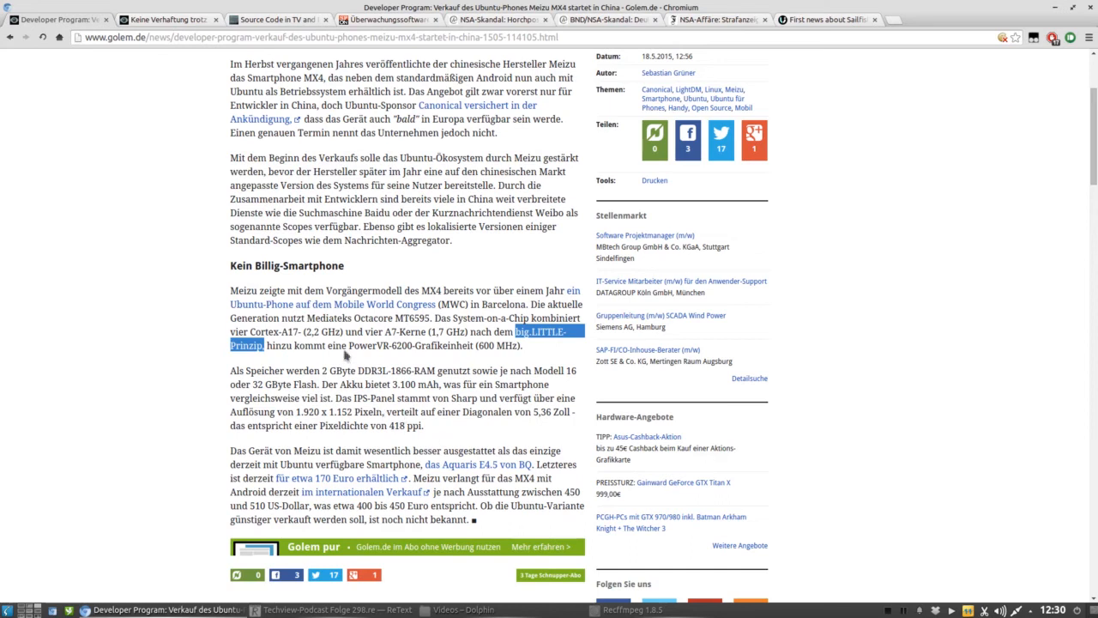
double_click(382, 345)
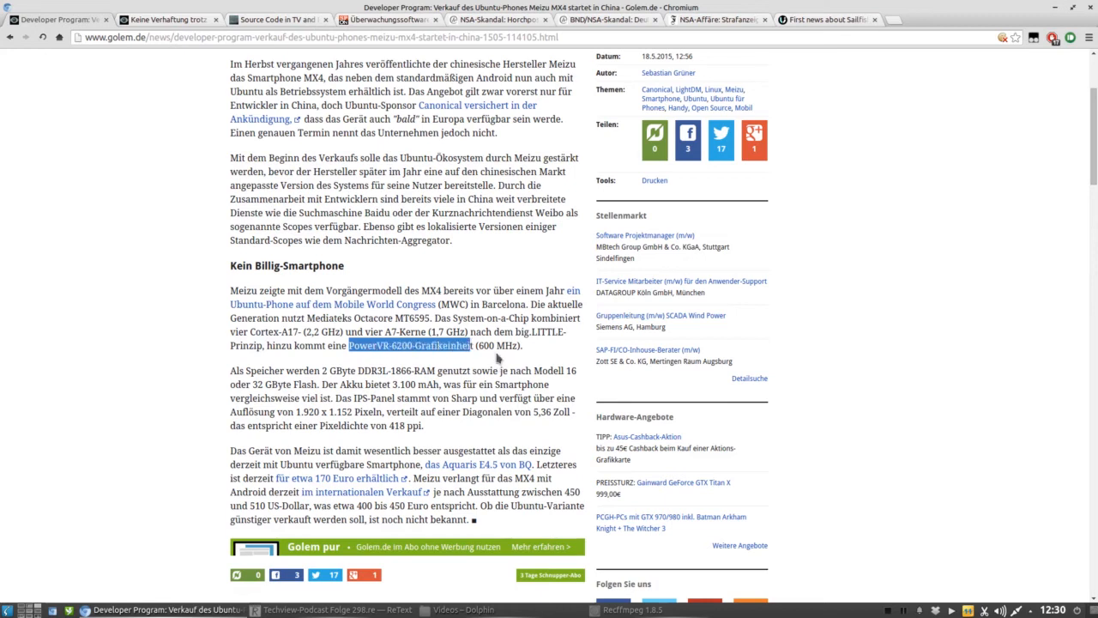
mouse_move(352, 397)
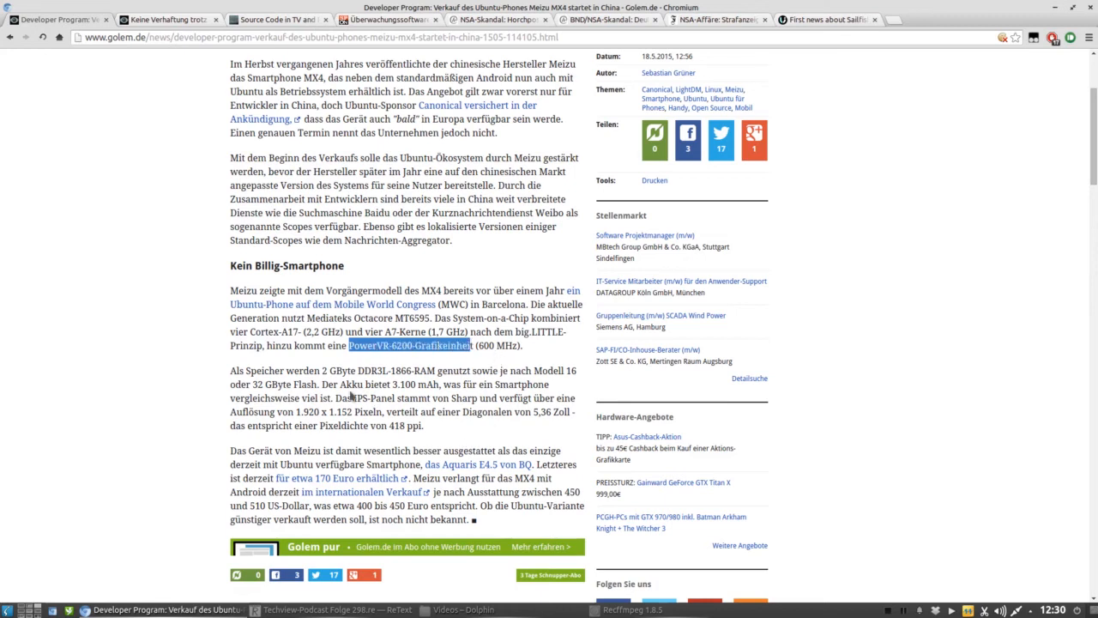
double_click(378, 369)
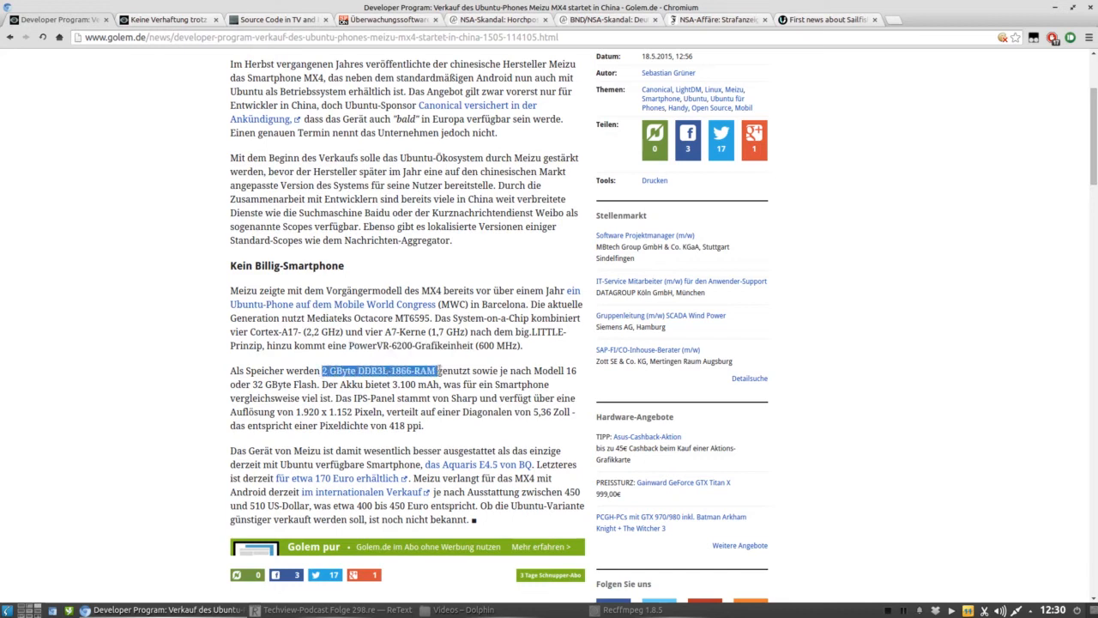
mouse_move(498, 448)
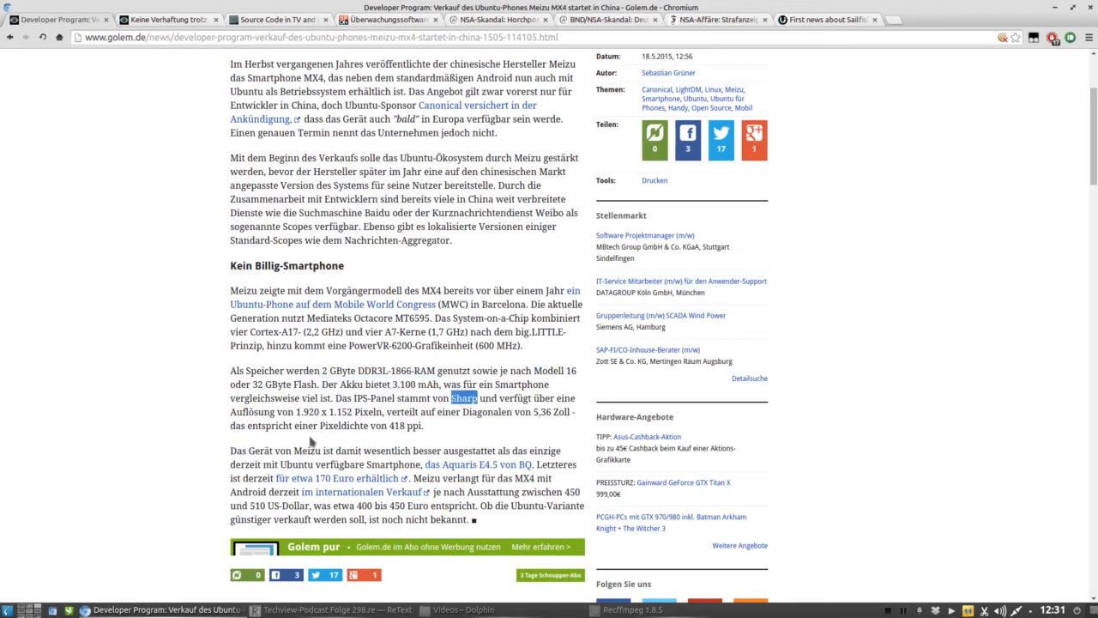
double_click(338, 411)
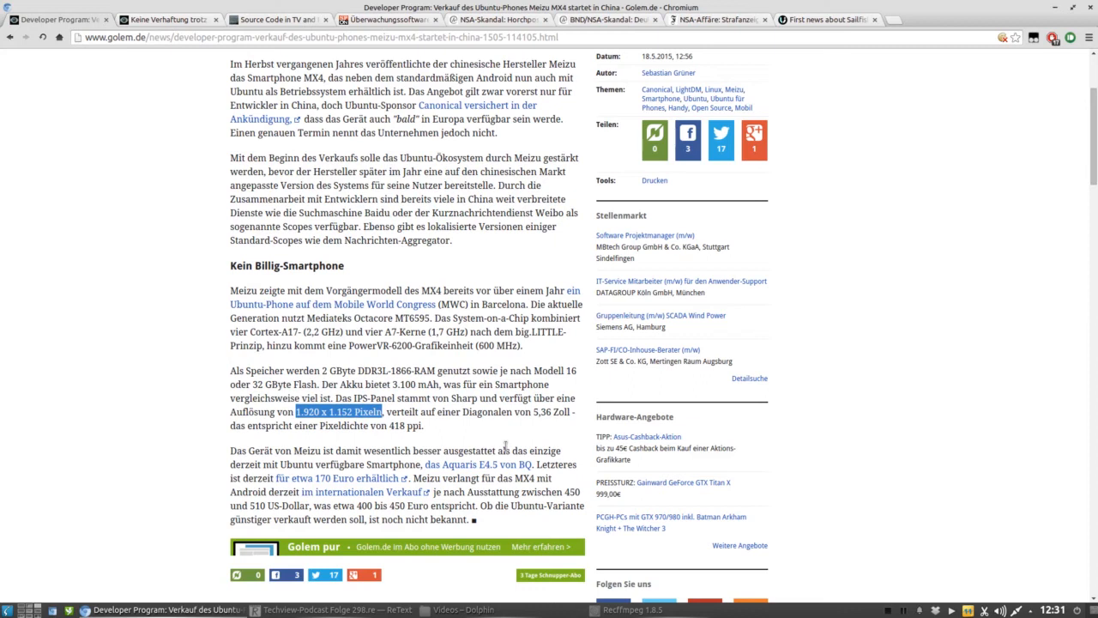
mouse_move(521, 437)
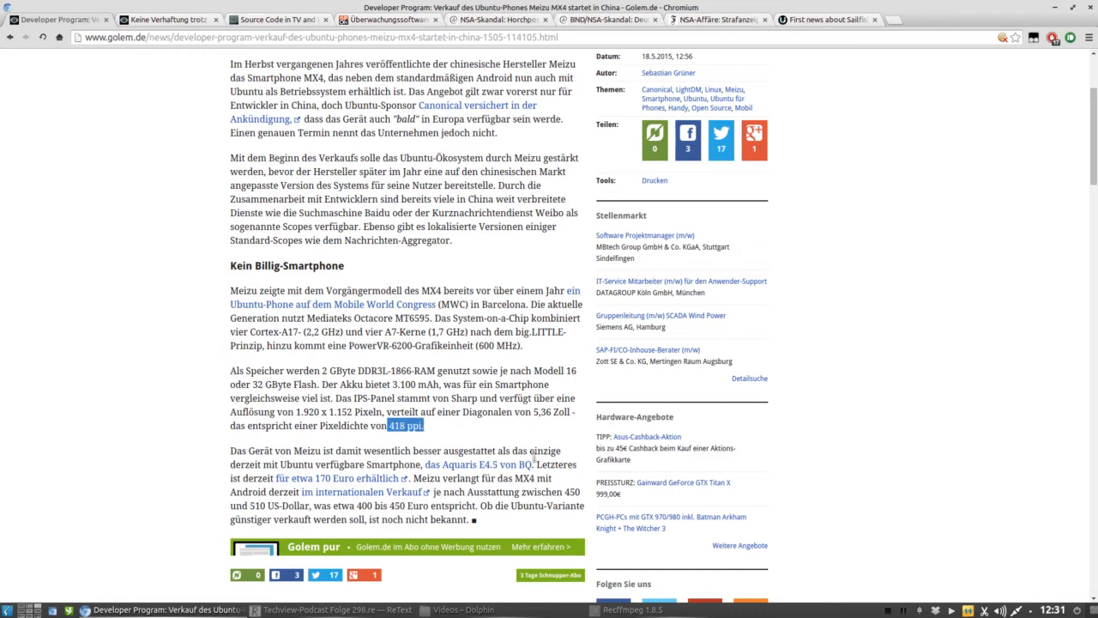
mouse_move(532, 438)
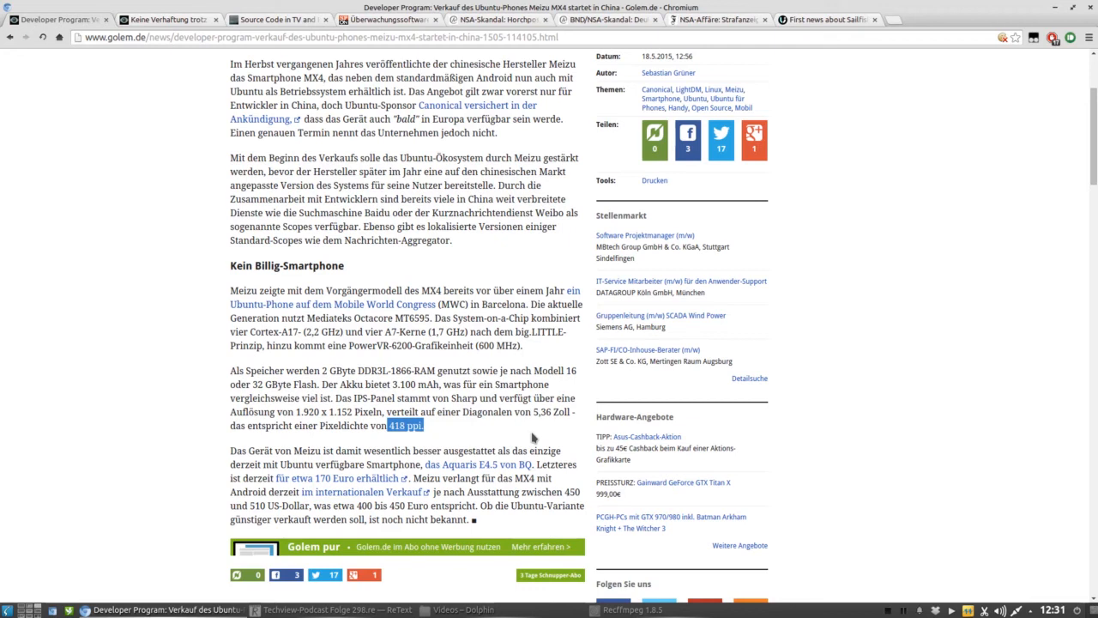
mouse_move(170, 84)
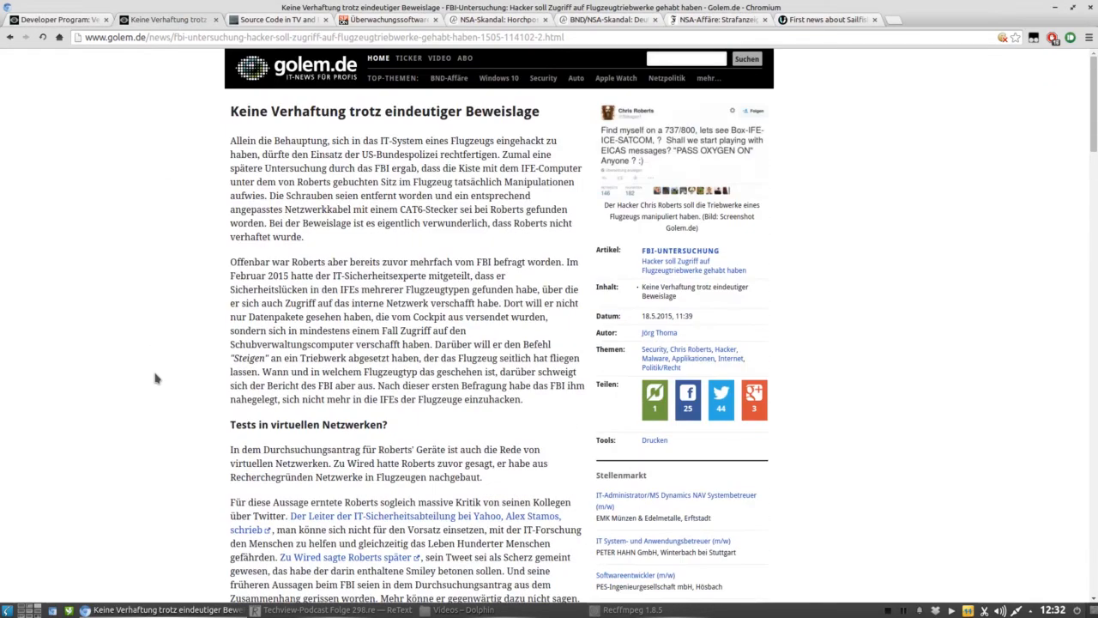
- Read the FBI aircraft-hacker article to page two's end, then switch to the Source Code tumblr
scroll(down, 3)
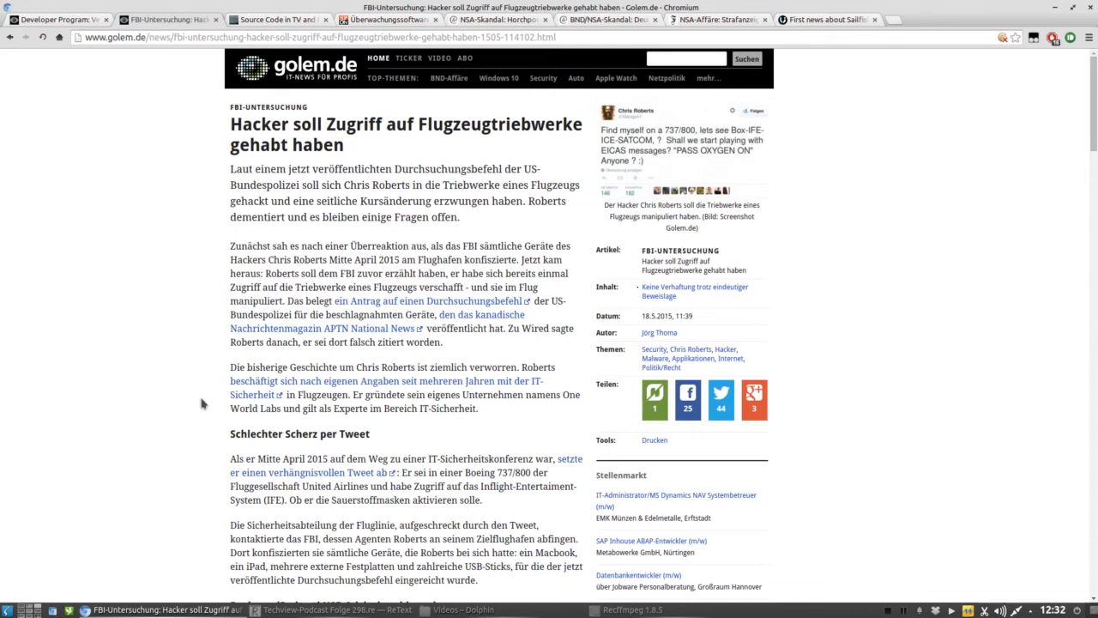
mouse_move(856, 214)
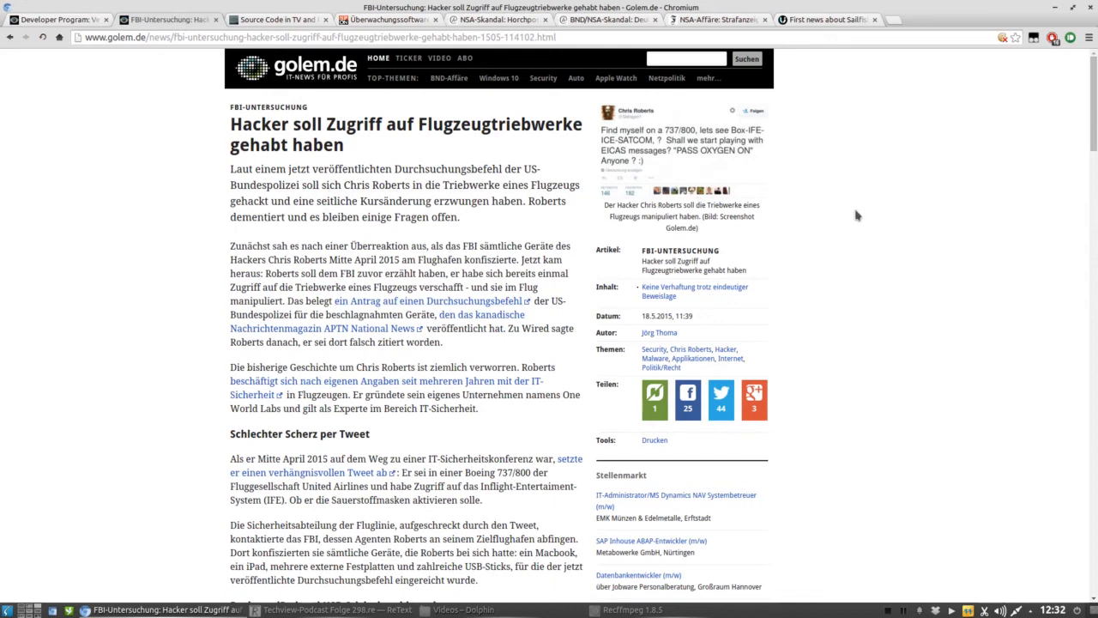
mouse_move(669, 138)
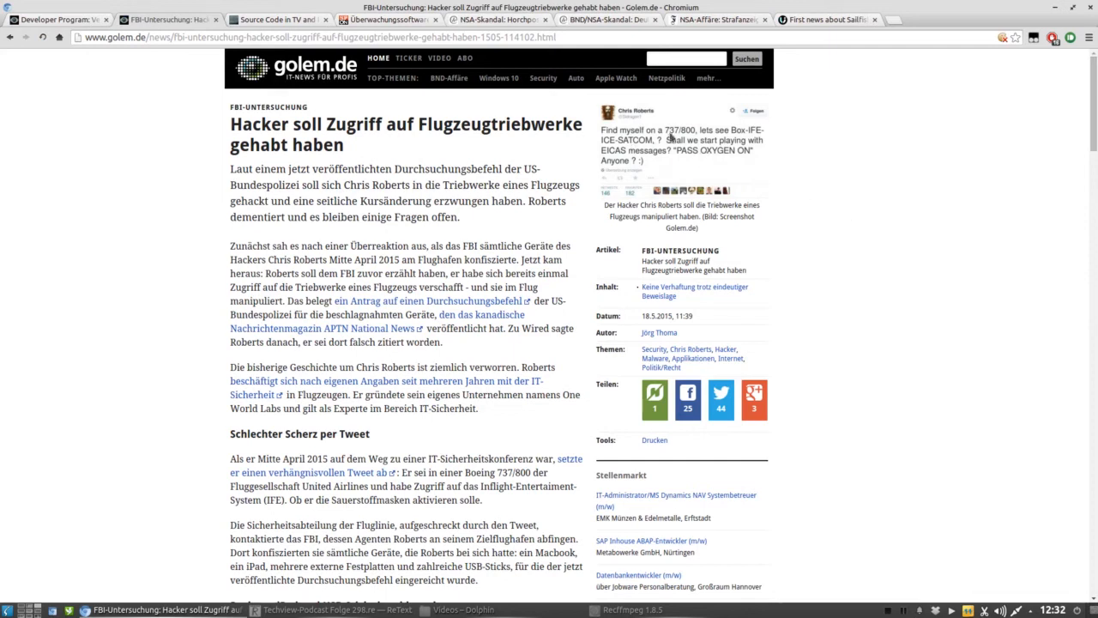
mouse_move(839, 248)
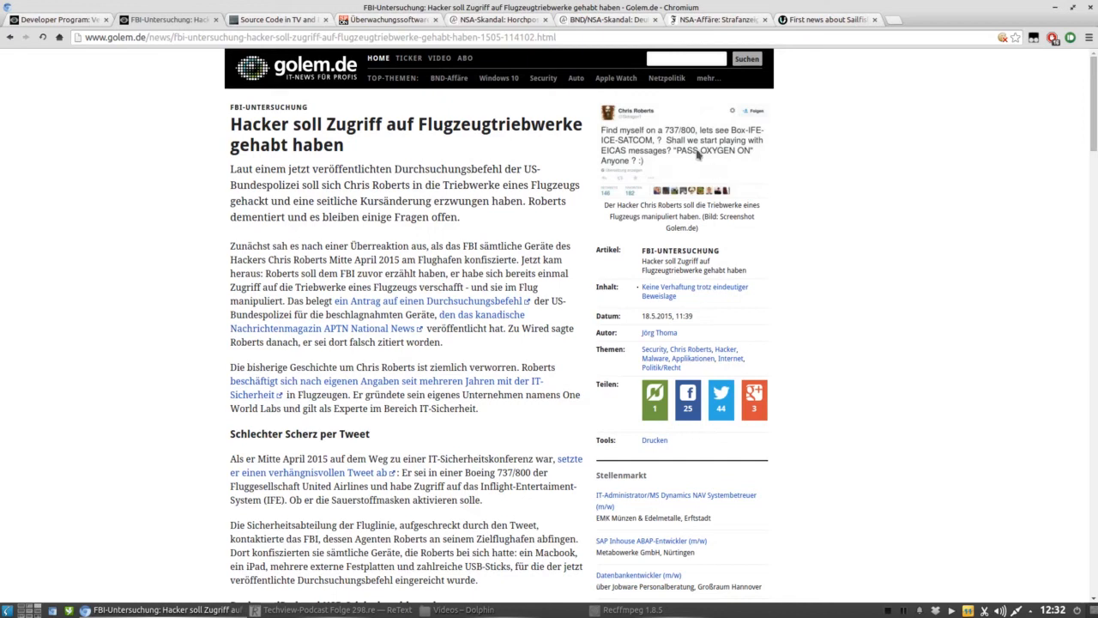
mouse_move(813, 225)
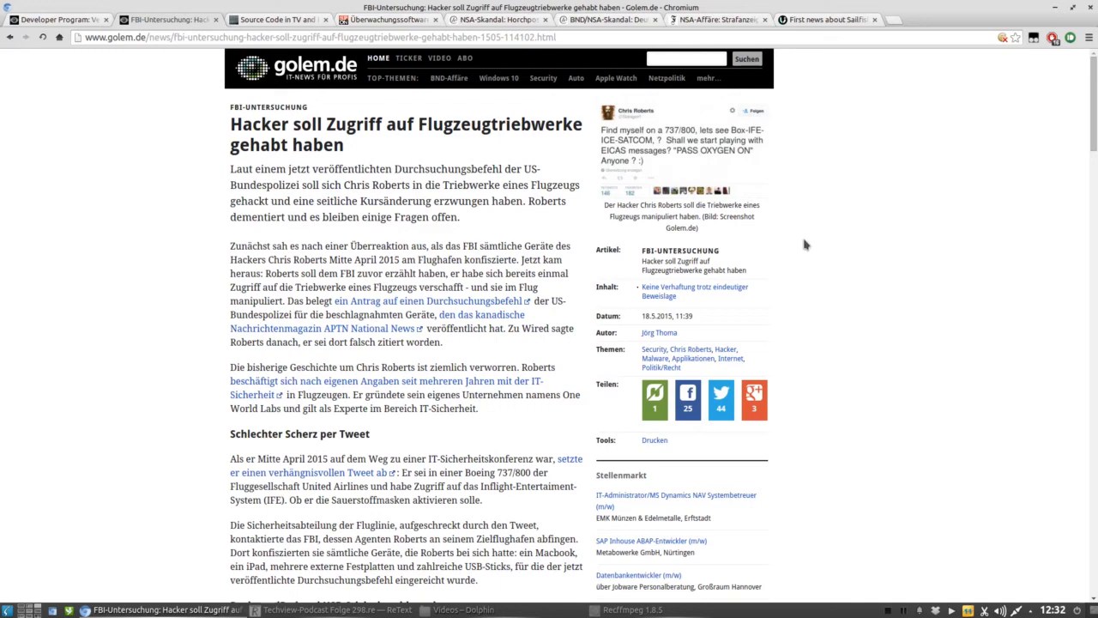
mouse_move(220, 409)
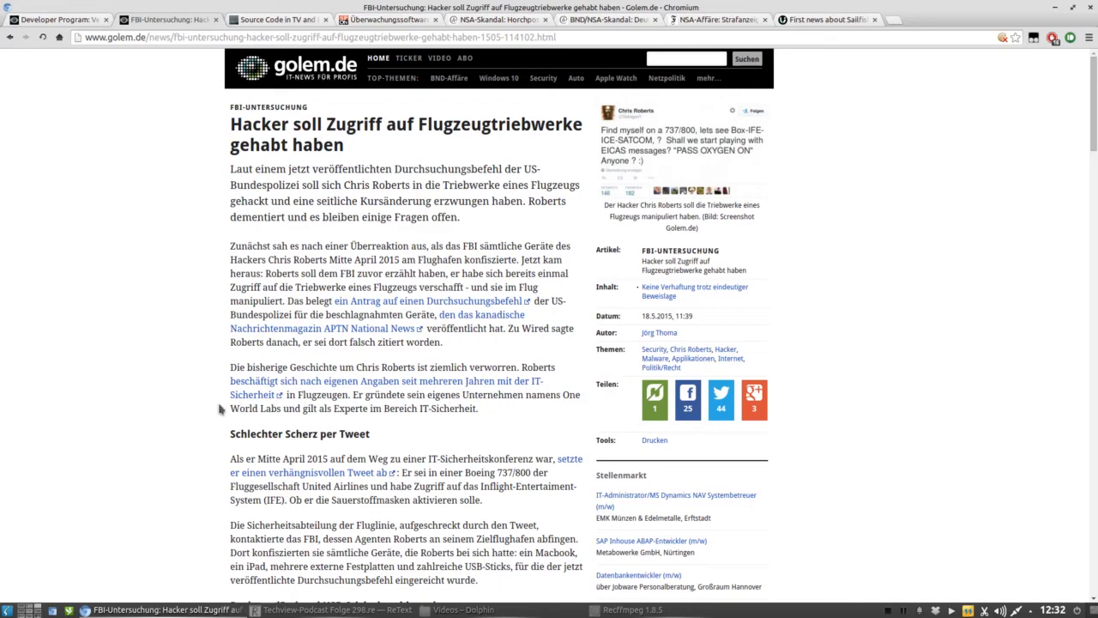
scroll(down, 3)
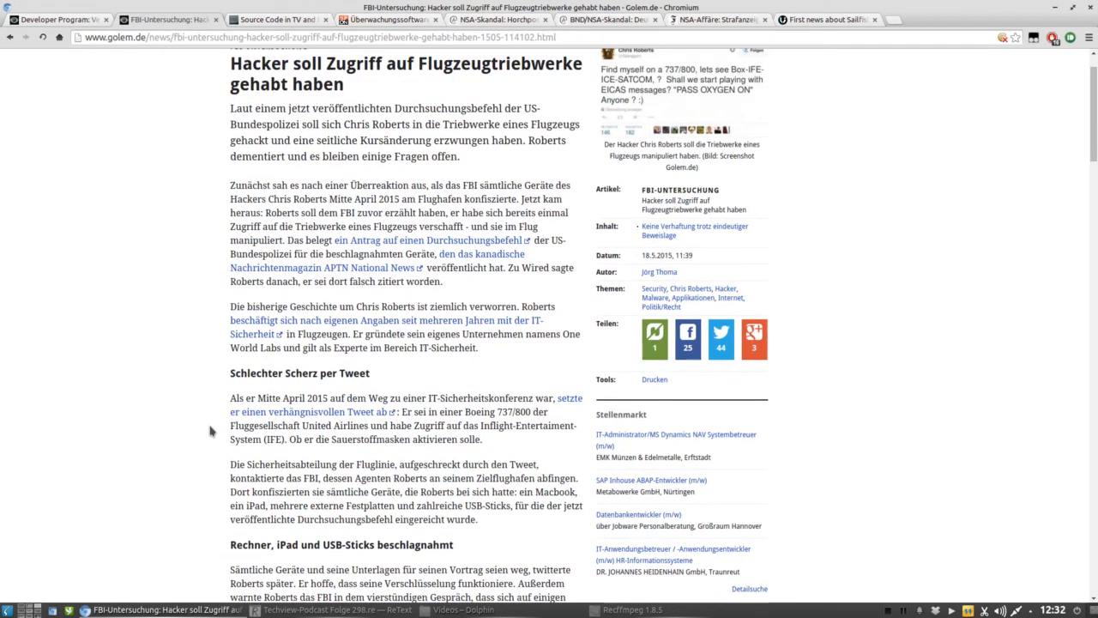
mouse_move(211, 440)
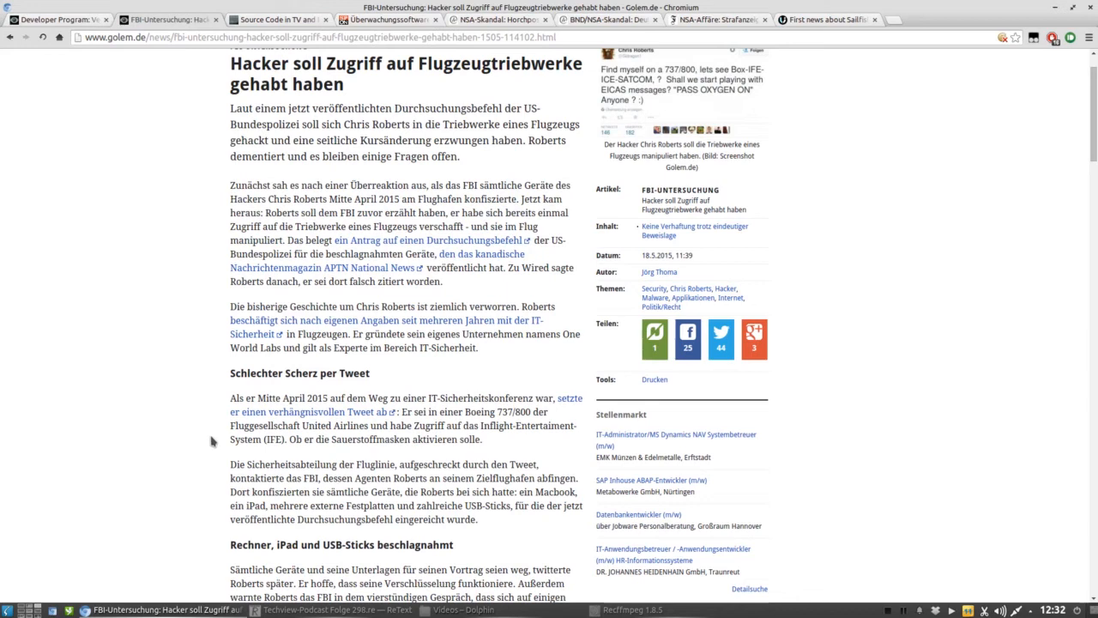
scroll(down, 3)
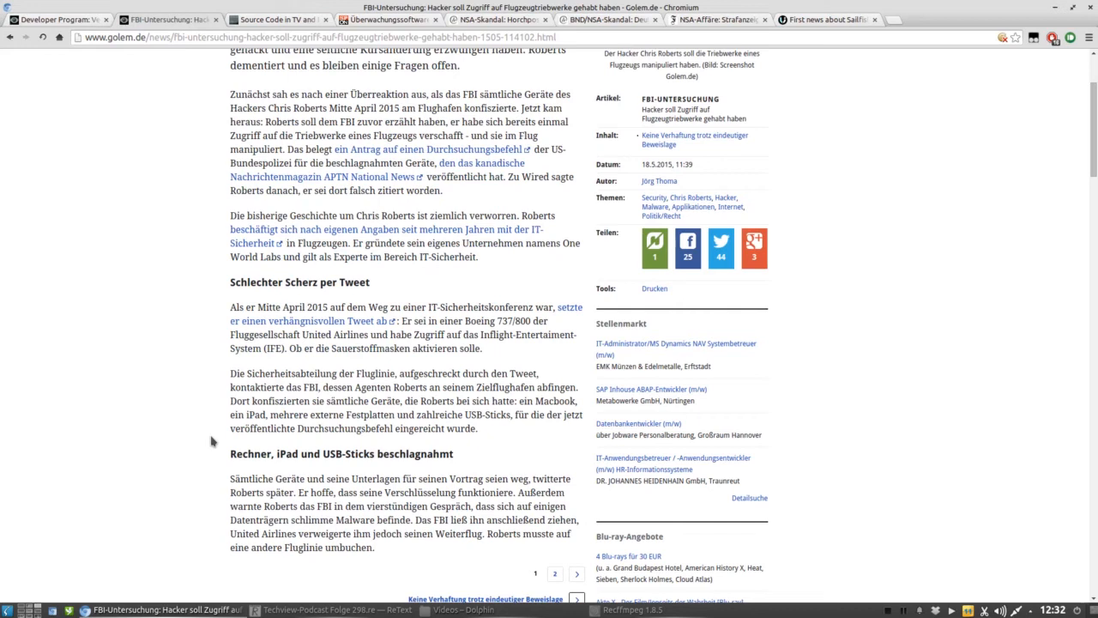
mouse_move(216, 432)
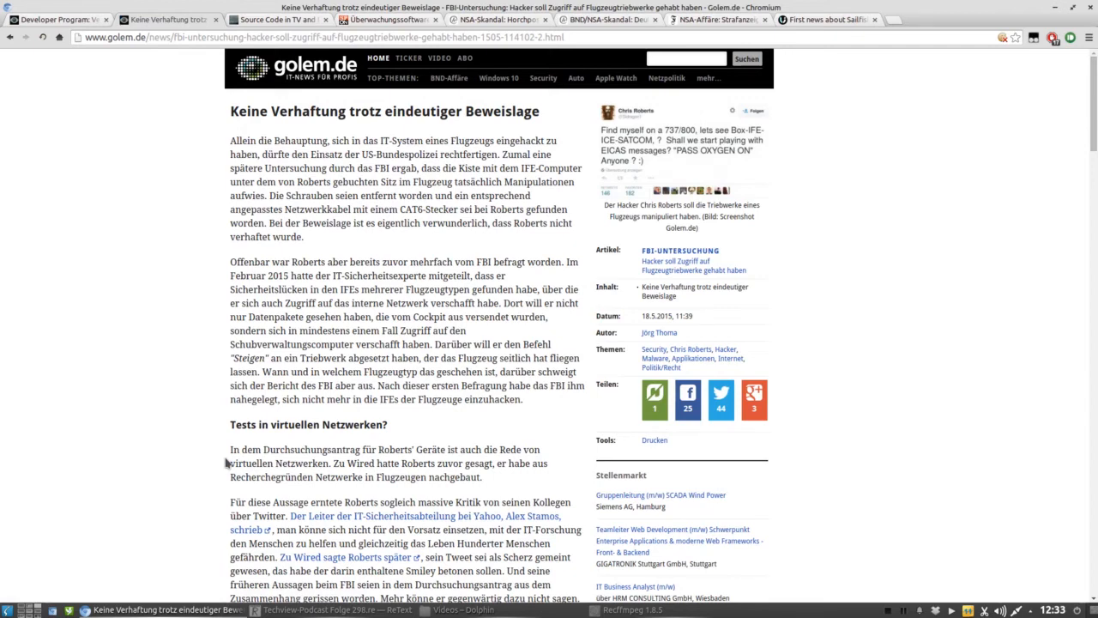
mouse_move(383, 222)
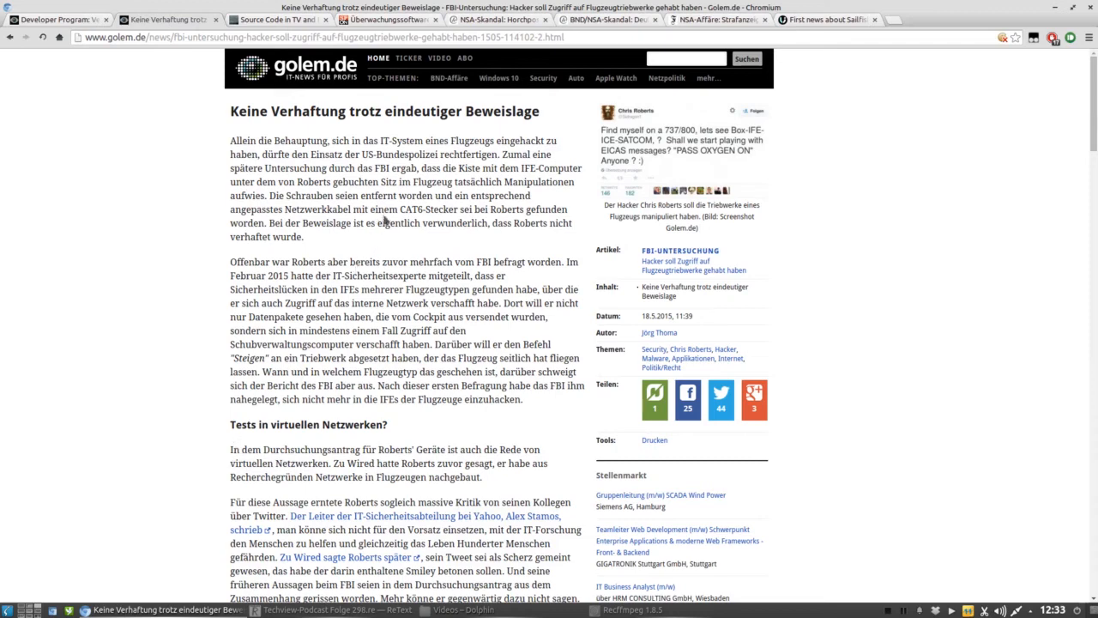
mouse_move(435, 288)
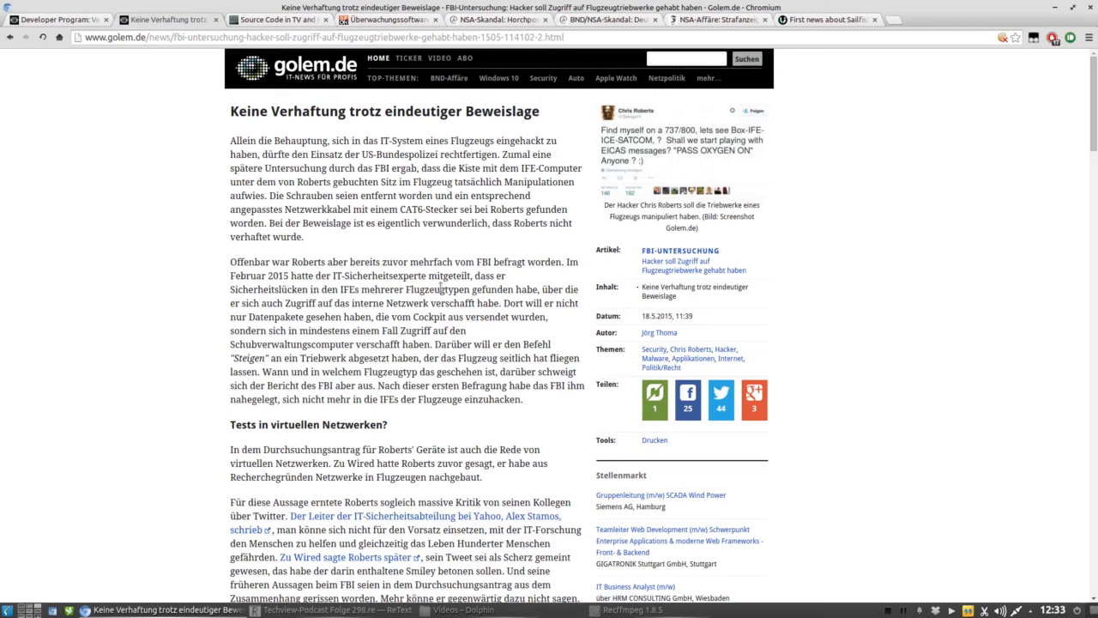
mouse_move(195, 405)
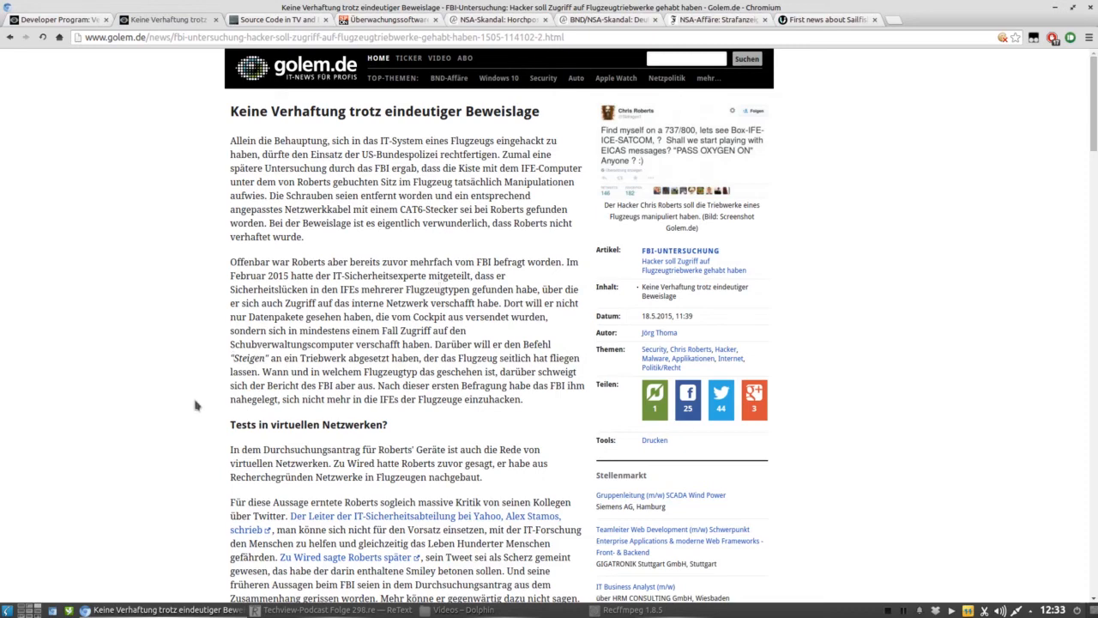
mouse_move(208, 411)
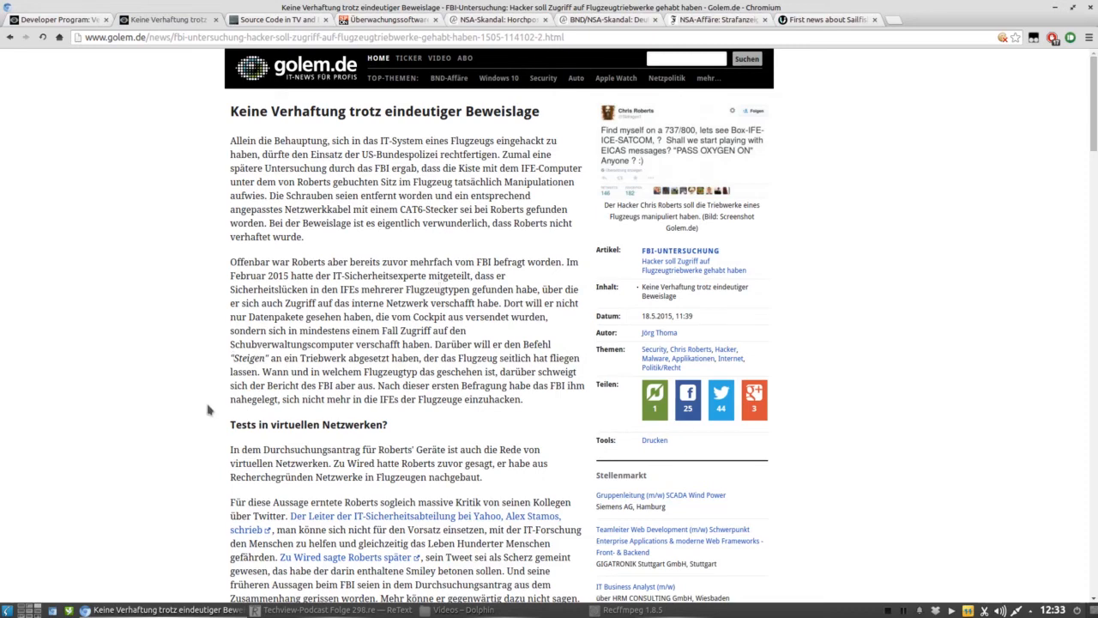
scroll(down, 3)
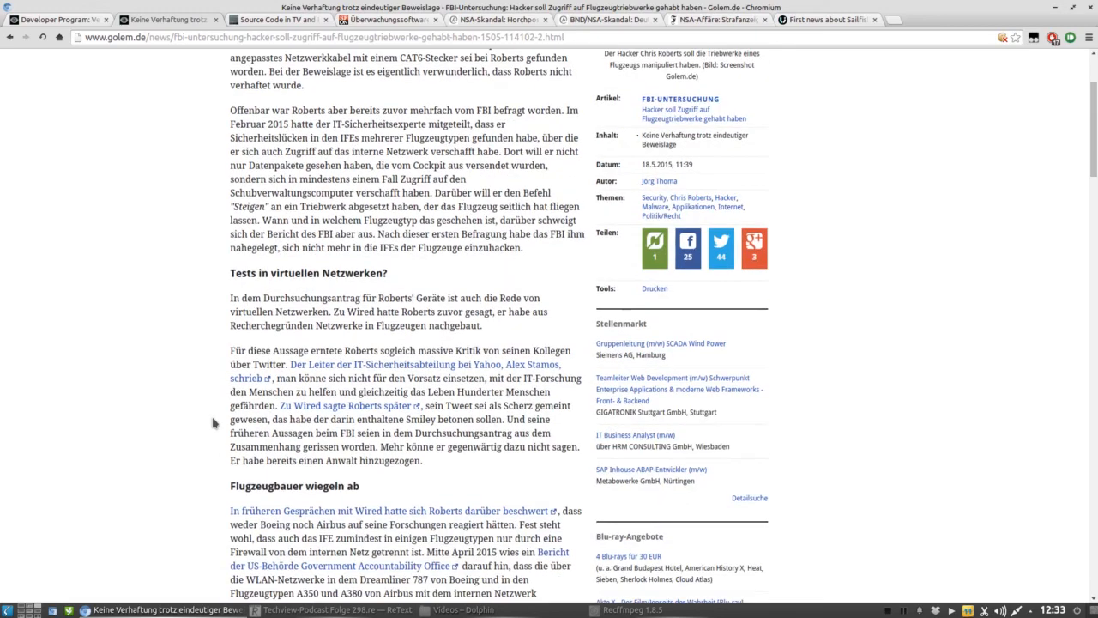
scroll(down, 3)
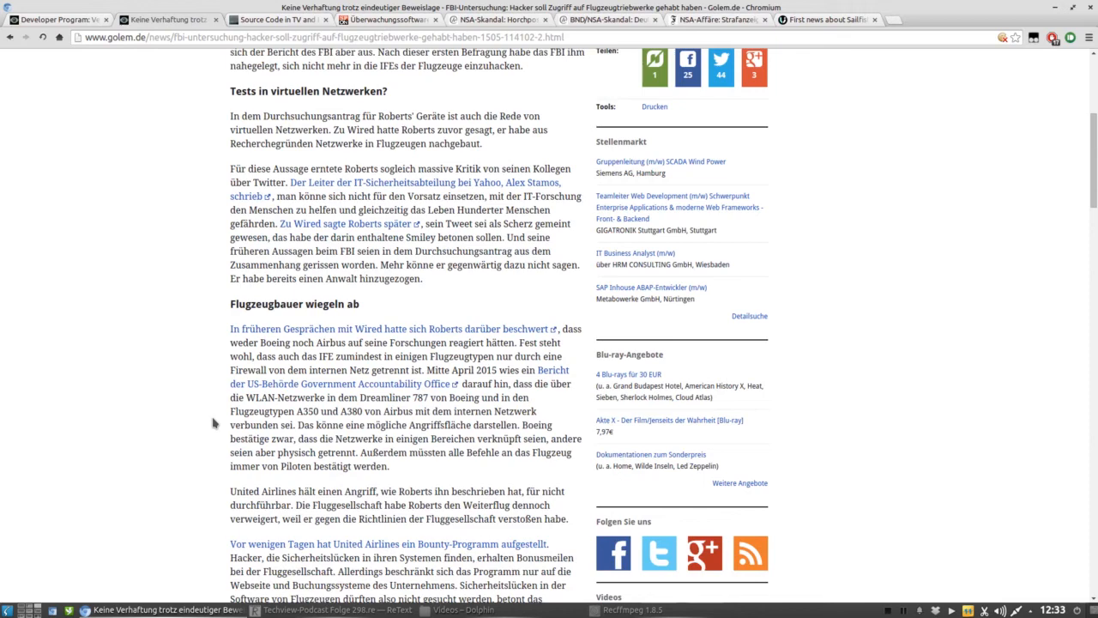
scroll(down, 3)
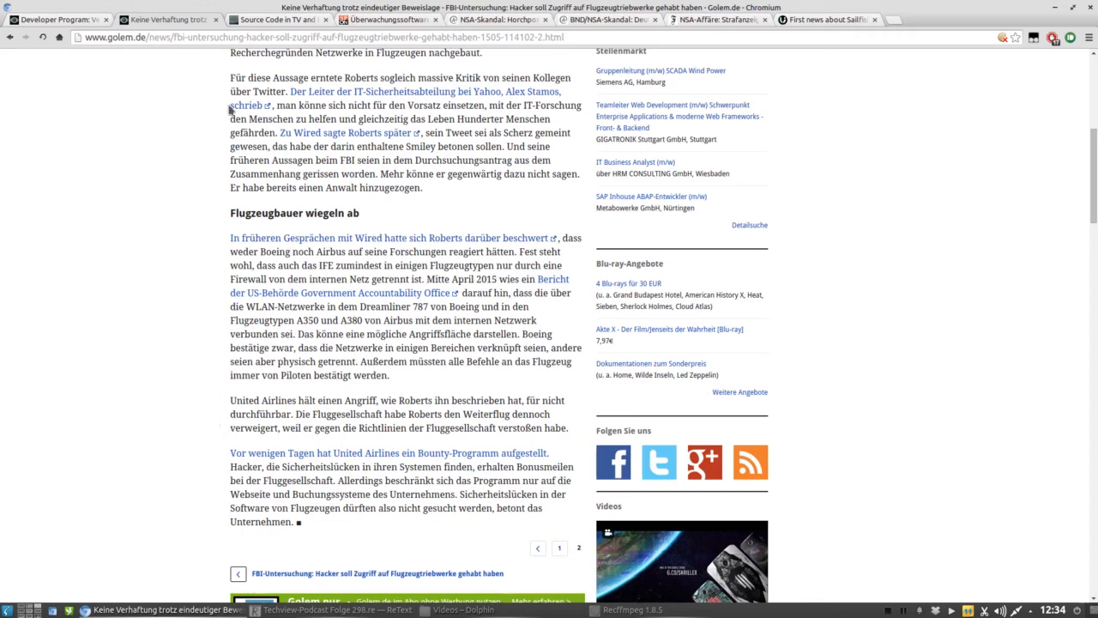
click(275, 19)
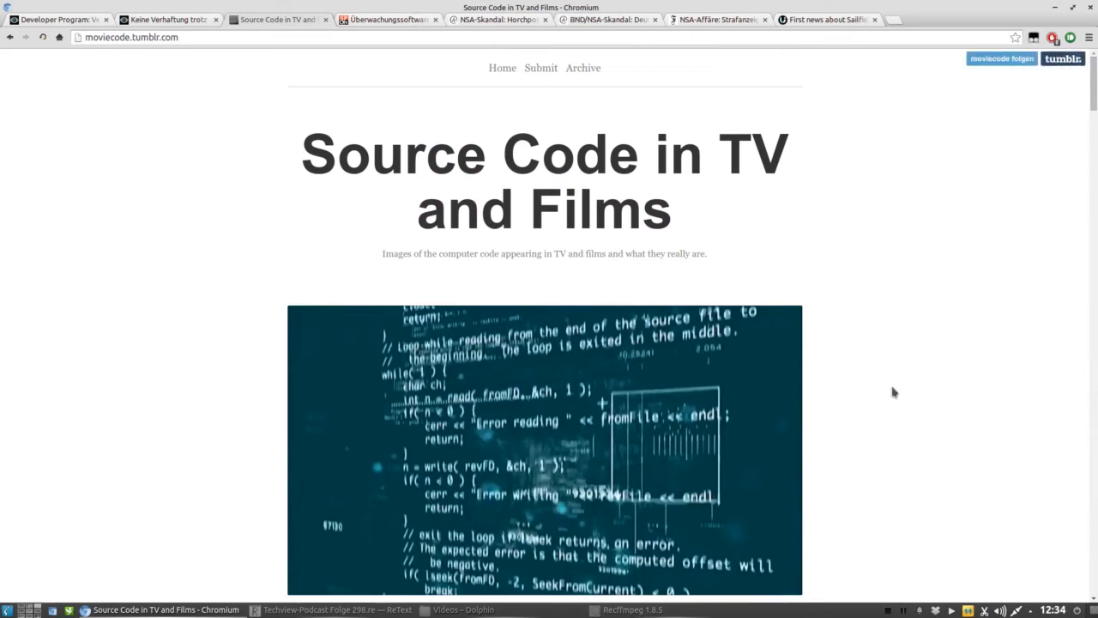
mouse_move(899, 390)
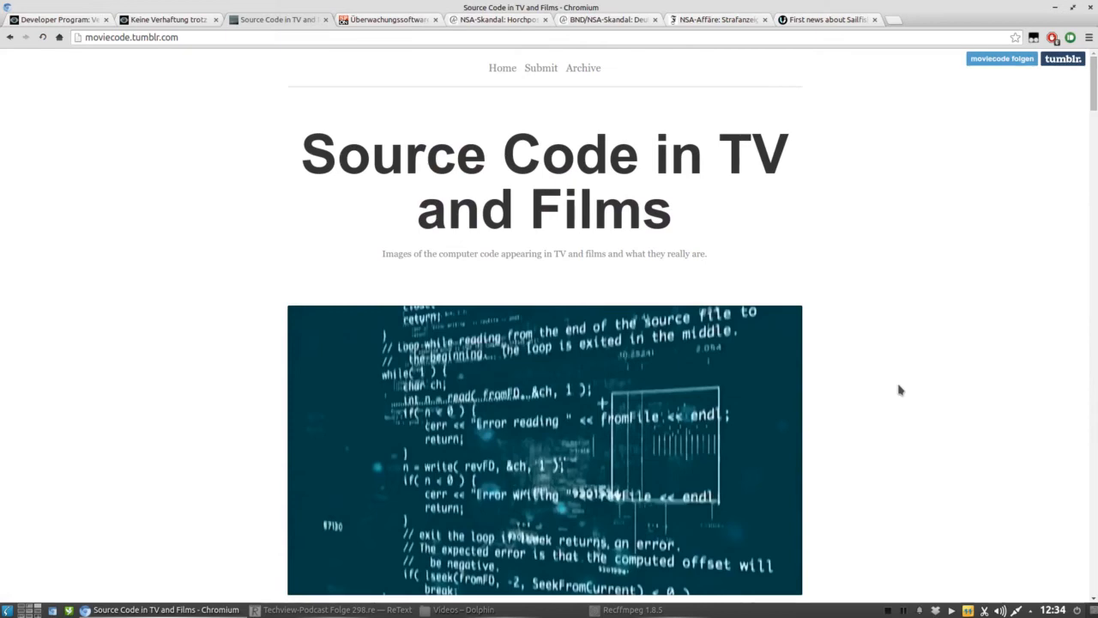
- Scroll down to the first moviecode post, about Metal Gear Solid 2's title sequence code
scroll(down, 3)
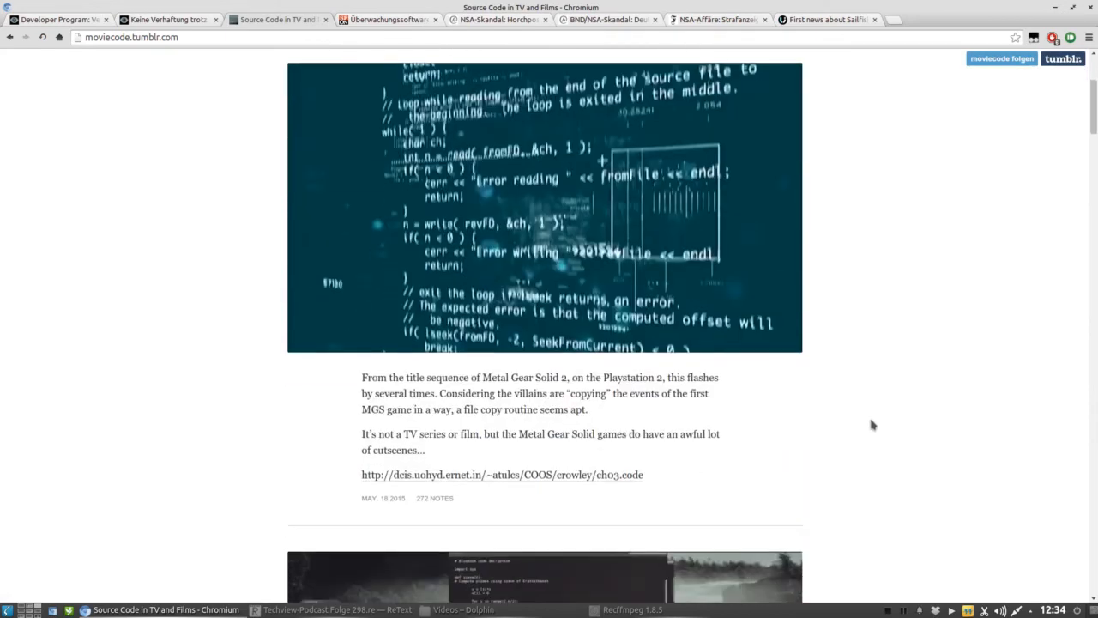
scroll(down, 3)
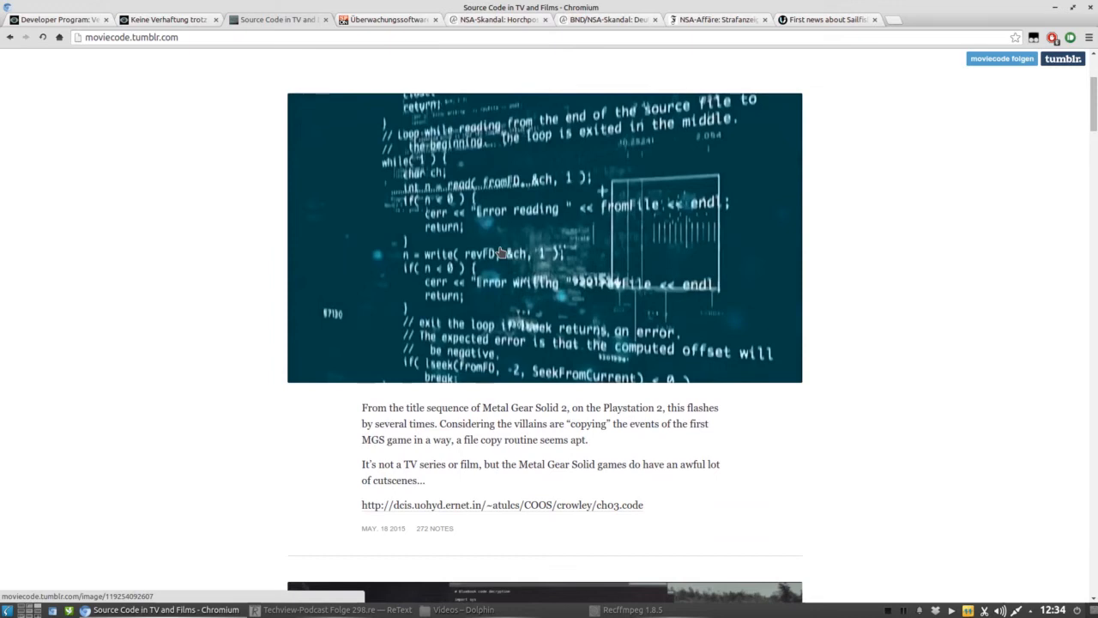
mouse_move(814, 445)
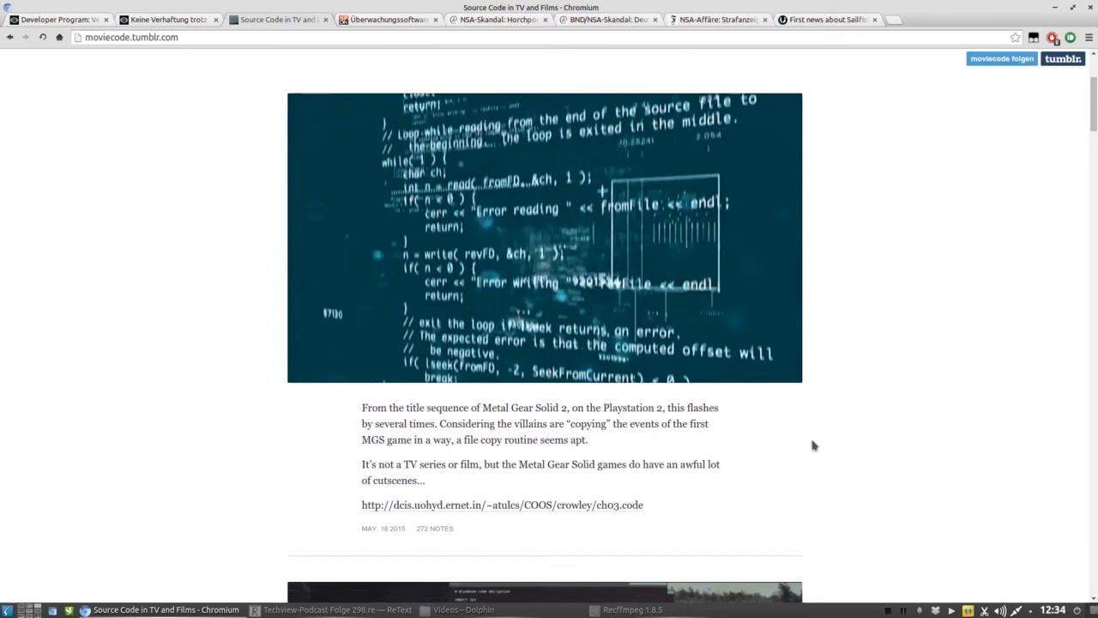
mouse_move(482, 280)
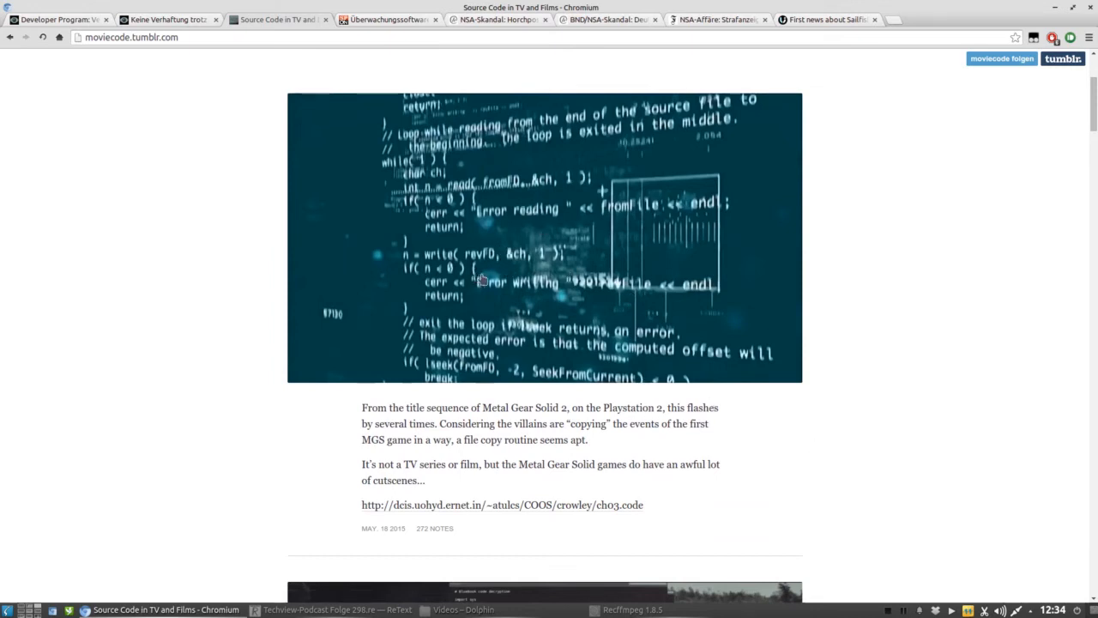
mouse_move(547, 510)
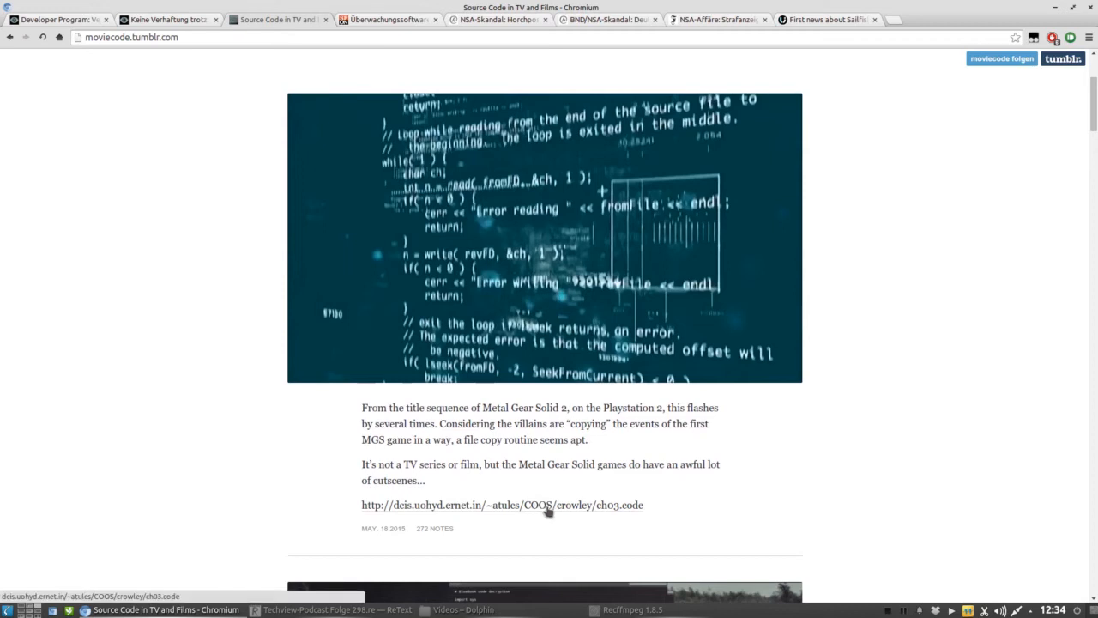
mouse_move(718, 499)
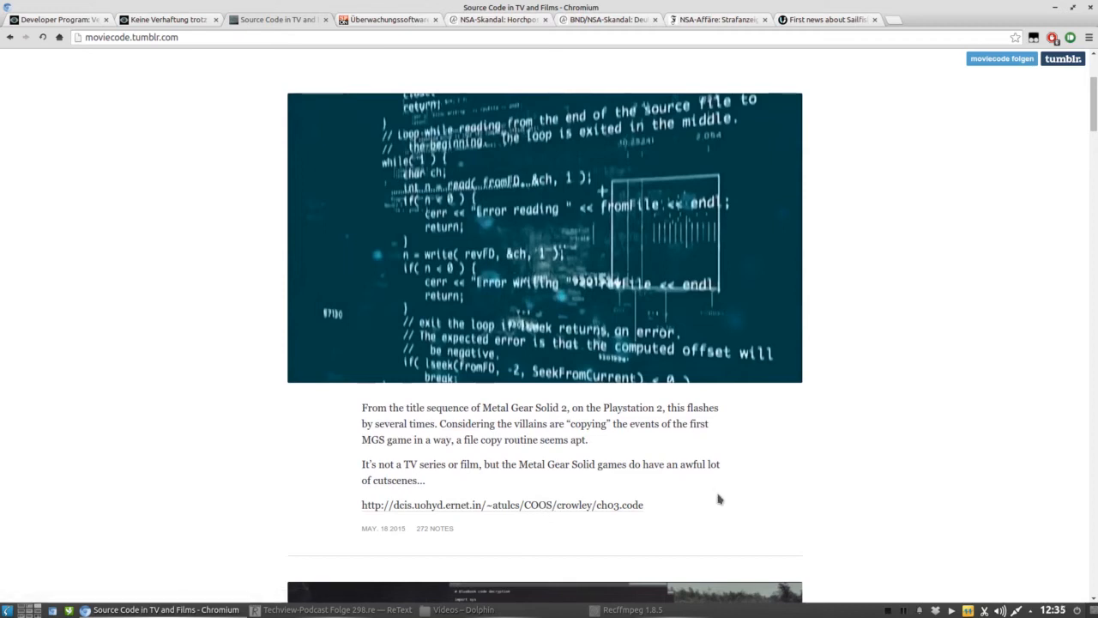
mouse_move(869, 455)
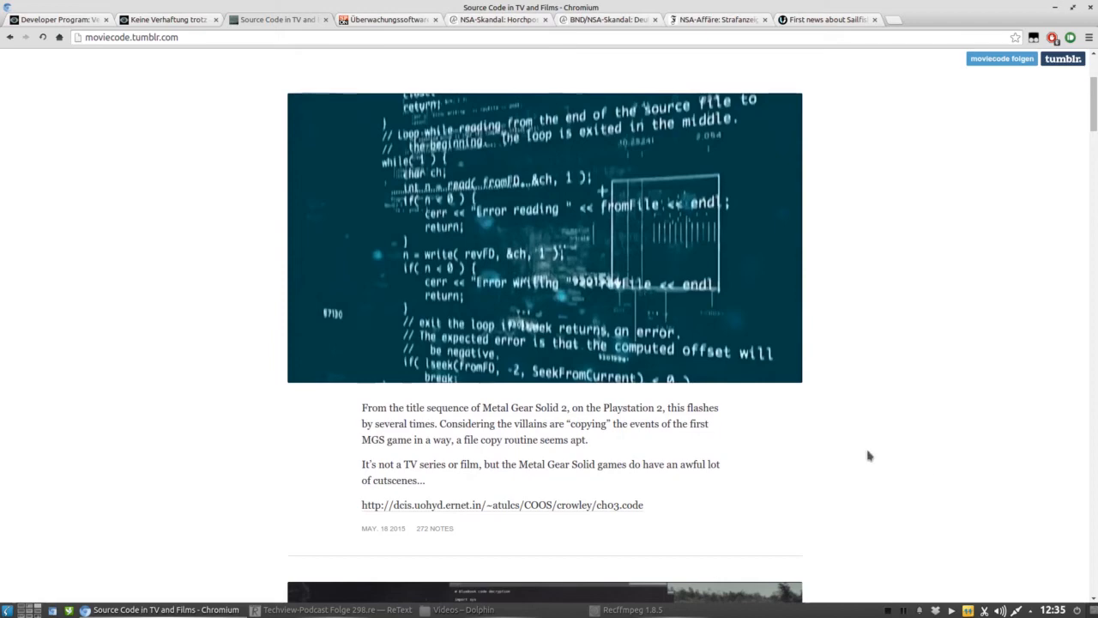
- Scroll to the Ex Machina post and highlight the ISBN its BlueBook code outputs
scroll(down, 3)
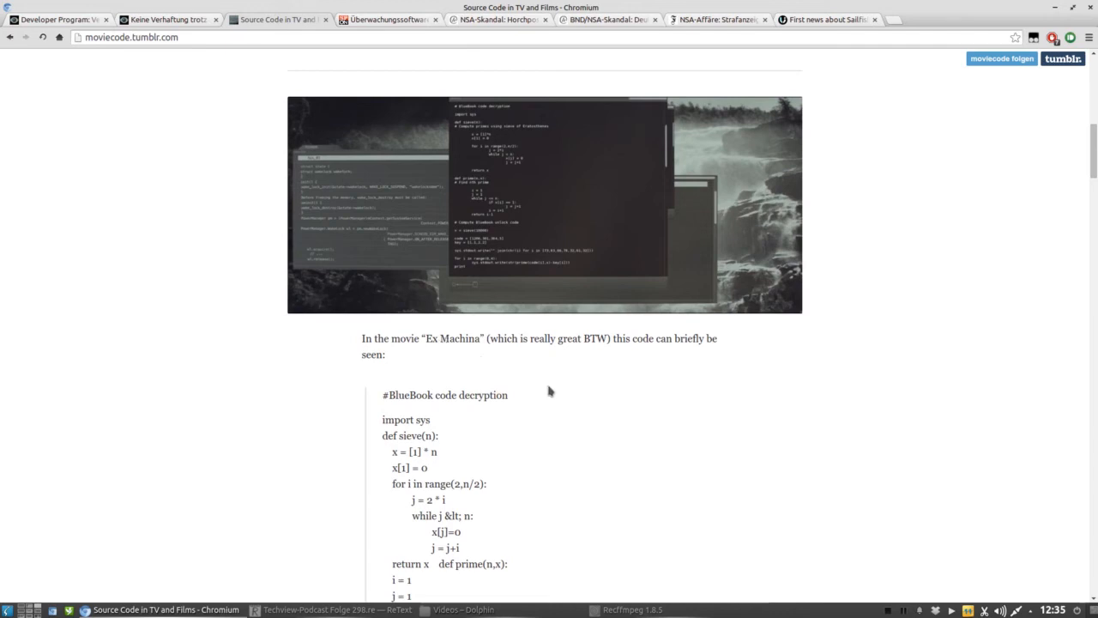
mouse_move(627, 403)
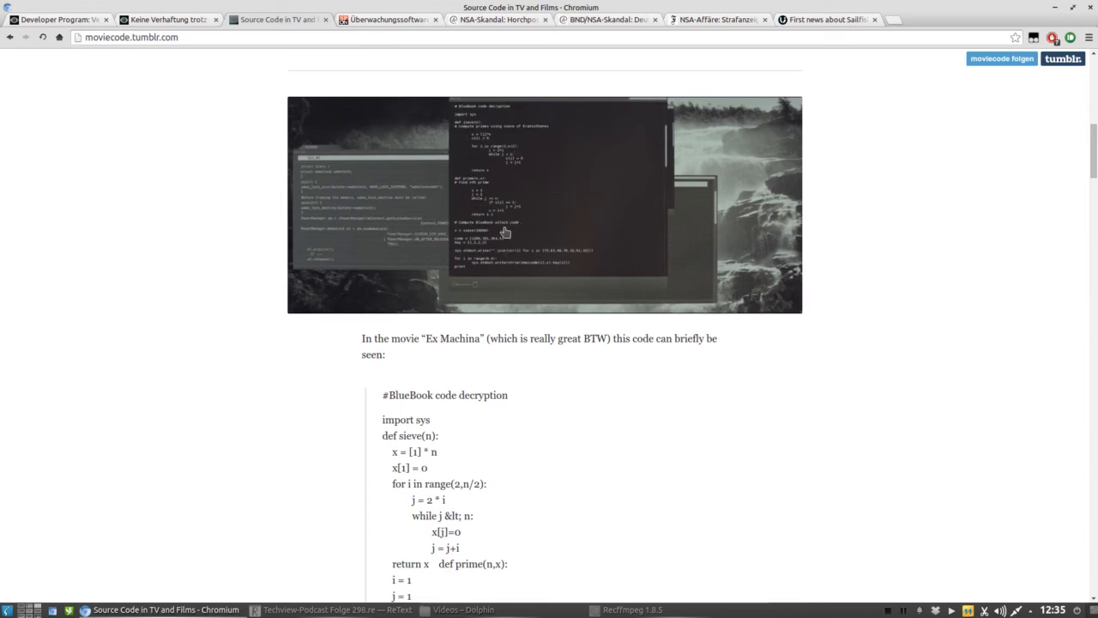
scroll(down, 3)
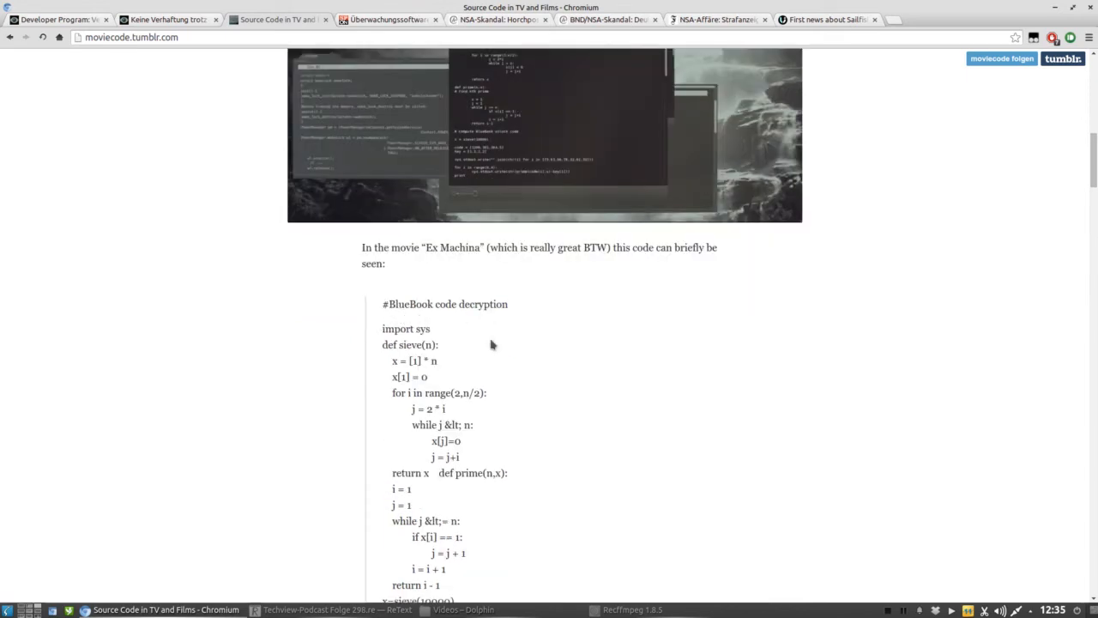
scroll(down, 3)
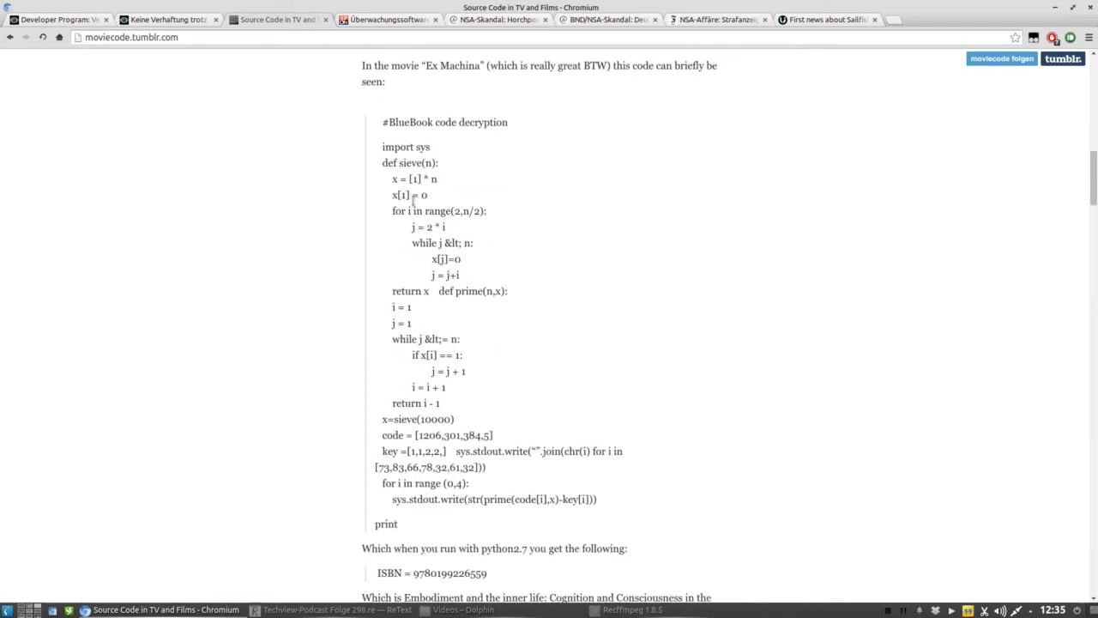
scroll(down, 3)
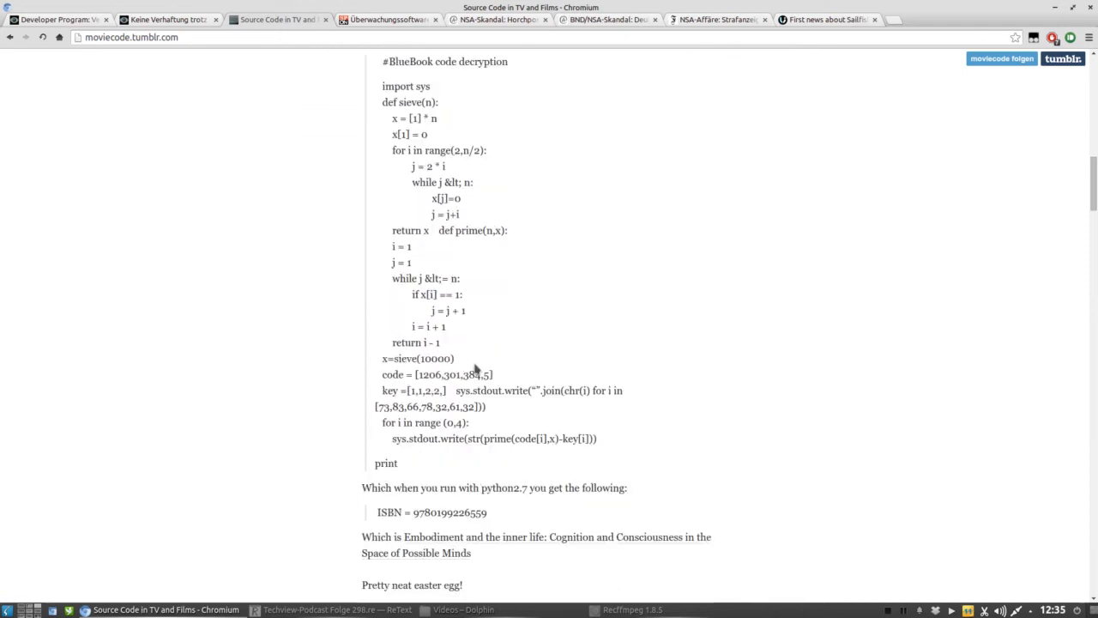
scroll(down, 3)
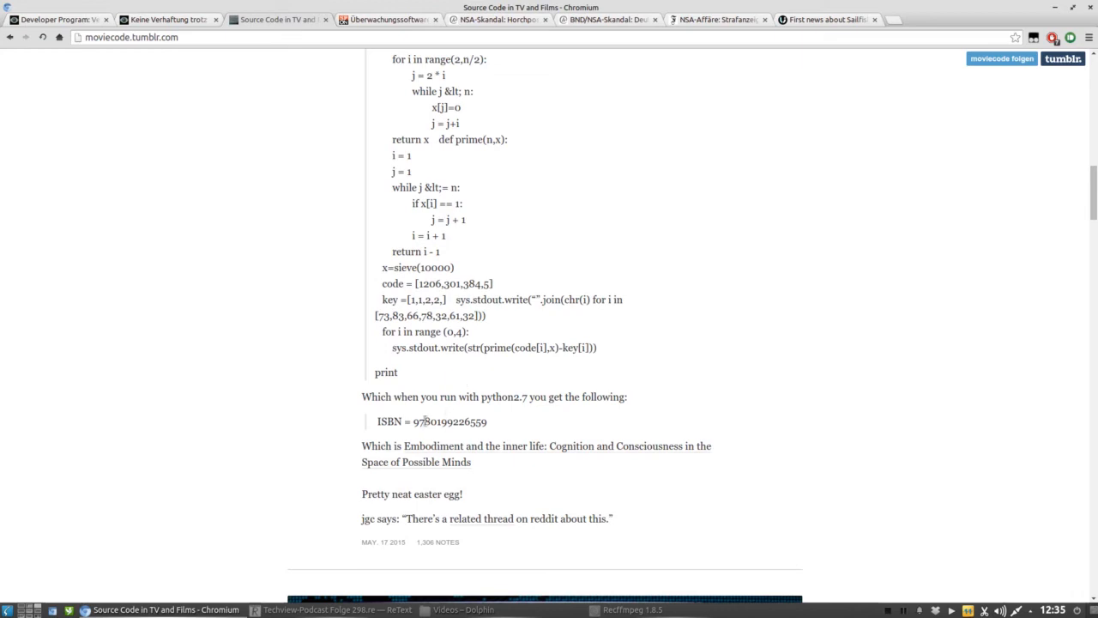
double_click(450, 420)
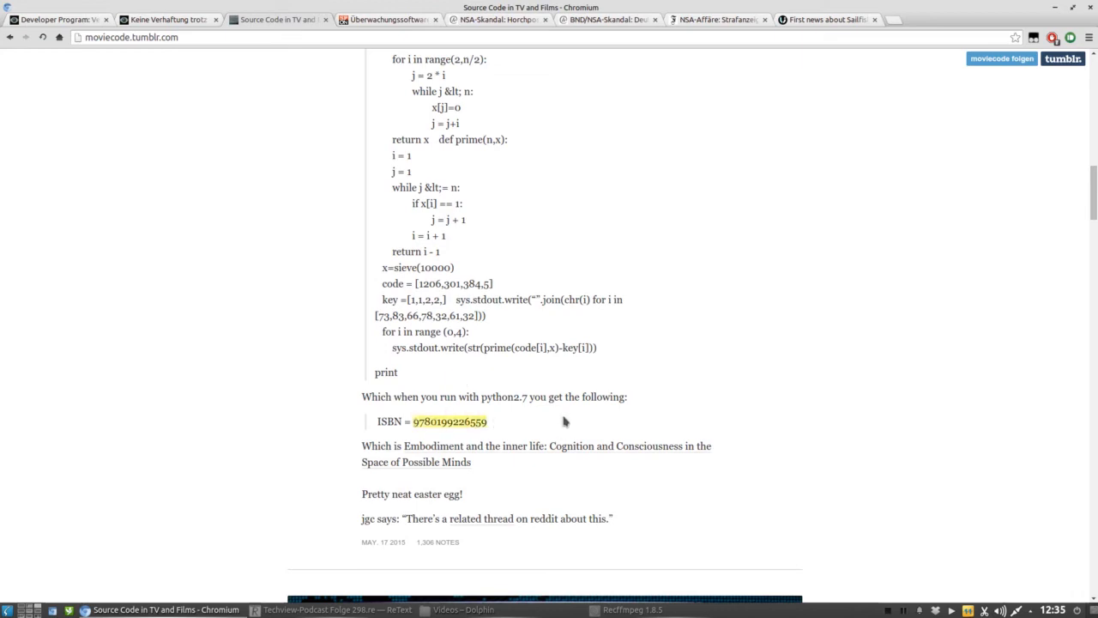
mouse_move(547, 447)
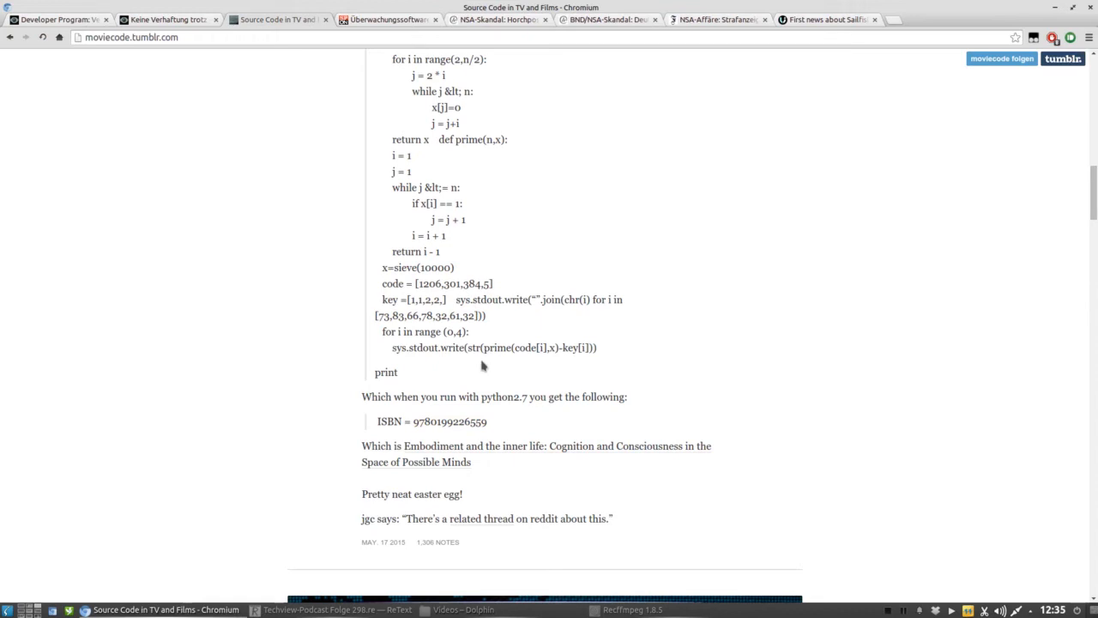
mouse_move(748, 413)
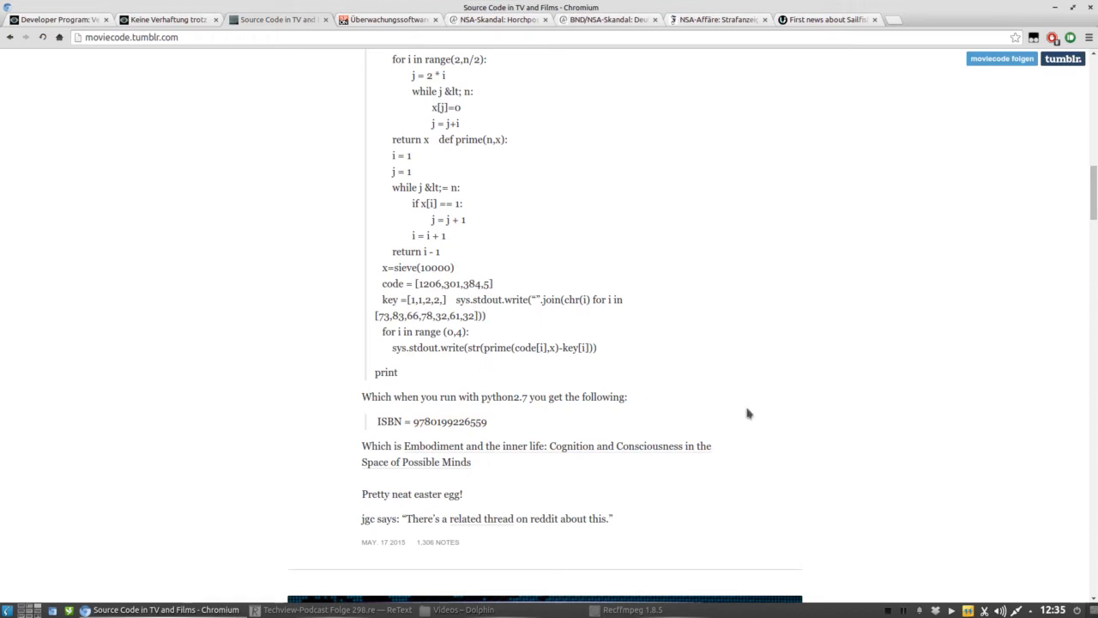
mouse_move(669, 481)
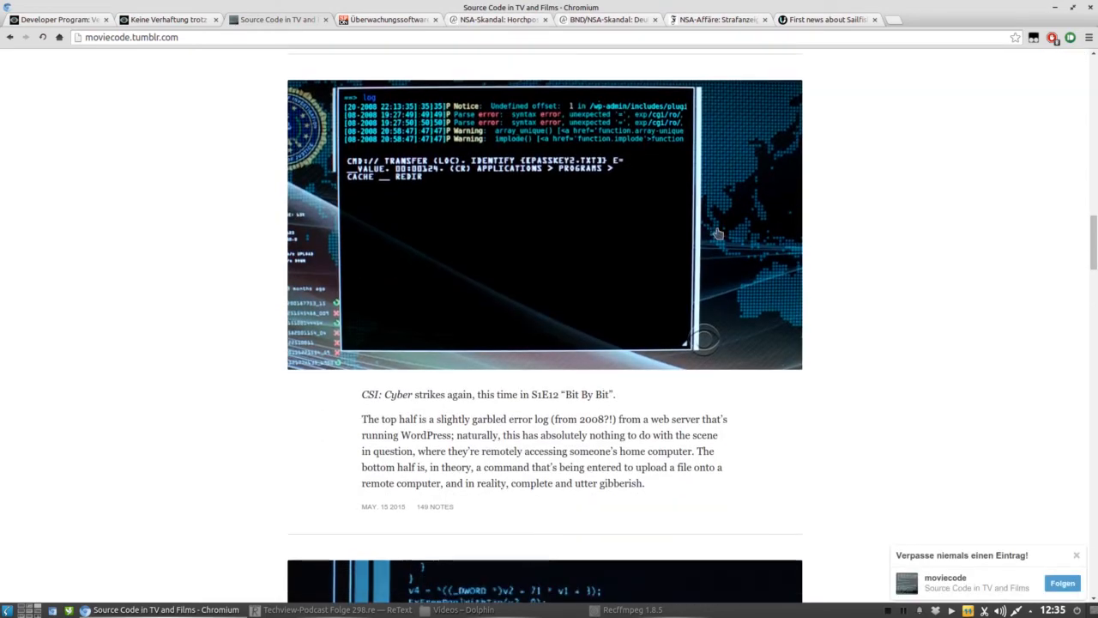
mouse_move(555, 293)
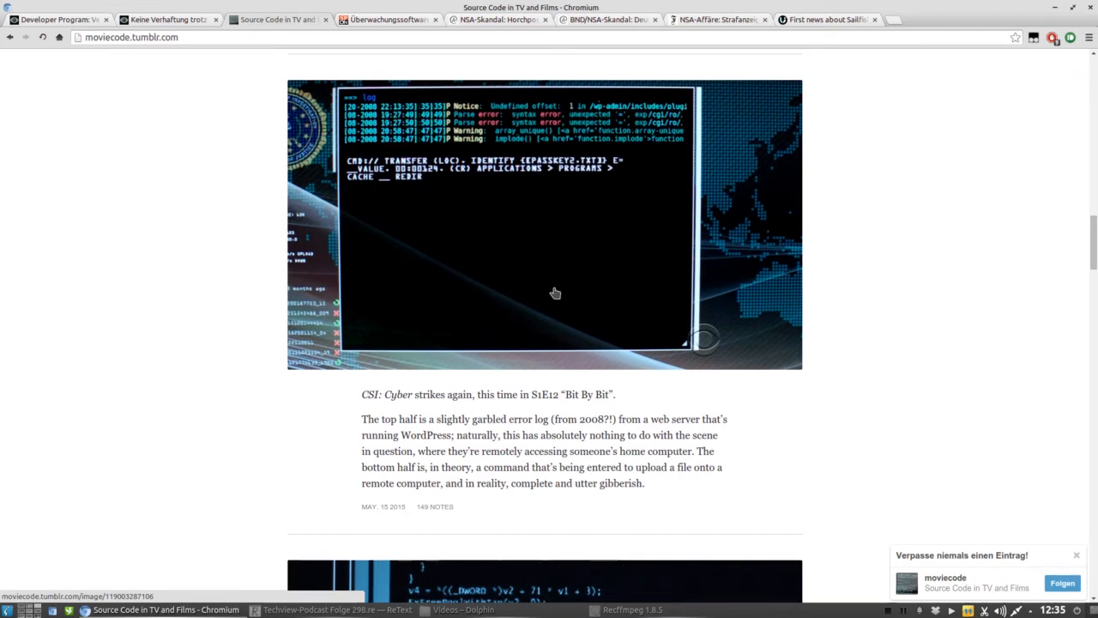
mouse_move(561, 273)
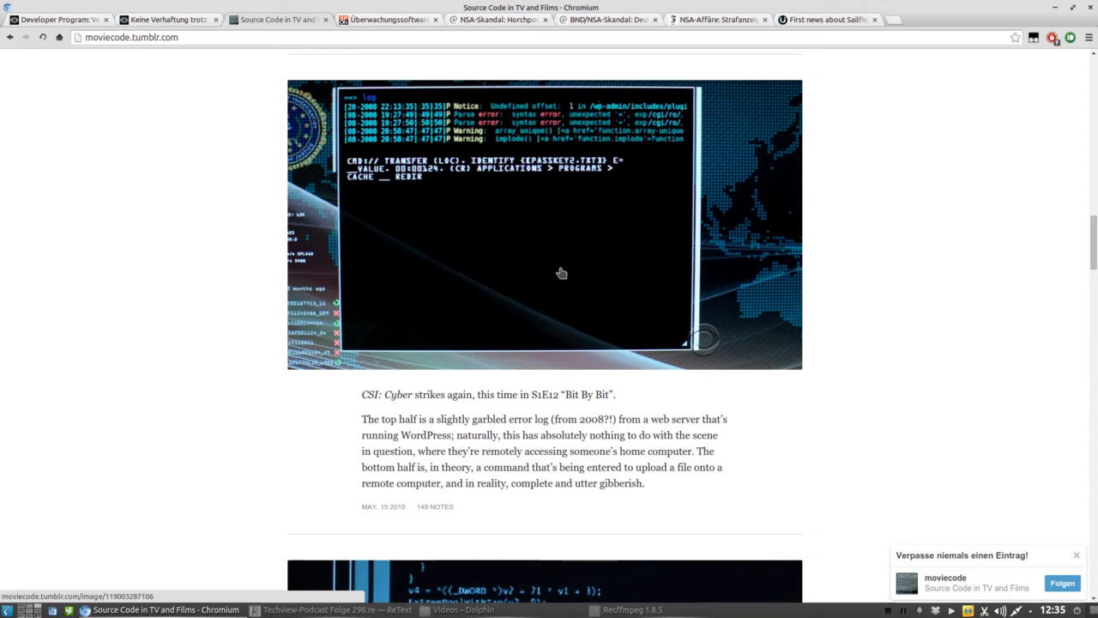
mouse_move(581, 223)
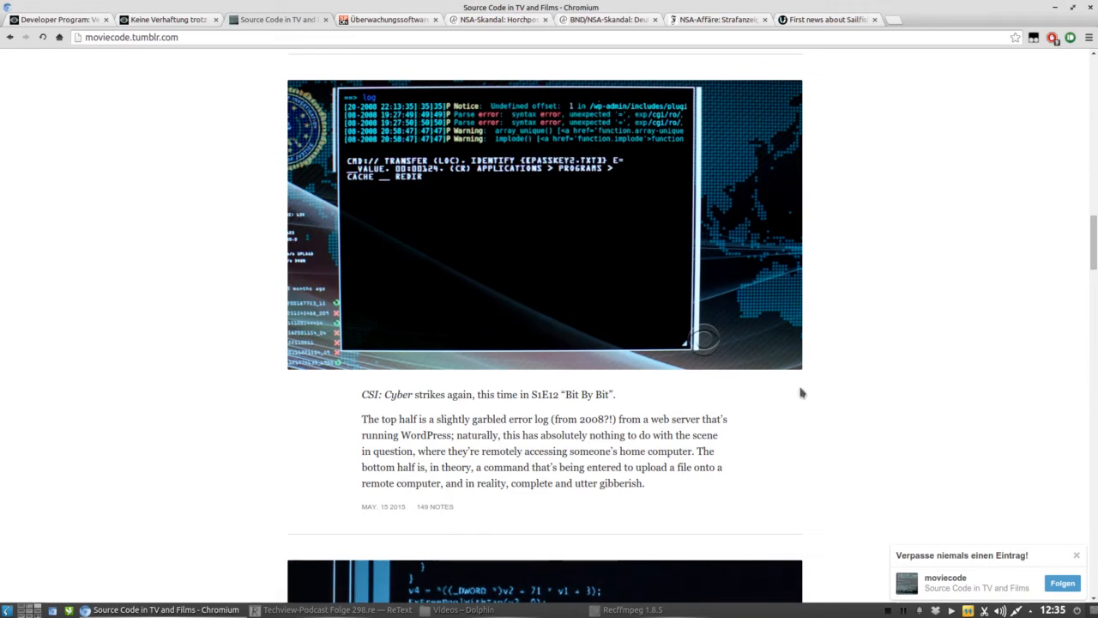
- Scroll past the CSI: Cyber post to the Person of Interest Stuxnet post
scroll(down, 3)
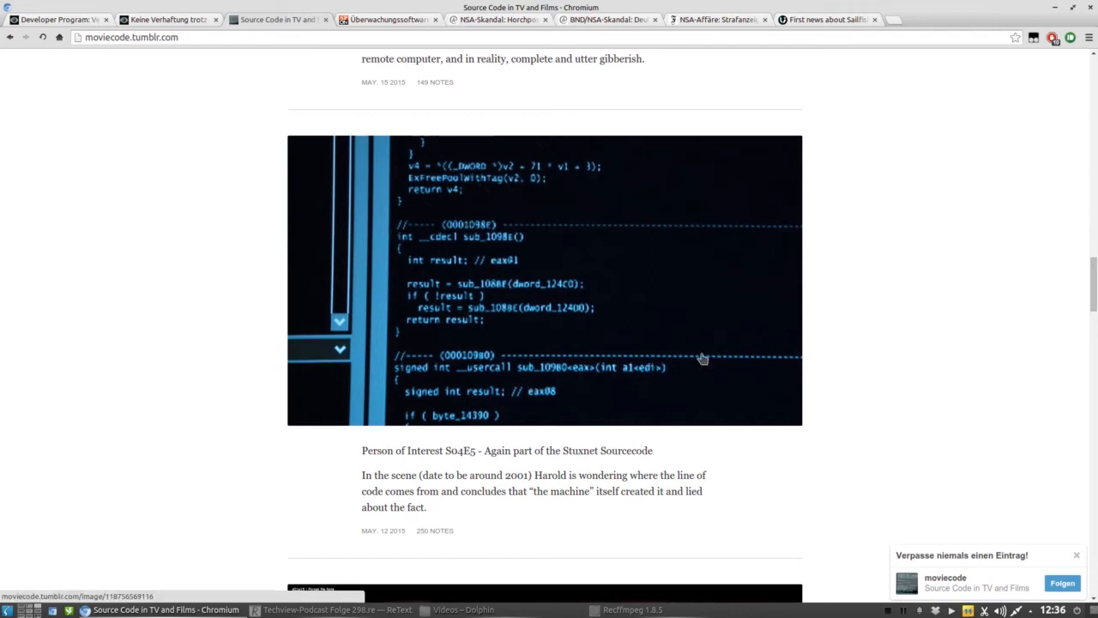
mouse_move(856, 433)
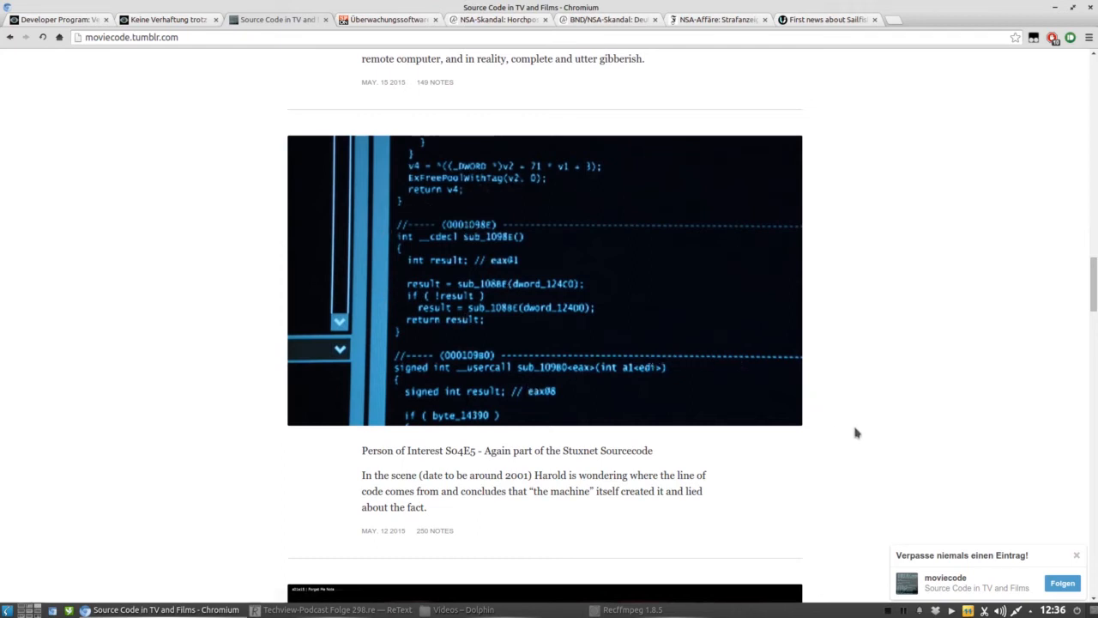
scroll(down, 3)
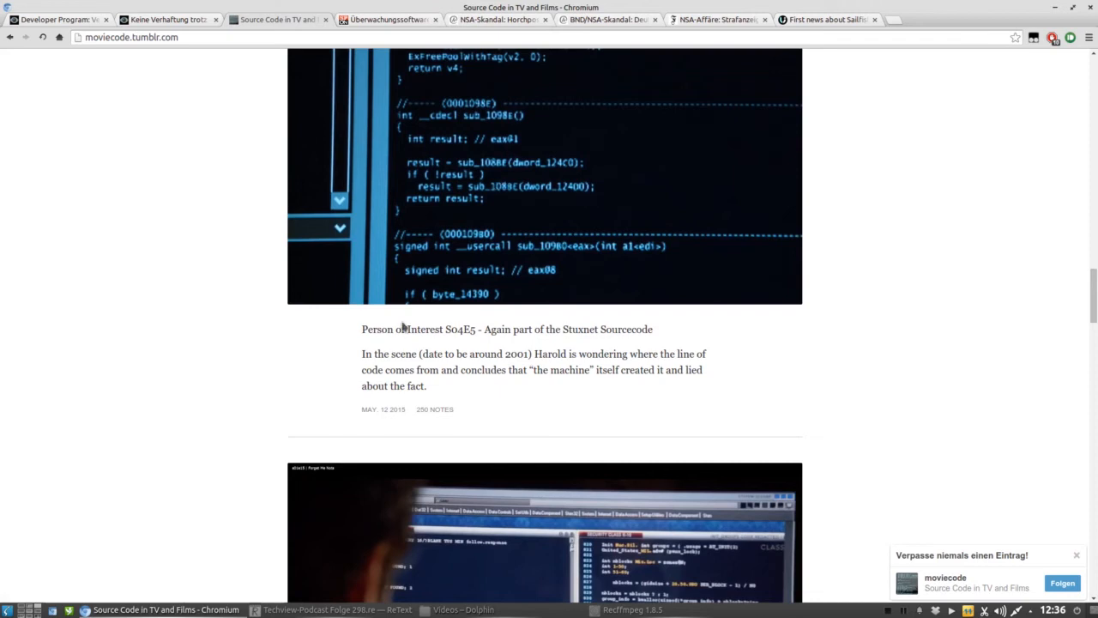
mouse_move(598, 355)
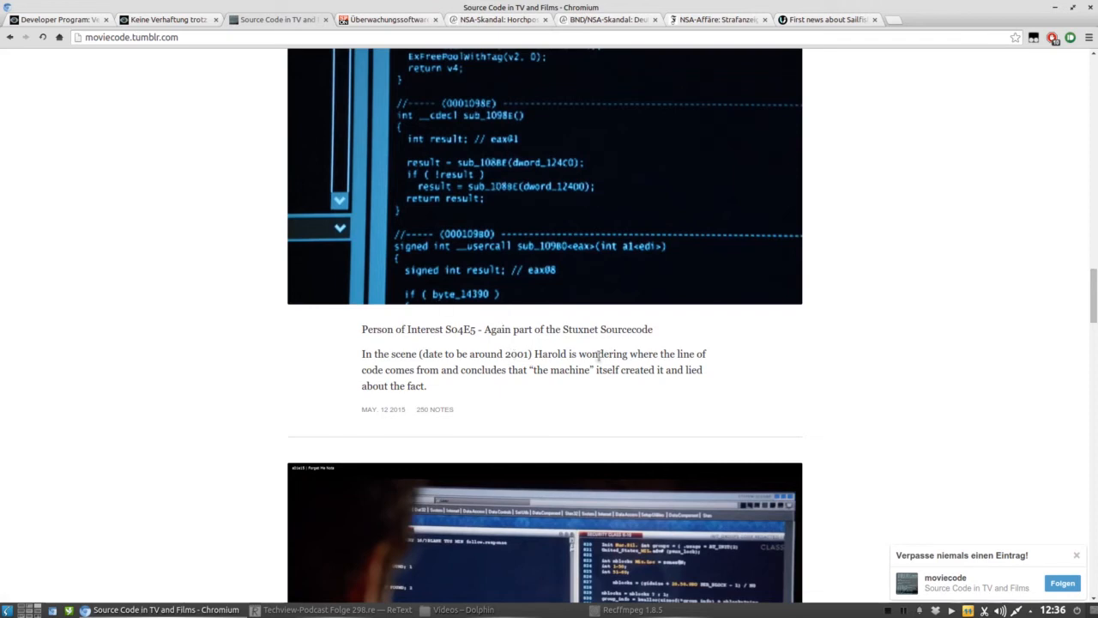
mouse_move(707, 338)
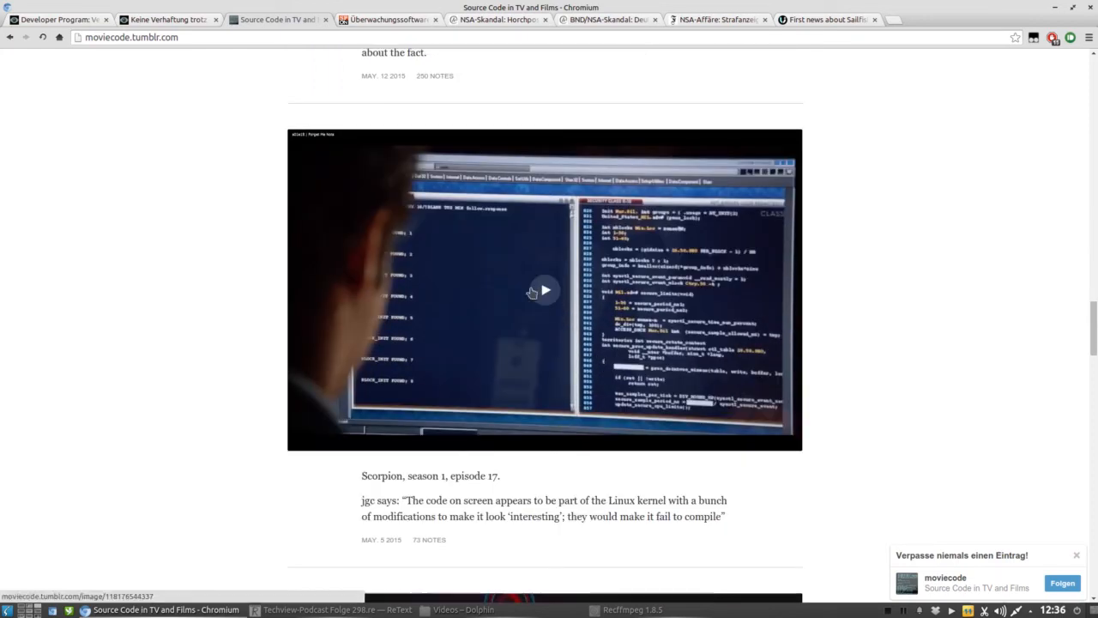
mouse_move(828, 466)
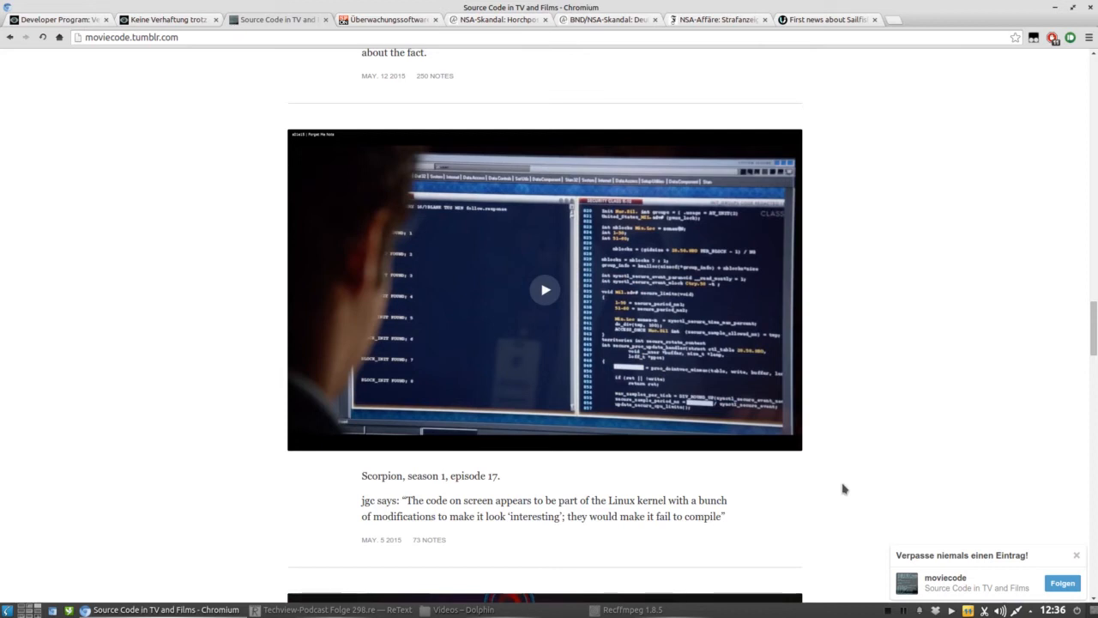
mouse_move(626, 495)
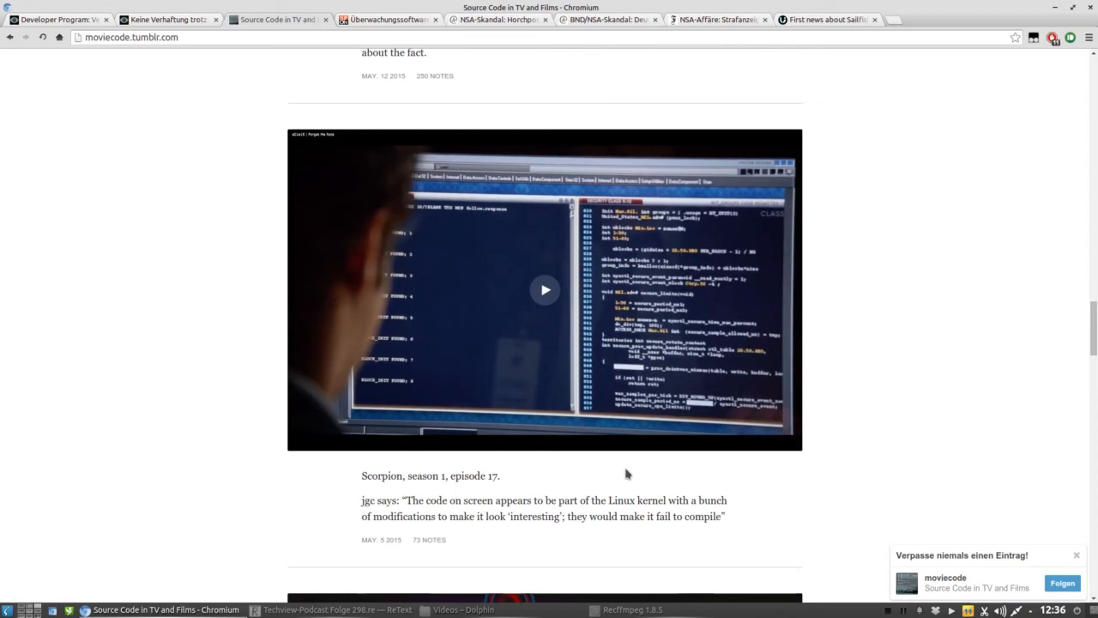
mouse_move(682, 232)
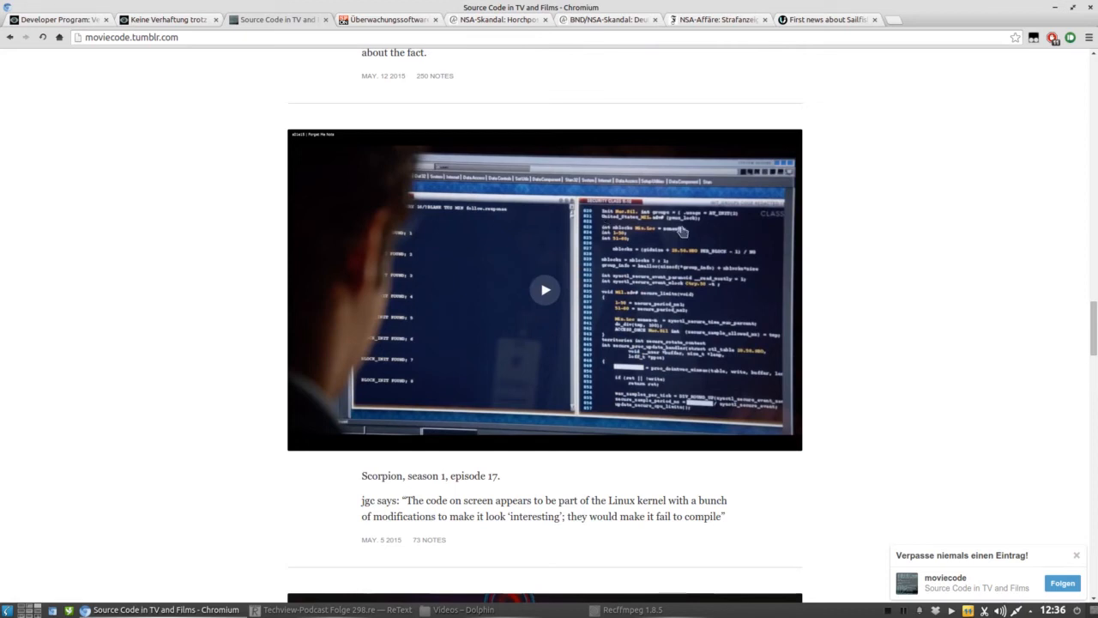
mouse_move(752, 180)
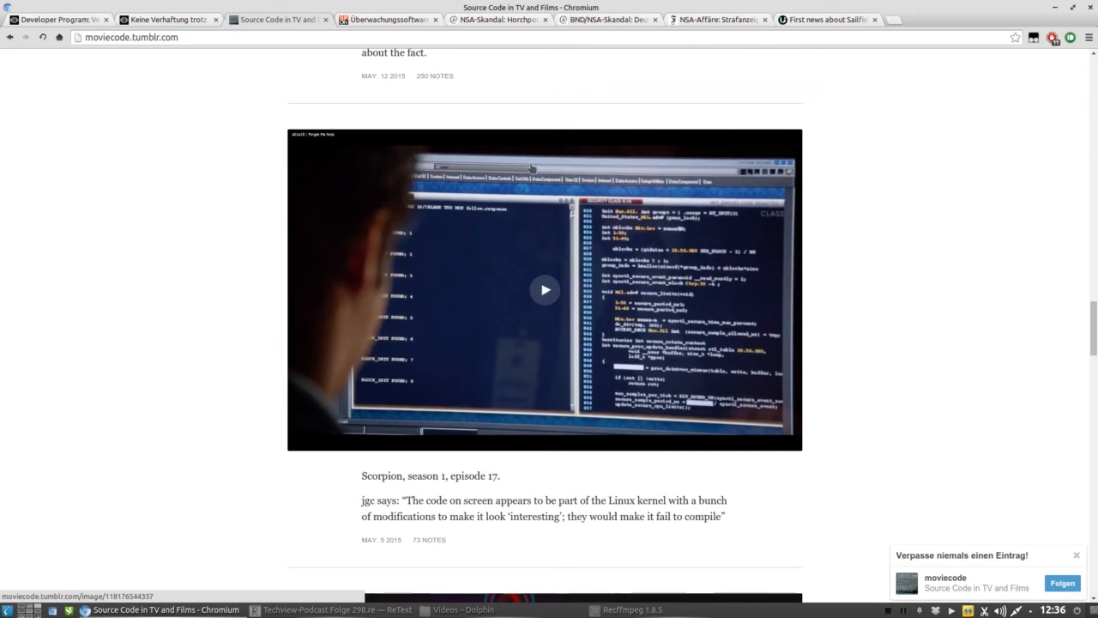
mouse_move(604, 171)
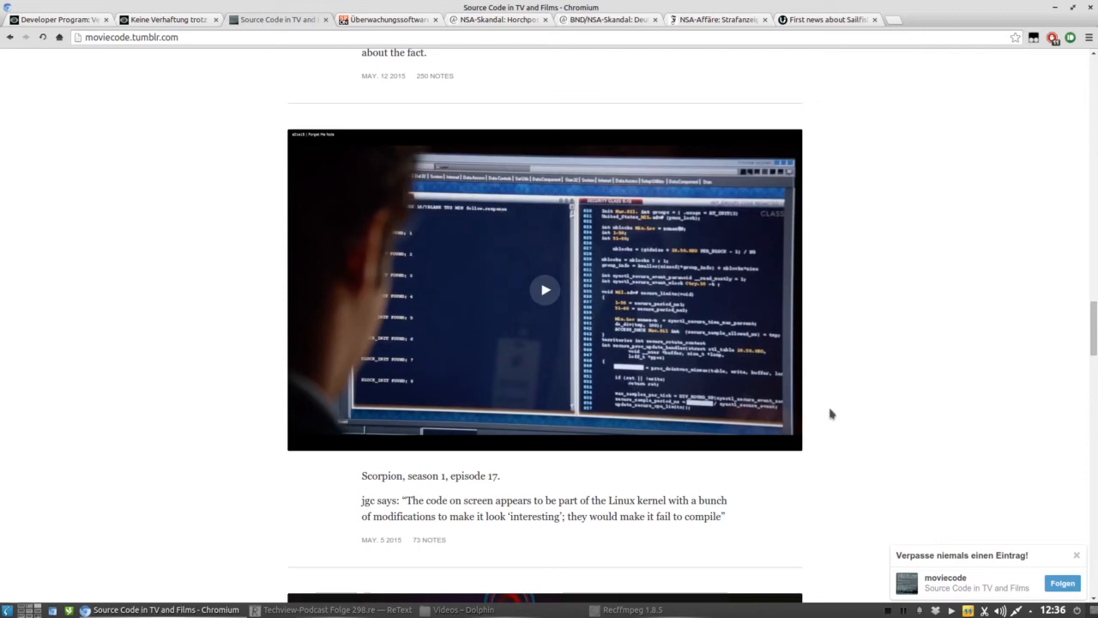
- Read through the remaining moviecode posts until page 2 opens with How to Get Away with Murder
scroll(down, 3)
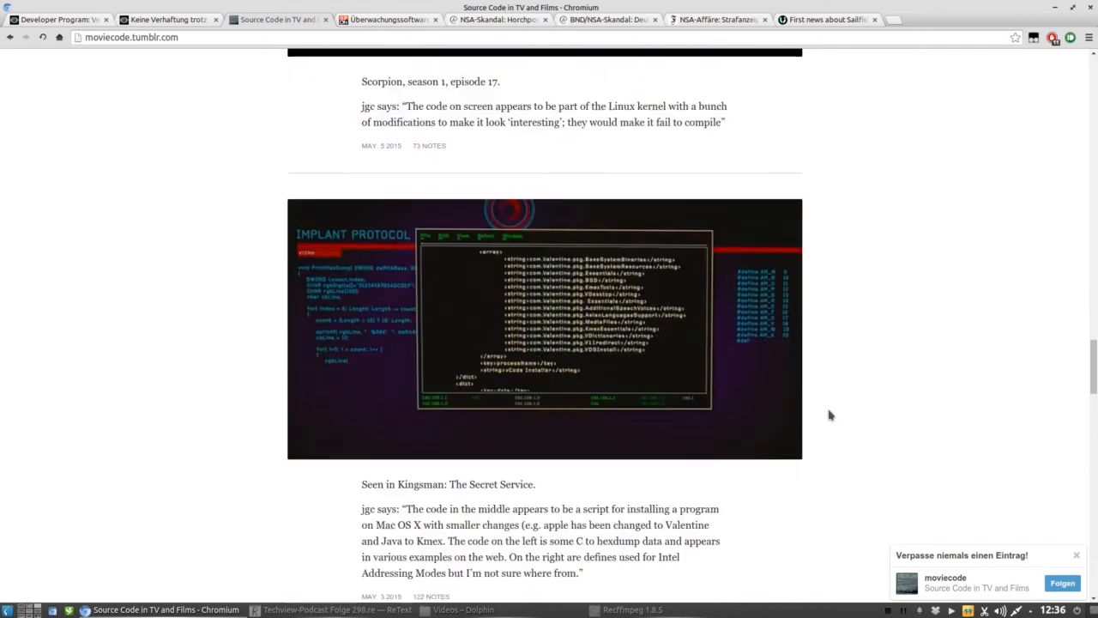
scroll(down, 3)
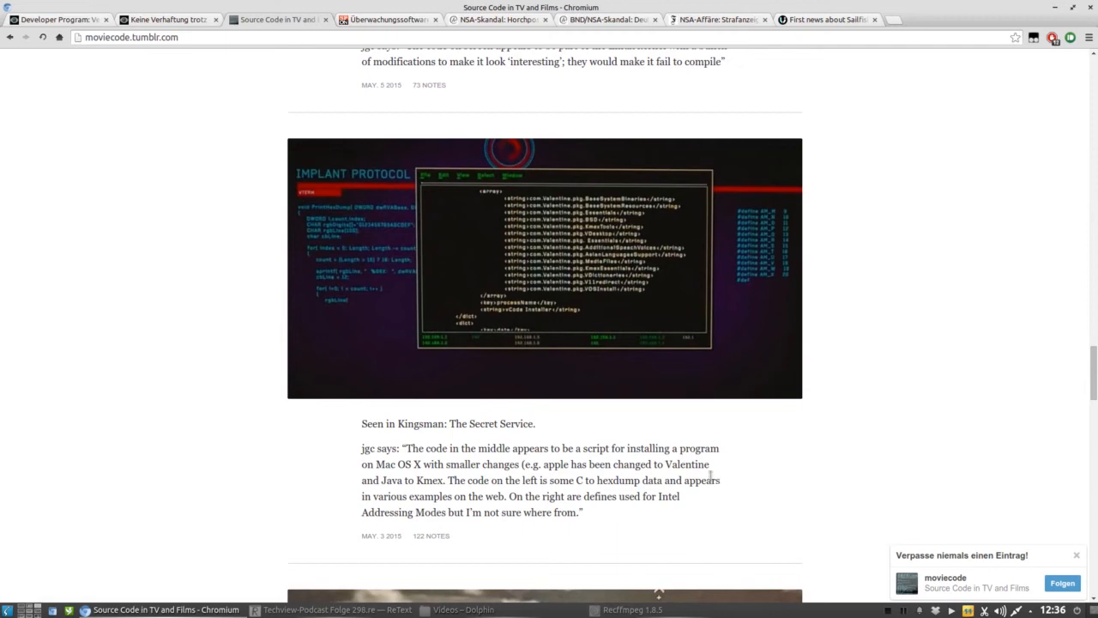
mouse_move(603, 314)
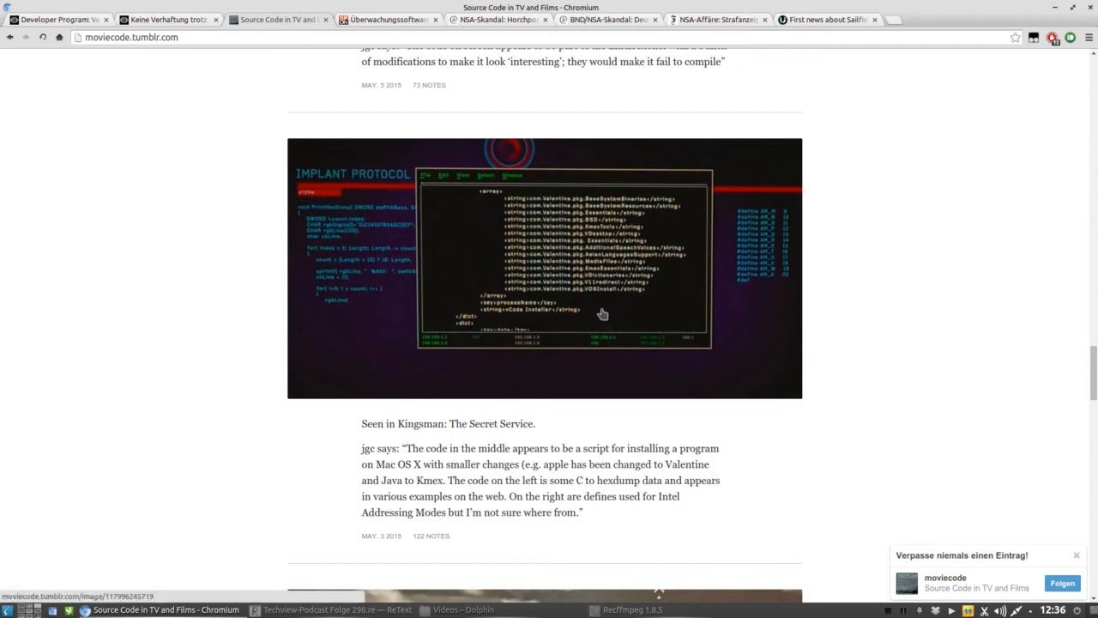
mouse_move(471, 225)
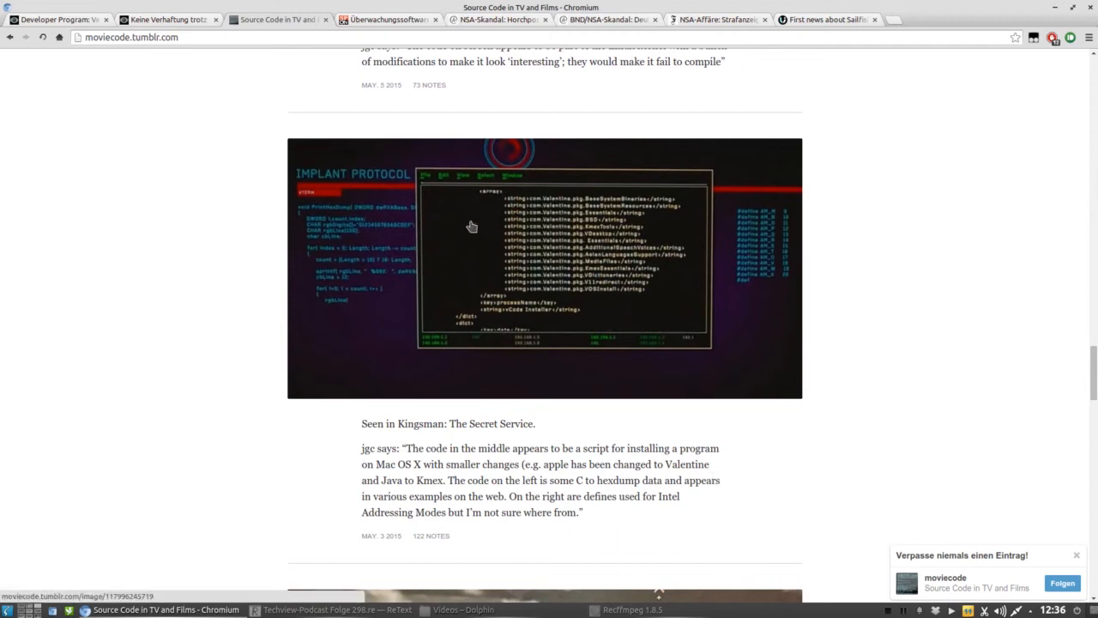
mouse_move(645, 325)
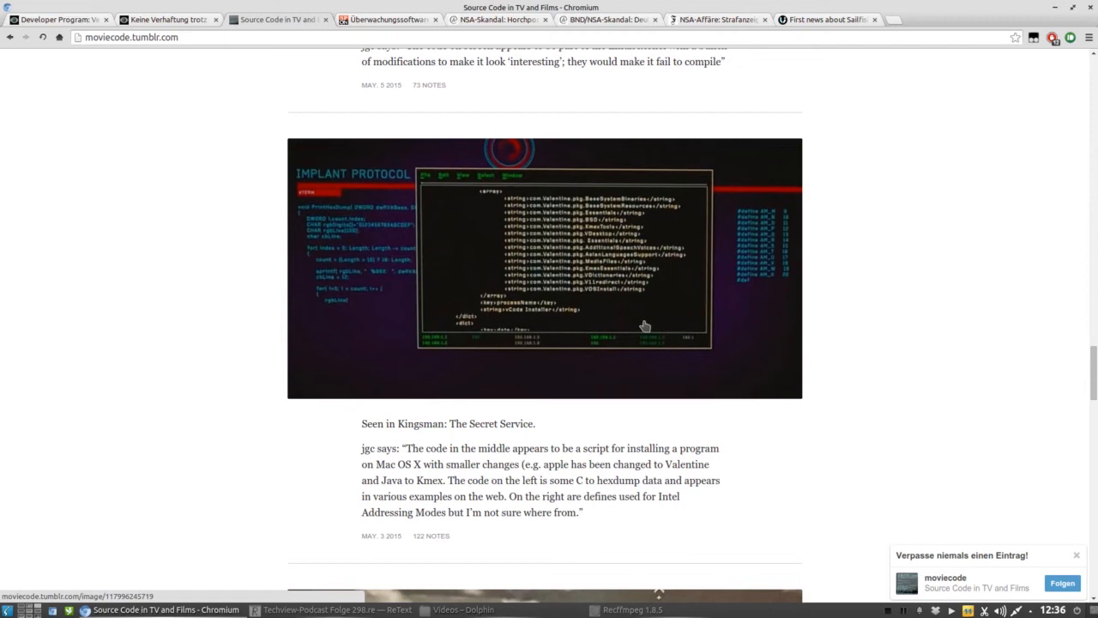
mouse_move(615, 298)
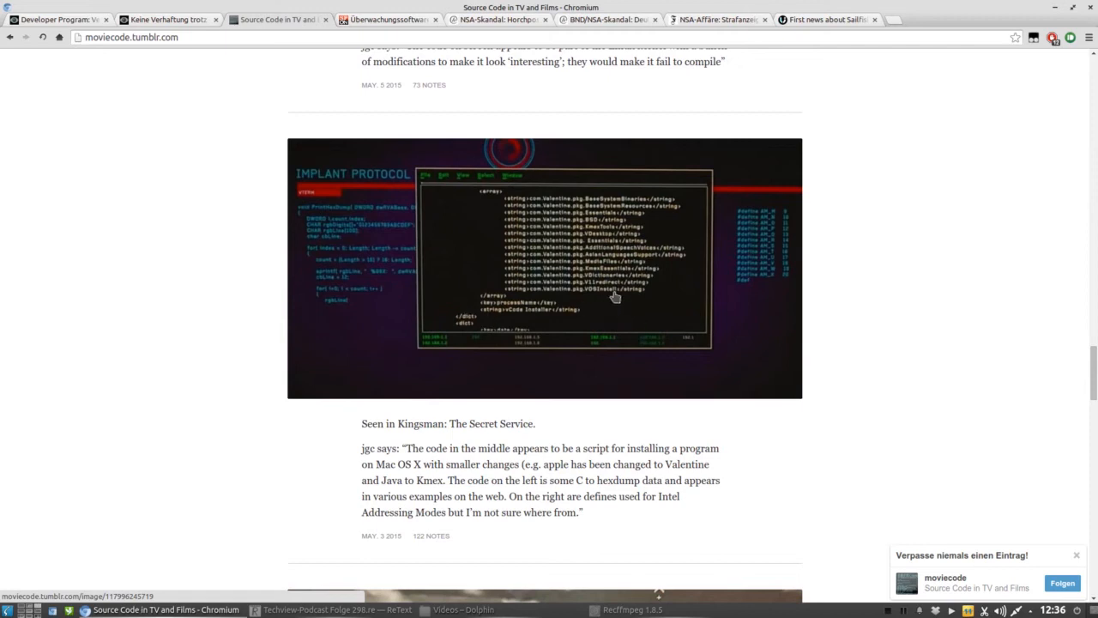
mouse_move(484, 282)
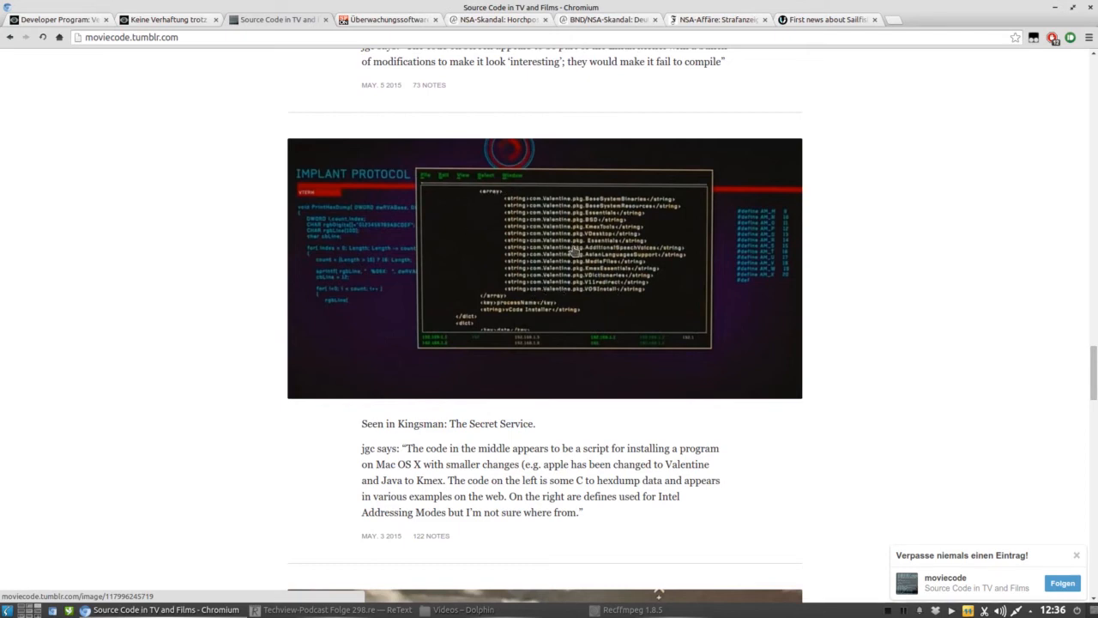
mouse_move(612, 273)
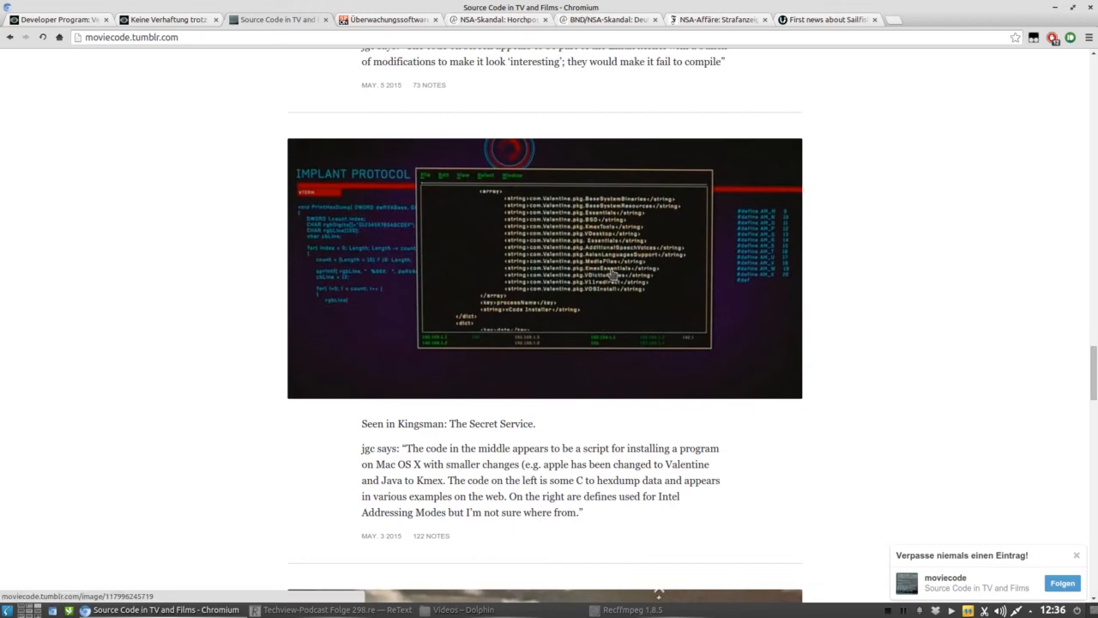
mouse_move(806, 470)
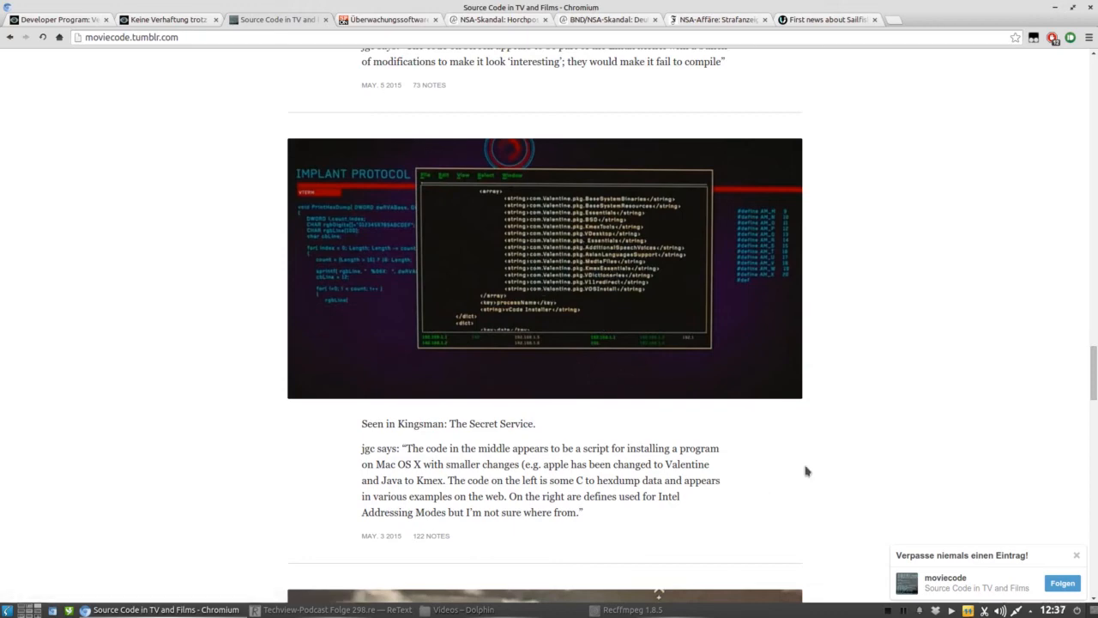
scroll(down, 3)
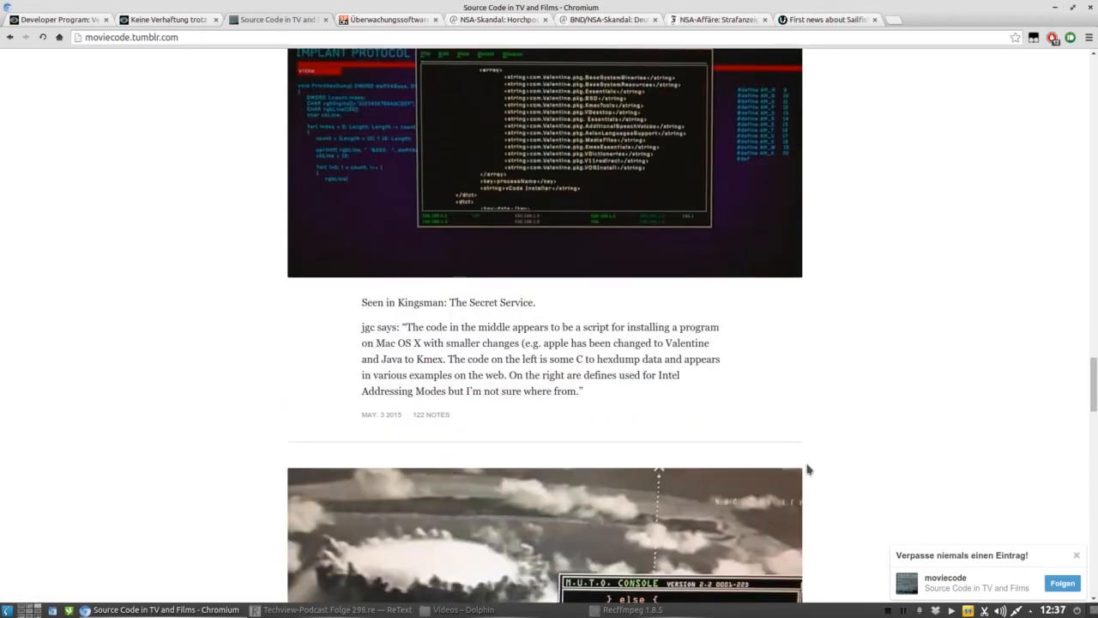
scroll(down, 3)
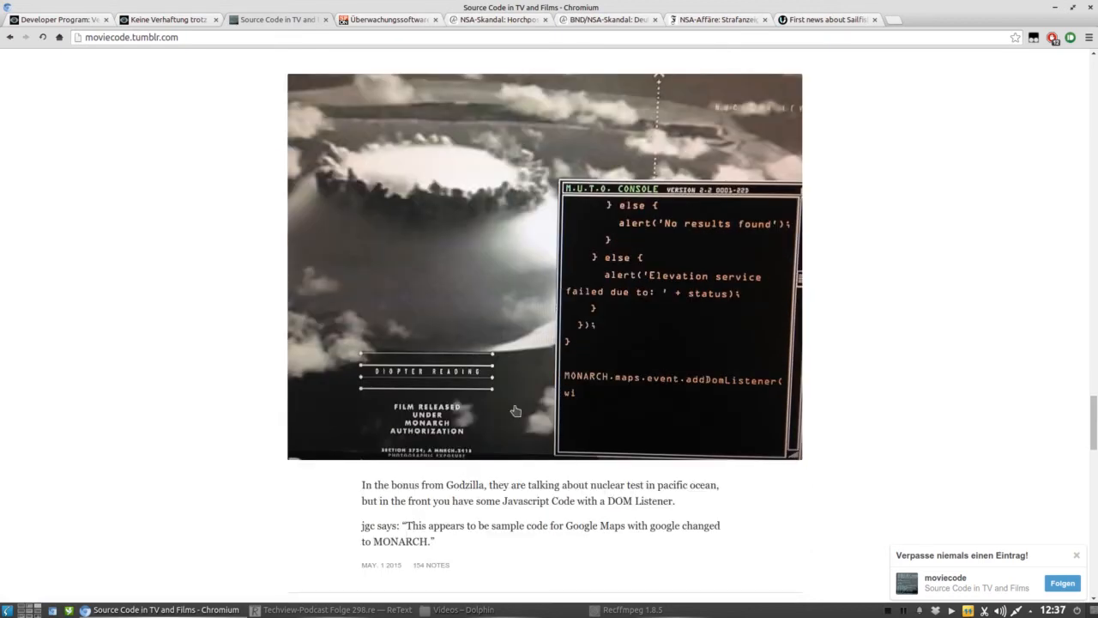
mouse_move(628, 453)
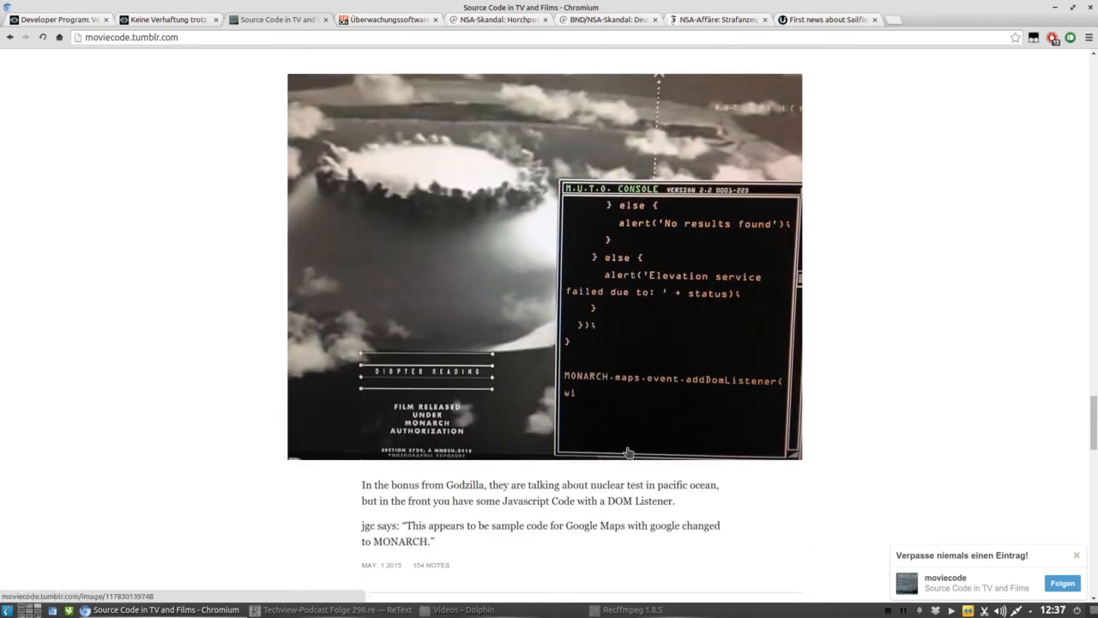
scroll(down, 3)
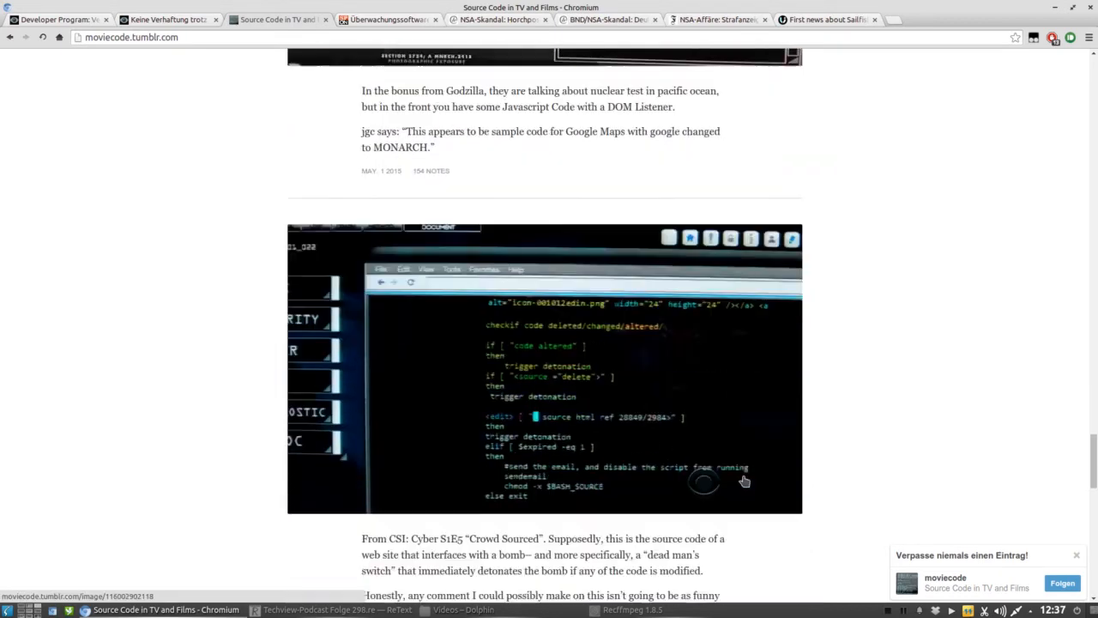
scroll(down, 3)
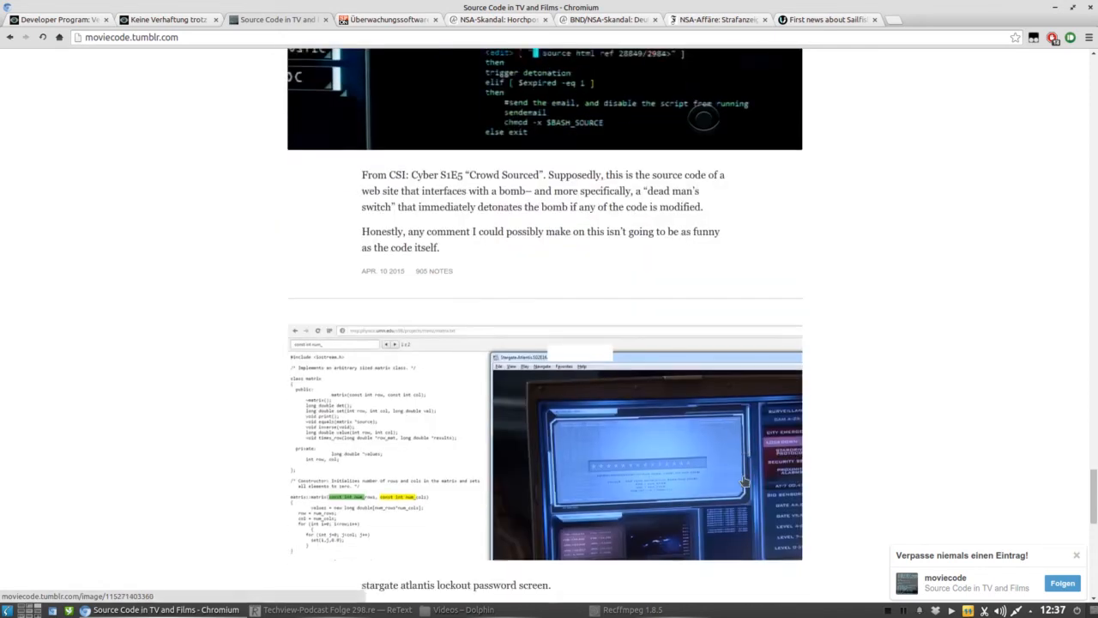
scroll(down, 3)
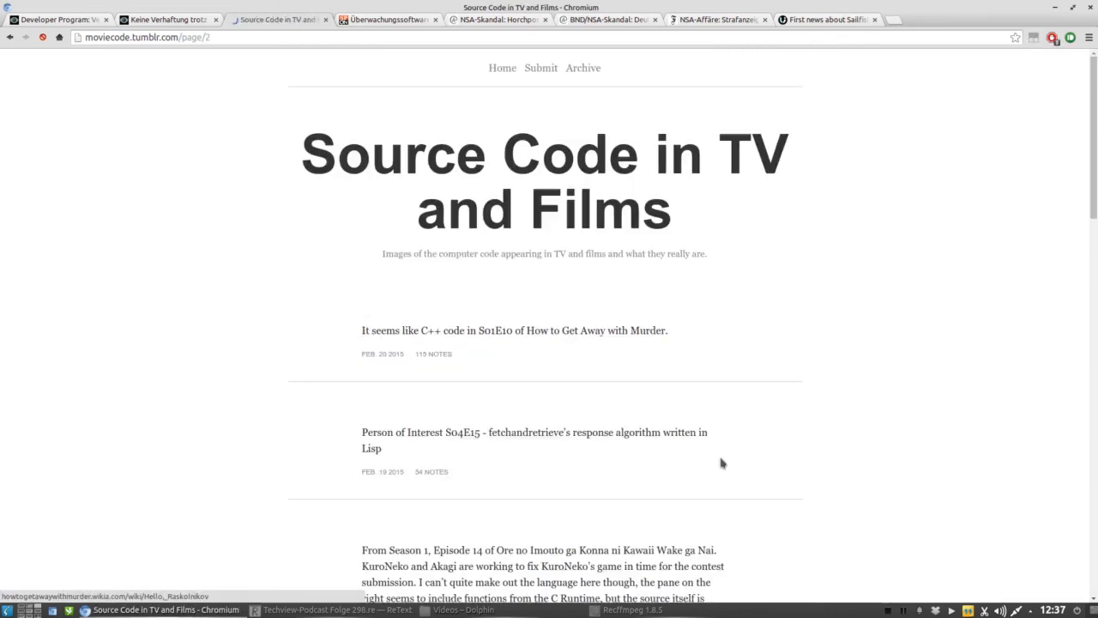
- Scroll to the end of moviecode page 2, then bring up the Spiegel mSpy hacking article
scroll(down, 3)
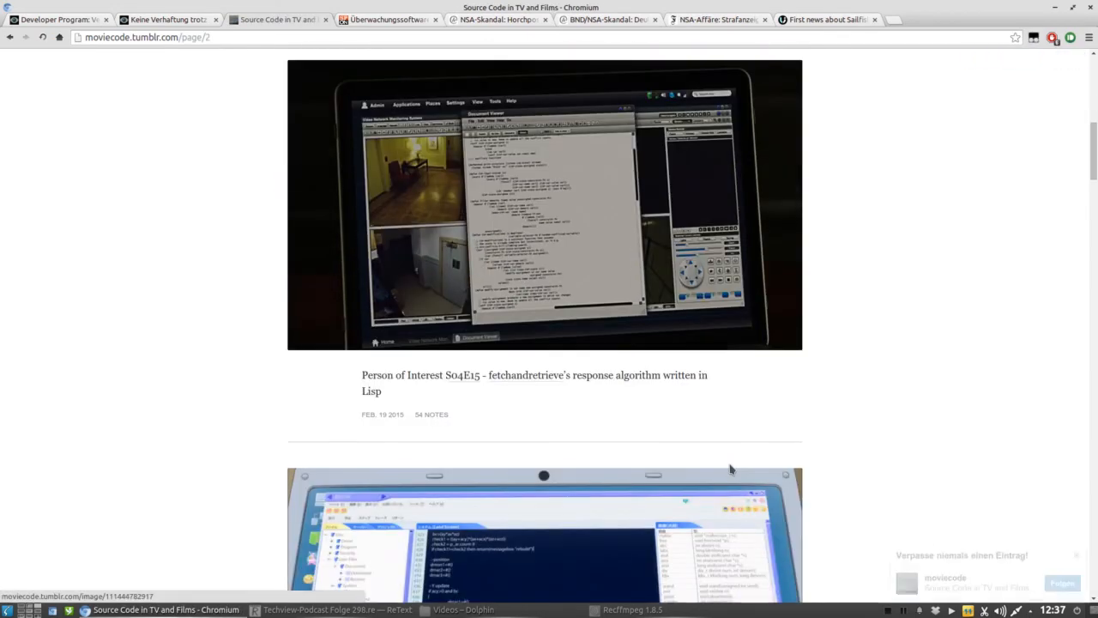
scroll(down, 3)
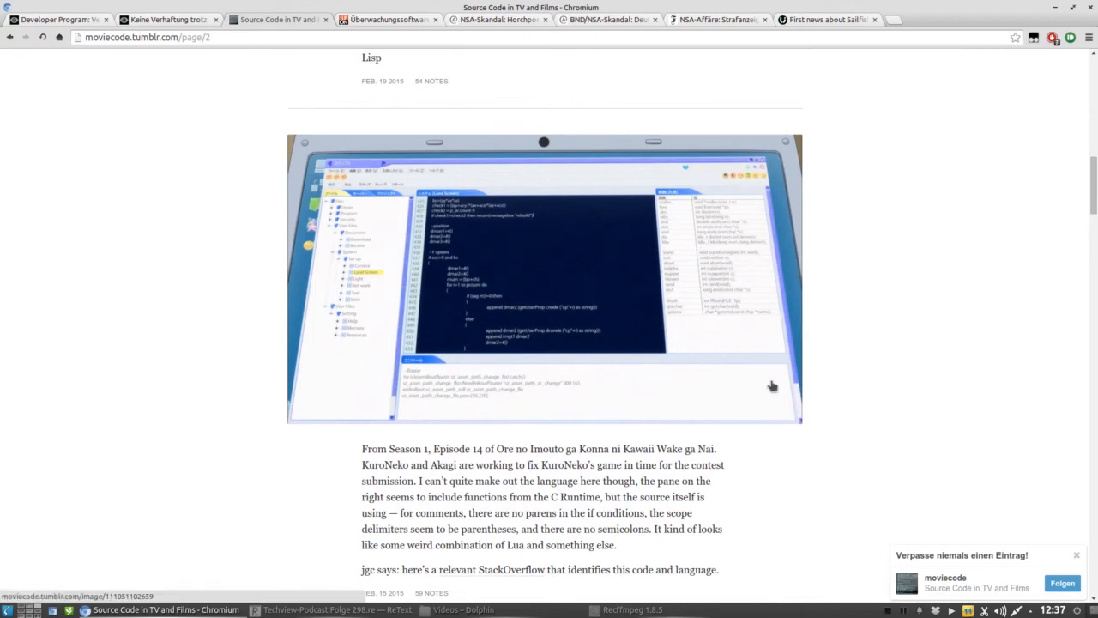
scroll(down, 3)
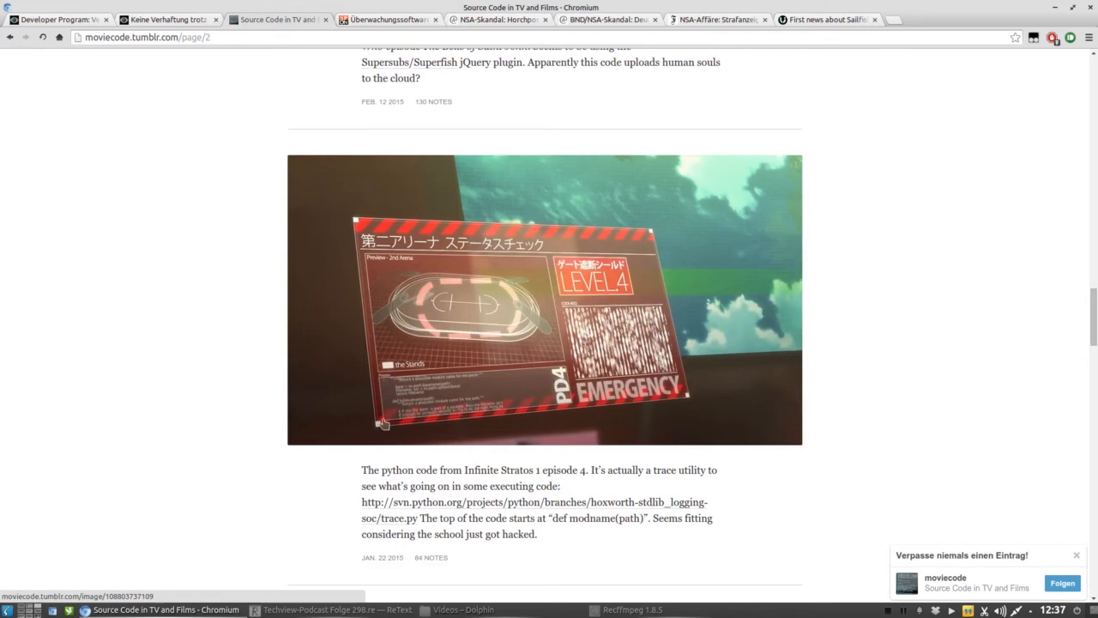
mouse_move(555, 442)
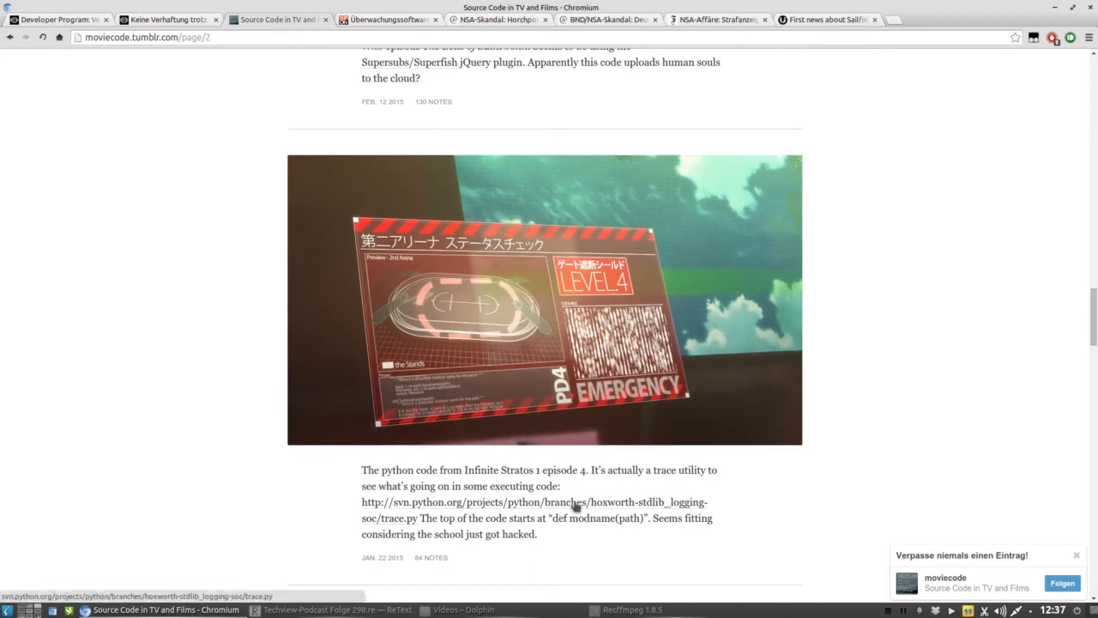
mouse_move(395, 504)
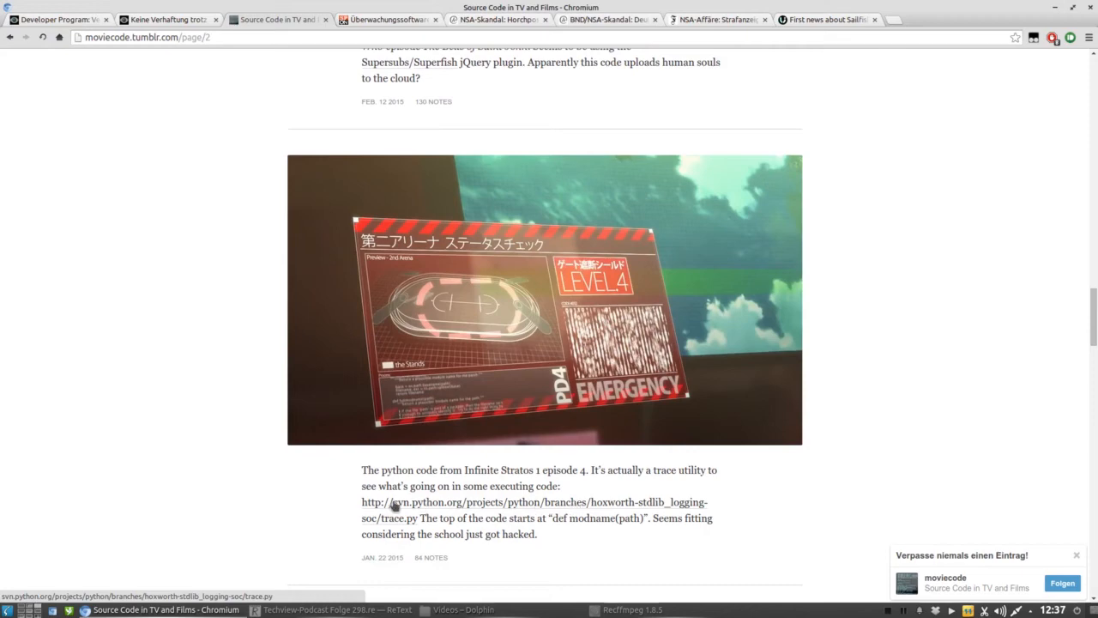
mouse_move(780, 513)
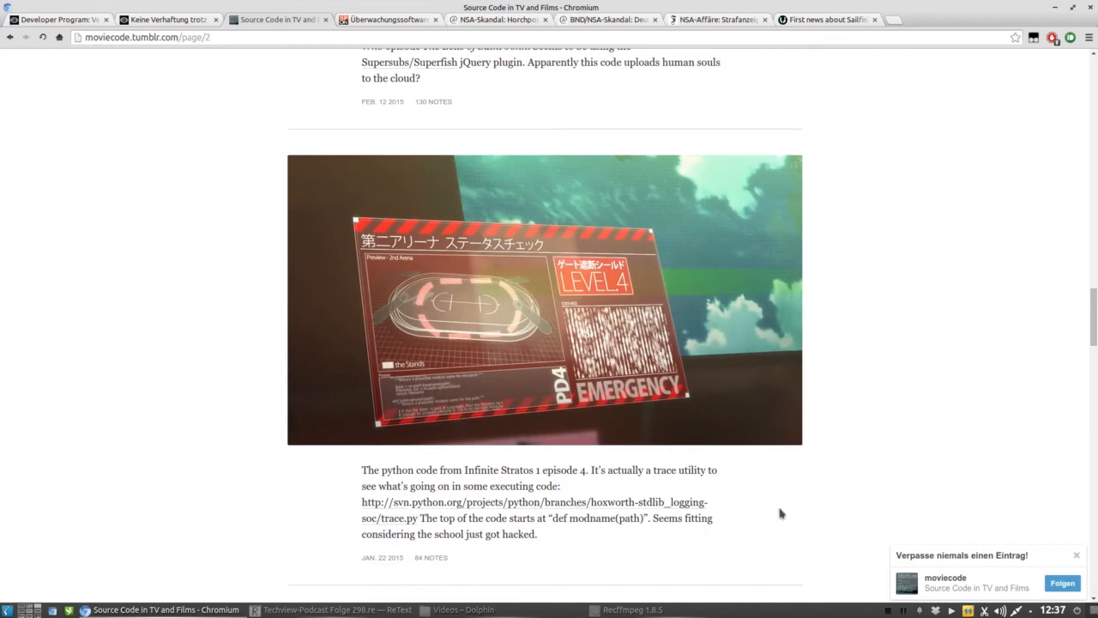
scroll(down, 3)
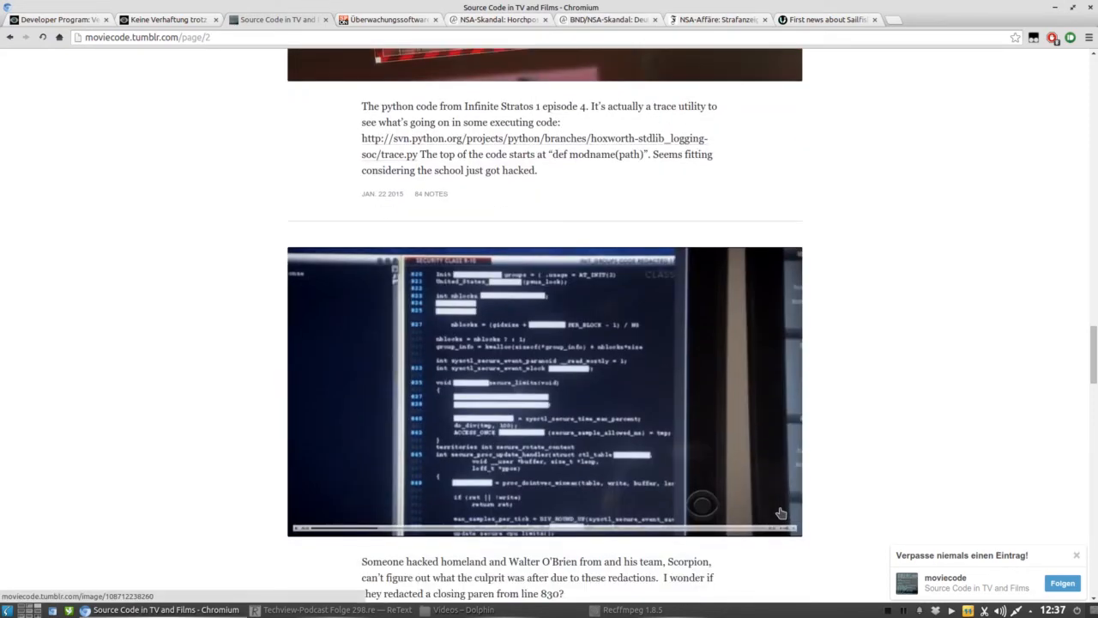
scroll(down, 3)
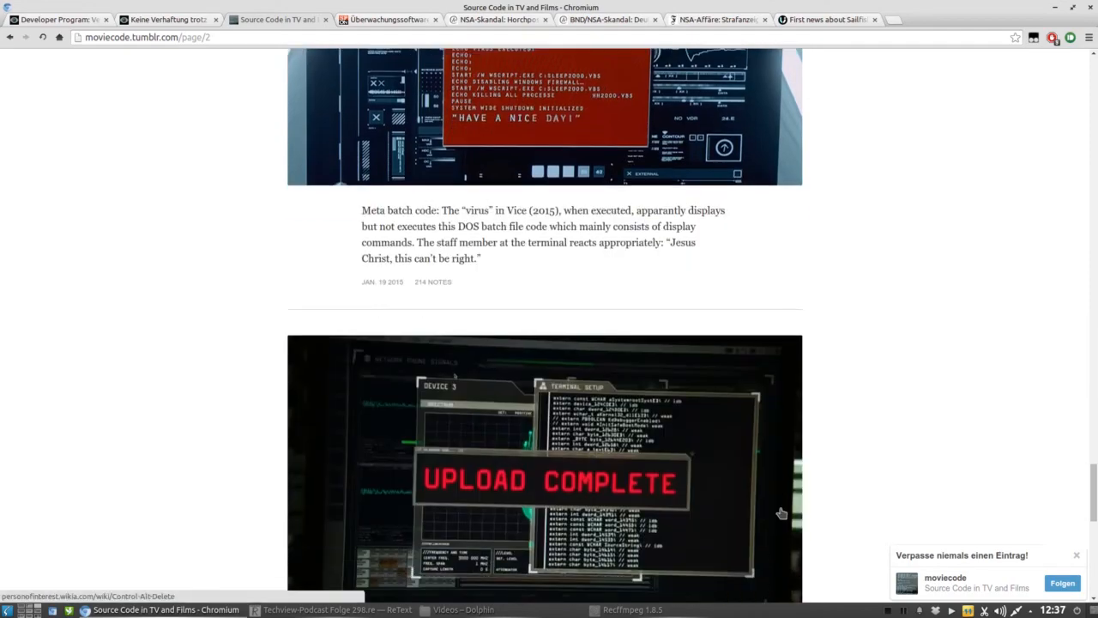
scroll(down, 3)
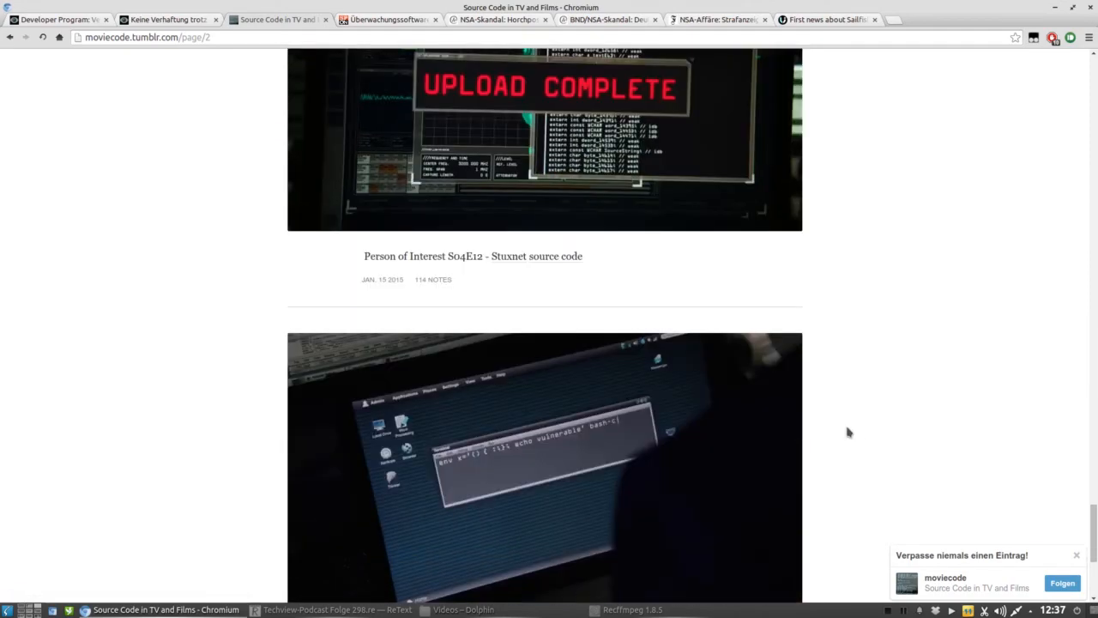
scroll(down, 3)
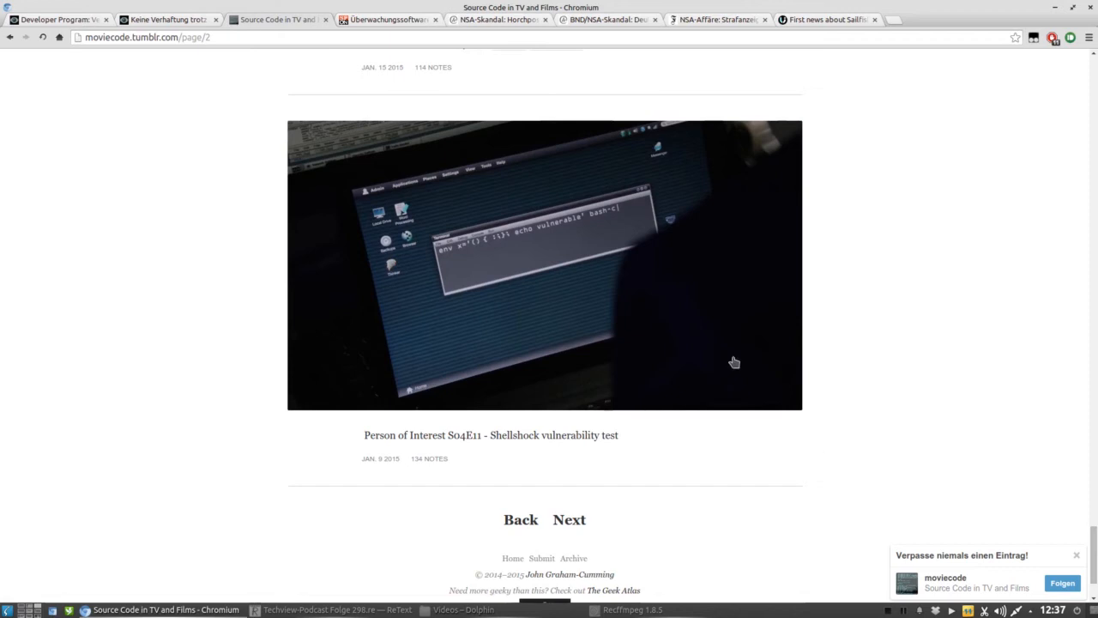
mouse_move(441, 265)
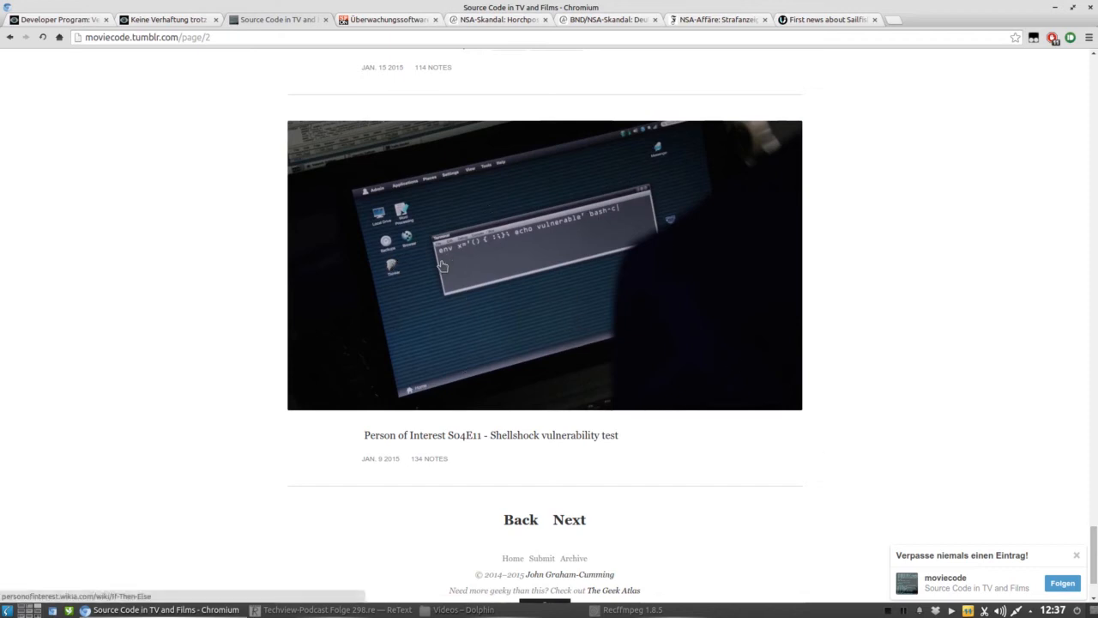
mouse_move(627, 216)
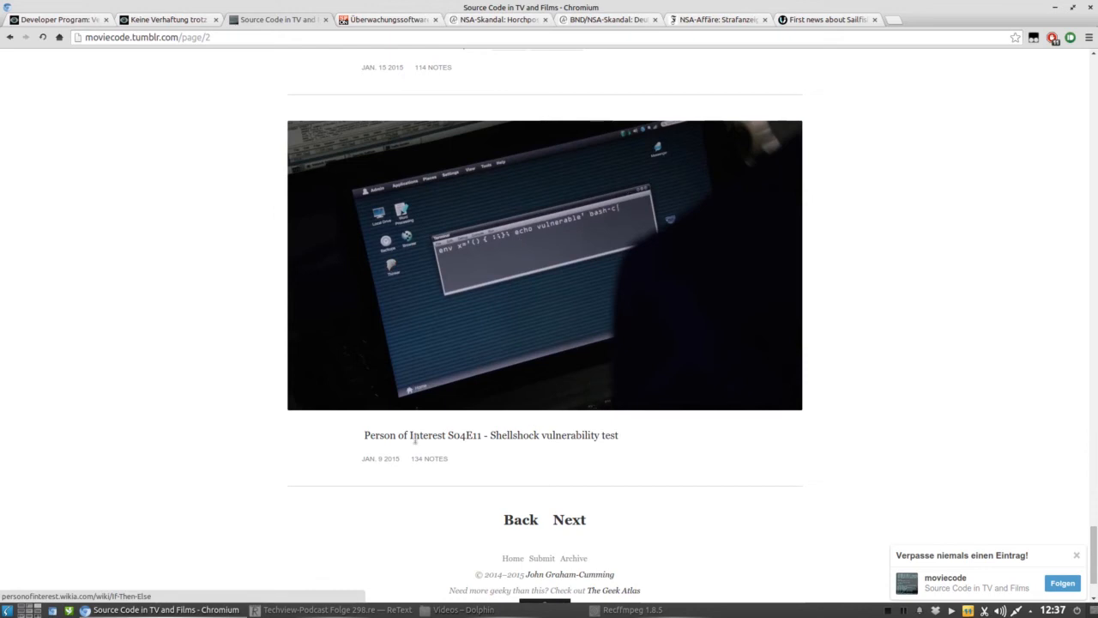
mouse_move(766, 446)
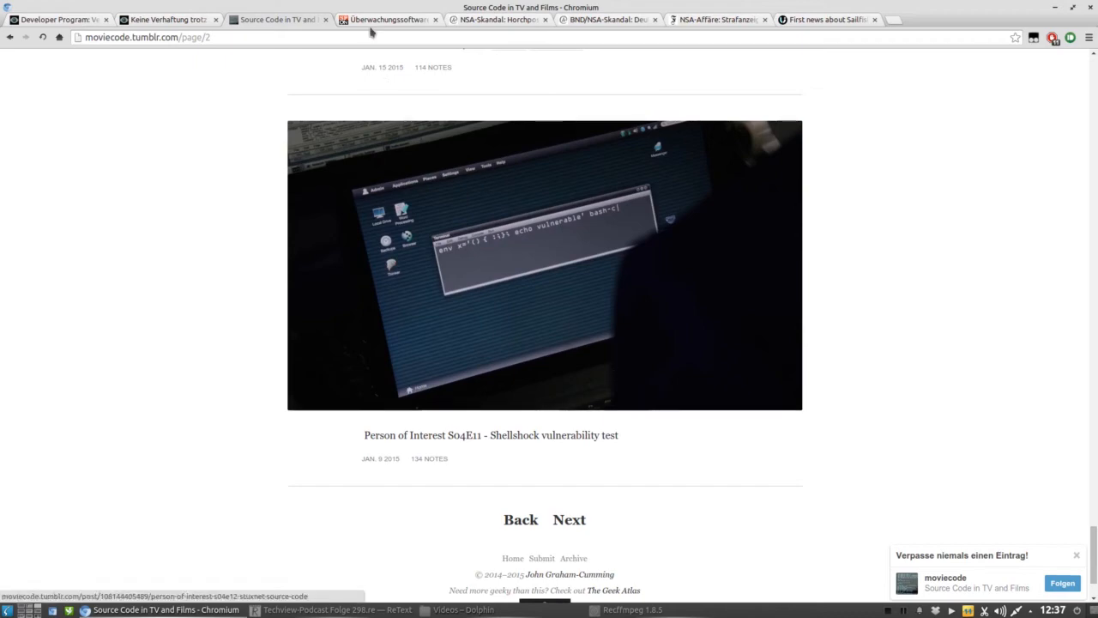
click(386, 19)
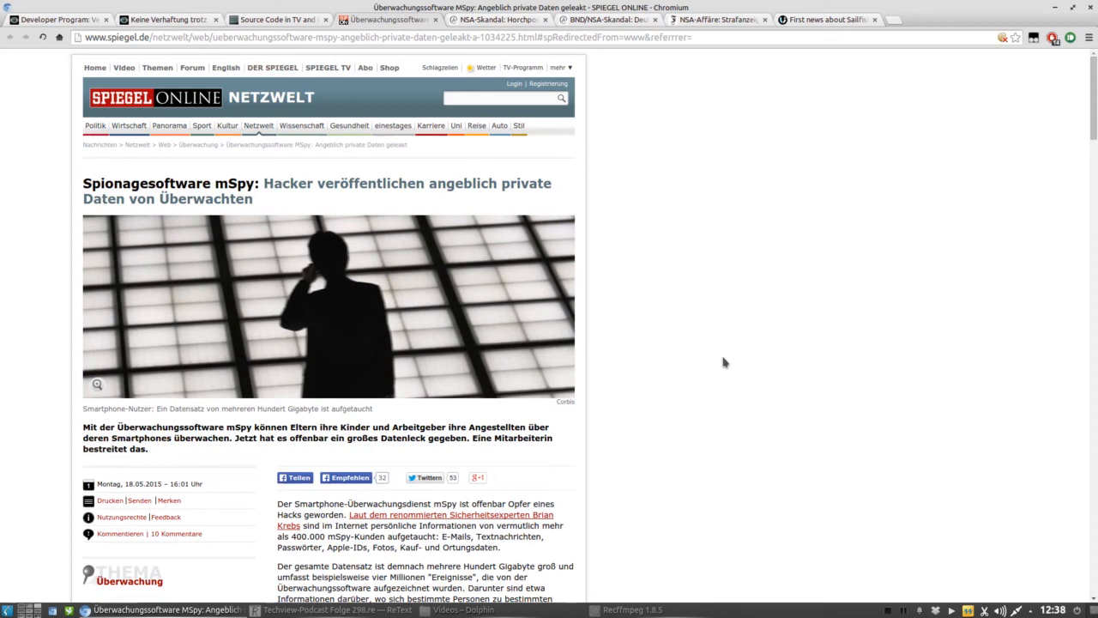
mouse_move(742, 399)
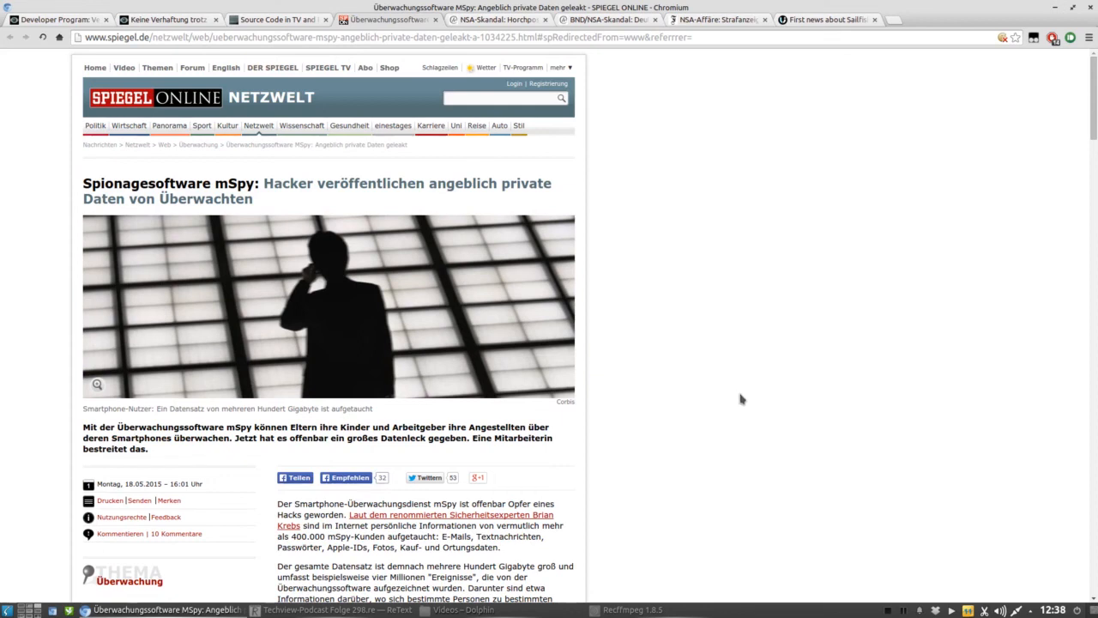
scroll(down, 3)
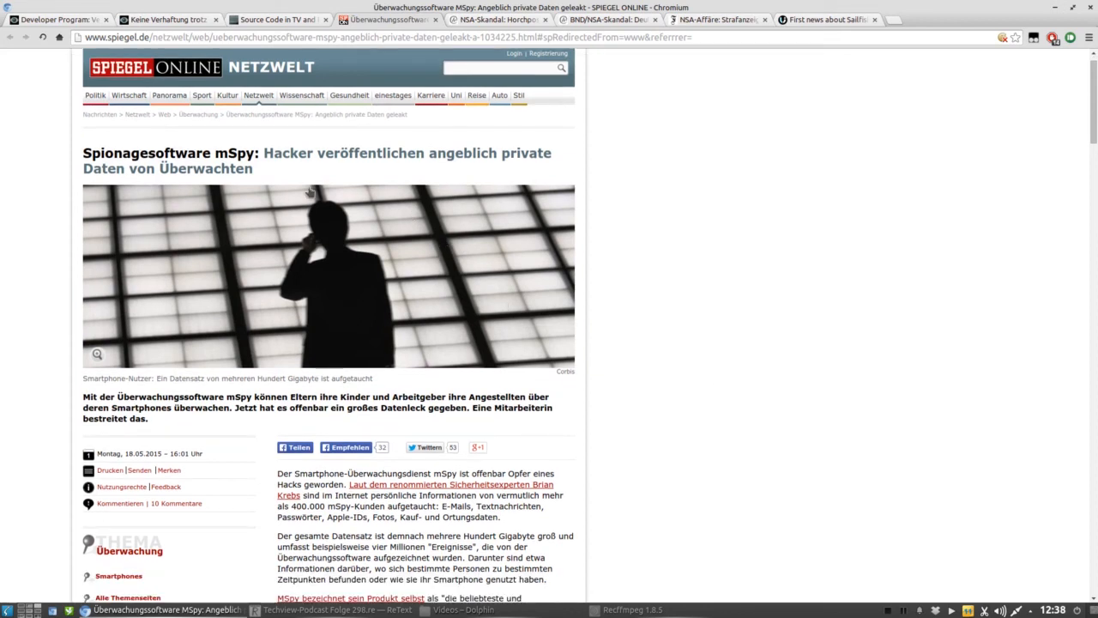
mouse_move(435, 253)
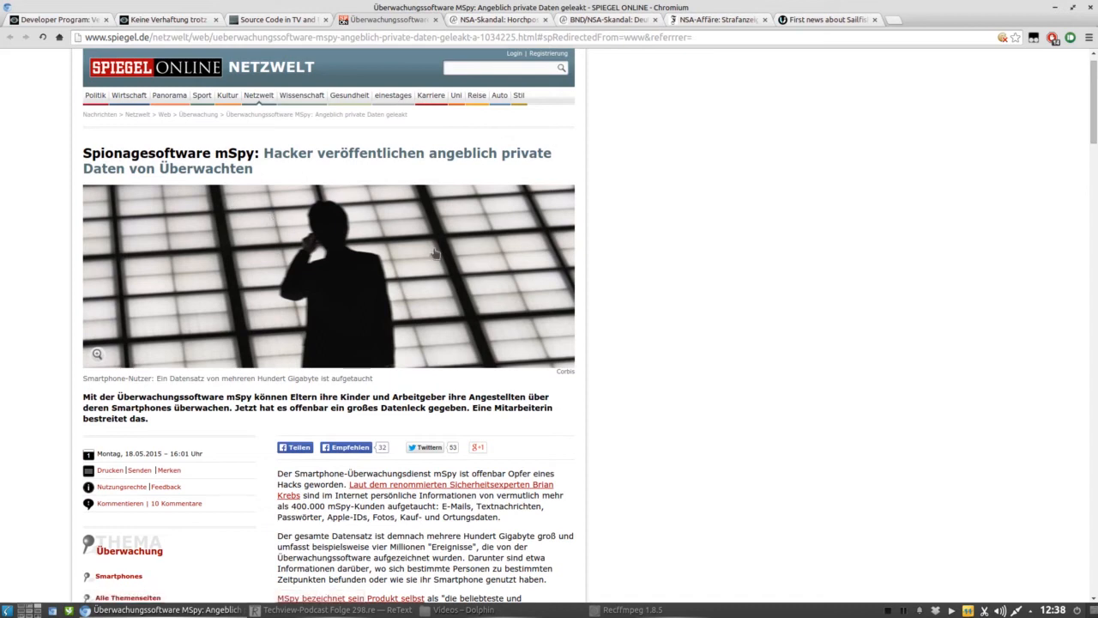
mouse_move(635, 365)
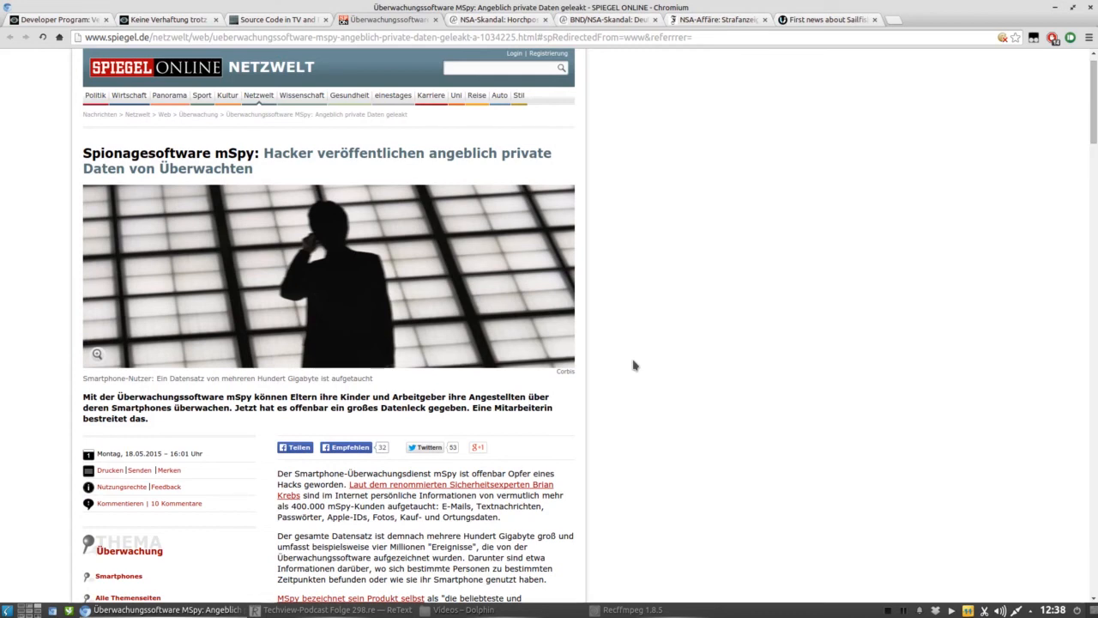
mouse_move(695, 393)
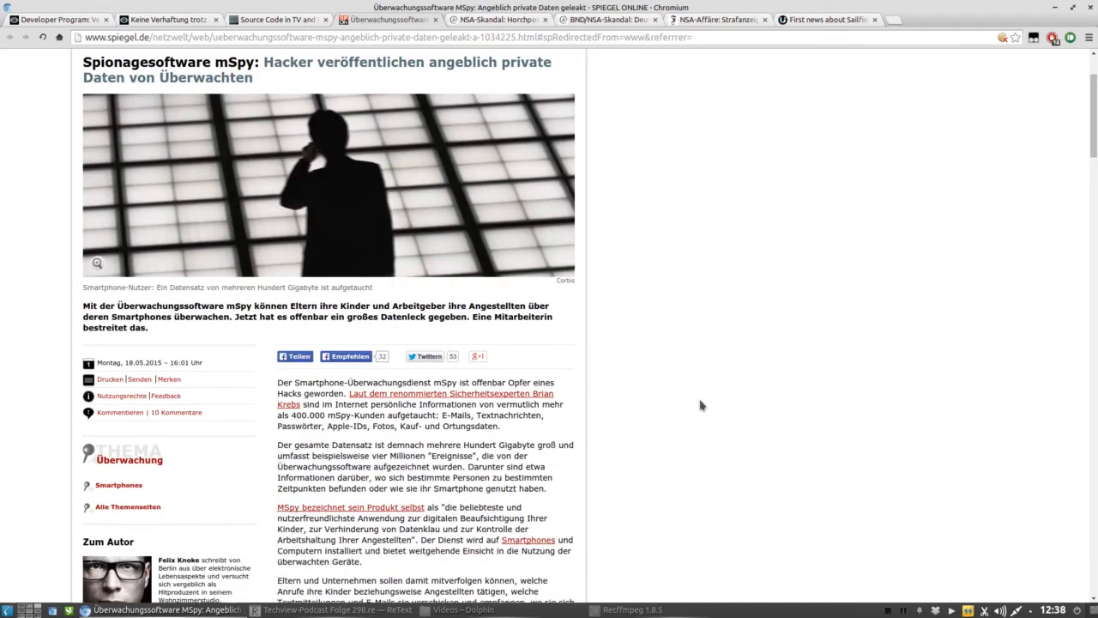
mouse_move(696, 420)
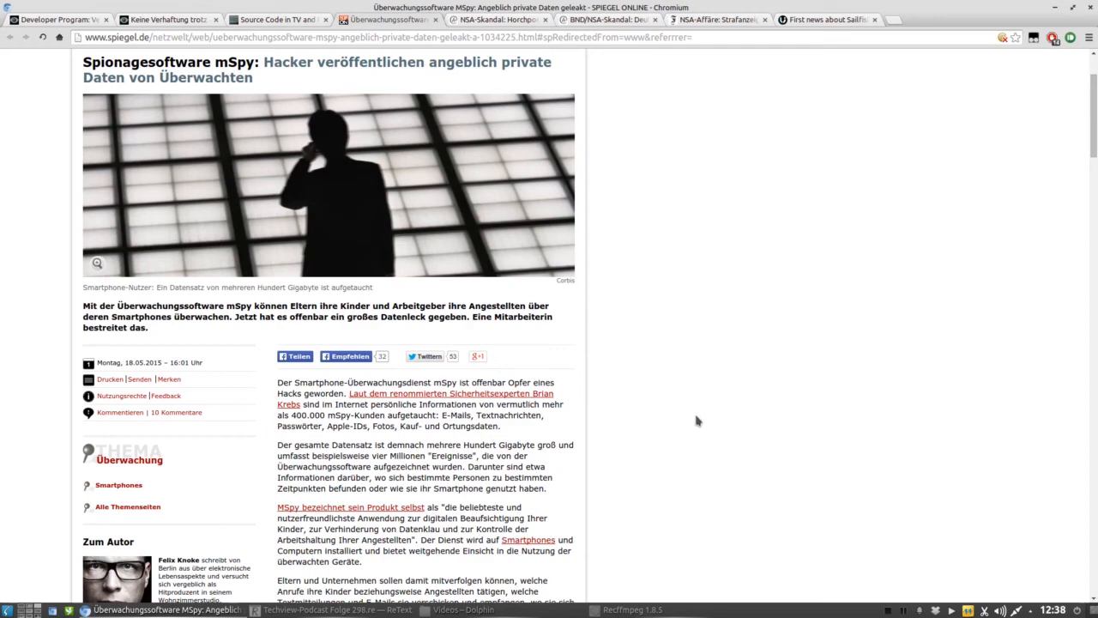
scroll(down, 3)
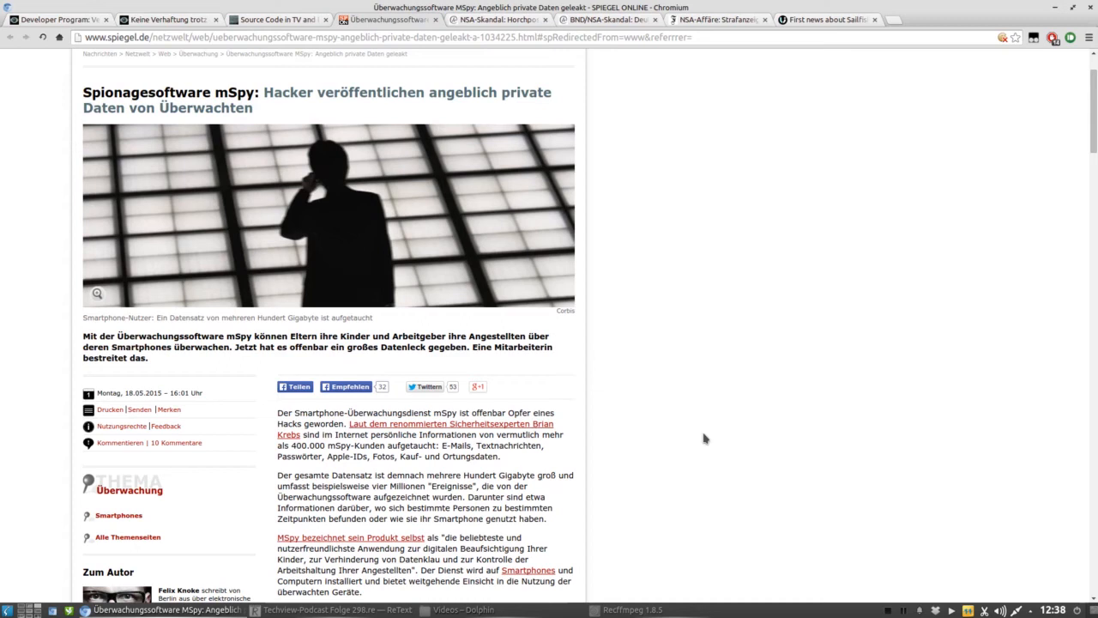
mouse_move(722, 470)
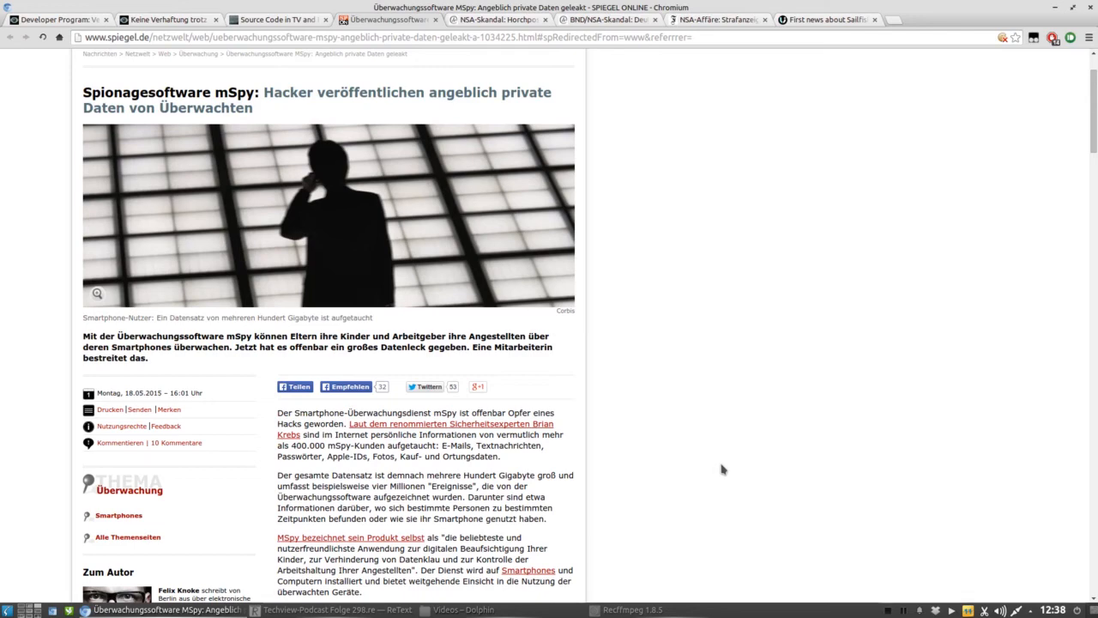
scroll(down, 3)
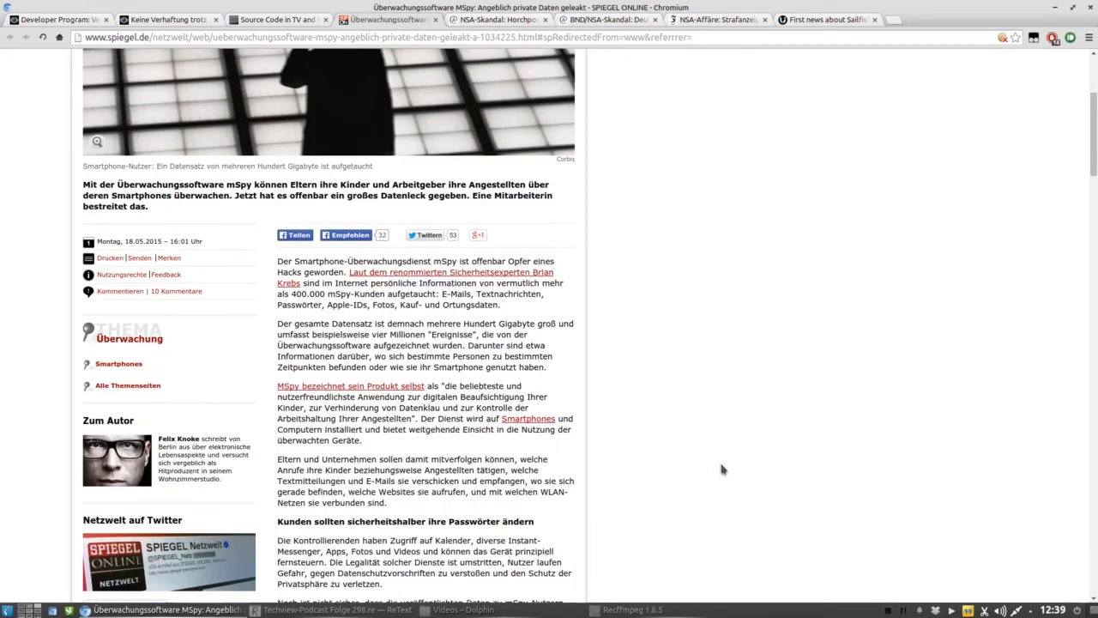
scroll(down, 3)
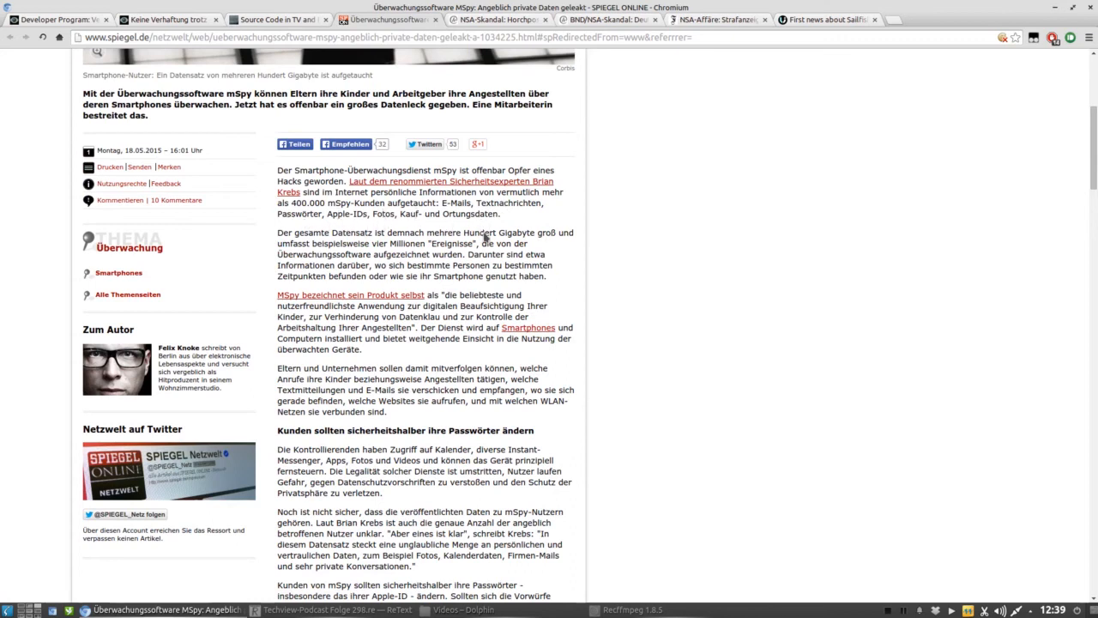
mouse_move(755, 398)
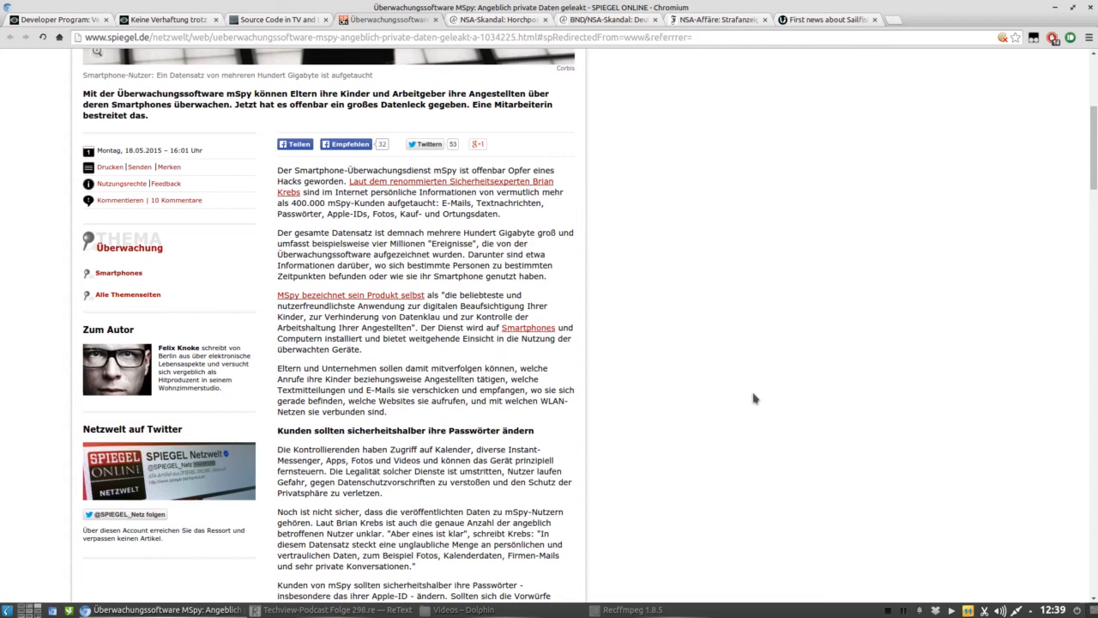
mouse_move(769, 395)
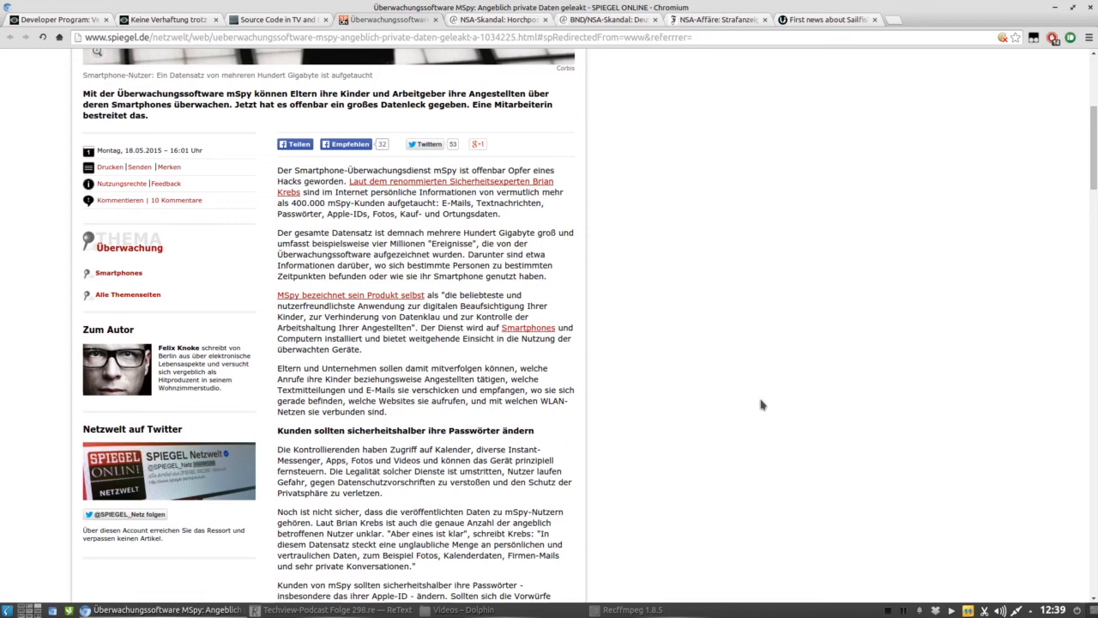
mouse_move(731, 420)
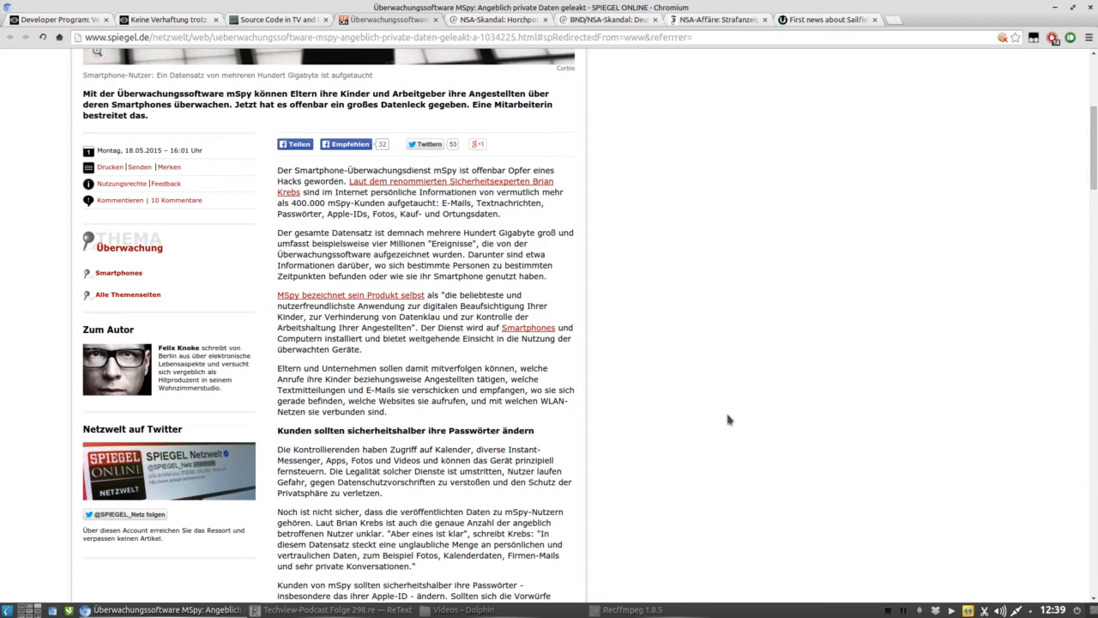
scroll(down, 3)
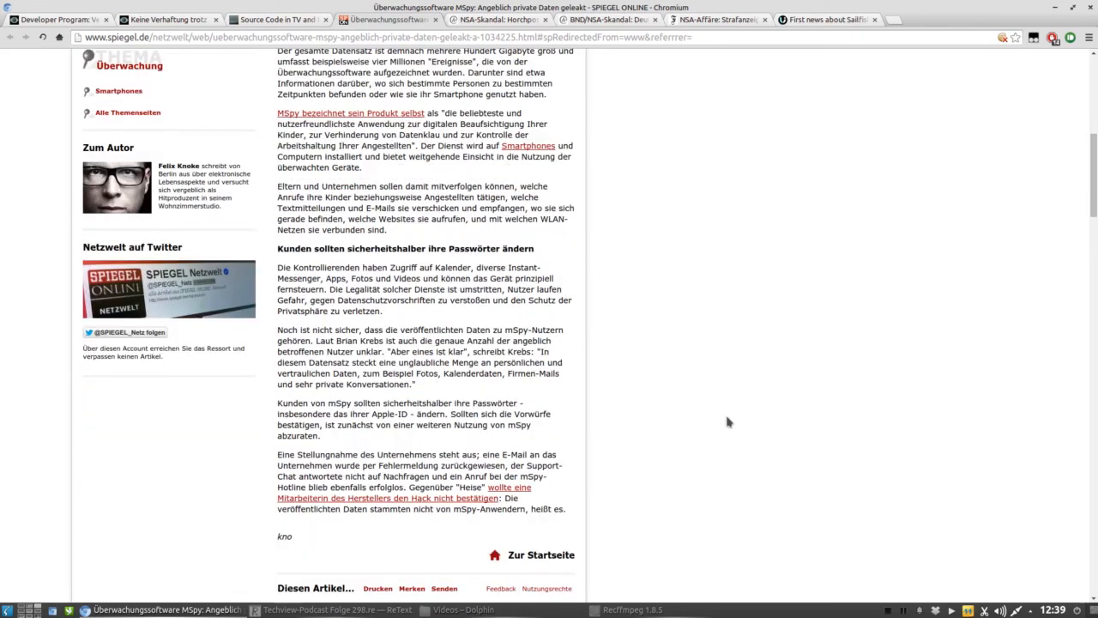
mouse_move(677, 376)
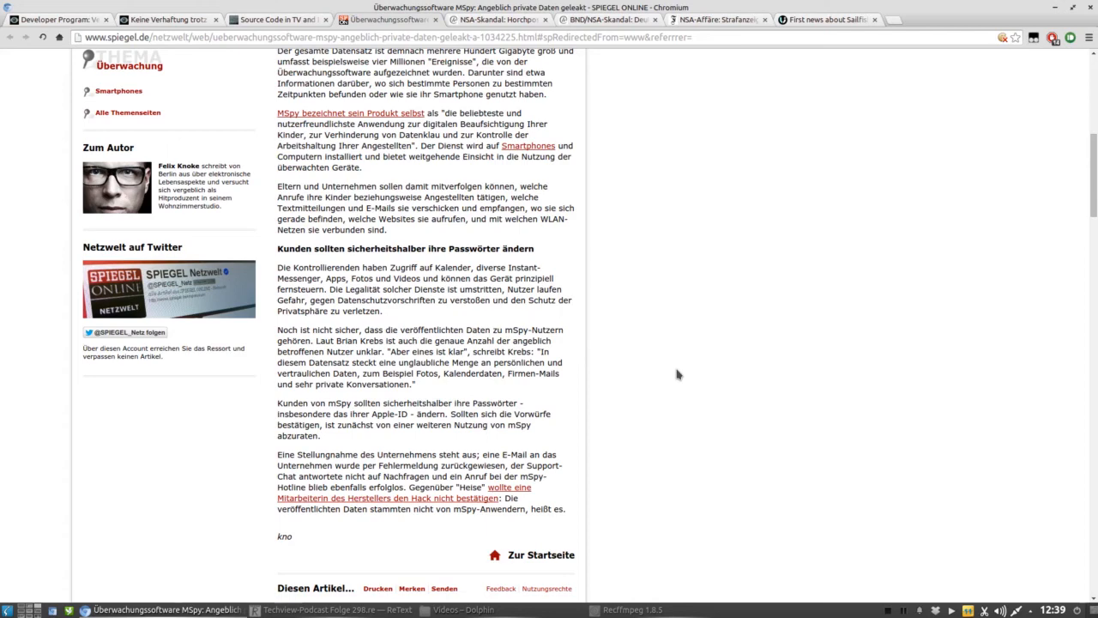
scroll(up, 3)
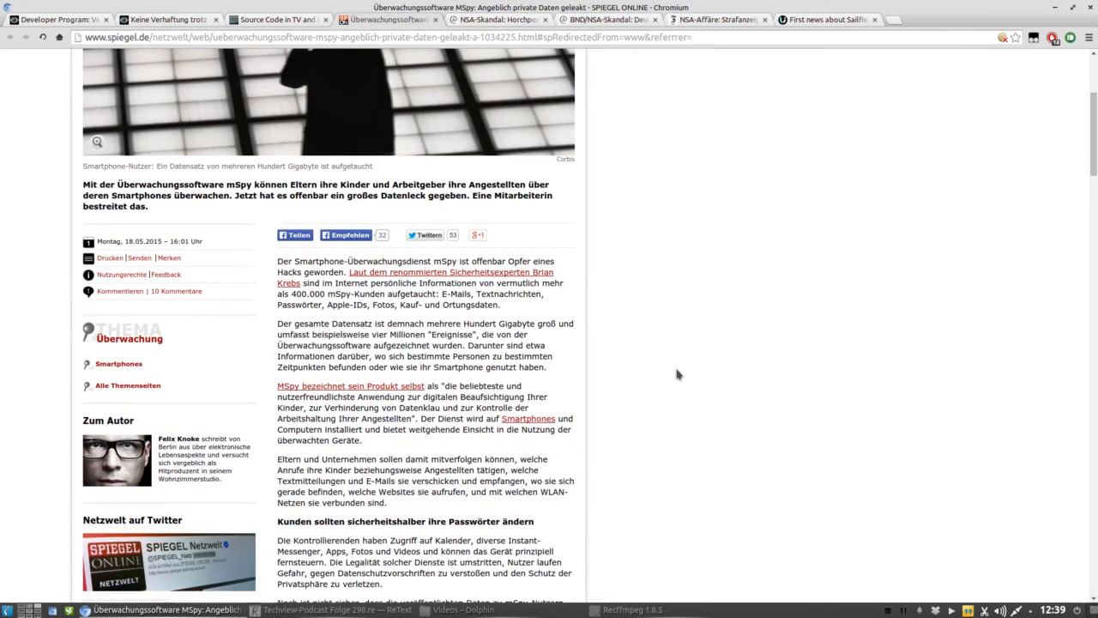
mouse_move(691, 395)
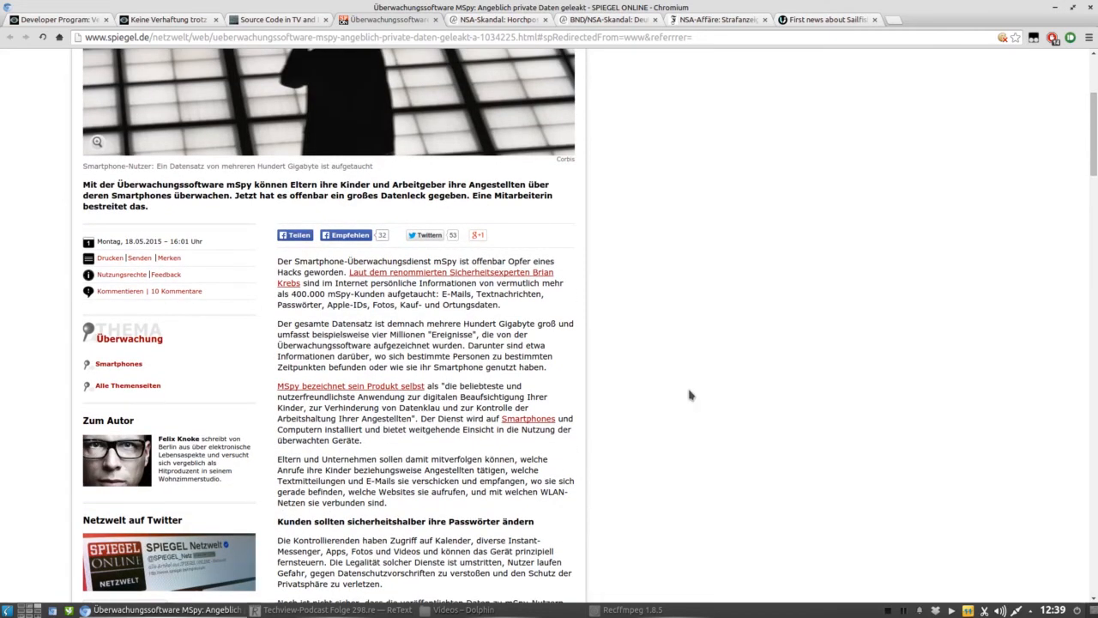
mouse_move(694, 399)
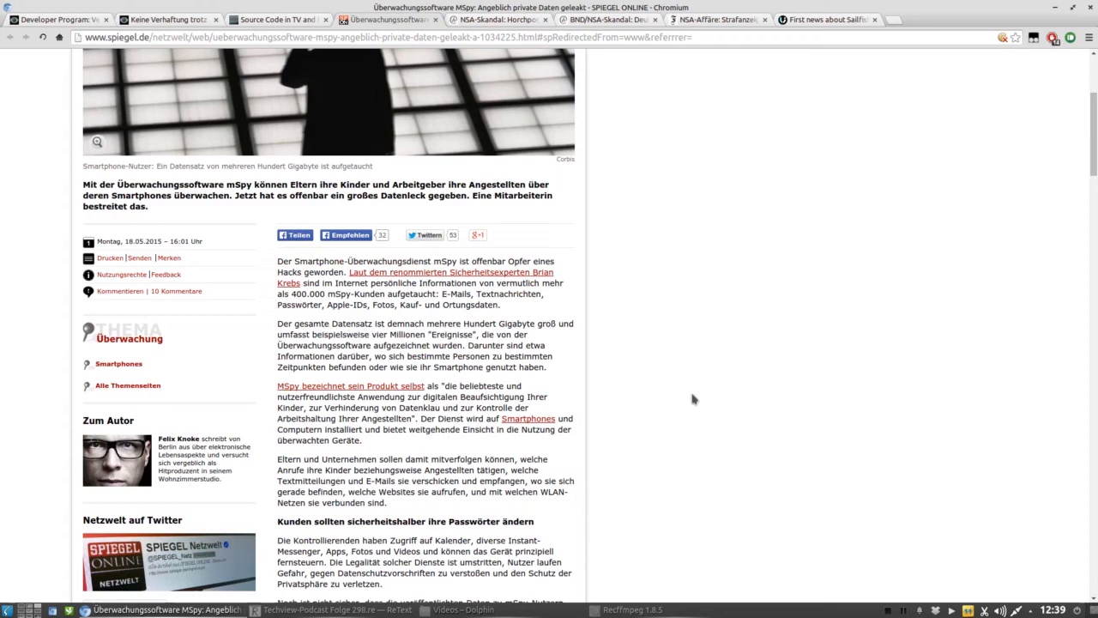
mouse_move(709, 398)
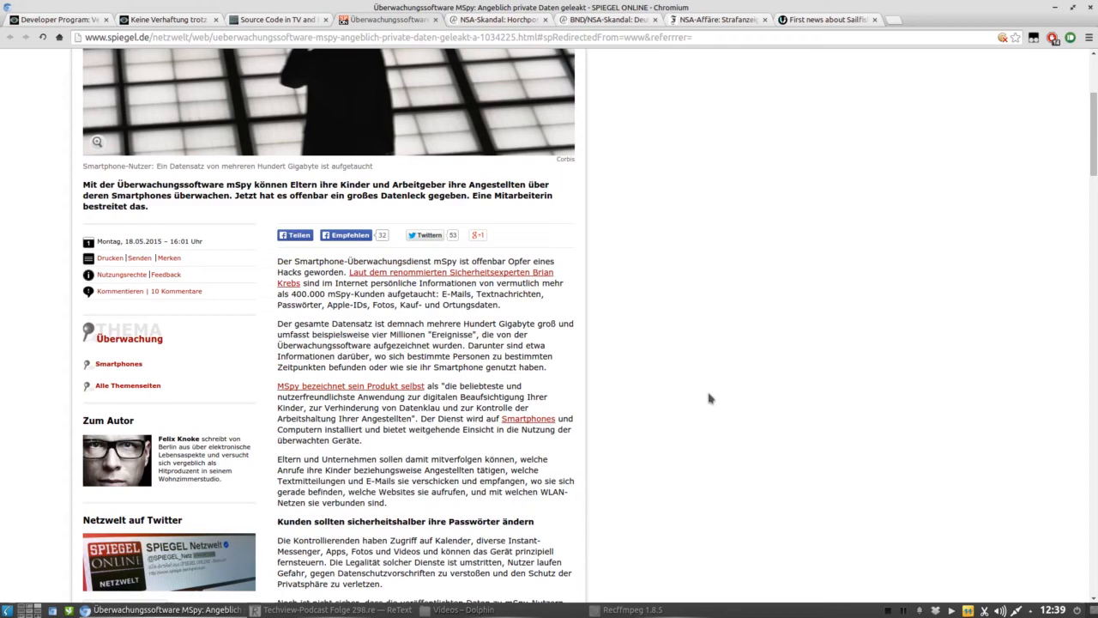
scroll(down, 3)
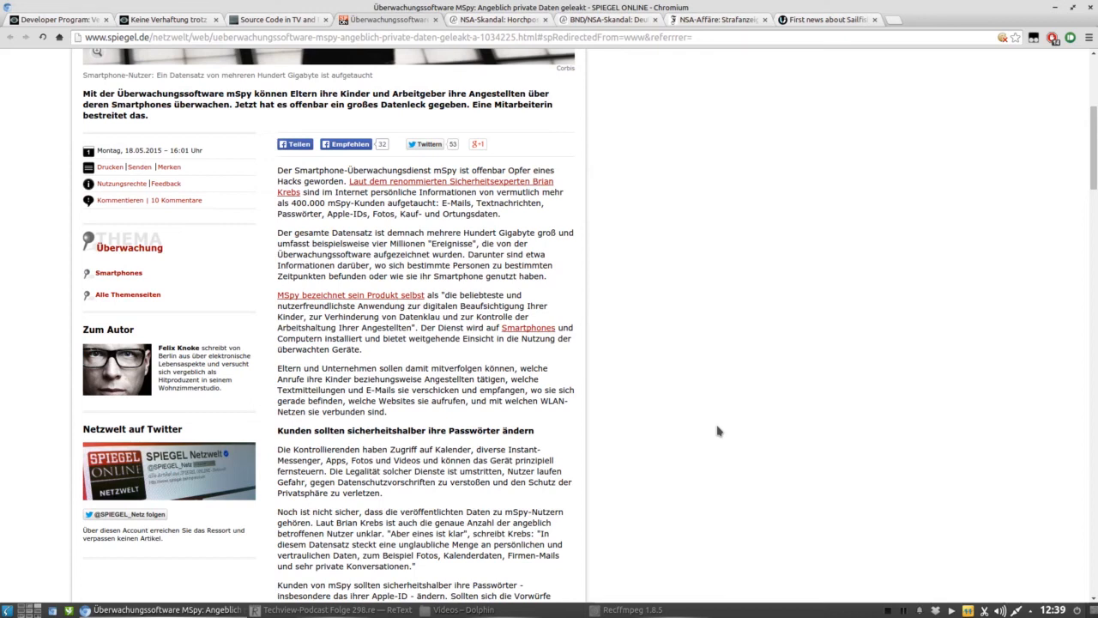
mouse_move(717, 446)
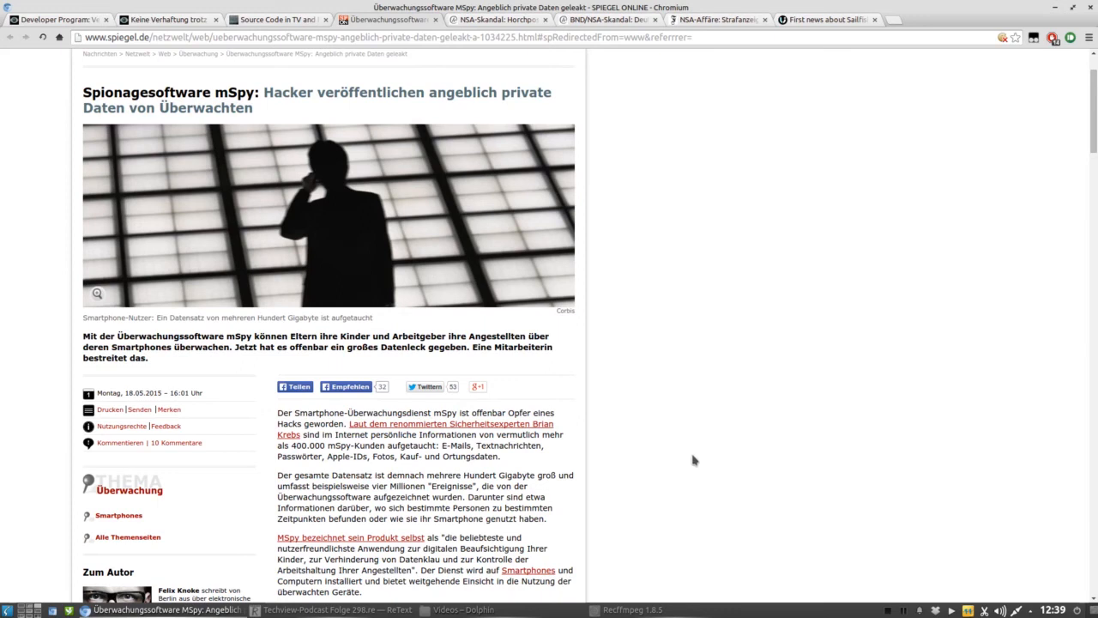
mouse_move(710, 374)
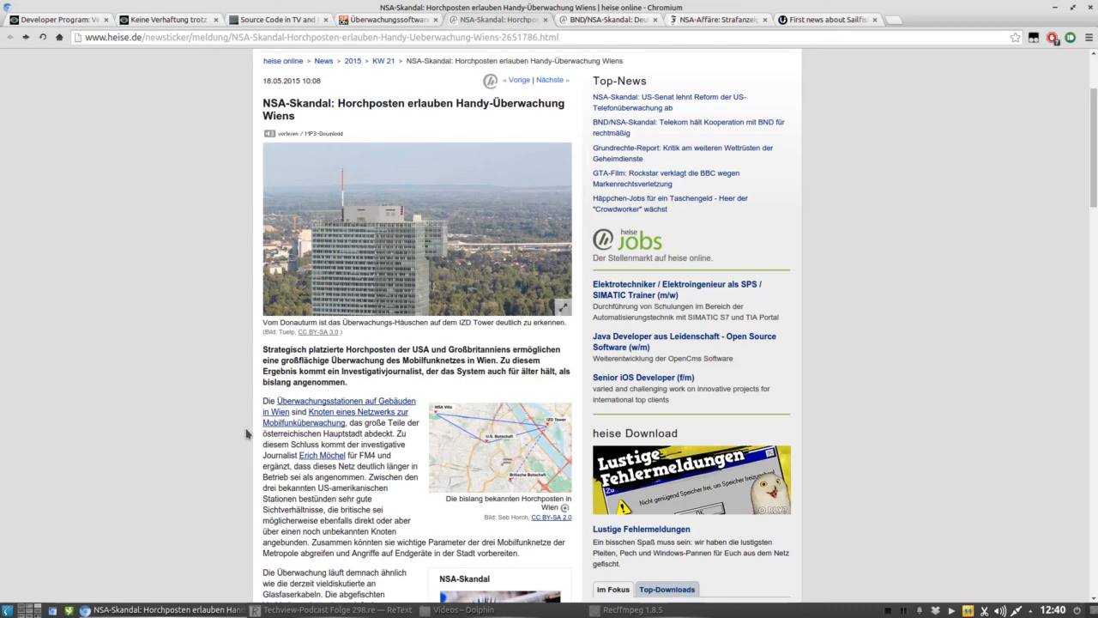
mouse_move(220, 470)
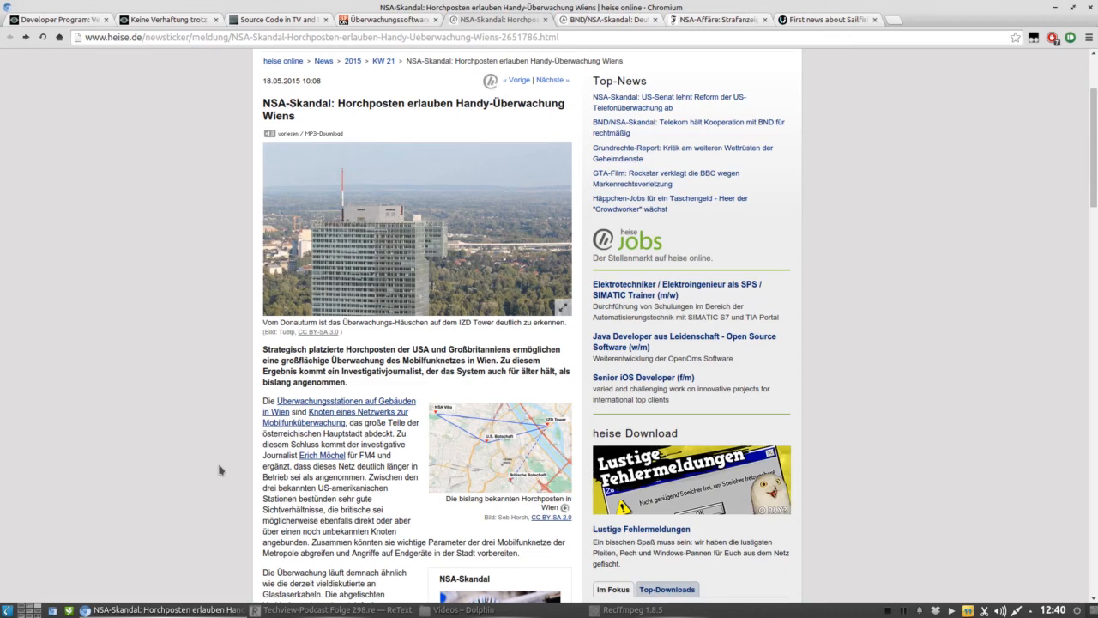
scroll(down, 3)
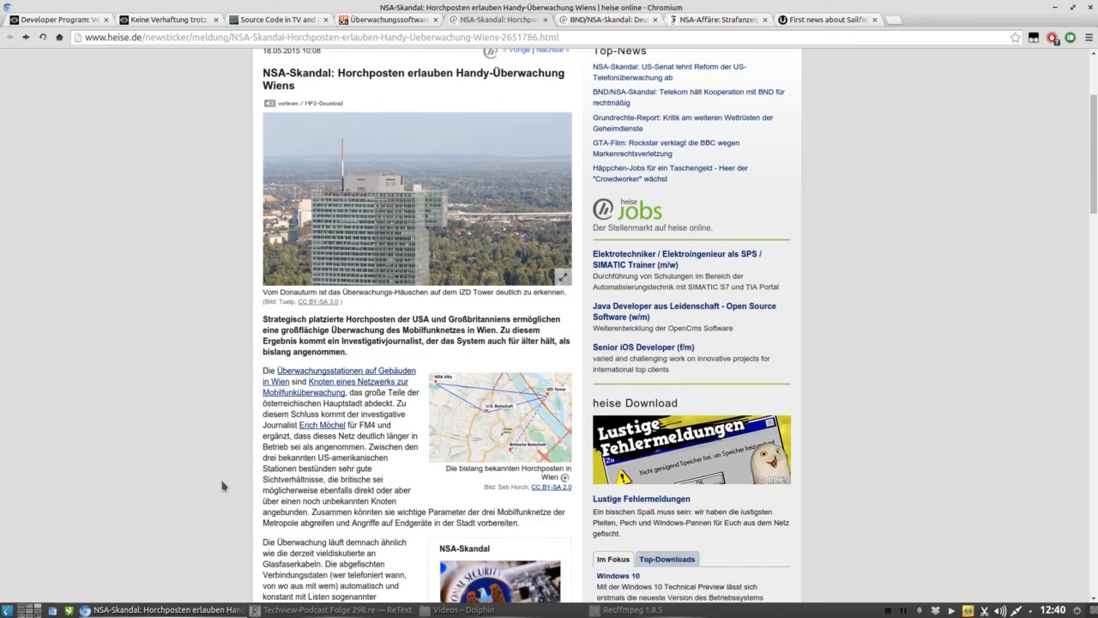
click(500, 418)
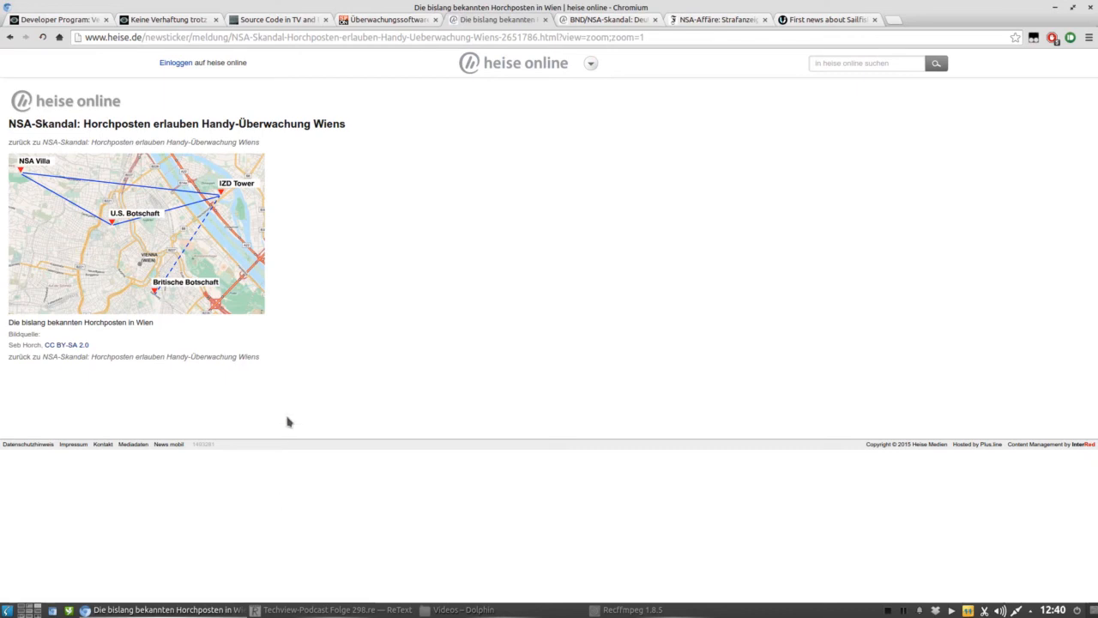
mouse_move(161, 296)
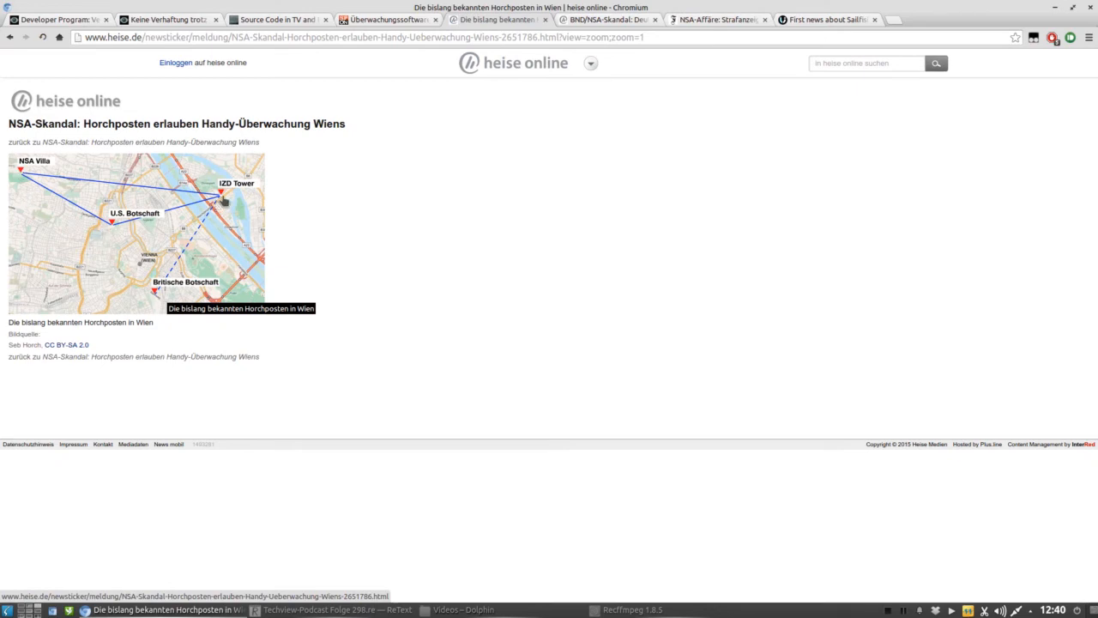
mouse_move(154, 287)
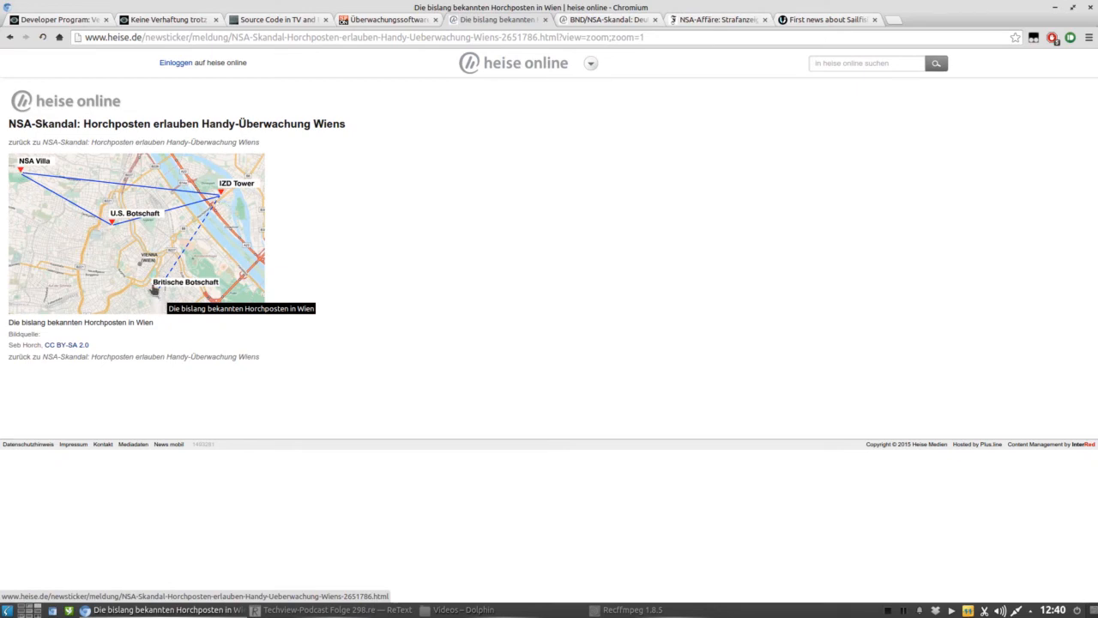
mouse_move(107, 184)
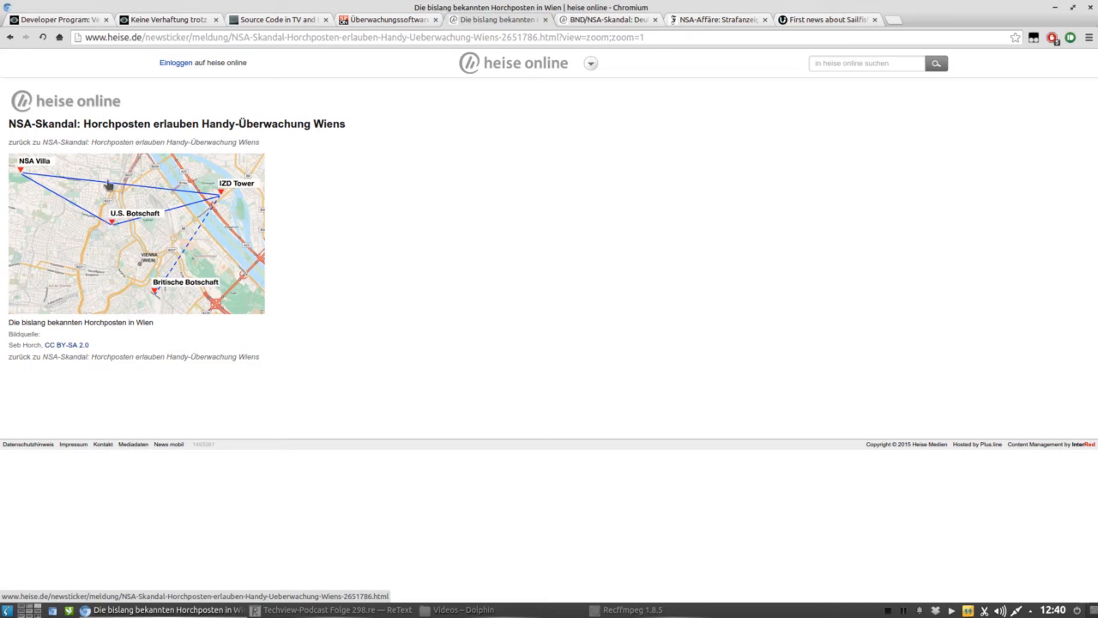
mouse_move(322, 372)
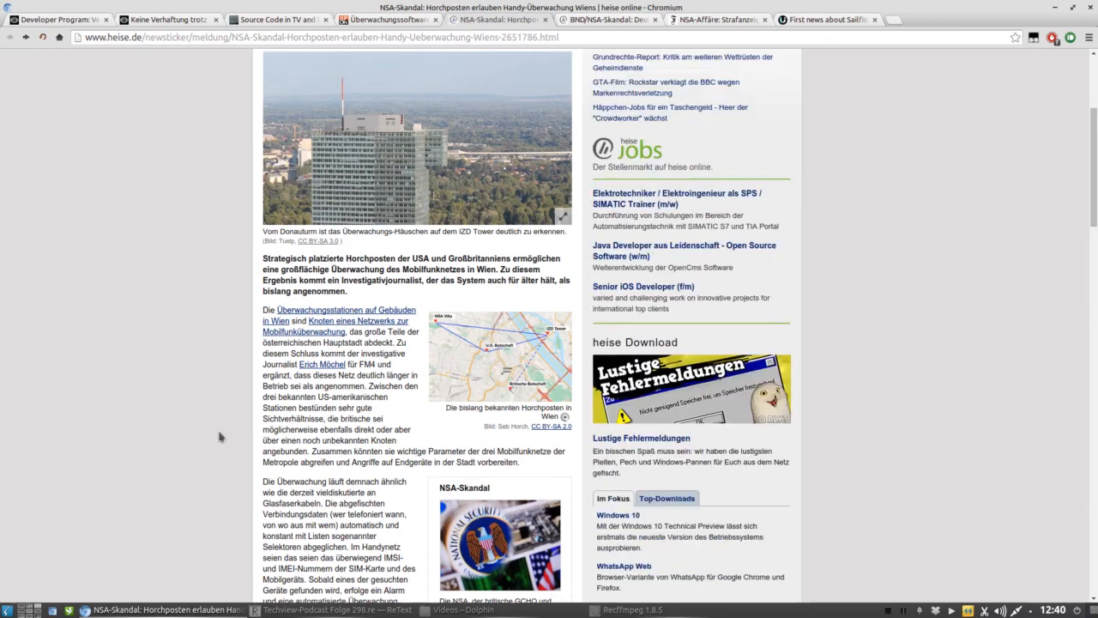
- Read the heise Vienna listening-posts article, then bring up the BND/NSA Telekom transit-data article
scroll(down, 3)
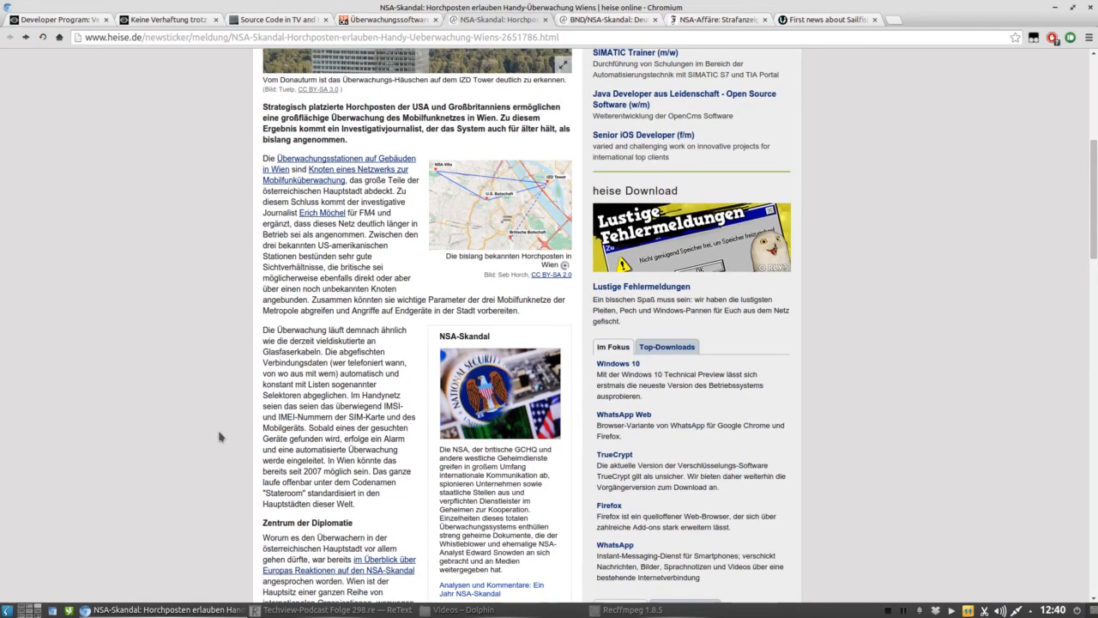
mouse_move(227, 433)
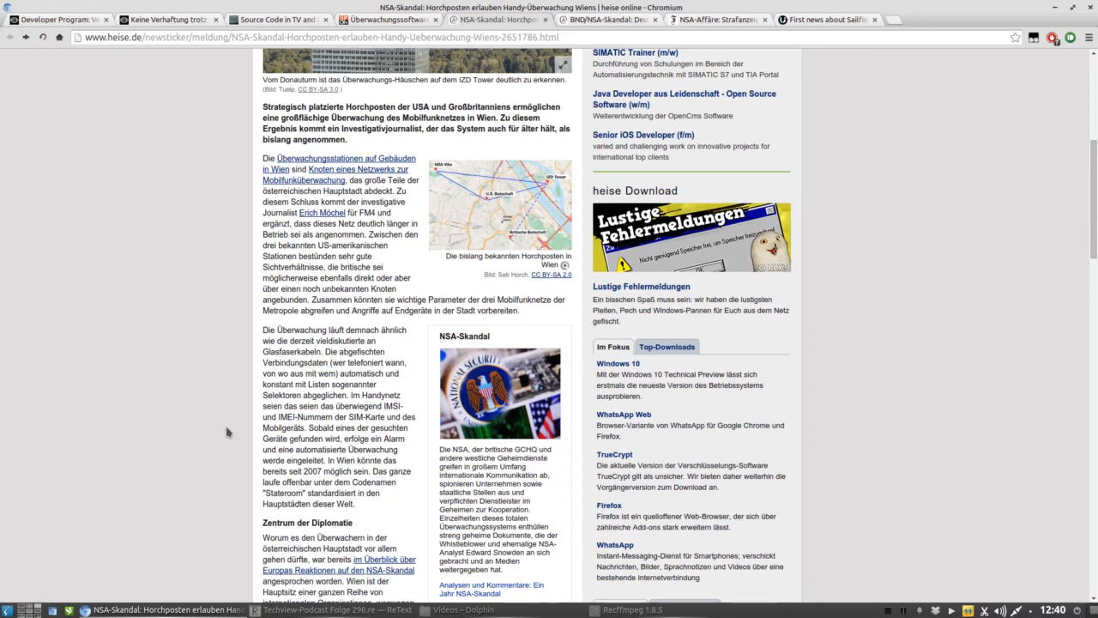
mouse_move(258, 428)
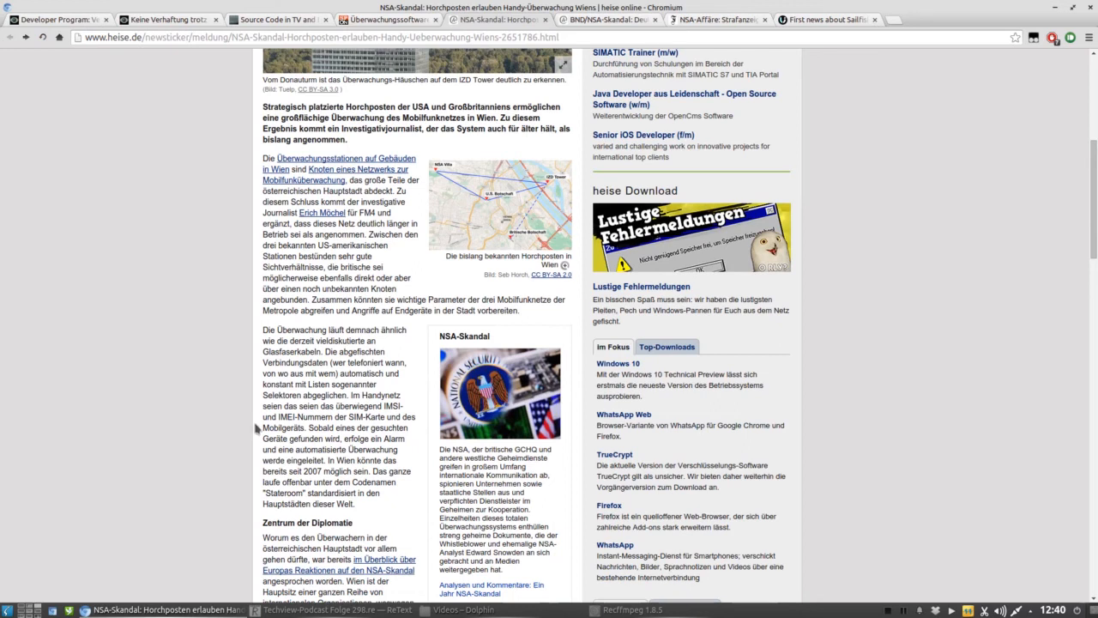
mouse_move(232, 416)
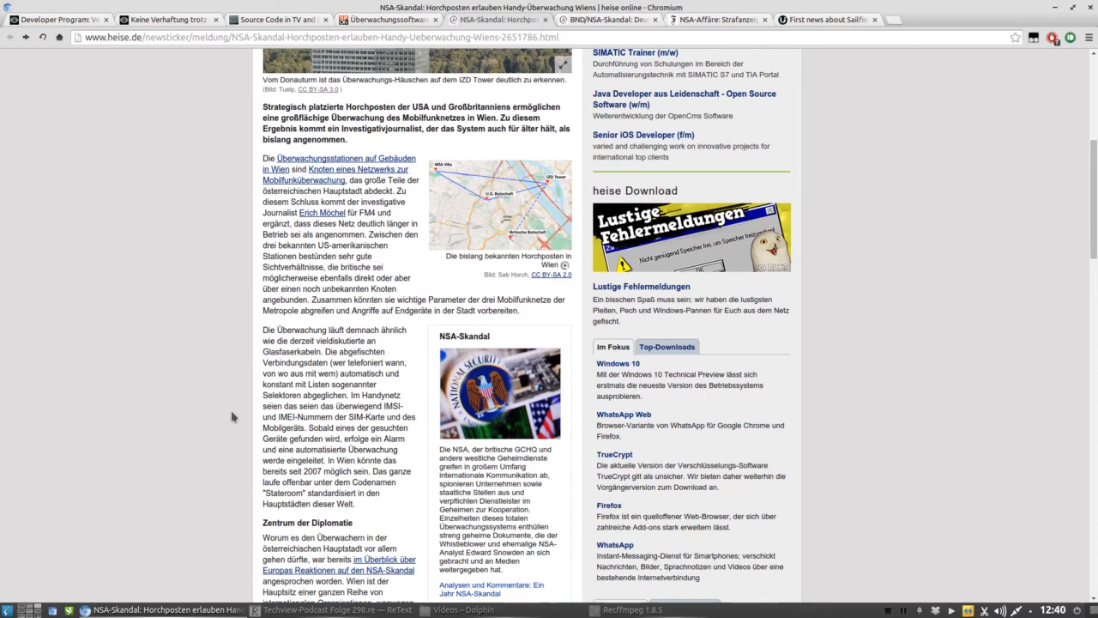
mouse_move(233, 417)
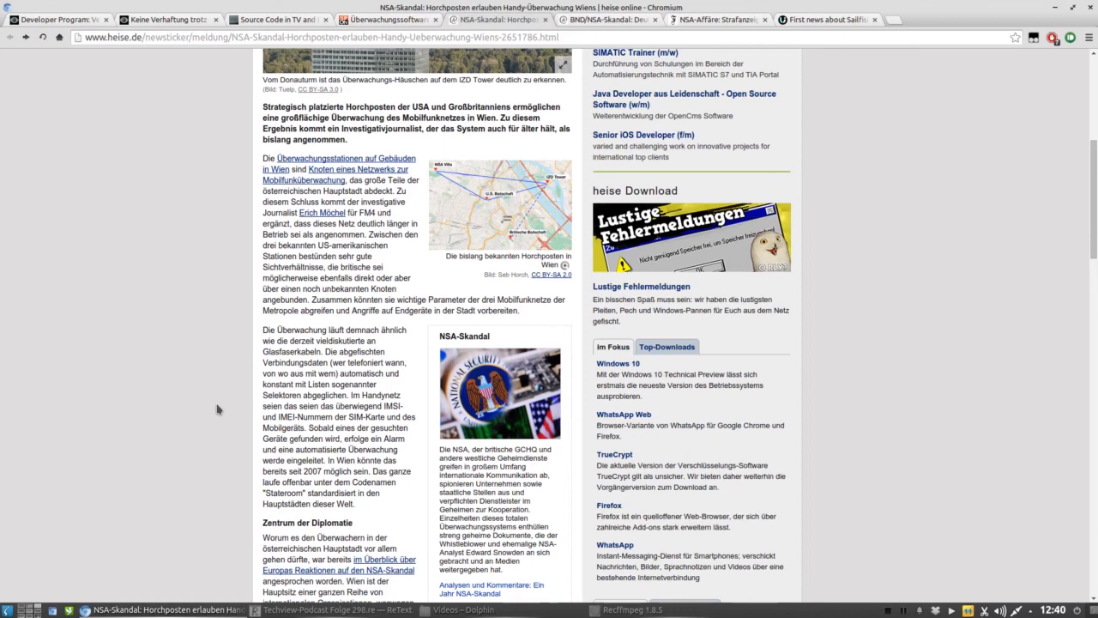
mouse_move(236, 400)
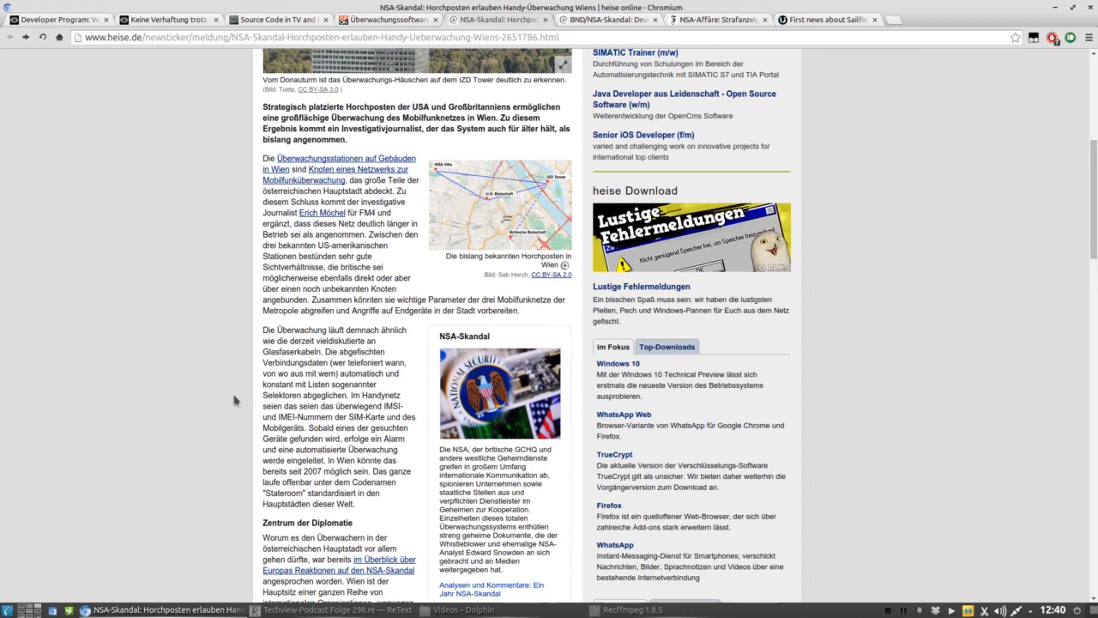
mouse_move(364, 139)
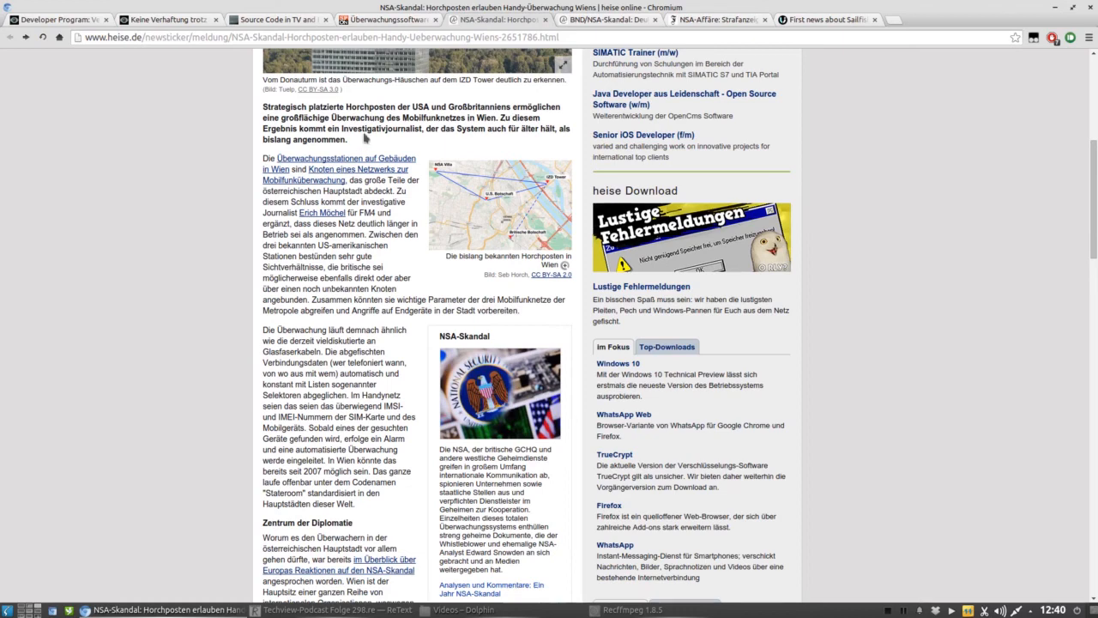
mouse_move(216, 385)
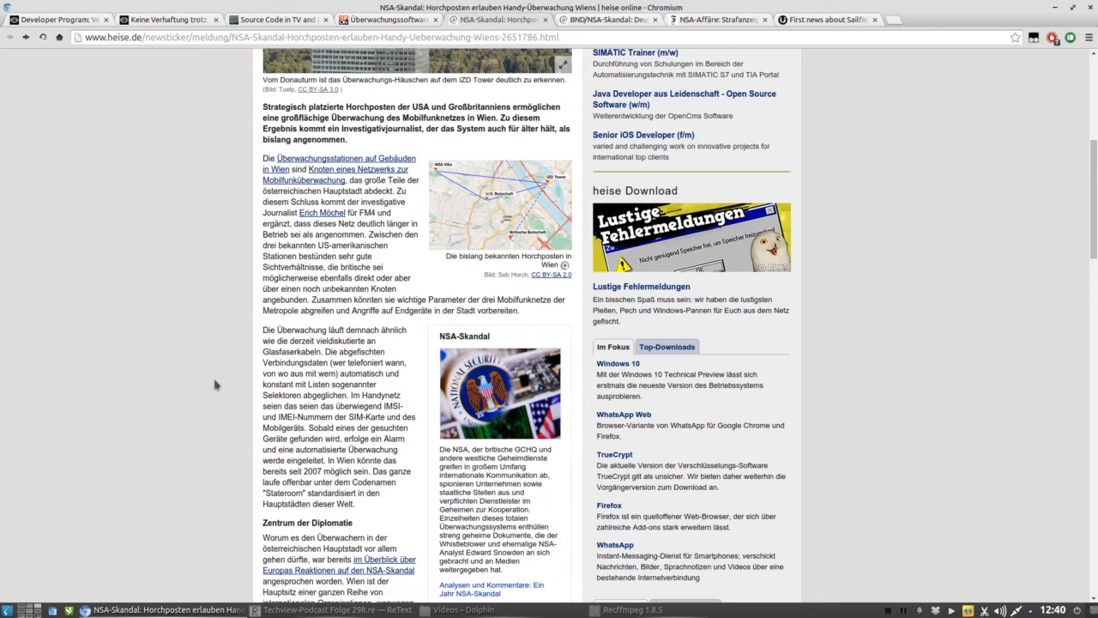
mouse_move(213, 415)
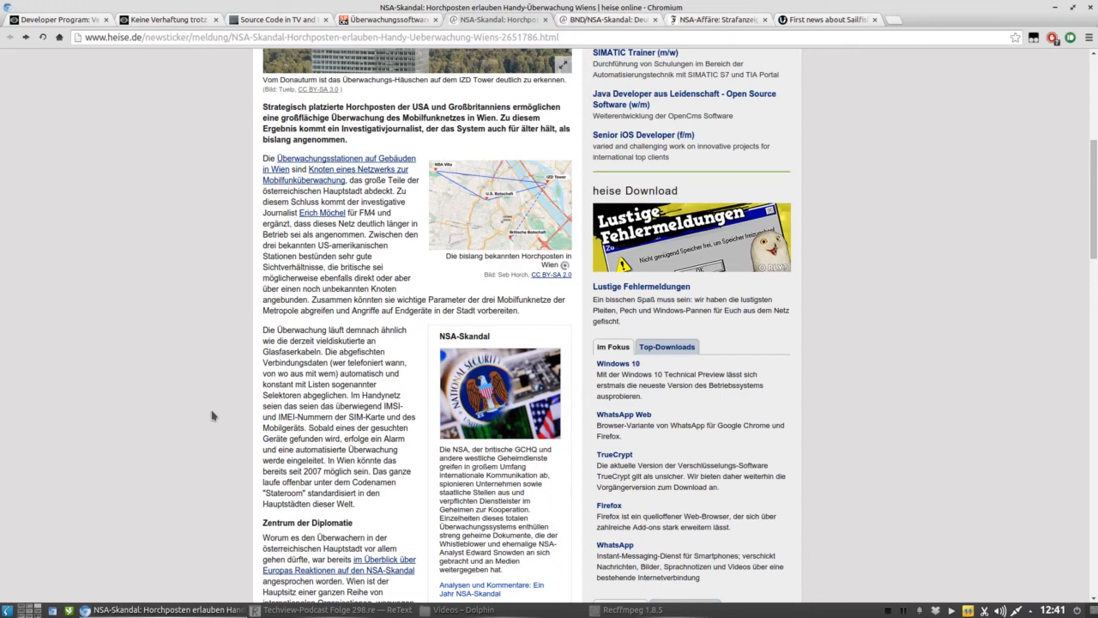
scroll(down, 3)
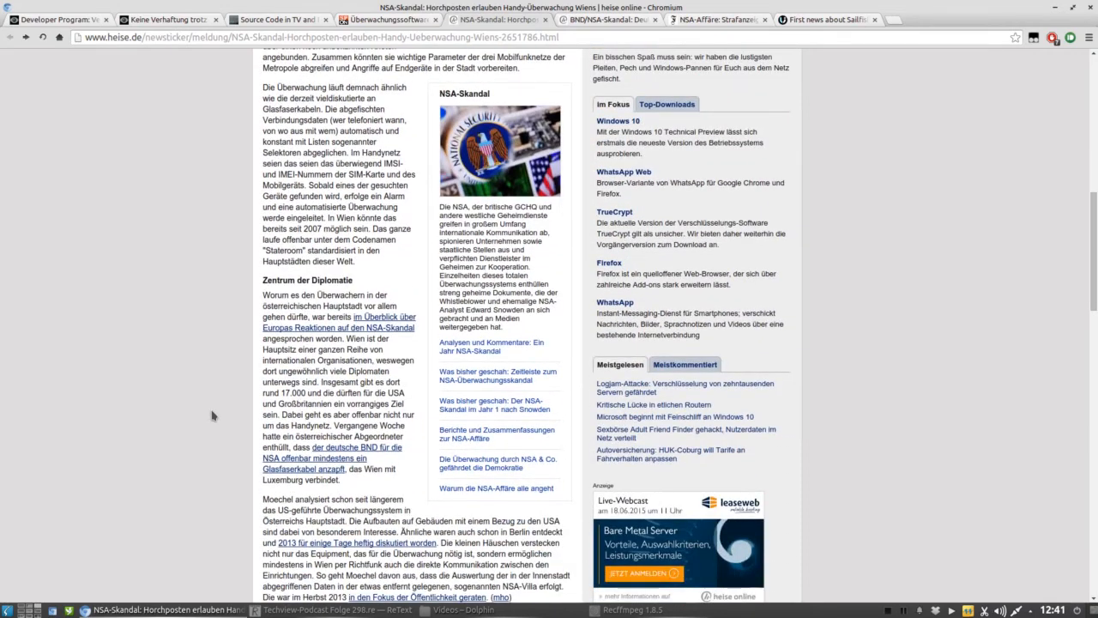
mouse_move(222, 466)
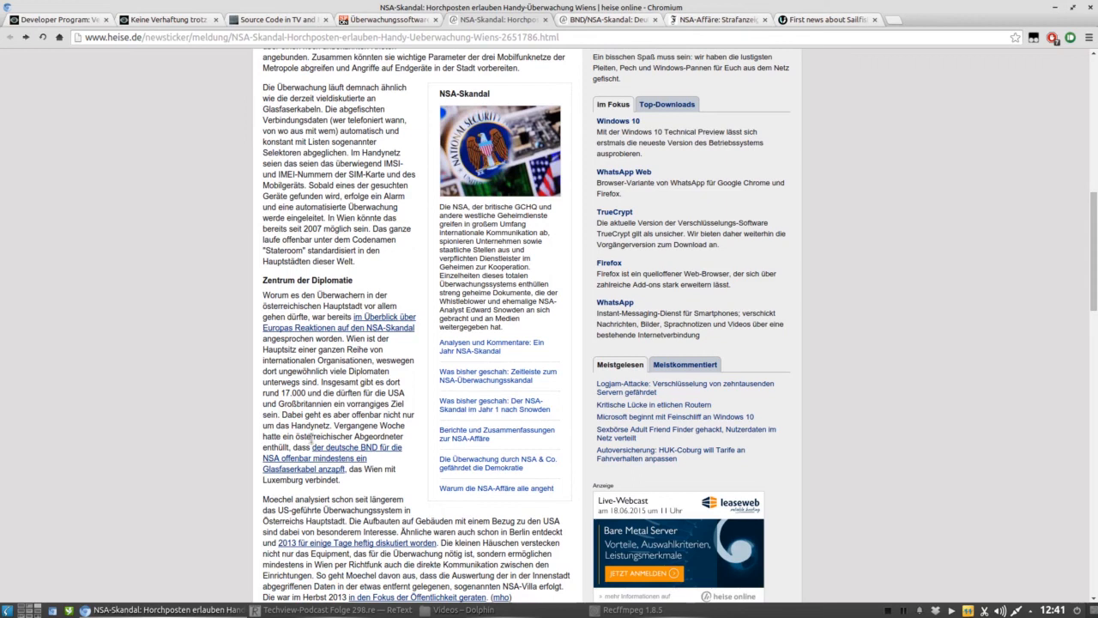
mouse_move(252, 438)
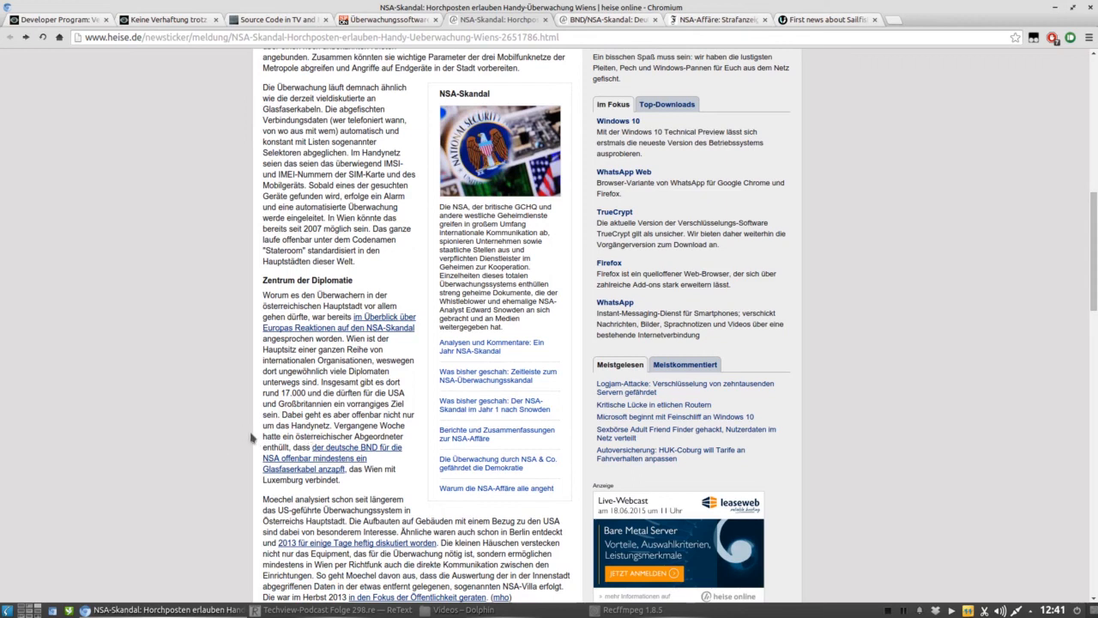
mouse_move(250, 436)
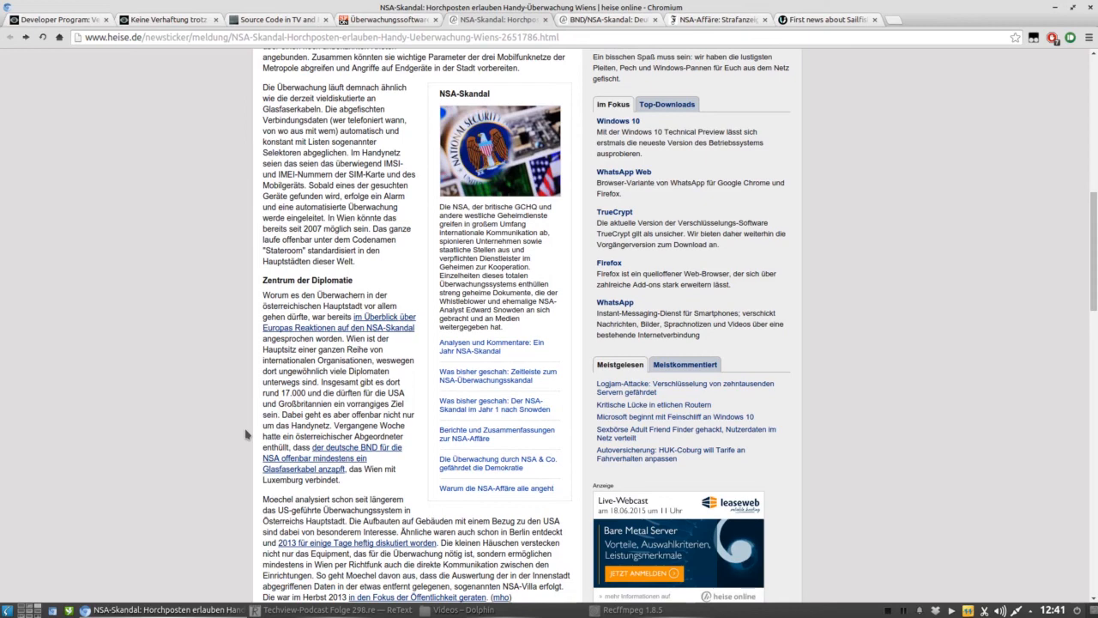
scroll(down, 3)
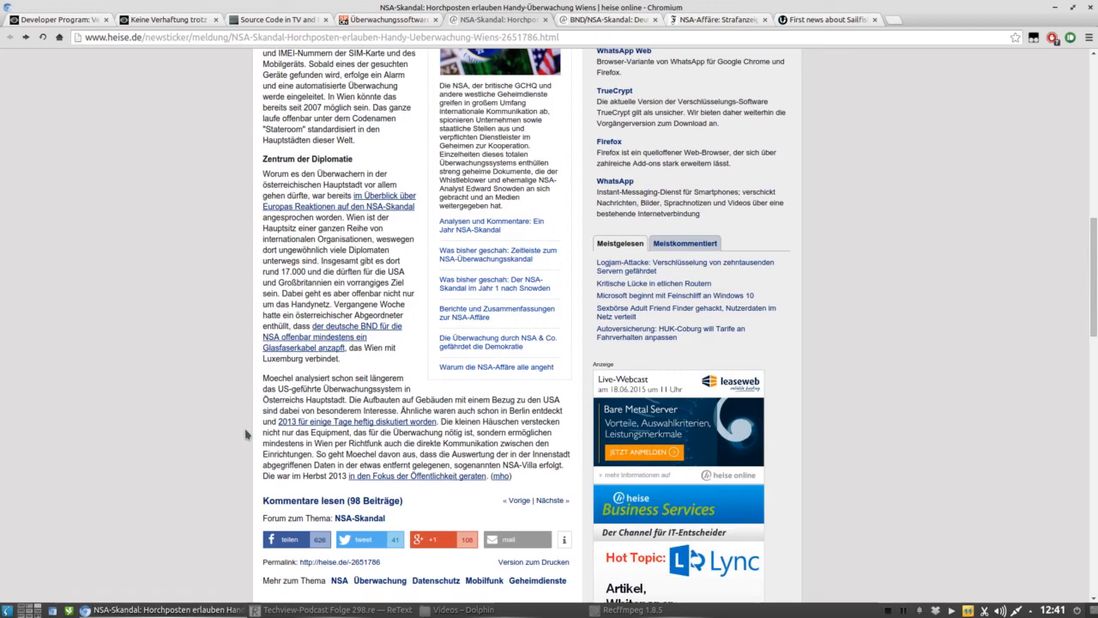
scroll(down, 3)
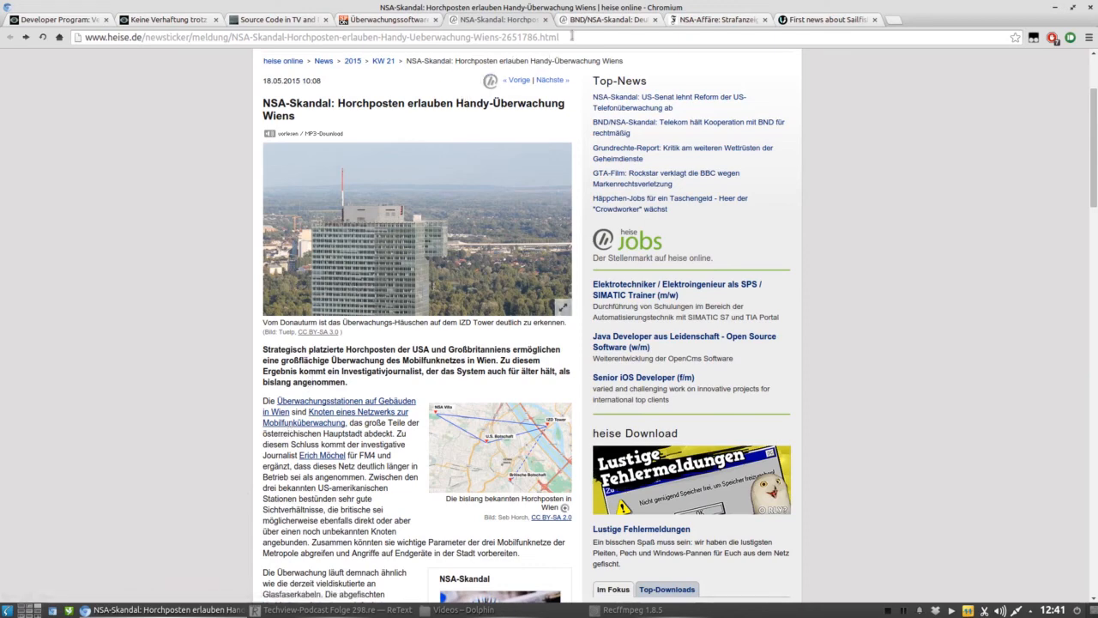
click(607, 19)
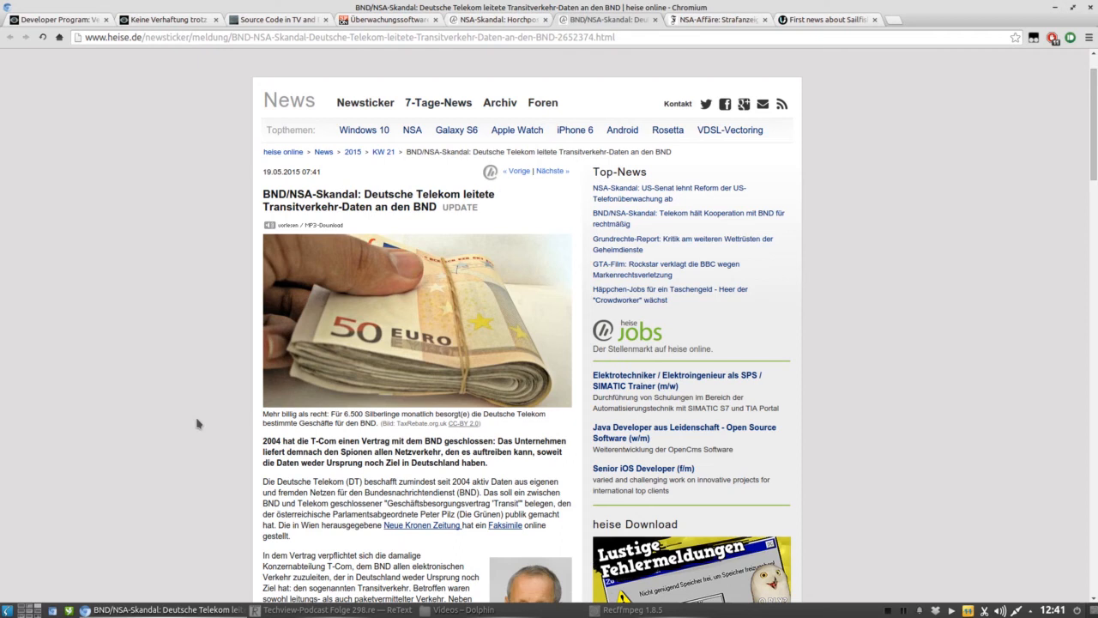
mouse_move(210, 458)
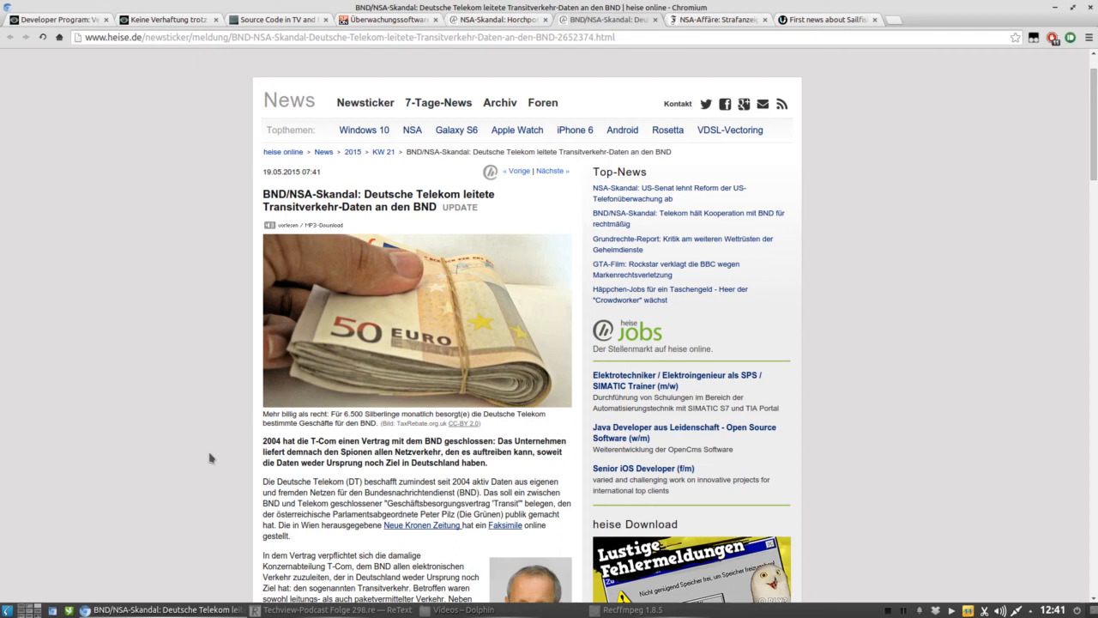
mouse_move(232, 494)
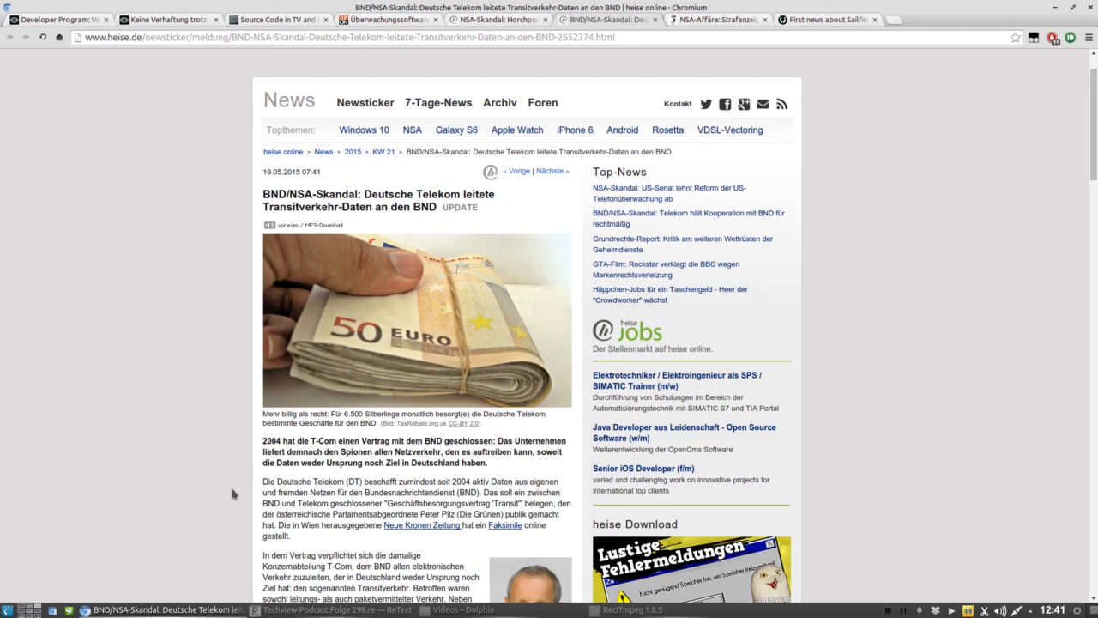
scroll(down, 3)
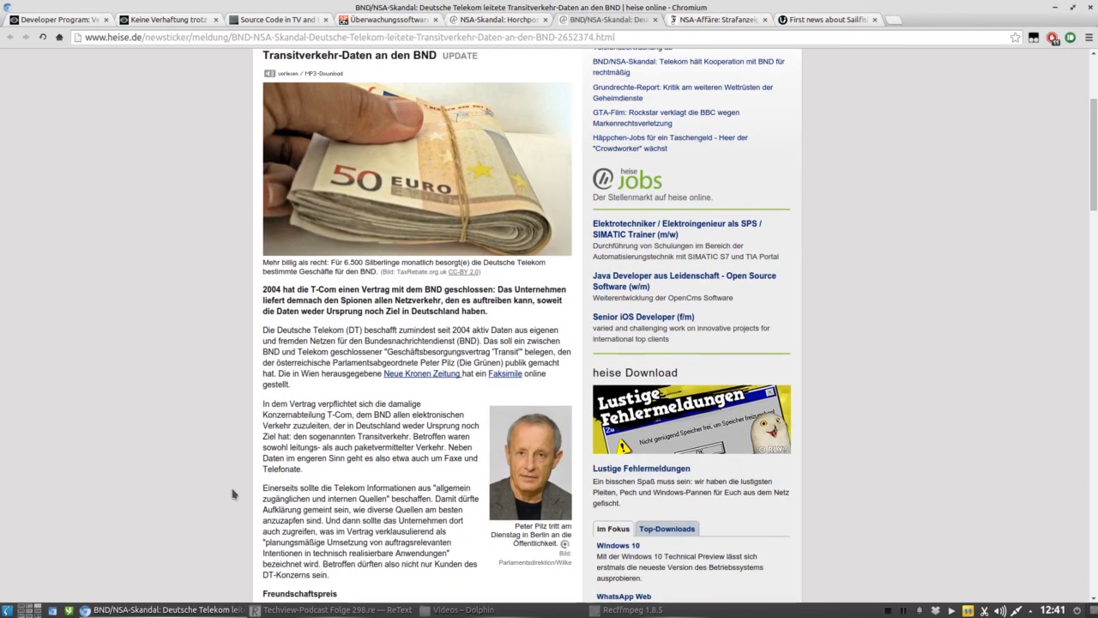
mouse_move(247, 478)
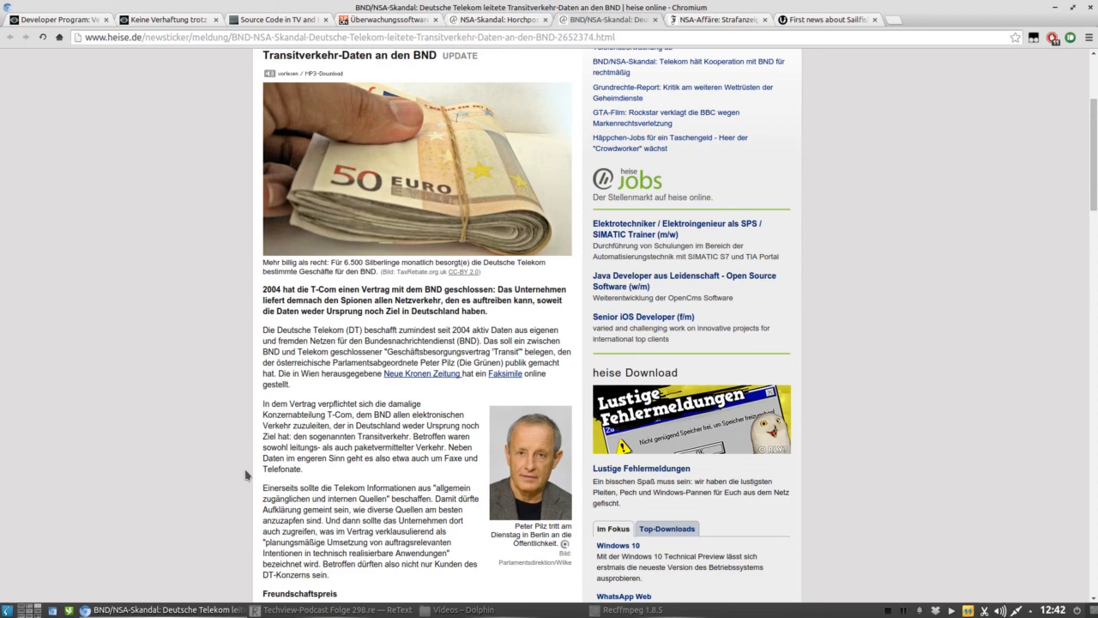
scroll(down, 3)
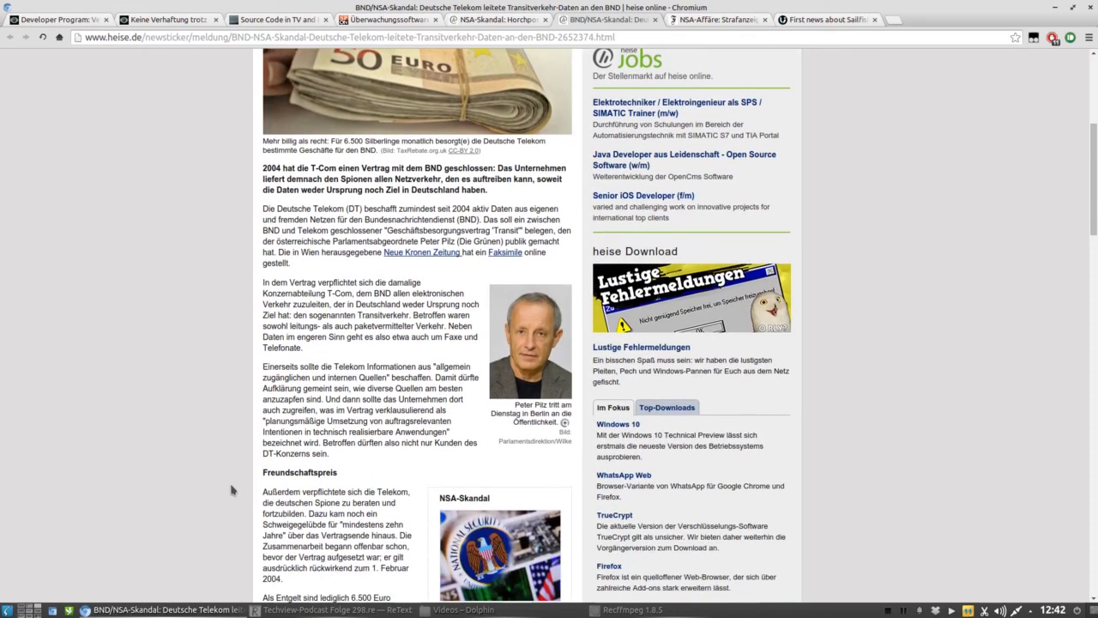
scroll(down, 3)
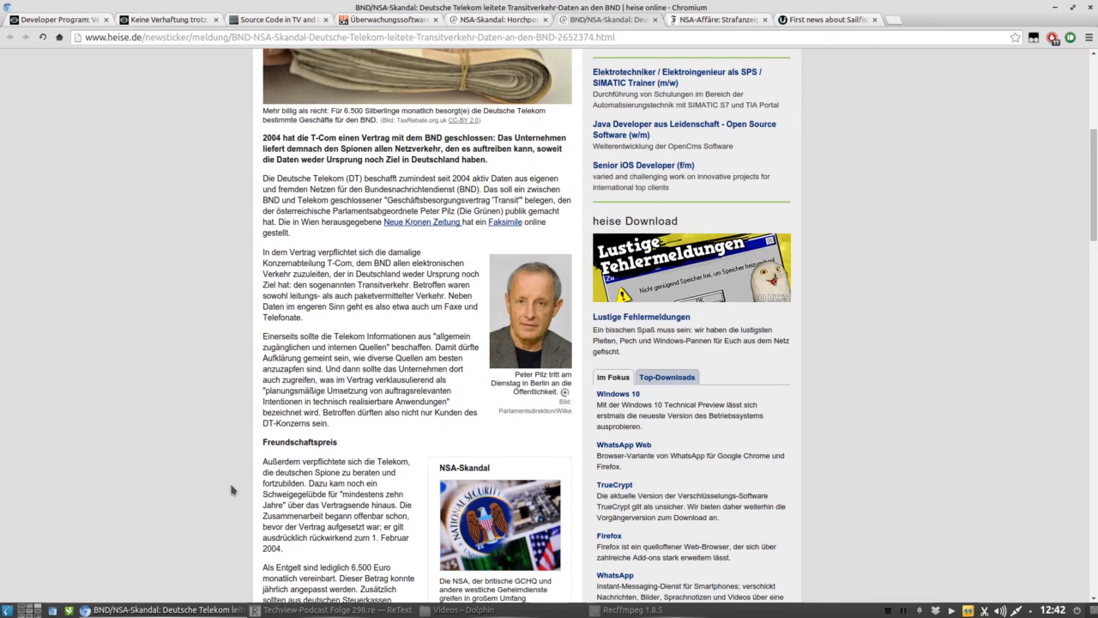
mouse_move(214, 461)
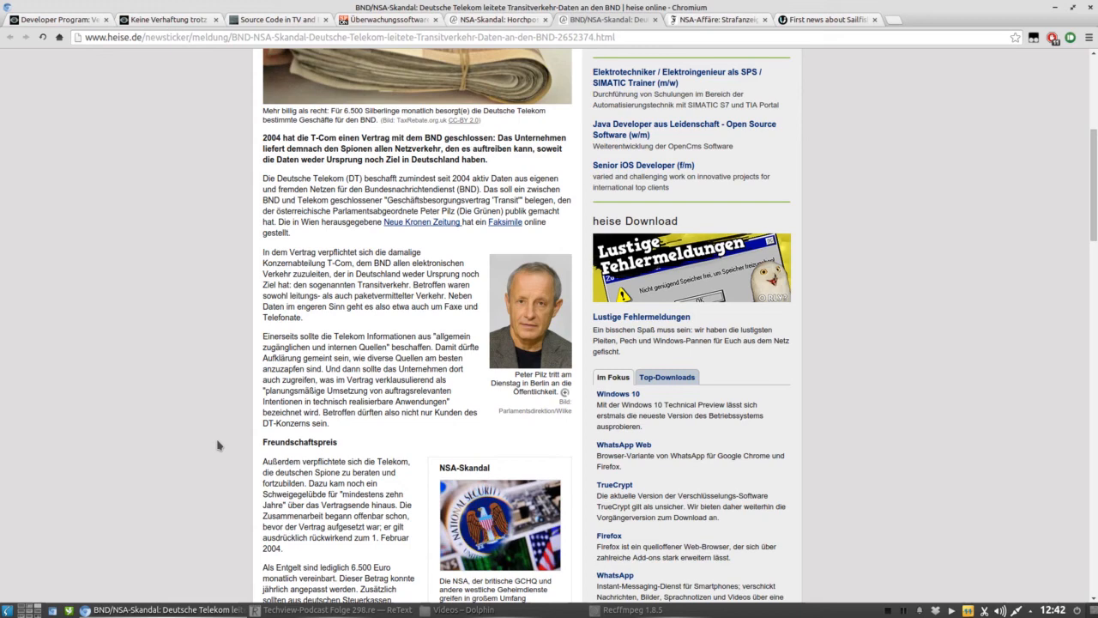
scroll(down, 3)
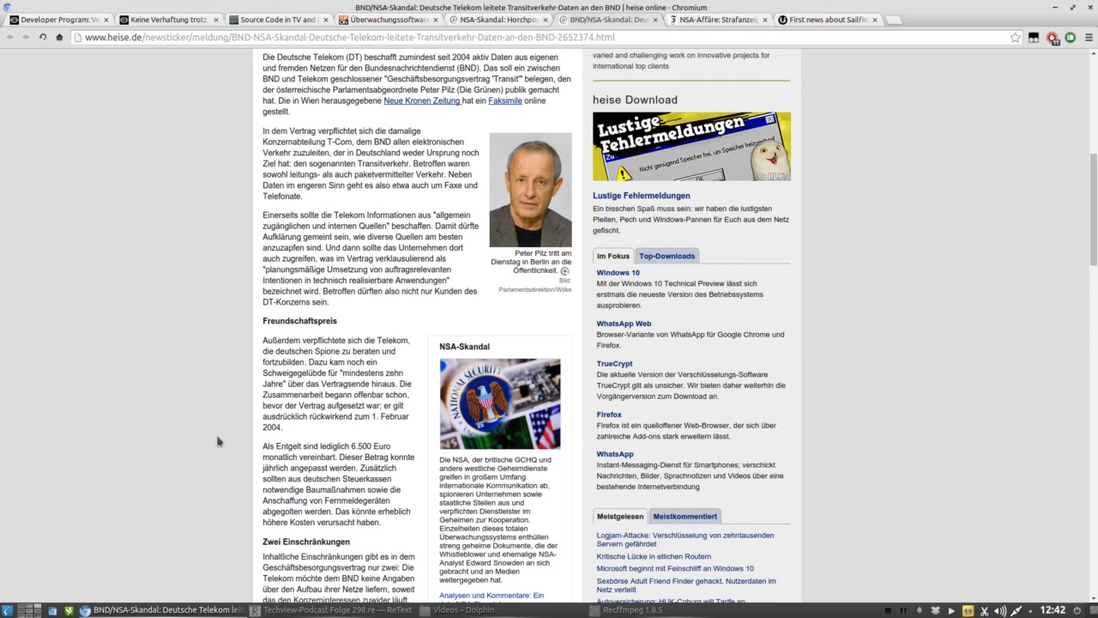
scroll(down, 3)
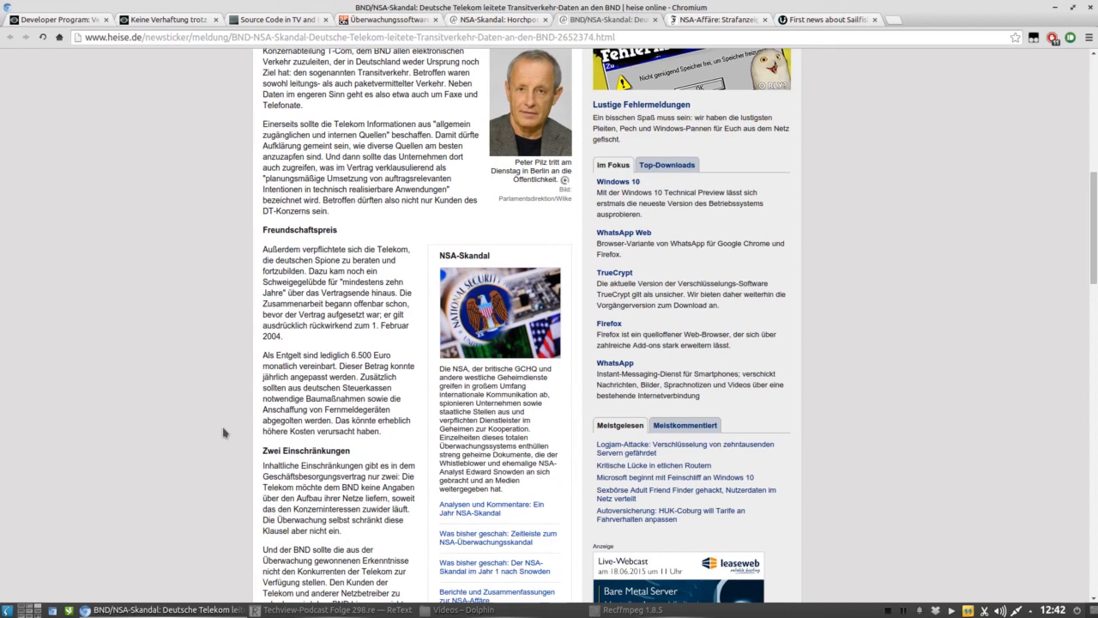
mouse_move(235, 402)
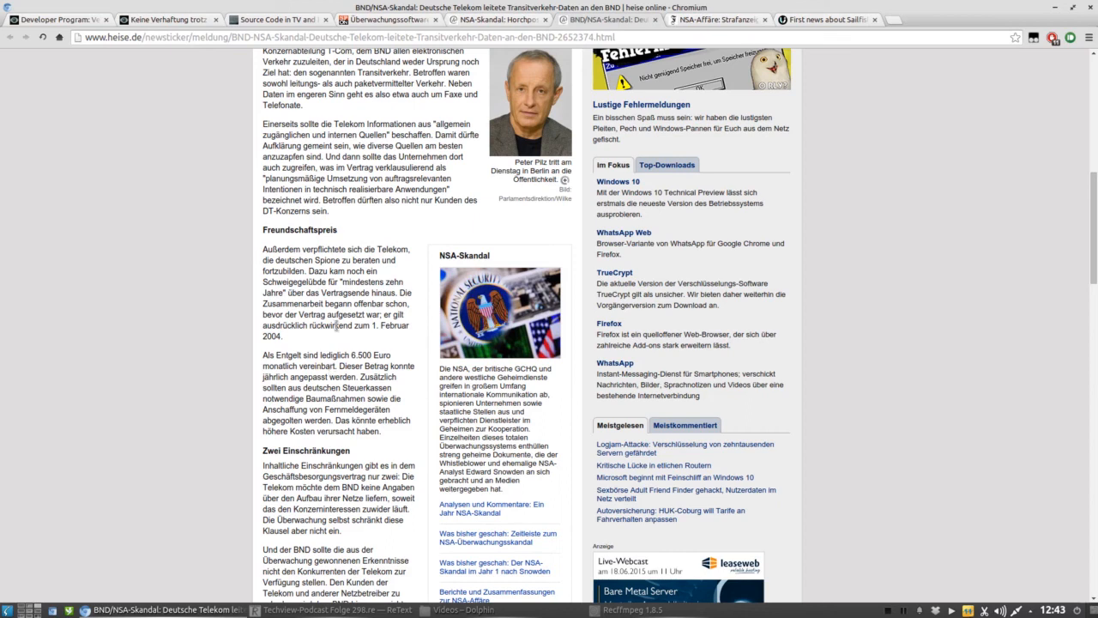
mouse_move(212, 388)
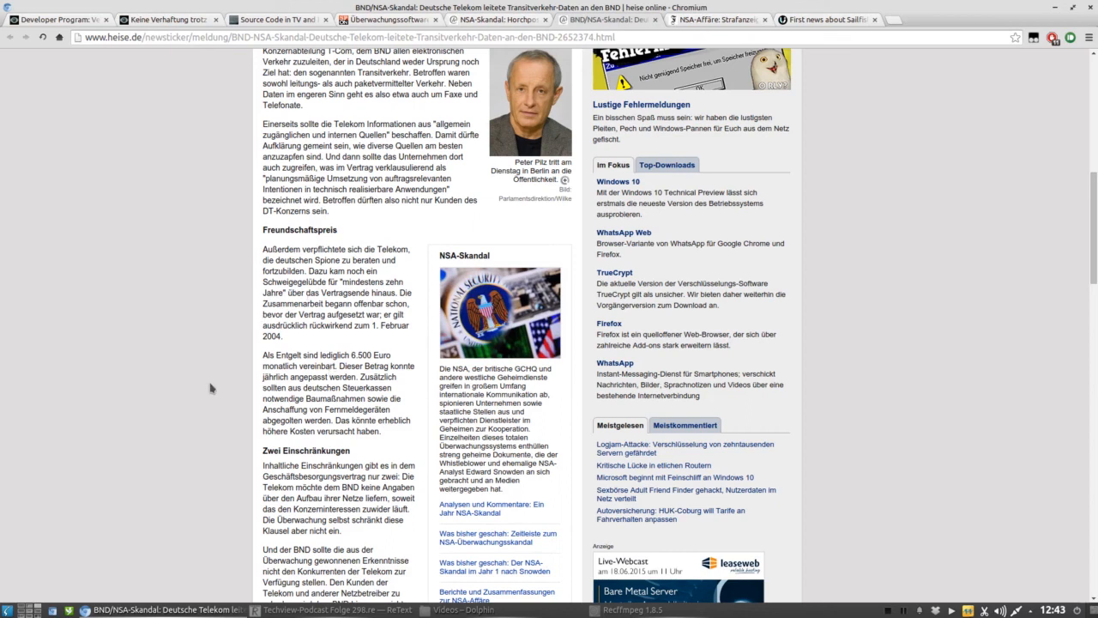
mouse_move(219, 388)
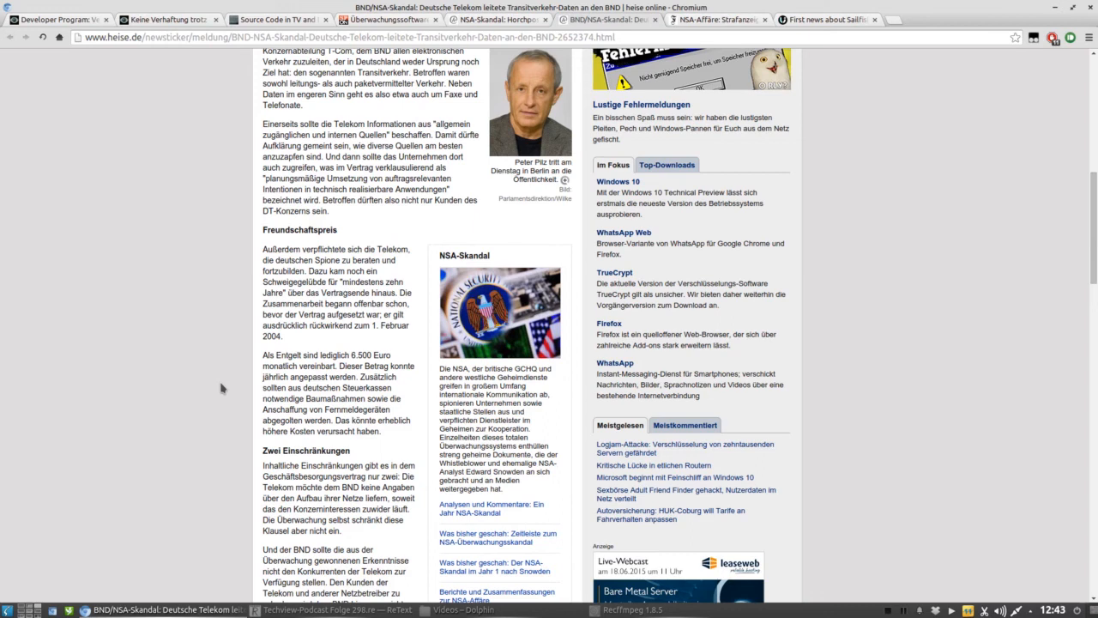
mouse_move(219, 401)
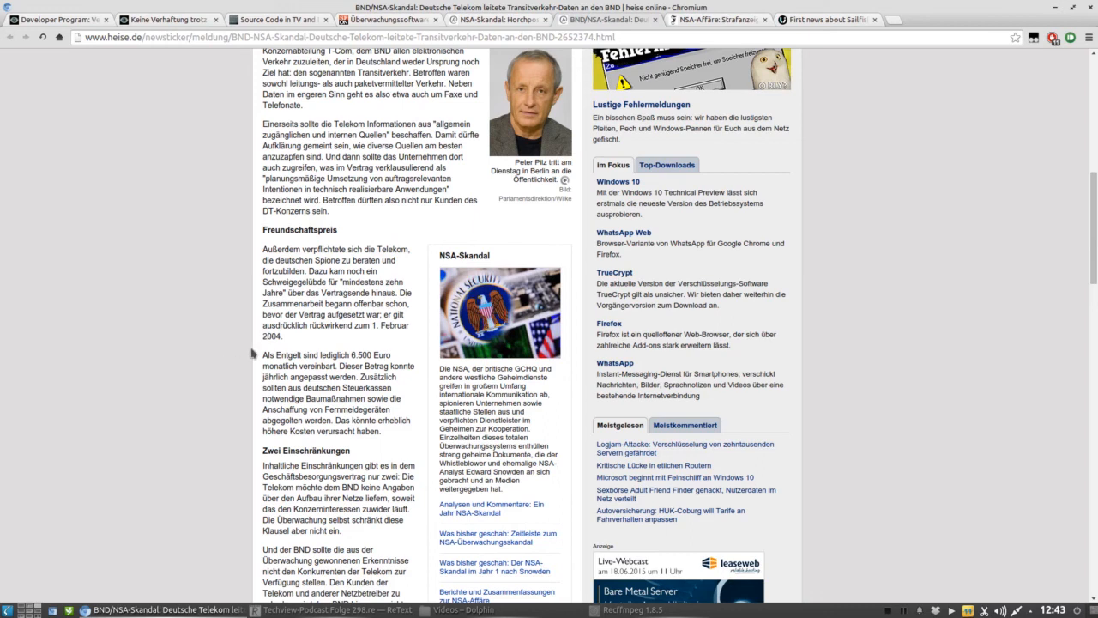
mouse_move(224, 400)
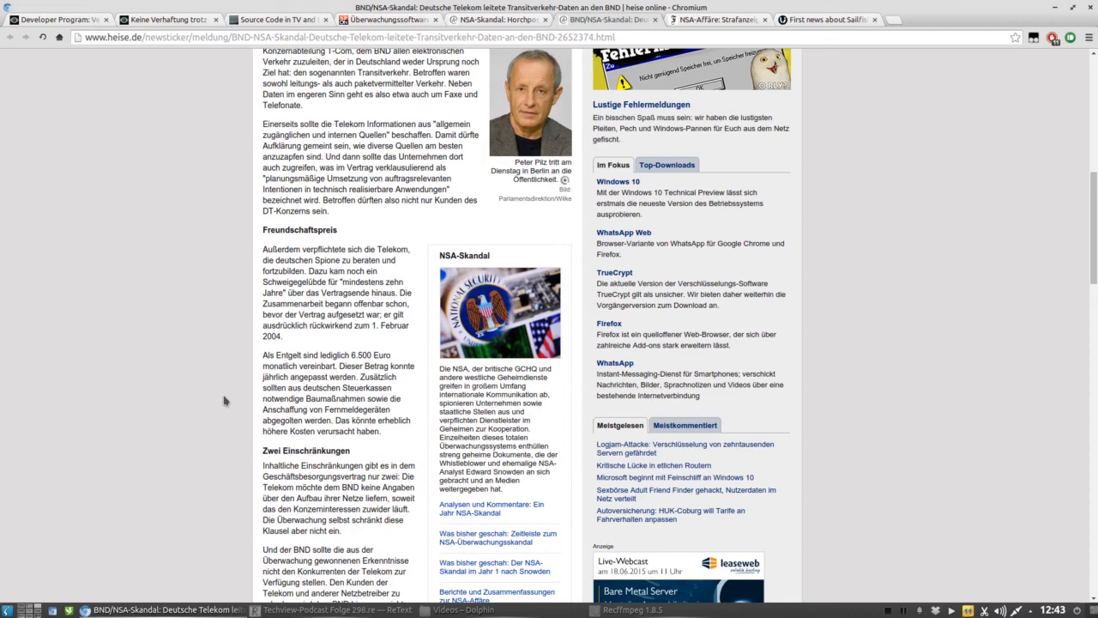
scroll(down, 3)
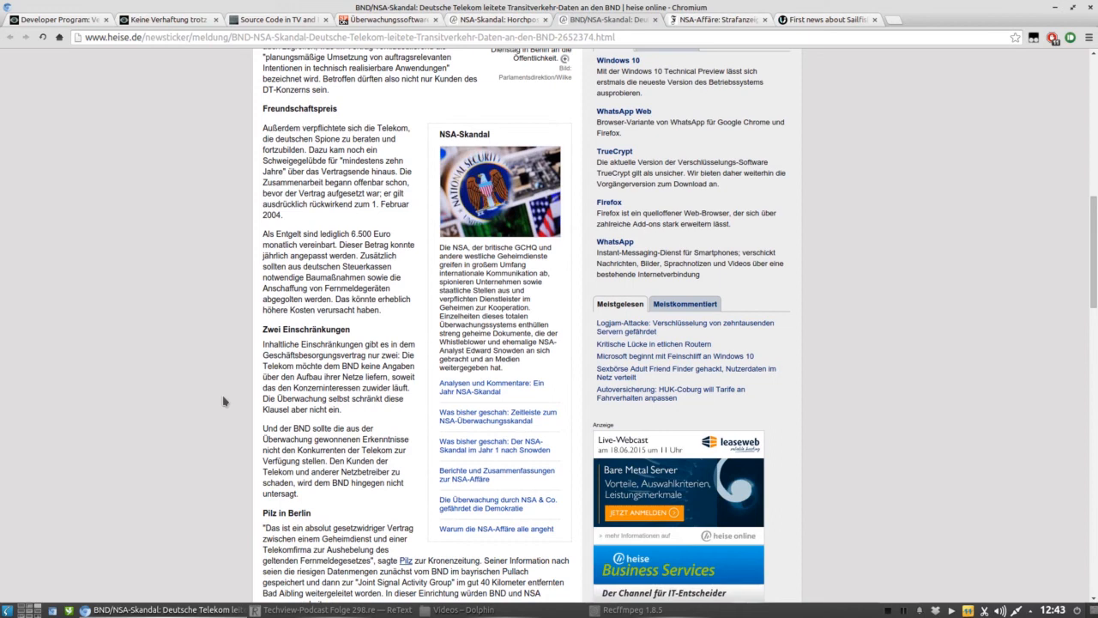
mouse_move(245, 398)
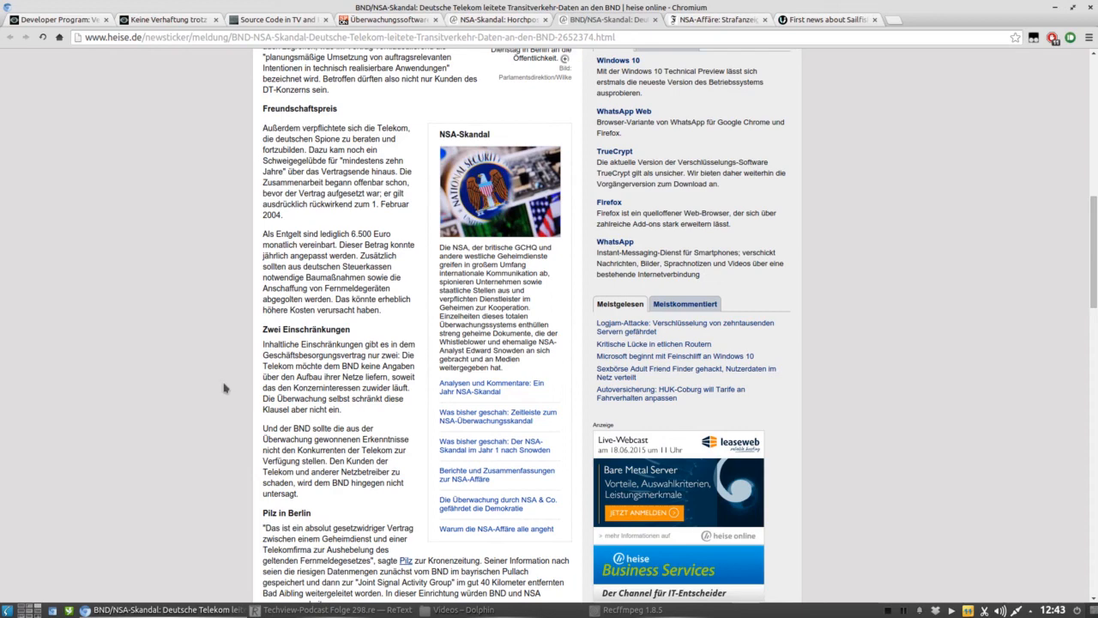
scroll(down, 3)
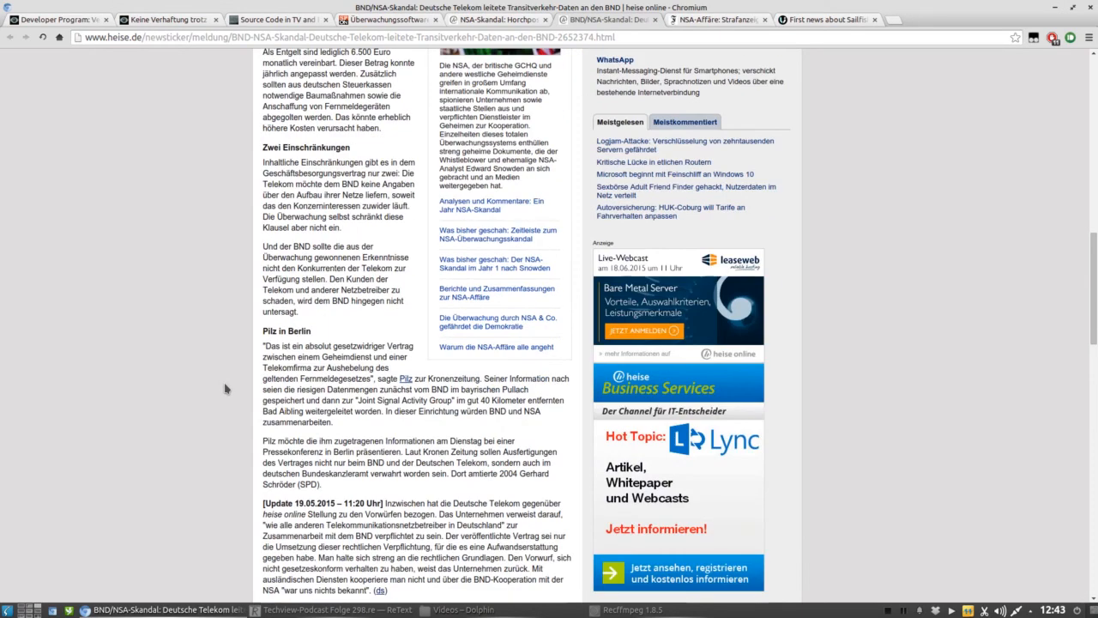
scroll(down, 3)
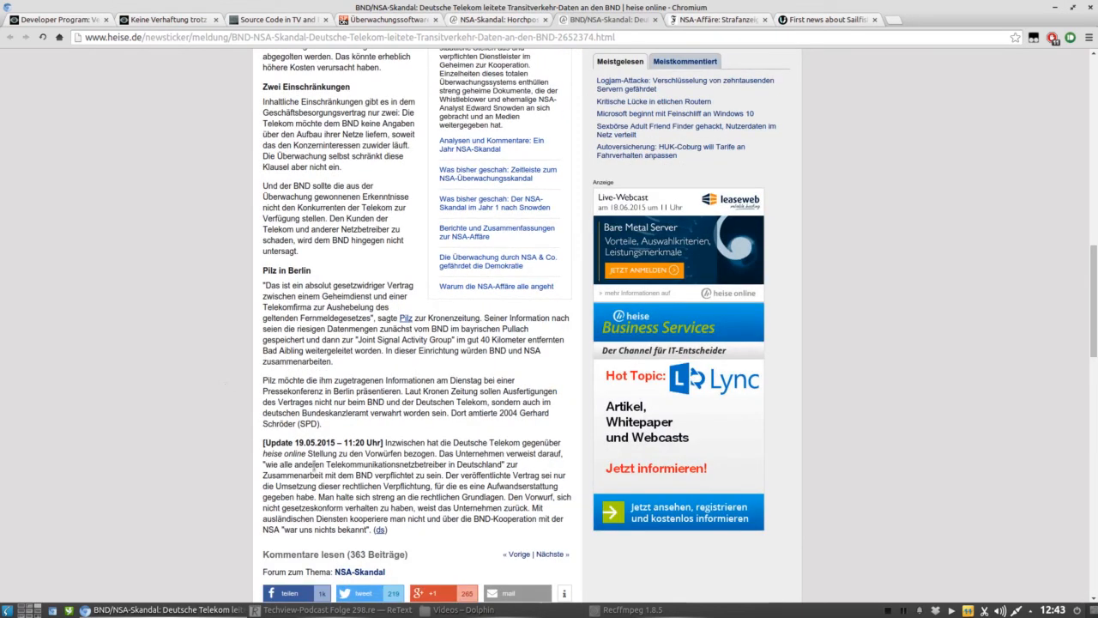
drag(260, 474, 395, 475)
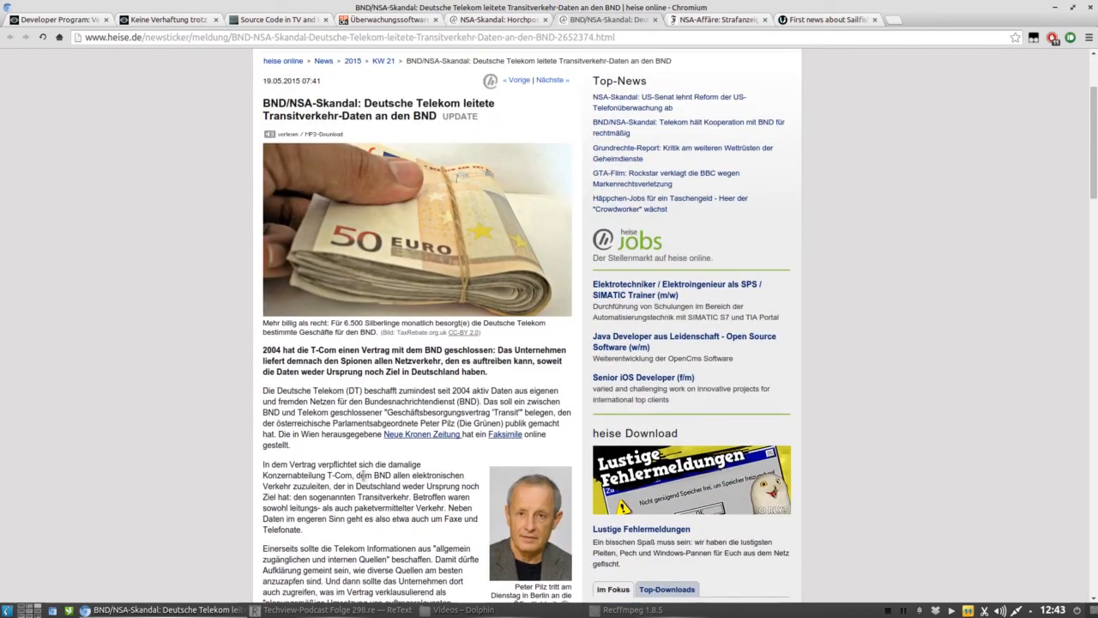
mouse_move(866, 313)
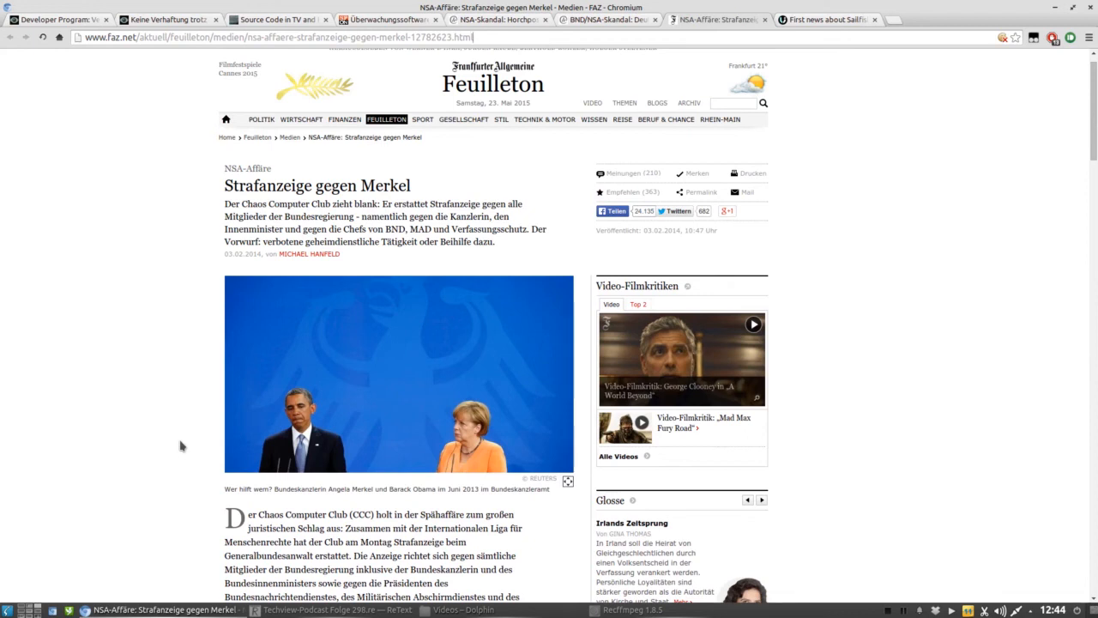
scroll(down, 3)
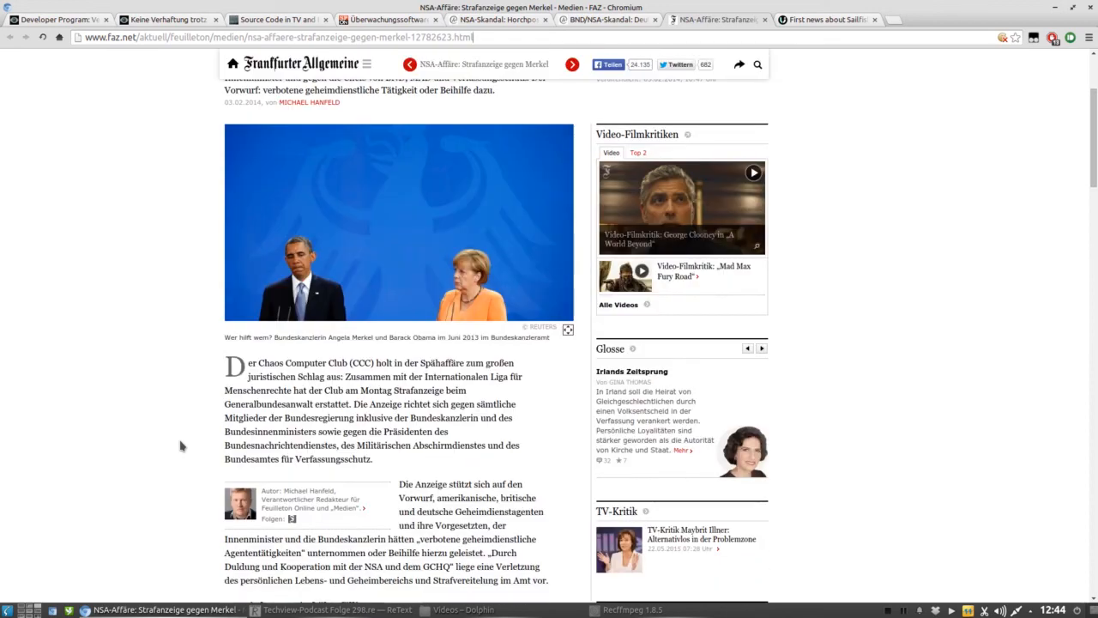
scroll(down, 3)
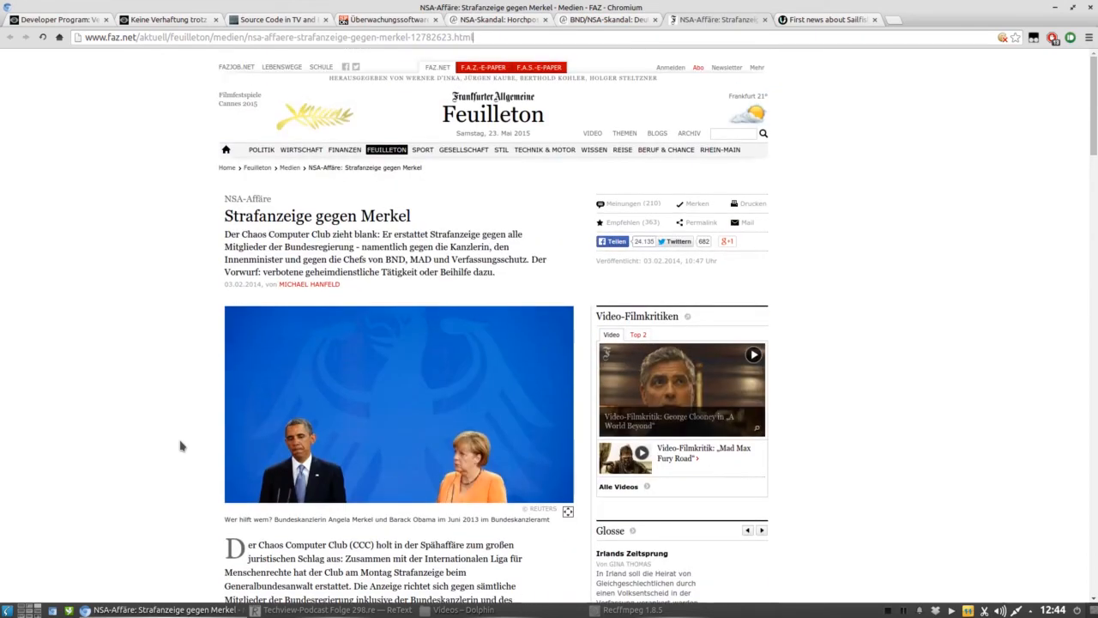
mouse_move(182, 459)
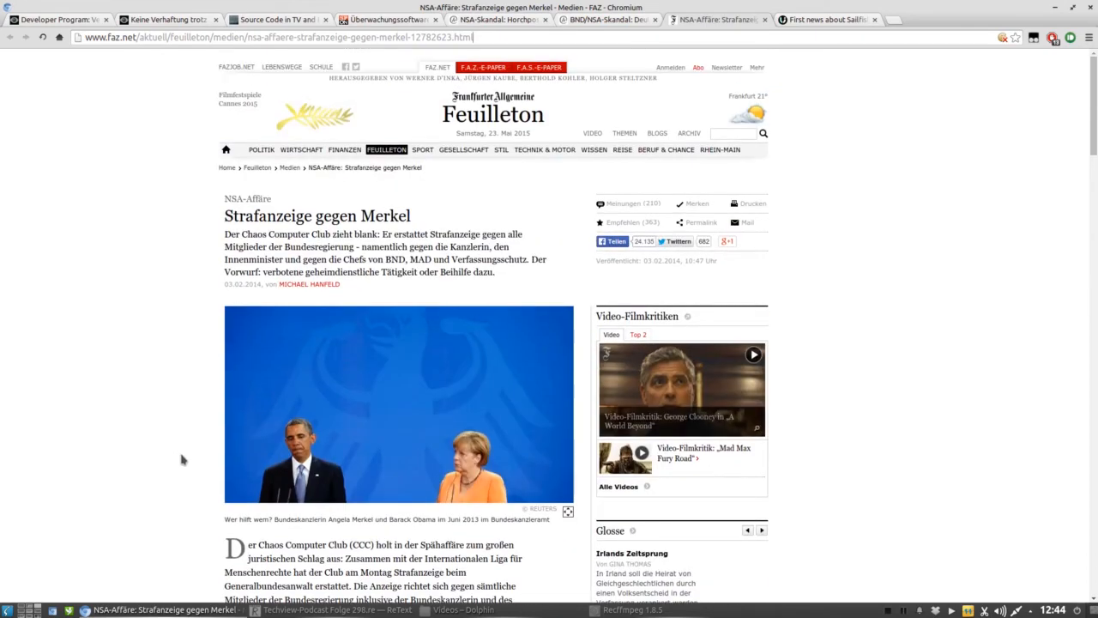
scroll(down, 3)
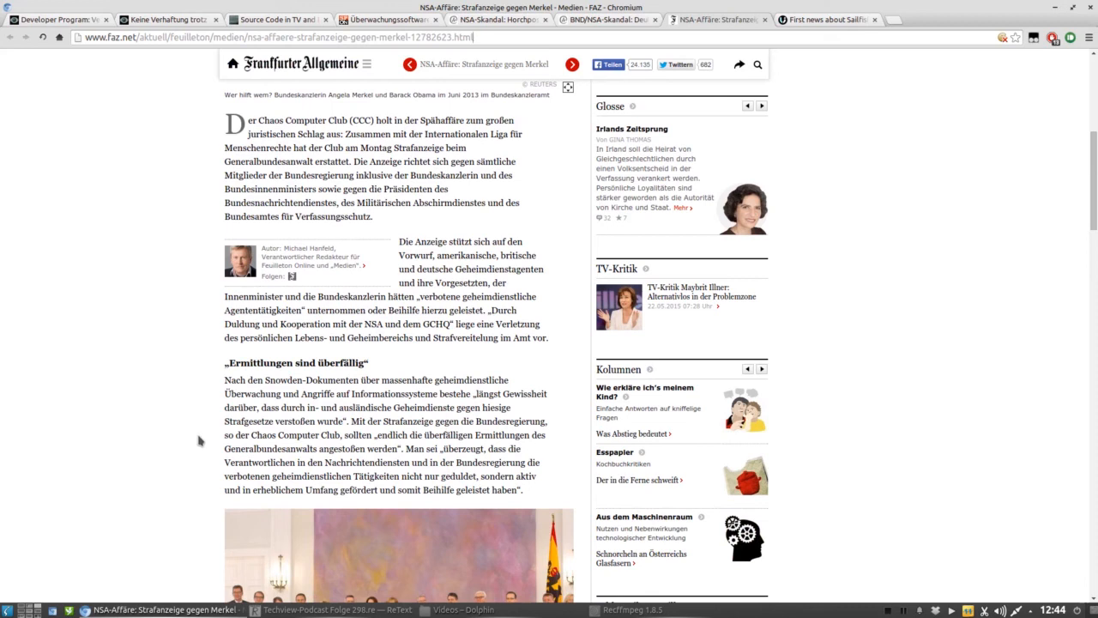
mouse_move(204, 431)
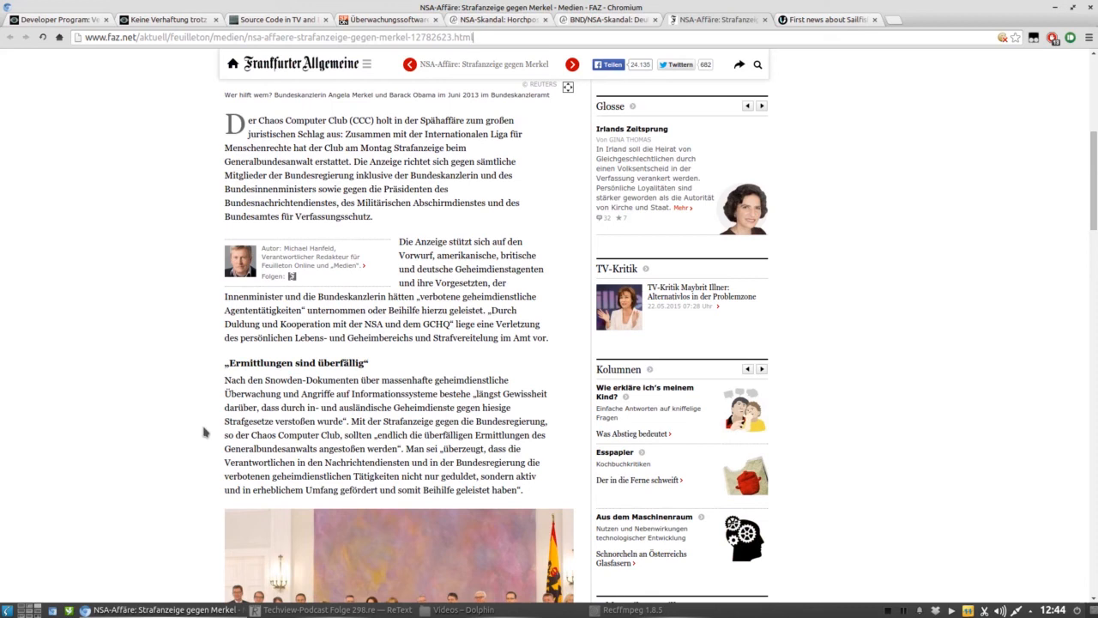
mouse_move(202, 422)
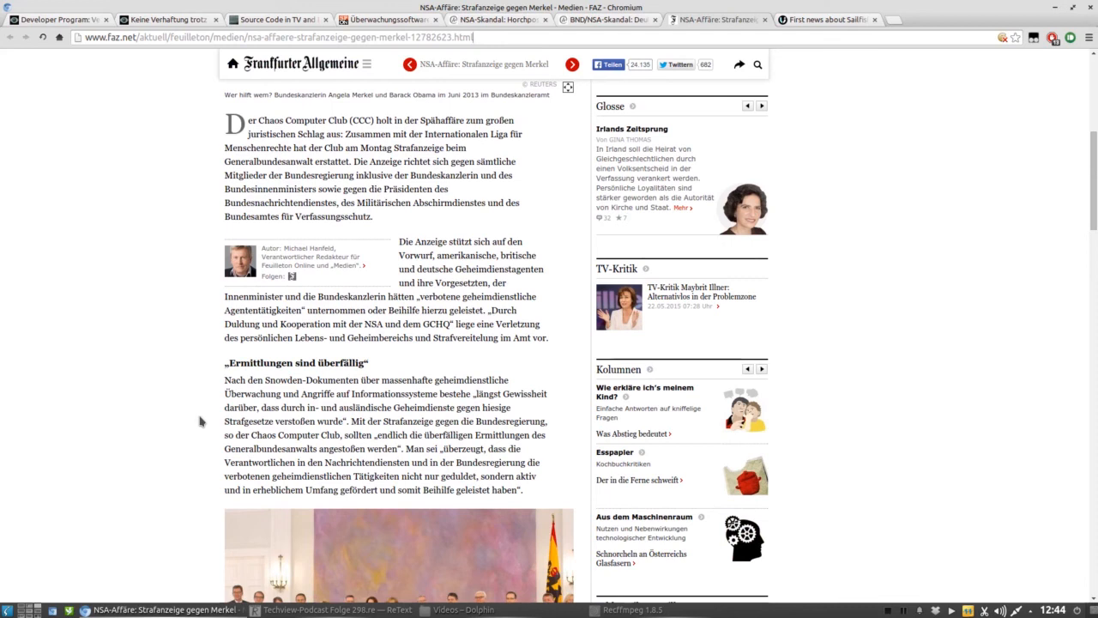
mouse_move(192, 415)
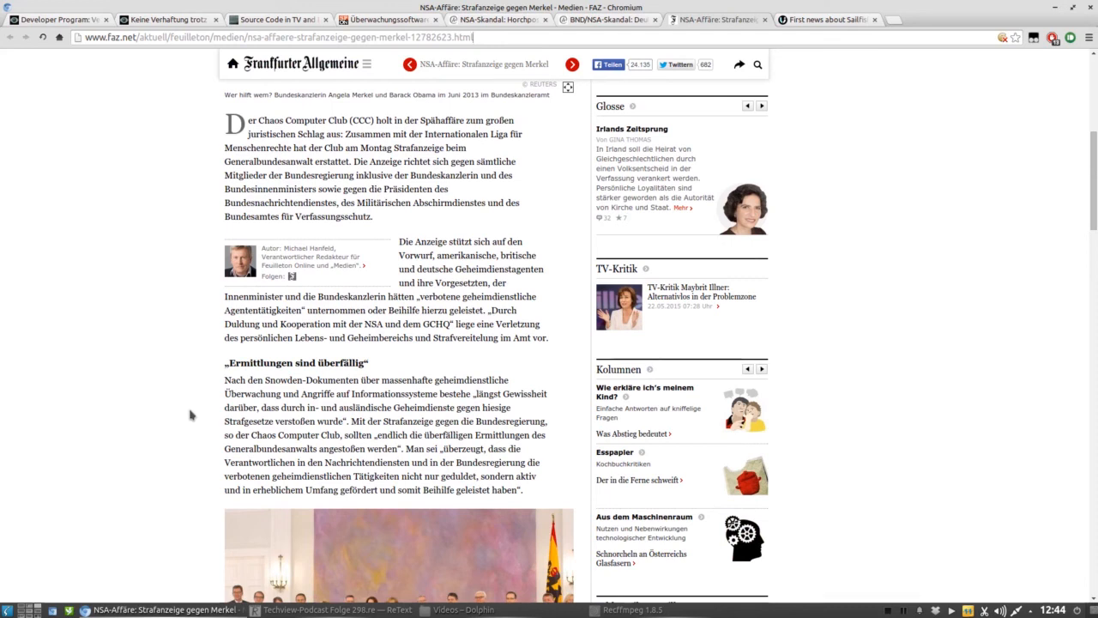
mouse_move(204, 405)
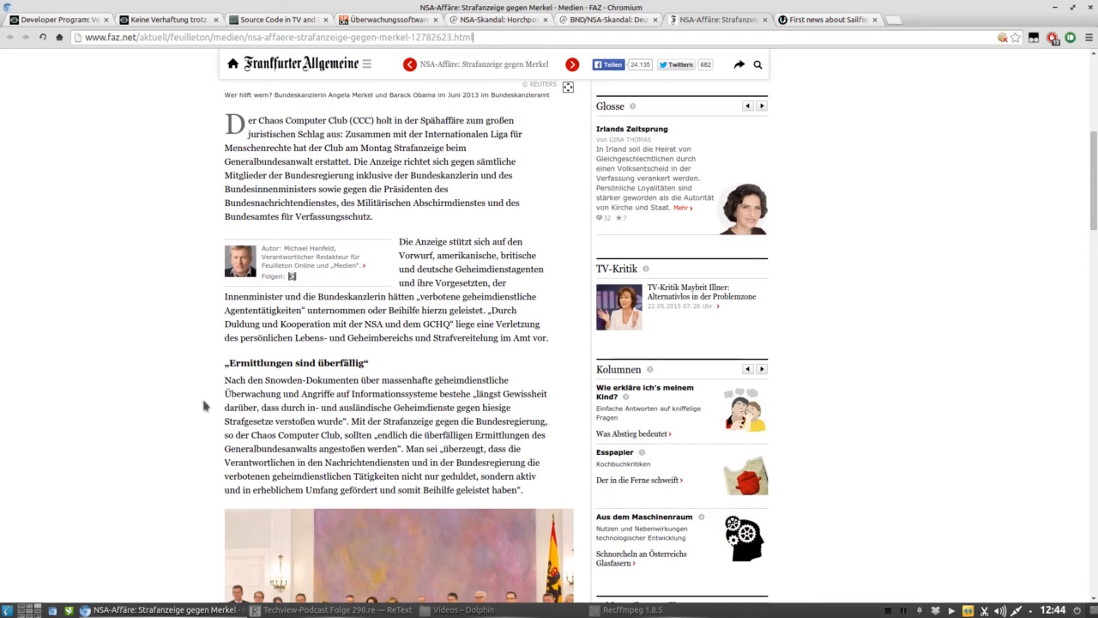
mouse_move(193, 401)
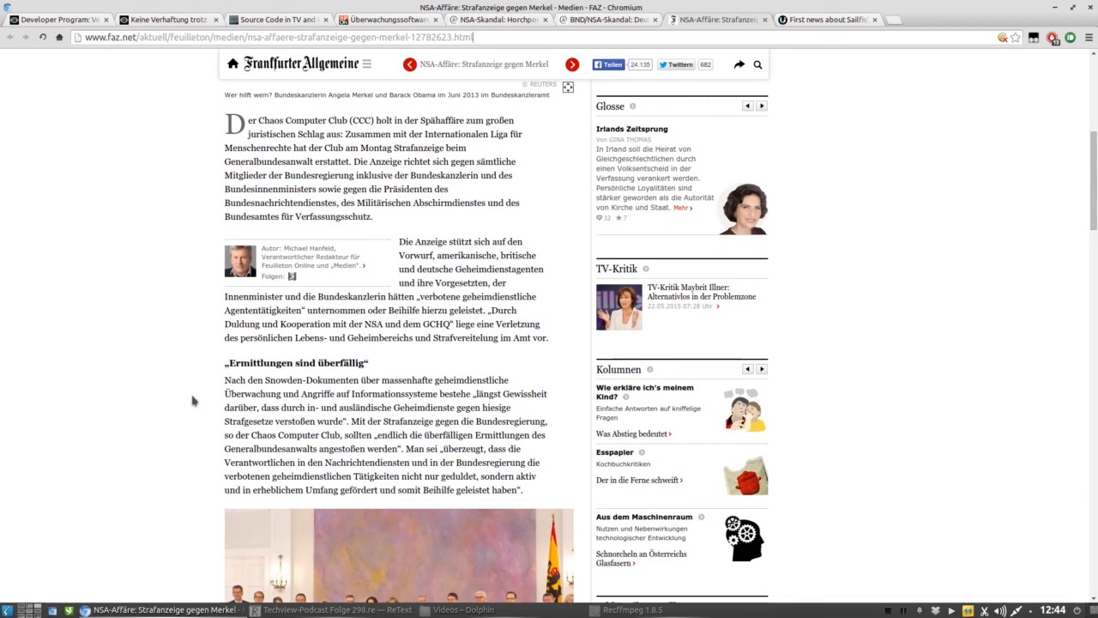
scroll(down, 3)
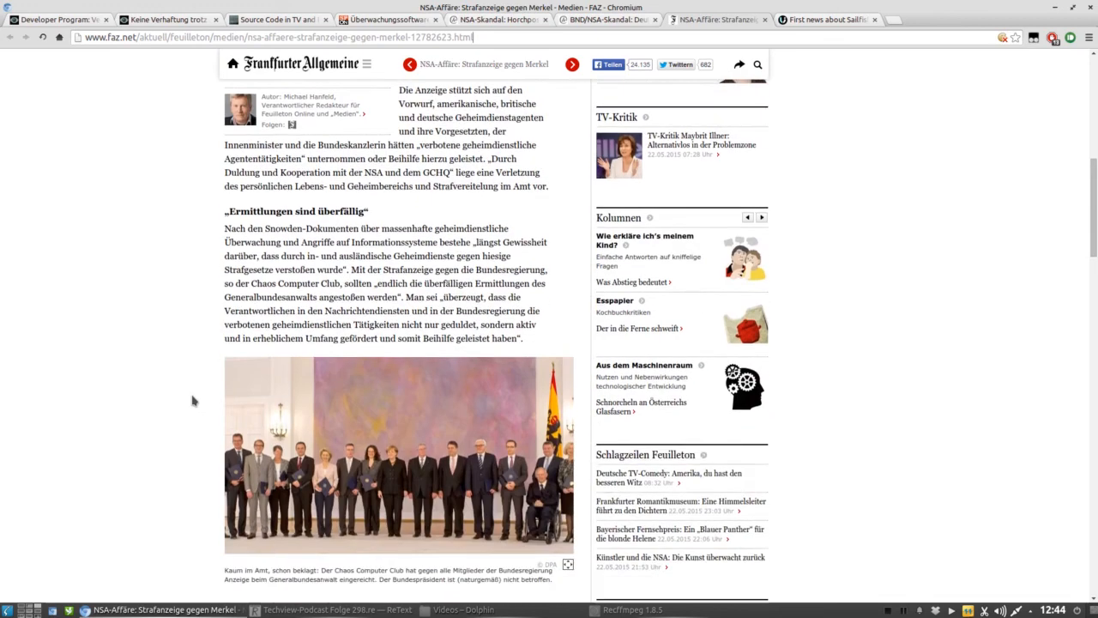
- Finish the FAZ article through its Snowden section, then bring up the Sailfish OS 1.1.6 post
scroll(down, 3)
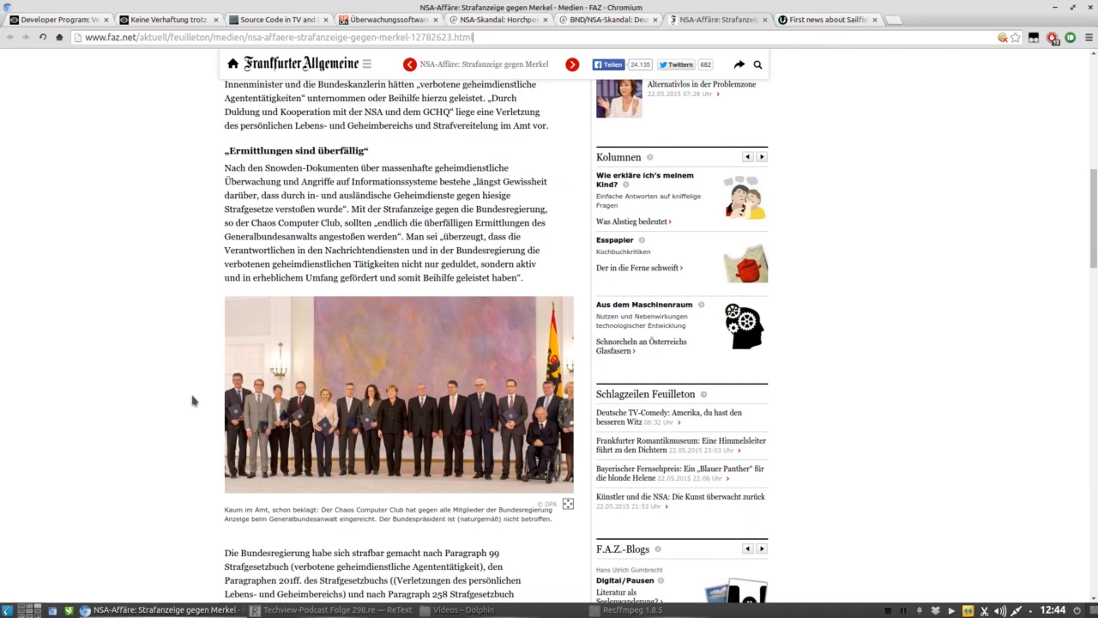
scroll(down, 3)
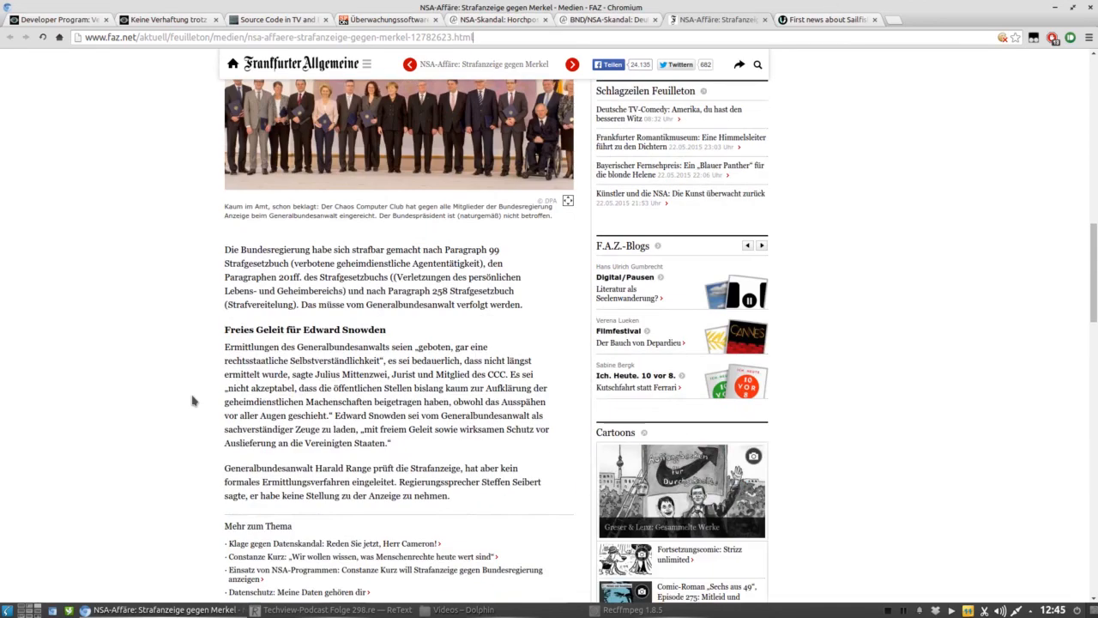
scroll(down, 3)
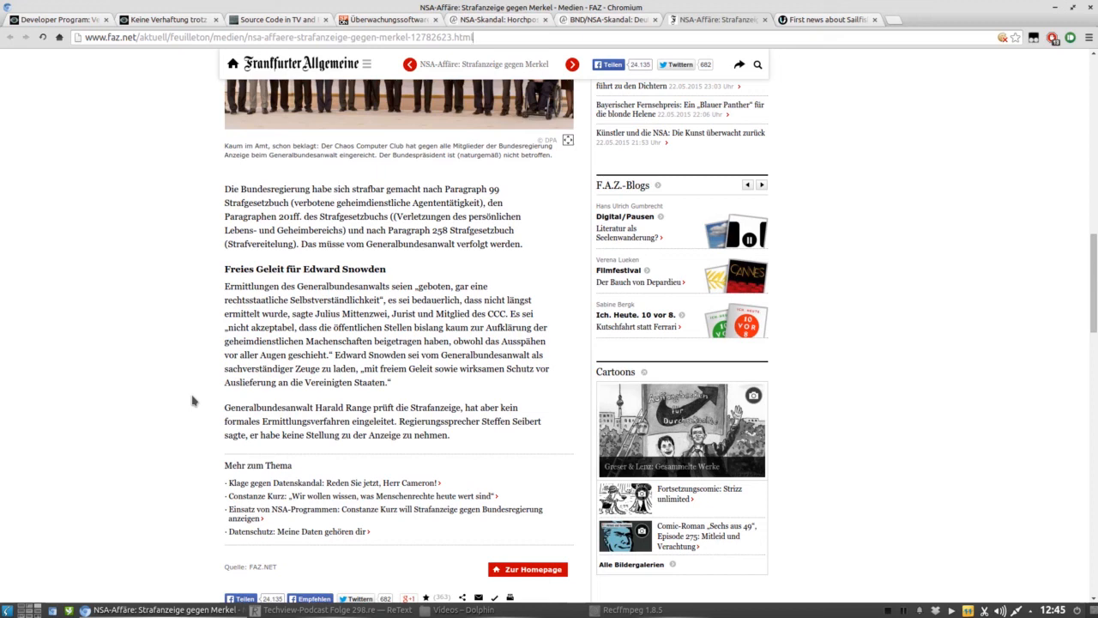
mouse_move(205, 424)
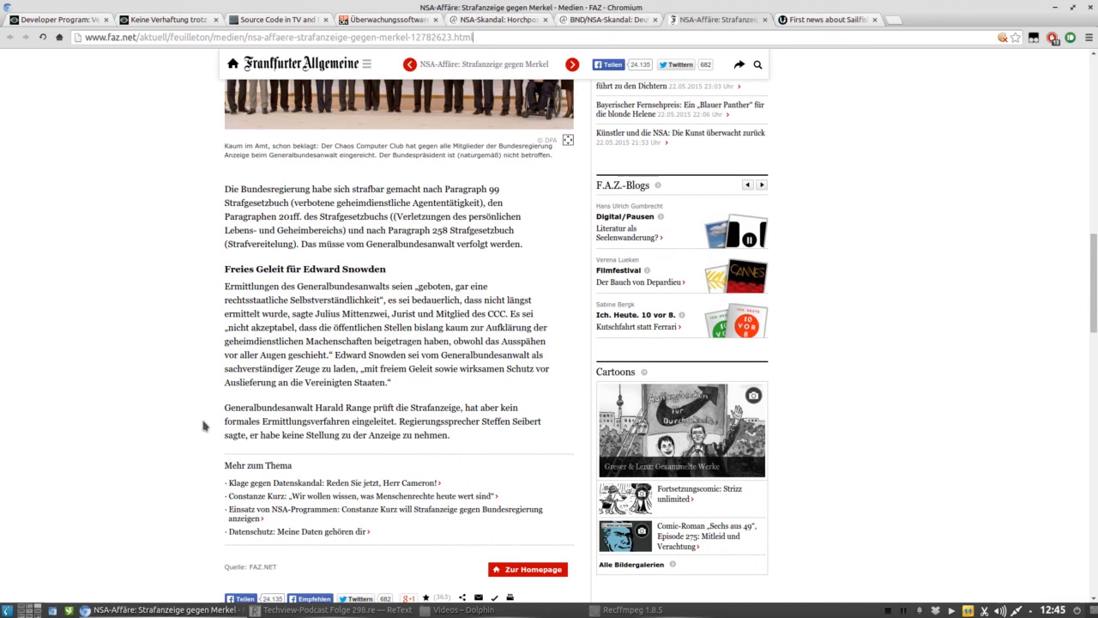
mouse_move(206, 426)
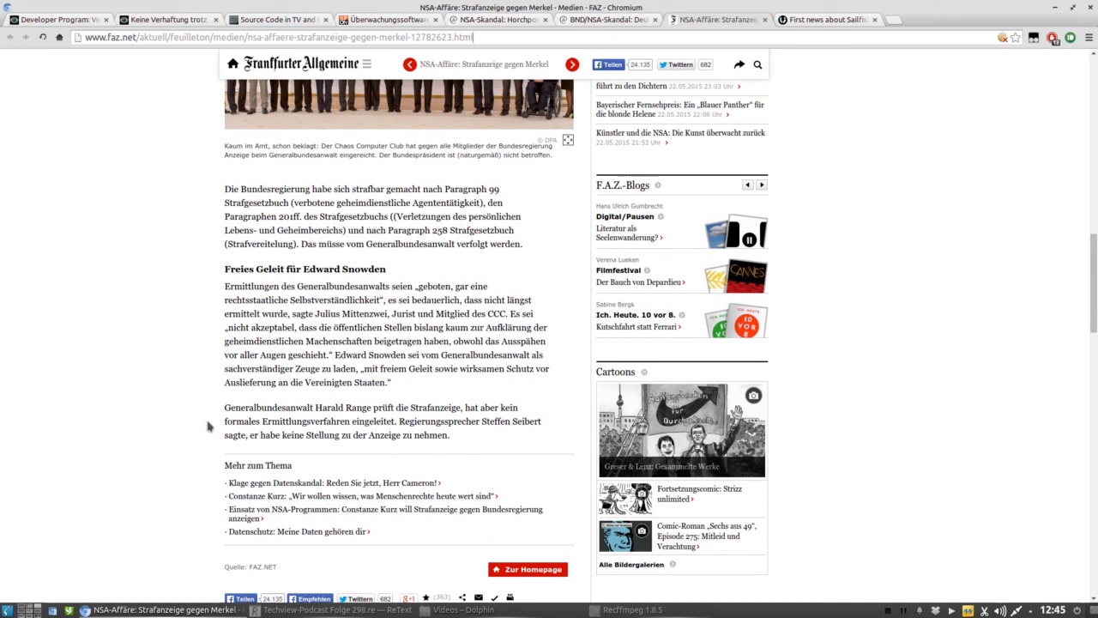
mouse_move(210, 407)
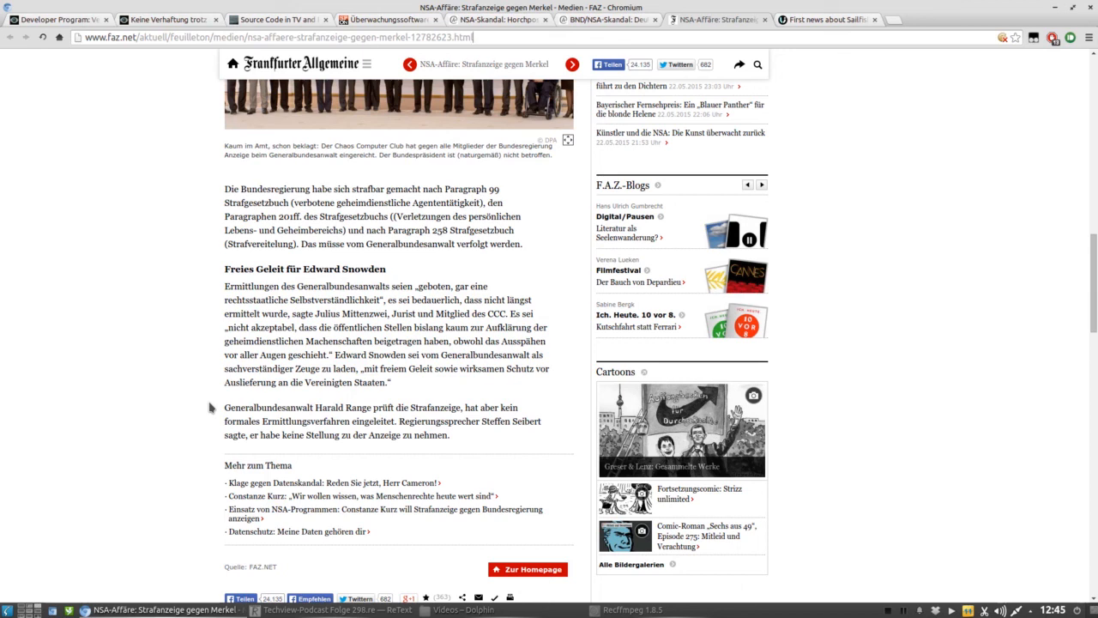
mouse_move(201, 403)
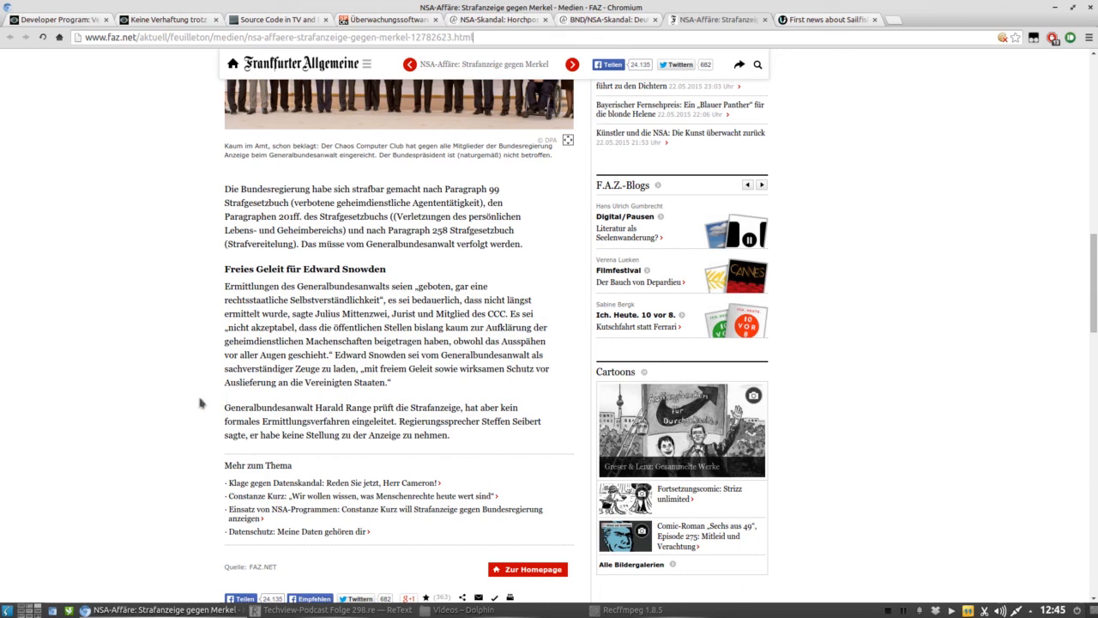
mouse_move(193, 398)
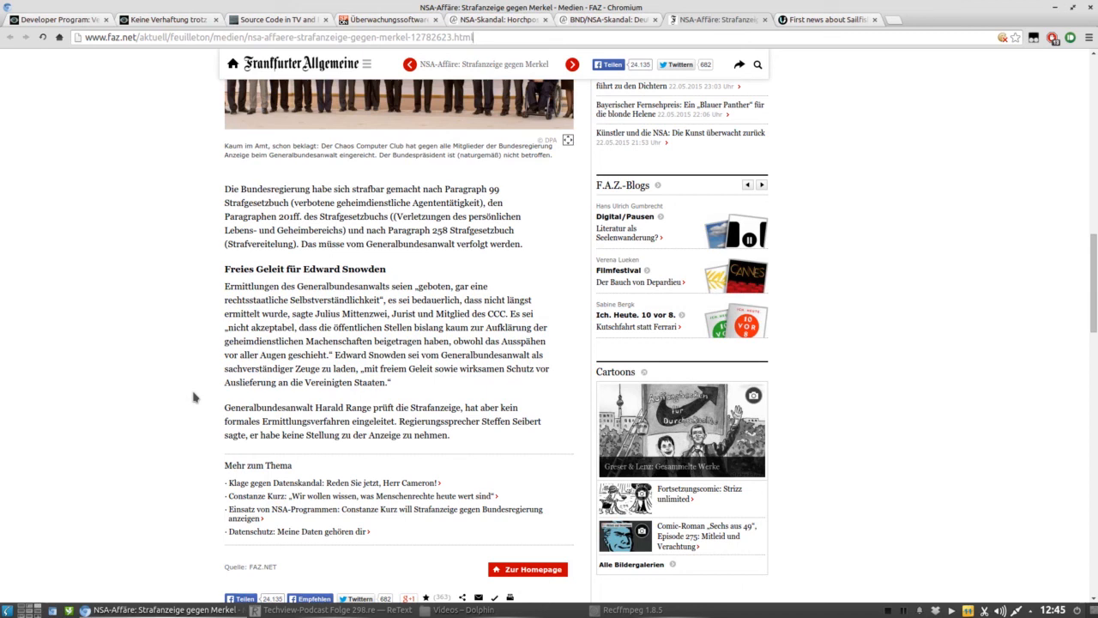
mouse_move(209, 399)
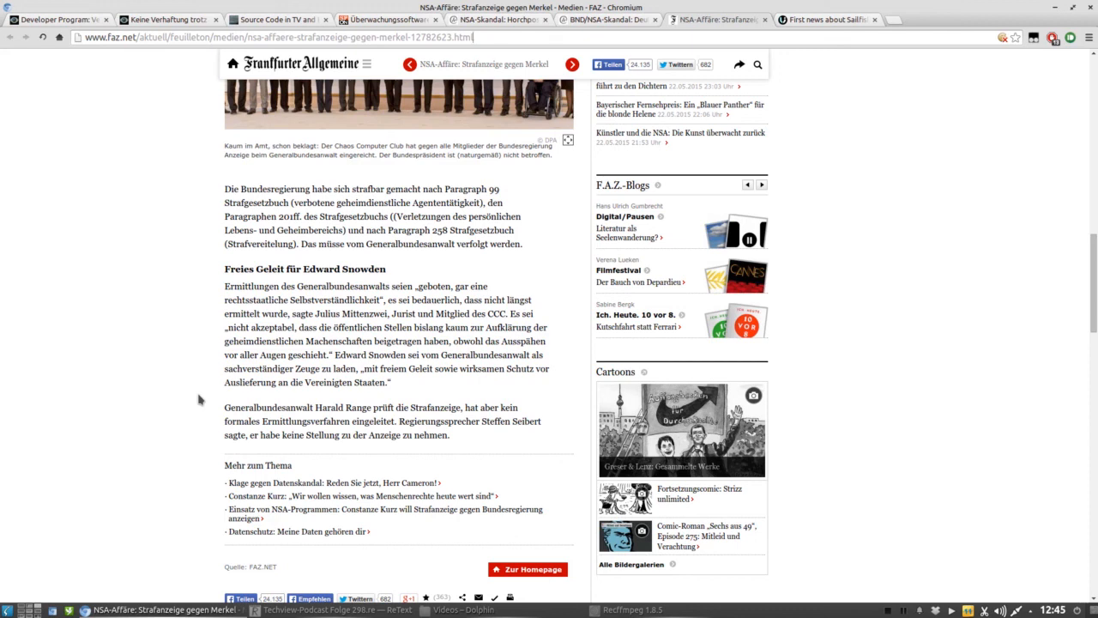
mouse_move(195, 412)
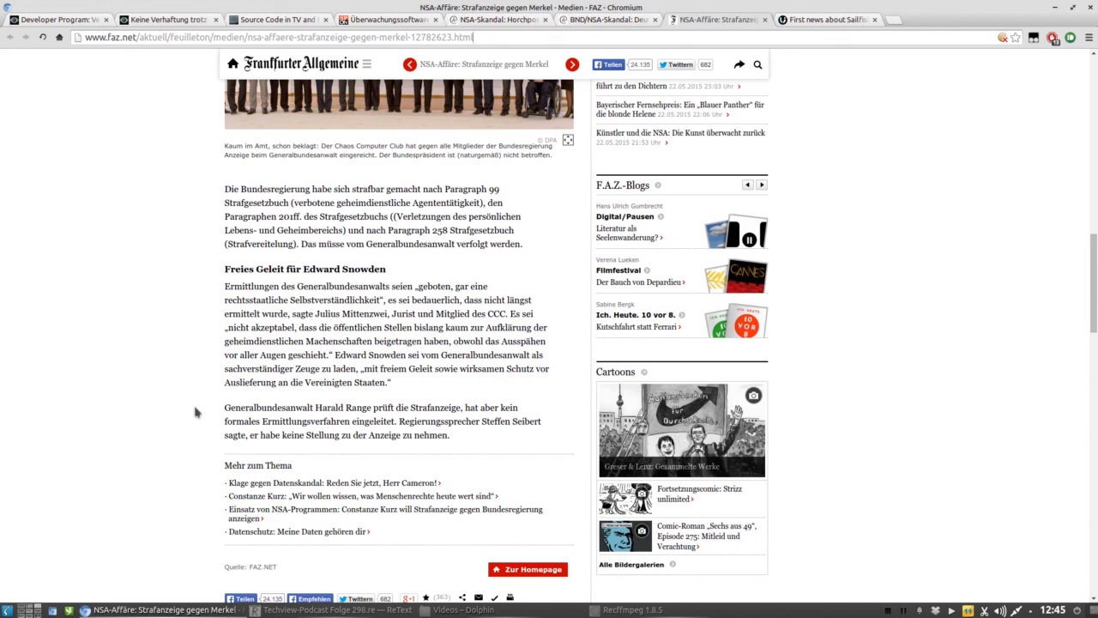
mouse_move(204, 412)
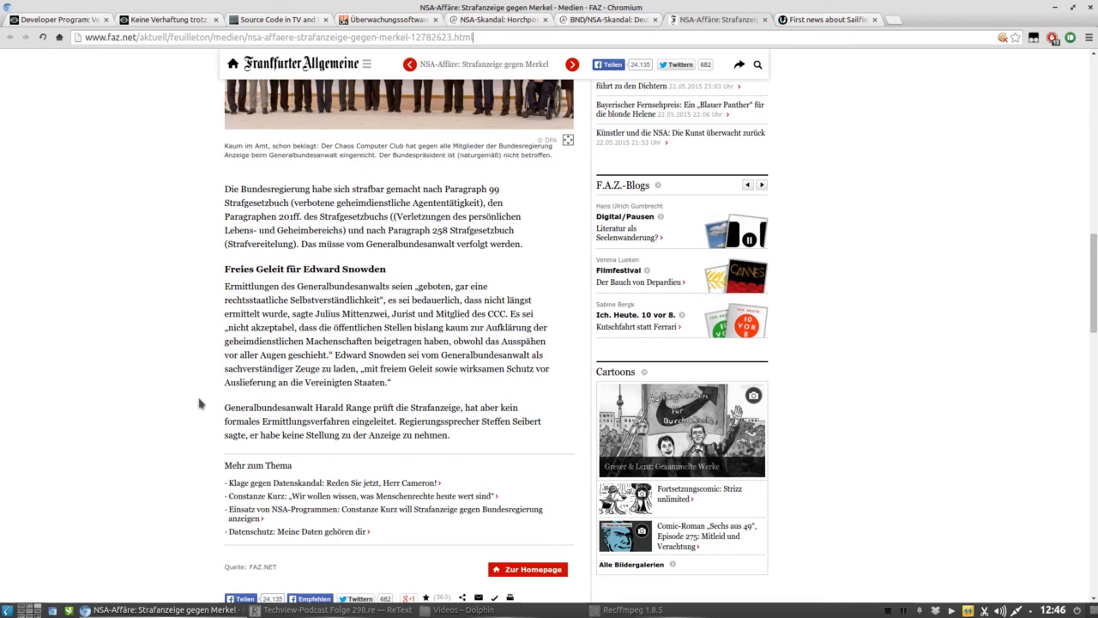
mouse_move(224, 403)
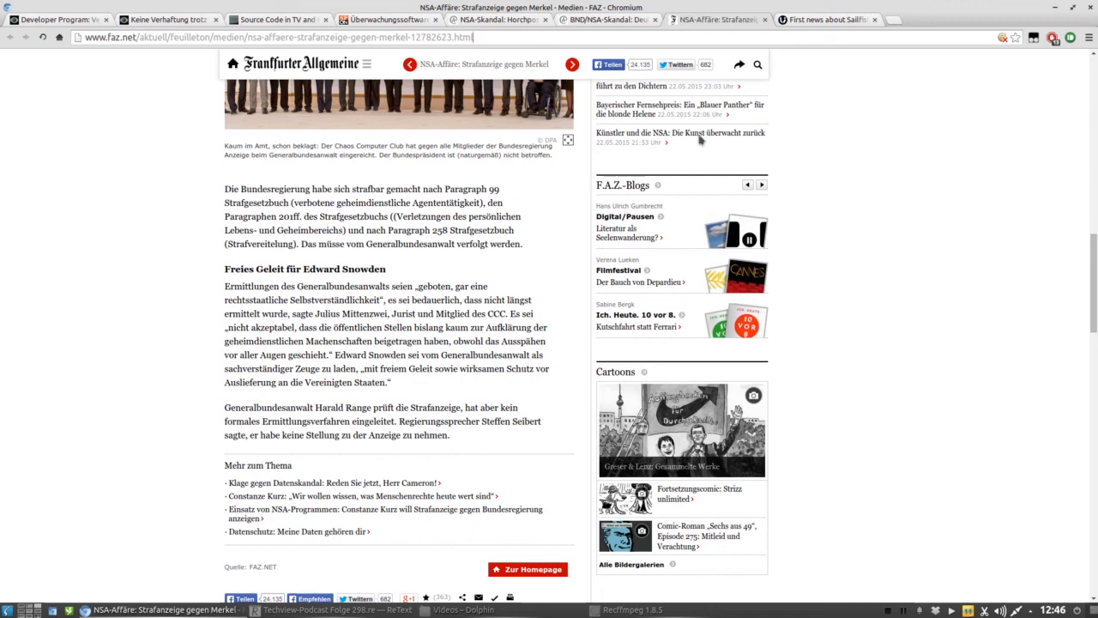
click(827, 19)
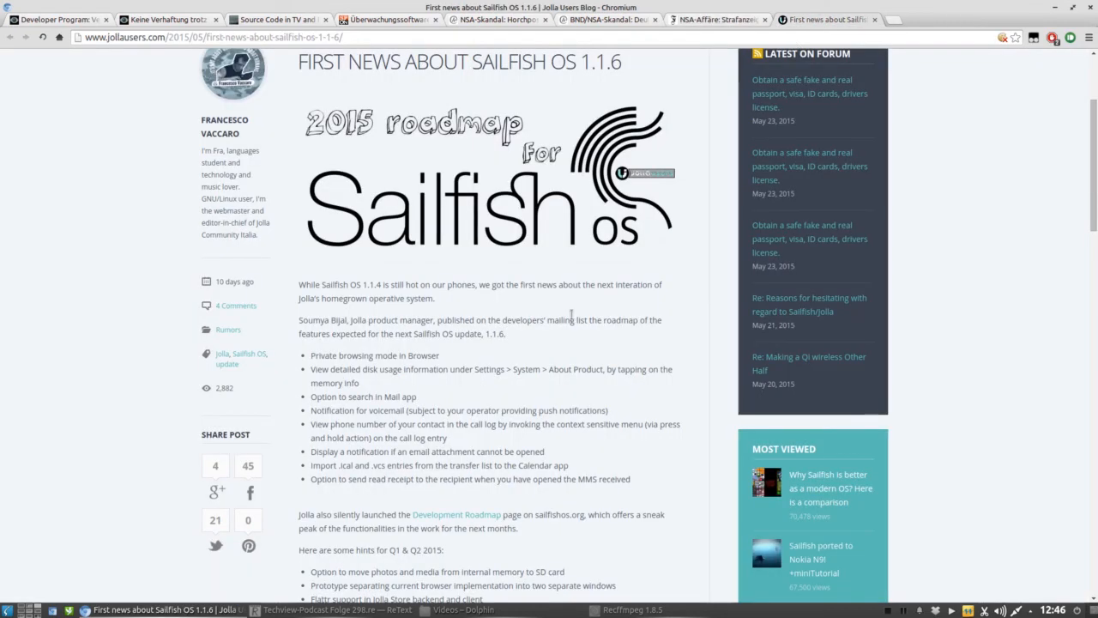
mouse_move(635, 480)
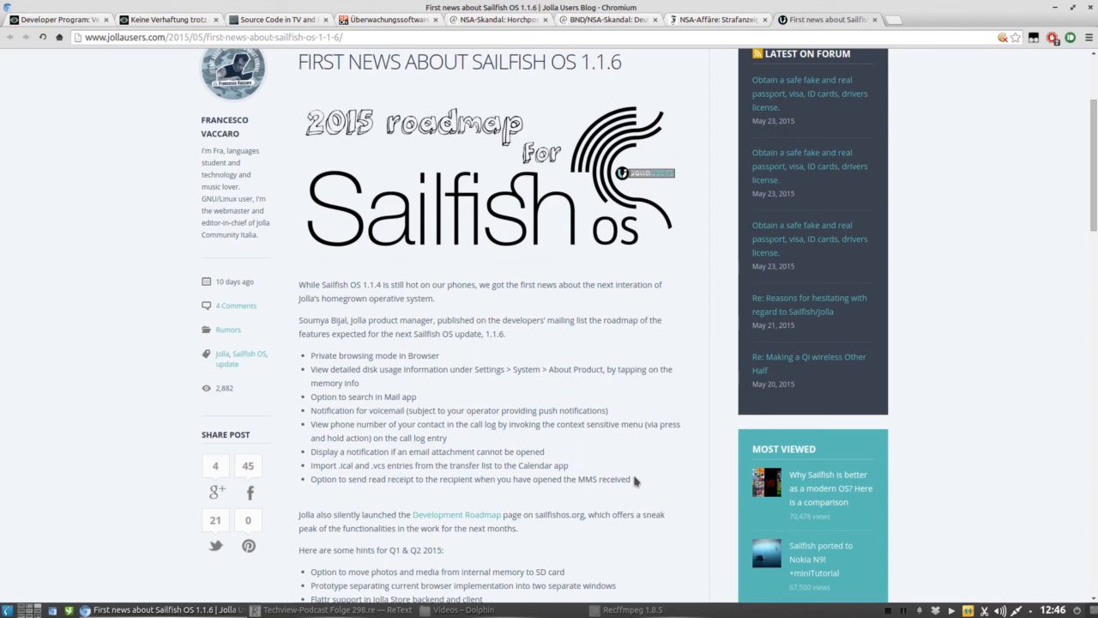
mouse_move(614, 475)
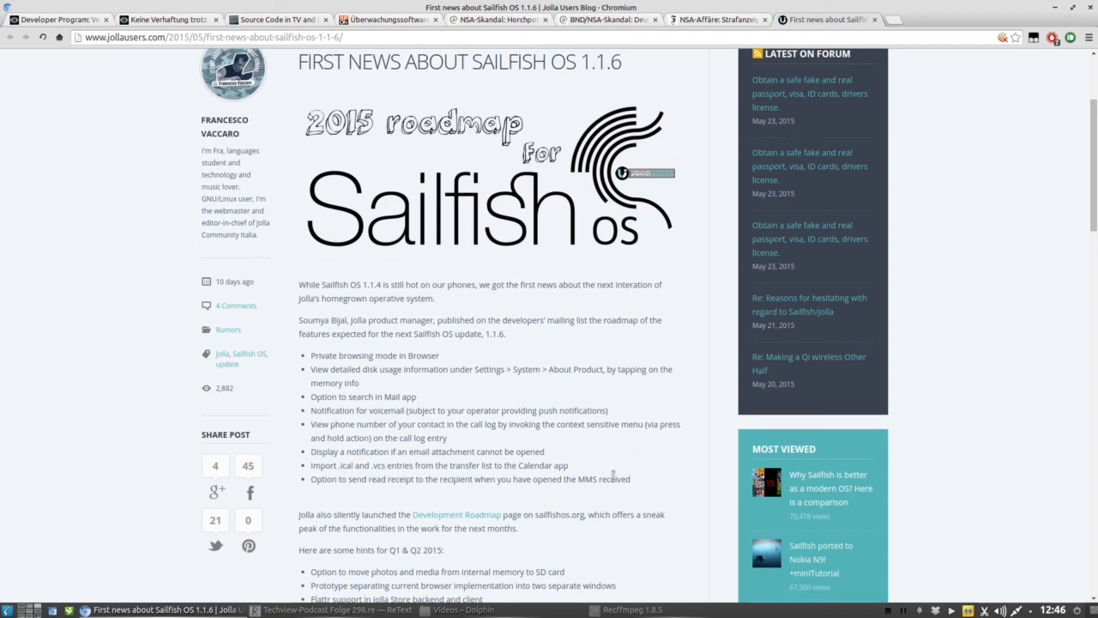
mouse_move(610, 443)
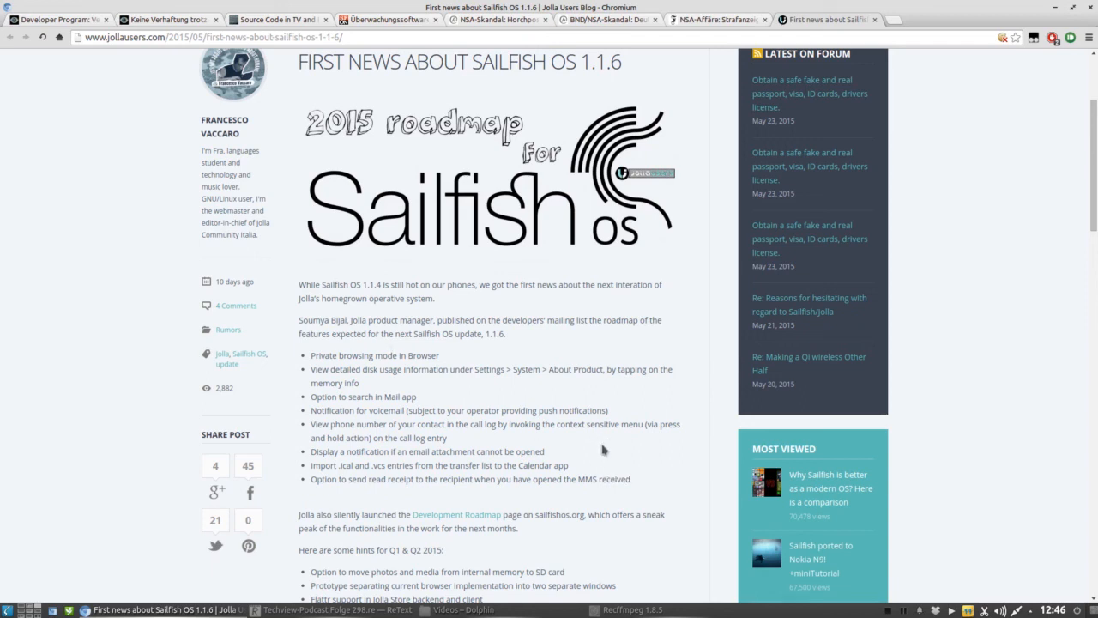
mouse_move(564, 461)
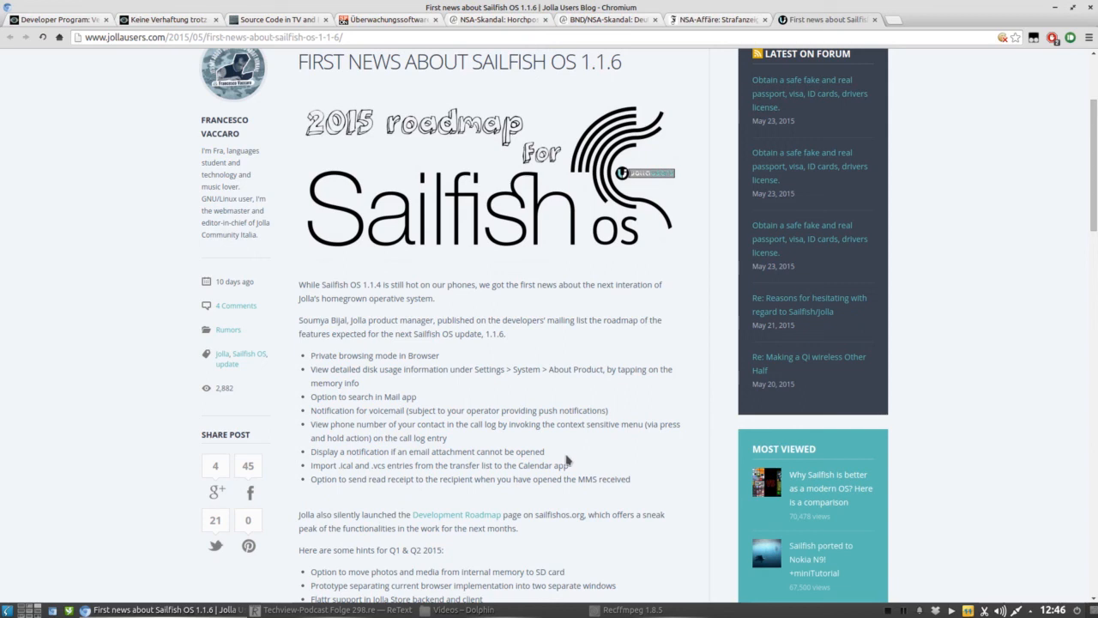
mouse_move(562, 460)
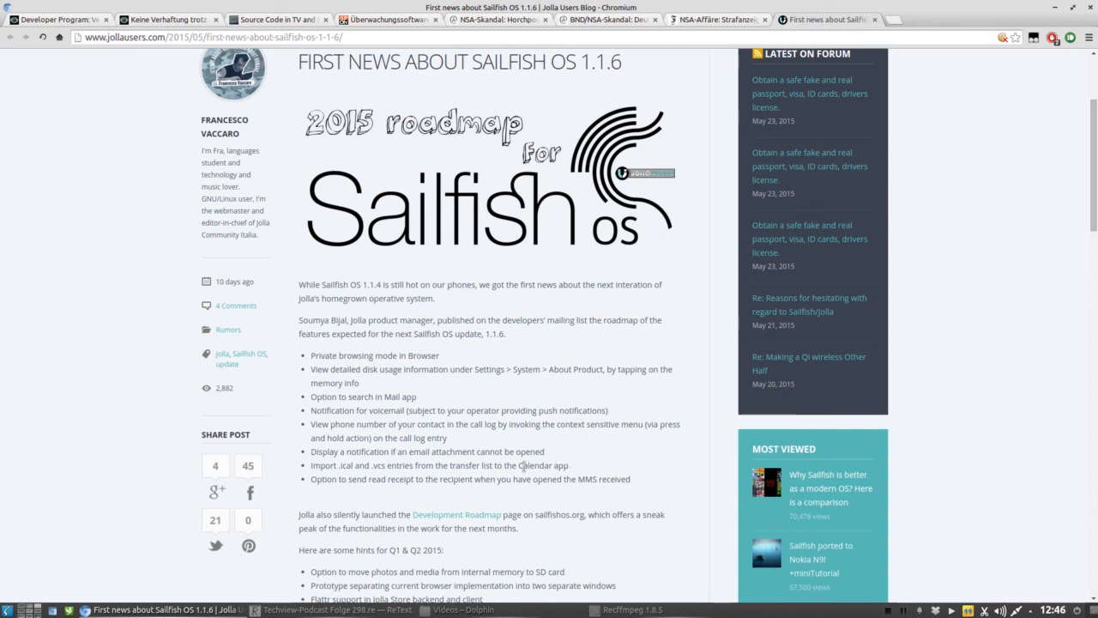
mouse_move(491, 513)
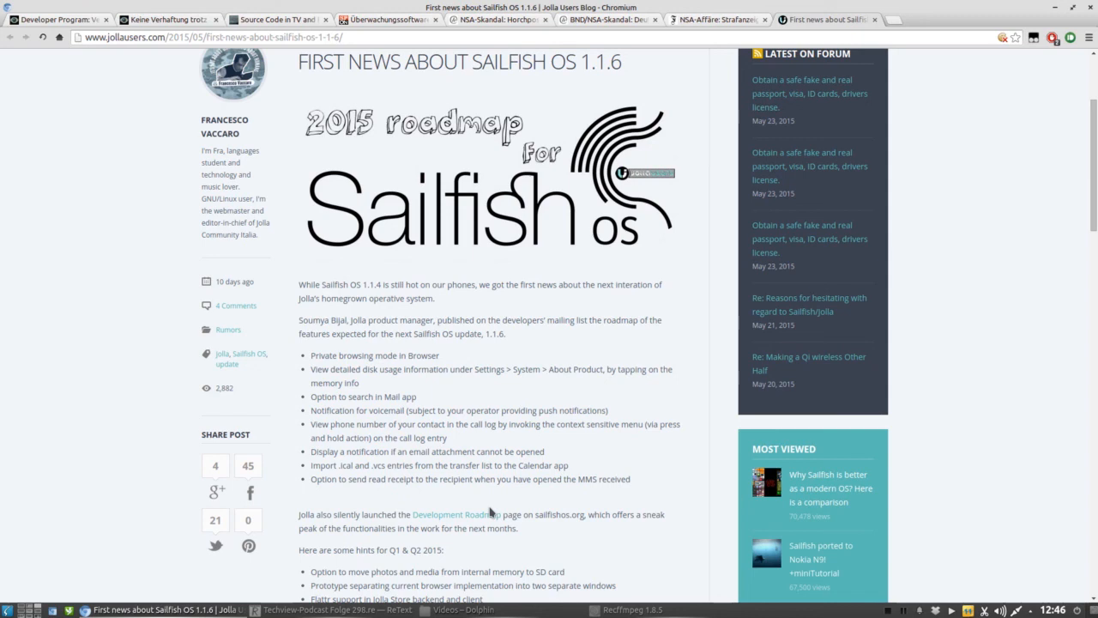
mouse_move(503, 497)
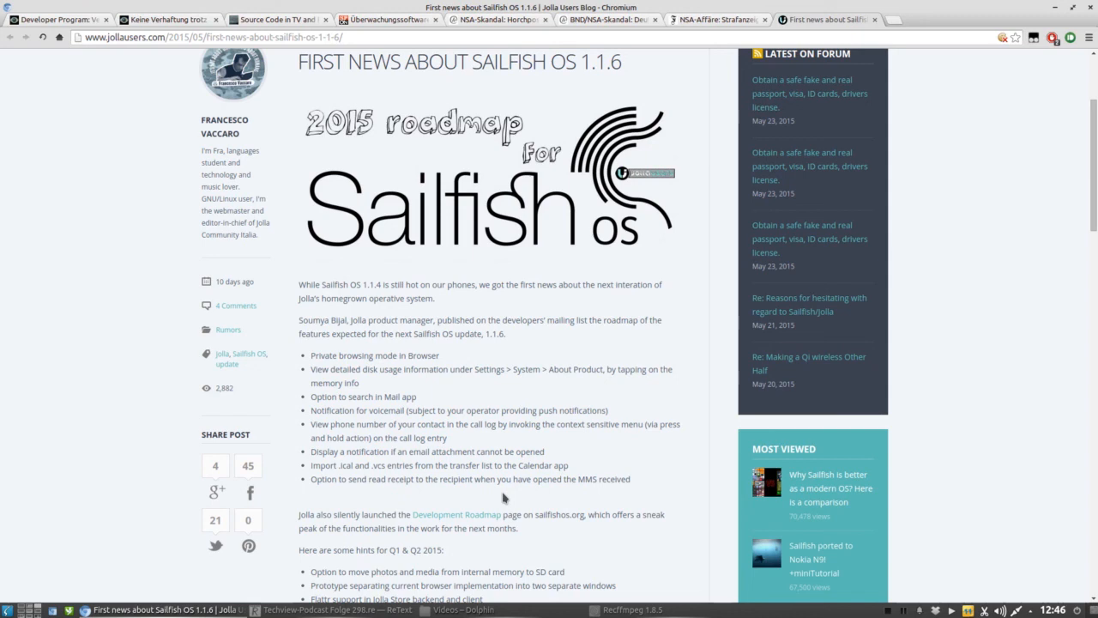
mouse_move(493, 489)
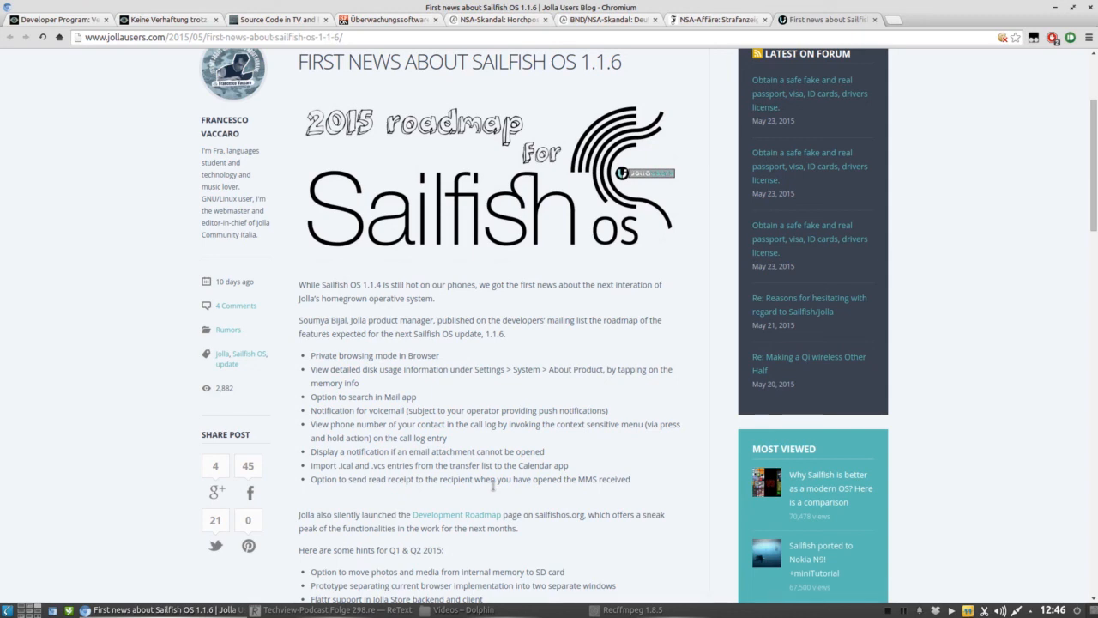
mouse_move(519, 501)
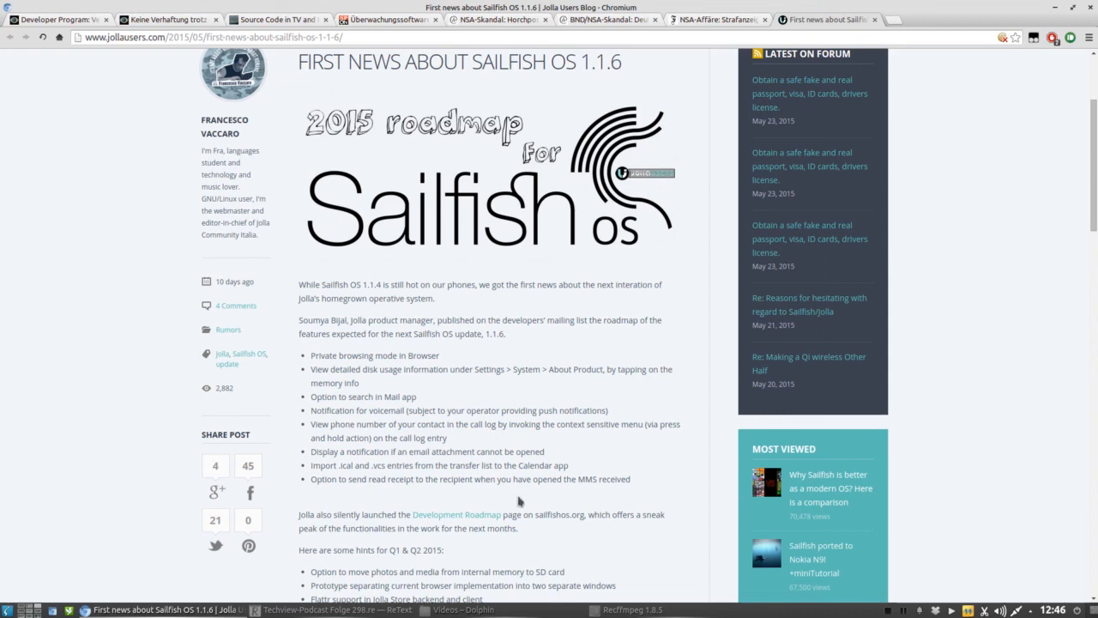
mouse_move(518, 498)
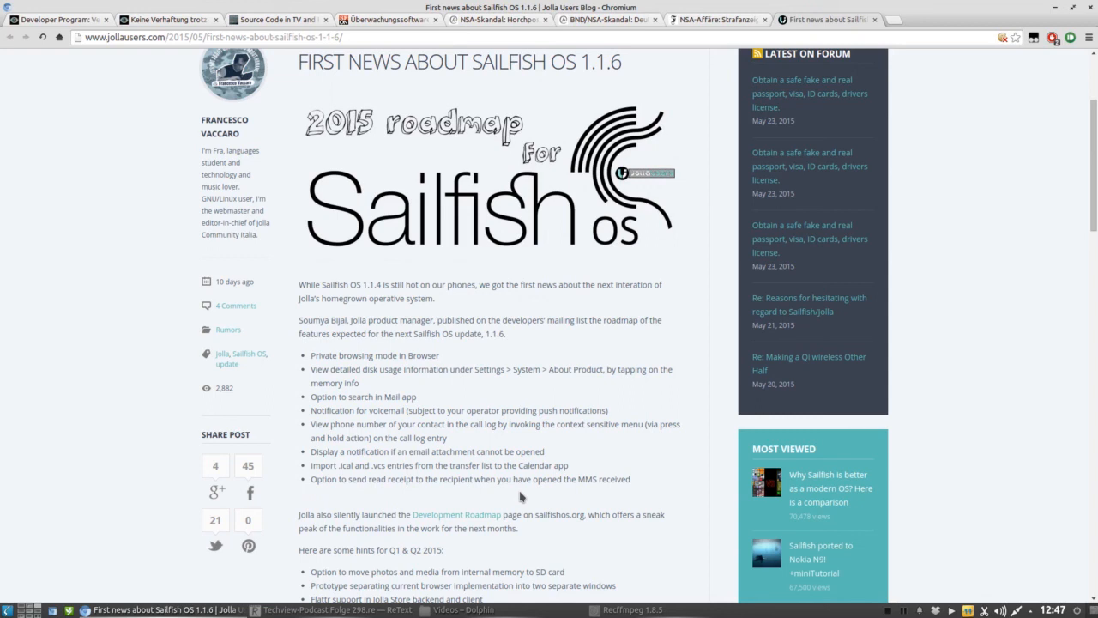
mouse_move(597, 489)
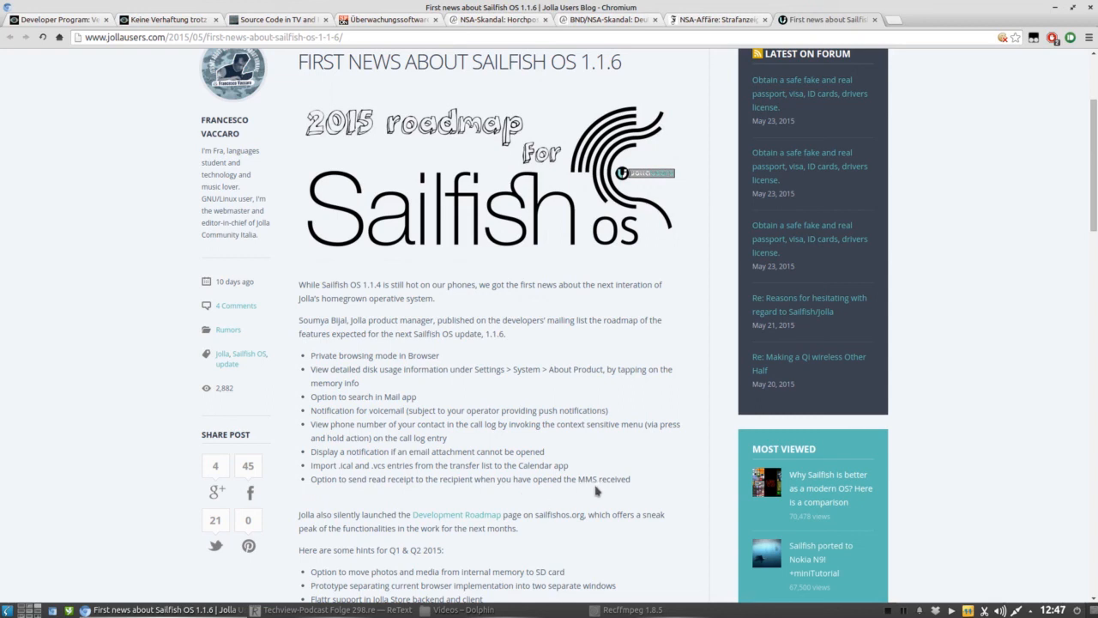
mouse_move(630, 484)
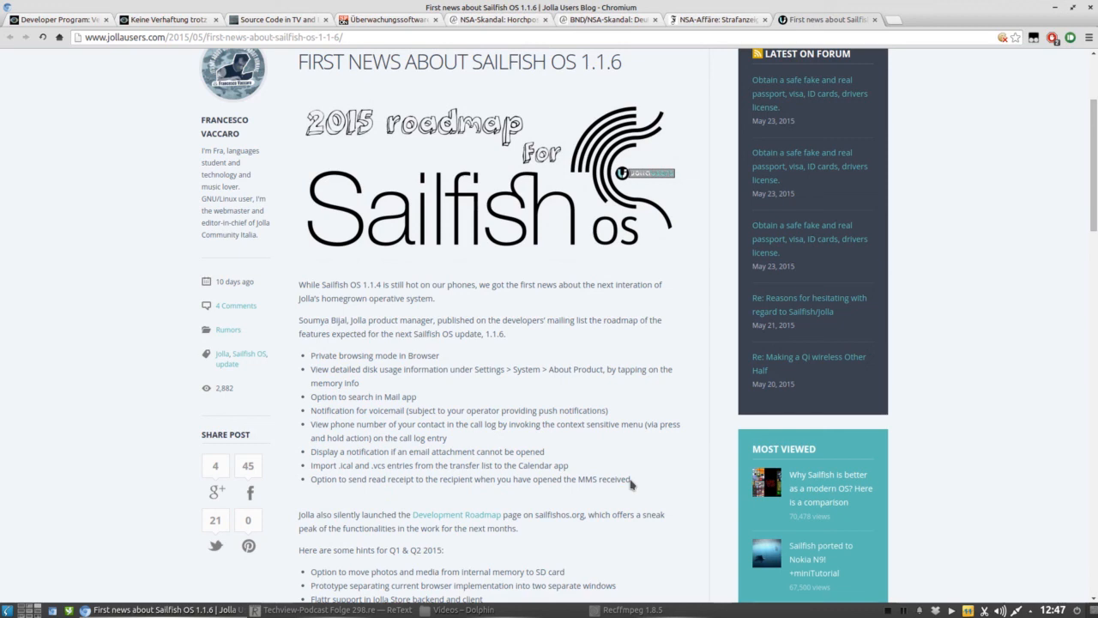
mouse_move(648, 452)
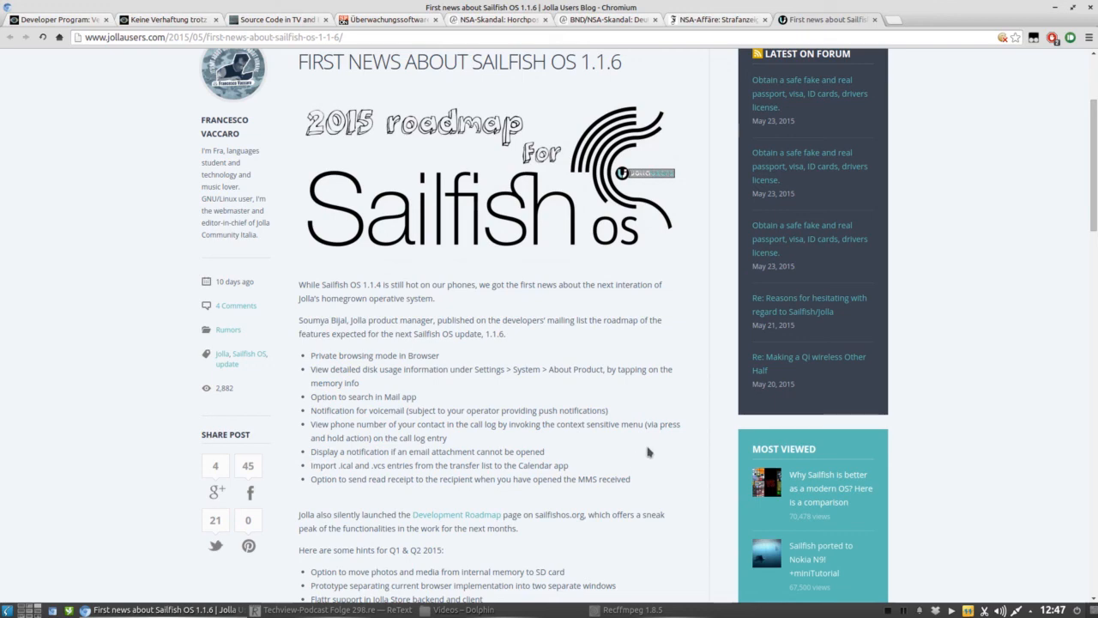
scroll(down, 3)
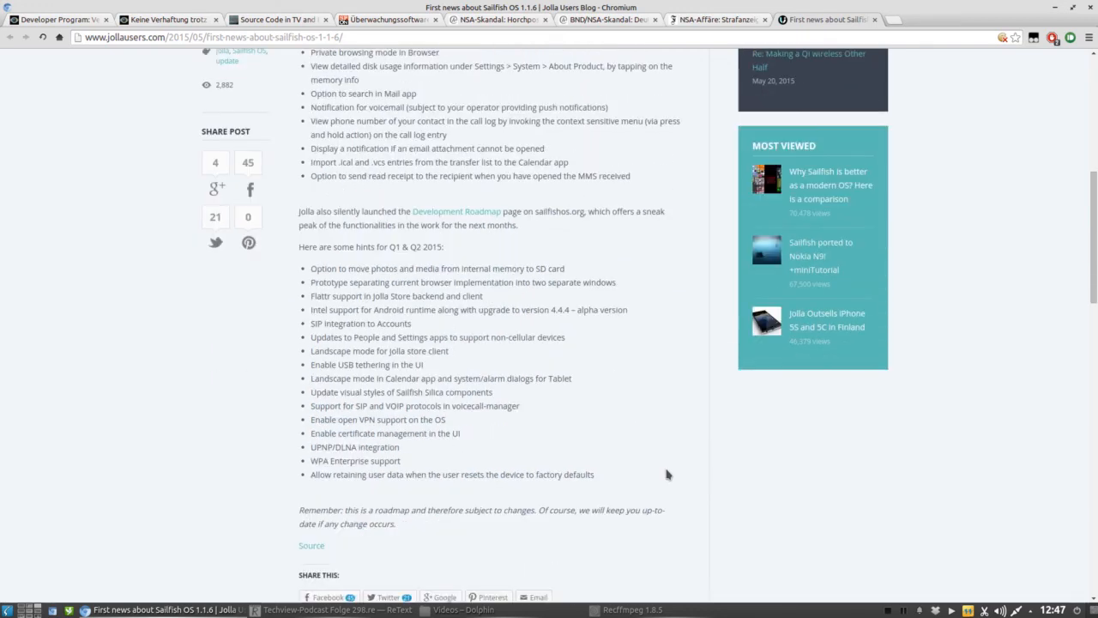